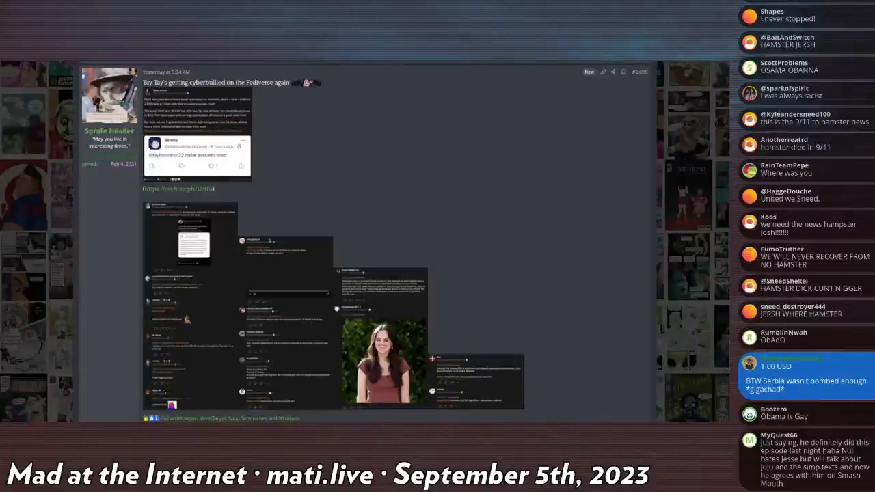
Scroll the Kiwi Farms post to the archive and washingtonpost.com links under the tweet screenshot.
scroll(down, 3)
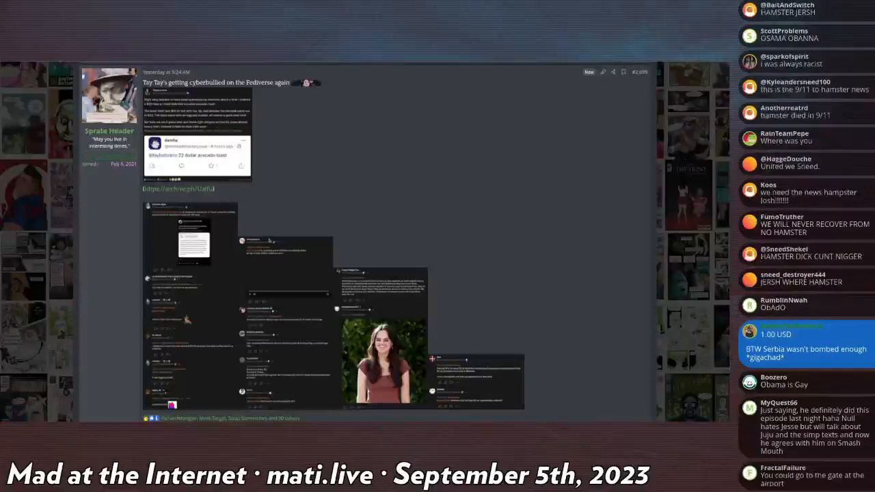
scroll(down, 3)
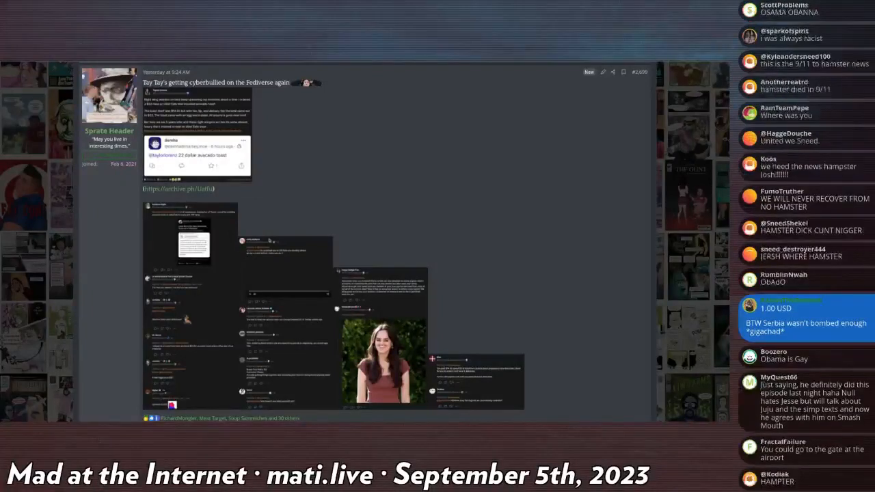
scroll(down, 3)
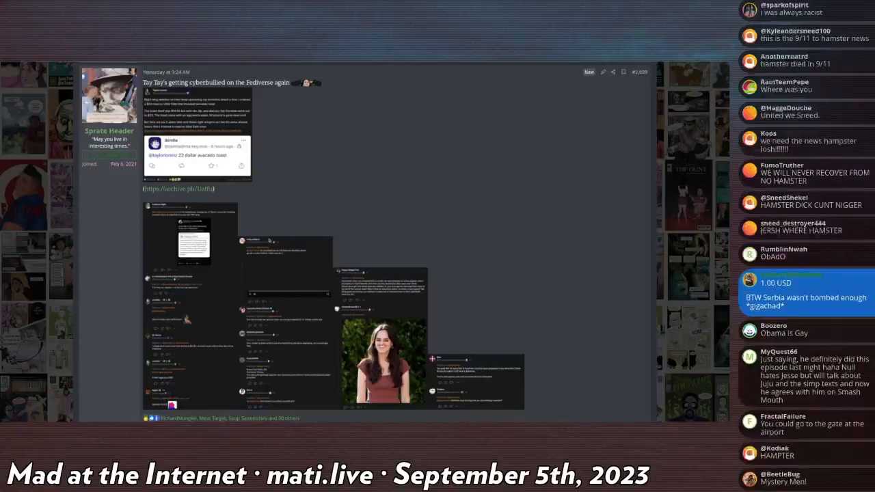
scroll(down, 3)
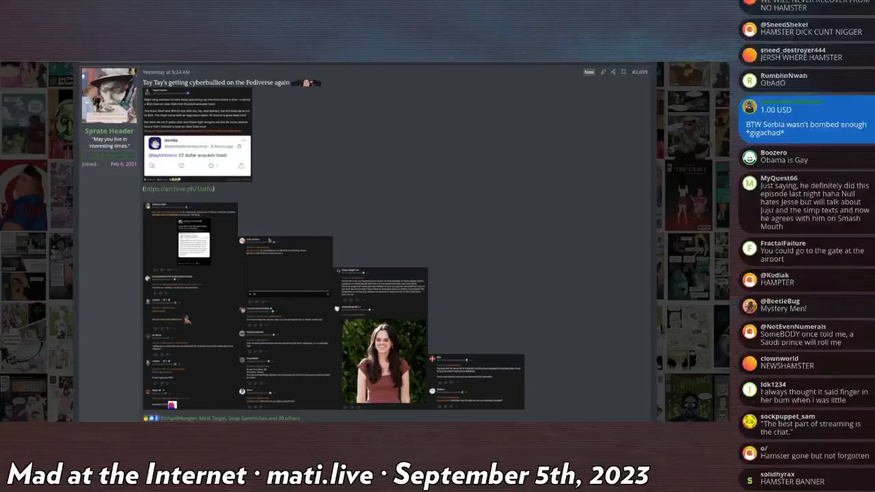
scroll(down, 3)
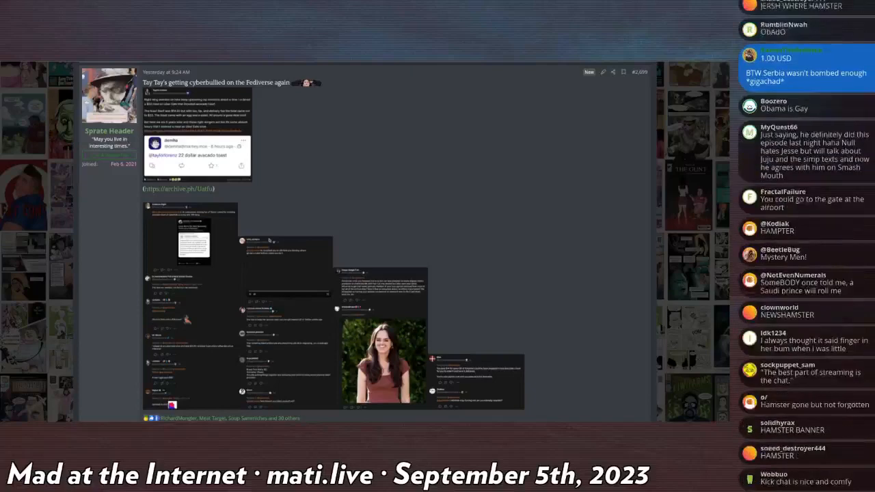
scroll(down, 3)
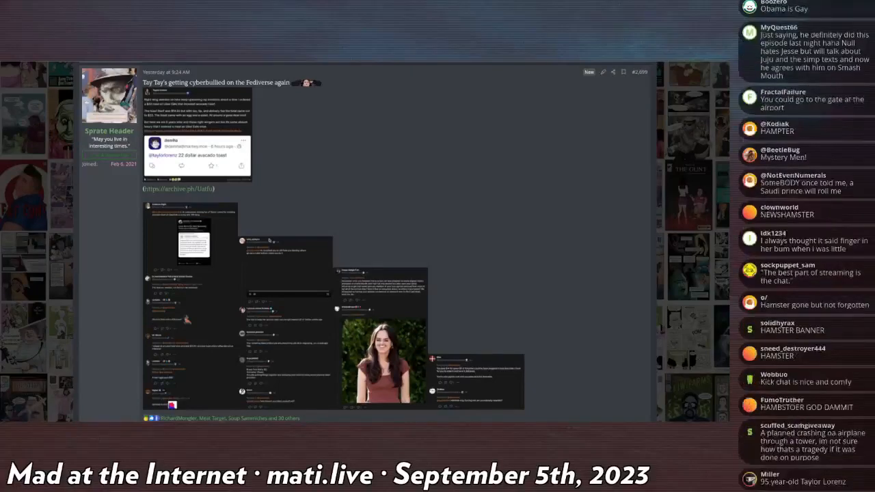
scroll(down, 3)
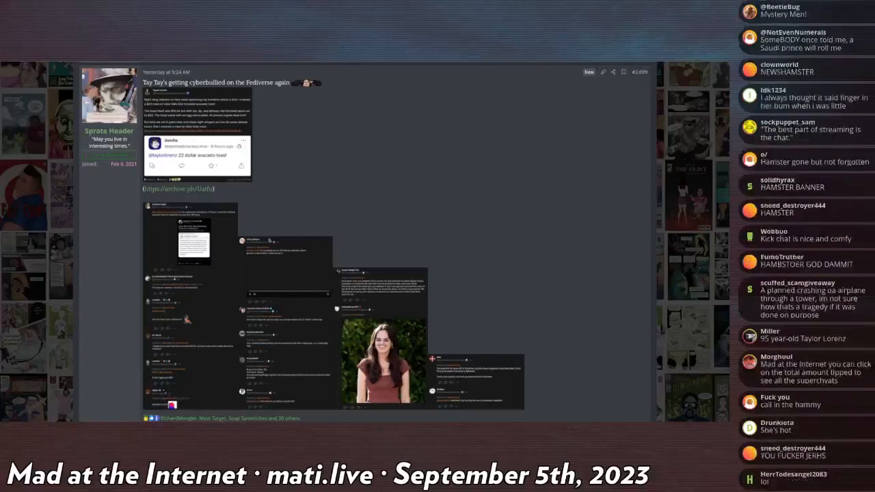
scroll(down, 3)
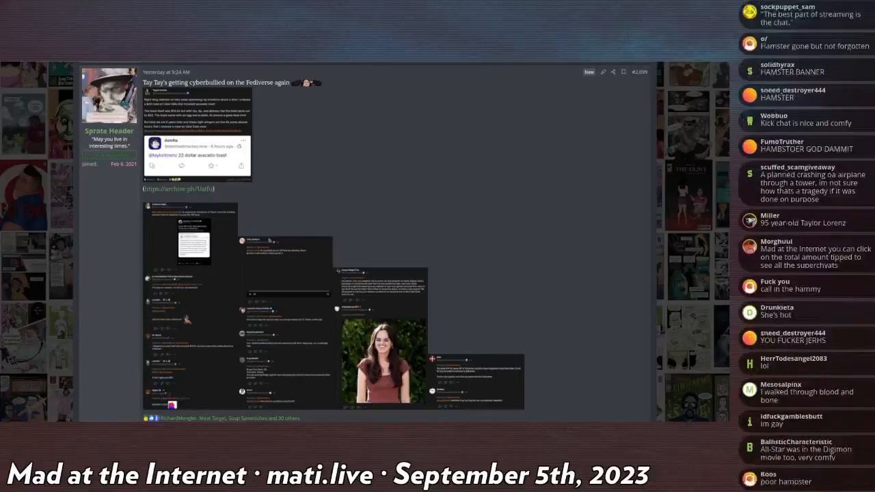
scroll(down, 3)
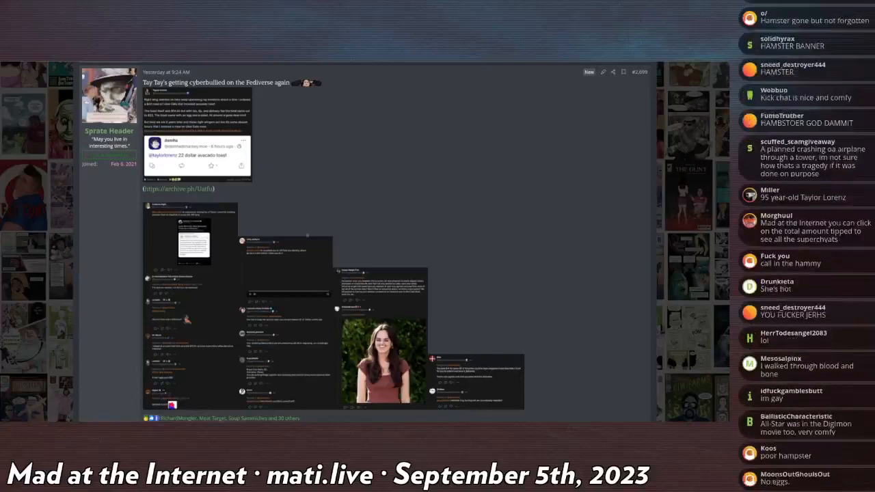
scroll(down, 3)
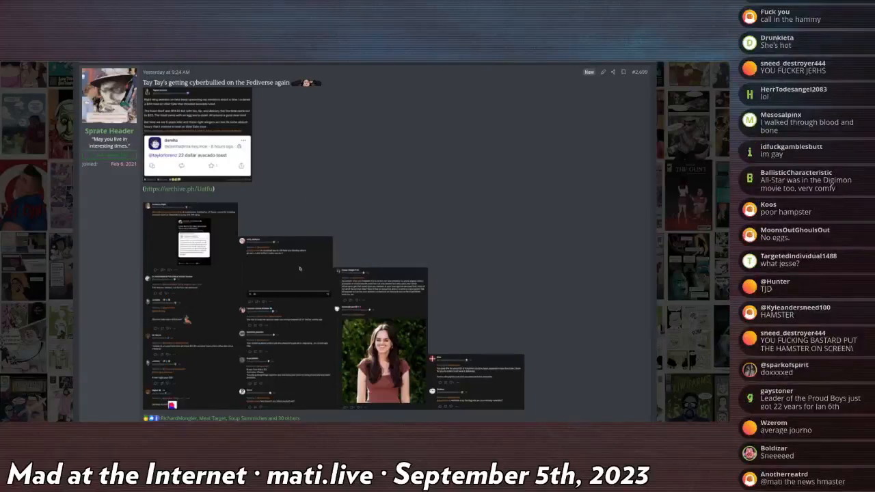
scroll(down, 3)
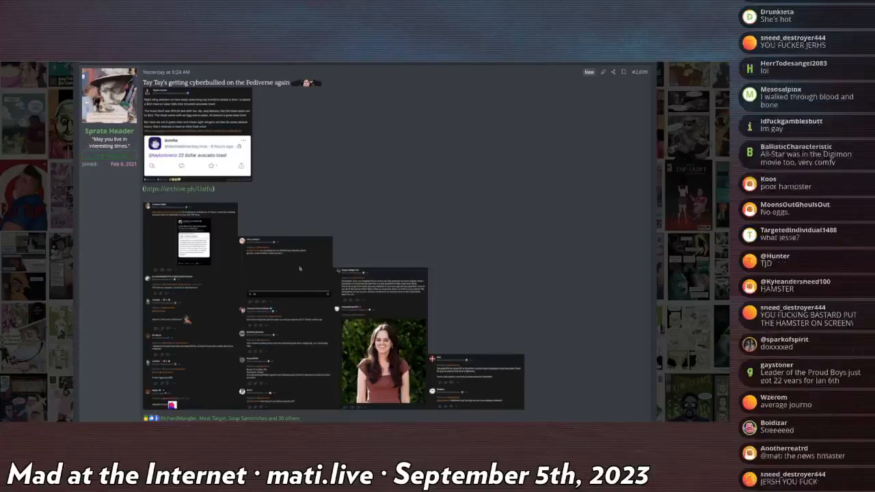
scroll(down, 3)
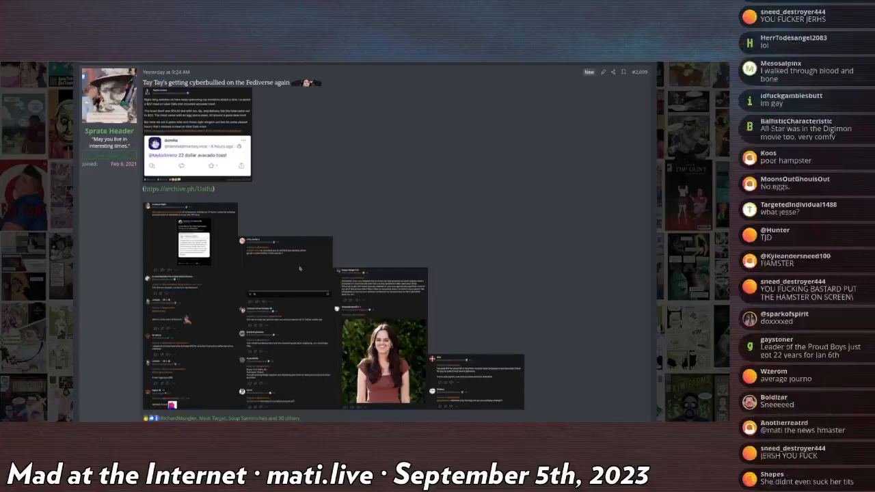
scroll(down, 3)
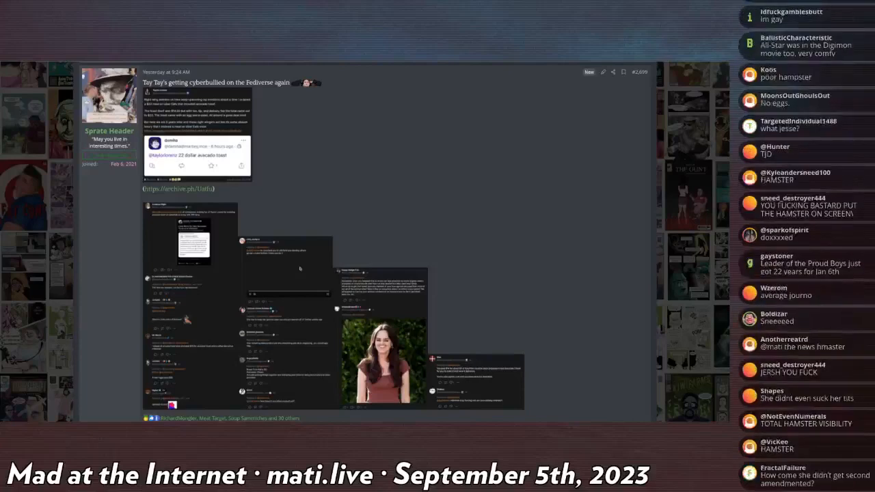
scroll(down, 3)
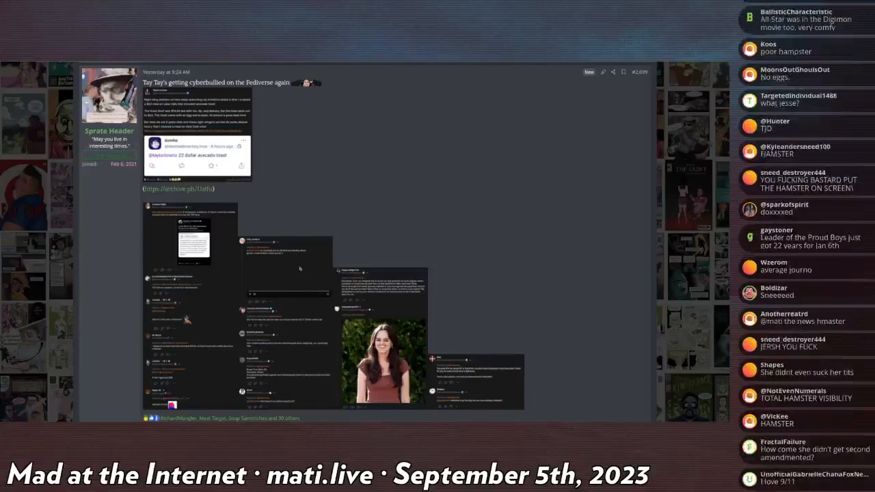
scroll(down, 3)
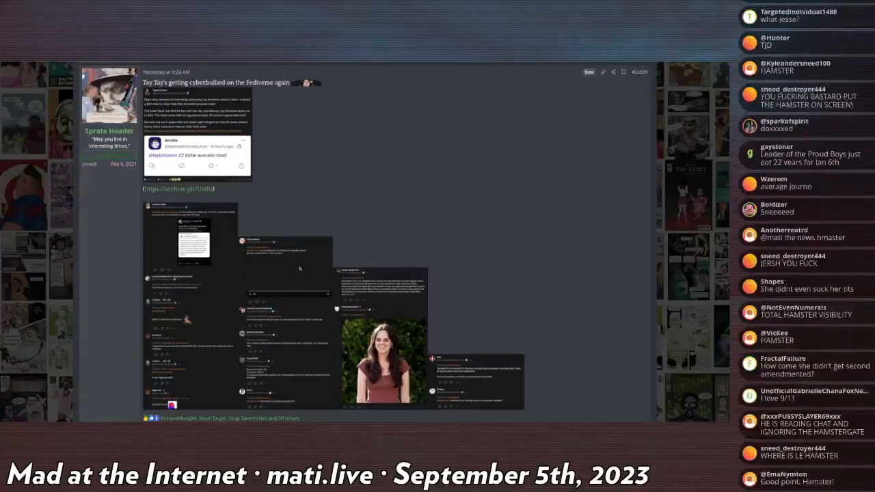
scroll(down, 3)
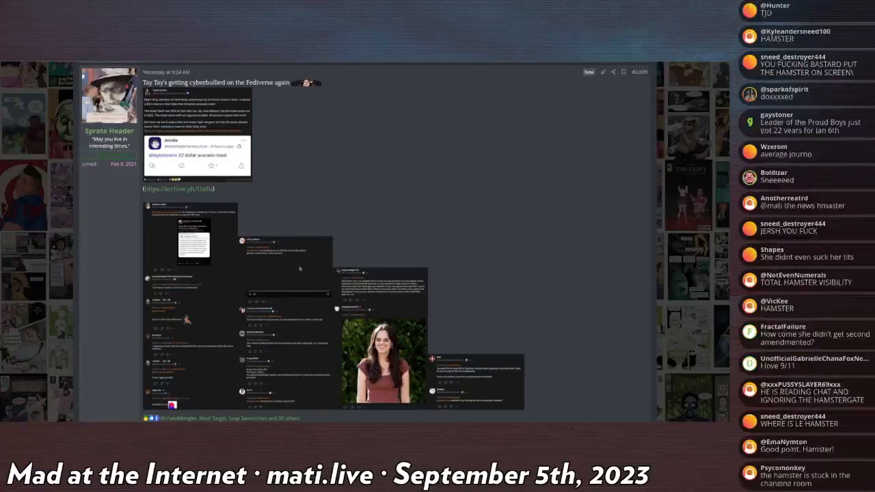
scroll(down, 3)
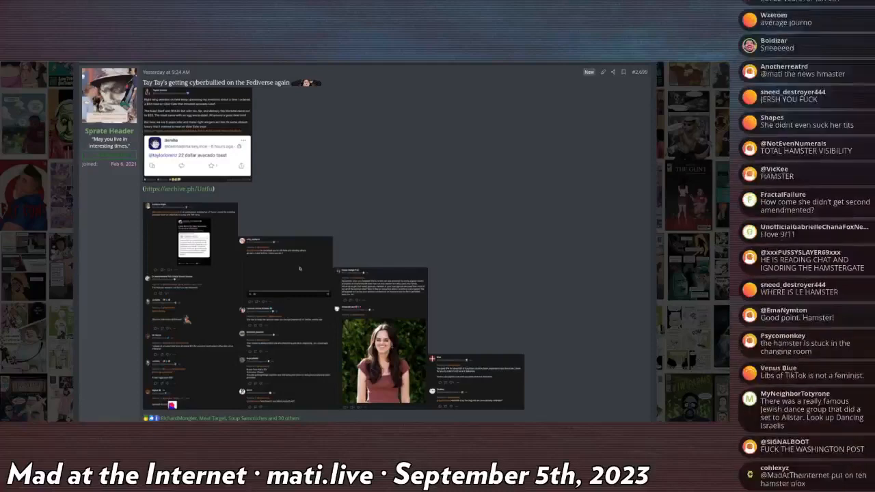
scroll(down, 3)
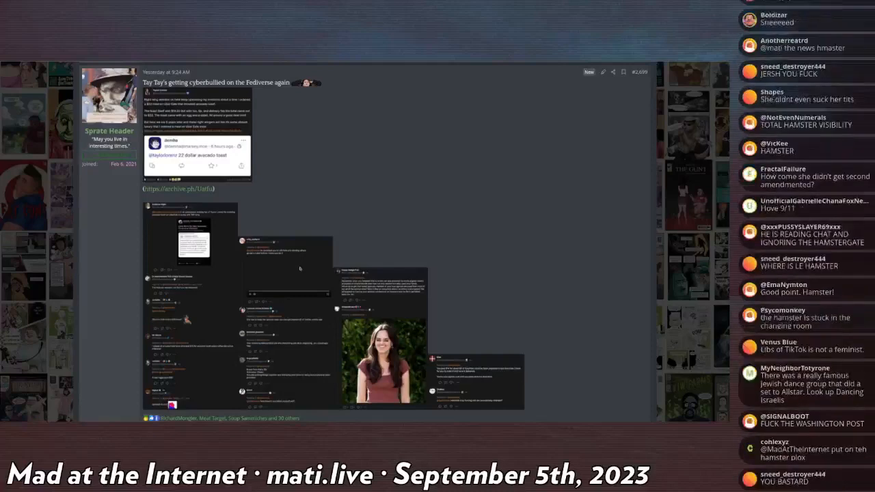
scroll(down, 3)
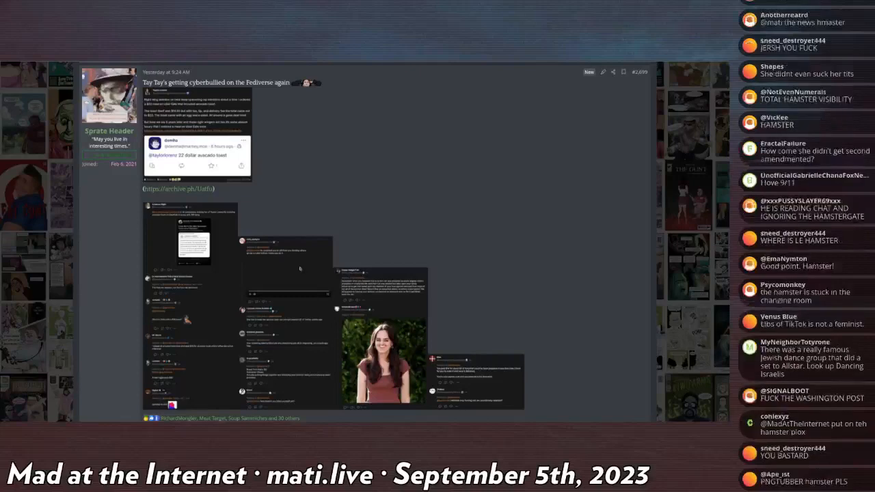
scroll(down, 3)
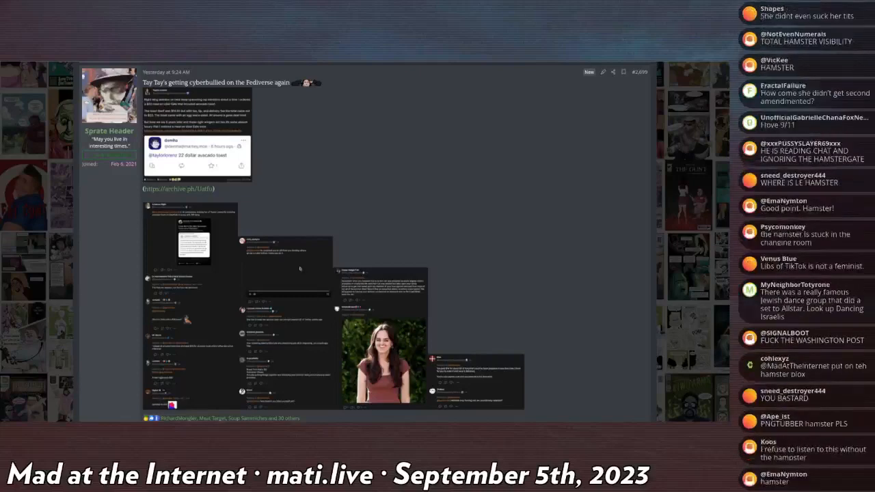
scroll(down, 3)
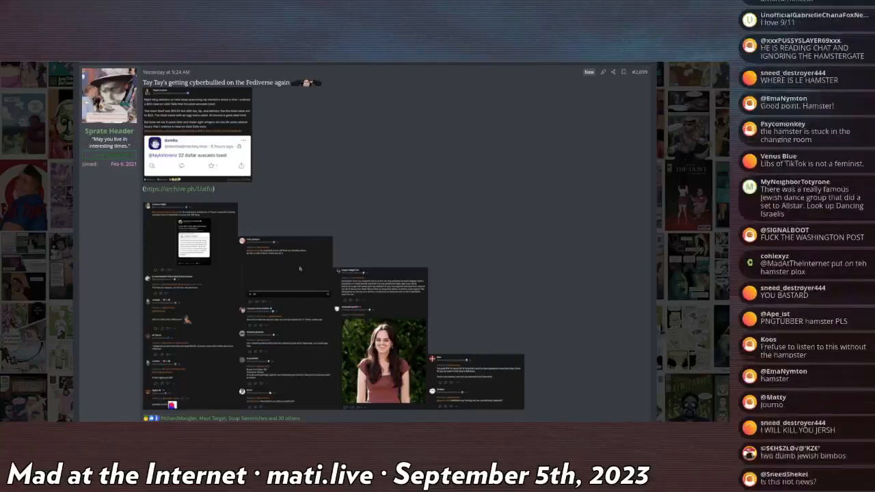
scroll(down, 3)
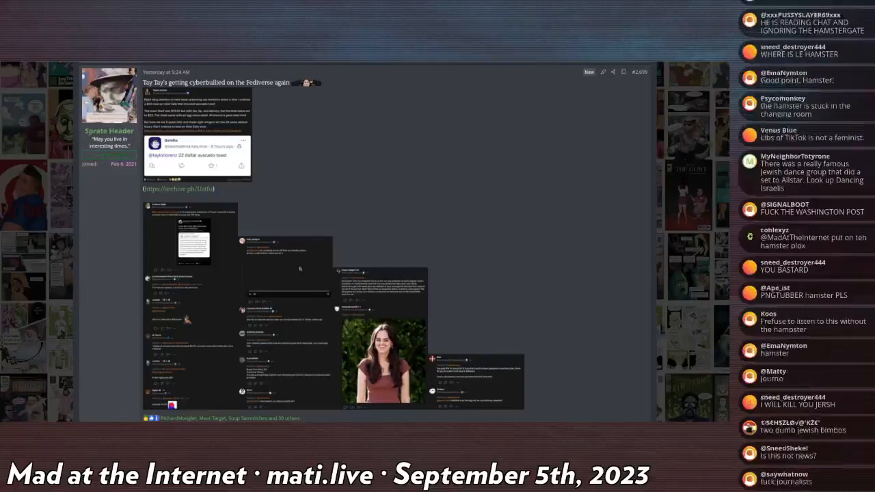
scroll(down, 3)
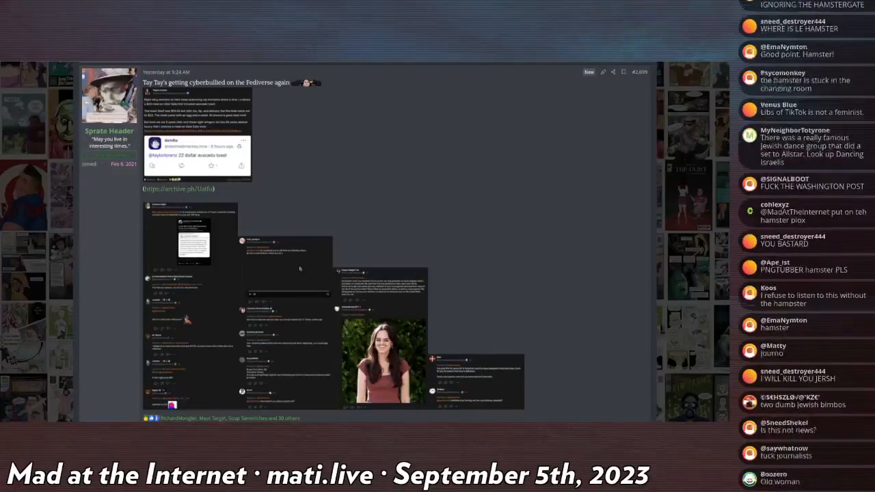
scroll(down, 3)
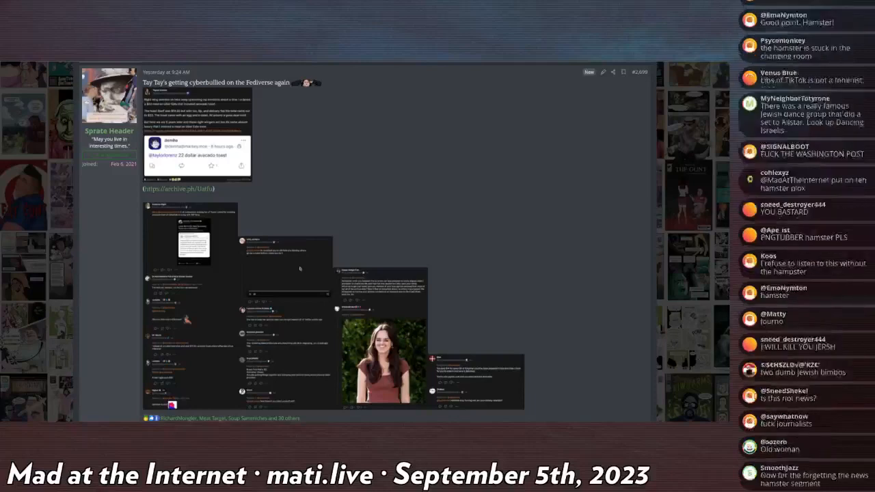
scroll(down, 3)
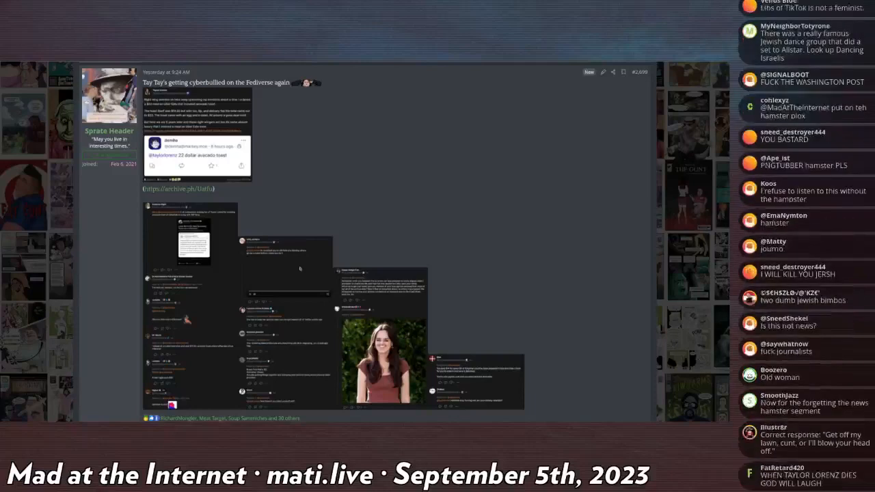
scroll(down, 3)
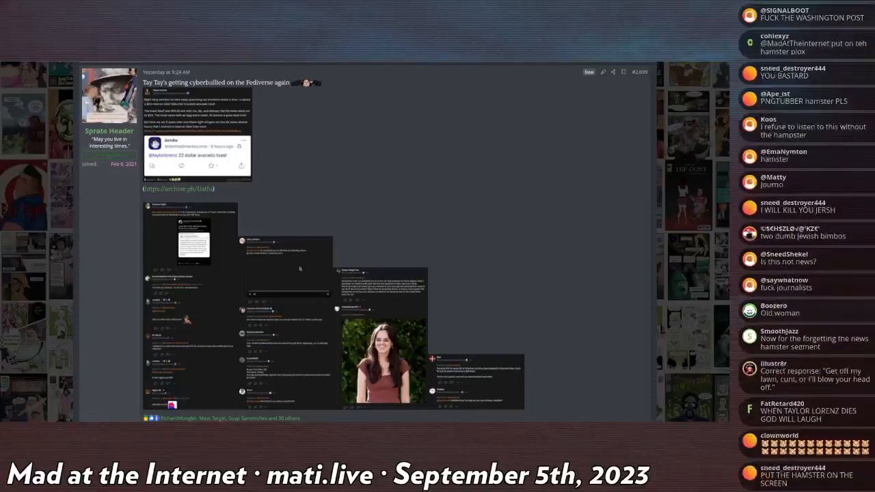
scroll(down, 3)
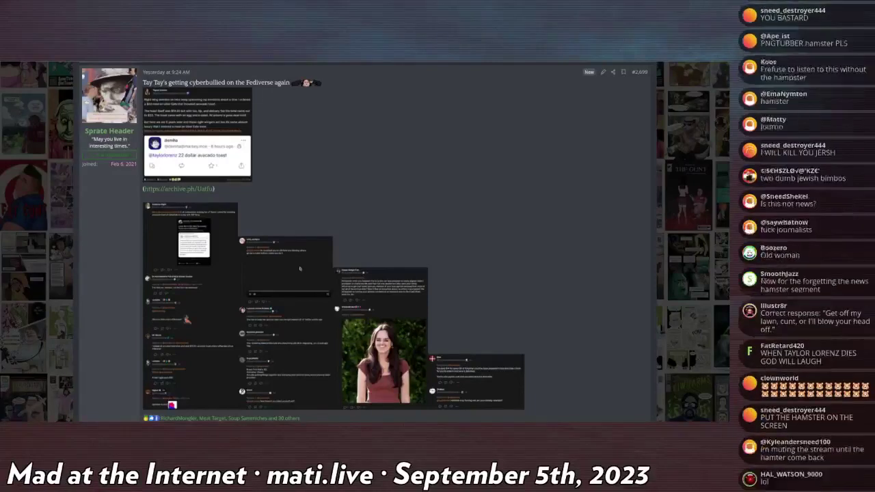
scroll(down, 3)
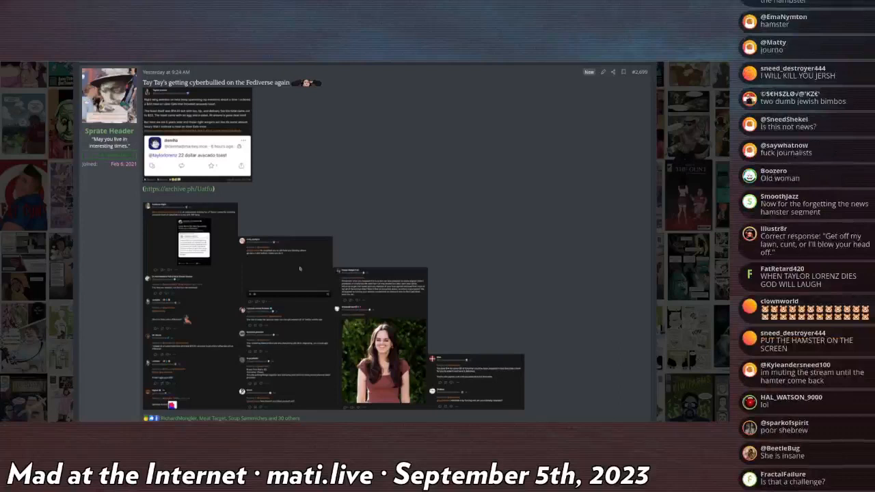
scroll(down, 3)
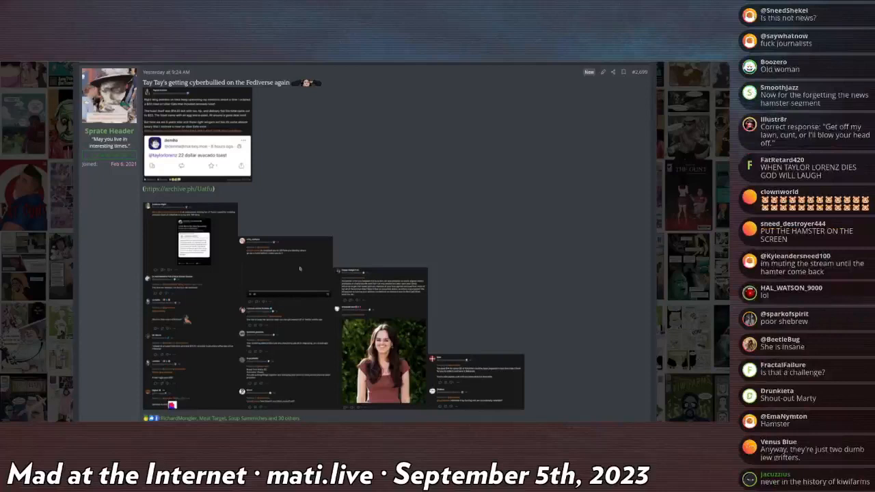
mouse_move(288, 259)
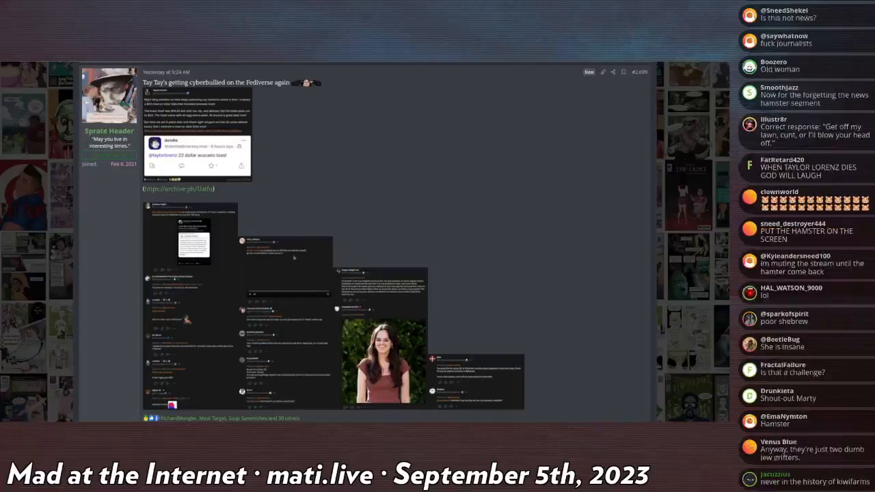
scroll(down, 3)
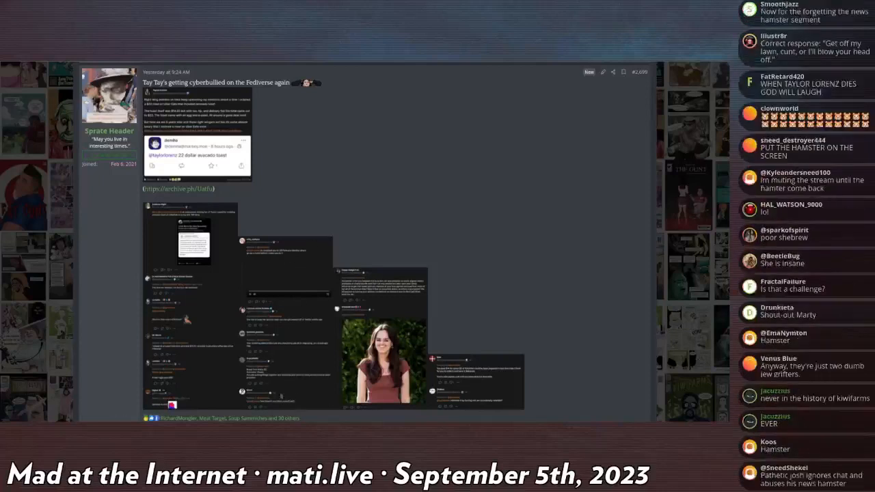
scroll(down, 3)
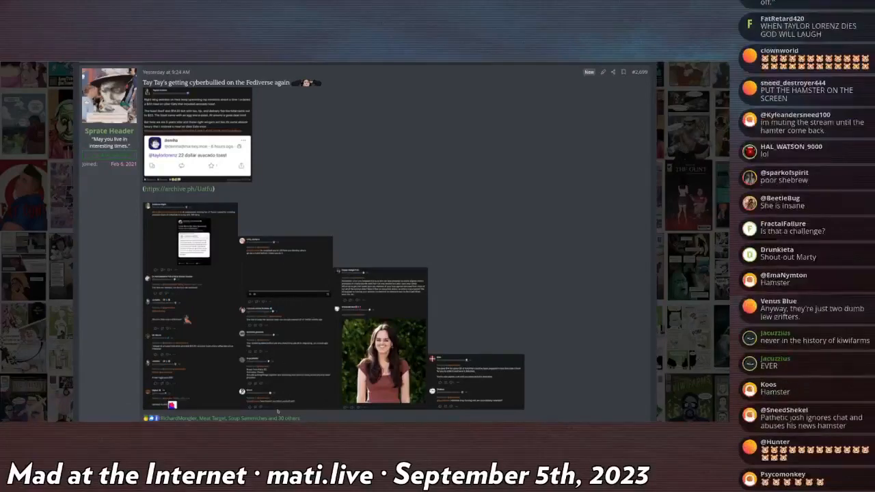
scroll(down, 3)
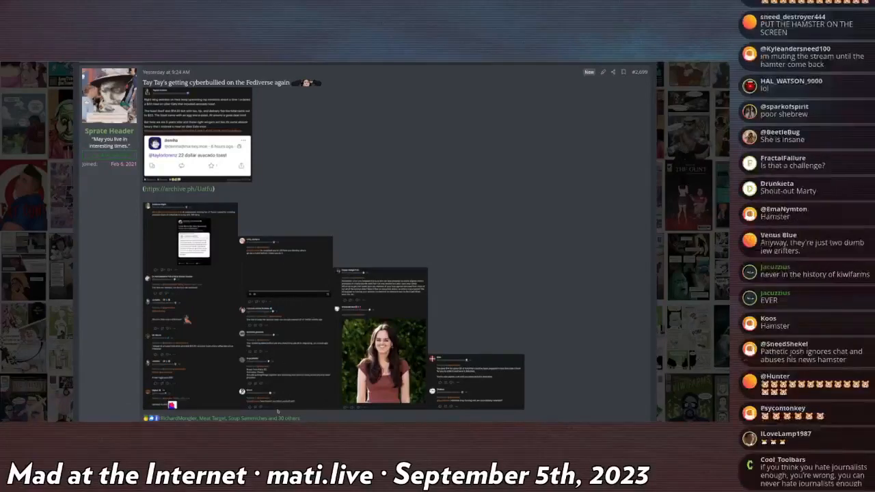
scroll(down, 3)
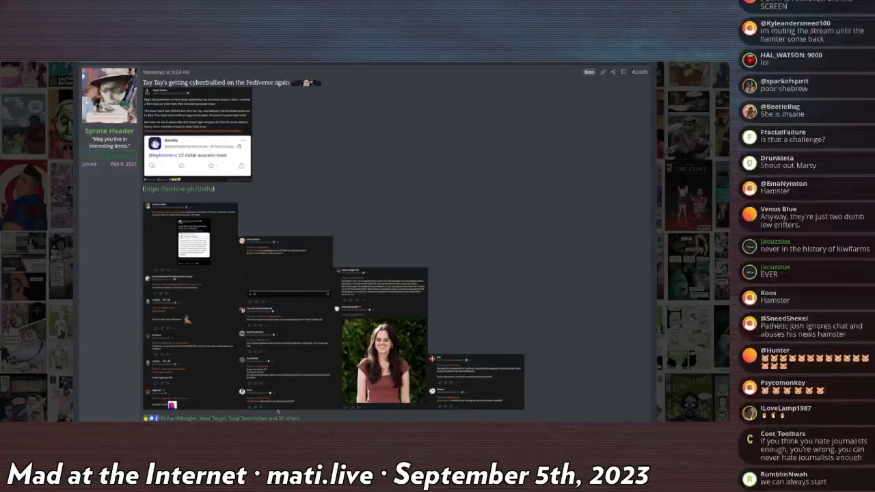
scroll(down, 3)
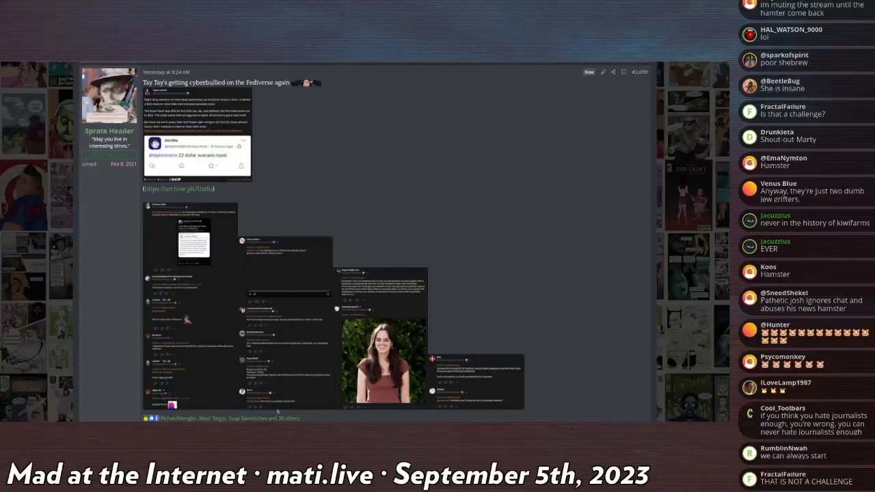
scroll(down, 3)
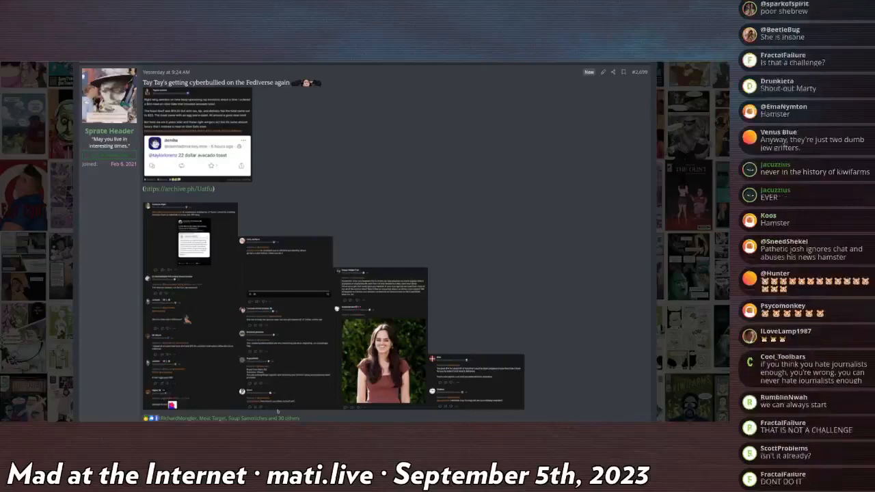
scroll(down, 3)
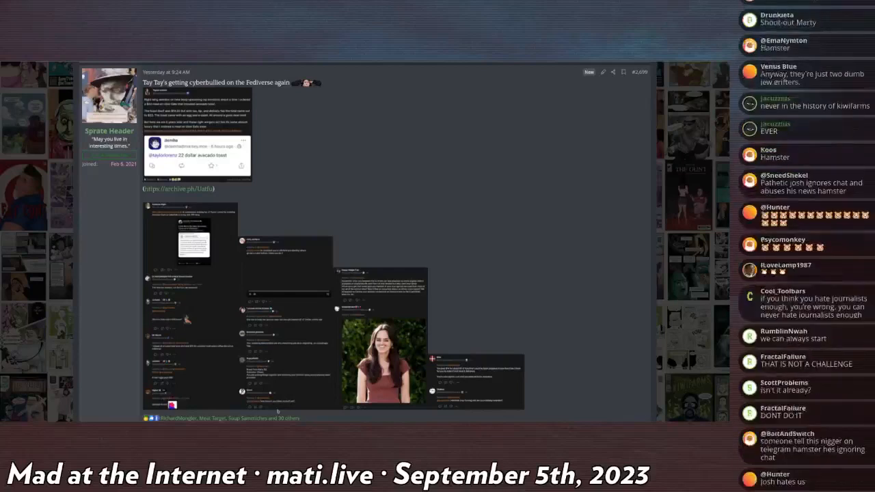
scroll(down, 3)
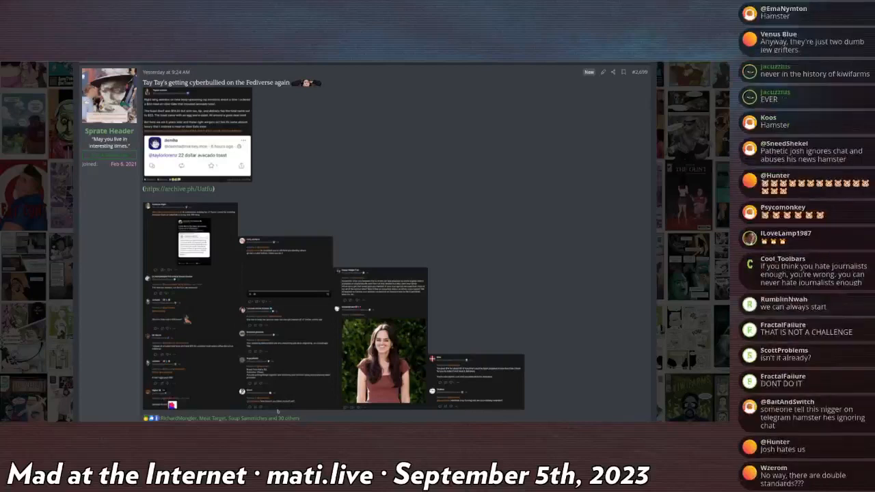
scroll(down, 3)
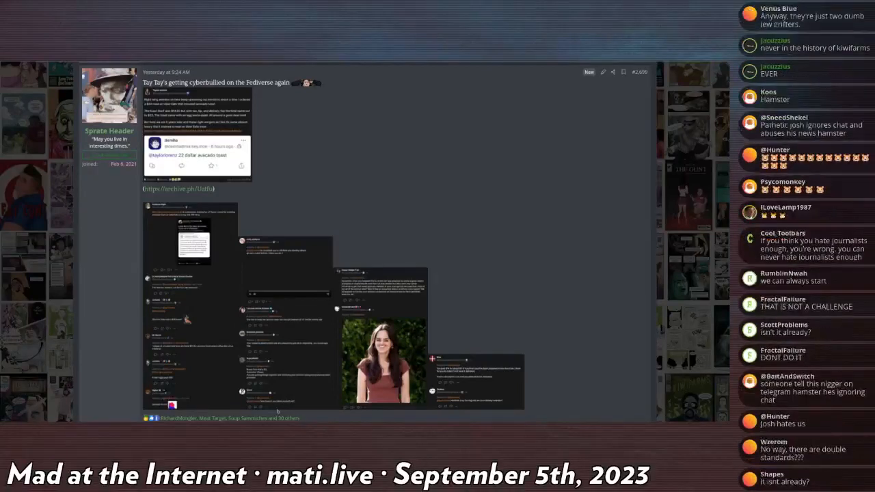
scroll(down, 3)
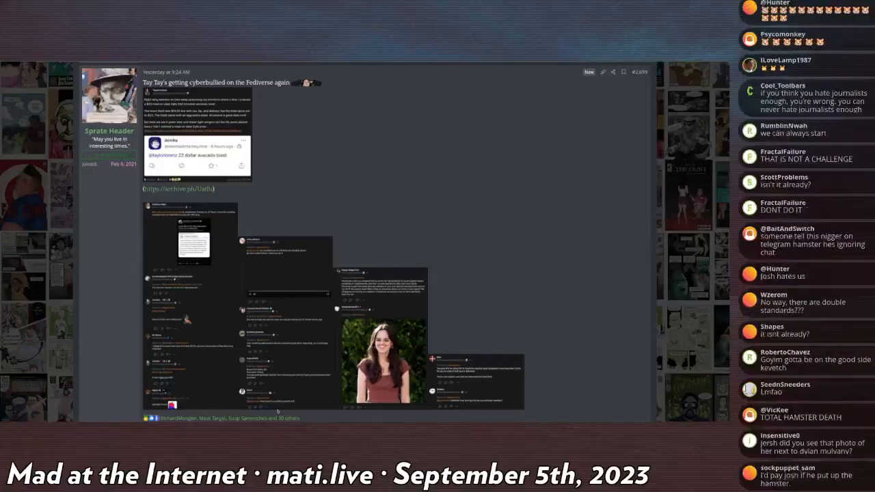
scroll(down, 3)
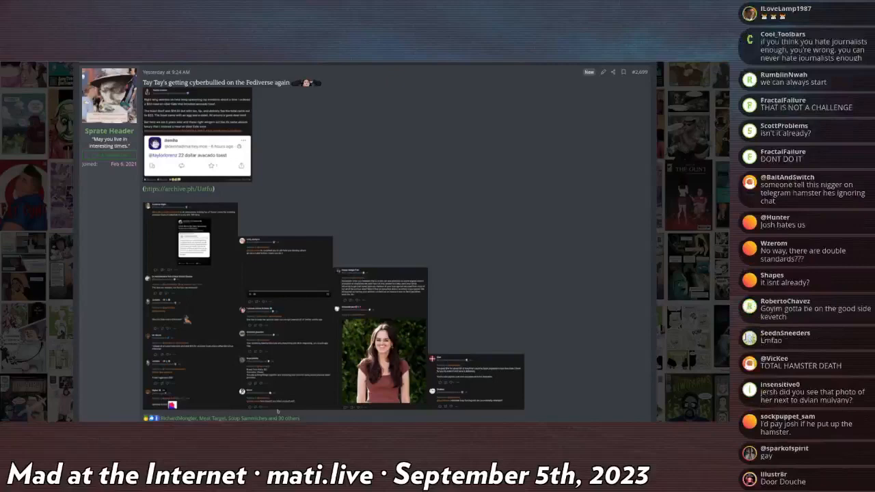
scroll(down, 3)
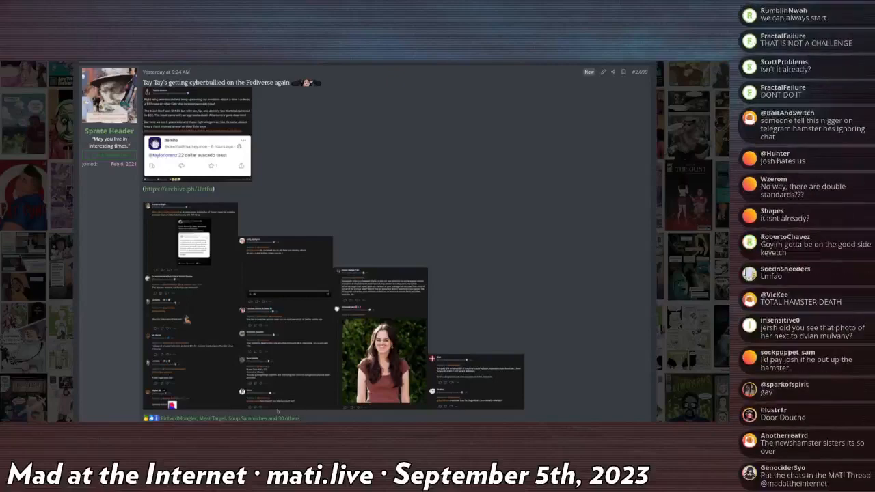
scroll(down, 3)
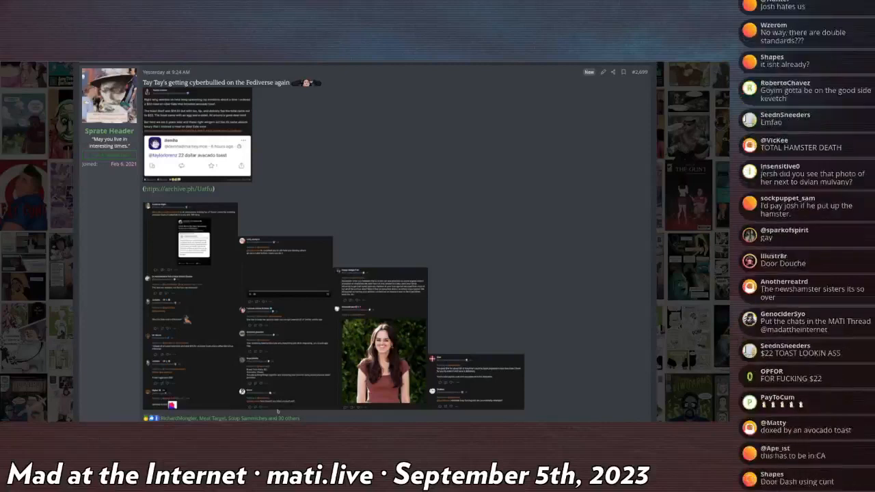
scroll(down, 3)
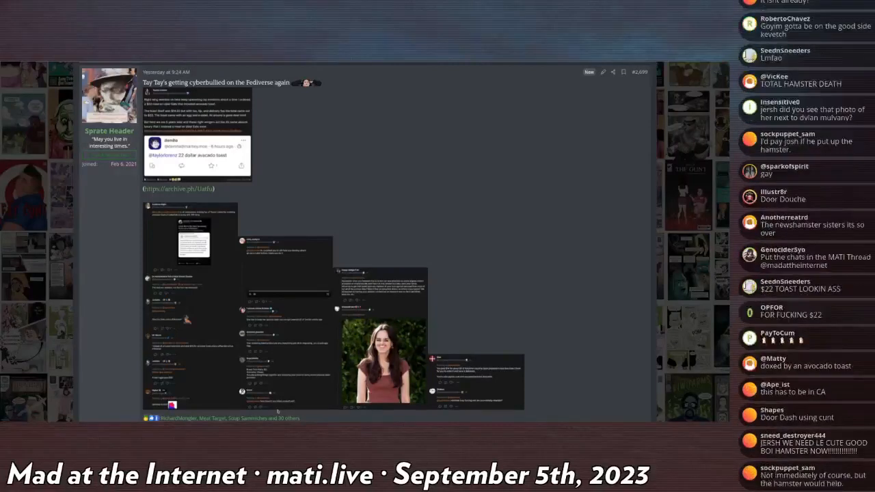
scroll(down, 3)
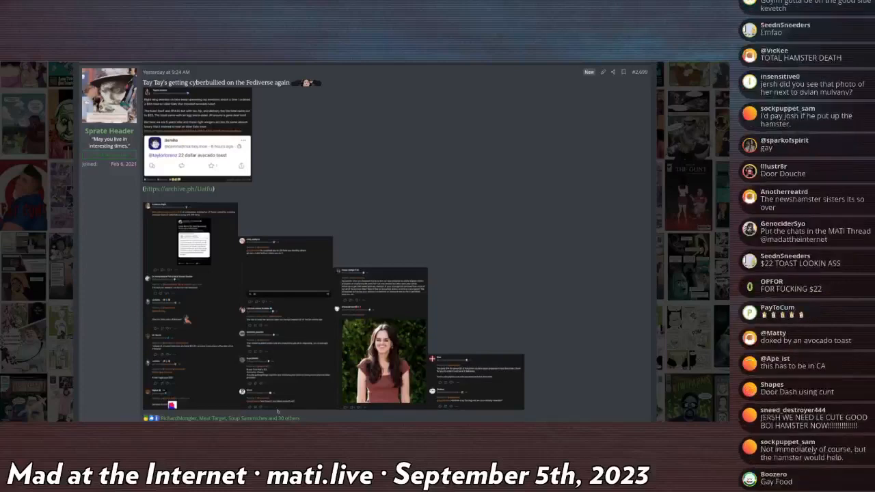
scroll(down, 3)
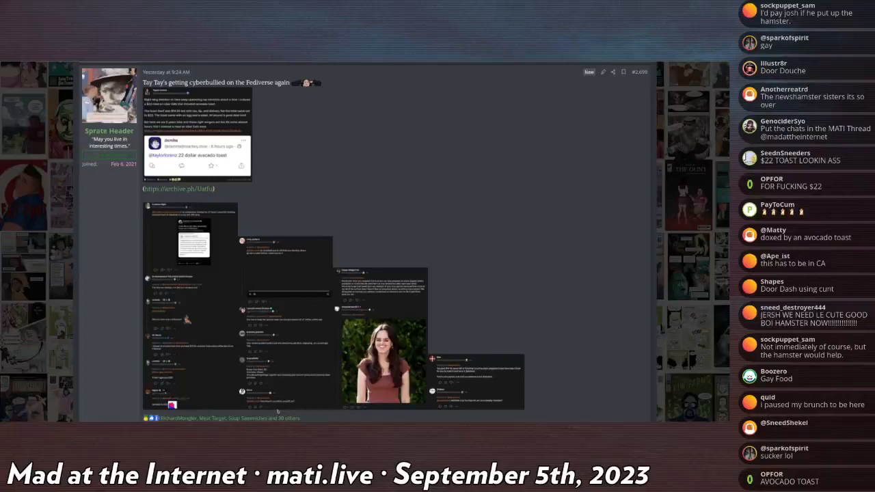
scroll(down, 3)
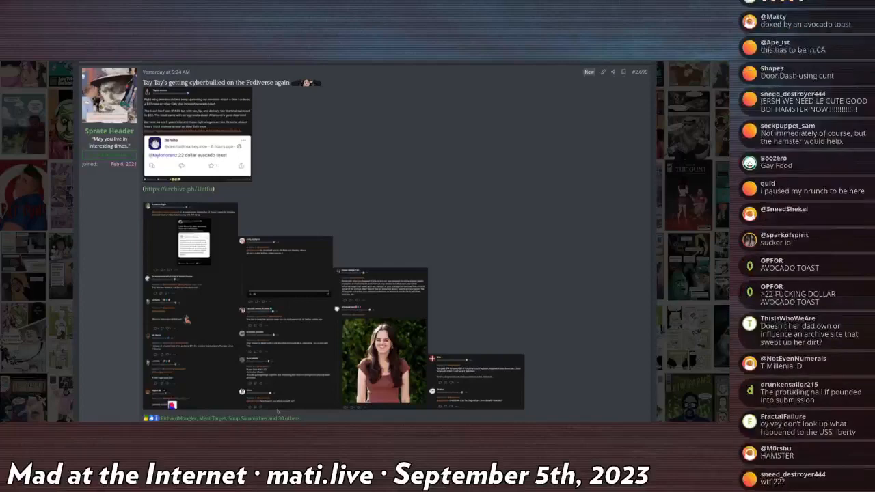
scroll(down, 3)
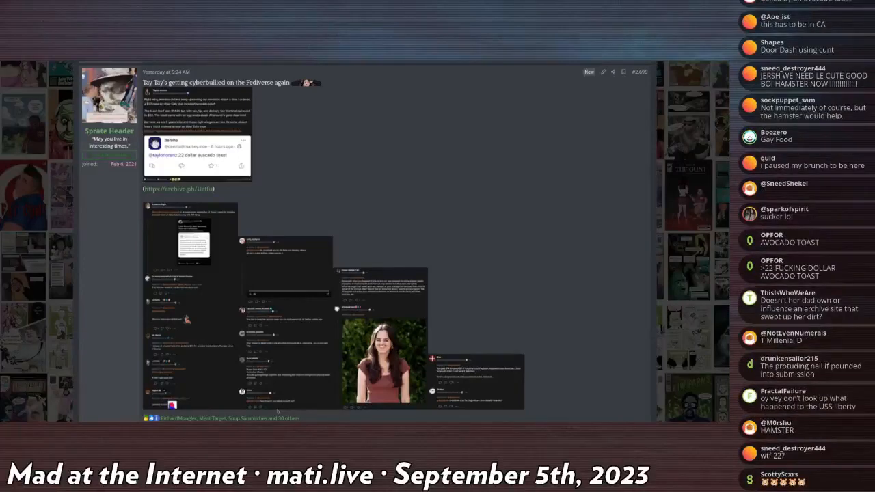
scroll(down, 3)
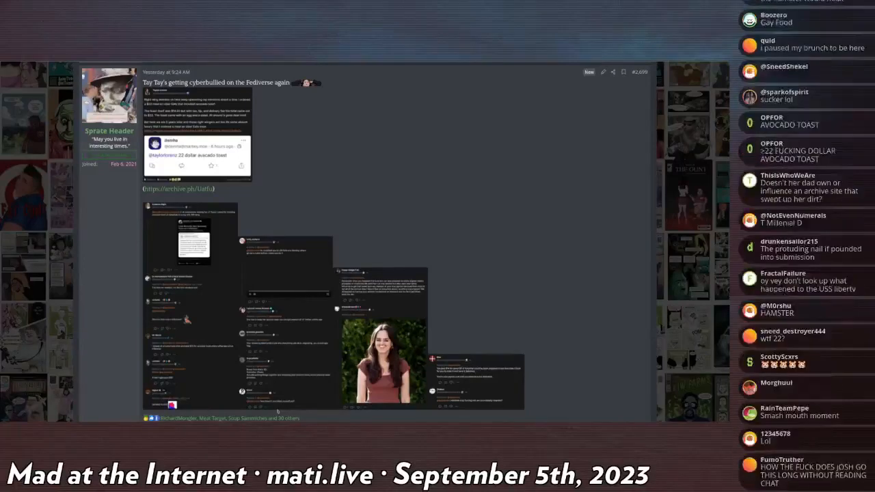
scroll(down, 3)
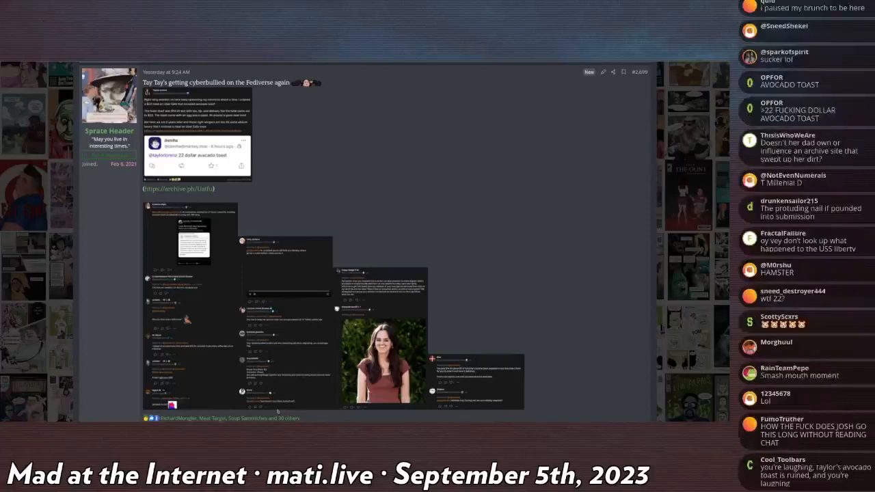
scroll(down, 3)
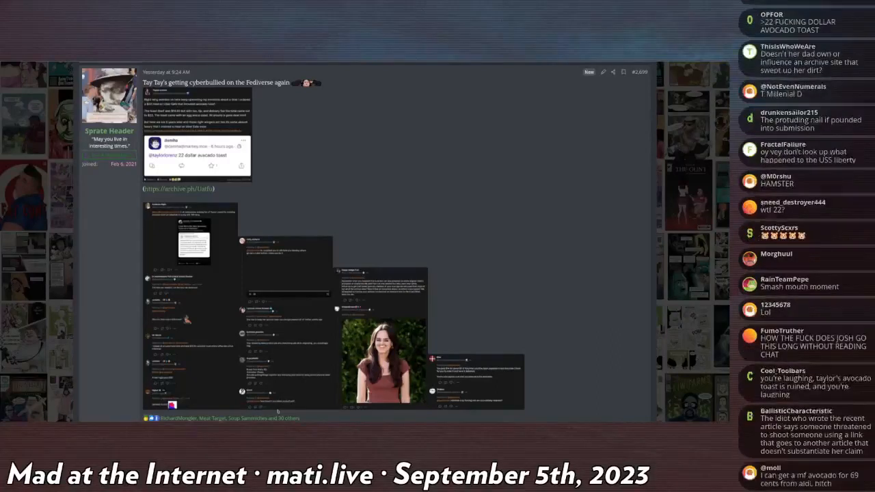
scroll(down, 3)
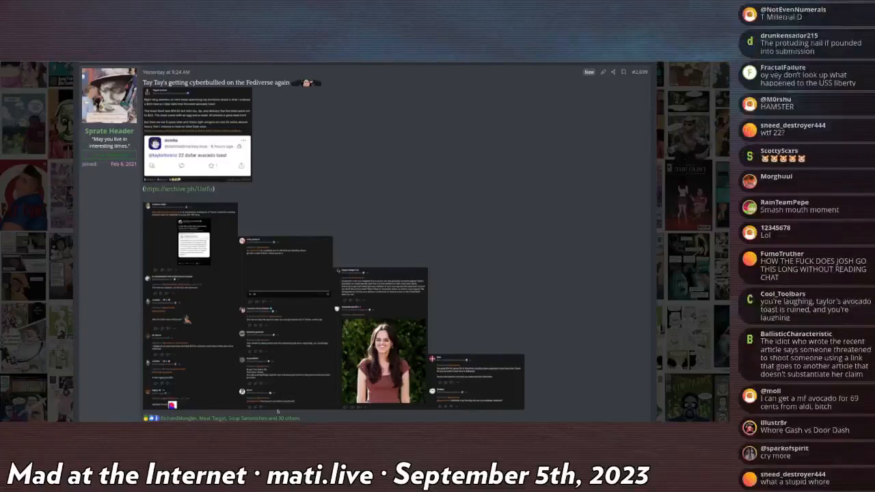
scroll(down, 3)
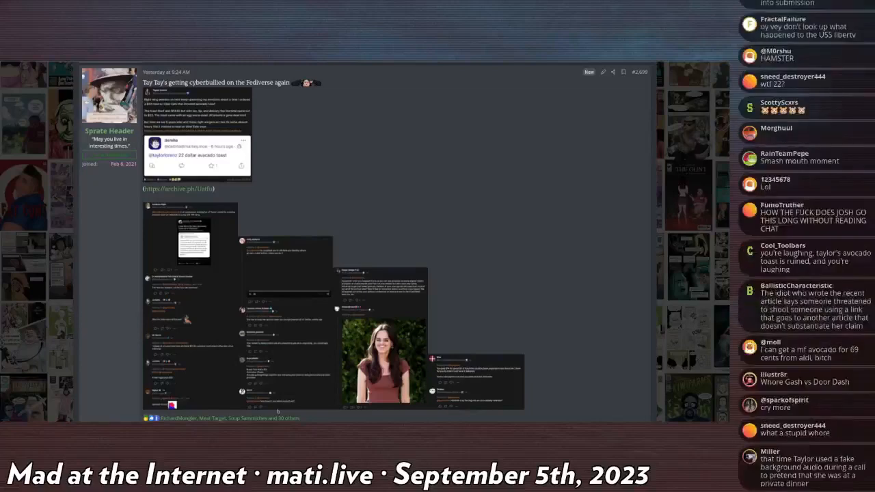
scroll(down, 3)
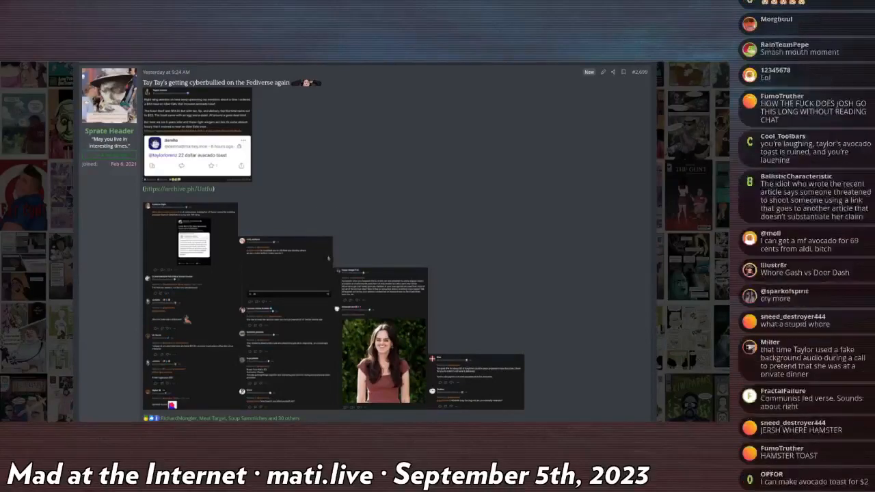
scroll(down, 3)
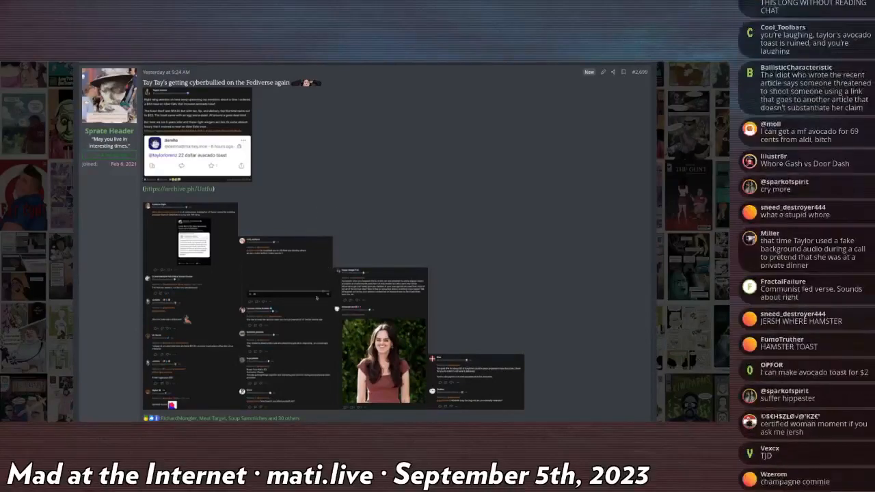
scroll(down, 3)
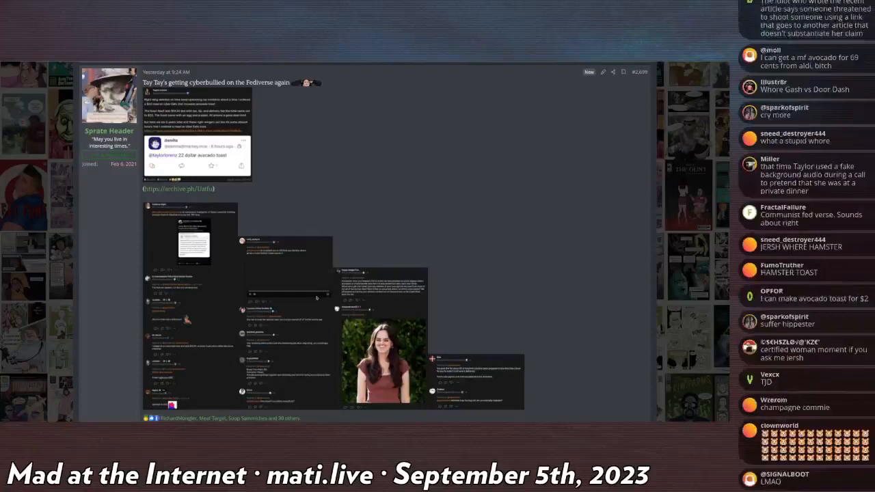
scroll(down, 3)
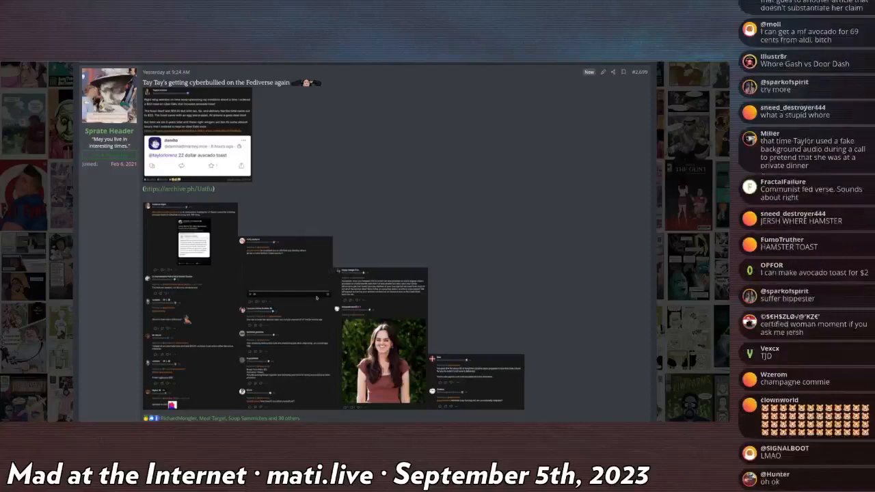
scroll(down, 3)
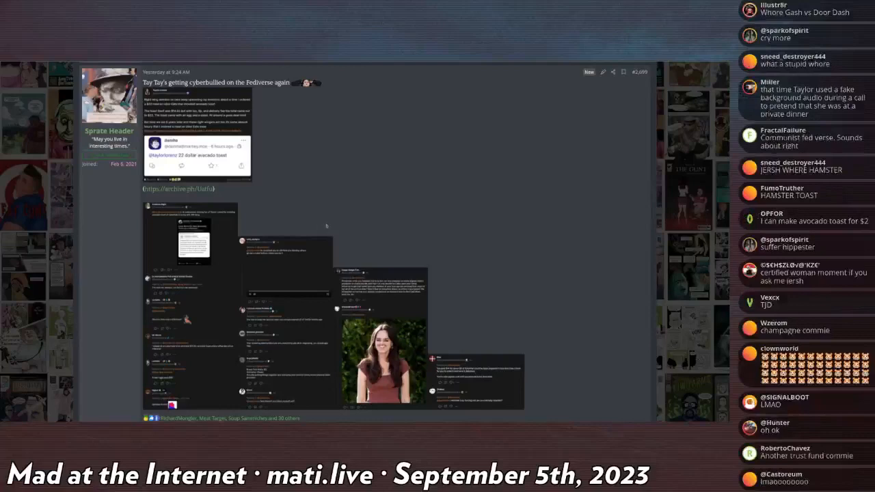
scroll(down, 3)
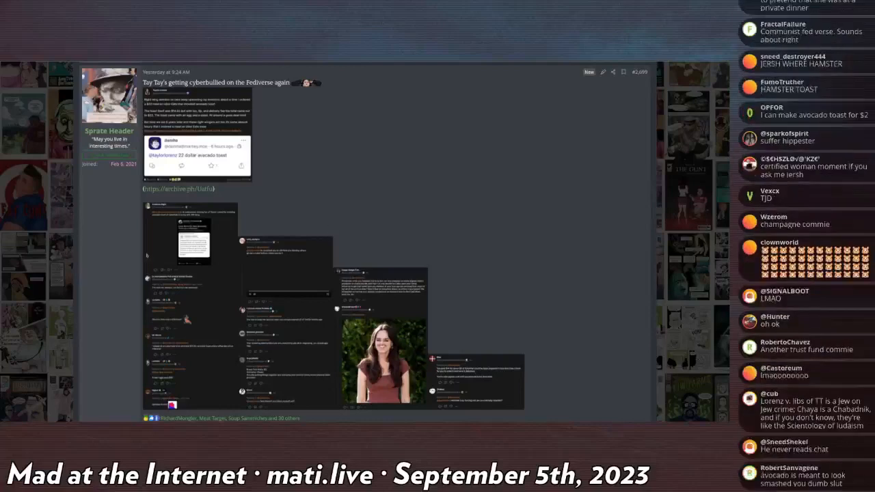
scroll(down, 3)
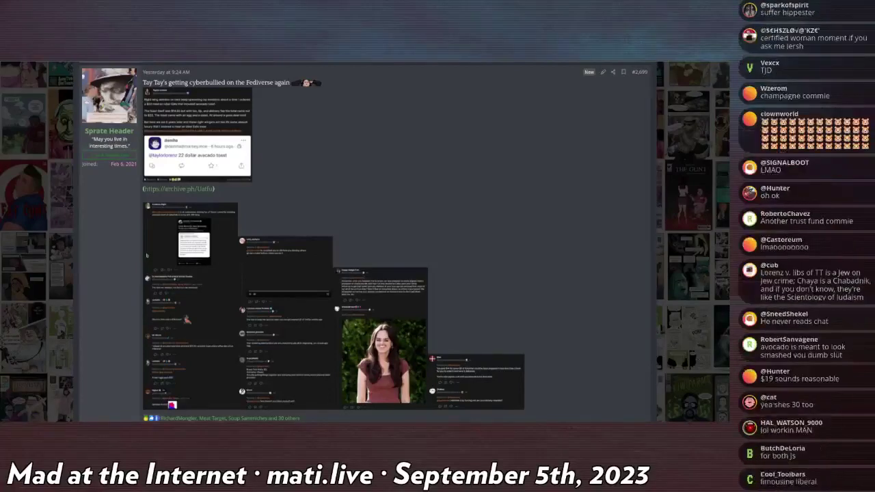
scroll(down, 3)
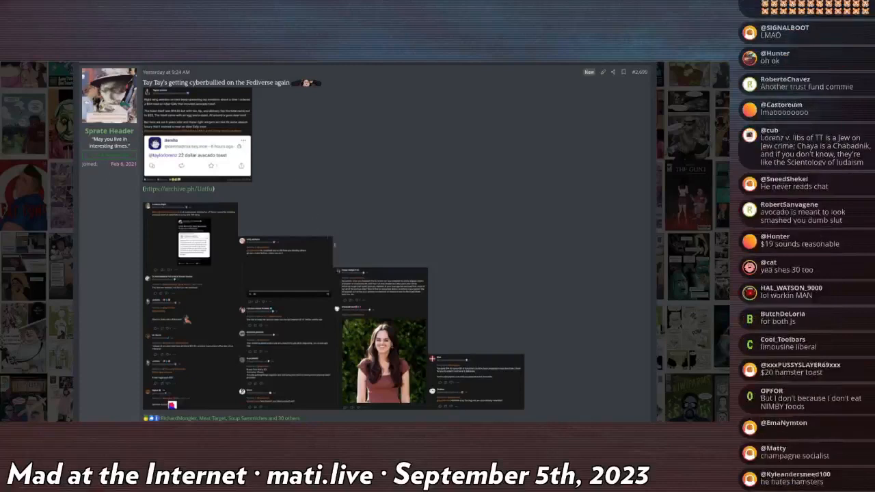
scroll(down, 3)
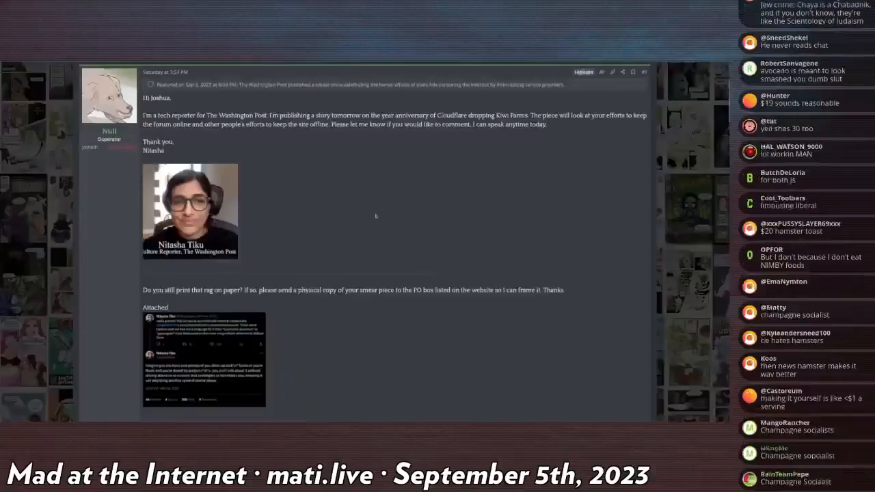
scroll(down, 3)
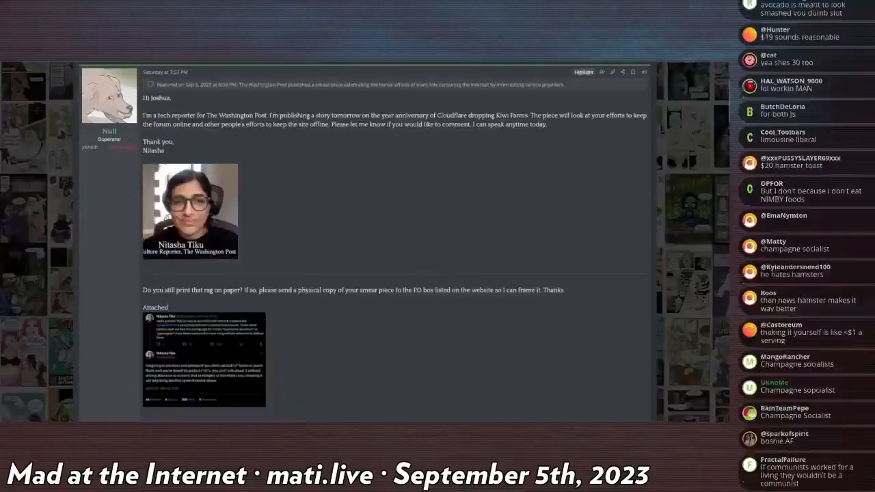
scroll(down, 3)
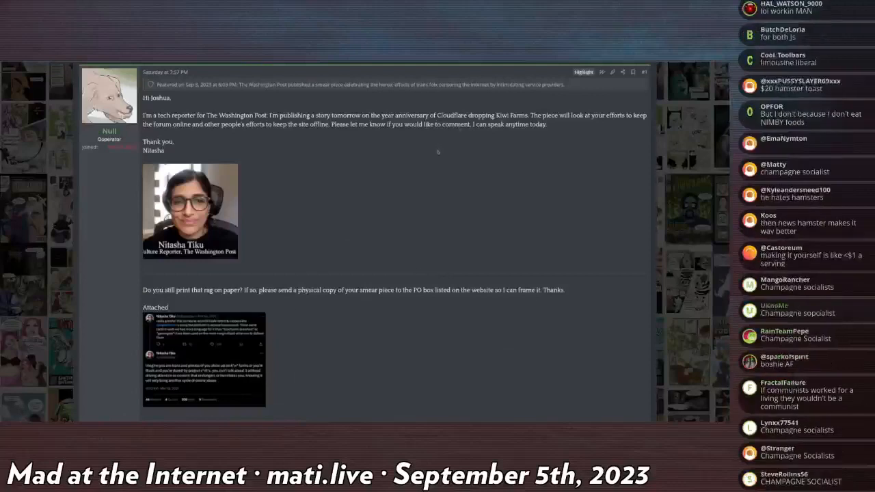
scroll(down, 3)
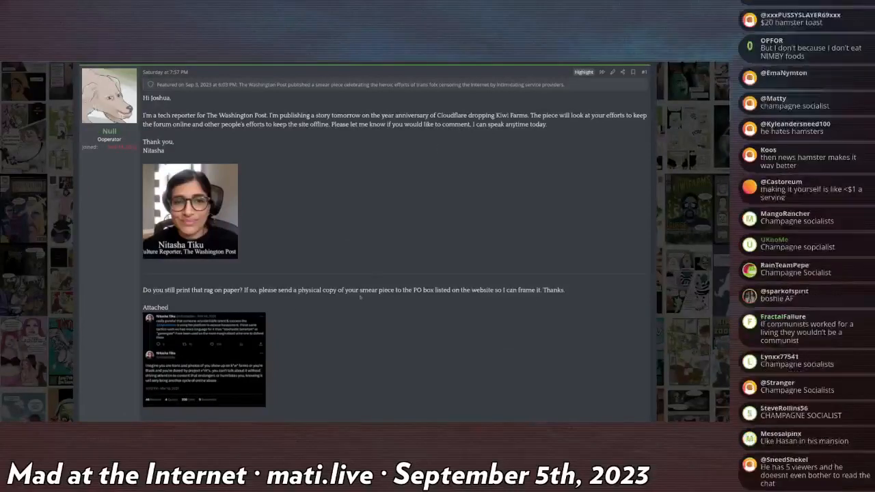
scroll(down, 3)
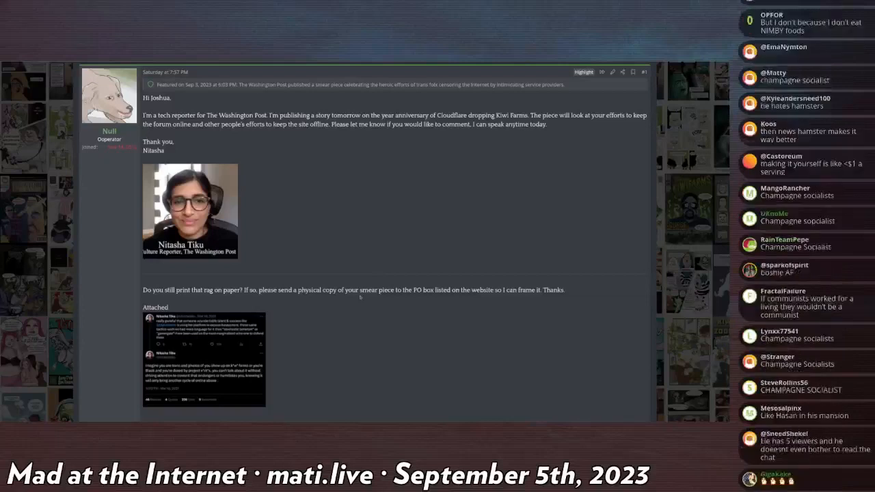
scroll(down, 3)
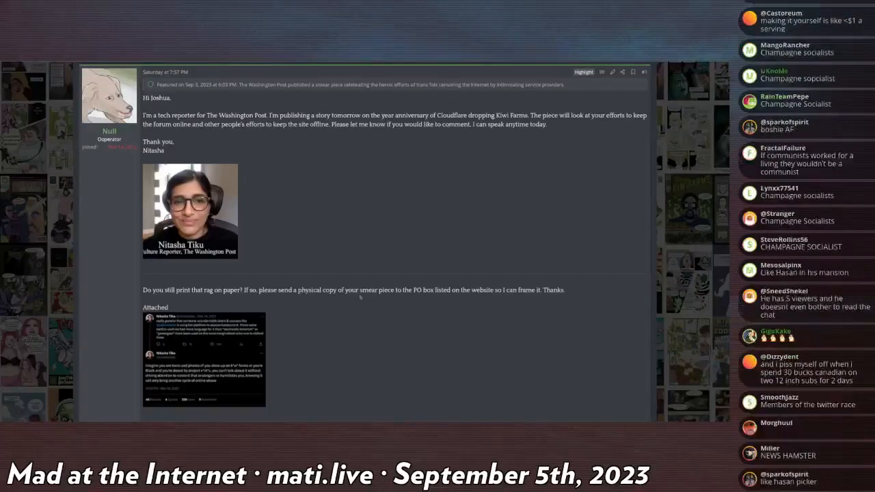
scroll(down, 3)
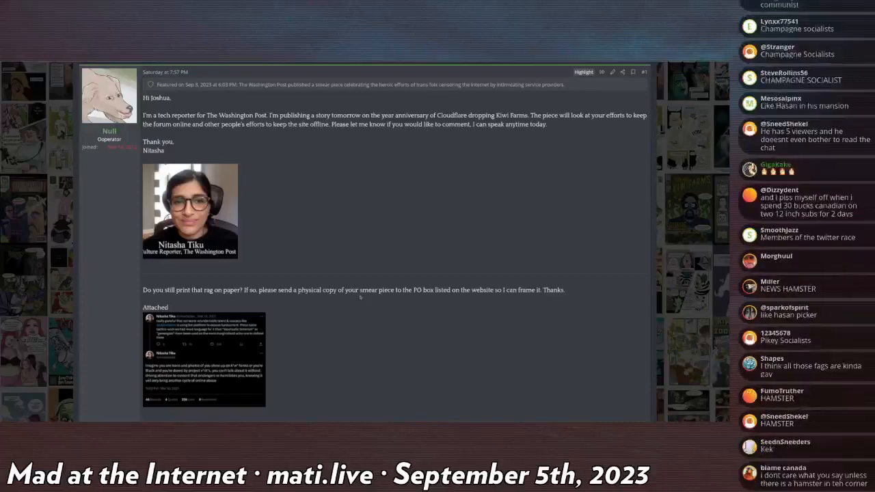
scroll(down, 3)
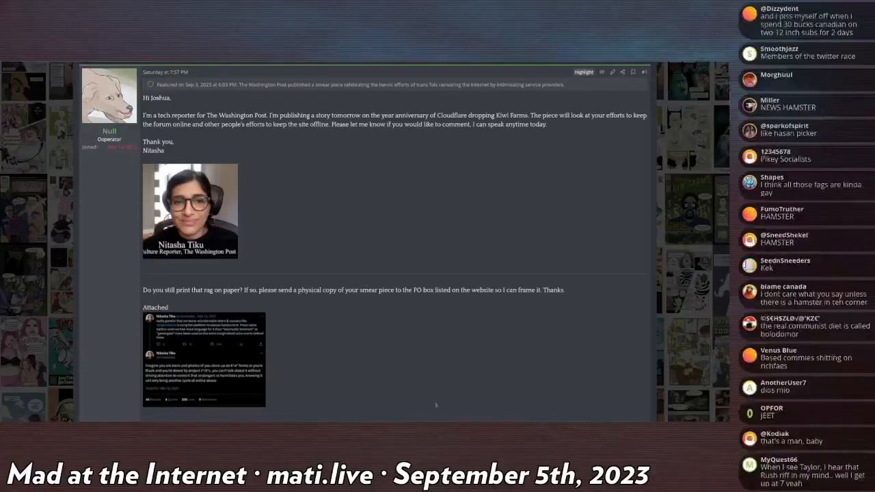
scroll(down, 3)
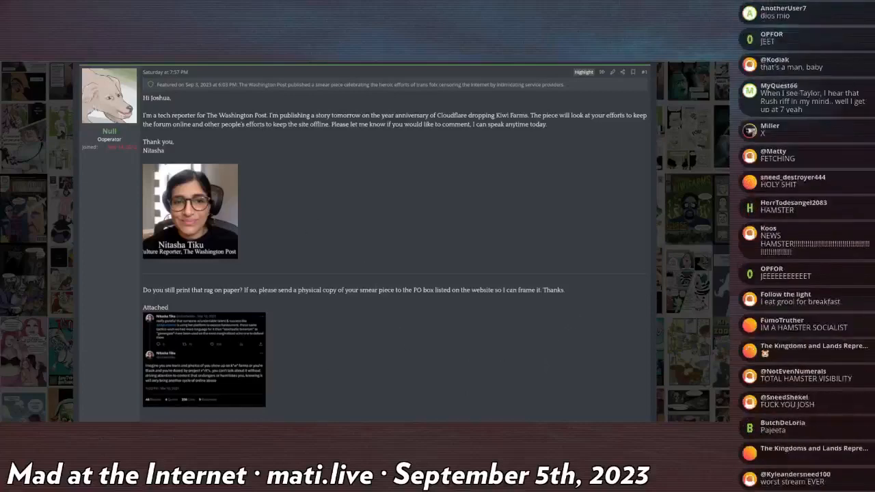
scroll(down, 3)
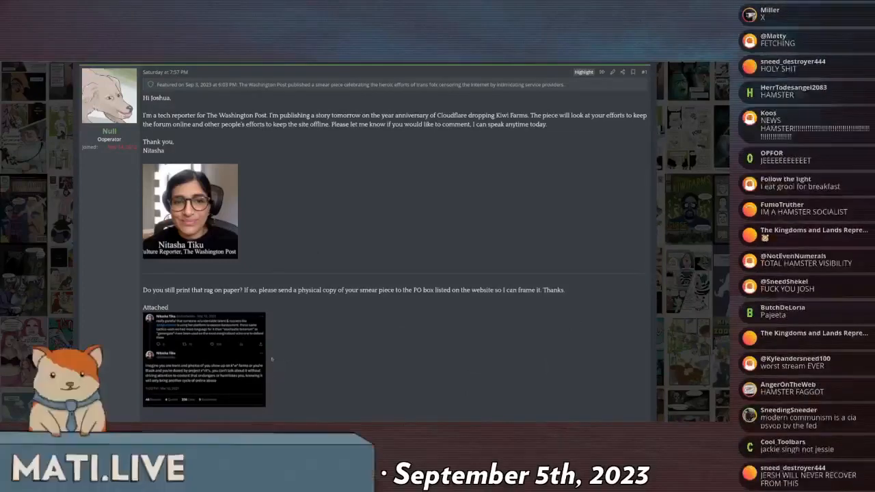
scroll(down, 3)
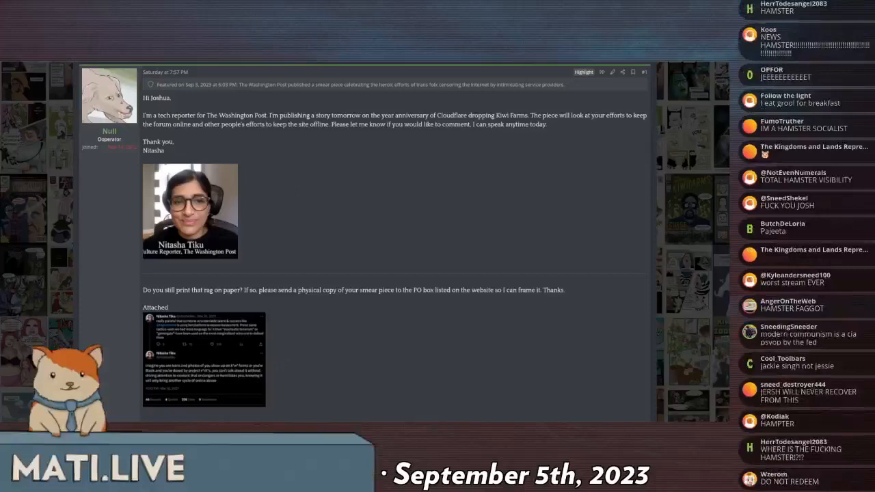
scroll(down, 3)
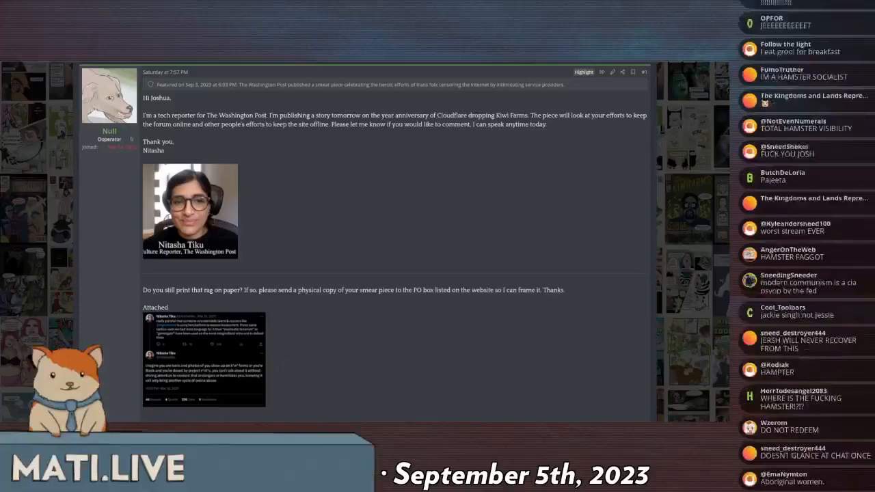
scroll(down, 3)
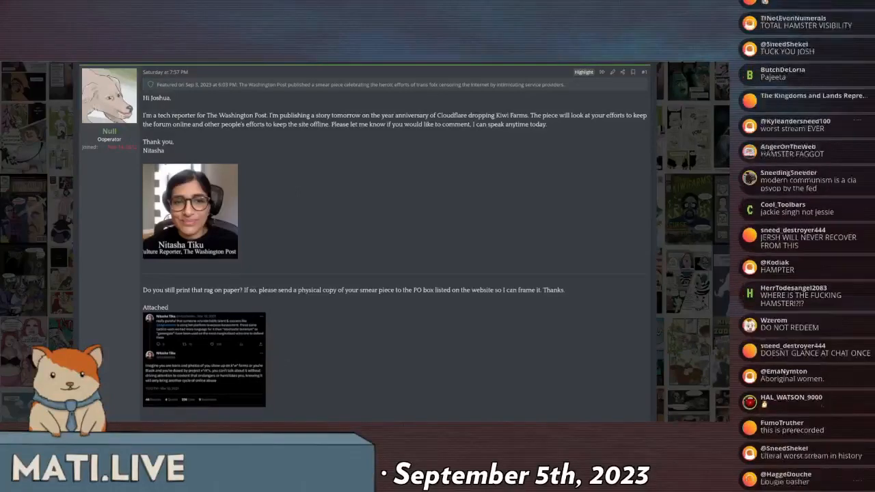
scroll(down, 3)
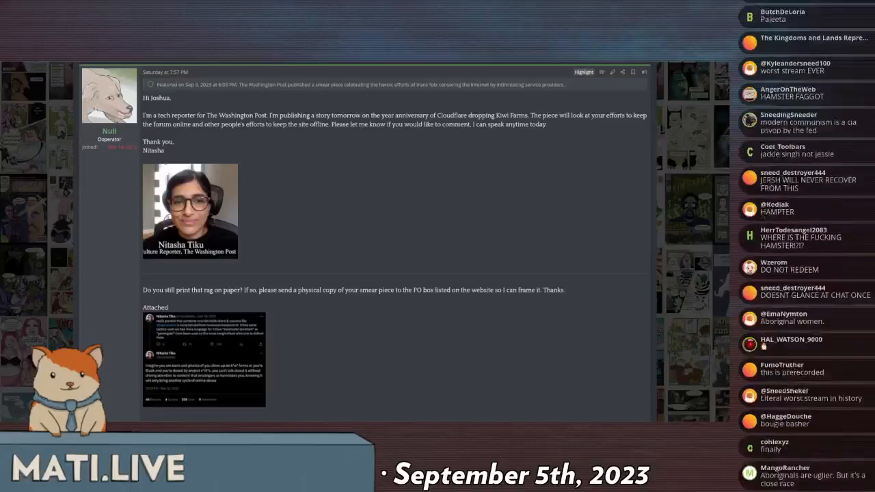
scroll(down, 3)
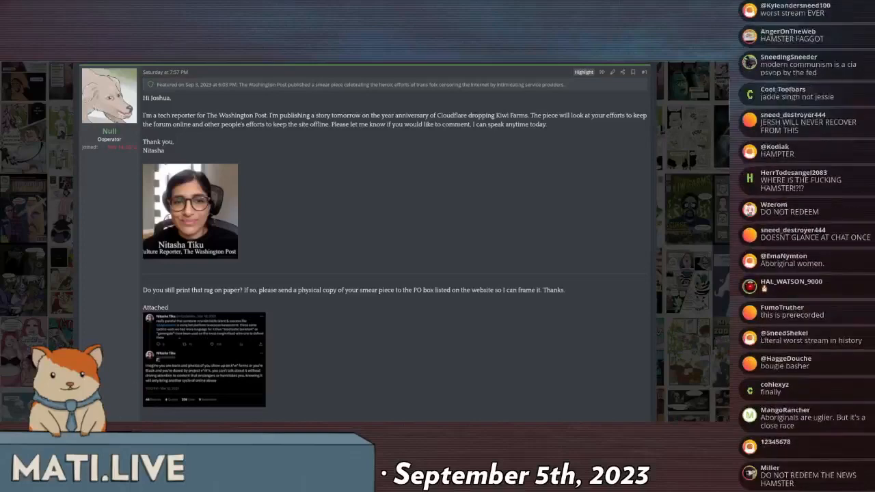
scroll(down, 3)
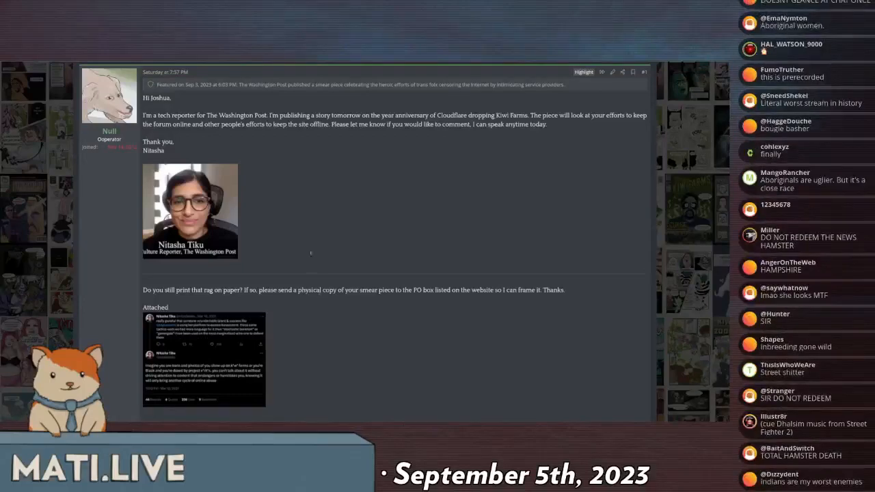
scroll(down, 3)
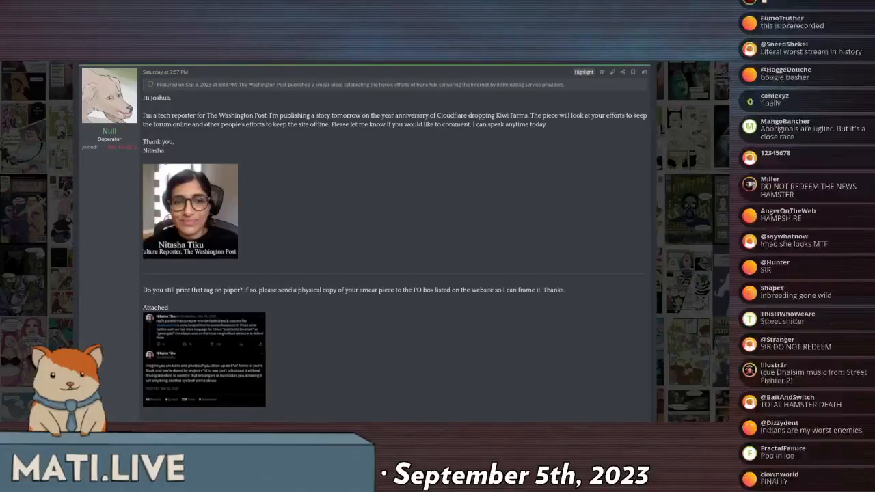
scroll(down, 3)
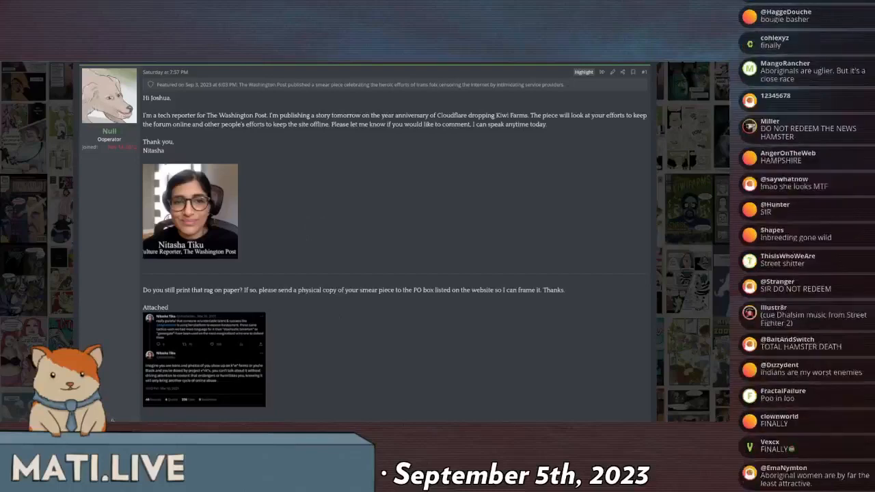
scroll(down, 3)
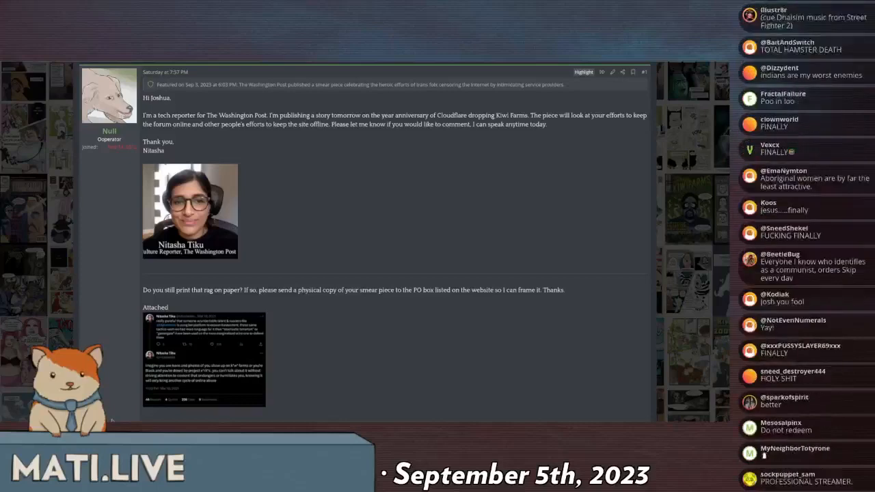
scroll(down, 3)
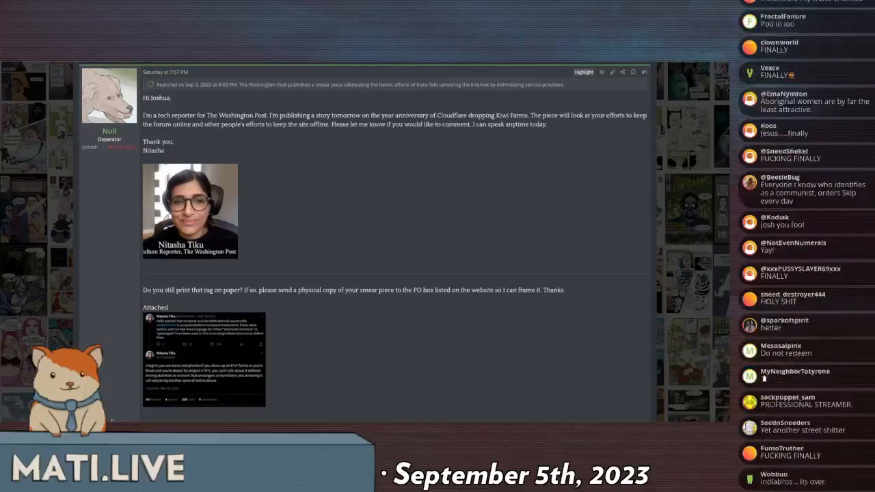
scroll(down, 3)
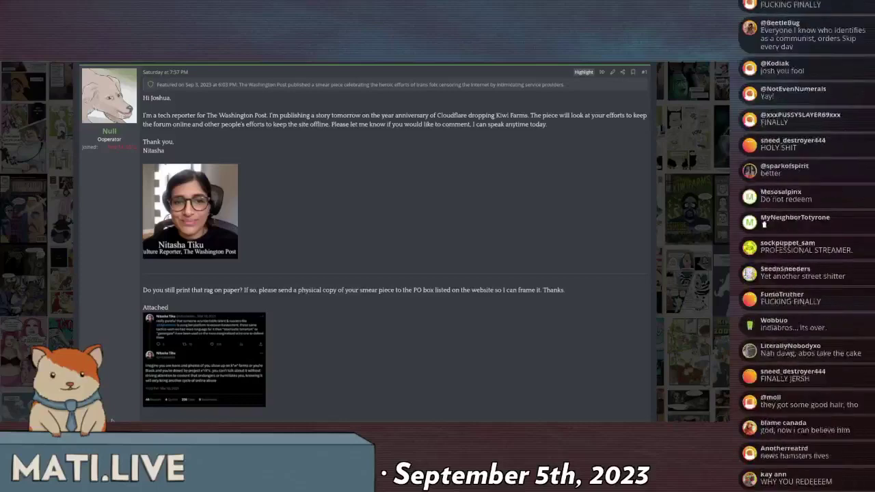
scroll(down, 3)
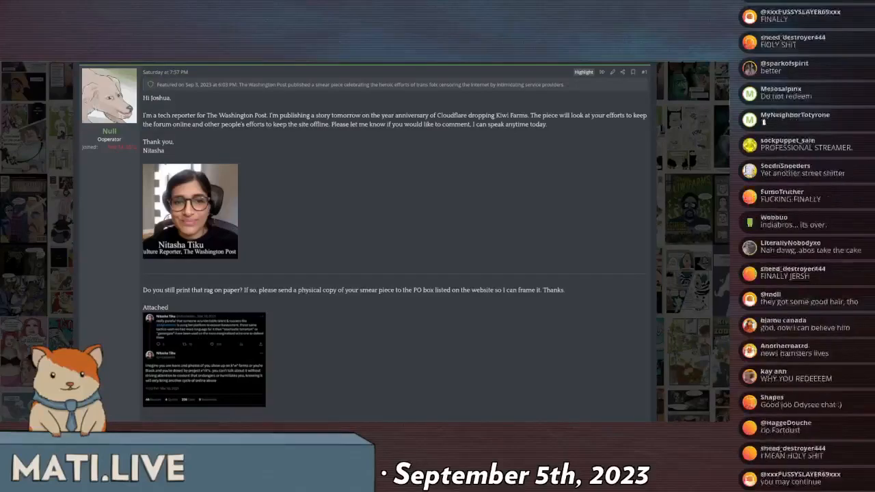
scroll(down, 3)
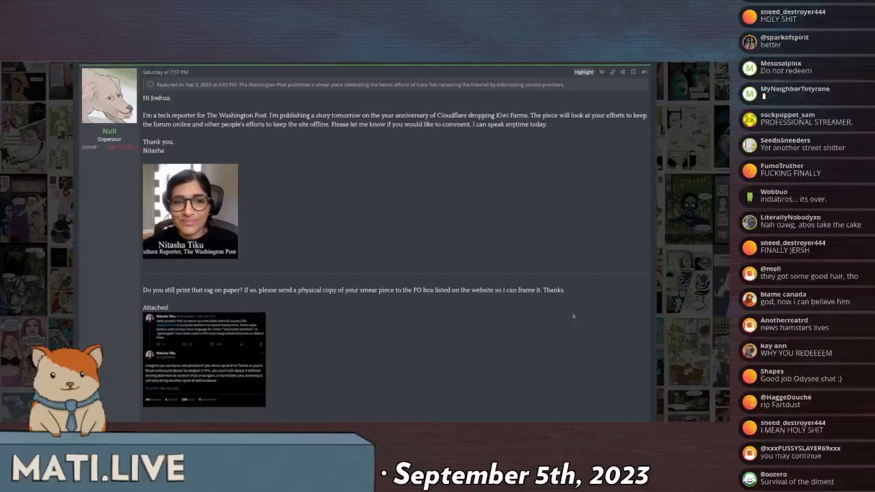
scroll(down, 3)
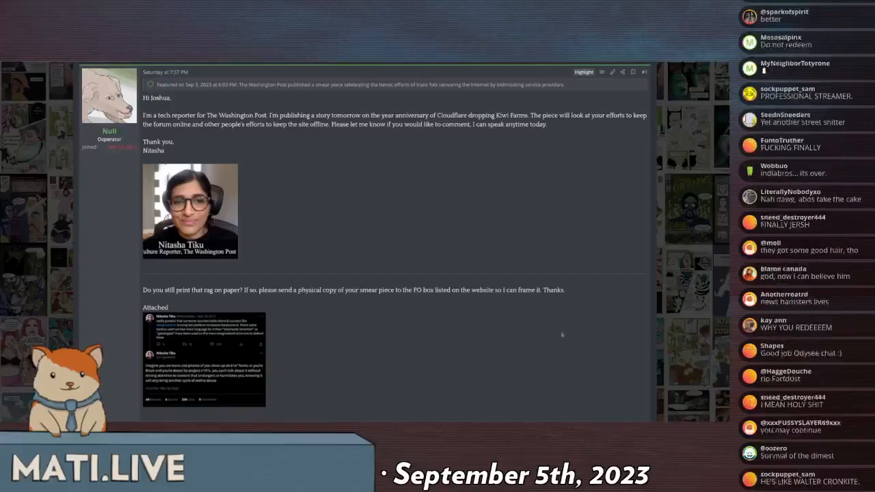
scroll(down, 3)
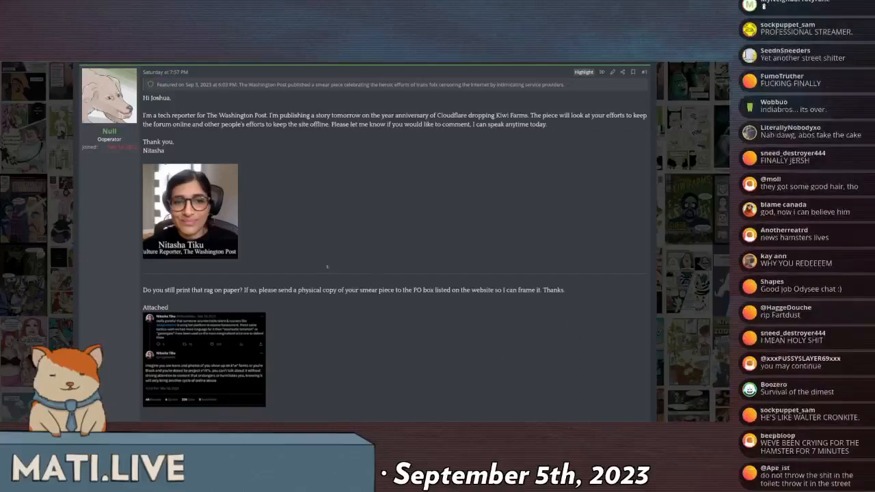
mouse_move(324, 222)
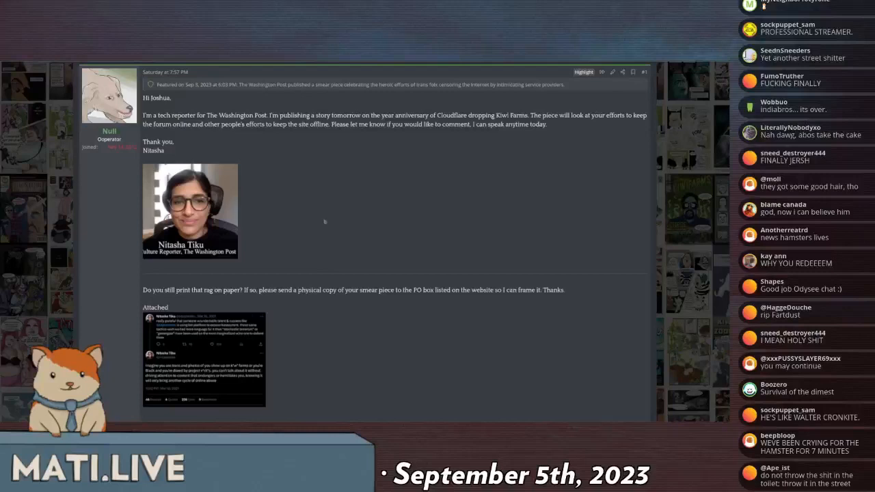
scroll(down, 3)
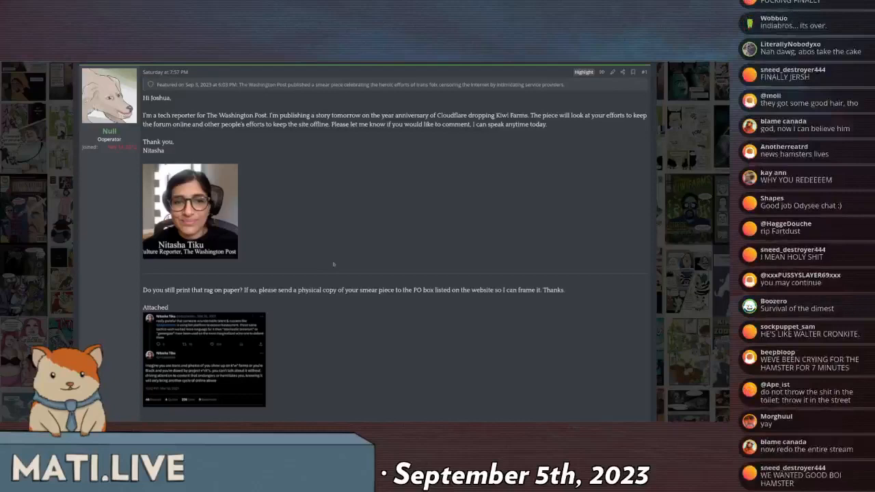
scroll(down, 3)
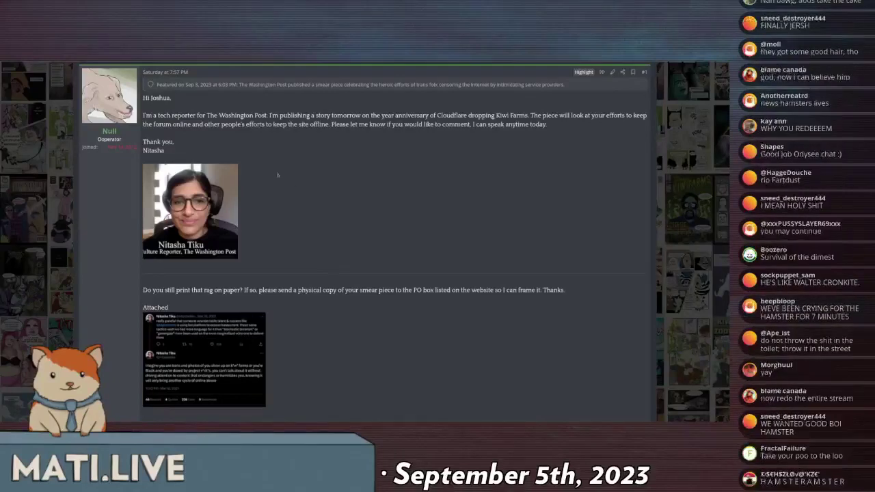
scroll(down, 3)
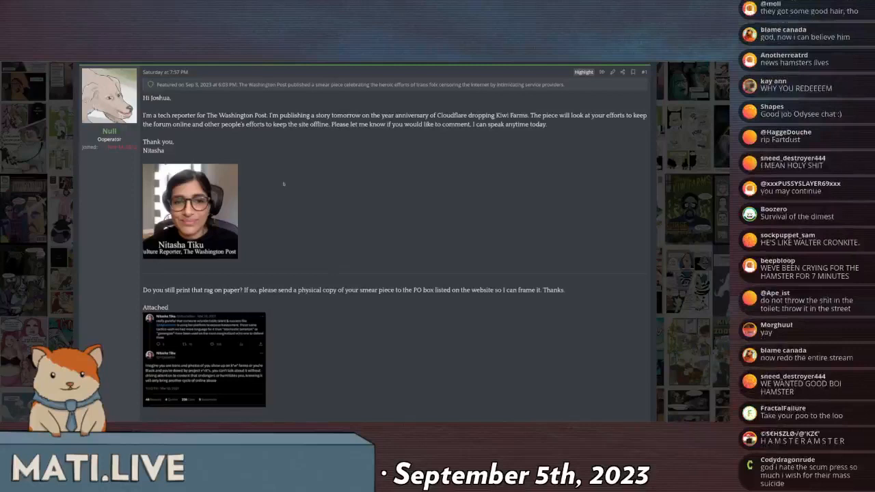
mouse_move(292, 188)
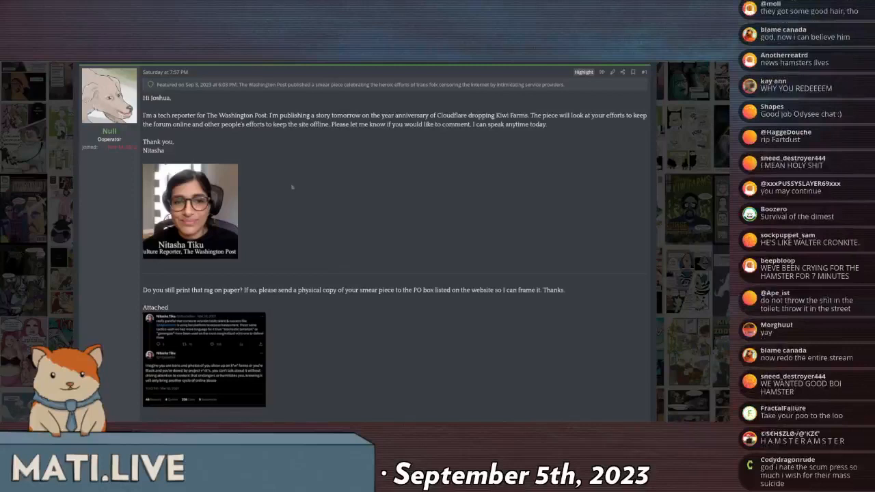
scroll(down, 3)
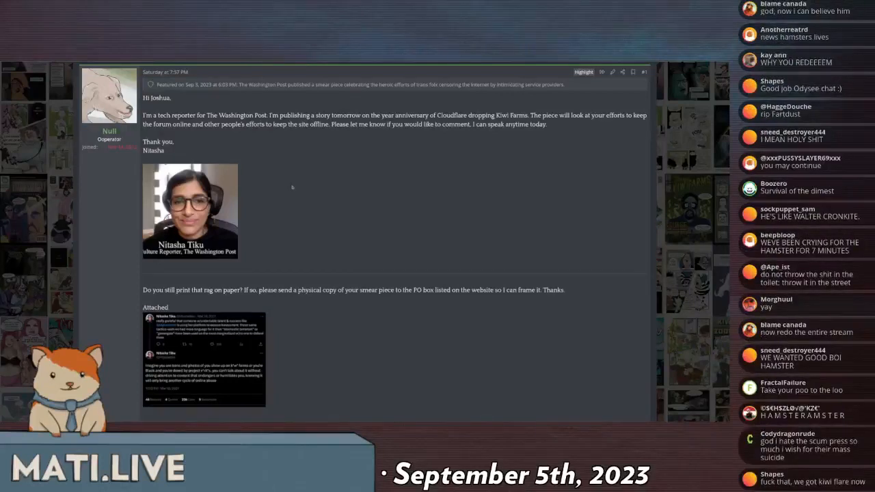
scroll(down, 3)
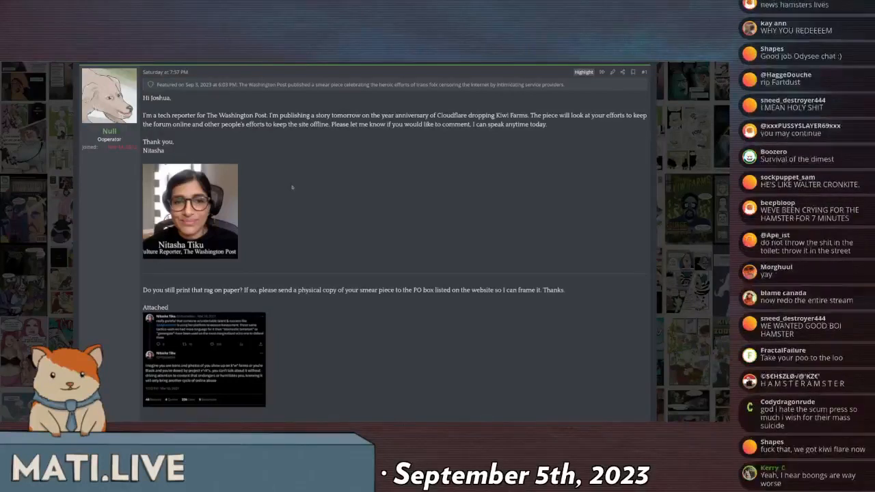
scroll(down, 3)
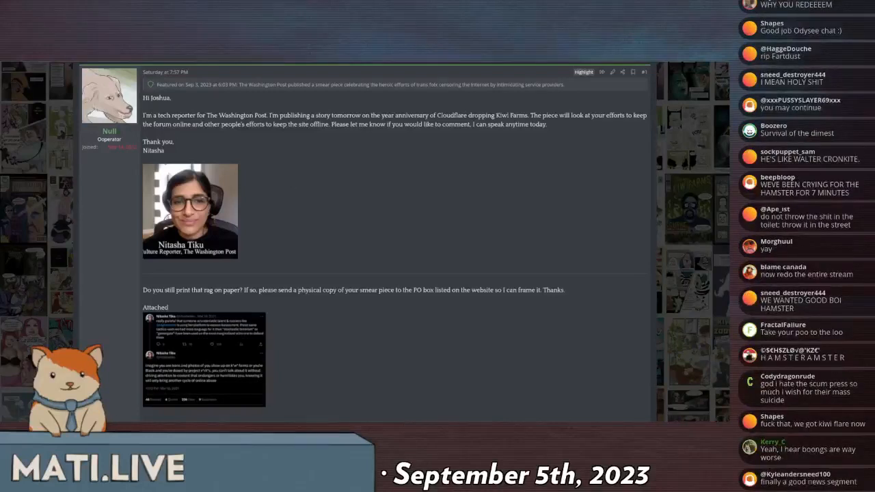
scroll(down, 3)
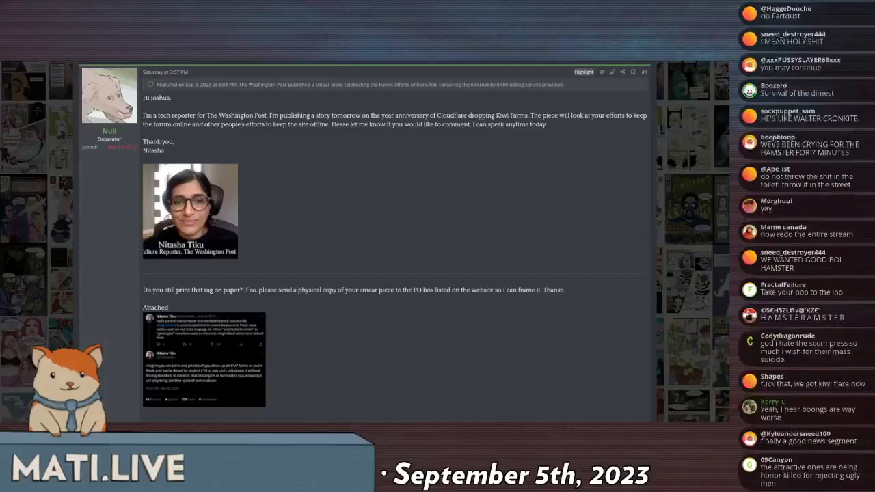
scroll(down, 3)
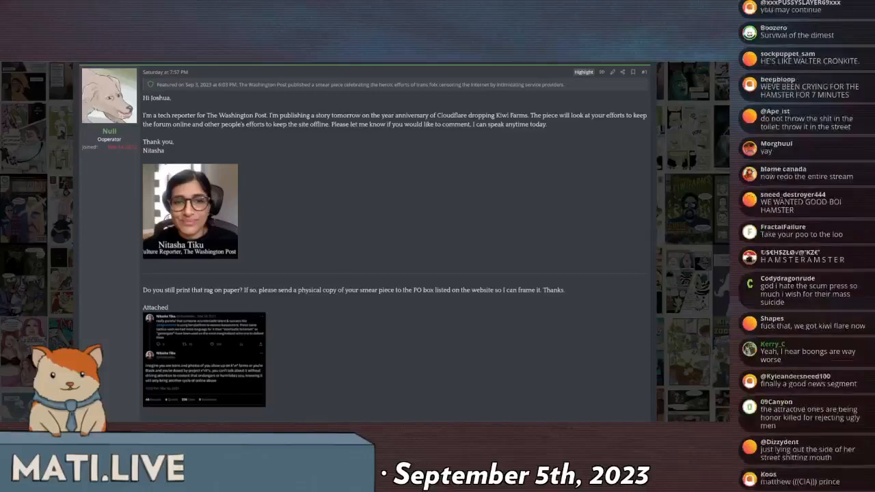
scroll(down, 3)
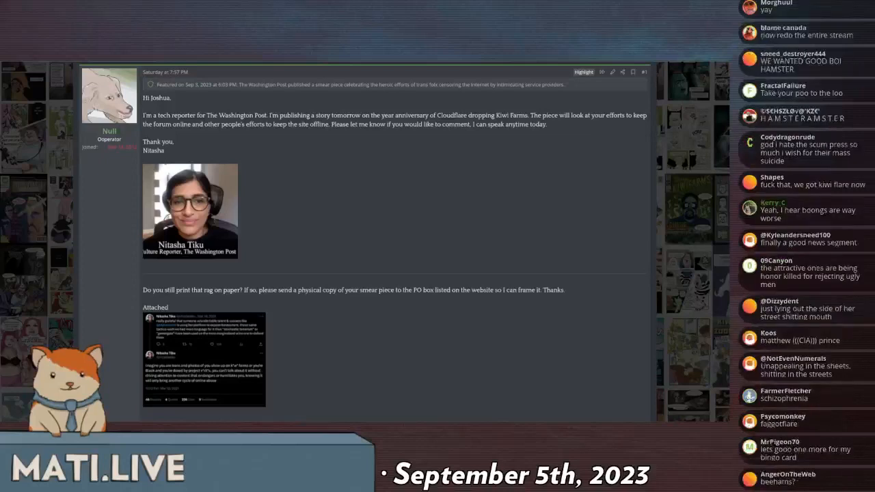
scroll(down, 3)
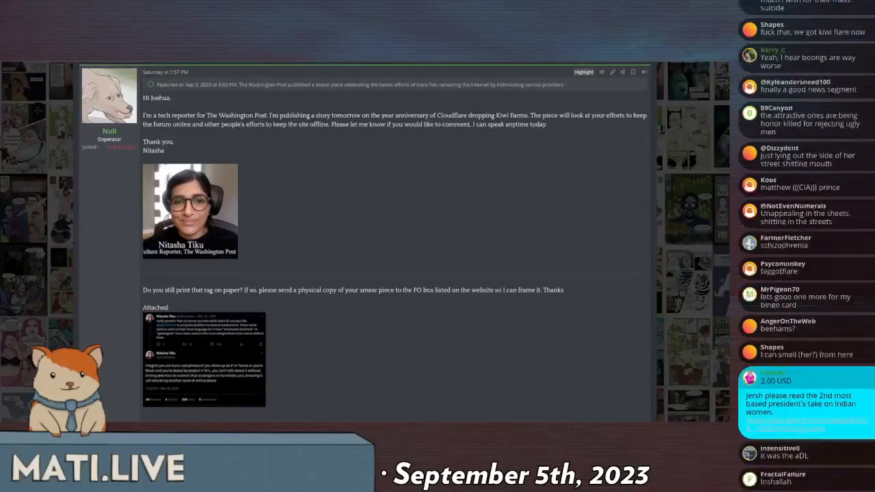
scroll(down, 3)
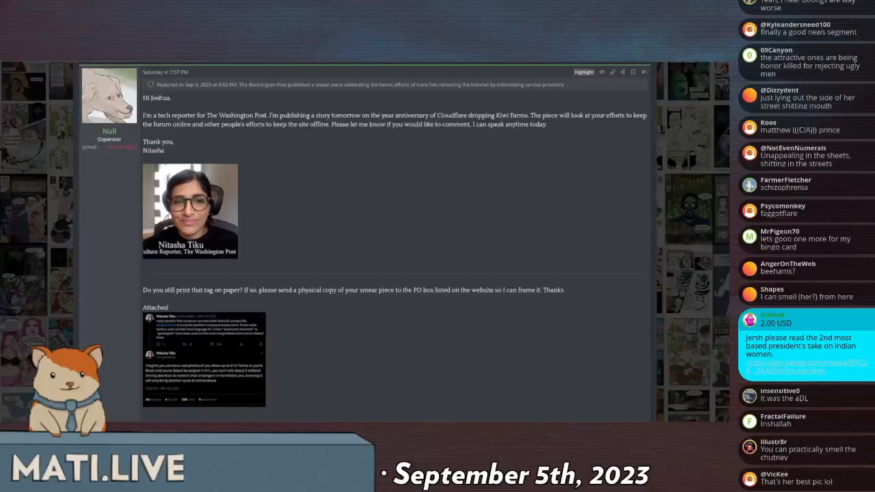
scroll(down, 3)
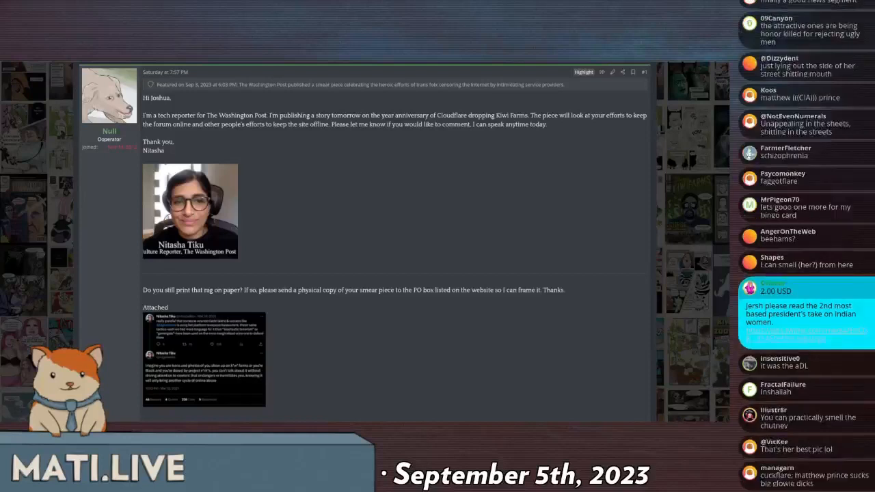
scroll(down, 3)
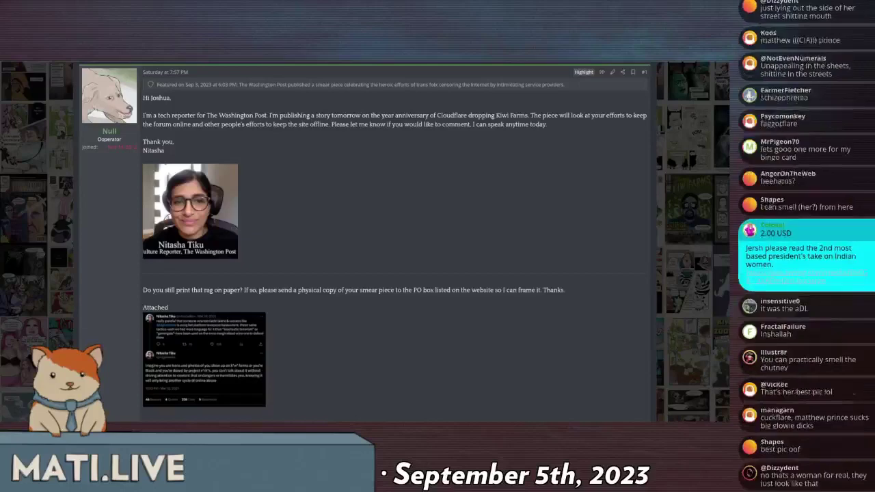
scroll(down, 3)
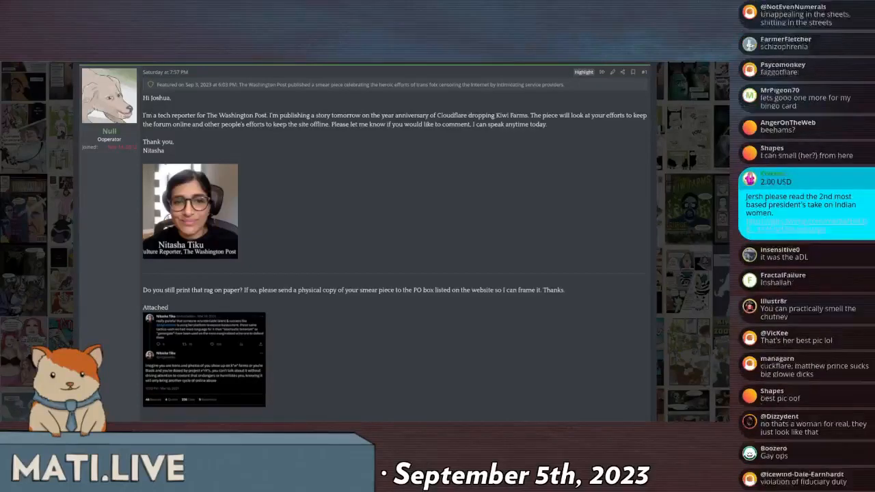
scroll(down, 3)
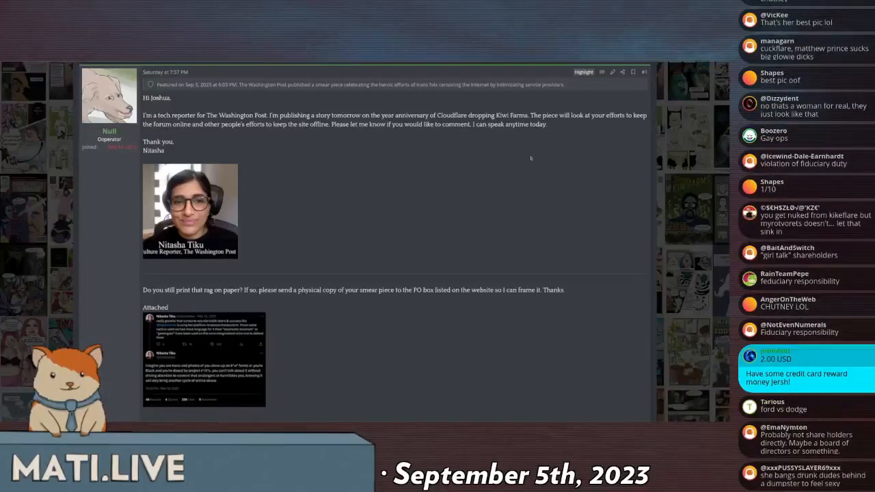
scroll(down, 3)
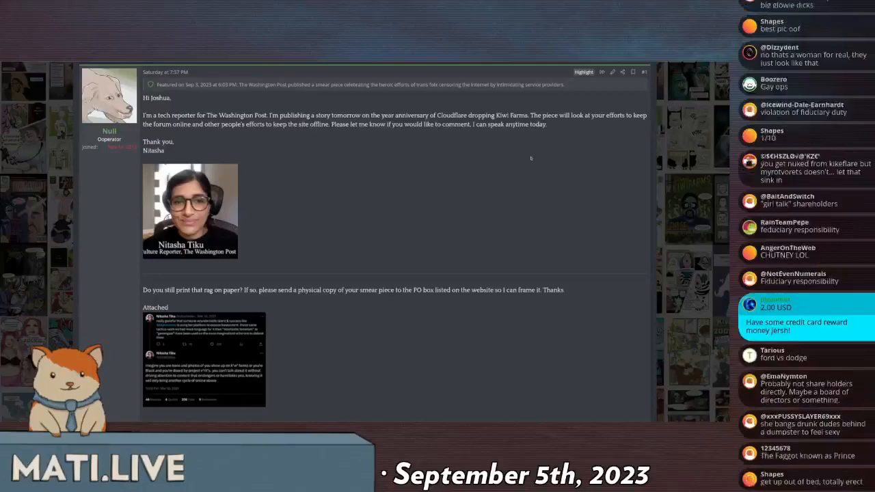
scroll(down, 3)
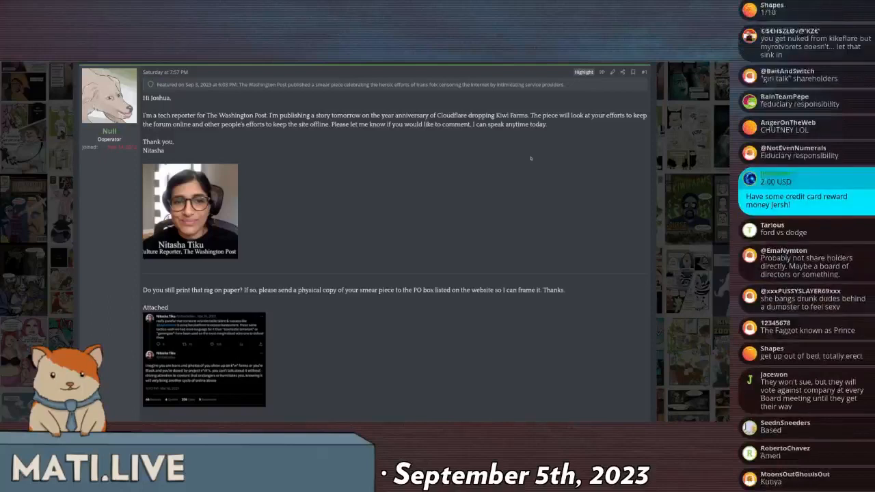
scroll(down, 3)
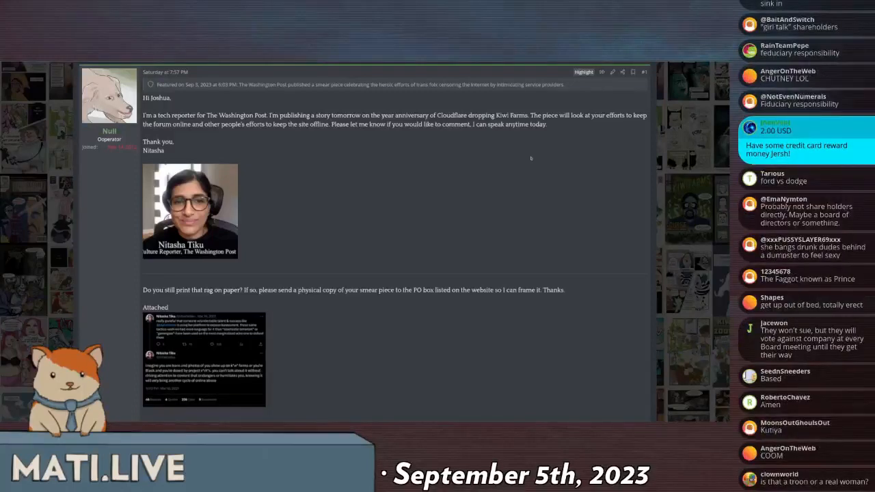
scroll(down, 3)
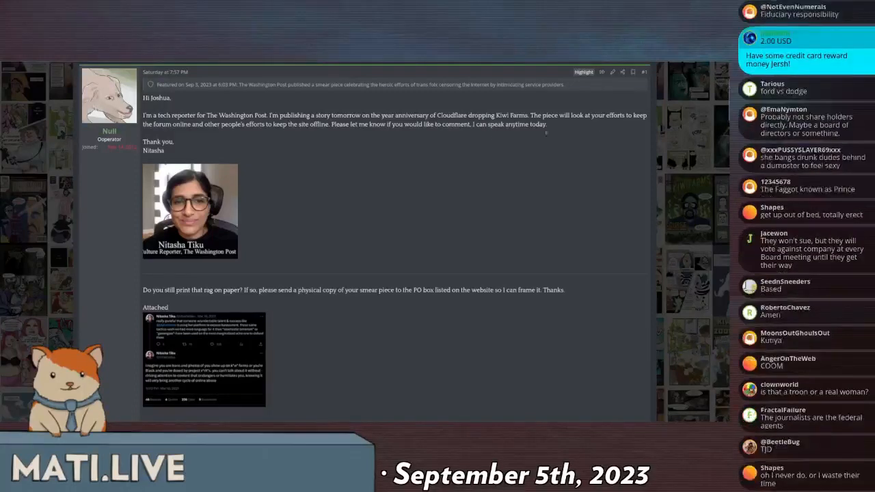
scroll(down, 3)
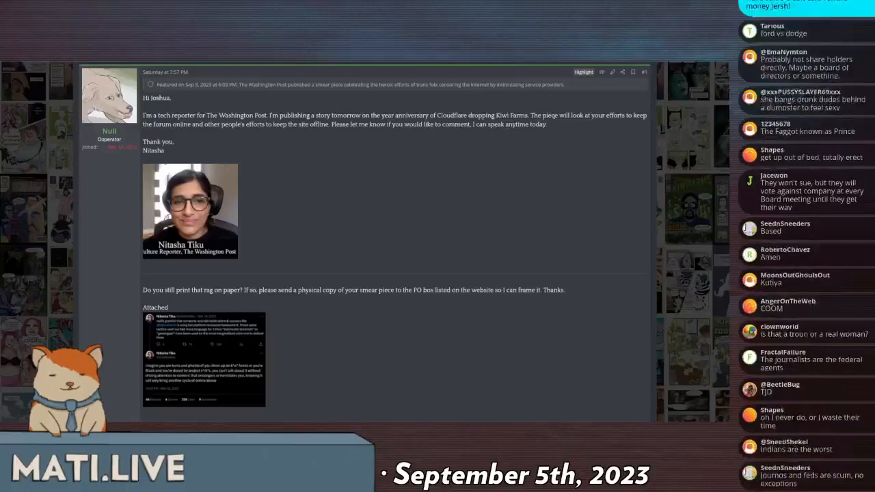
scroll(down, 3)
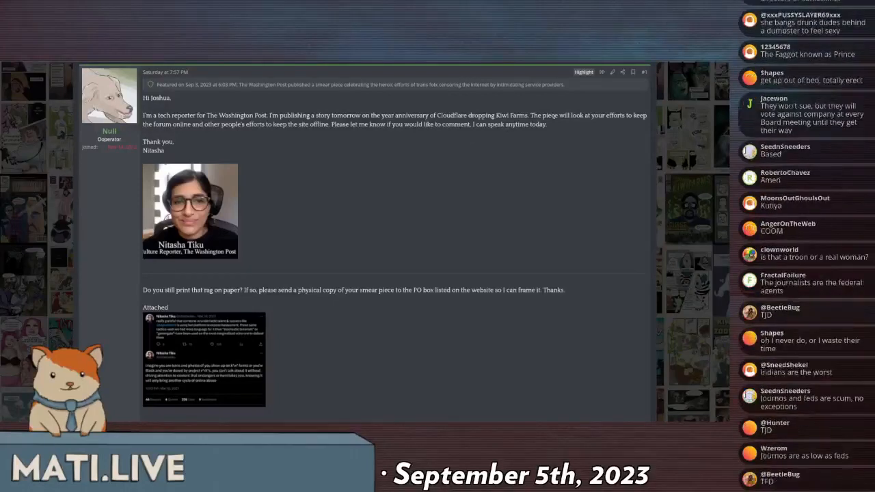
scroll(down, 3)
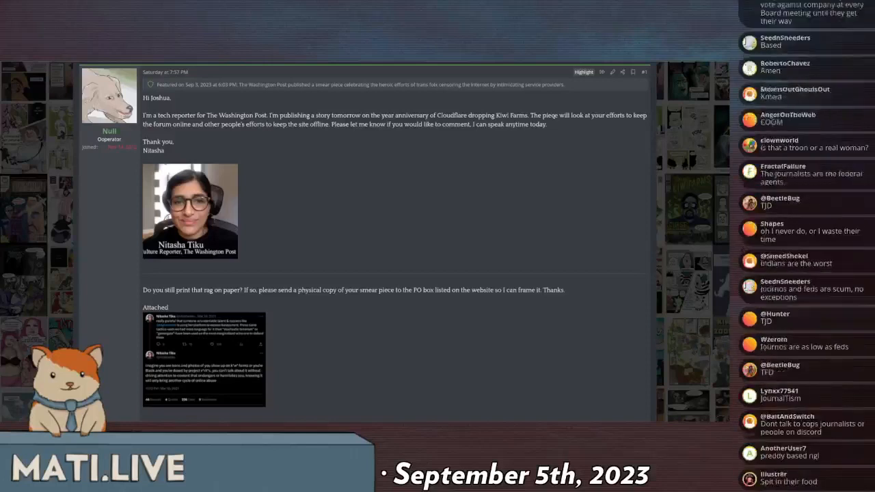
scroll(down, 3)
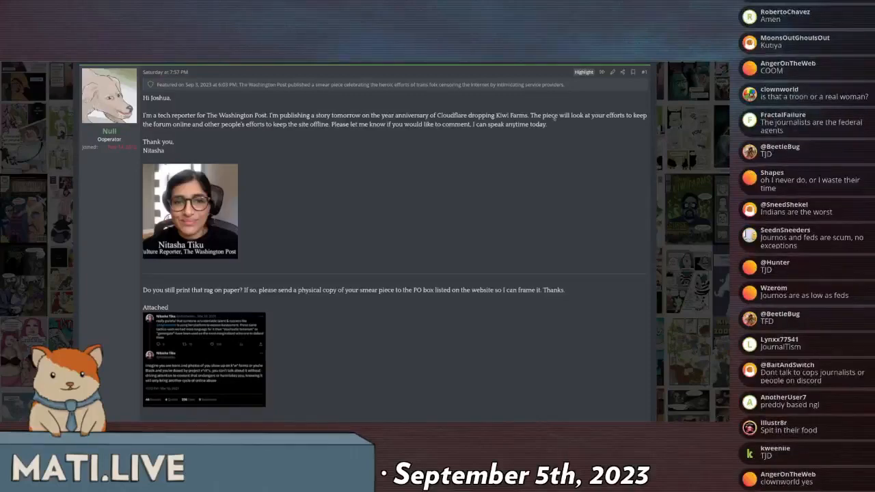
scroll(down, 3)
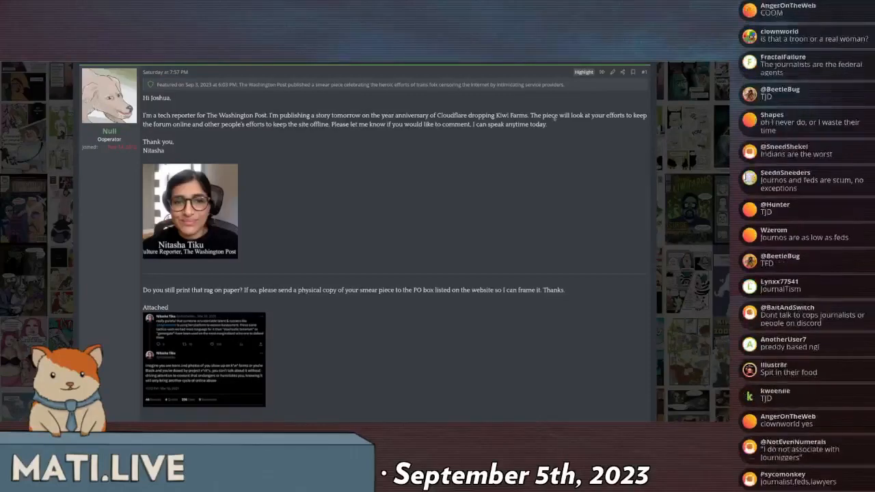
scroll(down, 3)
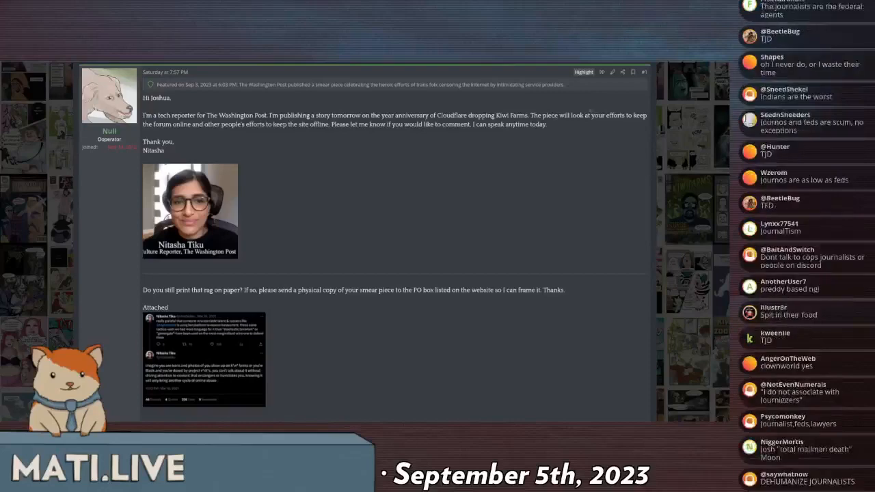
scroll(down, 3)
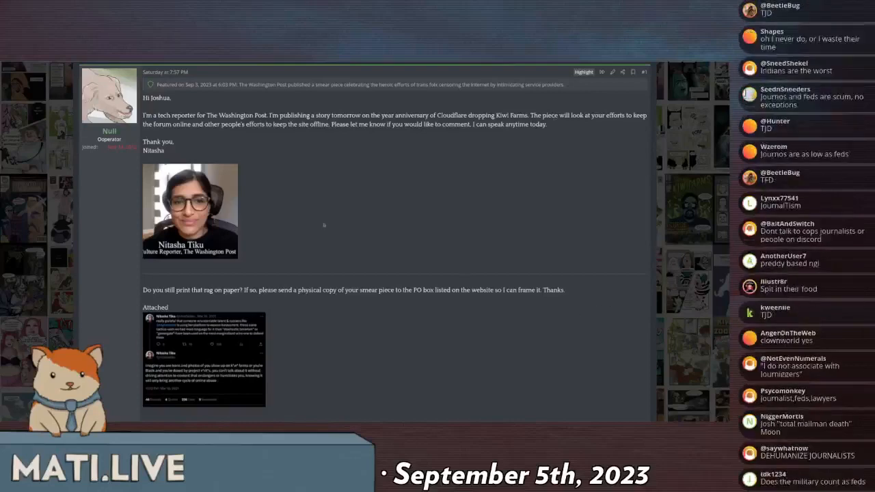
scroll(down, 3)
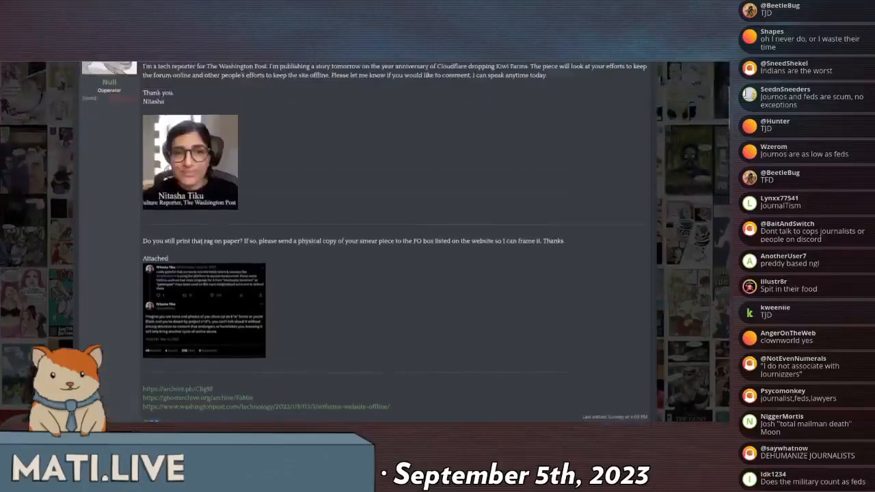
scroll(down, 3)
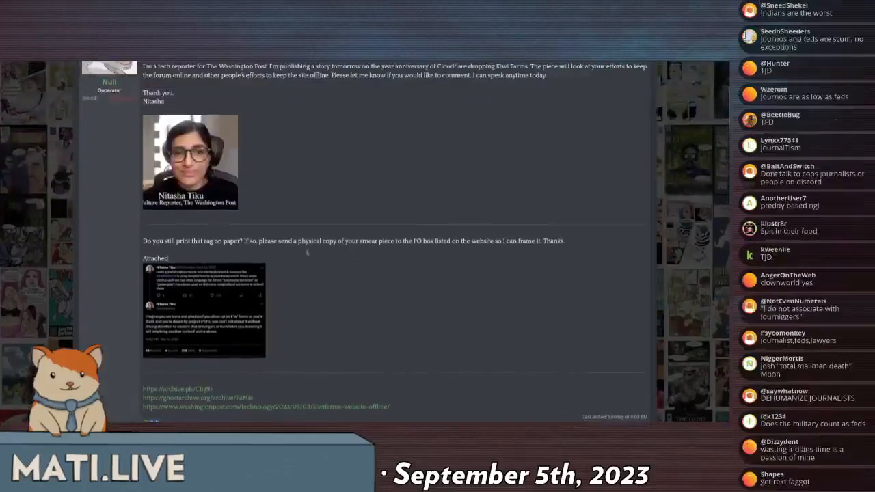
scroll(down, 3)
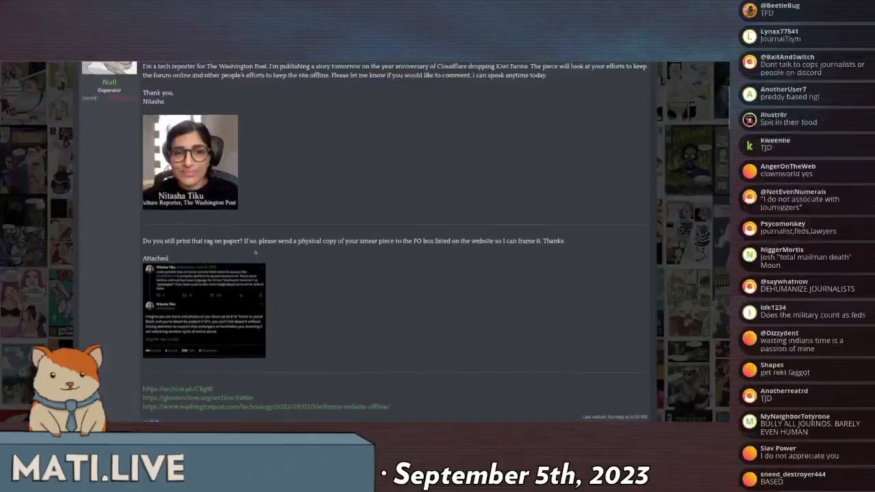
click(198, 317)
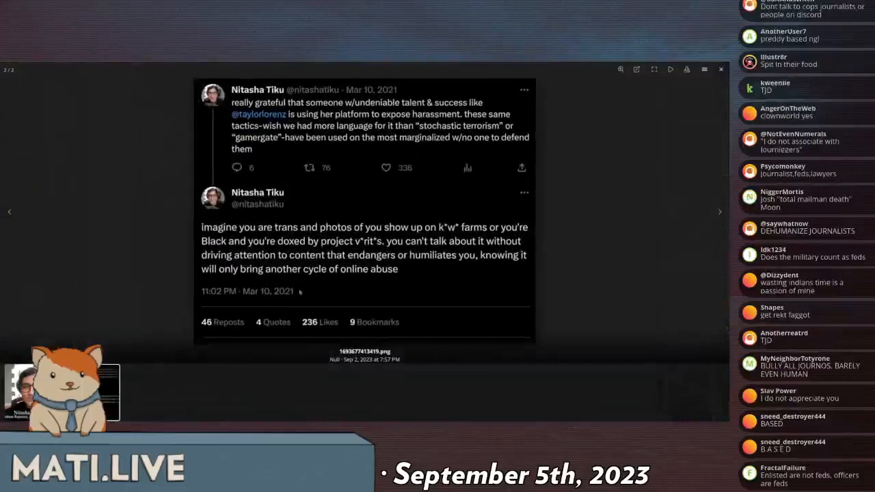
scroll(down, 3)
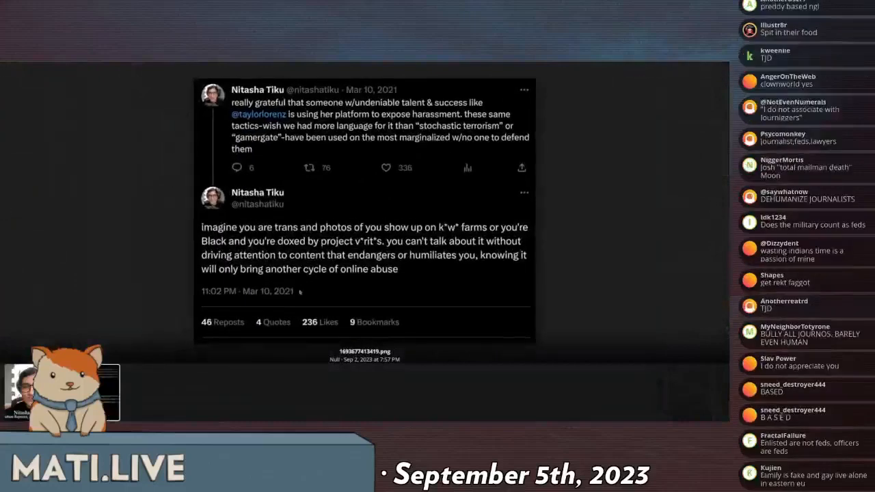
scroll(down, 3)
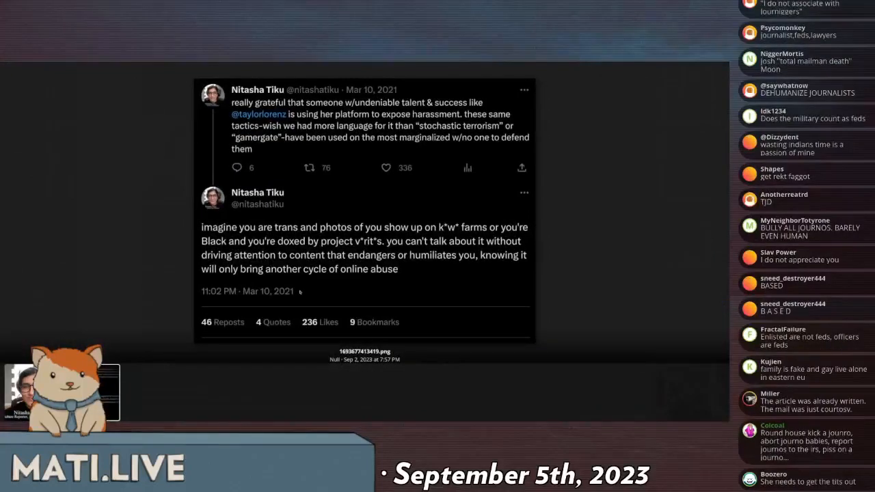
scroll(down, 3)
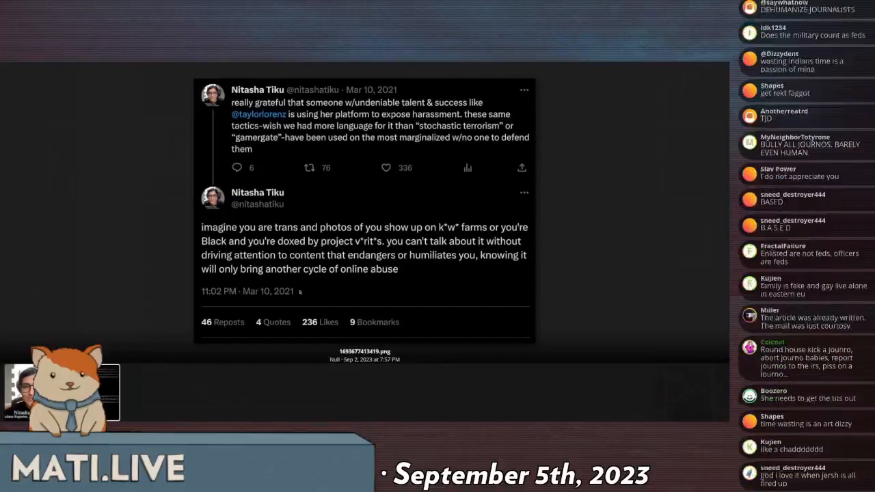
scroll(down, 3)
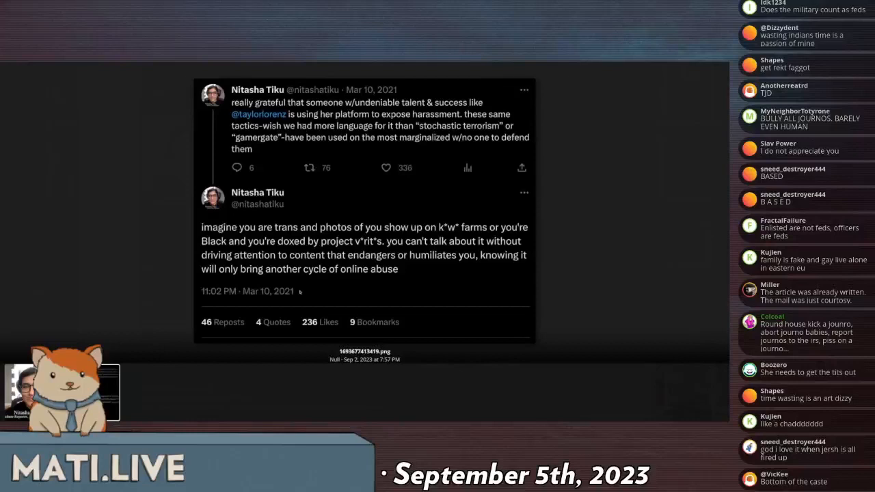
scroll(down, 3)
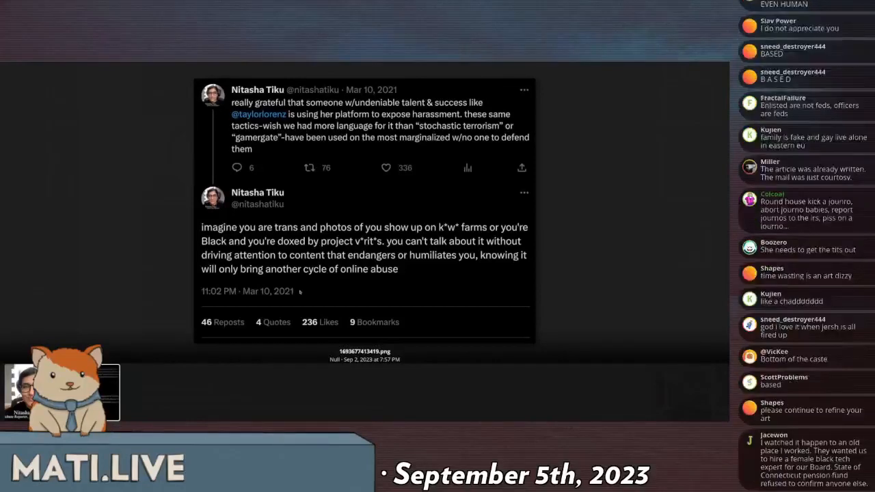
scroll(down, 3)
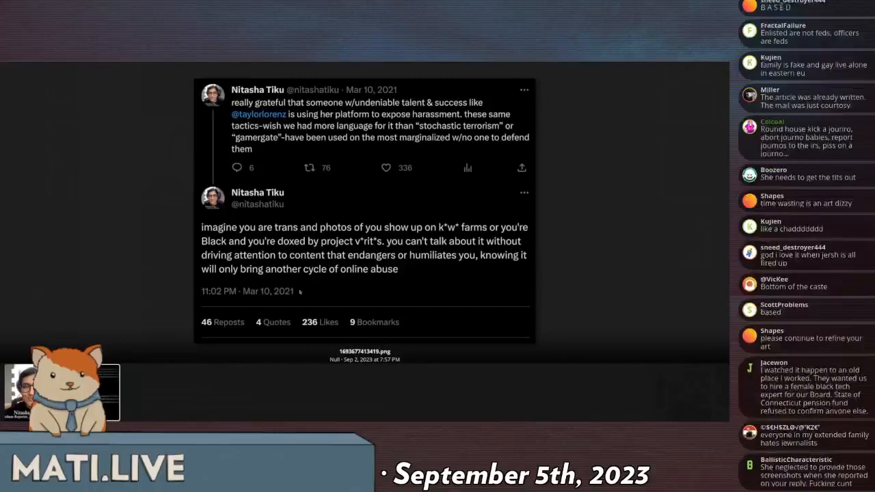
scroll(down, 3)
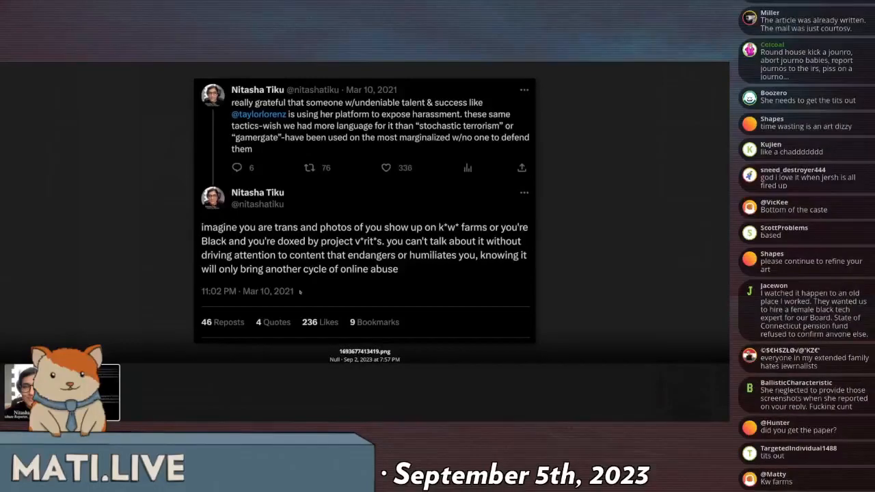
scroll(down, 3)
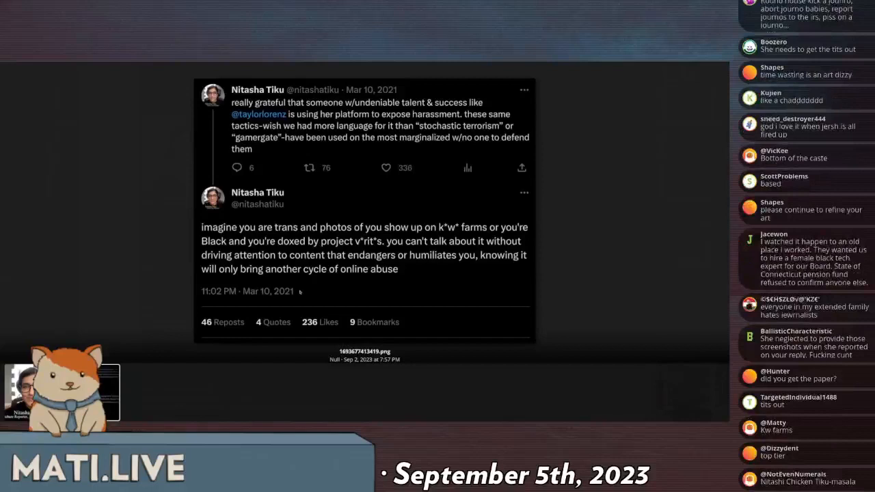
scroll(down, 3)
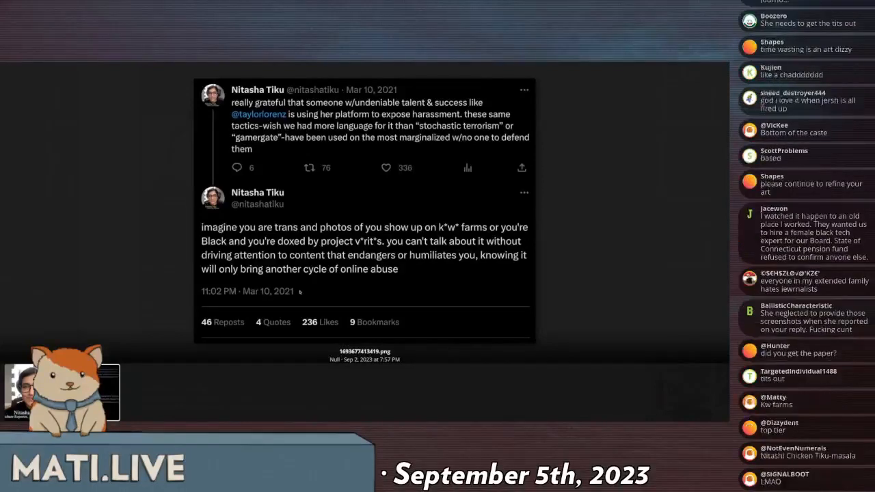
scroll(down, 3)
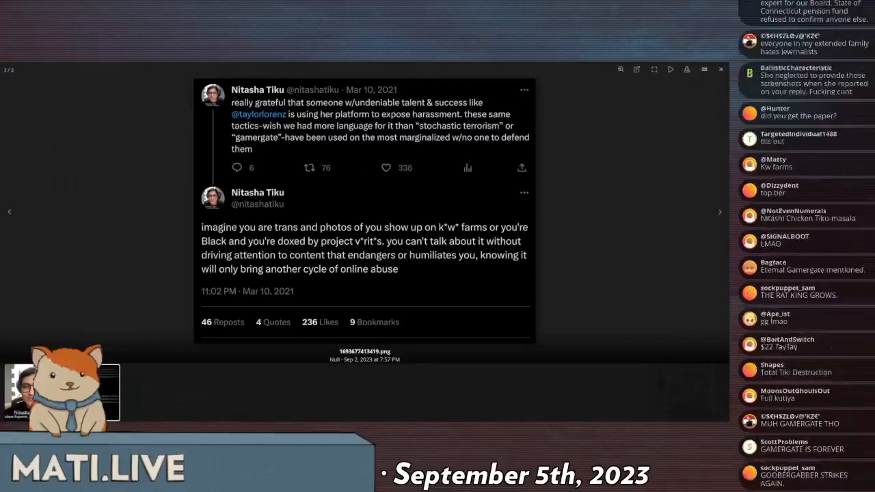
scroll(down, 3)
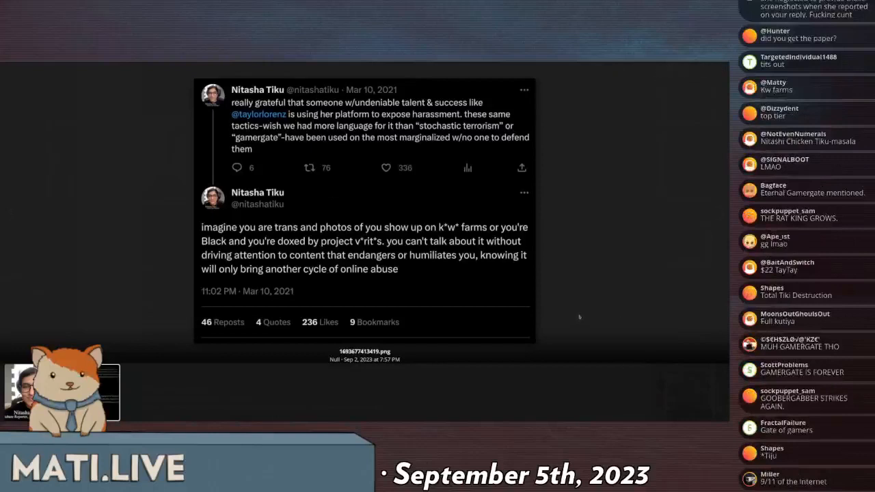
scroll(down, 3)
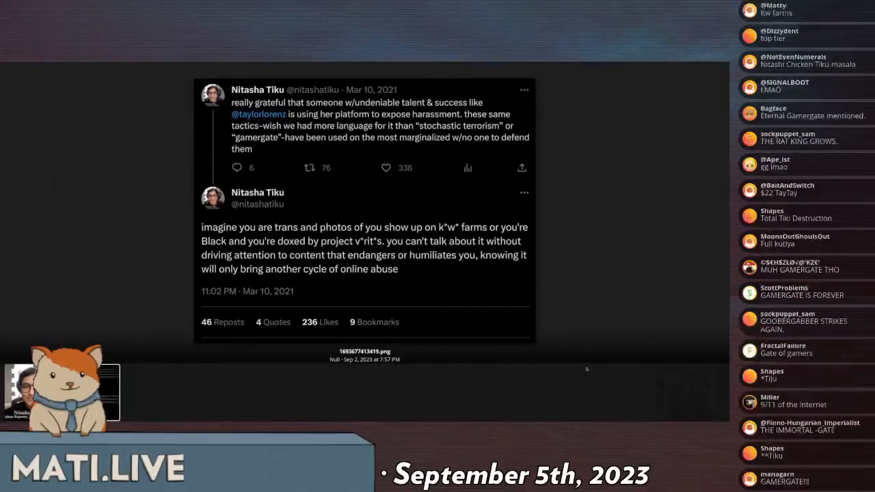
scroll(down, 3)
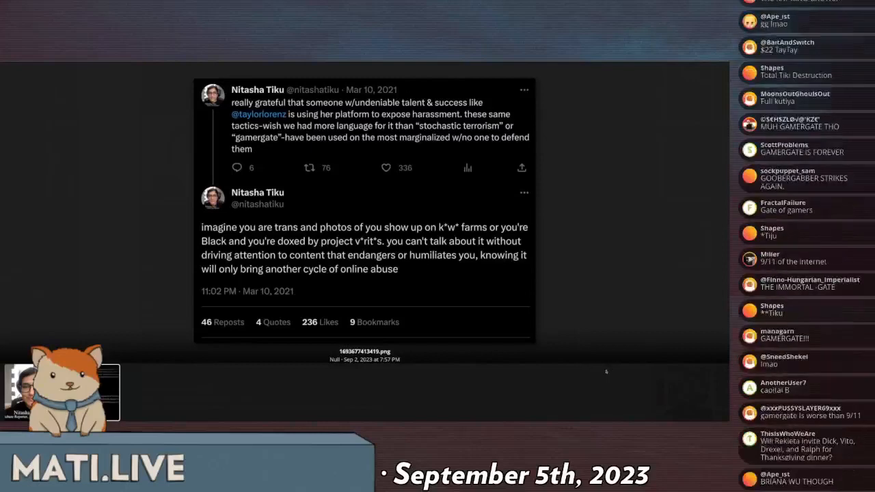
scroll(down, 3)
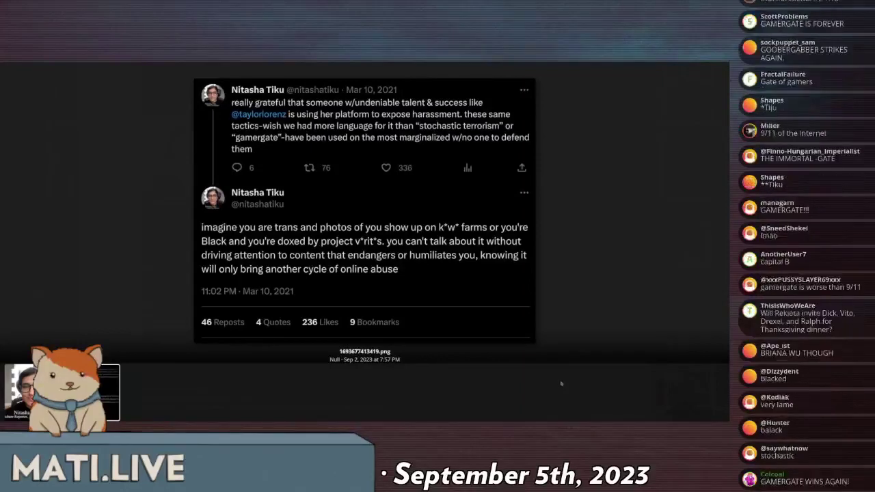
scroll(down, 3)
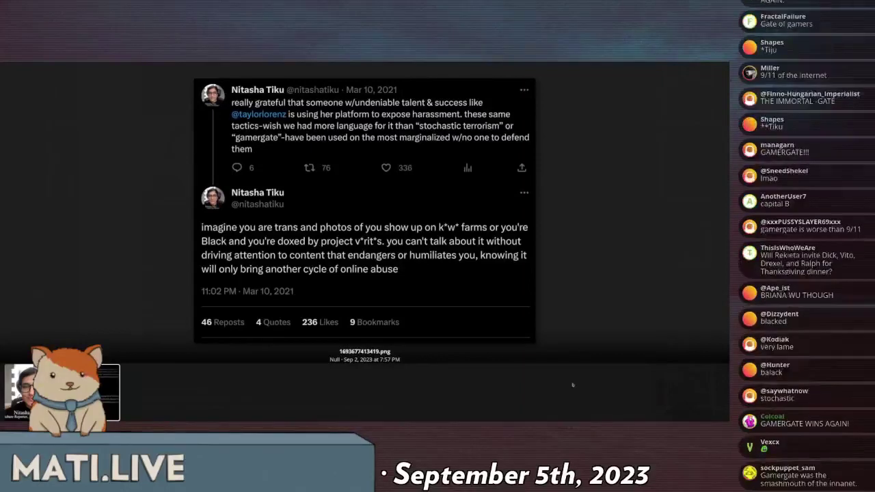
mouse_move(569, 383)
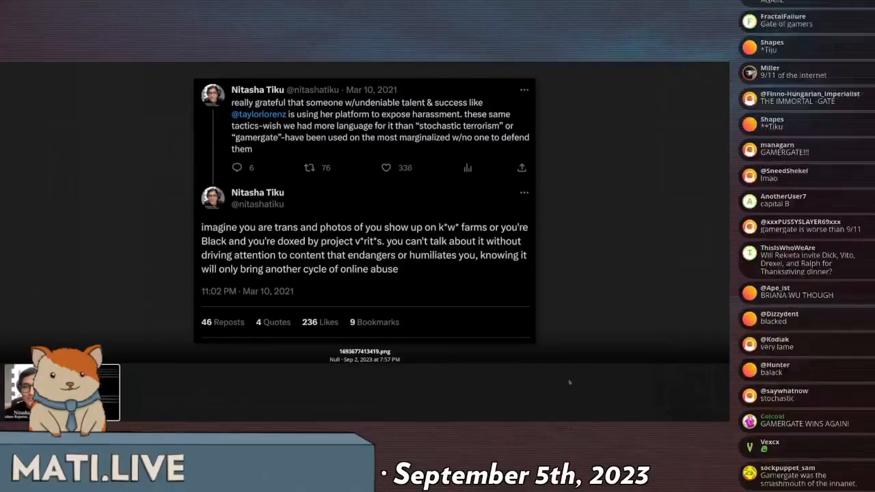
mouse_move(591, 383)
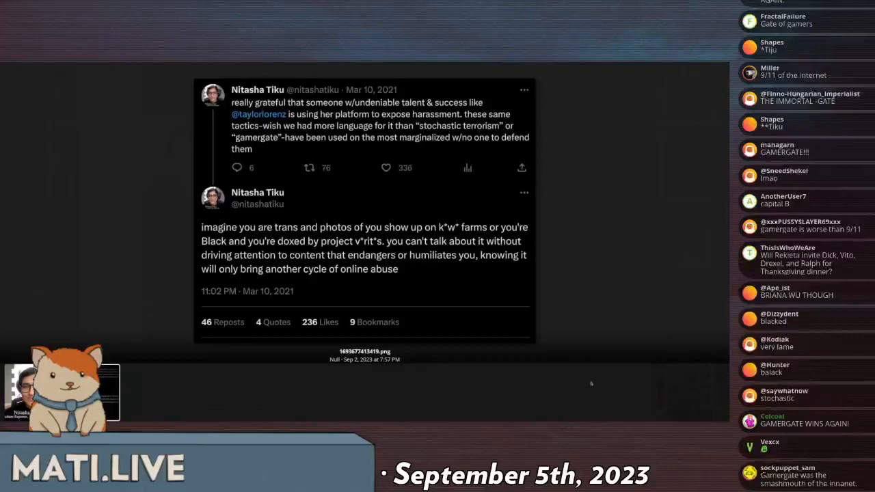
scroll(down, 3)
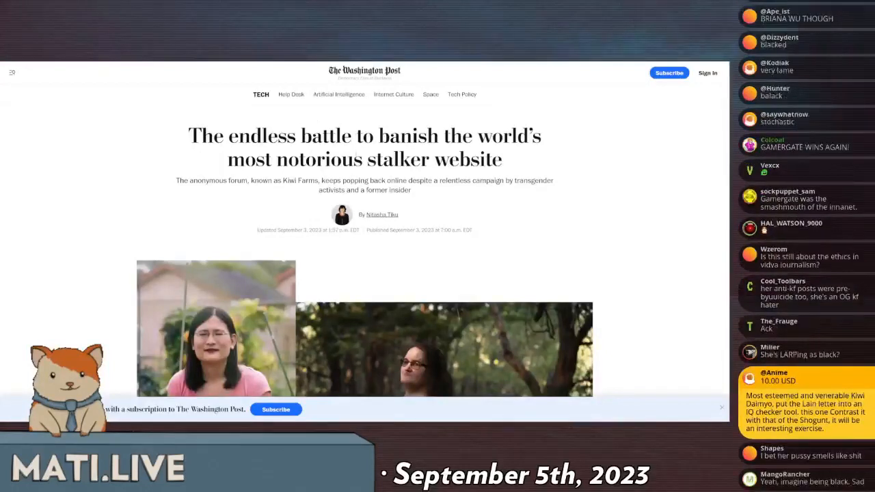
Scroll the Washington Post article and highlight 'a former insider' in the subheading.
scroll(down, 3)
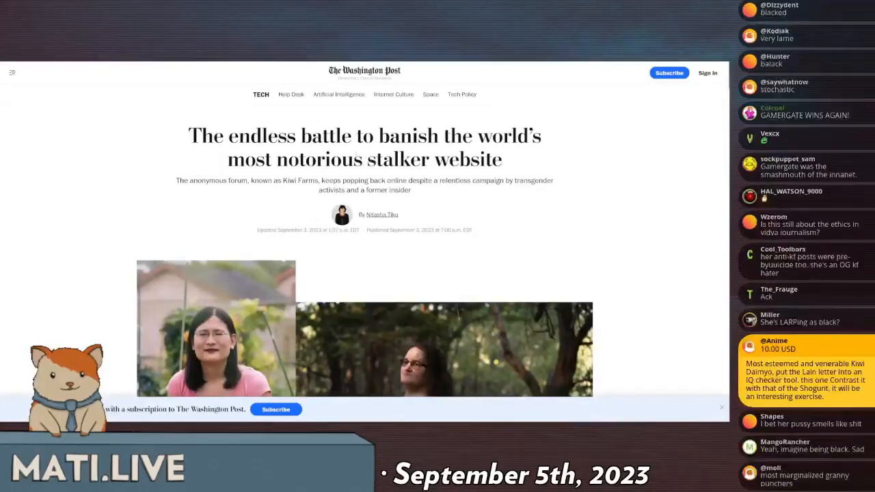
scroll(down, 3)
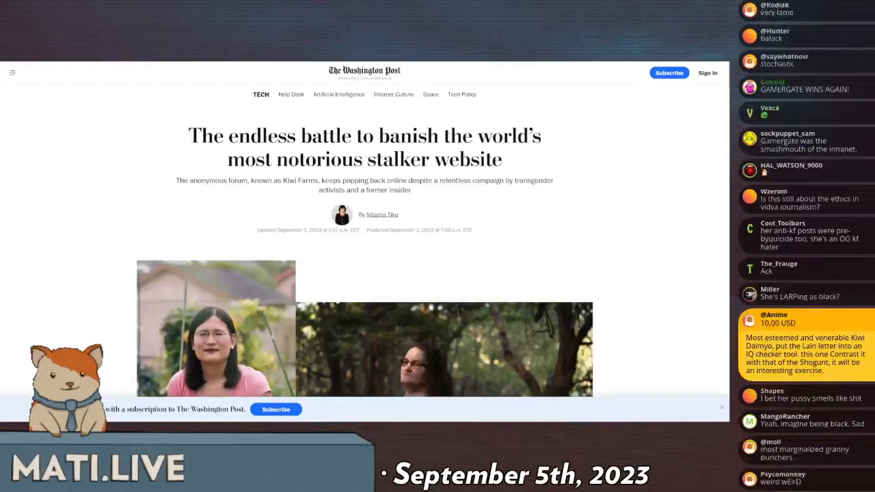
scroll(down, 3)
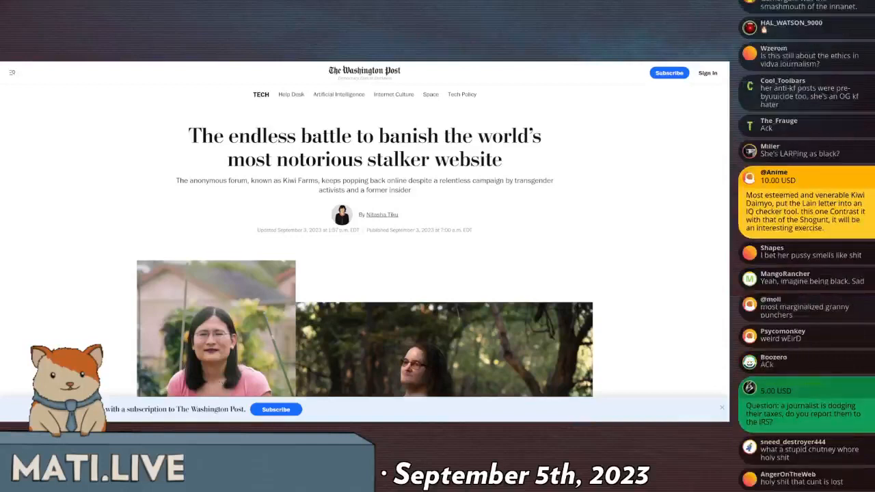
scroll(down, 3)
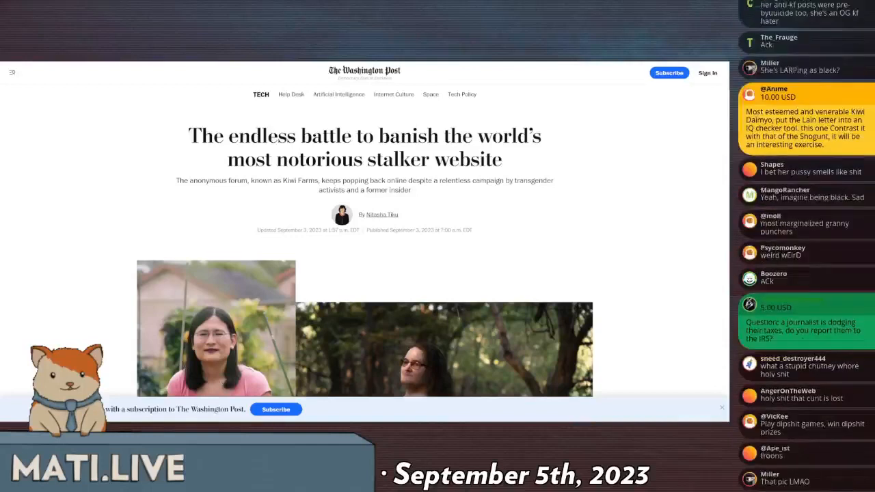
scroll(down, 3)
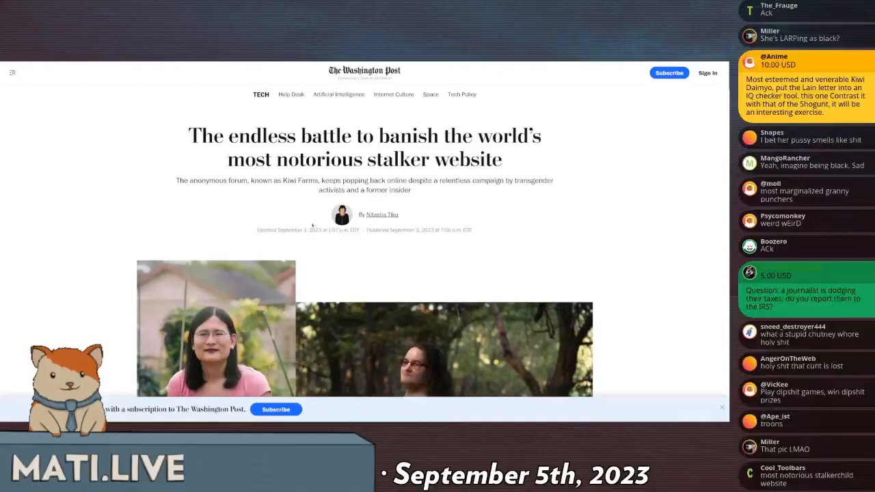
scroll(down, 3)
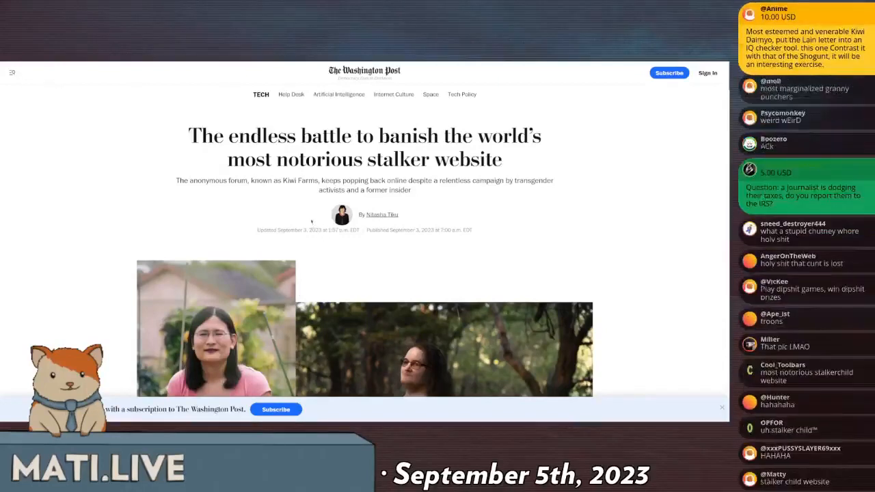
scroll(down, 3)
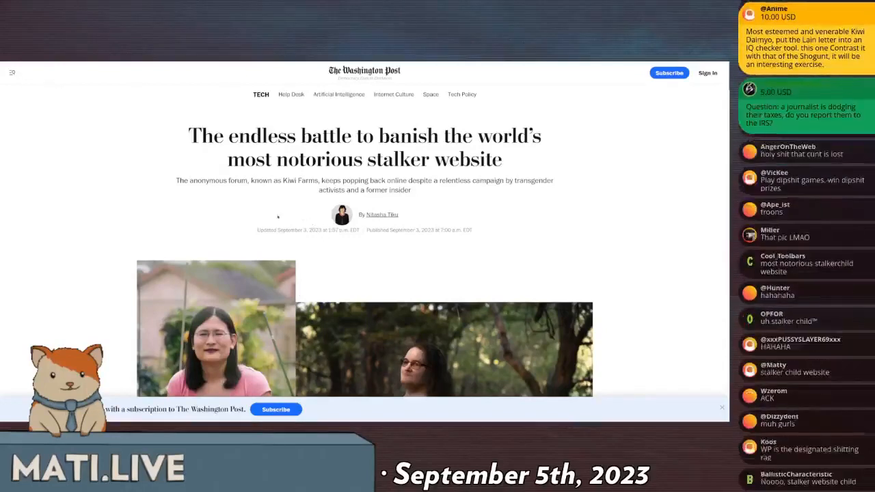
scroll(down, 3)
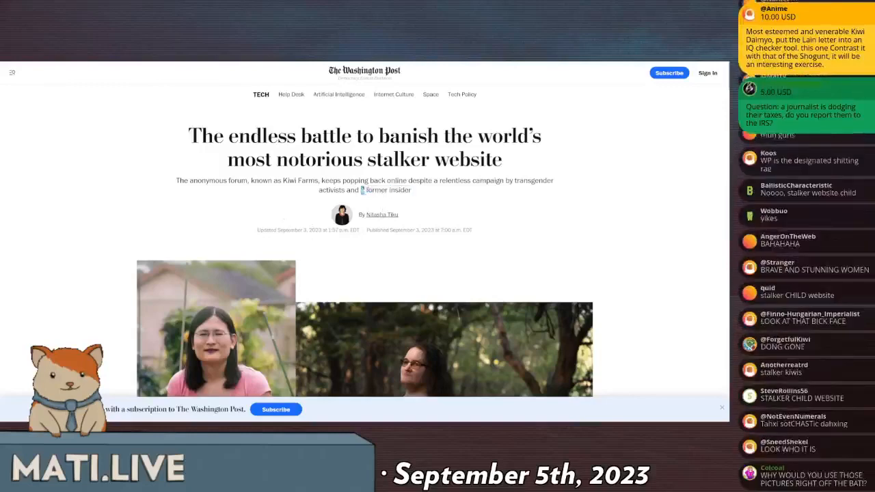
double_click(380, 190)
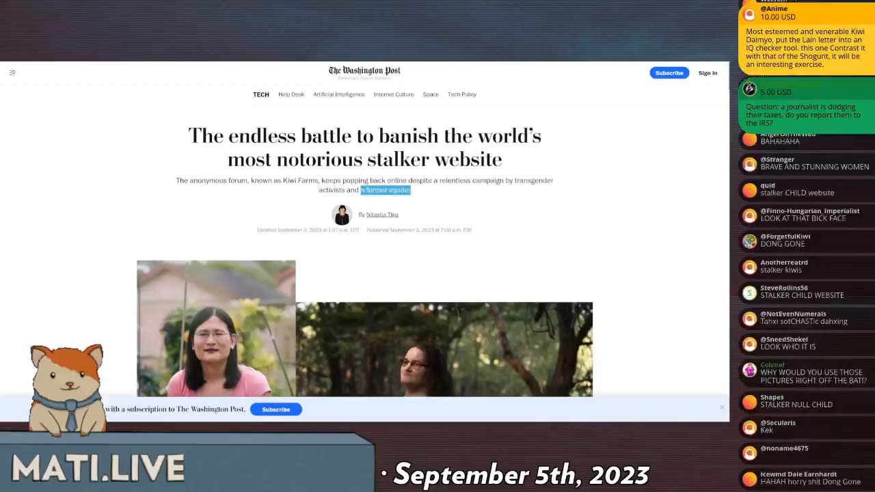
scroll(down, 3)
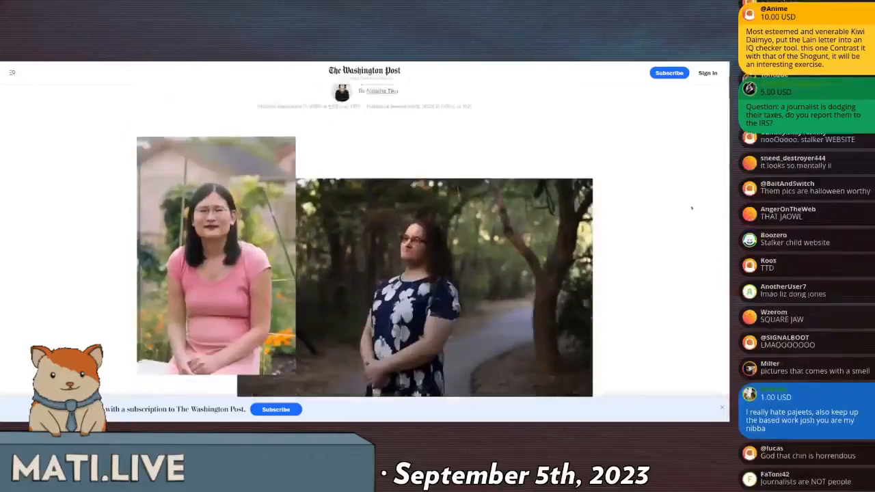
scroll(down, 3)
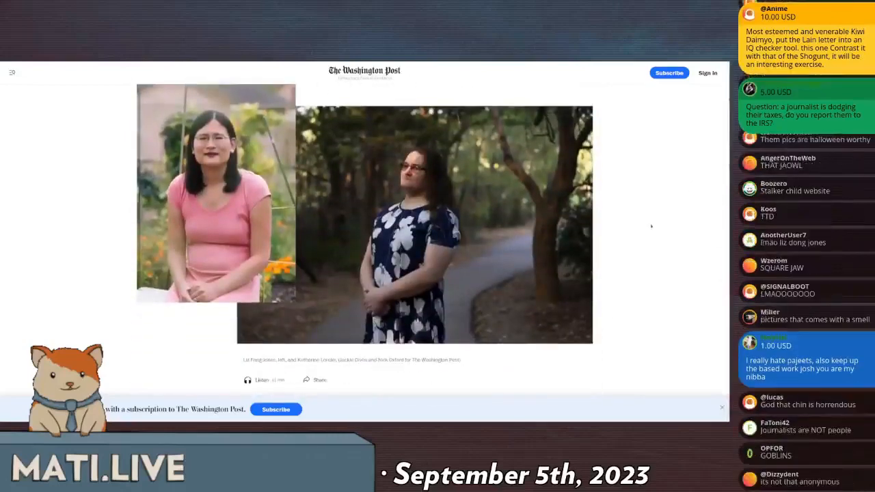
scroll(down, 3)
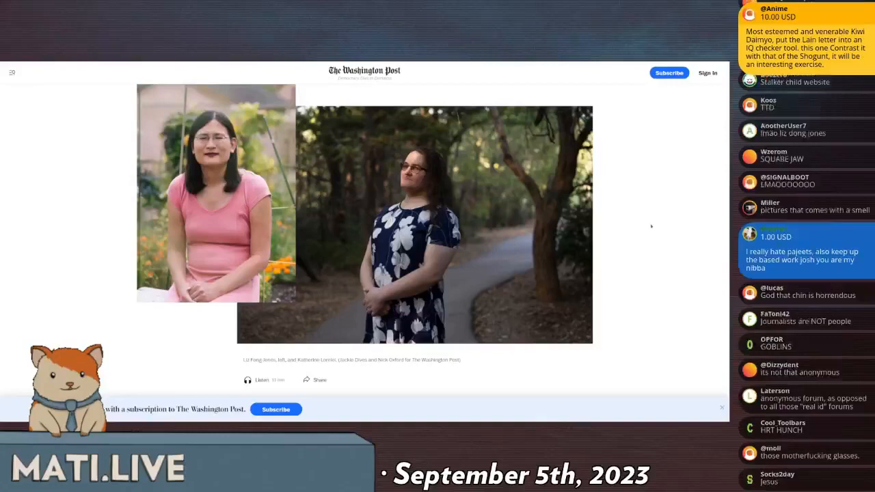
scroll(down, 3)
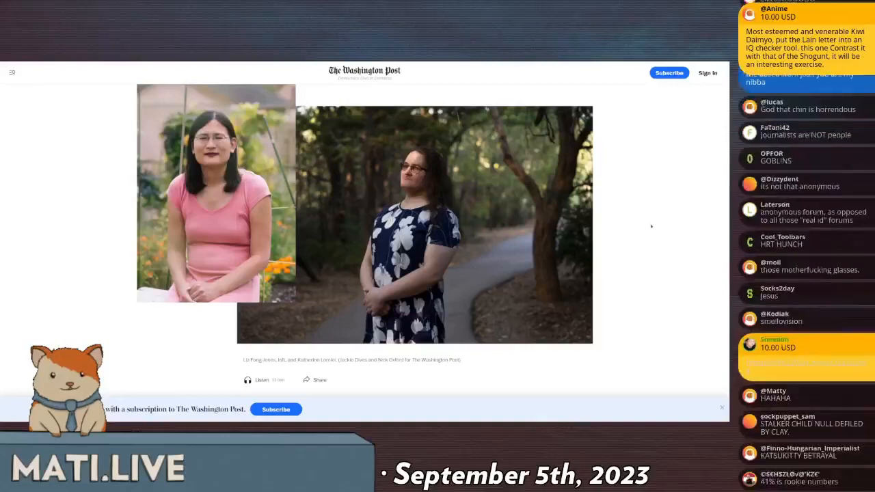
scroll(down, 3)
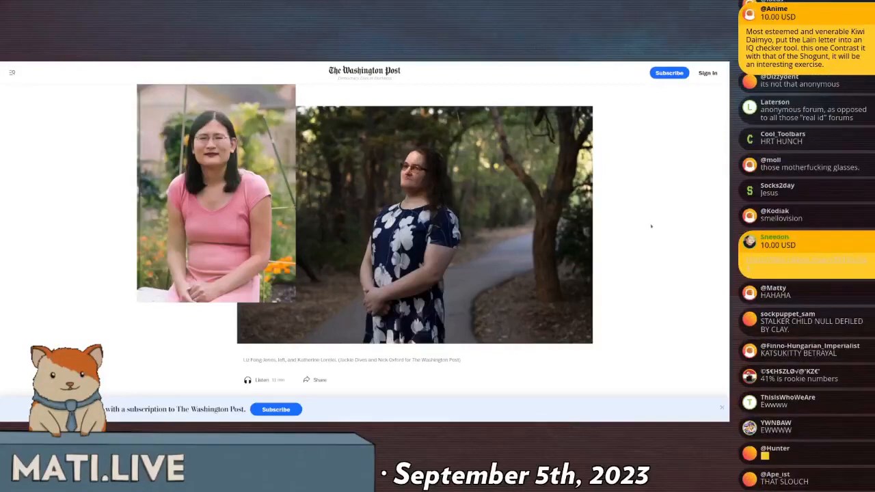
scroll(down, 3)
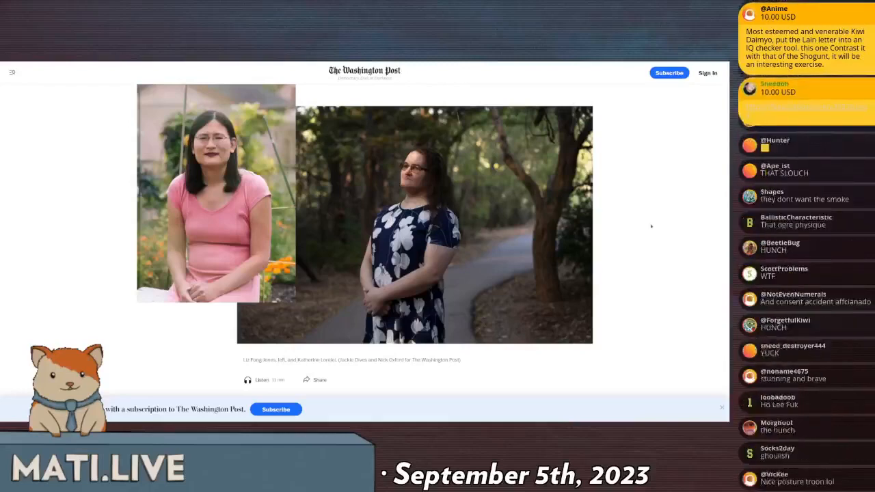
scroll(down, 3)
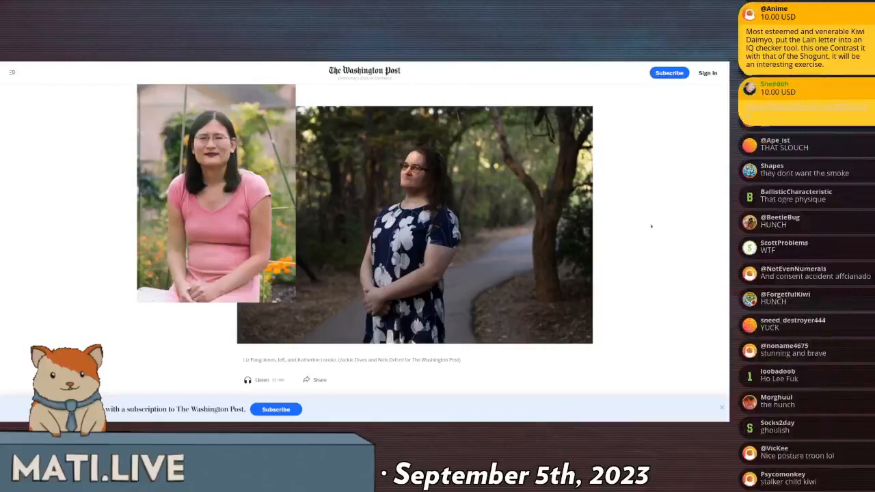
scroll(down, 3)
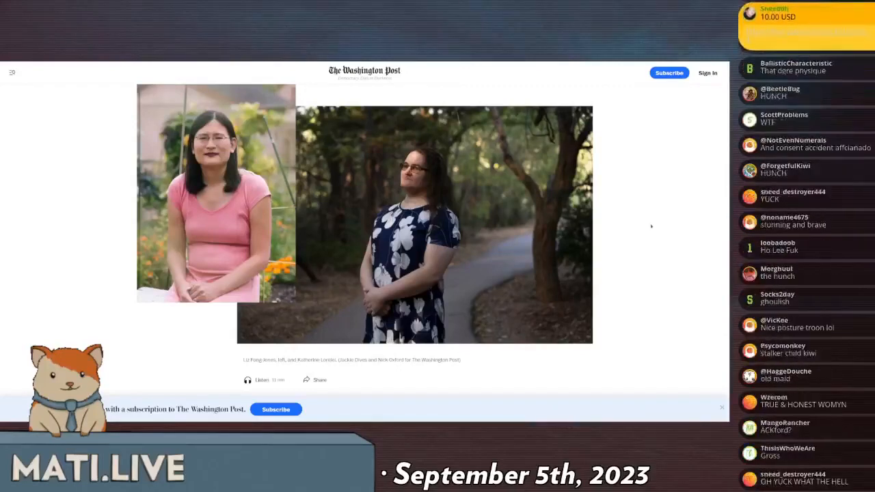
scroll(down, 3)
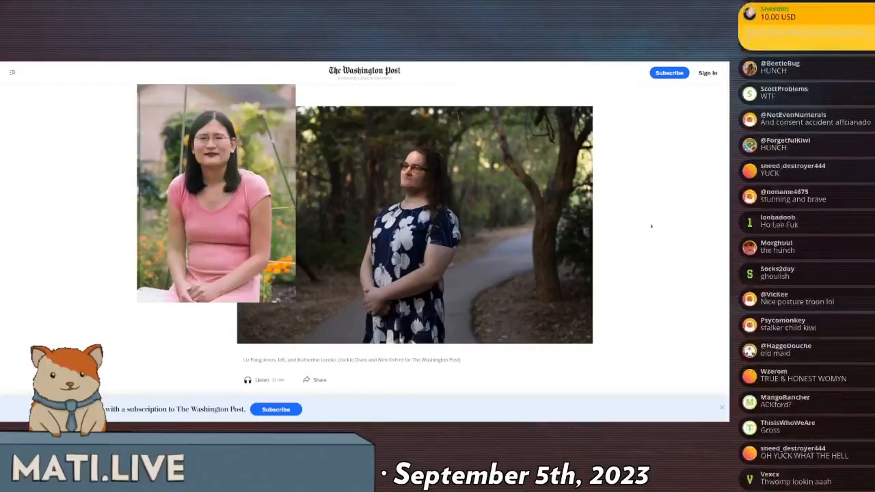
scroll(down, 3)
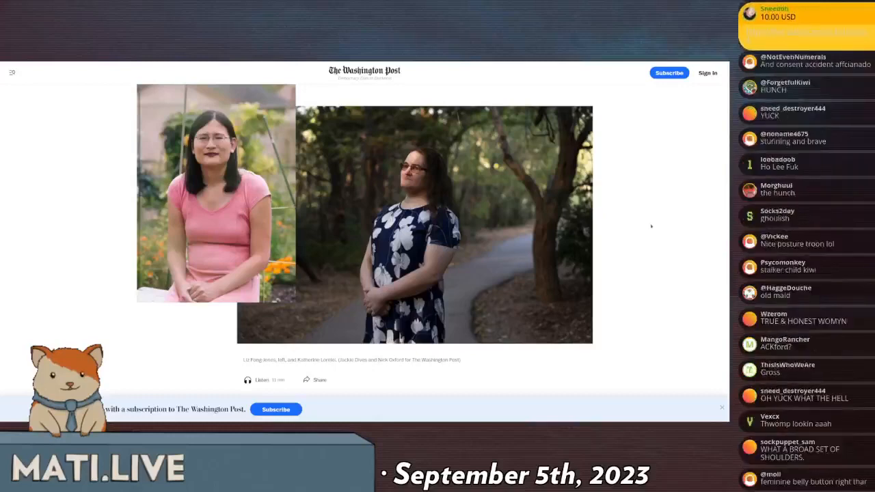
scroll(down, 3)
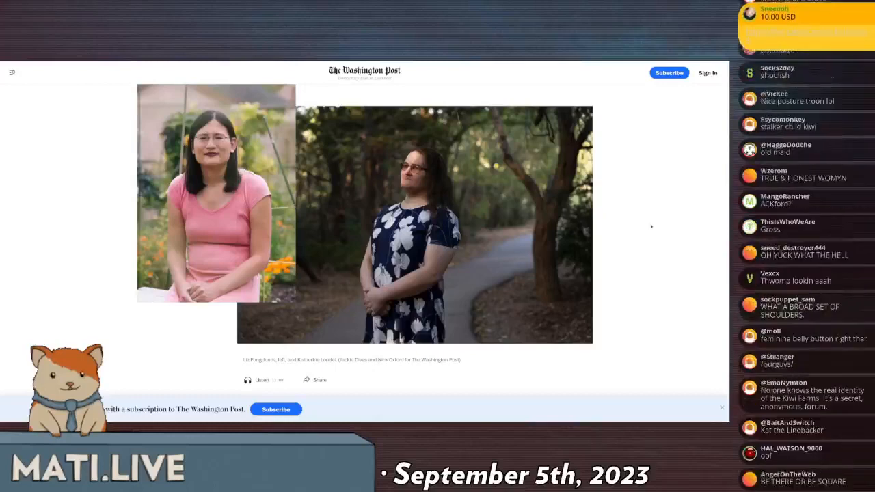
scroll(down, 3)
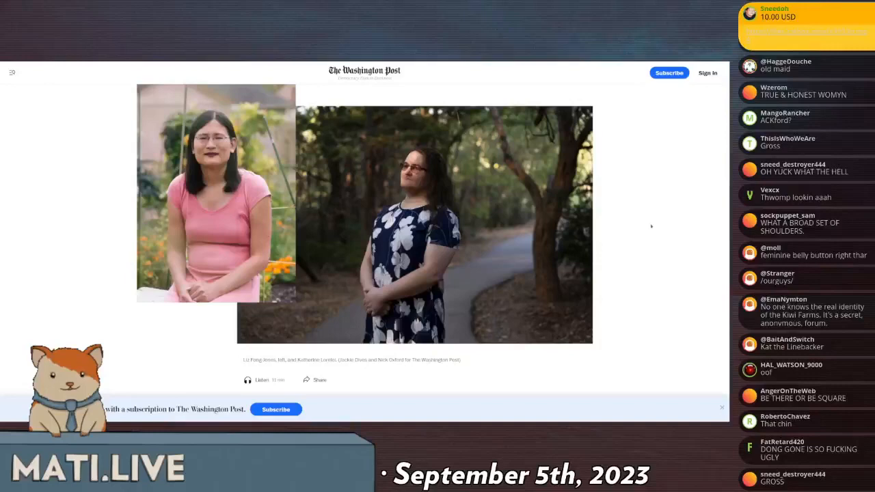
scroll(down, 3)
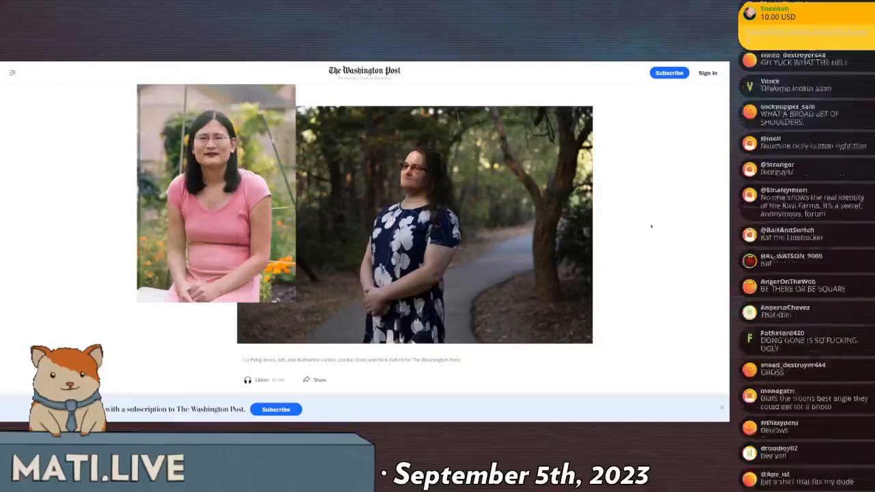
scroll(down, 3)
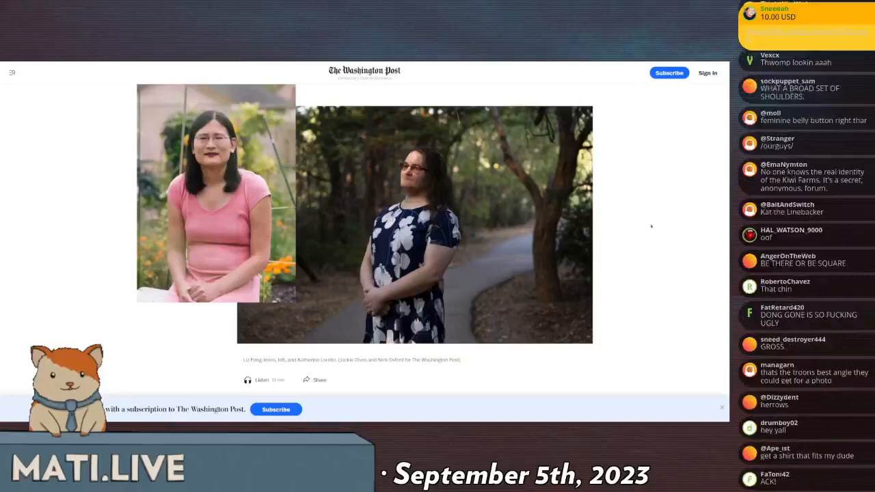
scroll(down, 3)
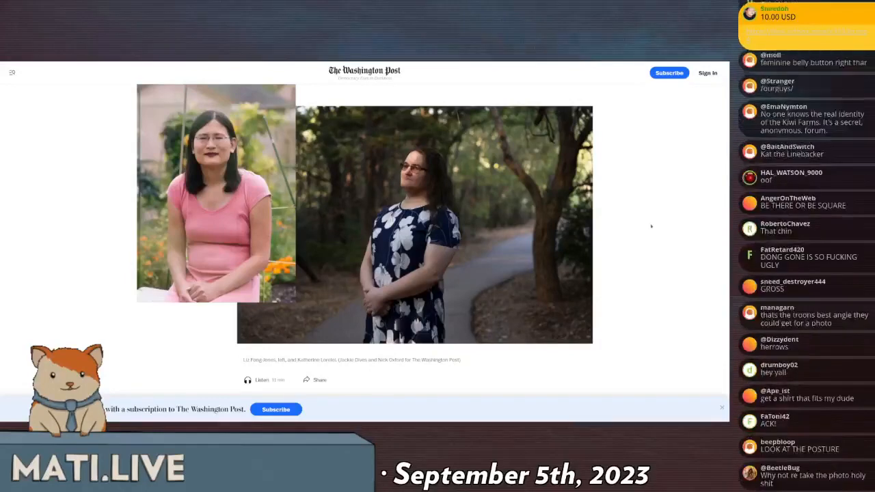
scroll(down, 3)
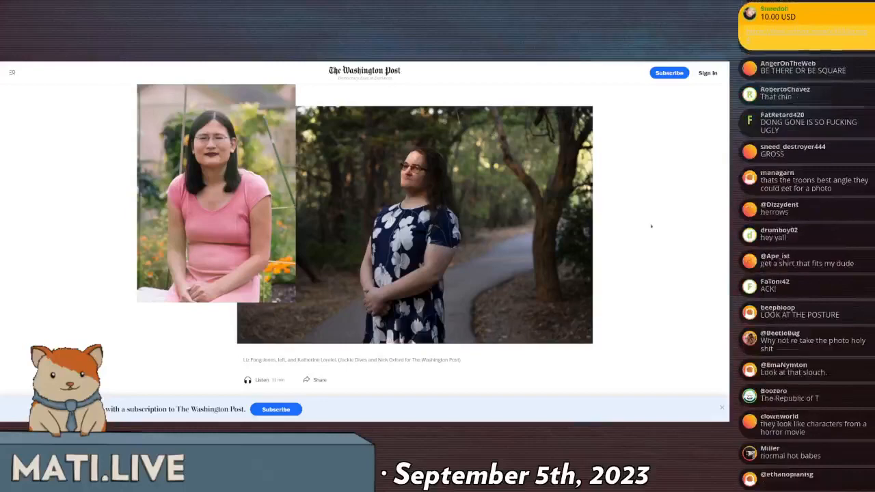
scroll(down, 3)
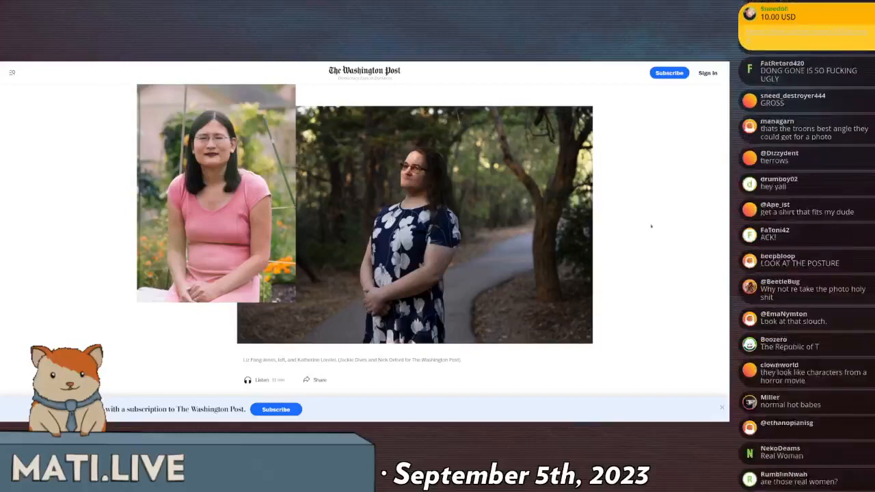
scroll(down, 3)
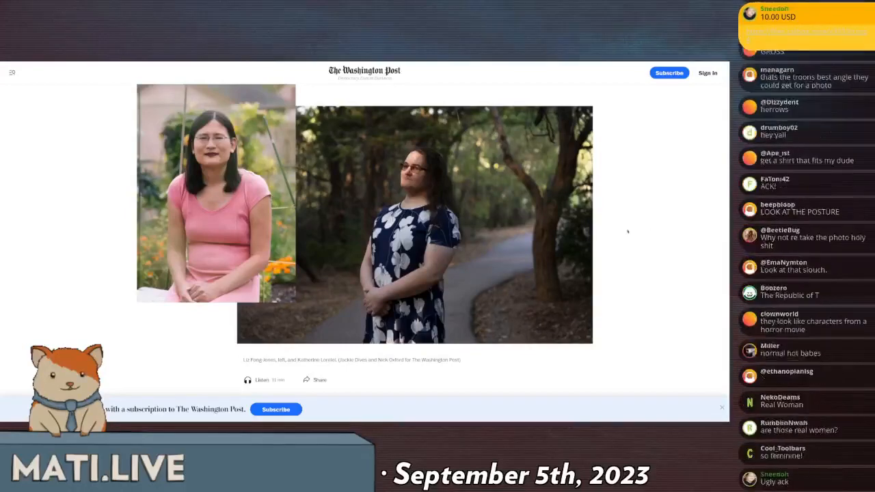
scroll(down, 3)
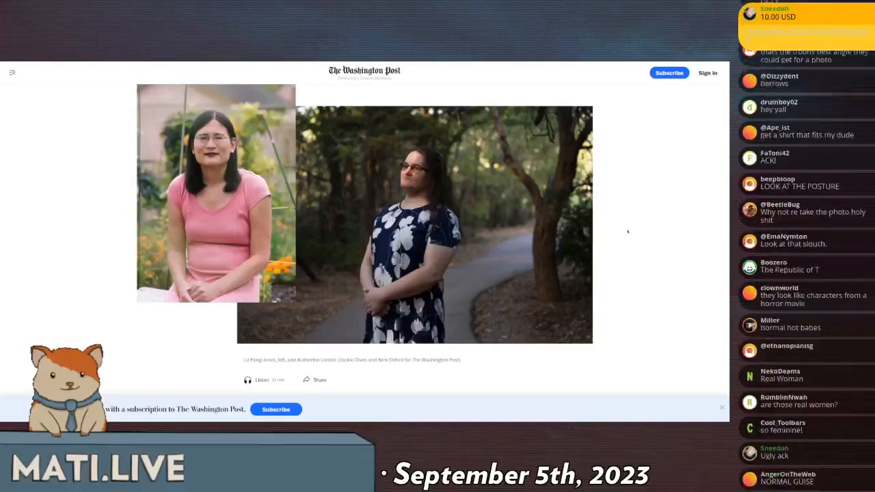
scroll(down, 3)
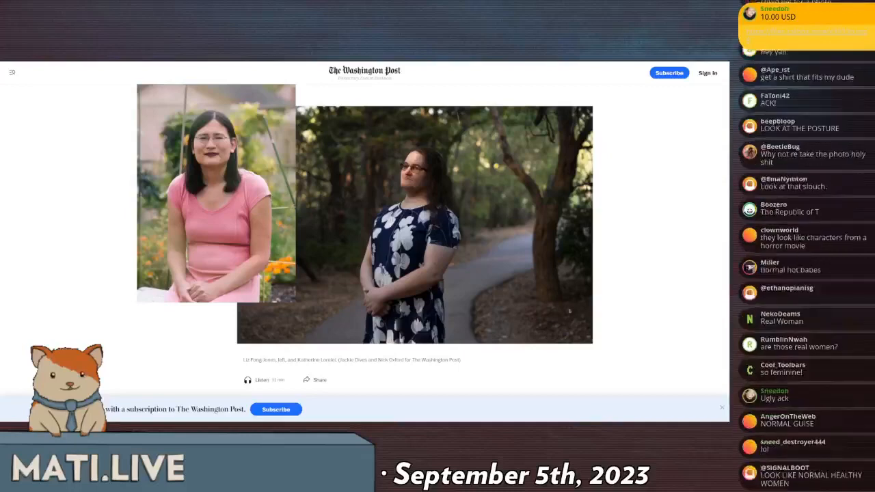
scroll(down, 3)
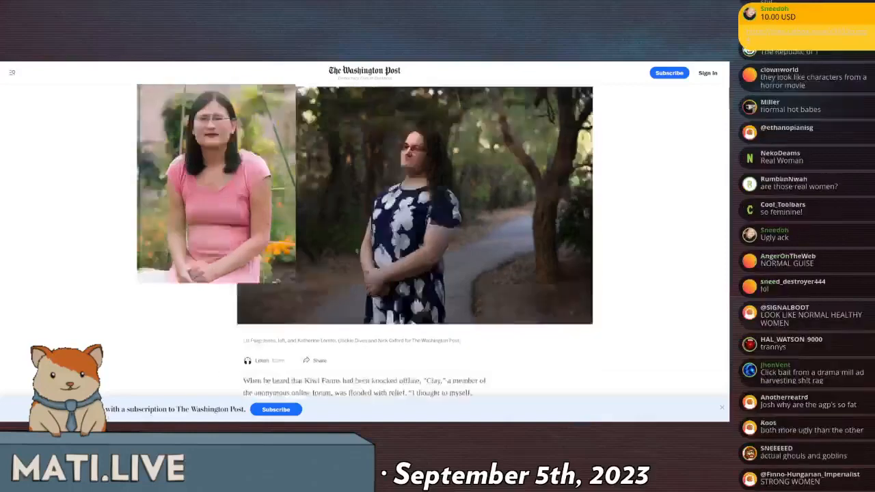
Scroll past the lead photo to the paragraphs on Kiwi Farms' 2013 founding and Clay's campaign.
scroll(down, 3)
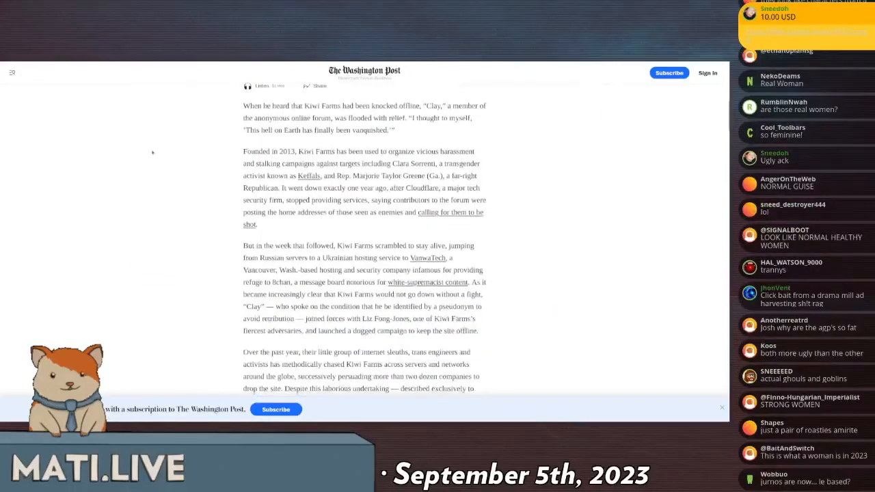
scroll(down, 3)
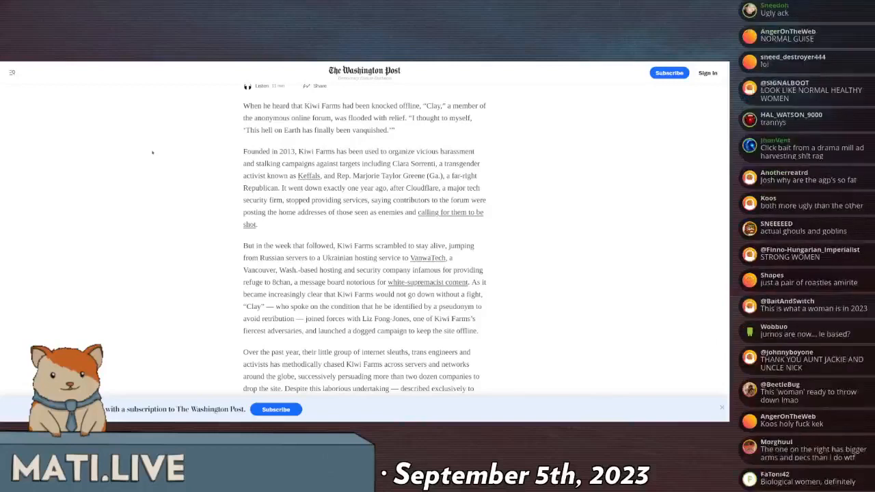
scroll(down, 3)
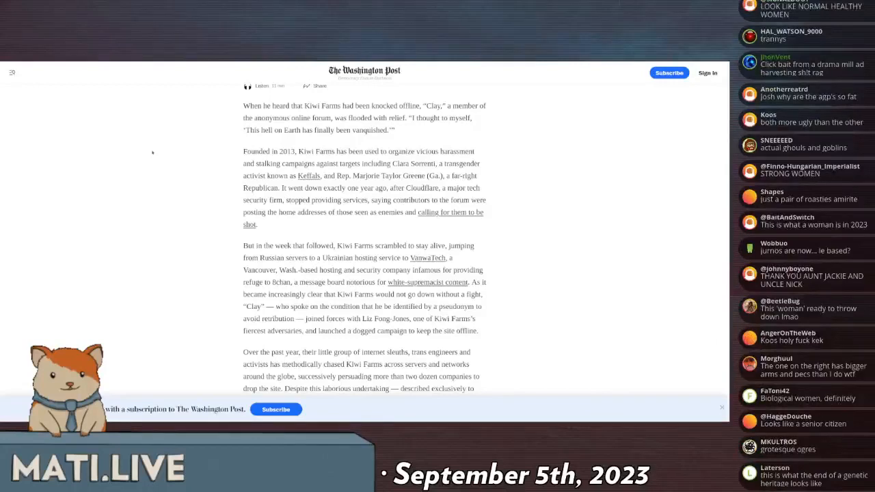
scroll(down, 3)
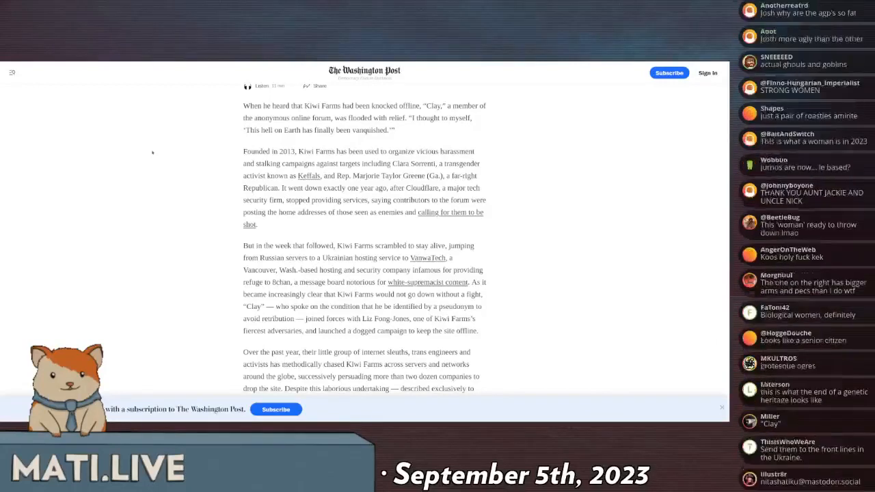
scroll(down, 3)
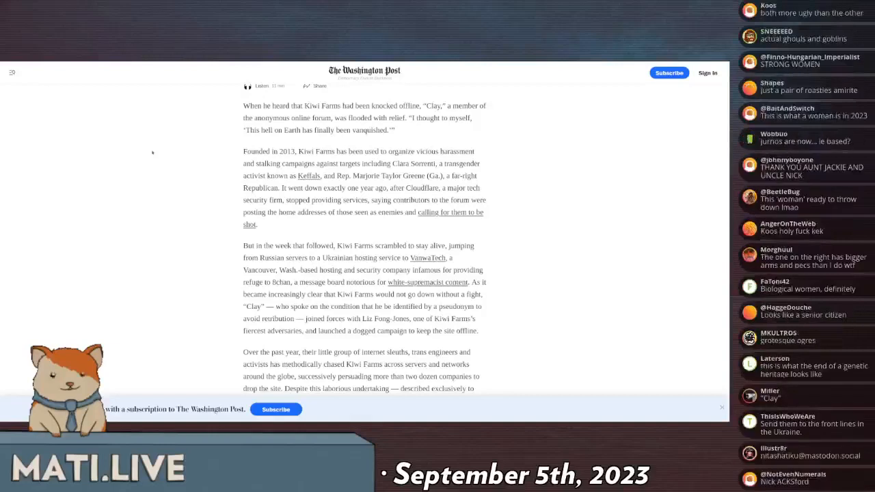
scroll(down, 3)
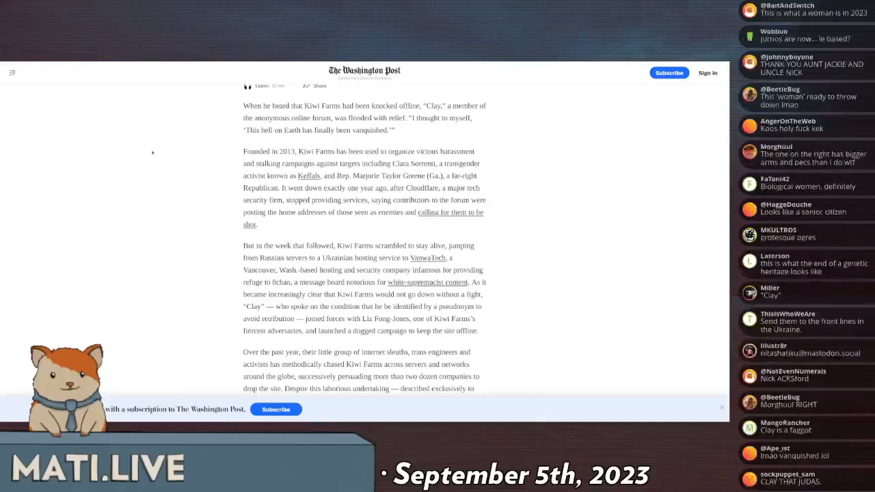
scroll(down, 3)
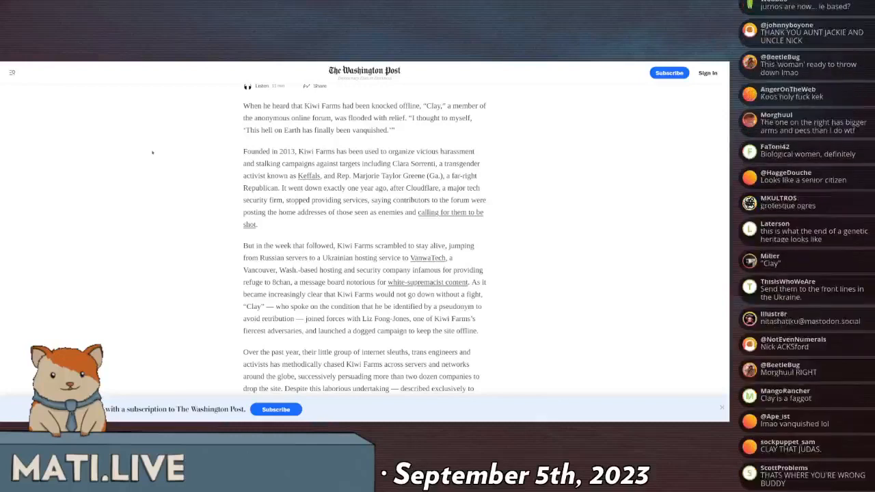
scroll(down, 3)
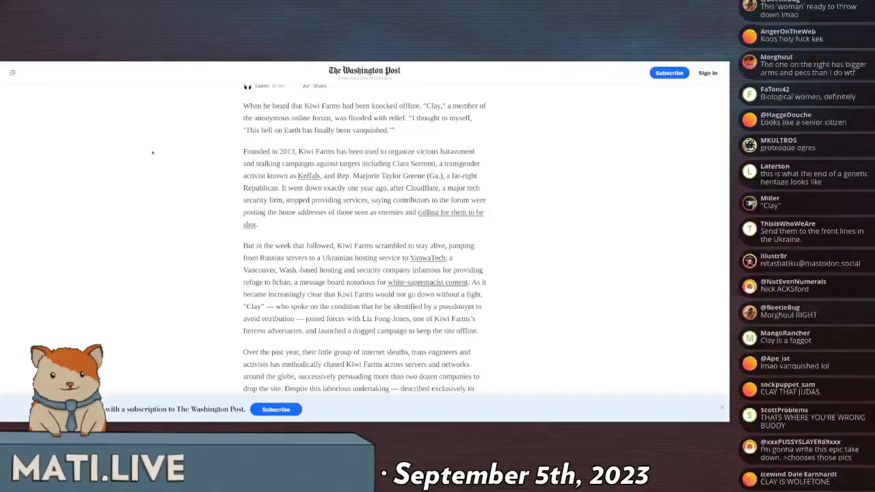
scroll(down, 3)
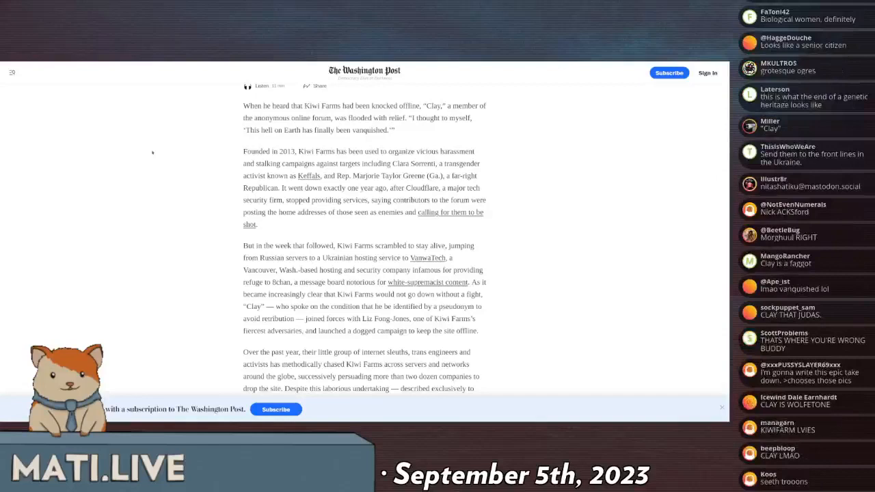
scroll(down, 3)
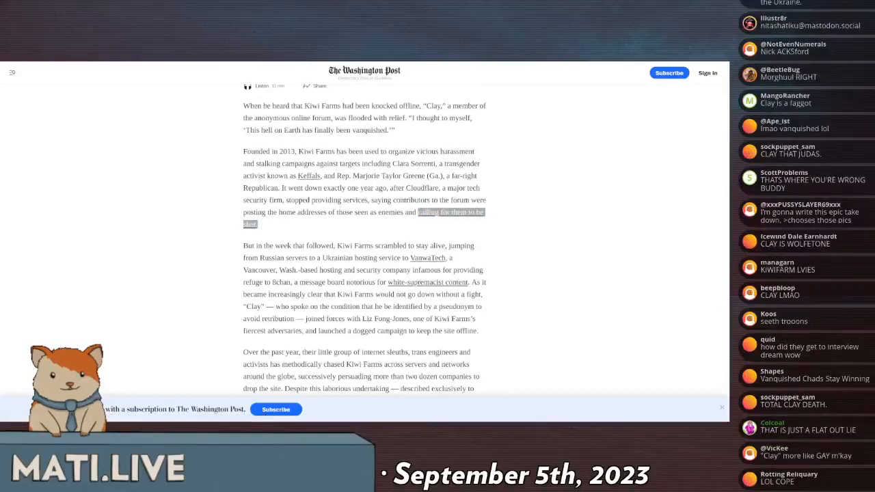
scroll(down, 3)
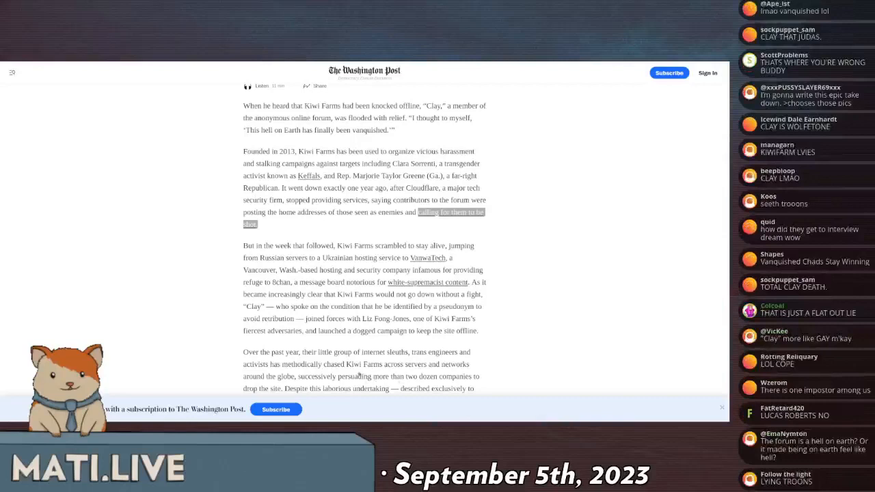
scroll(down, 3)
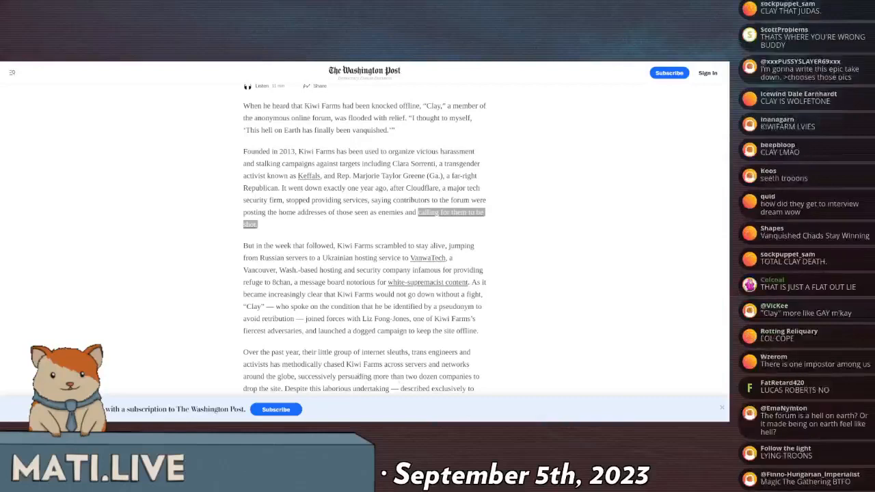
scroll(down, 3)
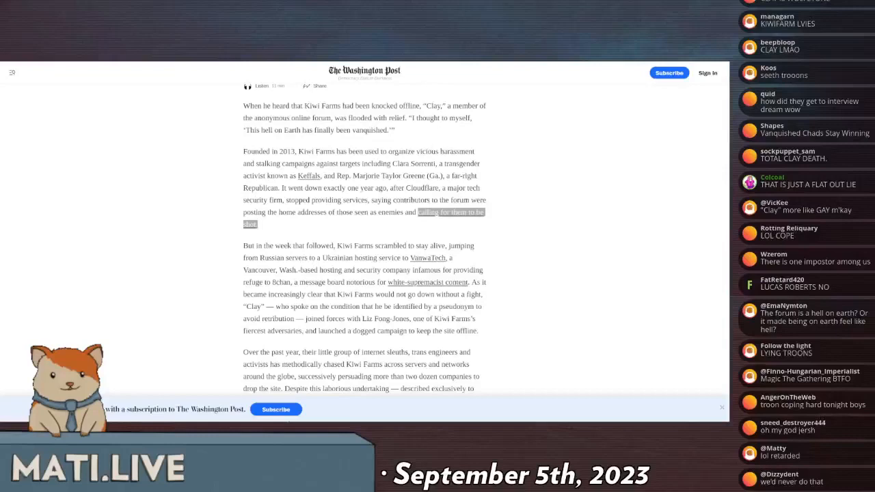
scroll(down, 3)
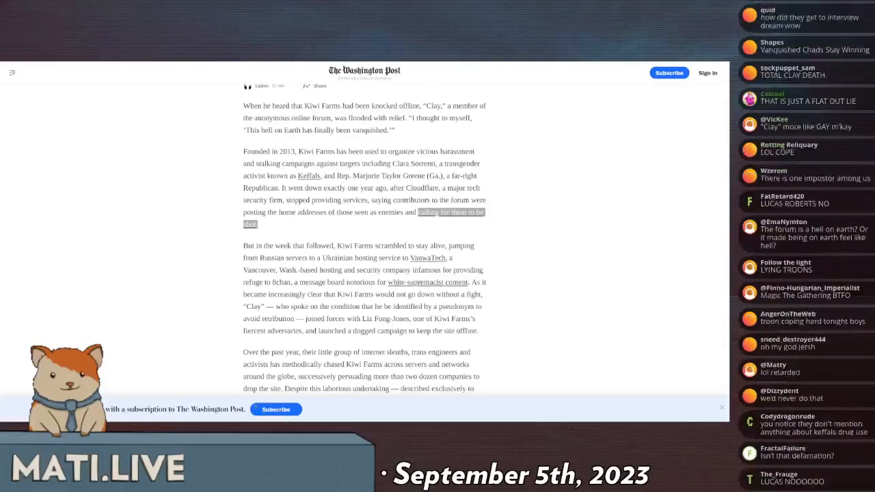
scroll(down, 3)
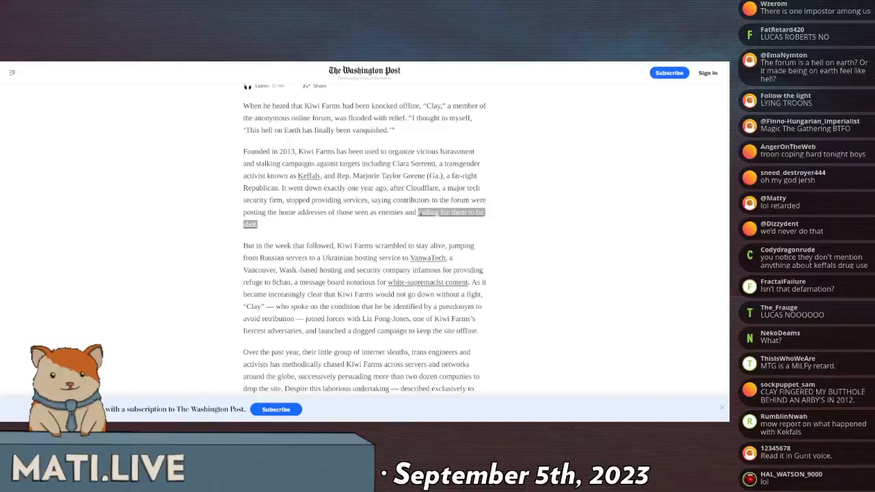
scroll(down, 3)
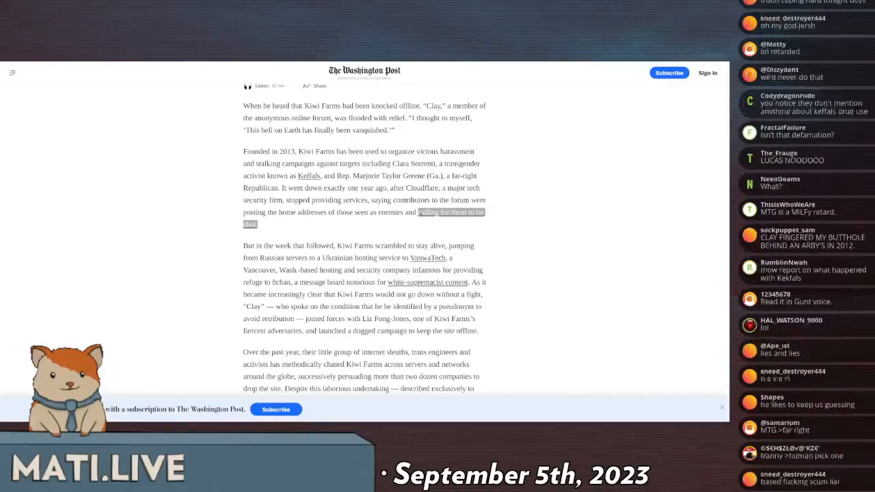
scroll(down, 3)
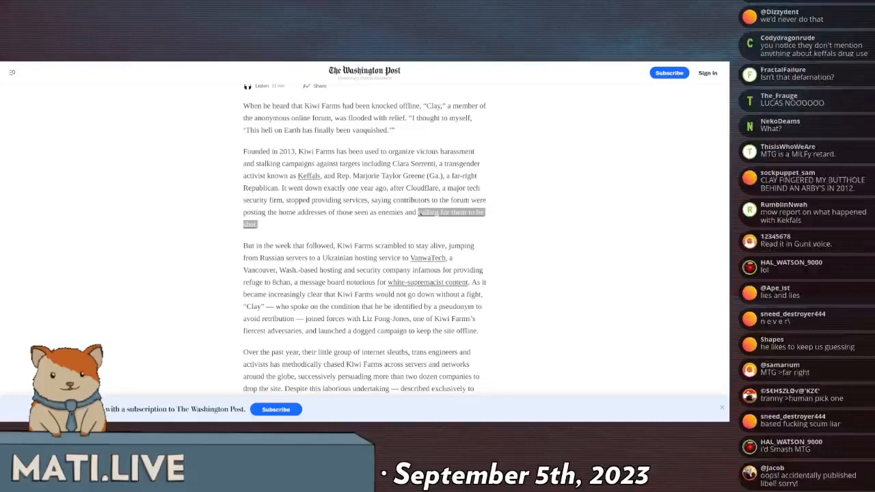
scroll(down, 3)
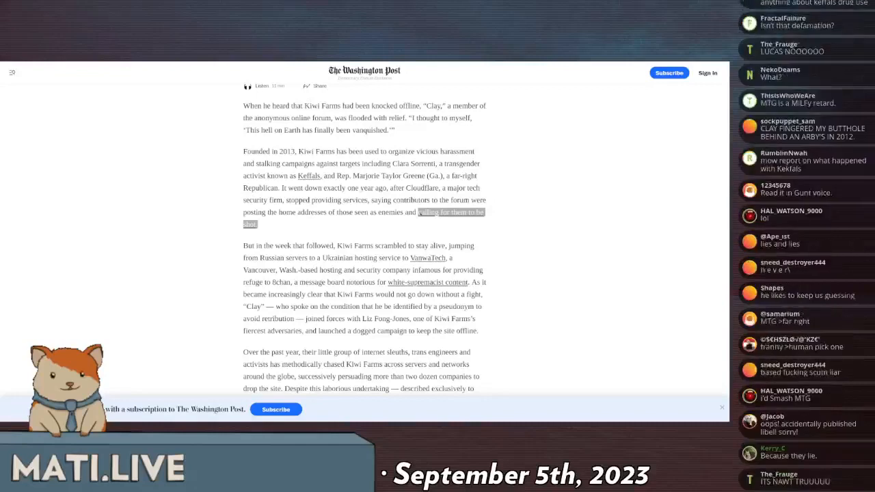
scroll(down, 3)
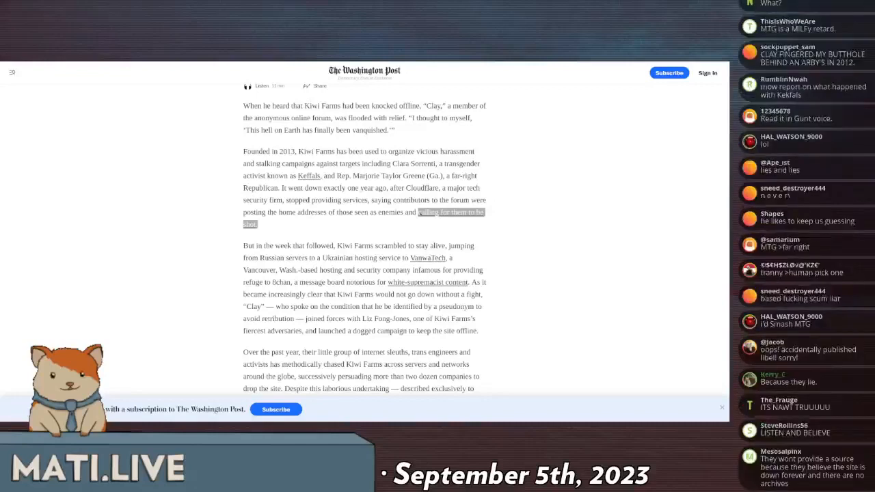
scroll(down, 3)
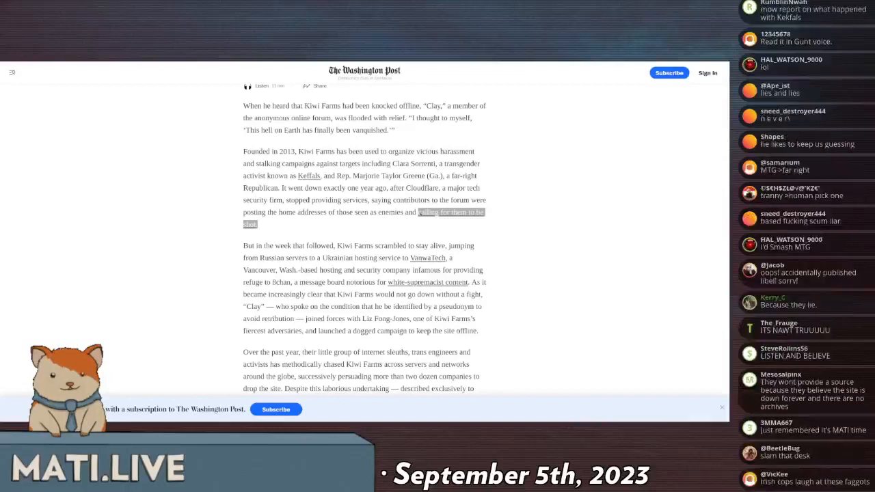
scroll(down, 3)
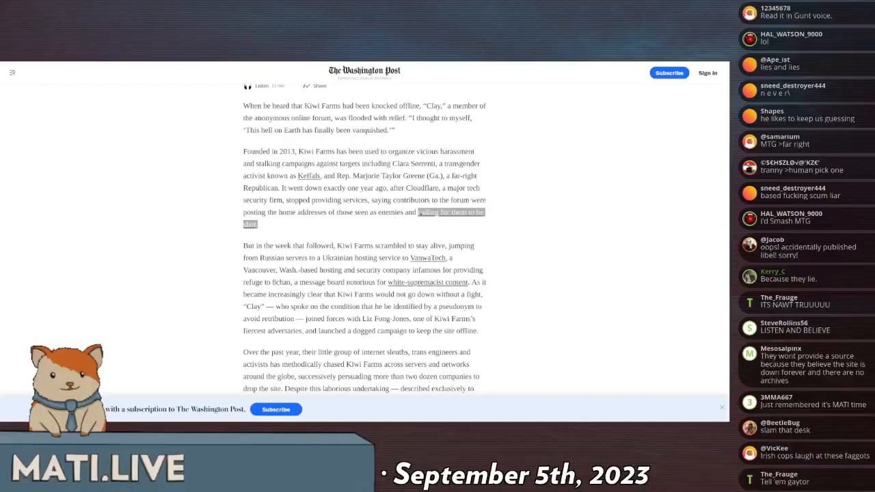
scroll(down, 3)
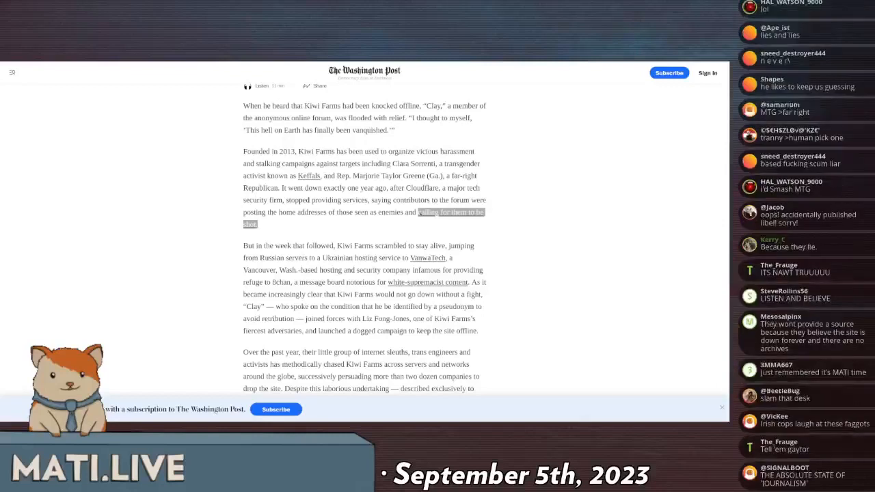
scroll(down, 3)
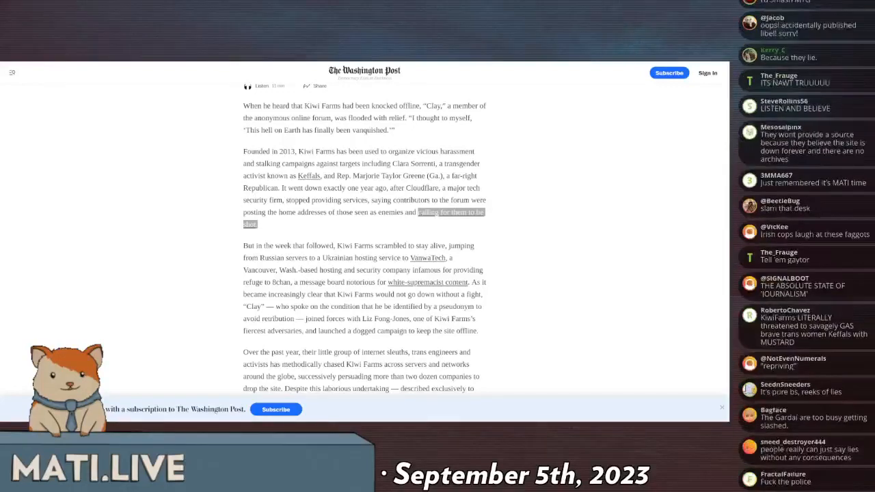
scroll(down, 3)
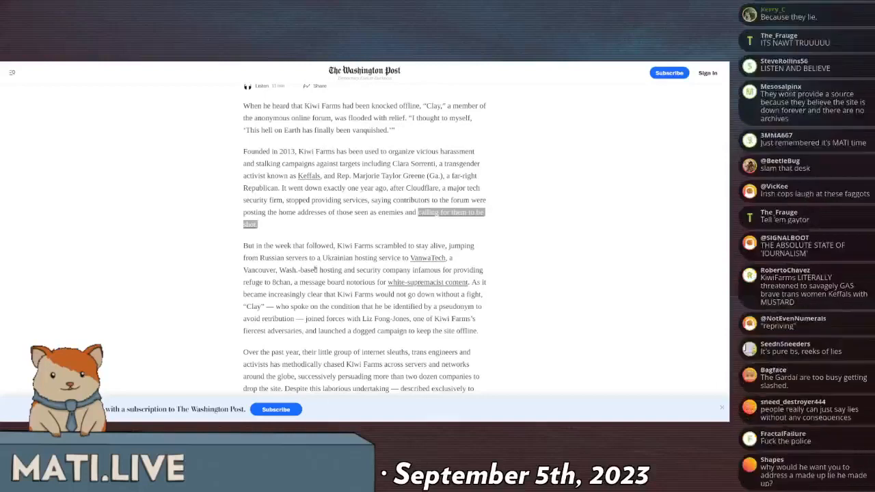
scroll(down, 3)
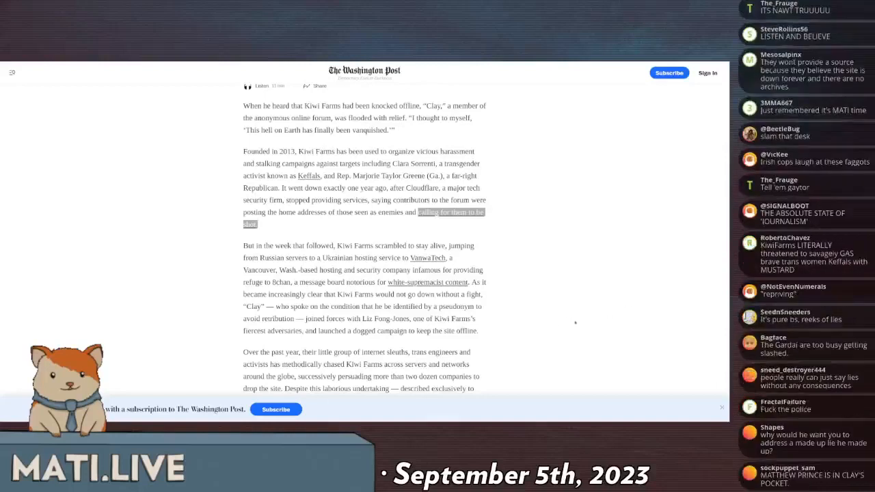
scroll(down, 3)
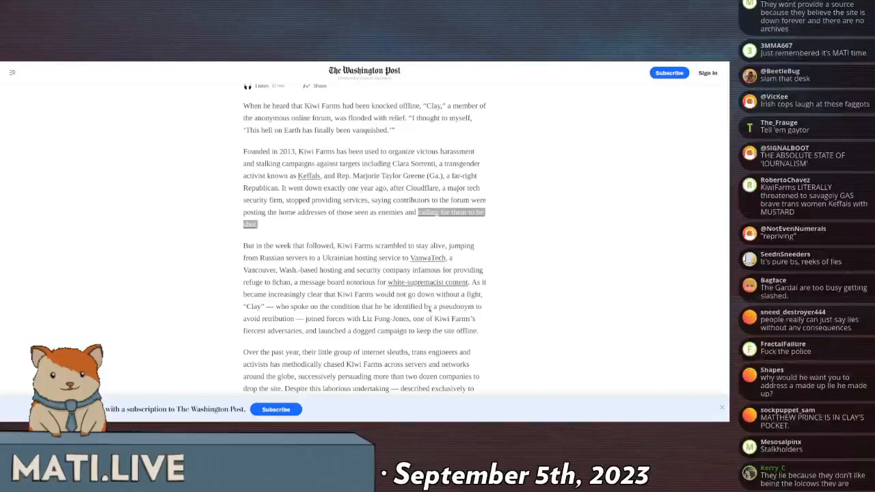
scroll(down, 3)
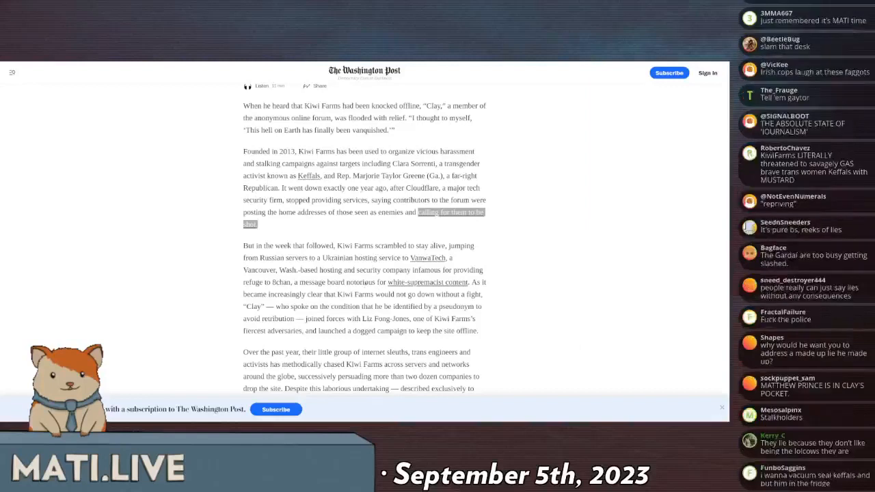
scroll(down, 3)
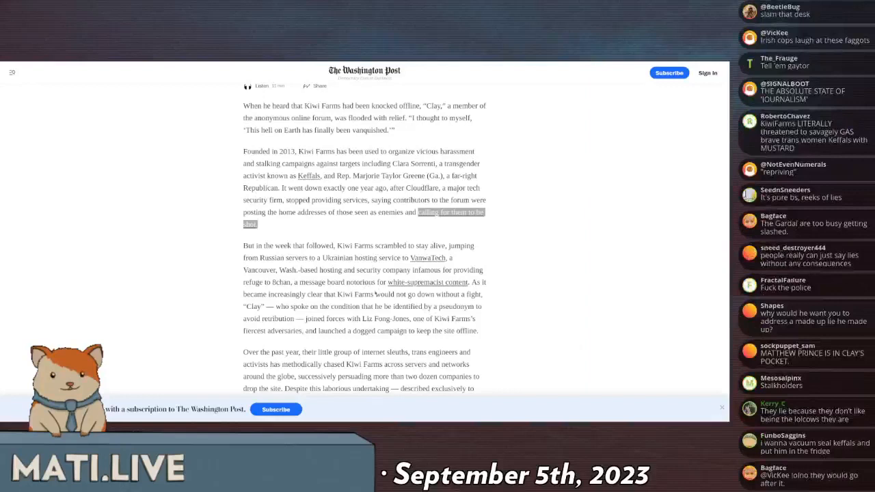
scroll(down, 3)
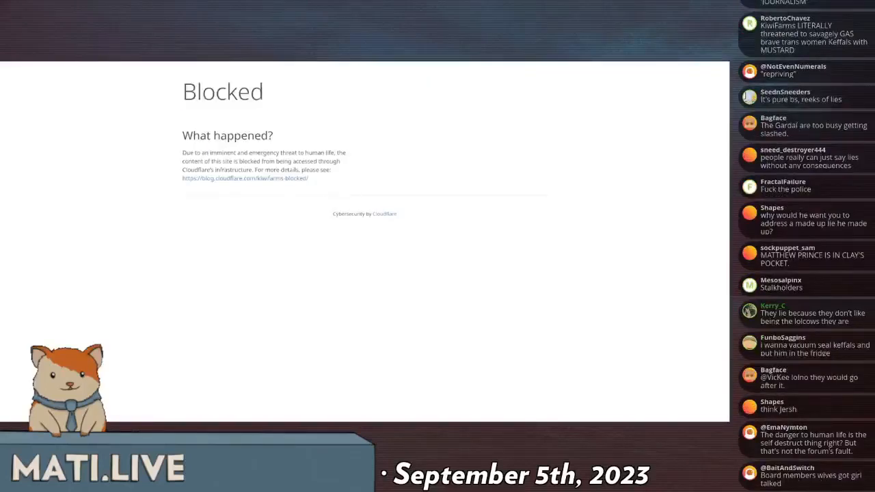
Drag across the browser window to switch between the Cloudflare 'Blocked' page and the article.
drag(210, 152, 346, 152)
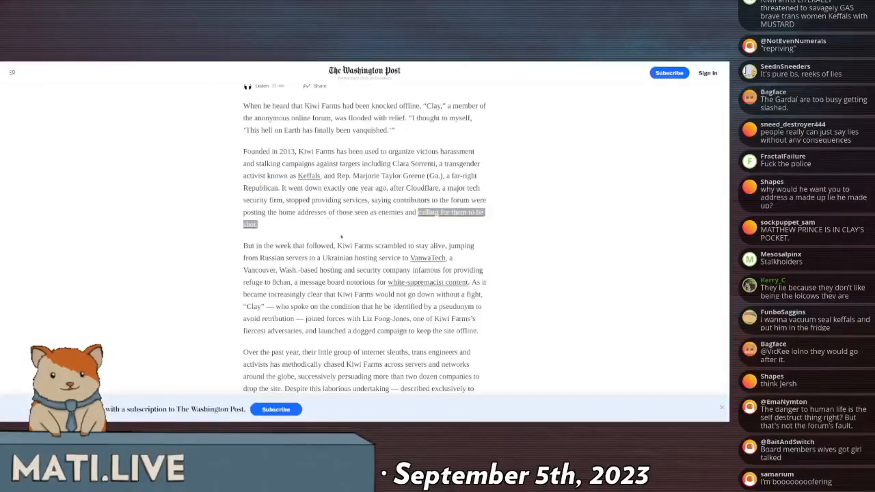
Scroll the Kiwi Farms article down to the paragraph on mirrors in countries like Poland.
scroll(down, 3)
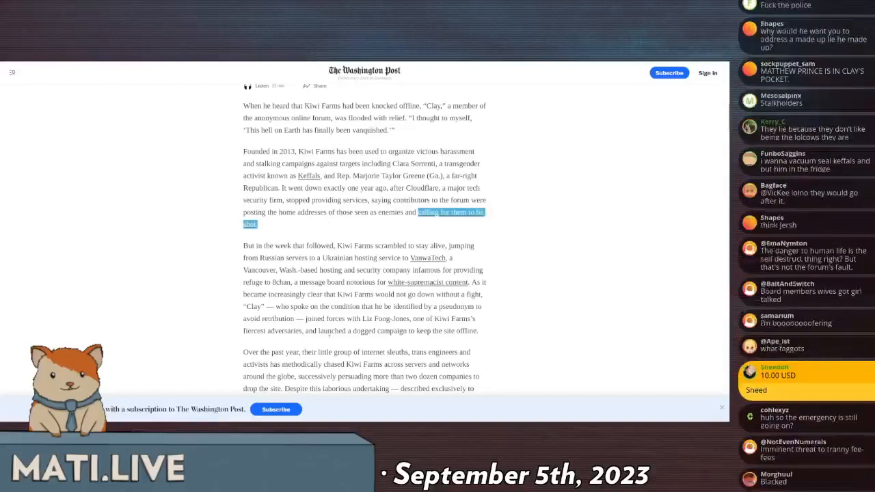
scroll(down, 3)
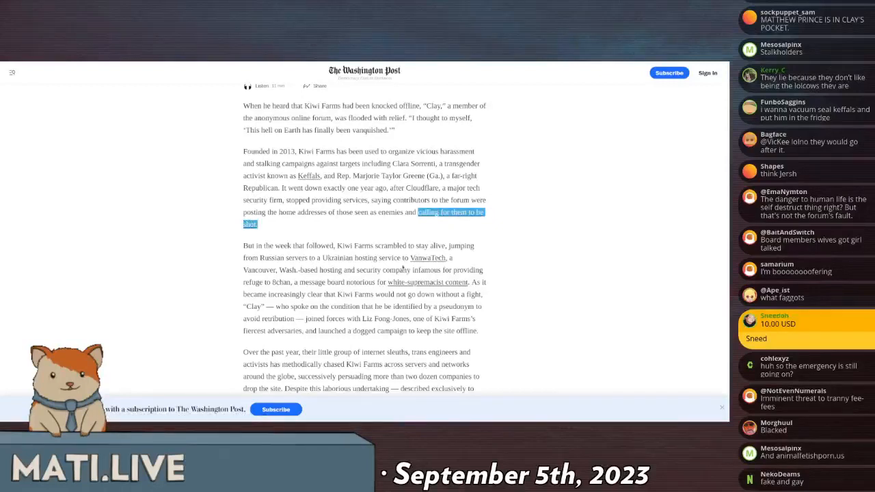
scroll(down, 3)
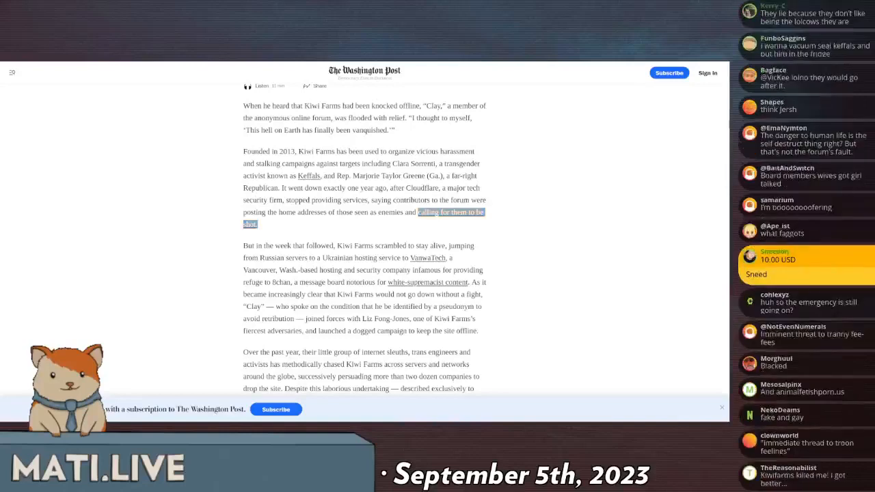
scroll(down, 3)
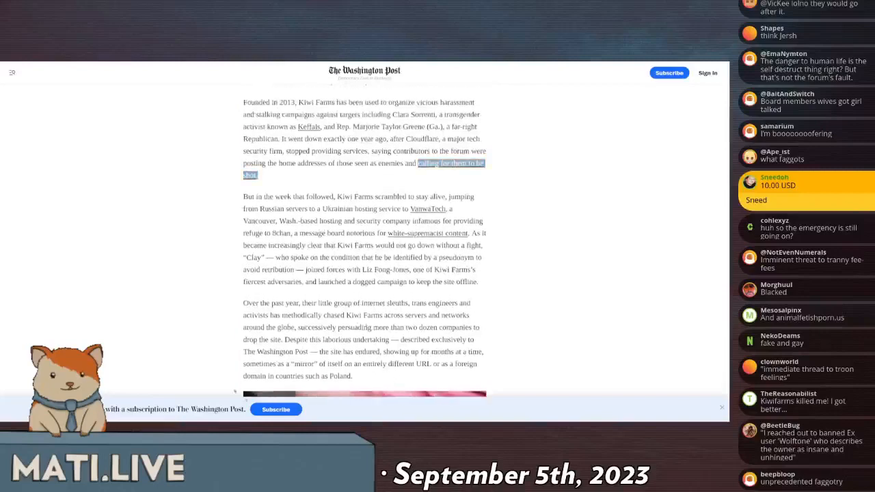
scroll(down, 3)
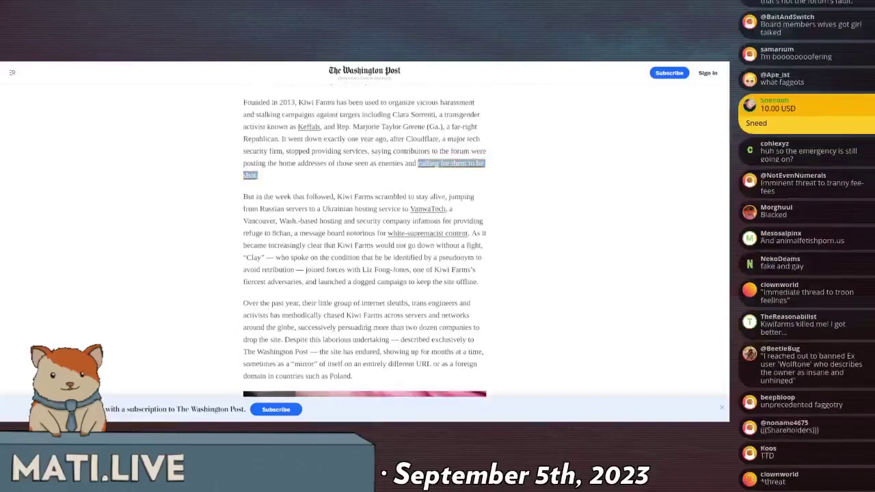
scroll(down, 3)
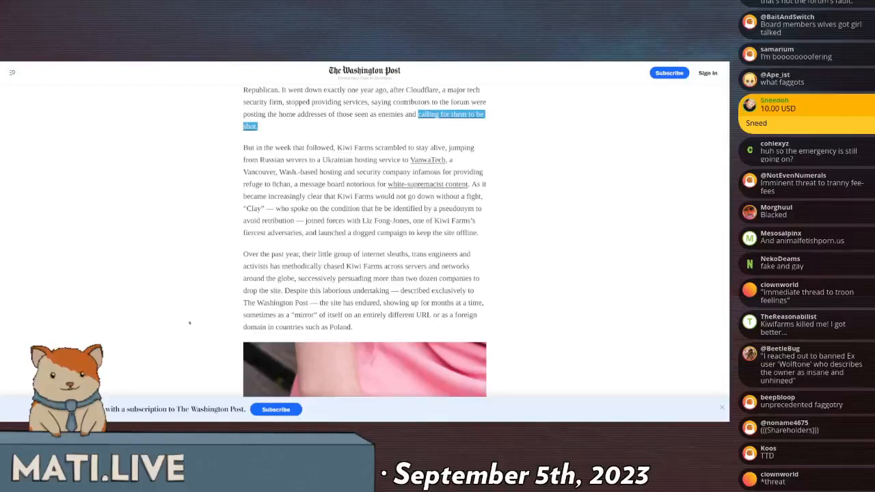
scroll(down, 3)
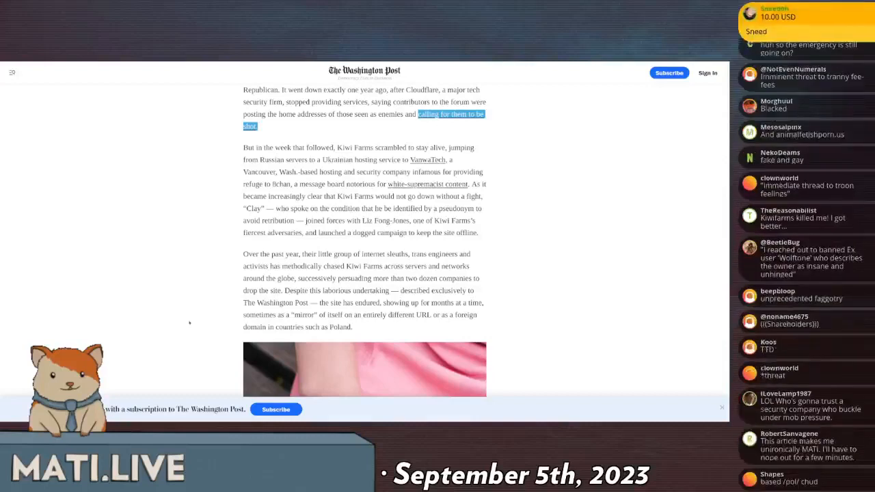
scroll(down, 3)
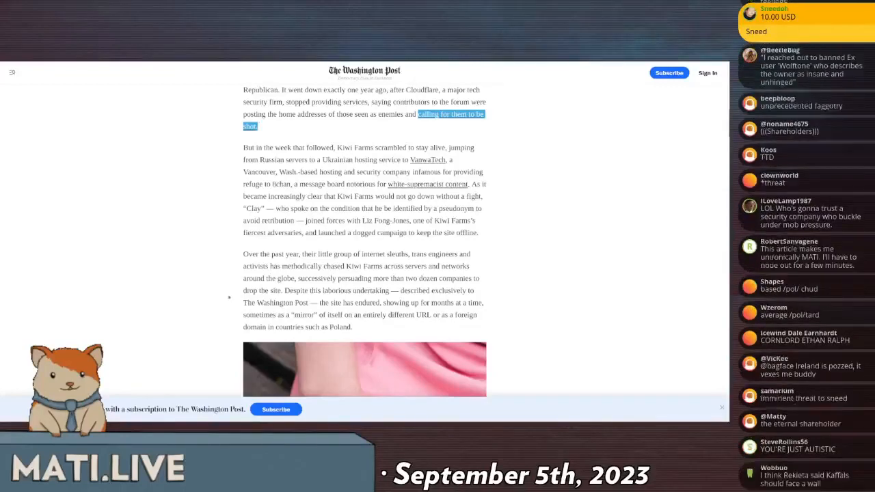
scroll(down, 3)
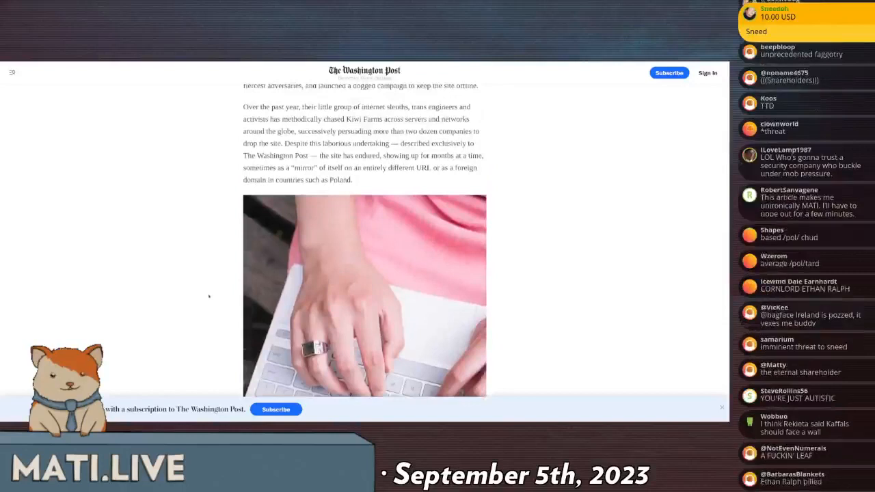
scroll(down, 3)
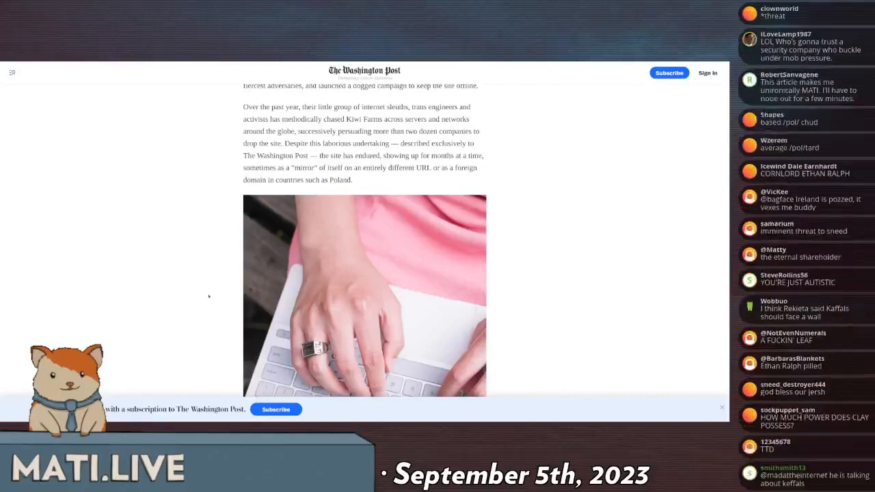
scroll(down, 3)
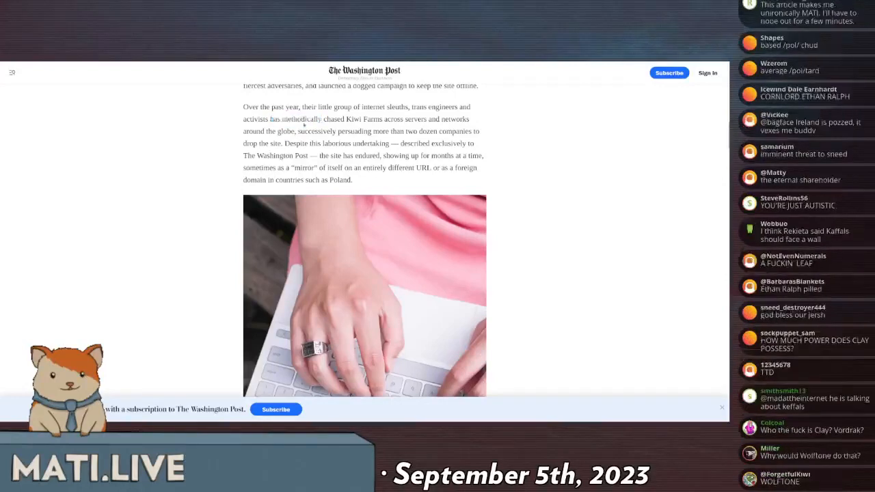
scroll(down, 3)
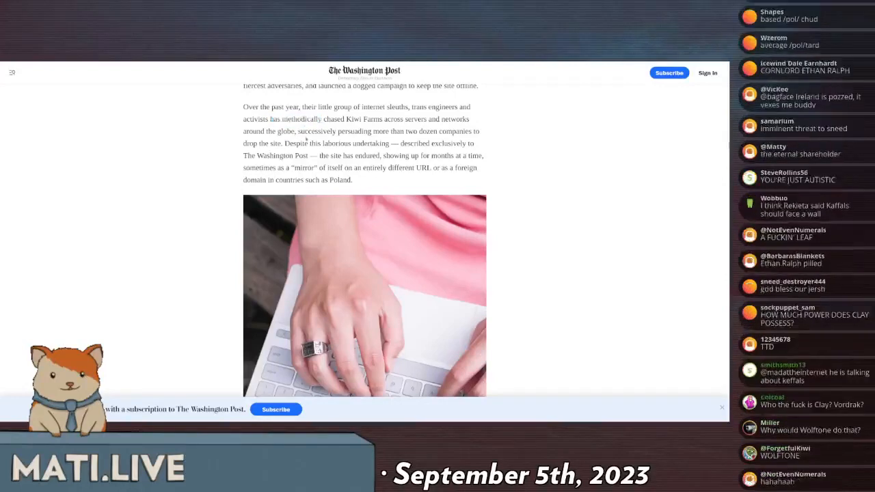
scroll(down, 3)
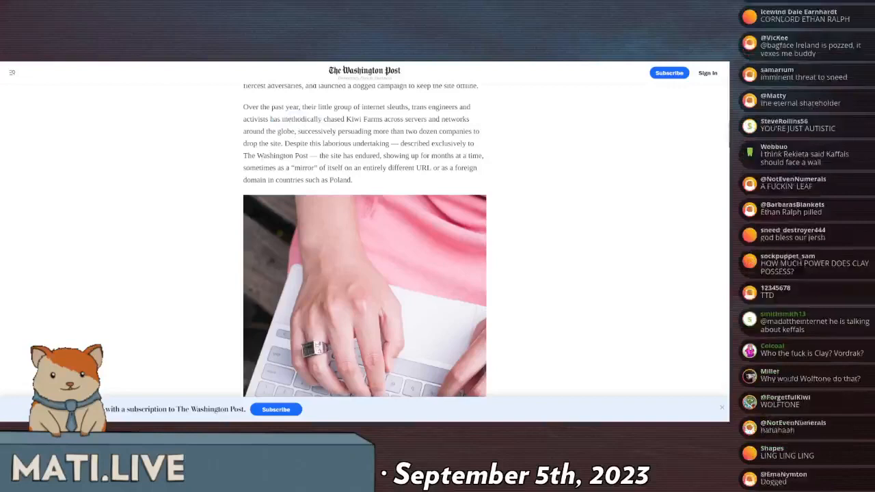
scroll(down, 3)
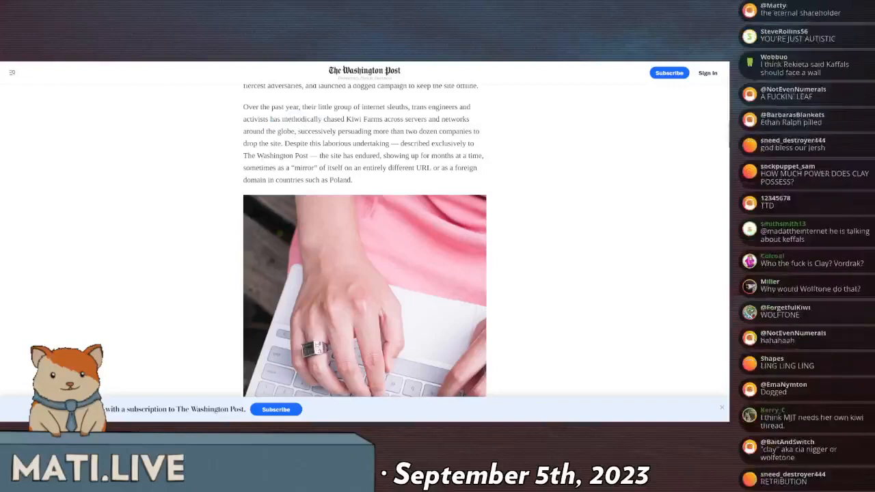
scroll(down, 3)
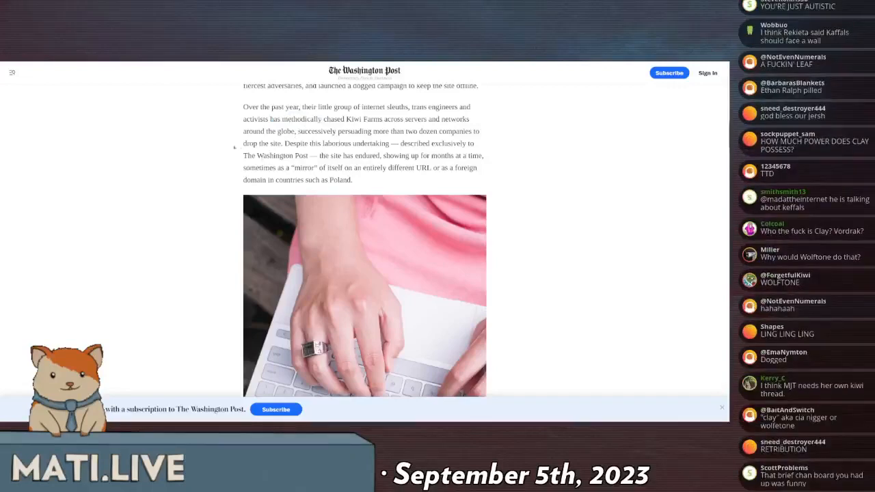
scroll(down, 3)
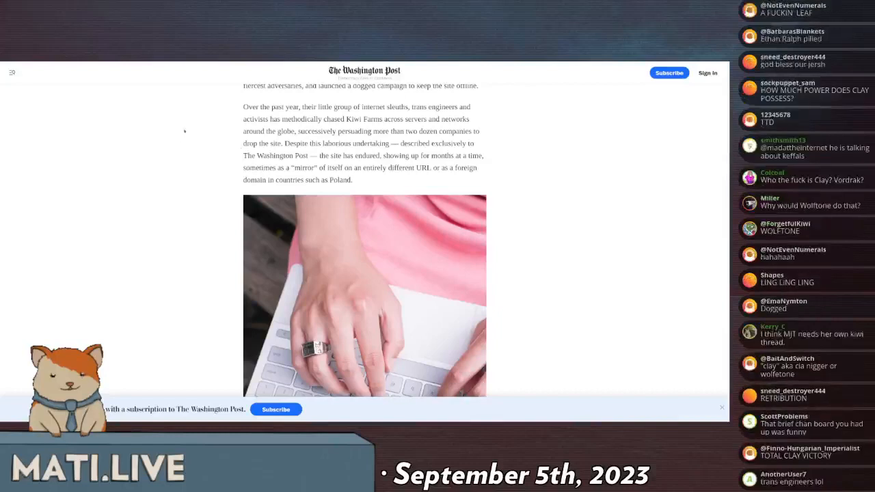
scroll(down, 3)
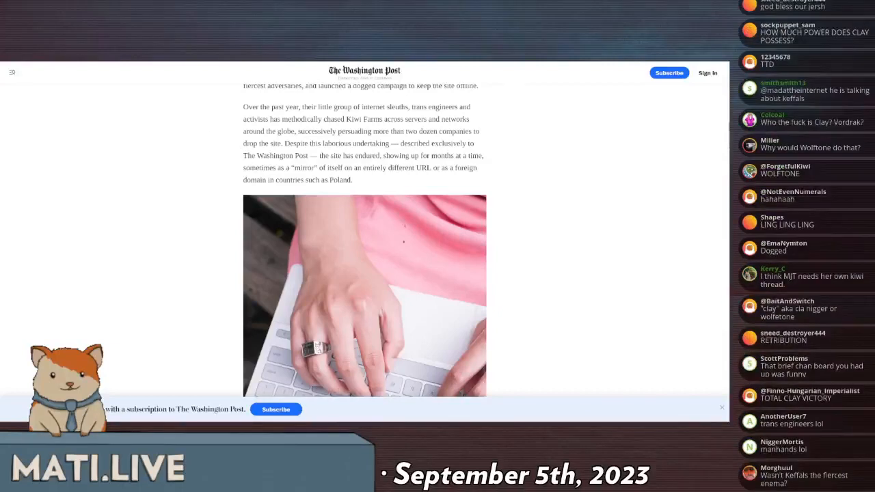
scroll(down, 3)
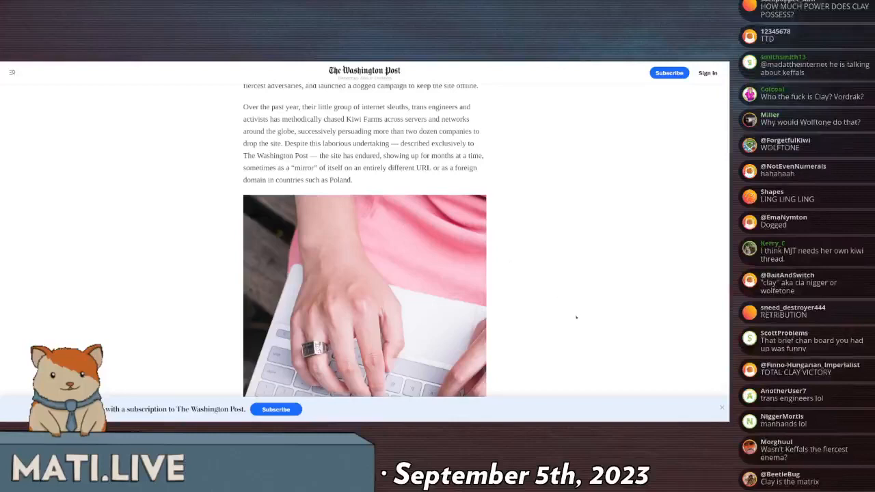
scroll(down, 3)
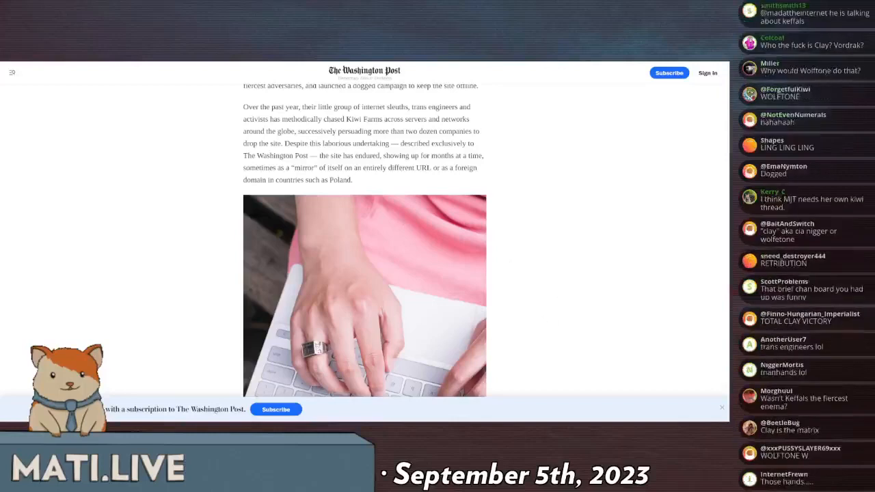
scroll(down, 3)
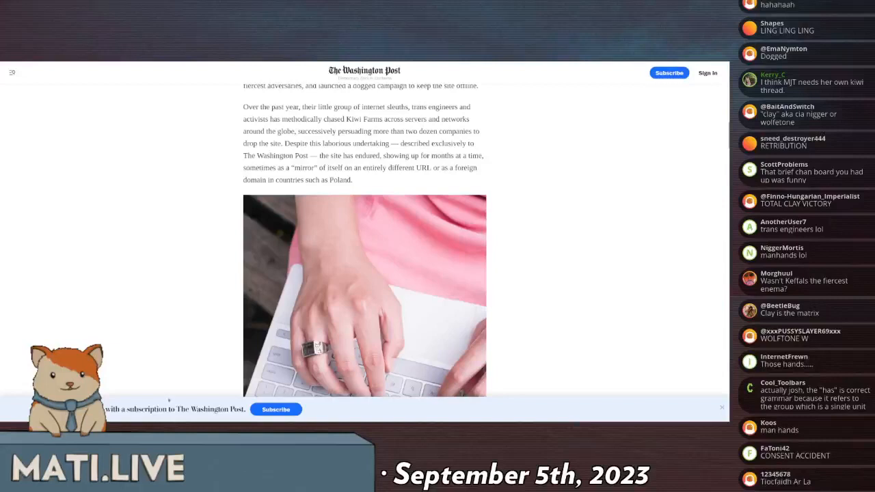
scroll(down, 3)
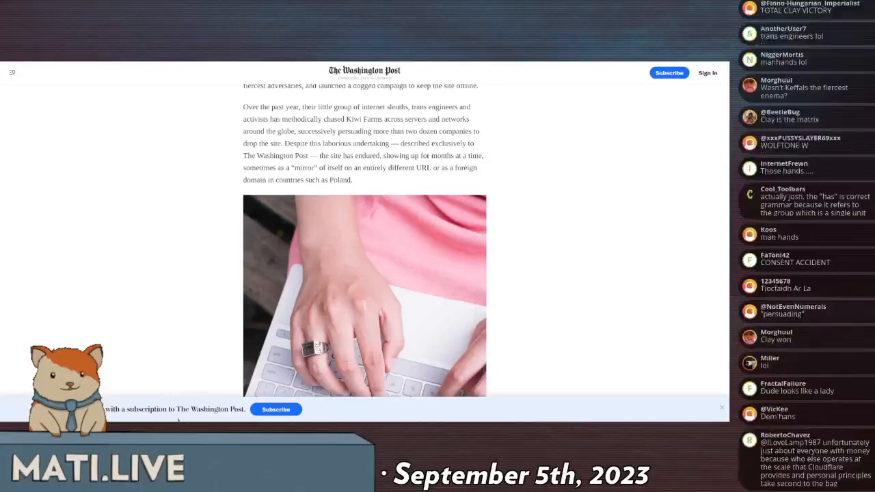
scroll(down, 3)
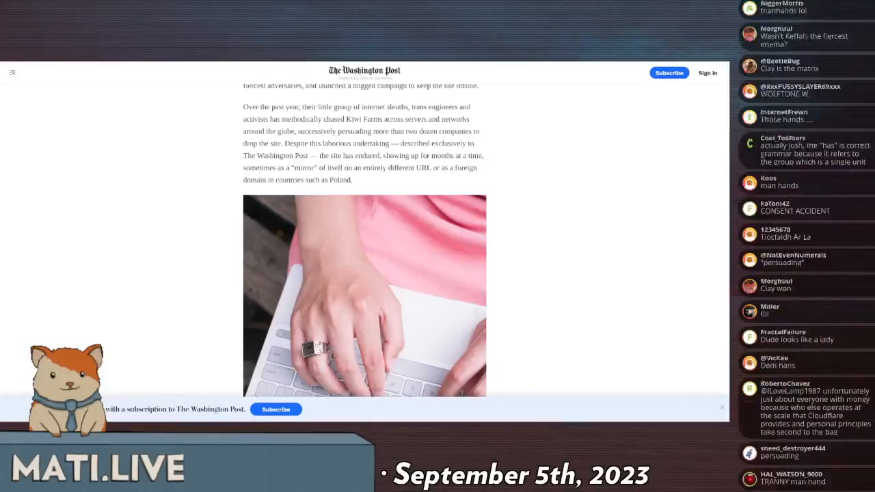
scroll(down, 3)
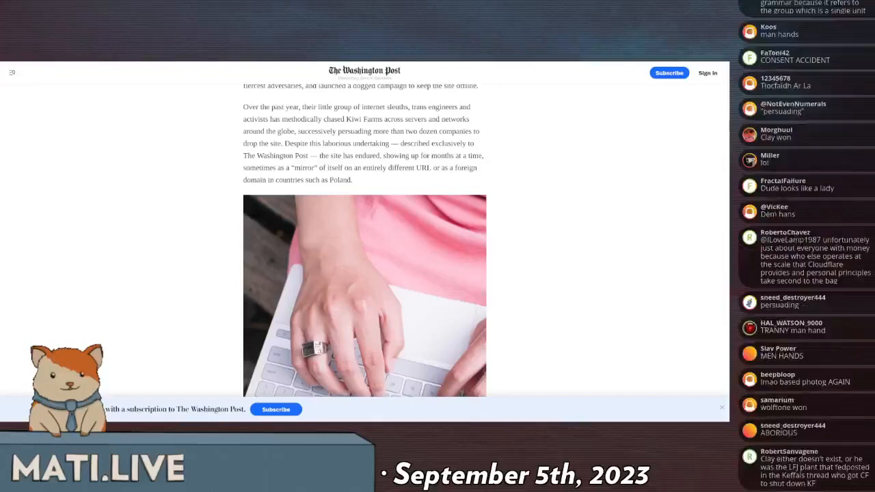
scroll(down, 3)
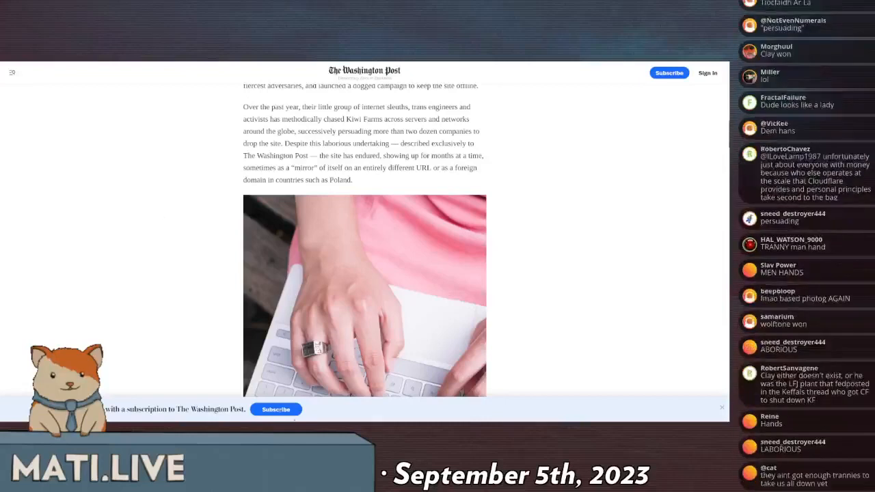
scroll(down, 3)
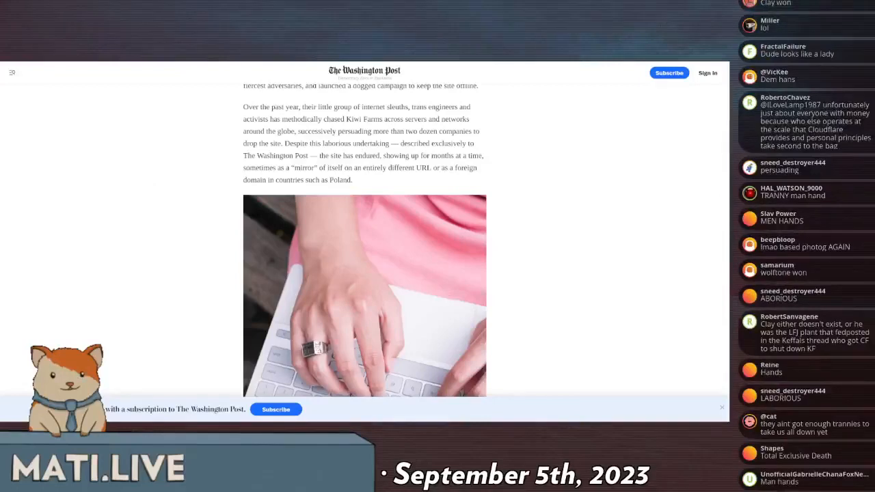
scroll(down, 3)
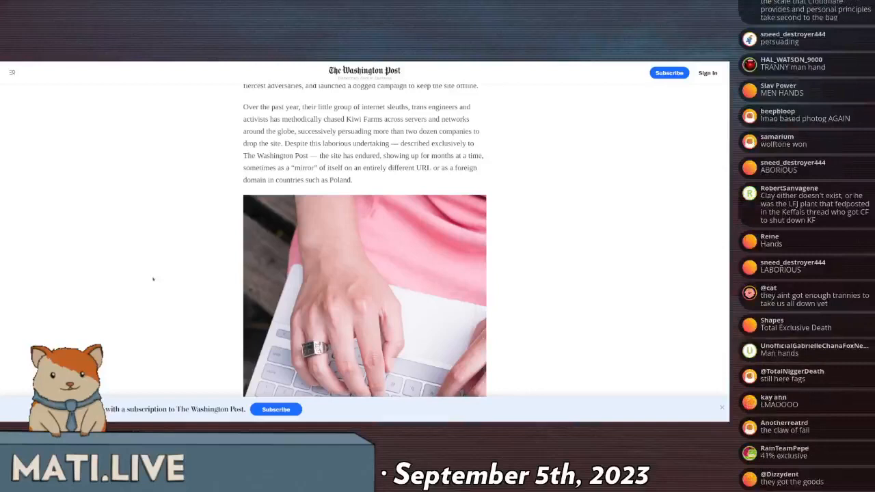
scroll(down, 3)
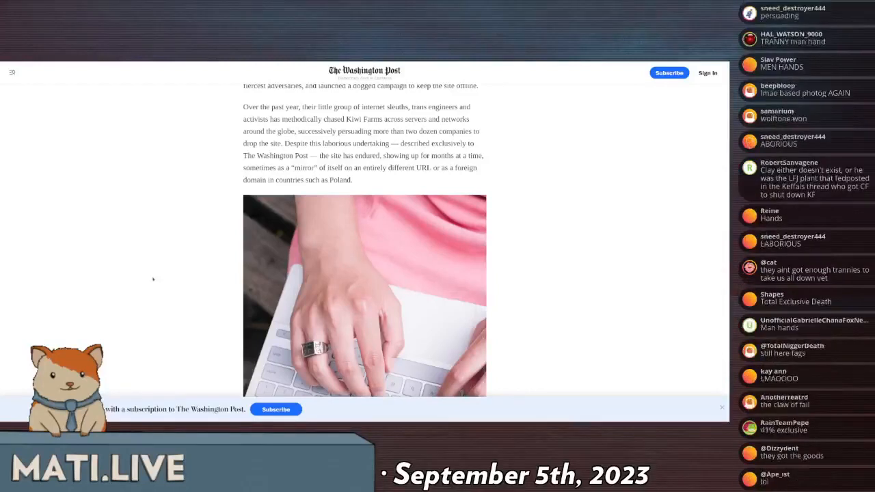
scroll(down, 3)
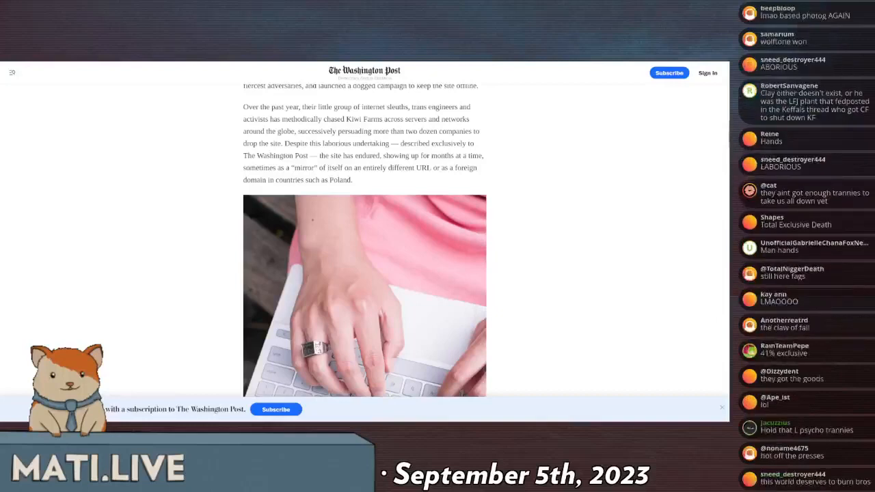
scroll(down, 3)
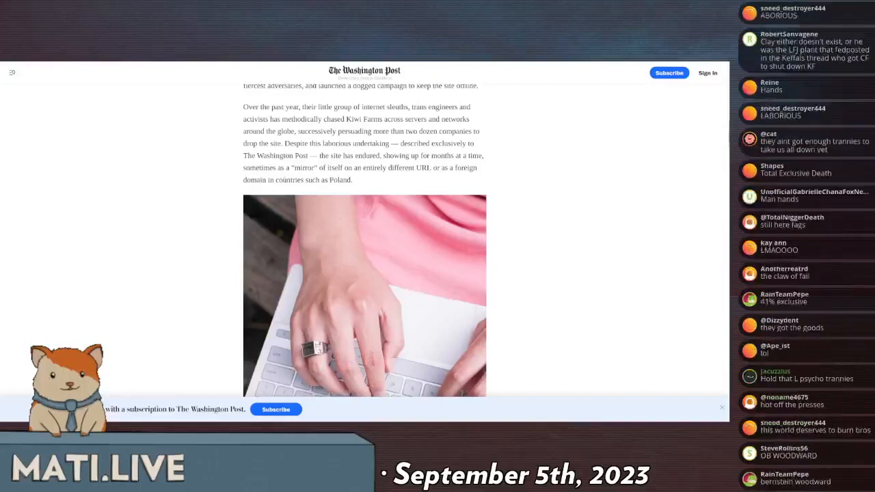
Scroll past the laptop photo to the paragraphs on Joshua Moon founding Kiwi Farms.
scroll(down, 3)
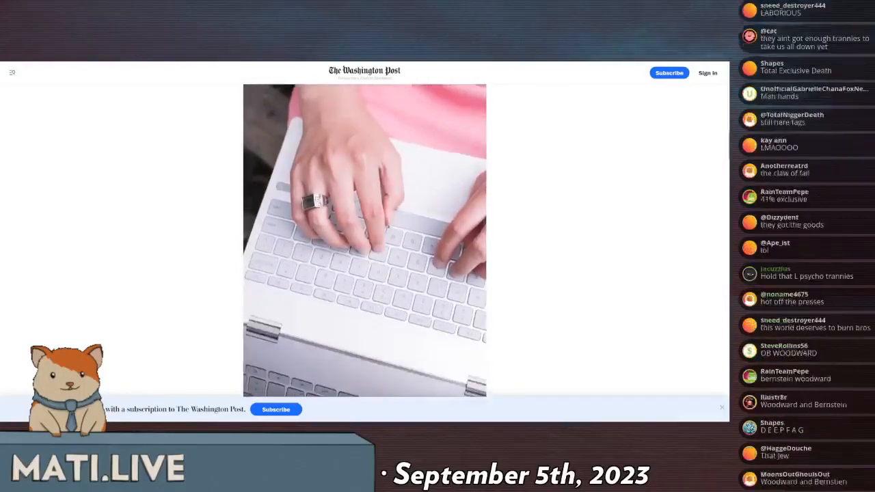
scroll(down, 3)
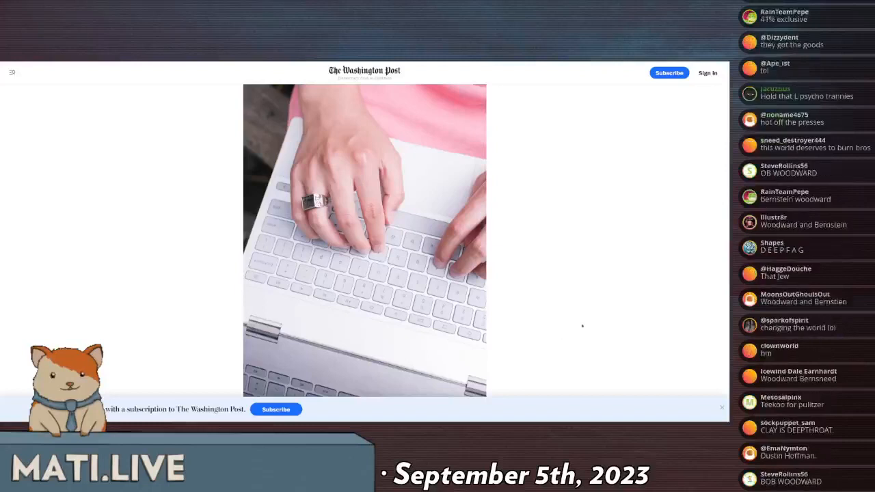
mouse_move(571, 337)
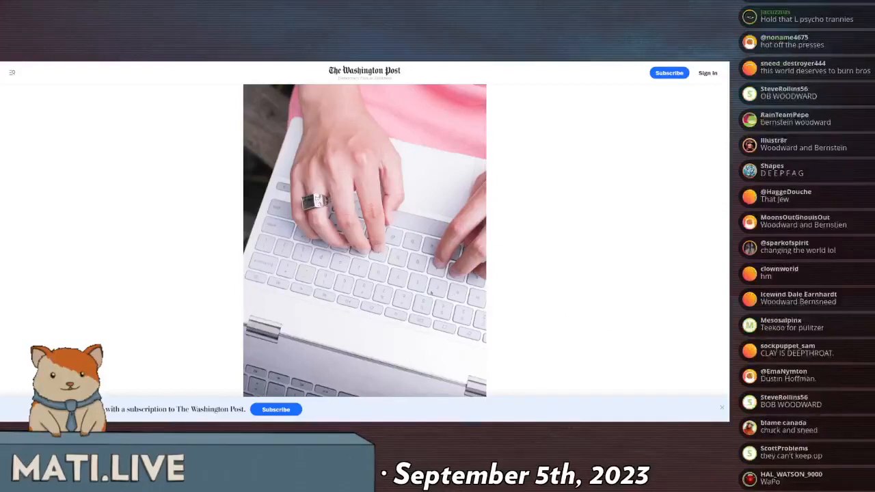
scroll(down, 3)
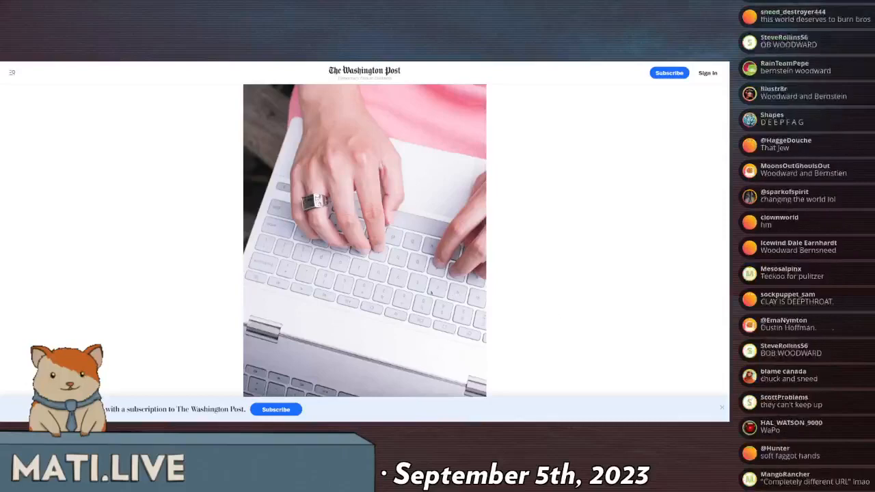
scroll(down, 3)
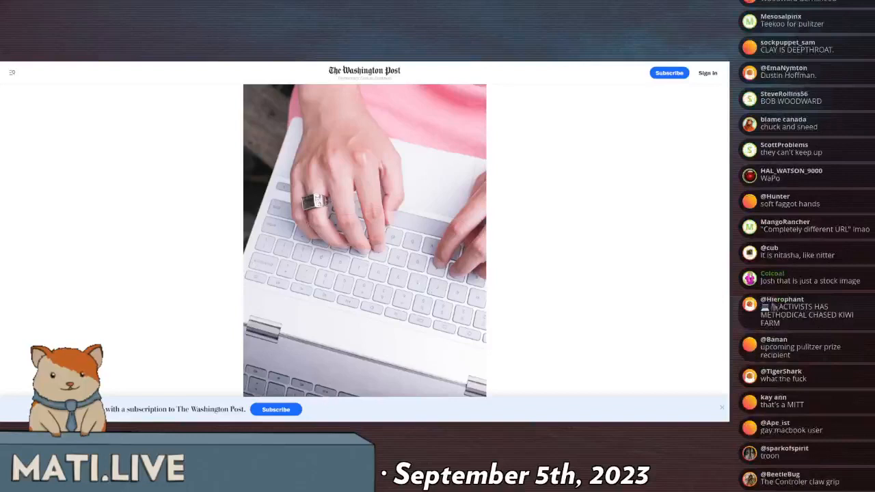
scroll(down, 3)
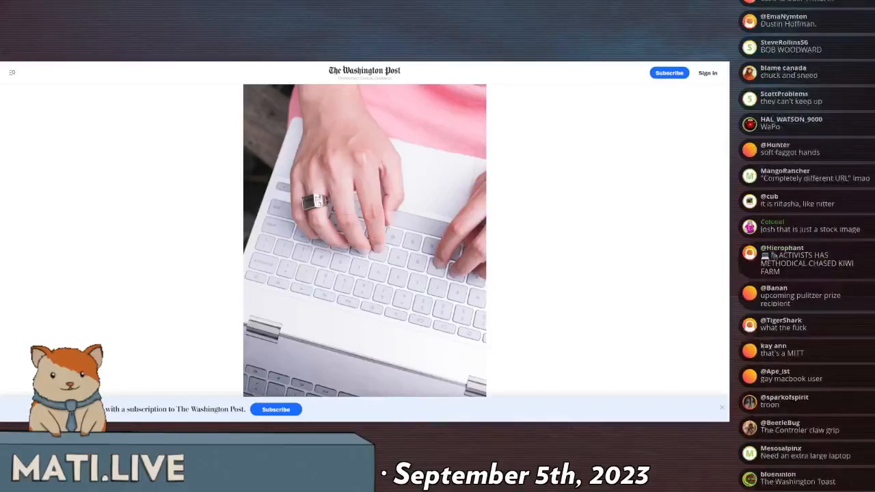
scroll(down, 3)
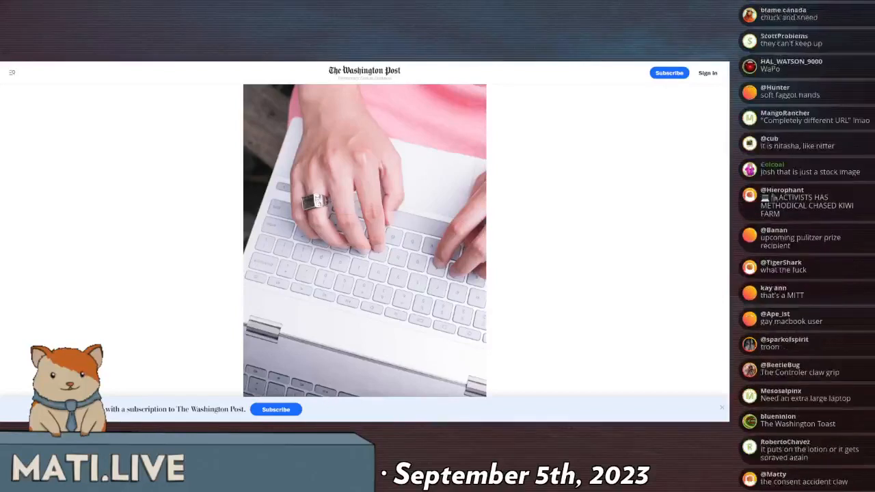
scroll(down, 3)
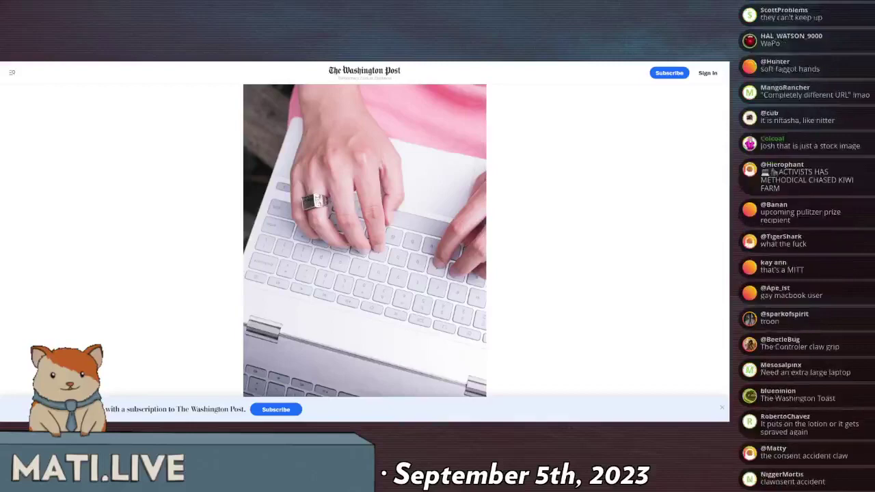
scroll(down, 3)
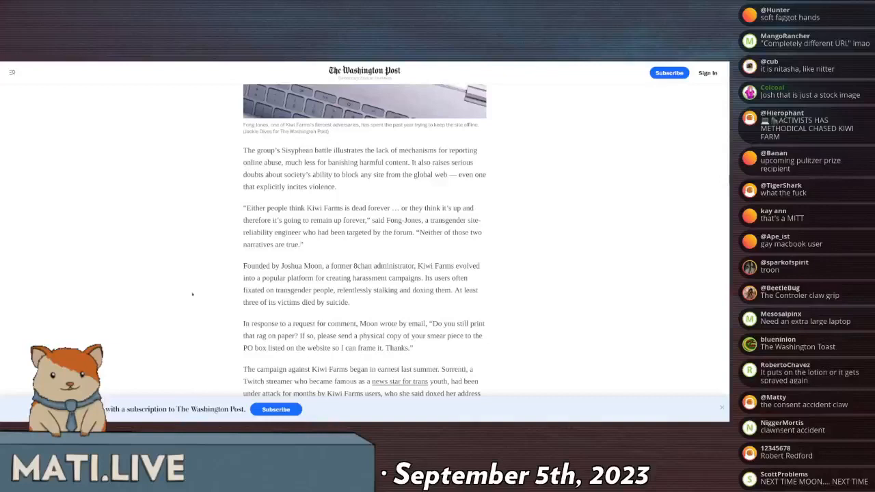
Scroll through Joshua Moon's founding and emailed reply toward 'The group's Sisyphean battle'.
scroll(down, 3)
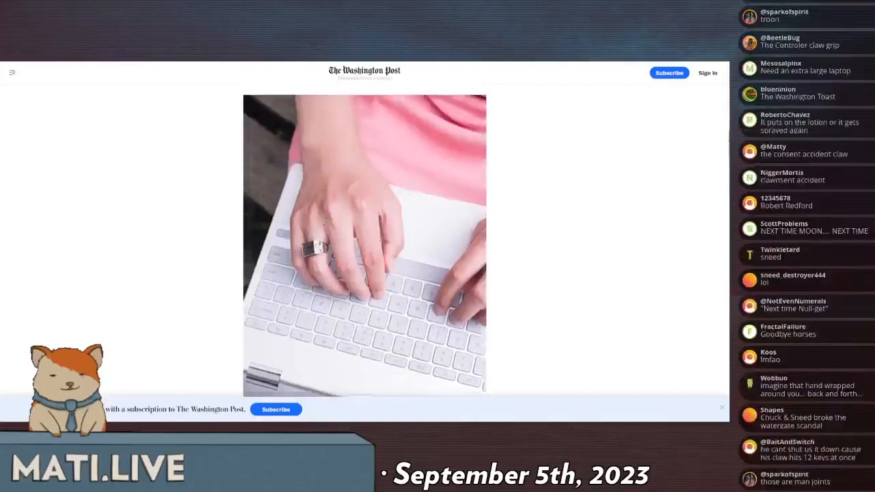
scroll(down, 3)
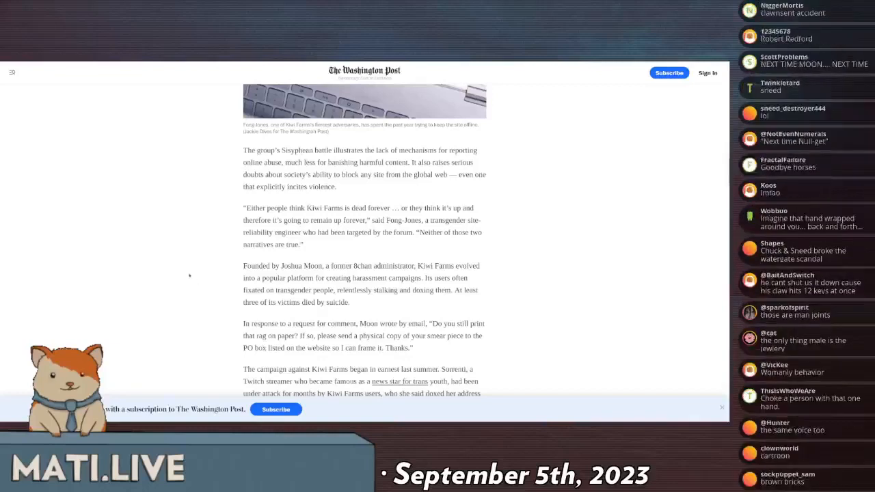
scroll(down, 3)
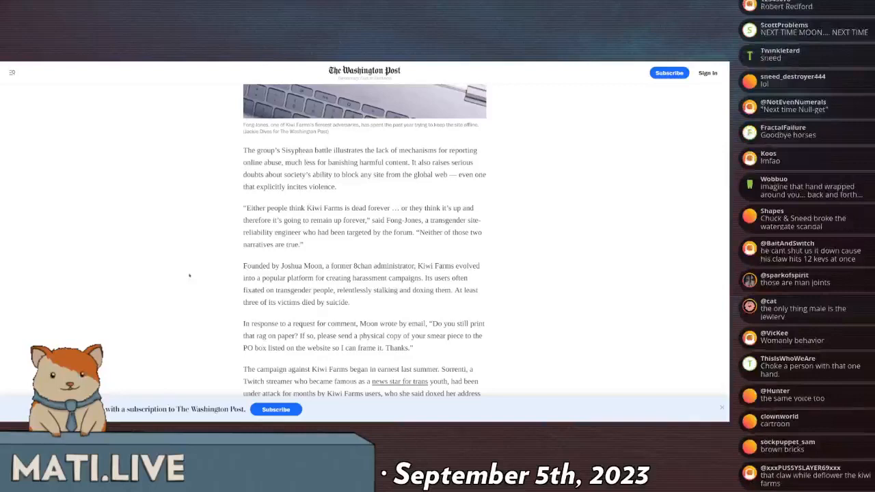
scroll(down, 3)
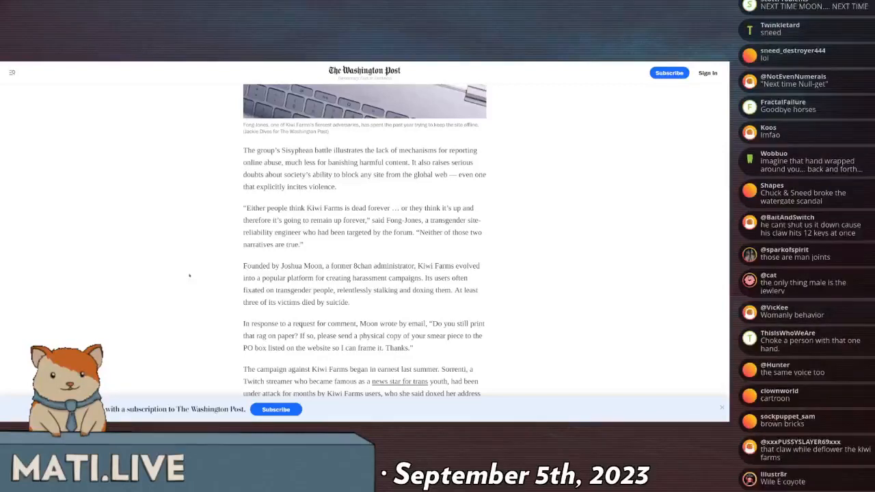
scroll(down, 3)
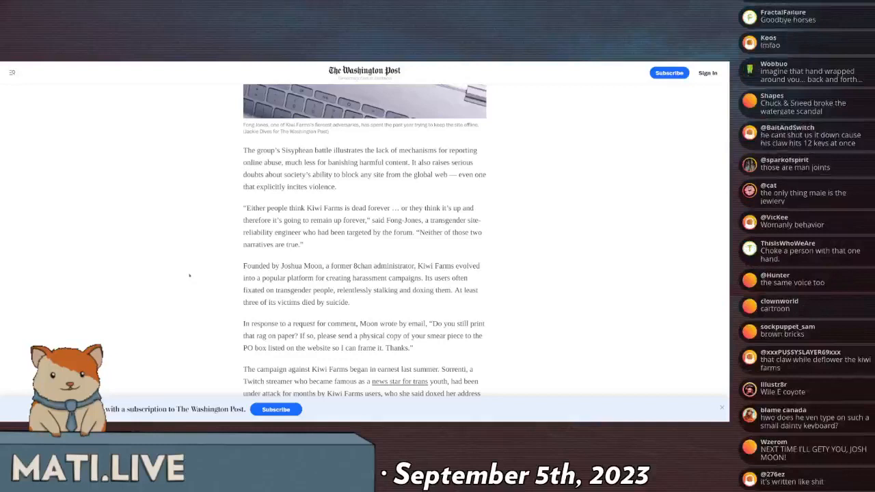
scroll(down, 3)
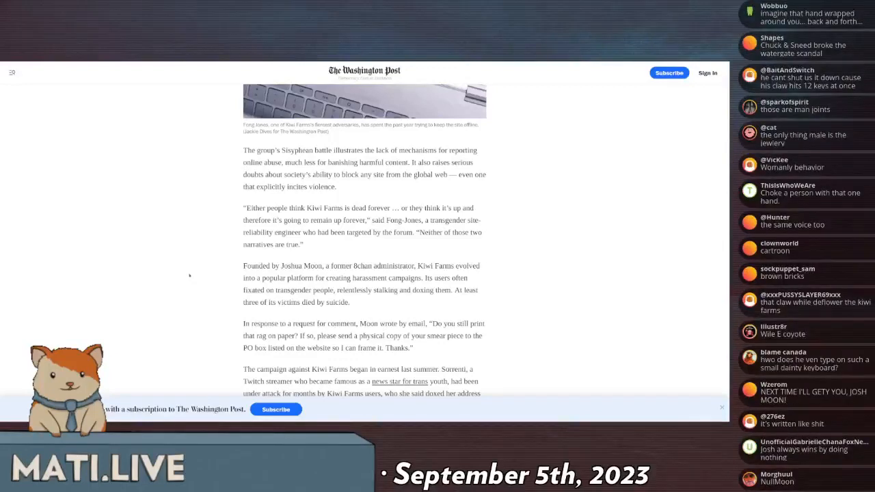
scroll(down, 3)
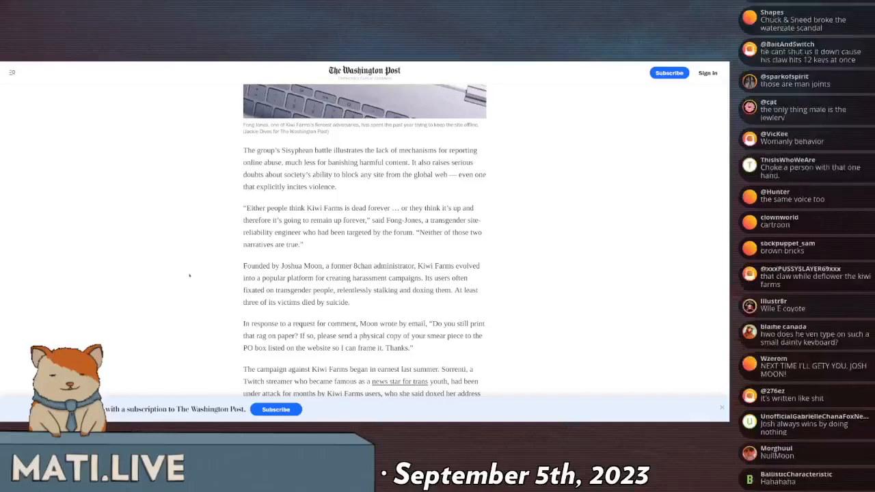
scroll(down, 3)
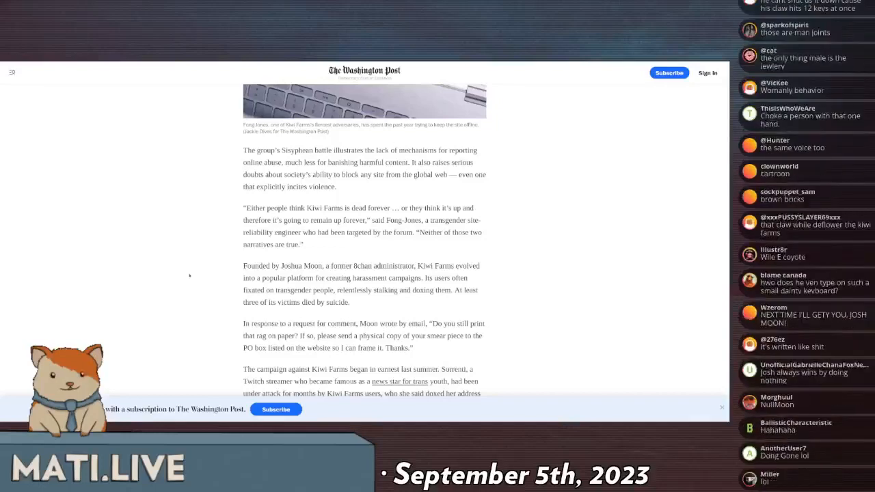
scroll(down, 3)
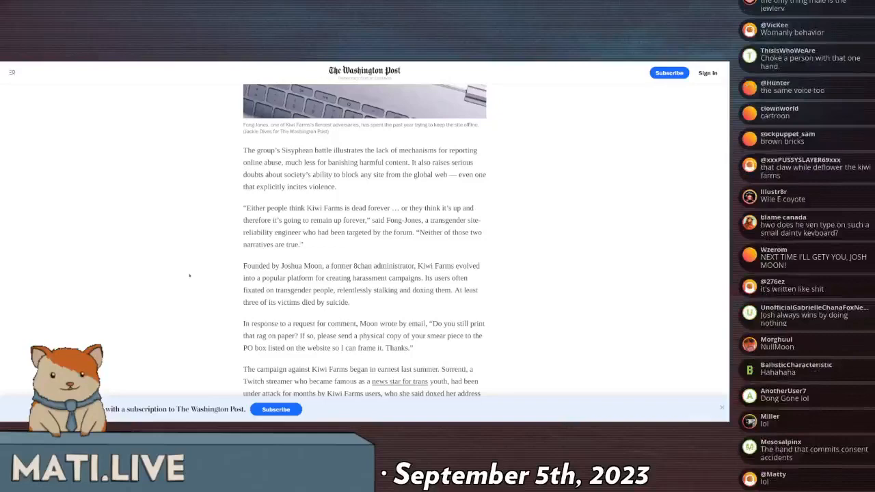
scroll(down, 3)
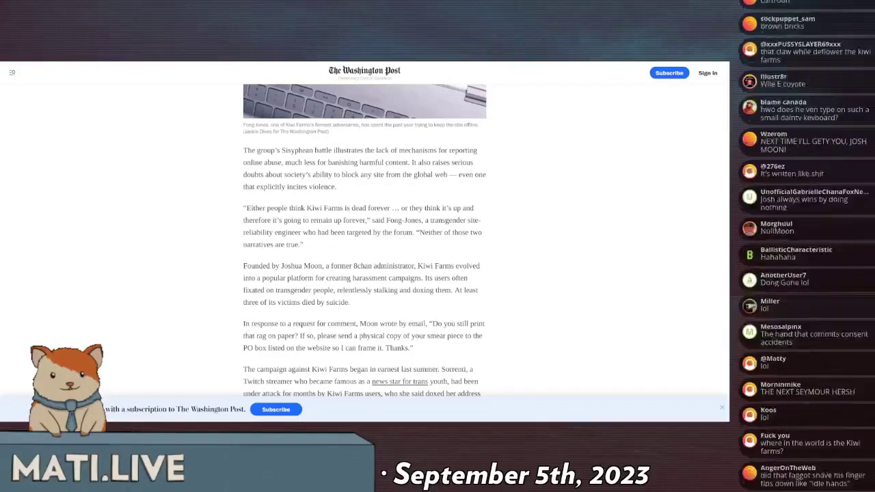
scroll(down, 3)
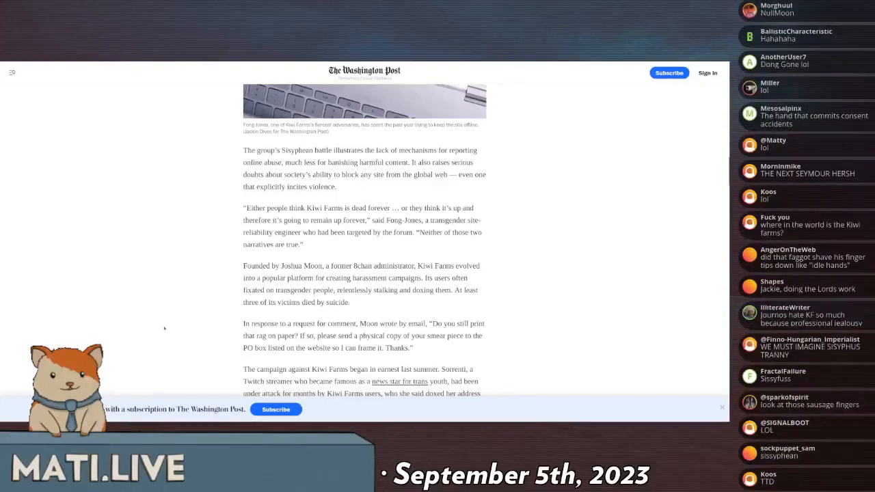
scroll(down, 3)
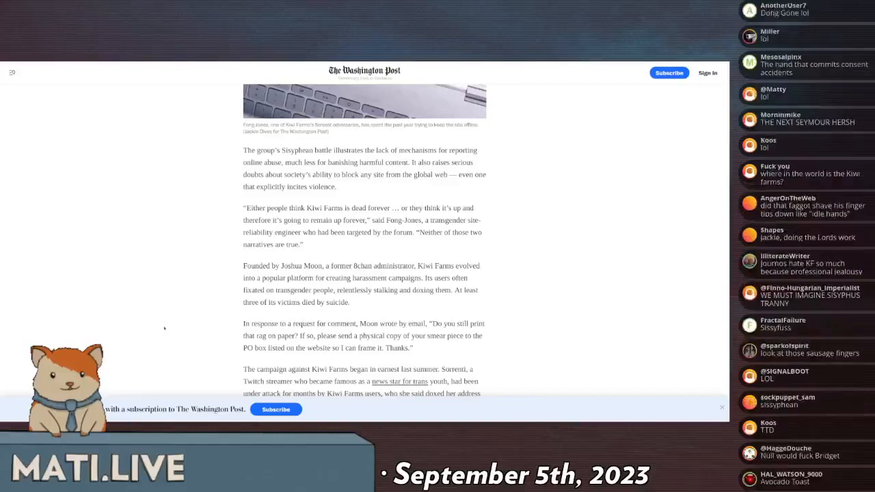
scroll(down, 3)
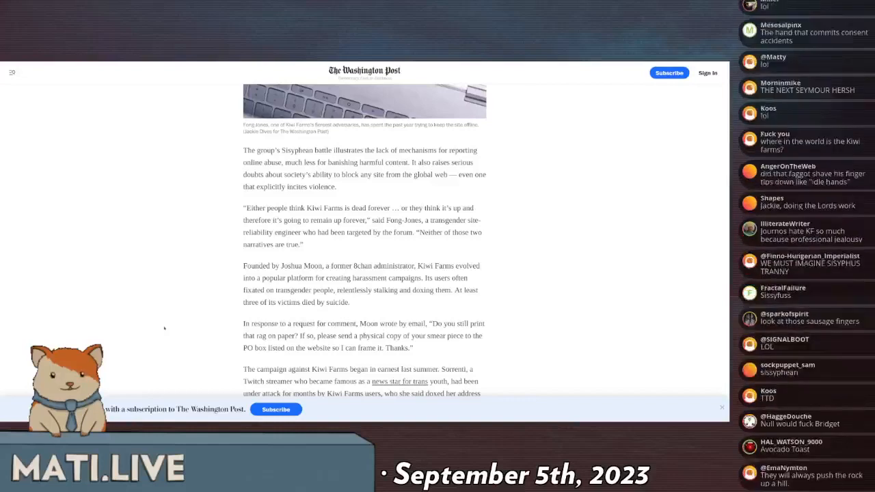
scroll(down, 3)
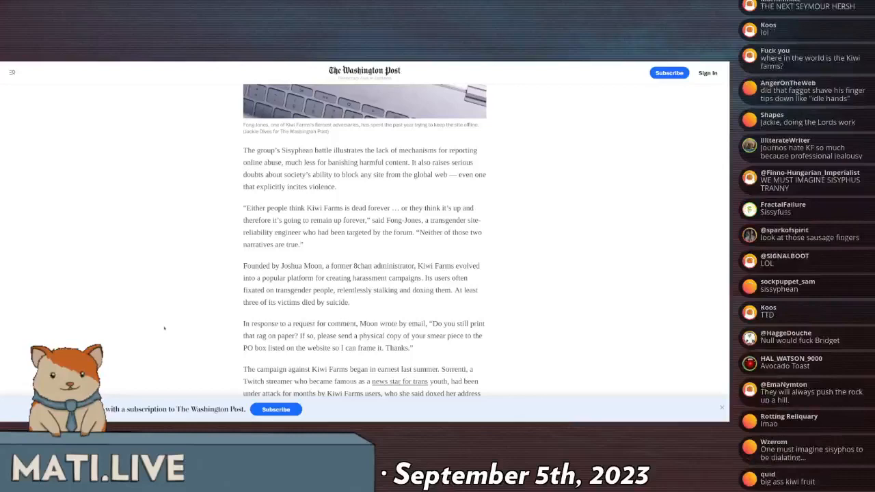
scroll(down, 3)
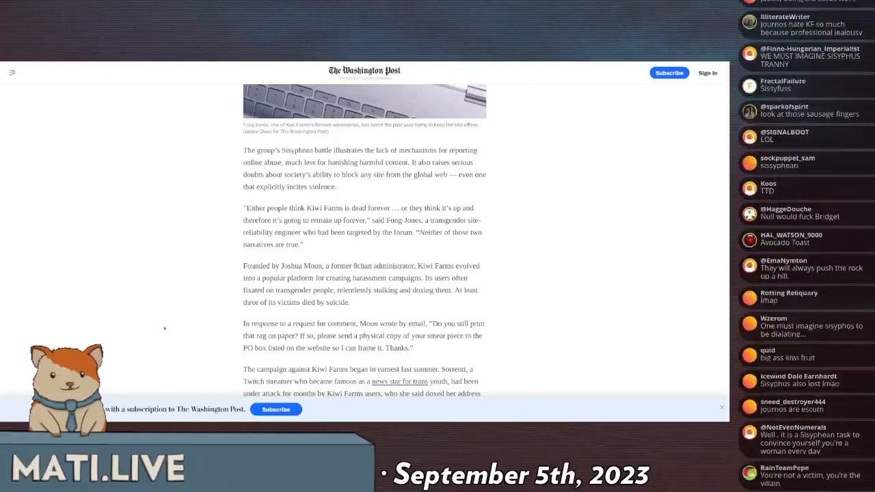
drag(269, 187, 335, 186)
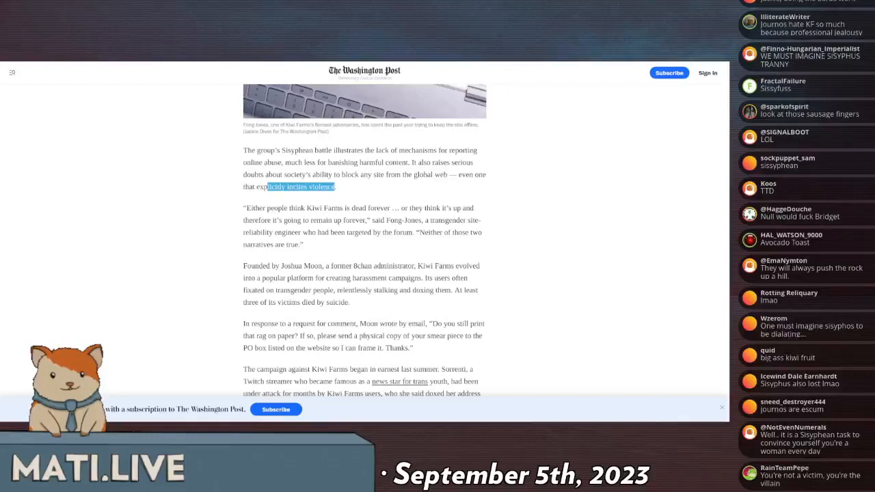
scroll(down, 3)
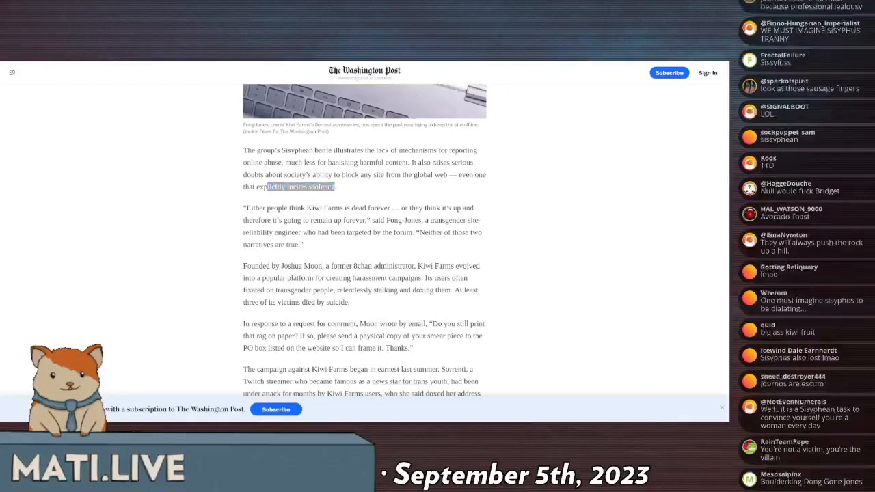
scroll(down, 3)
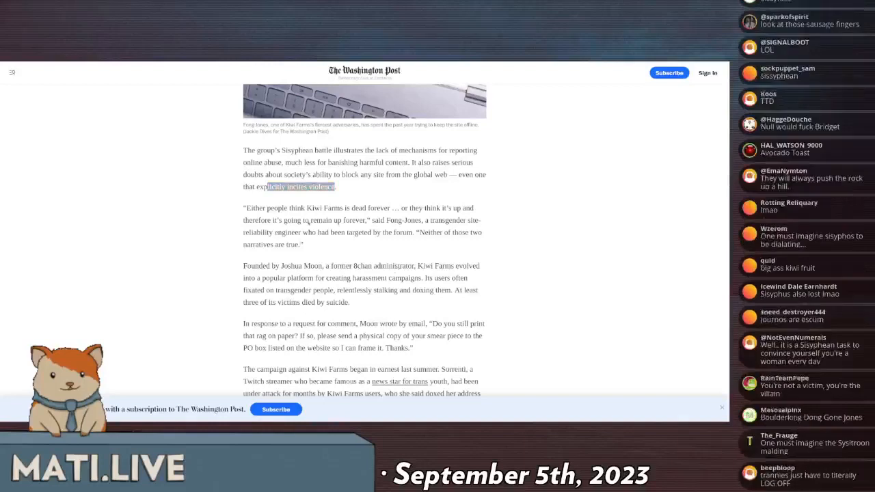
scroll(down, 3)
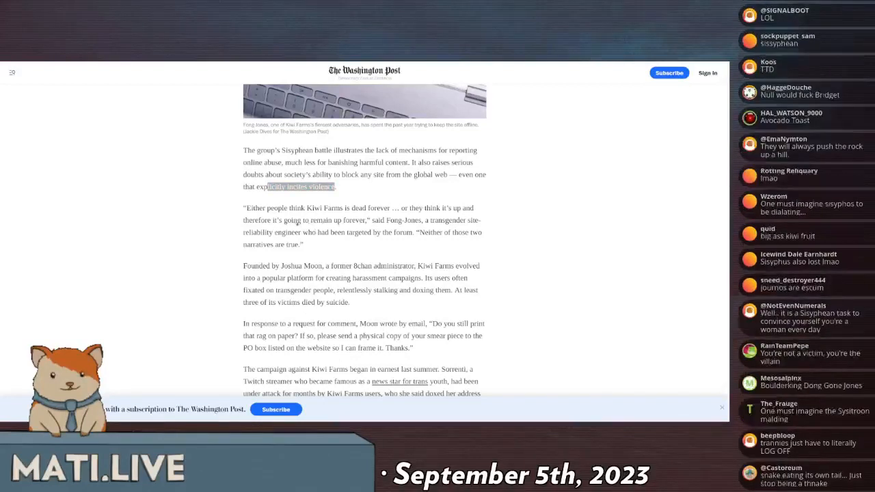
scroll(down, 3)
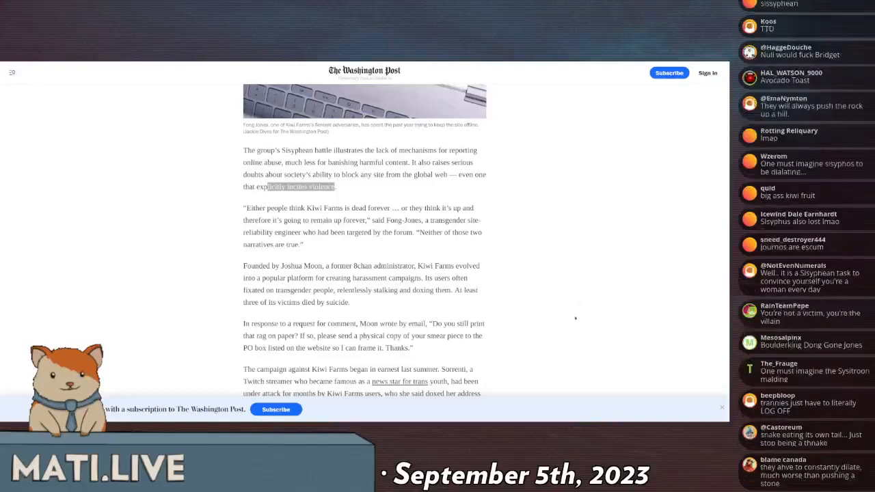
mouse_move(374, 245)
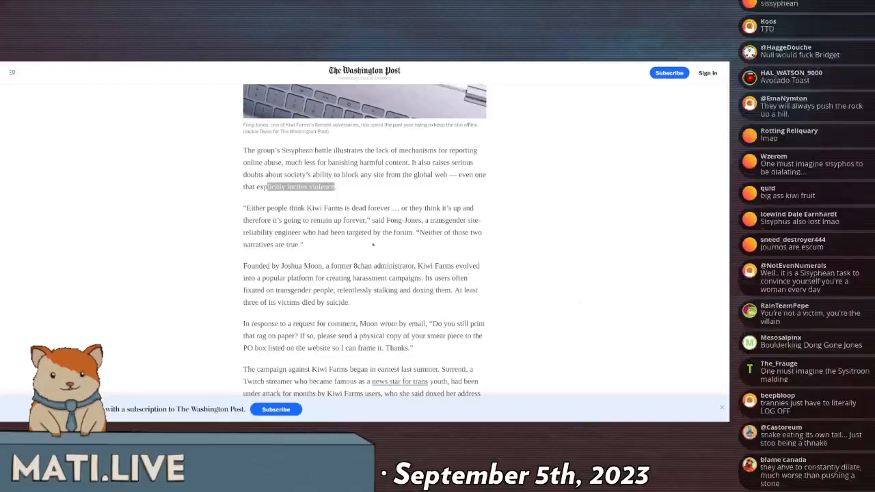
scroll(down, 3)
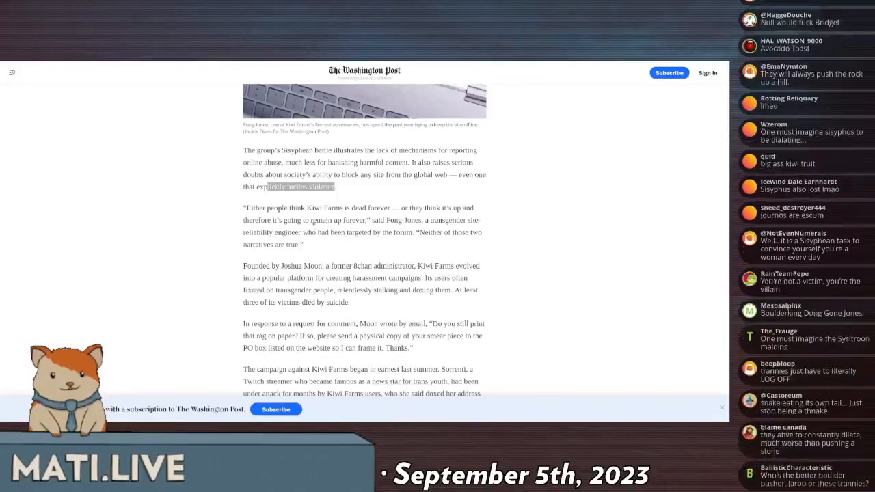
scroll(down, 3)
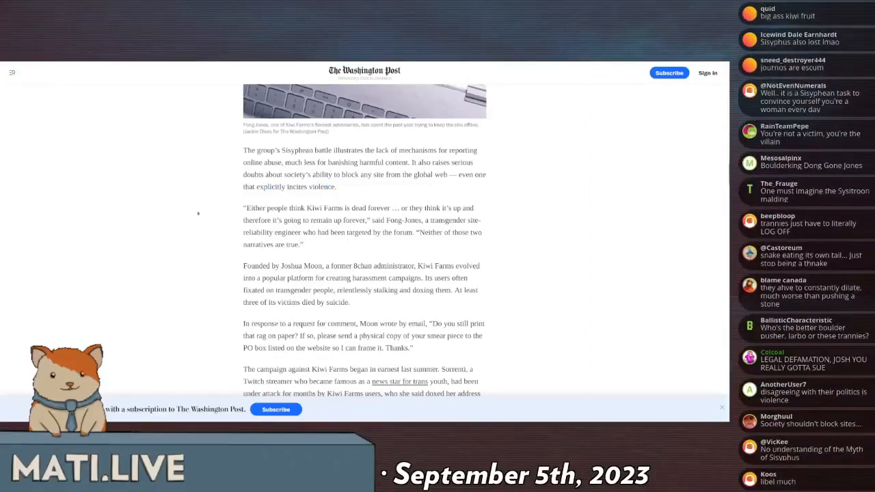
scroll(down, 3)
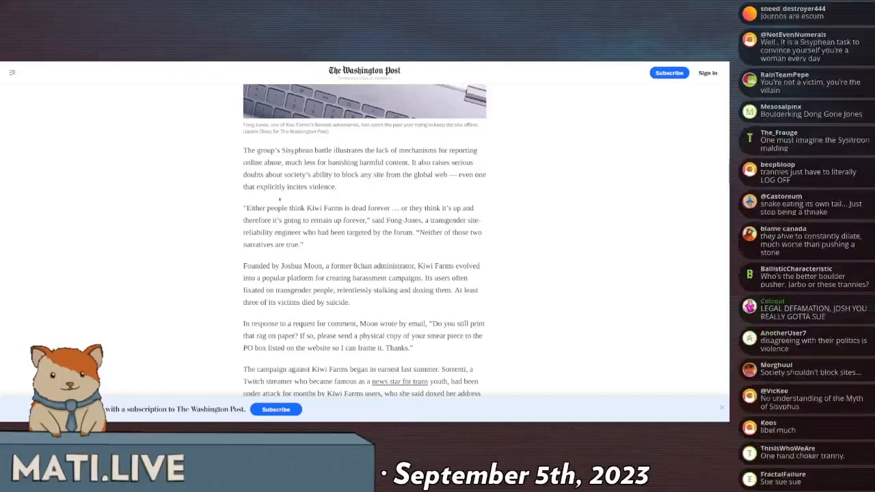
scroll(down, 3)
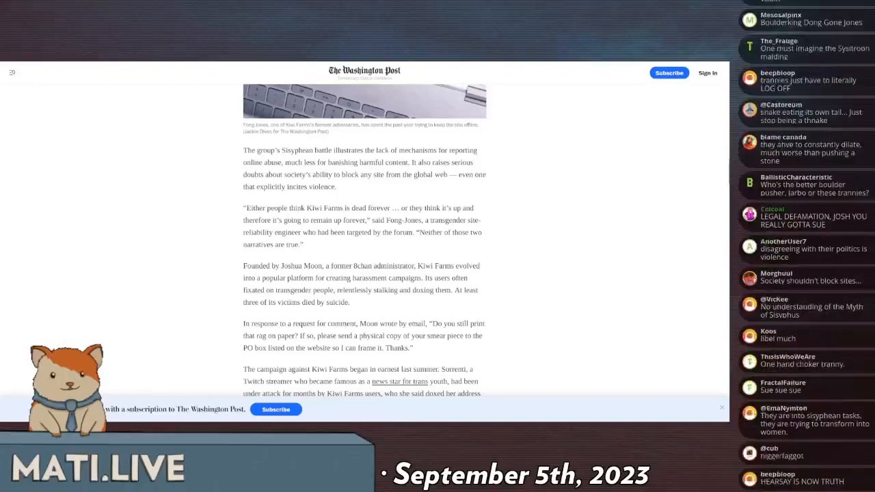
scroll(down, 3)
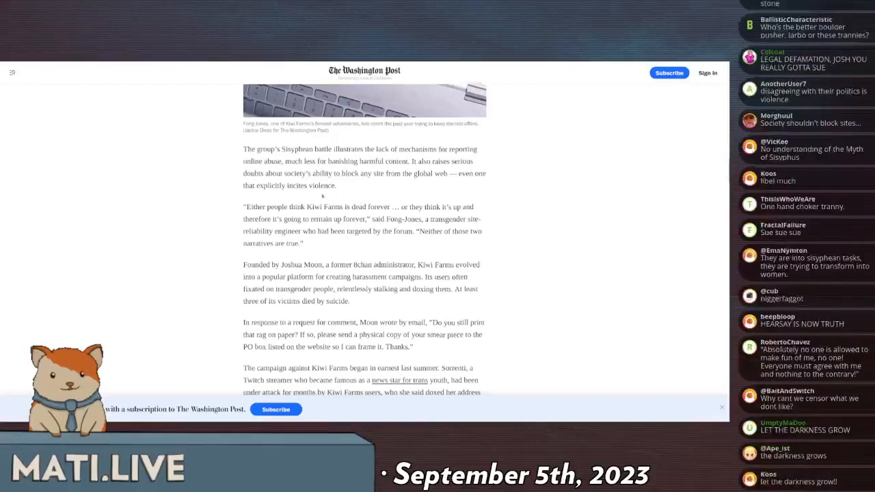
Scroll to the Sorrenti #DropKiwiFarms paragraph and the start of the embedded video below it.
scroll(down, 3)
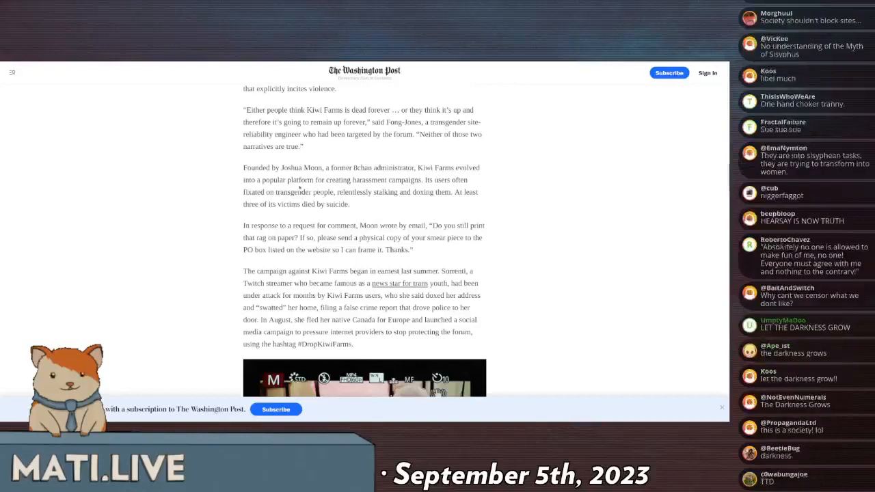
scroll(down, 3)
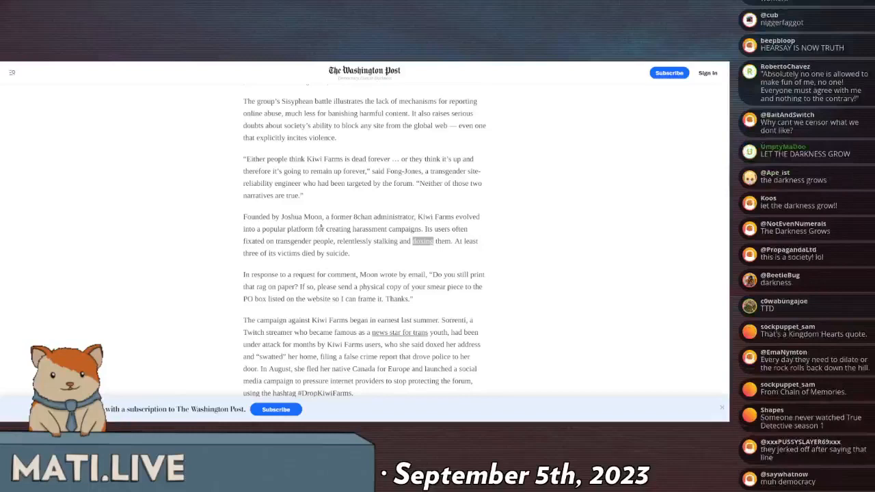
scroll(down, 3)
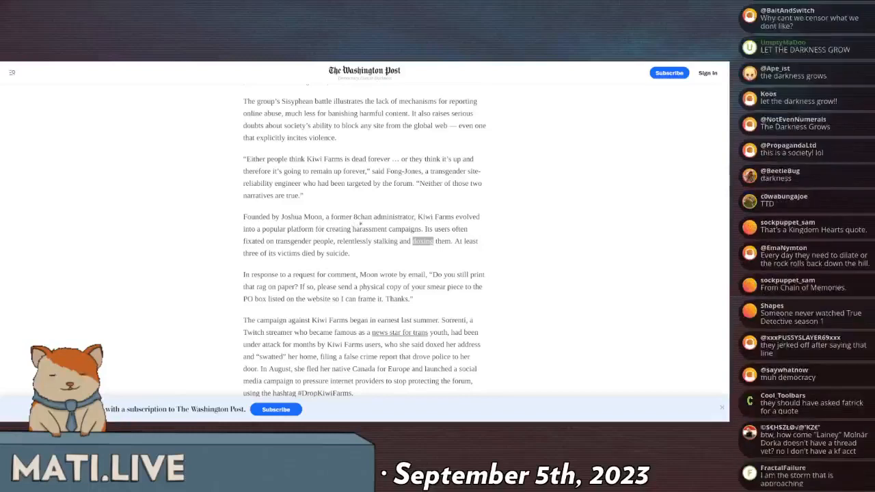
scroll(down, 3)
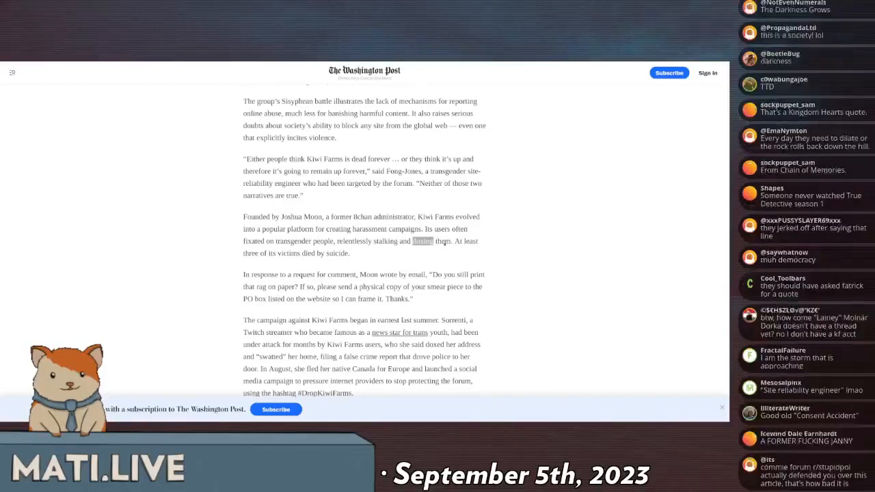
scroll(down, 3)
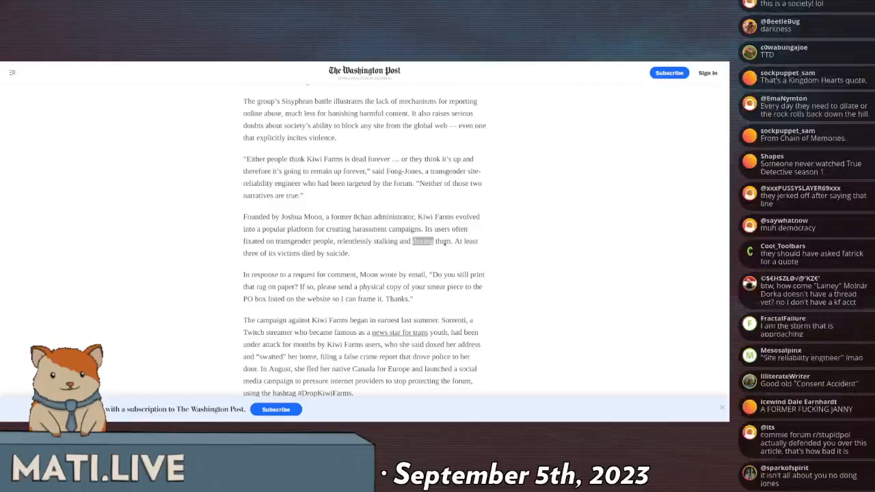
scroll(down, 3)
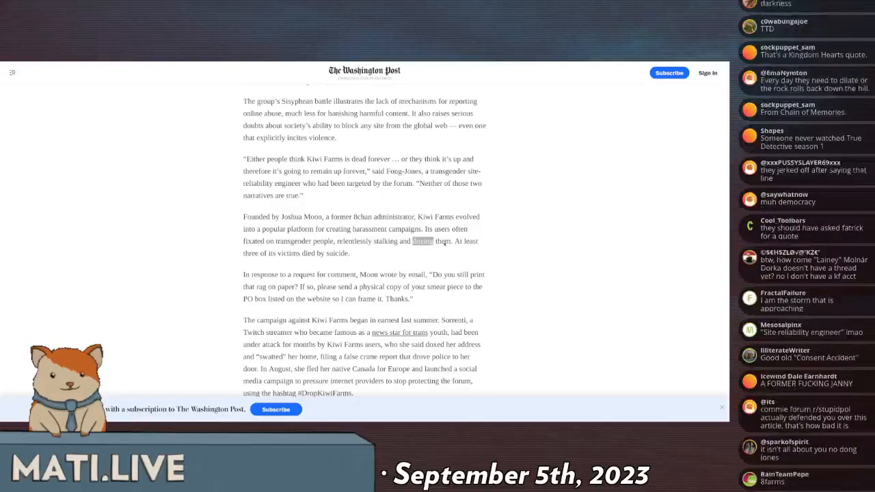
scroll(down, 3)
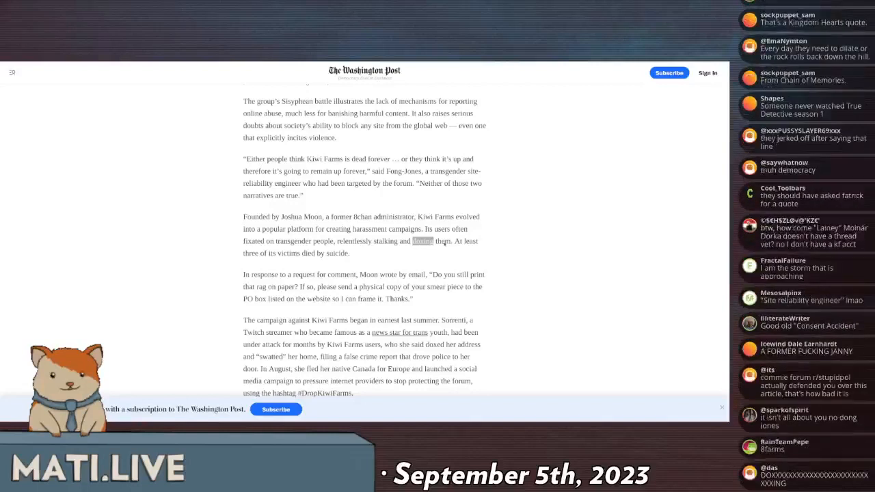
scroll(down, 3)
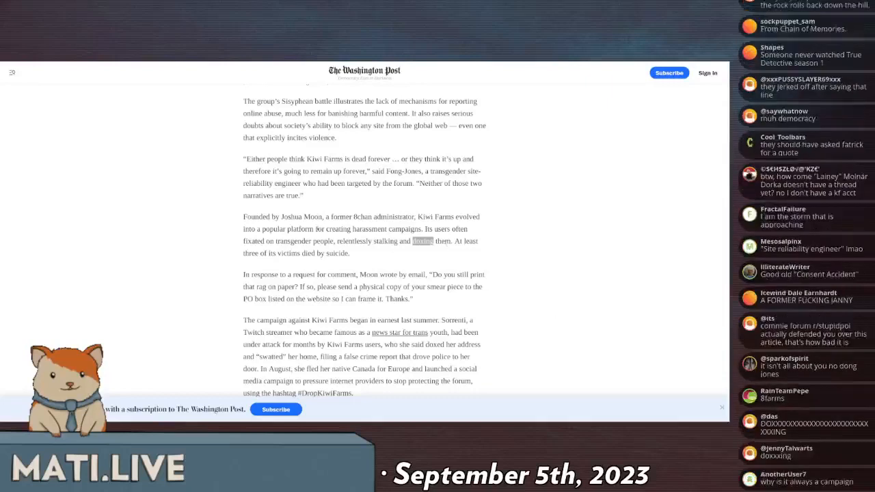
scroll(down, 3)
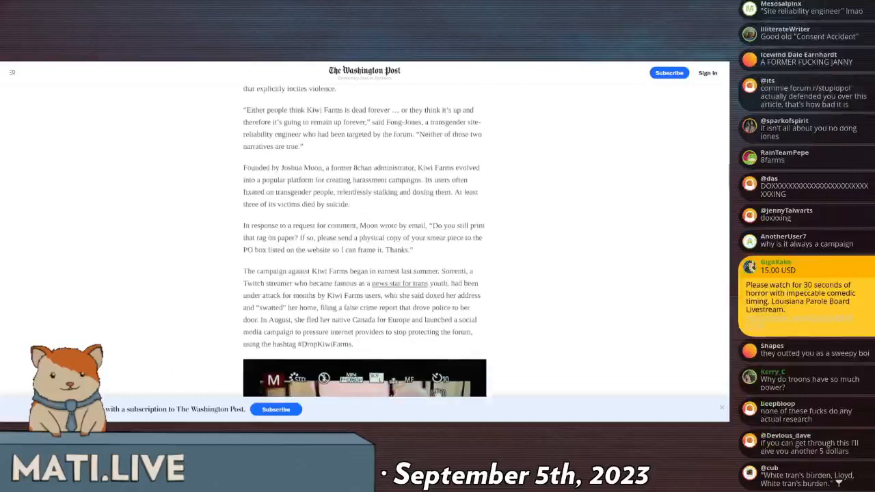
double_click(321, 204)
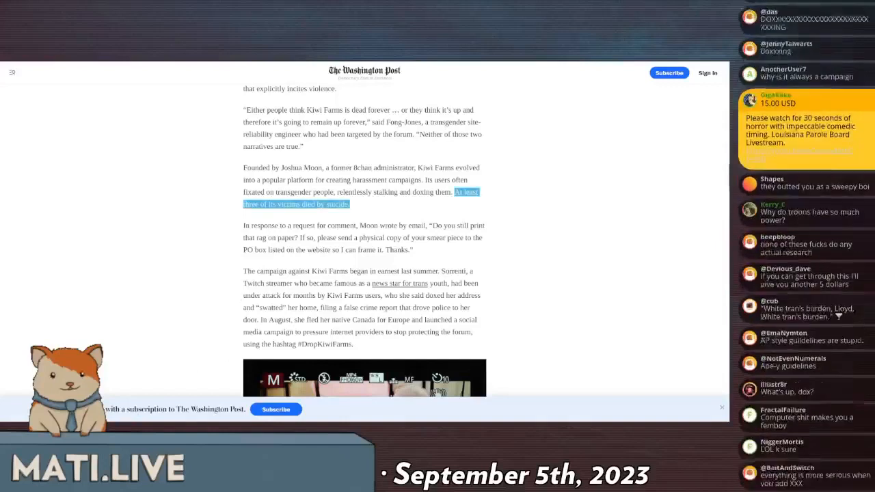
scroll(down, 3)
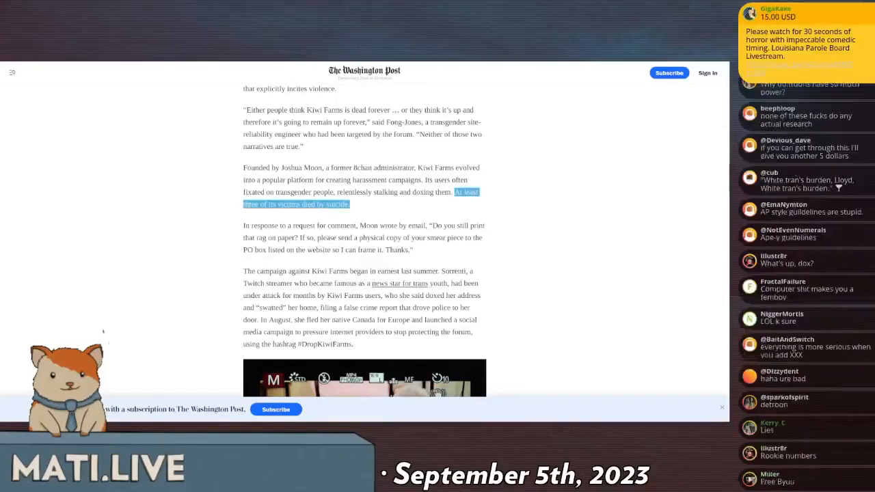
scroll(down, 3)
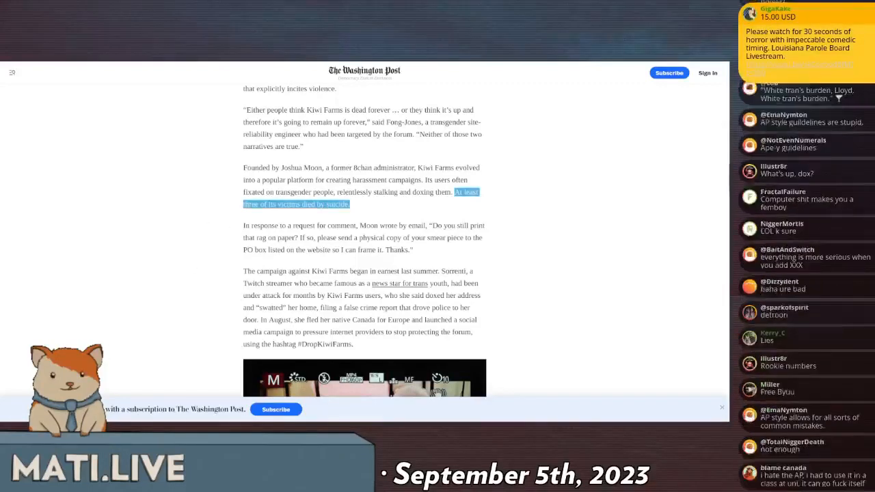
scroll(down, 3)
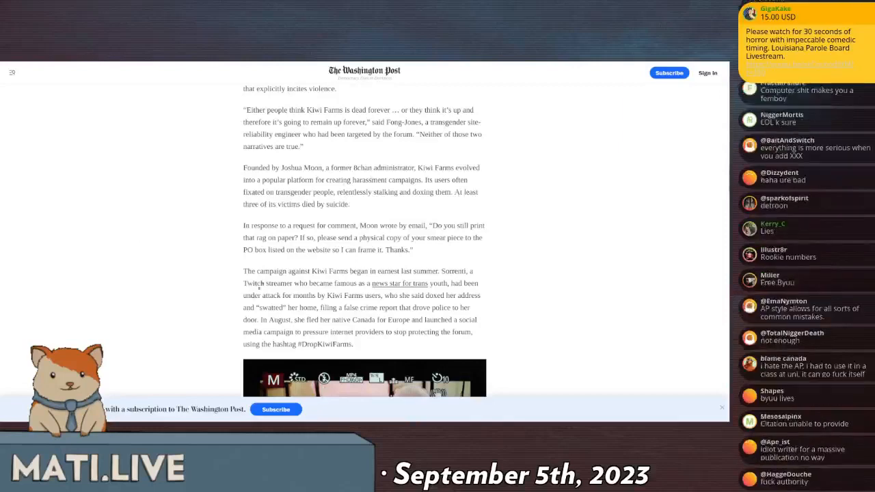
scroll(down, 3)
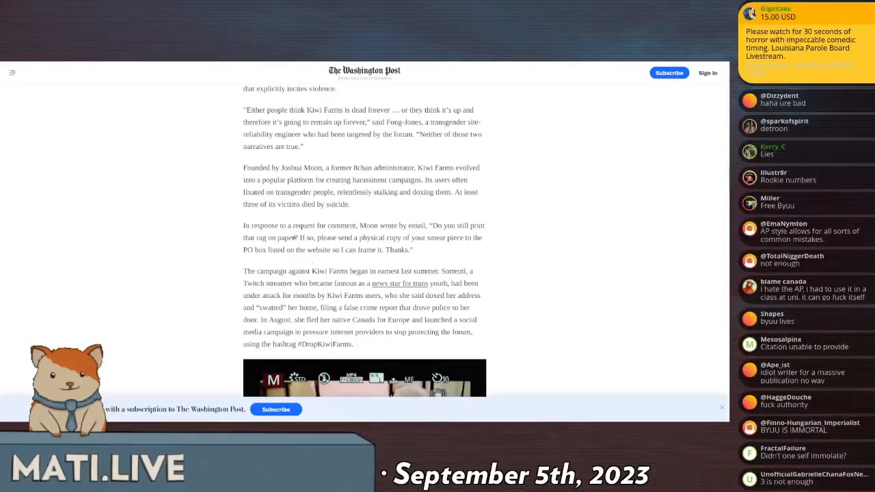
scroll(down, 3)
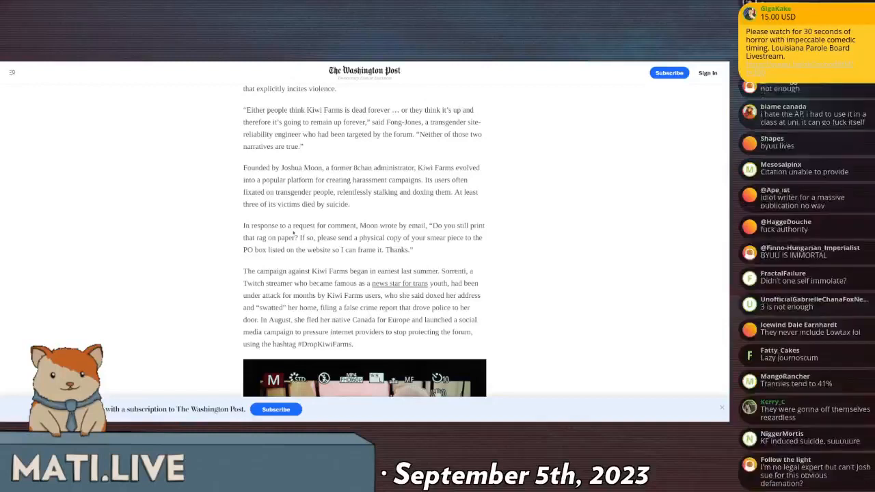
scroll(down, 3)
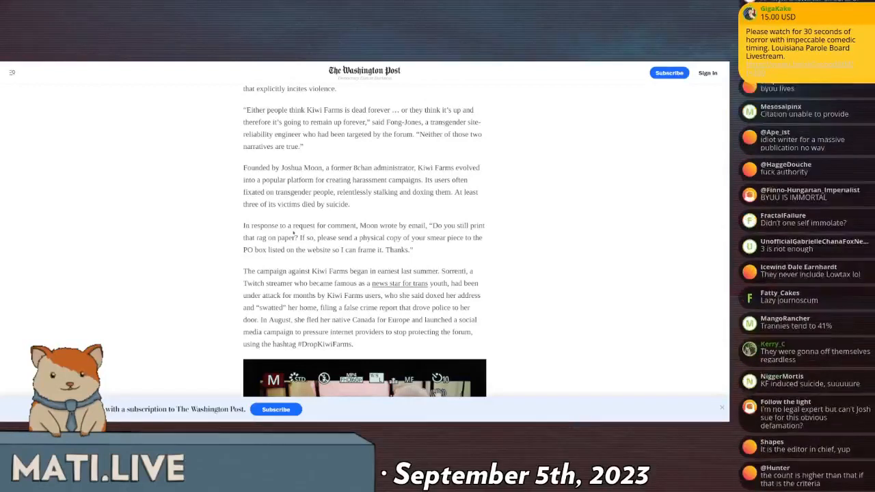
scroll(down, 3)
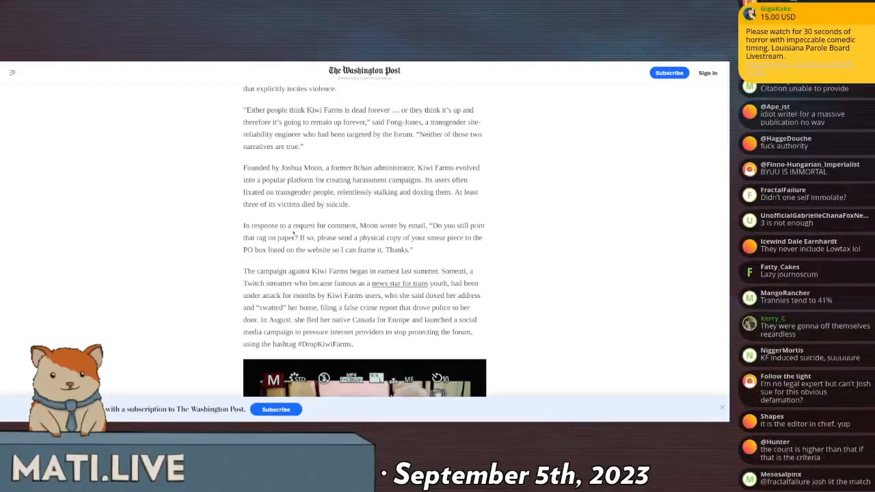
scroll(down, 3)
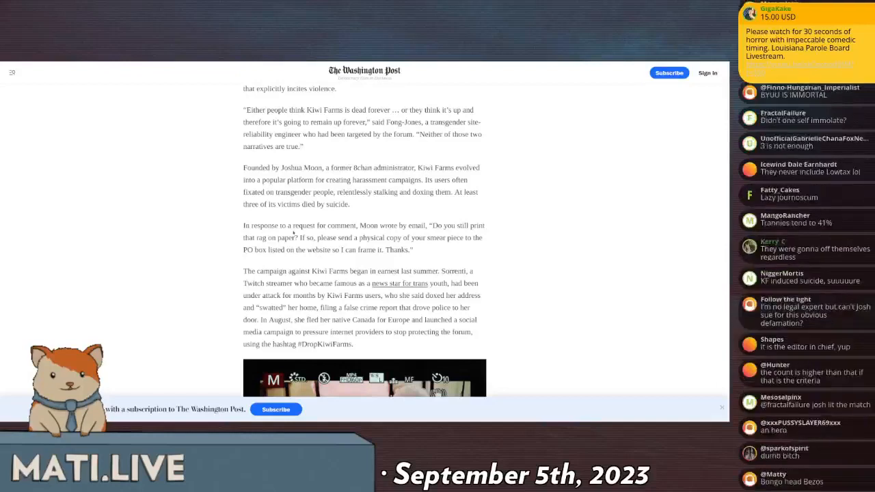
scroll(down, 3)
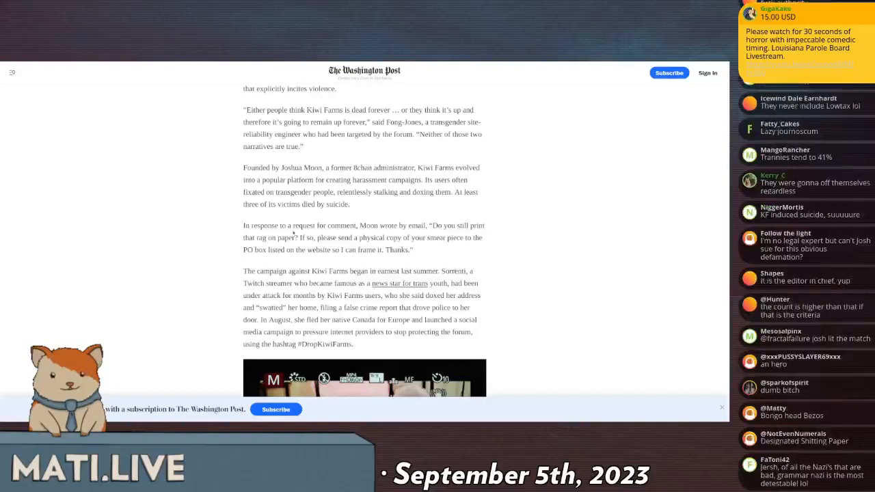
scroll(down, 3)
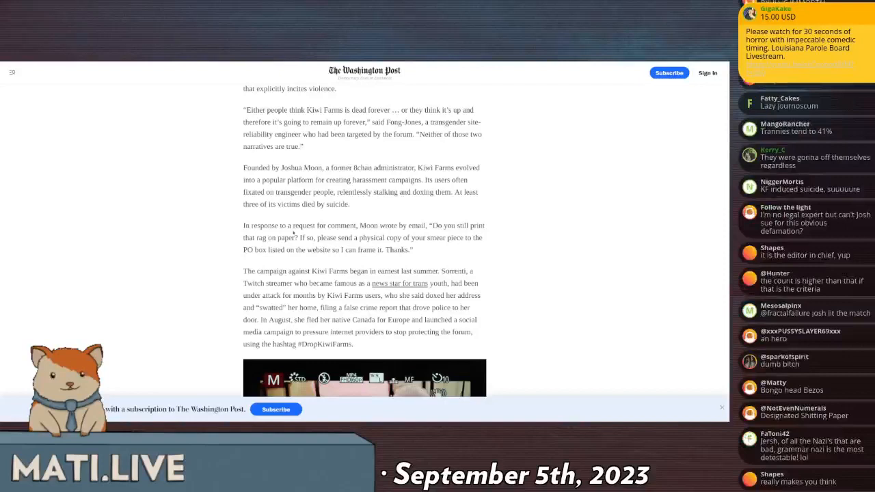
scroll(down, 3)
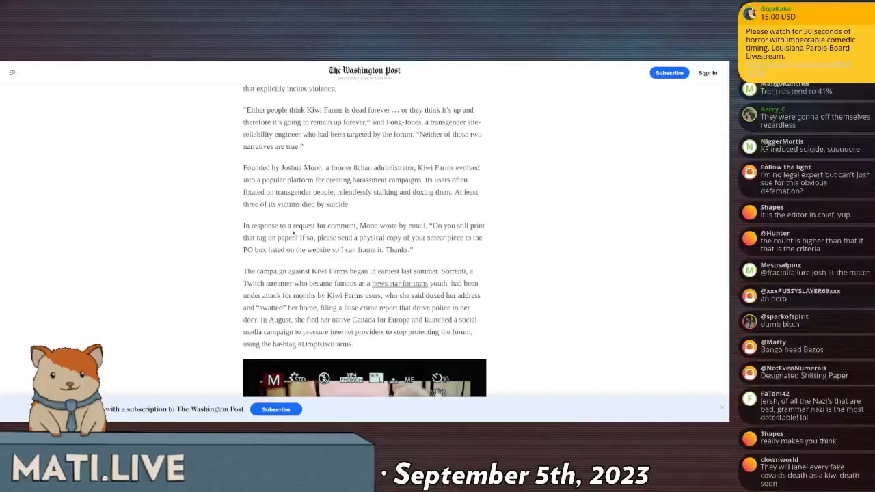
scroll(down, 3)
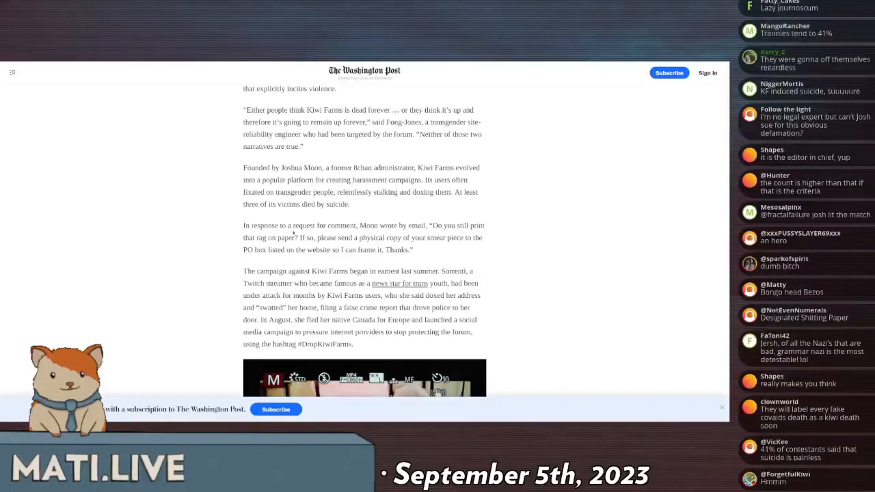
scroll(down, 3)
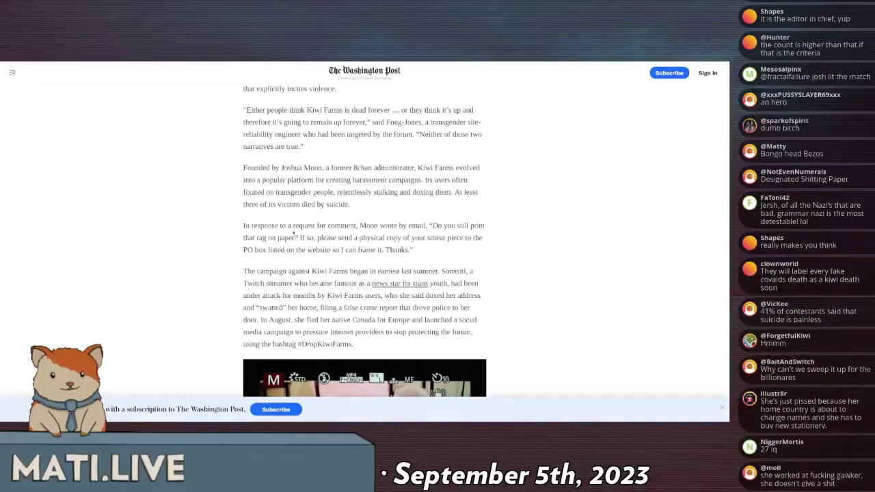
scroll(down, 3)
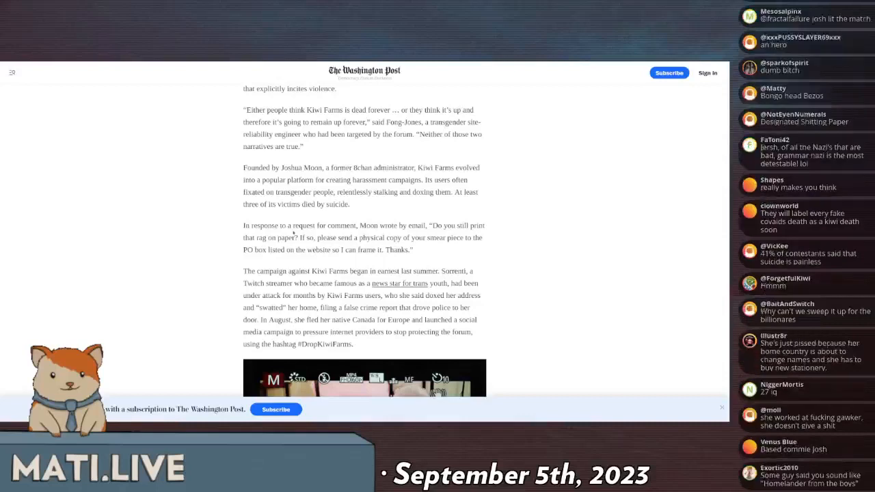
scroll(down, 3)
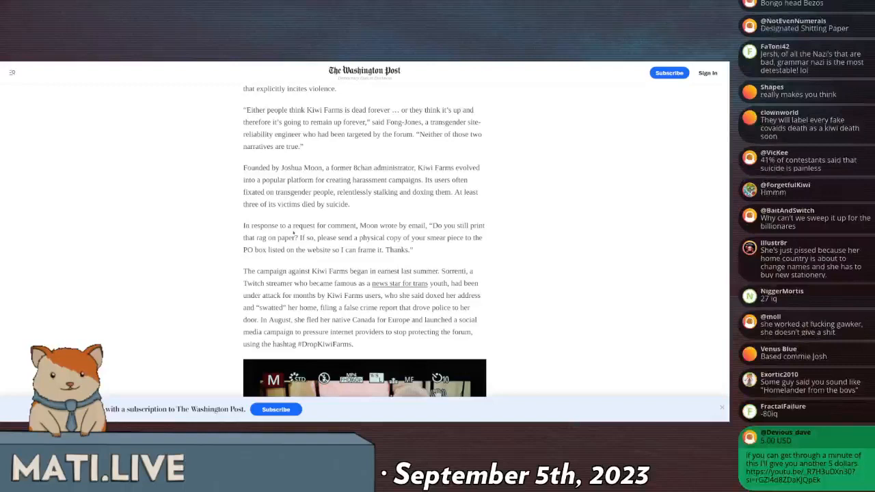
scroll(down, 3)
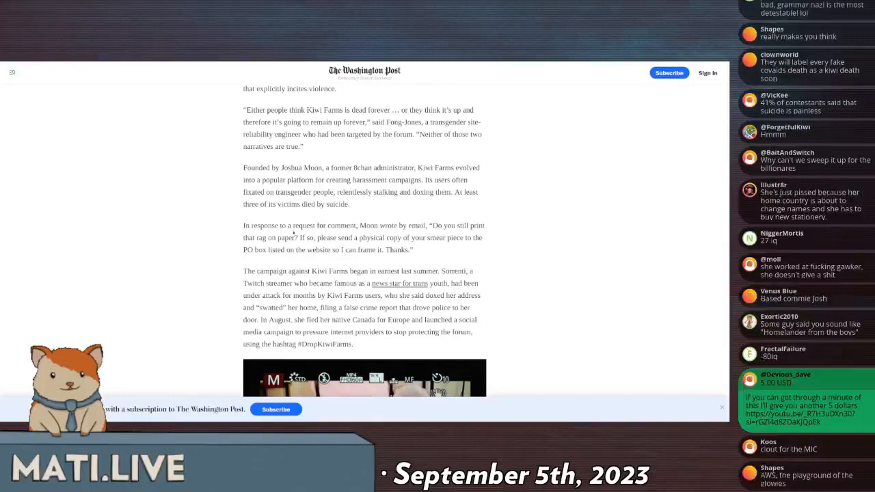
mouse_move(395, 203)
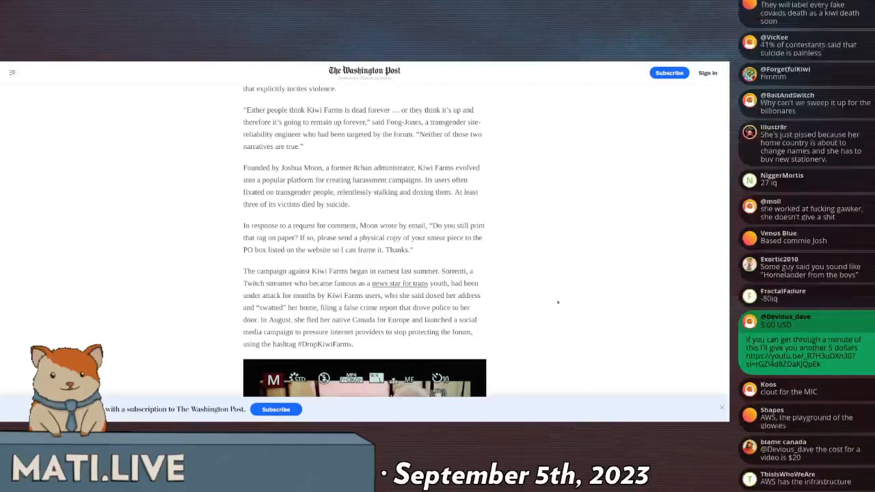
mouse_move(534, 306)
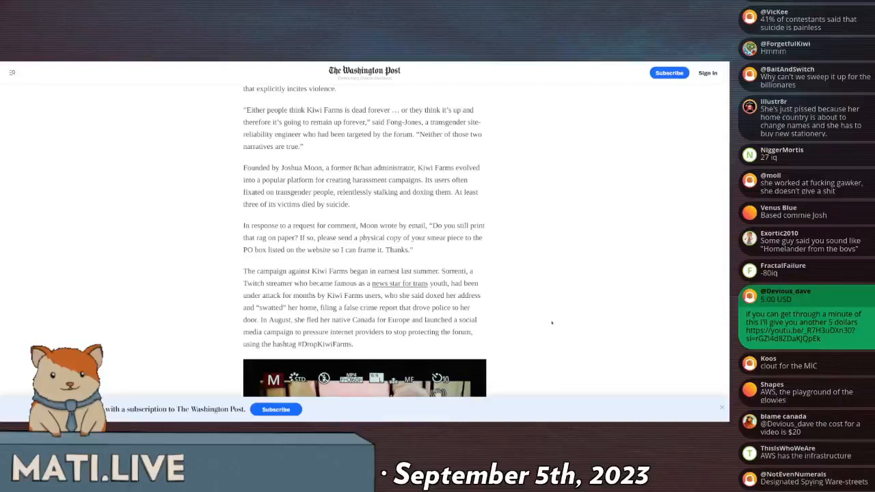
mouse_move(537, 314)
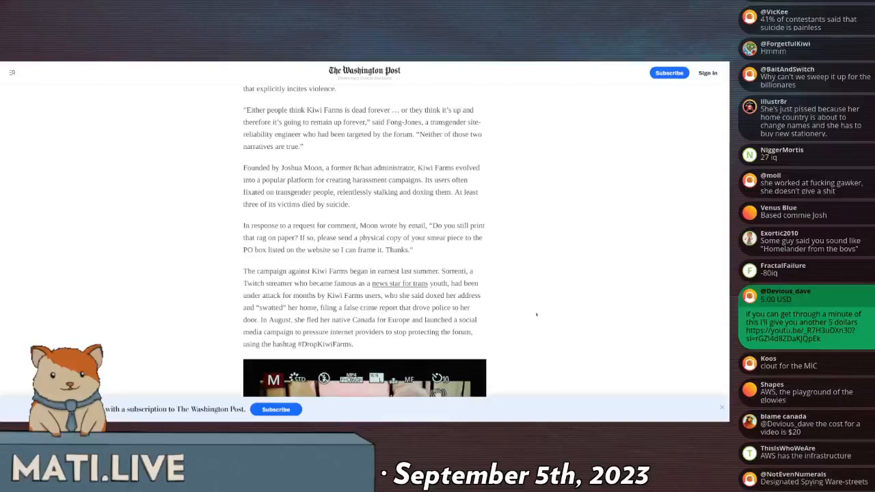
scroll(down, 3)
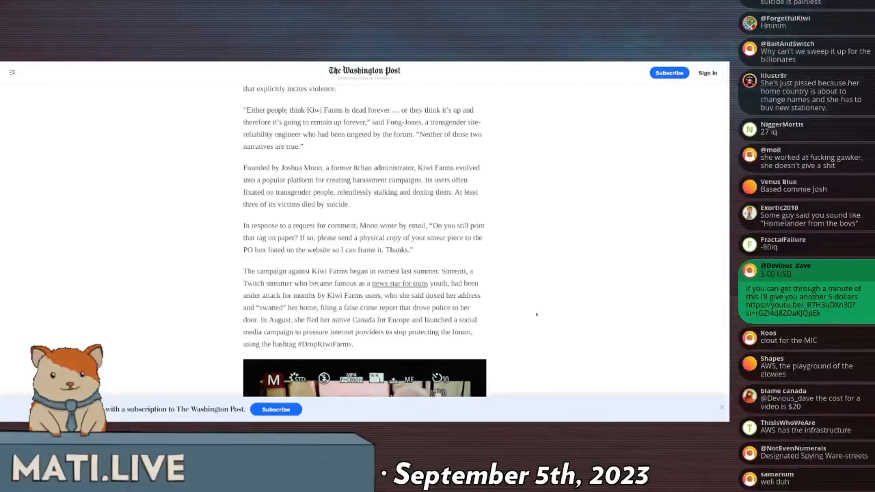
scroll(down, 3)
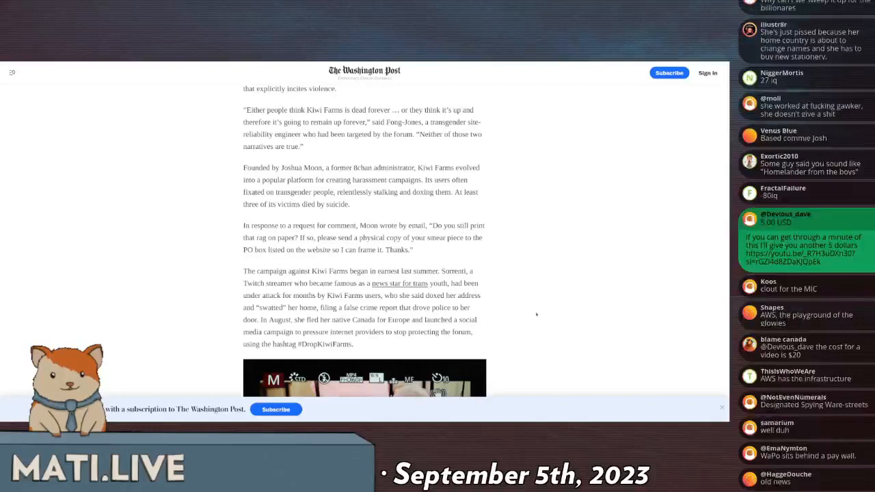
mouse_move(304, 223)
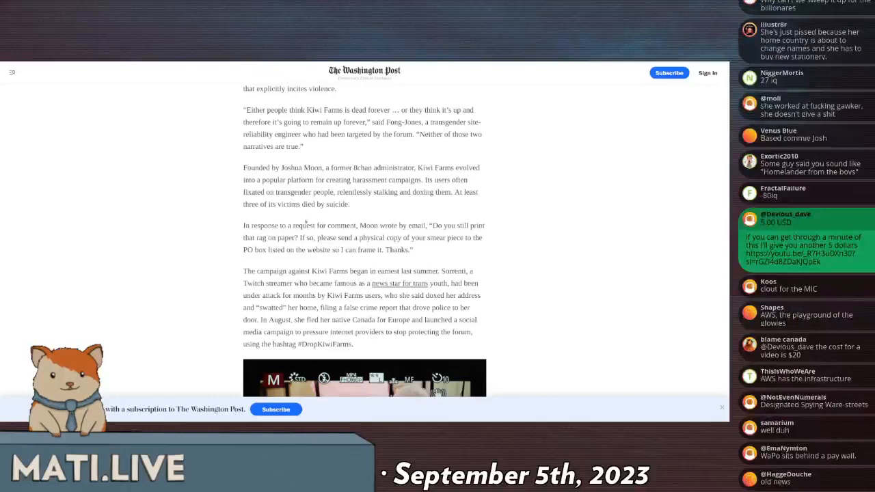
scroll(down, 3)
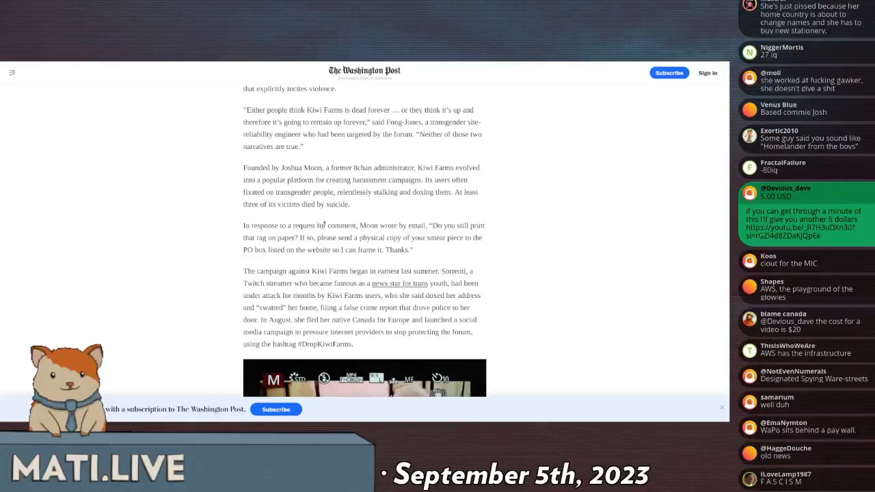
scroll(down, 3)
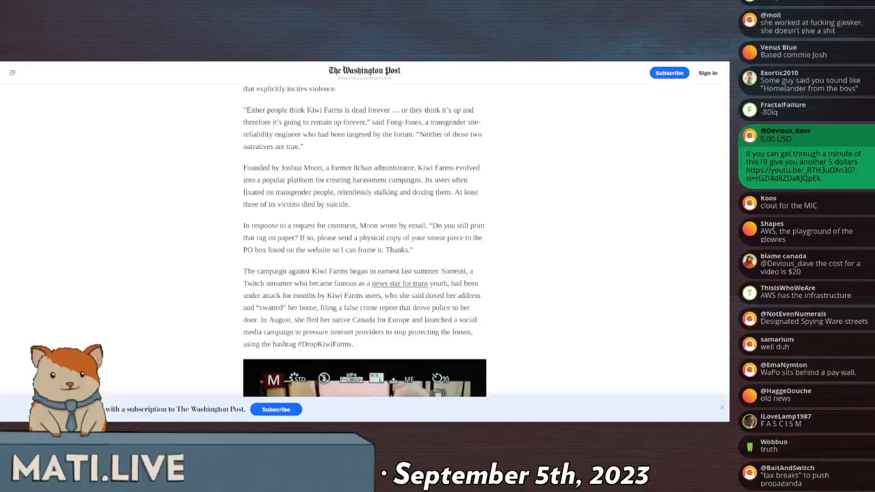
scroll(down, 3)
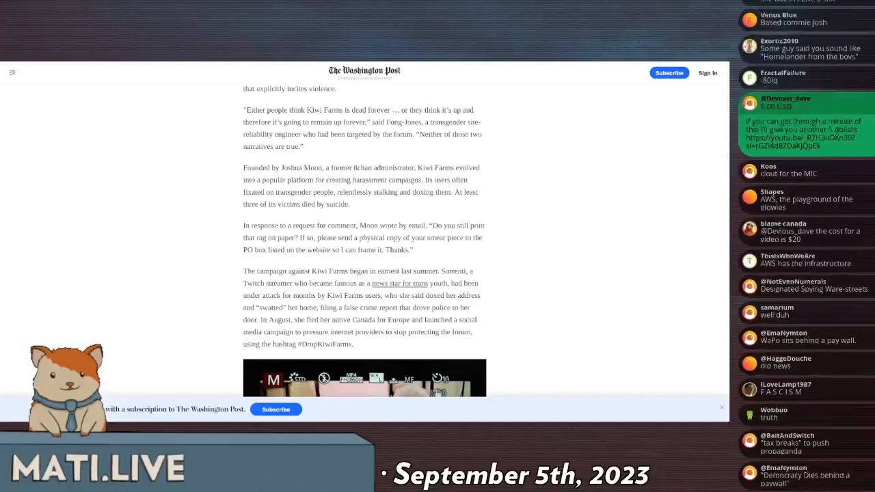
scroll(down, 3)
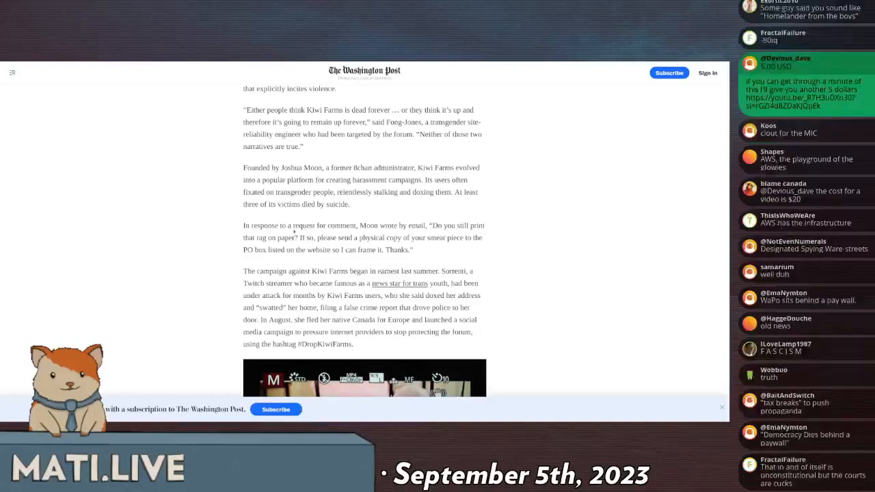
mouse_move(290, 327)
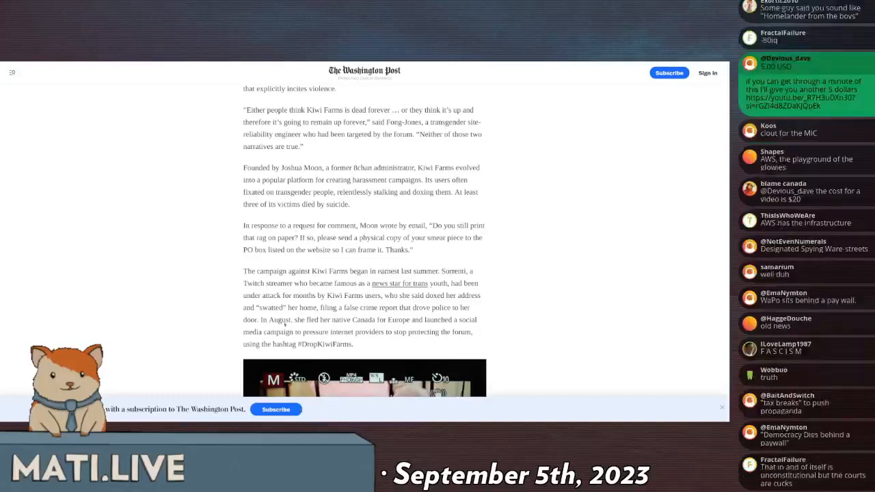
mouse_move(594, 360)
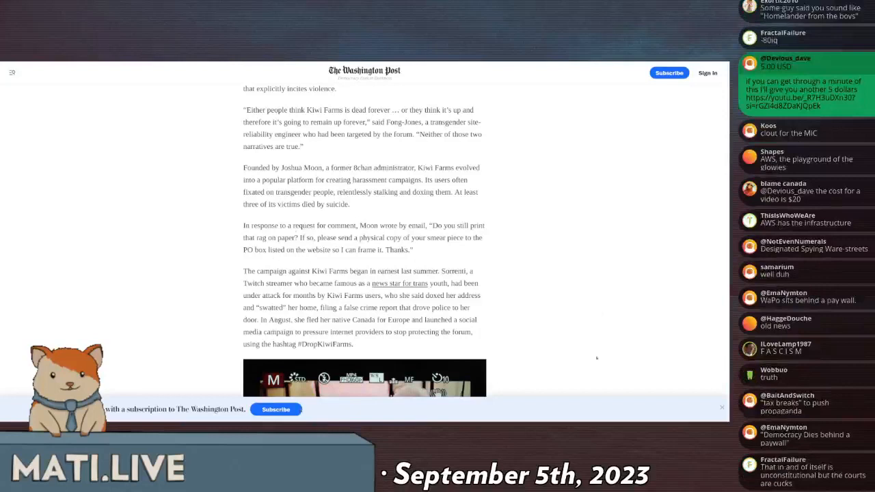
scroll(down, 3)
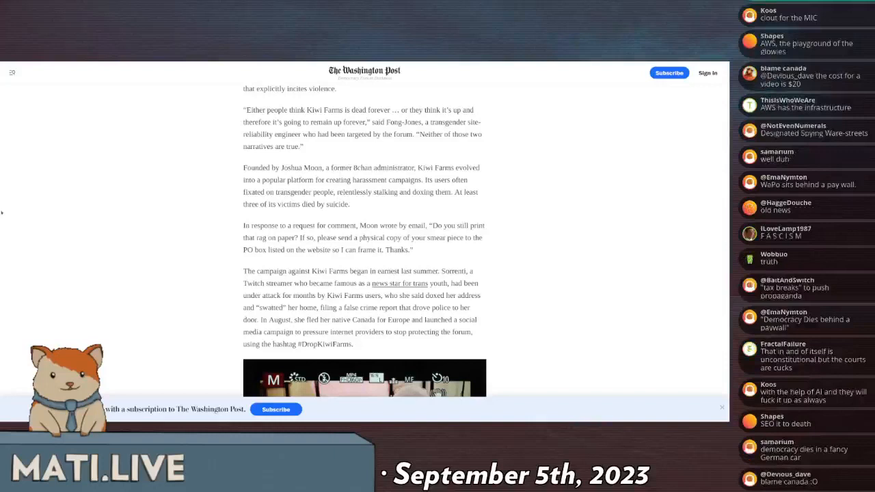
Read past the #DropKiwiFarms paragraph until the embedded video showing a woman appears.
scroll(down, 3)
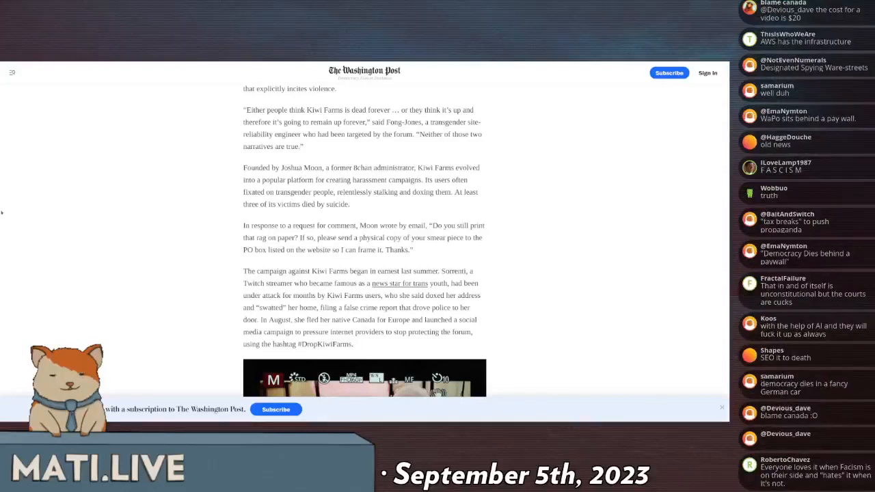
scroll(down, 3)
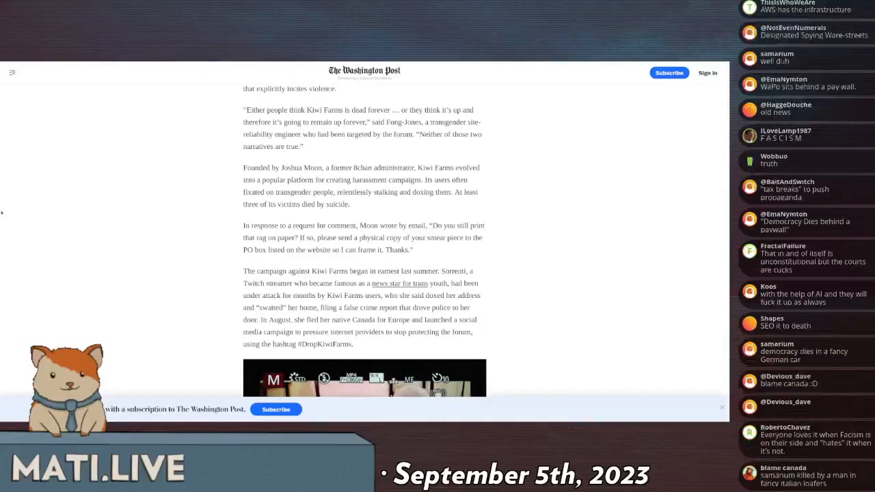
scroll(down, 3)
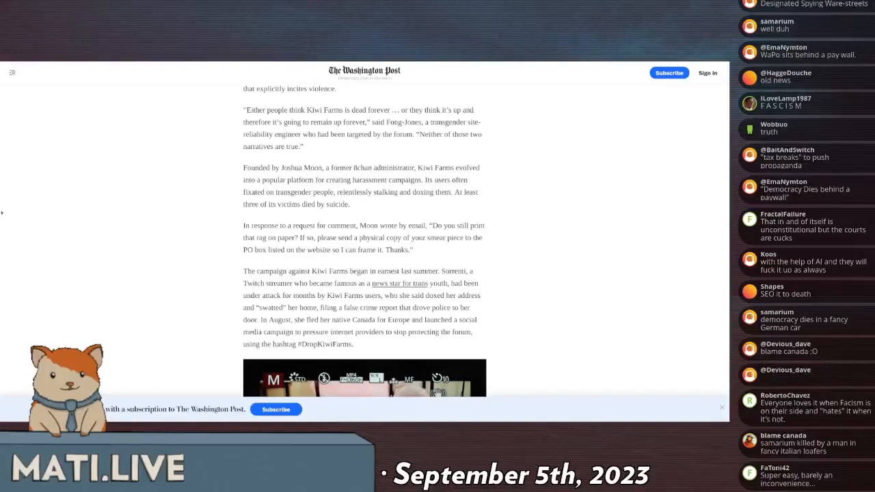
scroll(down, 3)
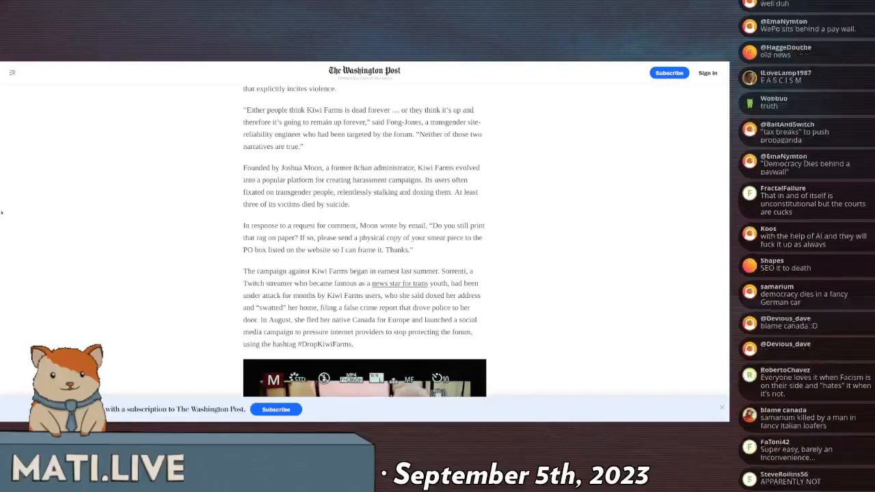
scroll(down, 3)
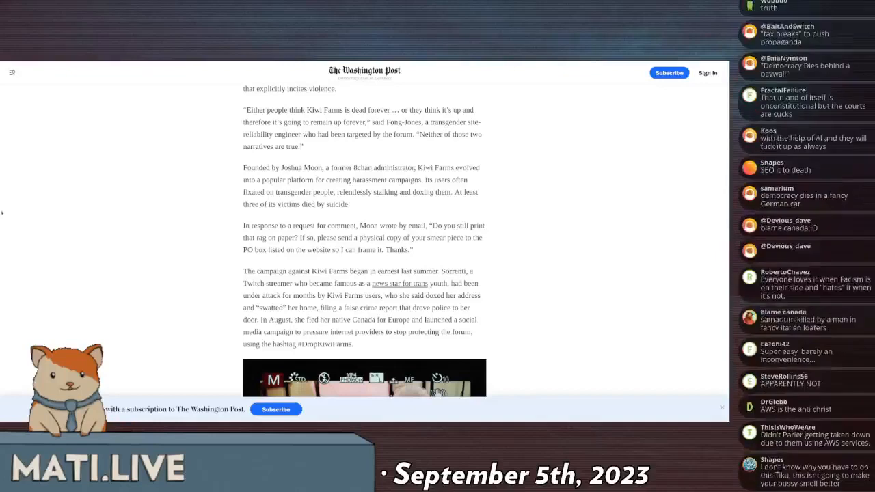
scroll(down, 3)
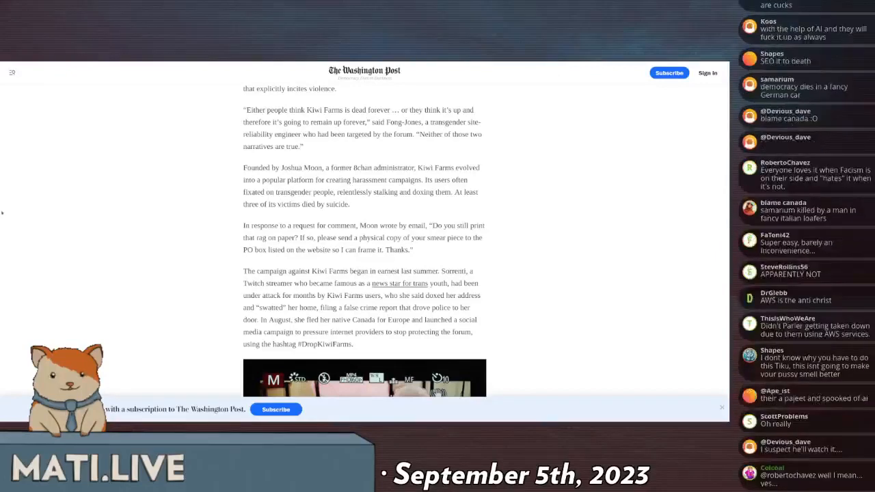
scroll(down, 3)
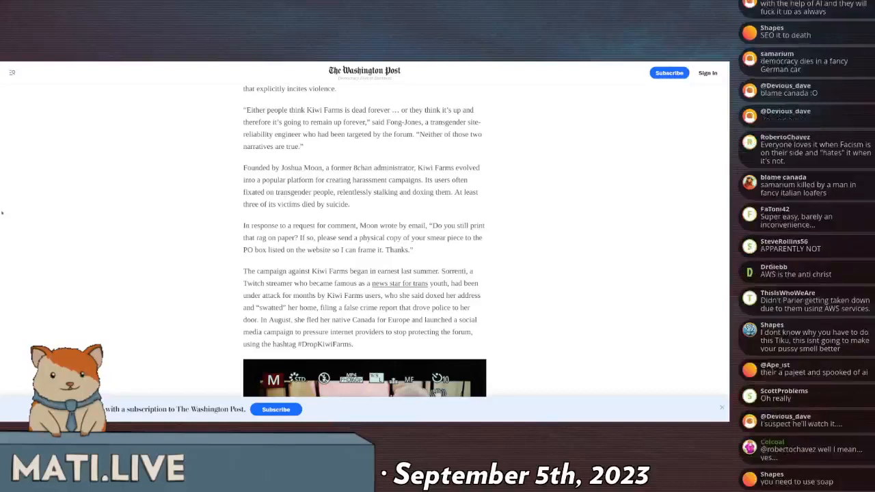
scroll(down, 3)
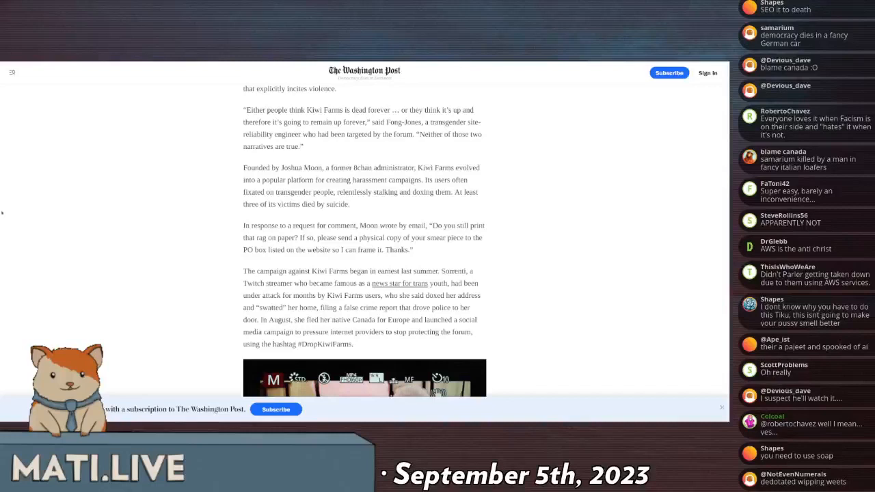
scroll(down, 3)
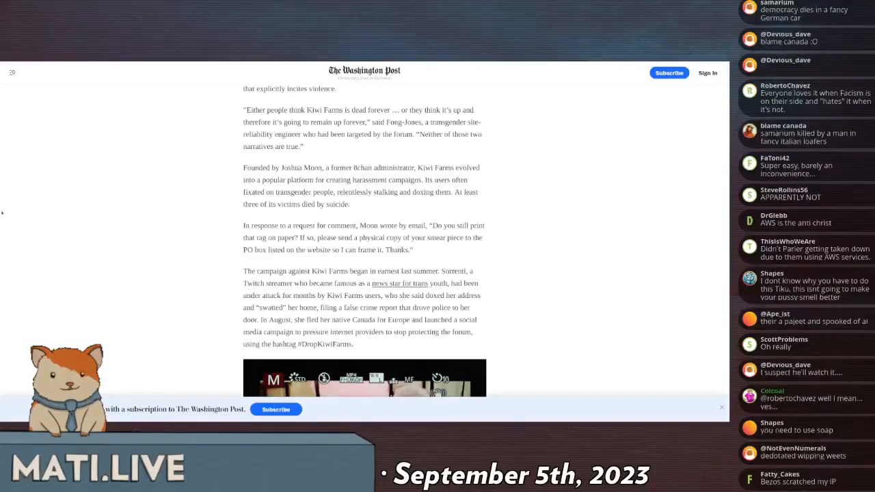
scroll(down, 3)
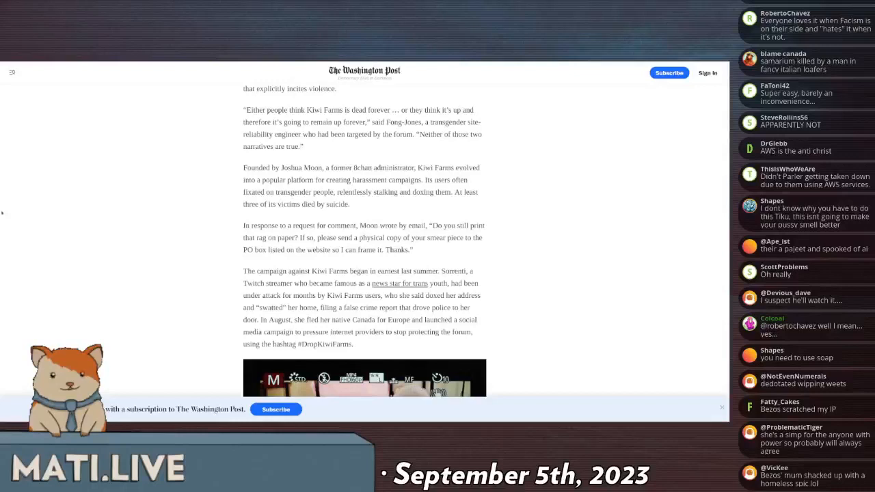
scroll(down, 3)
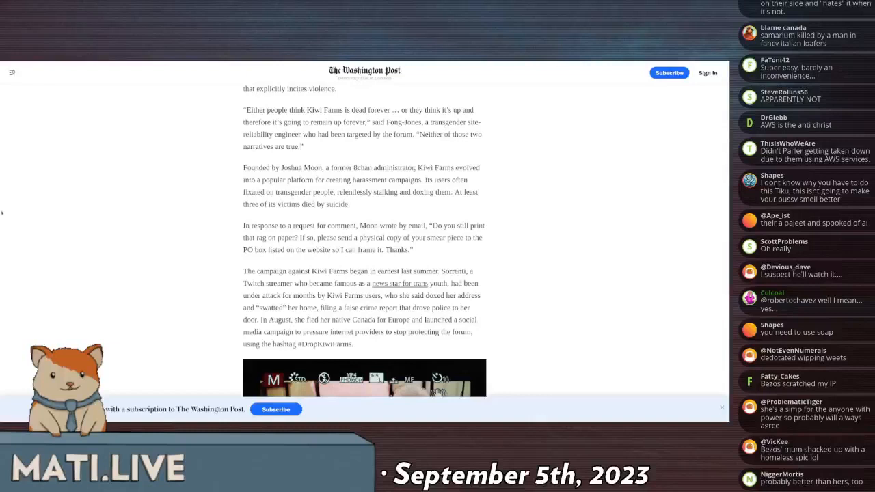
scroll(down, 3)
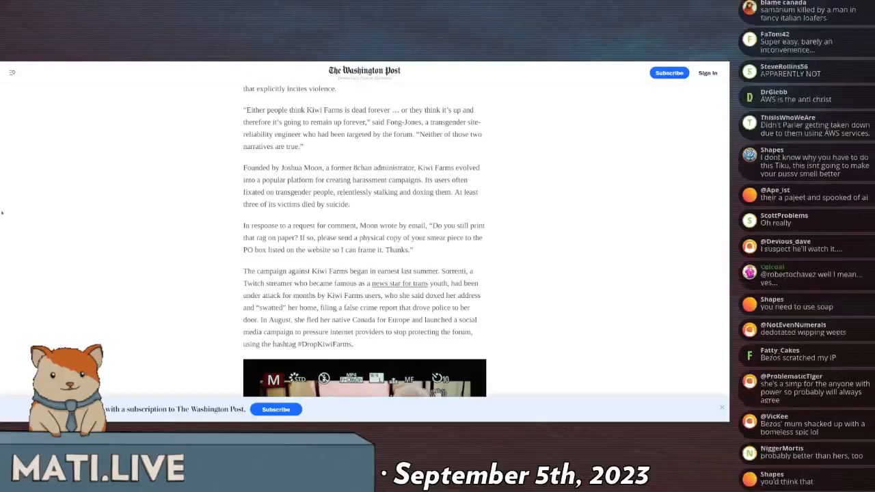
scroll(down, 3)
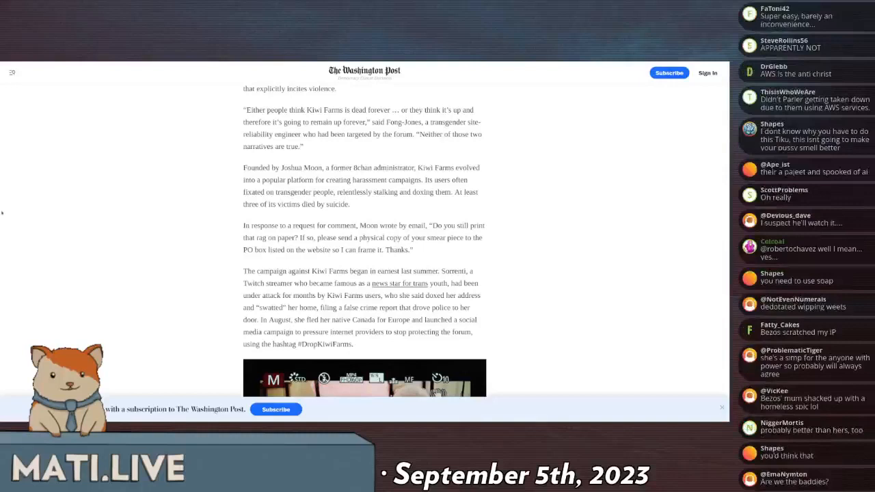
scroll(down, 3)
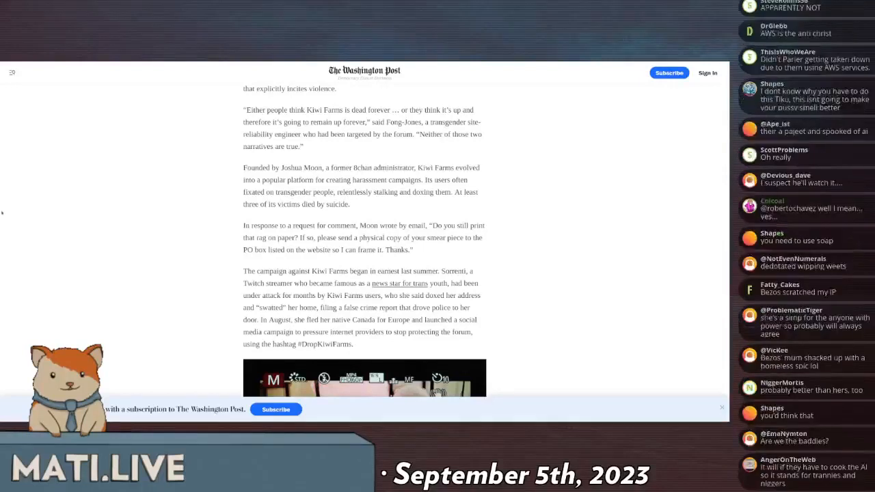
scroll(down, 3)
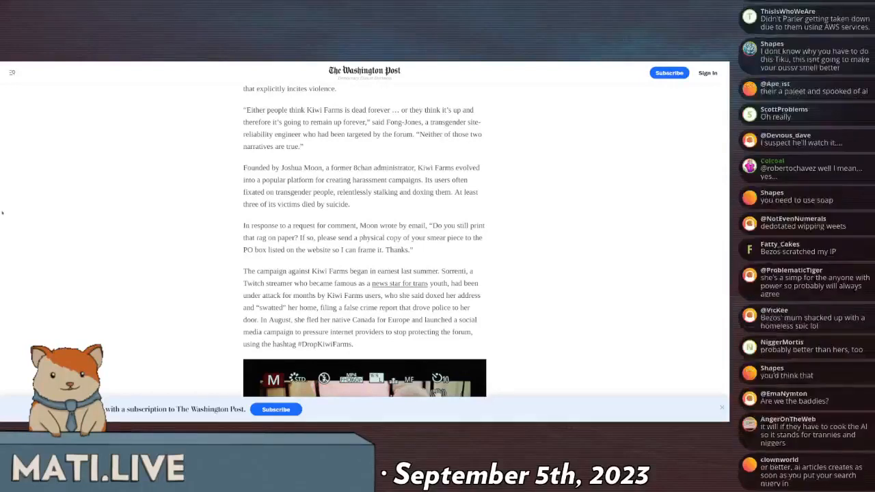
scroll(down, 3)
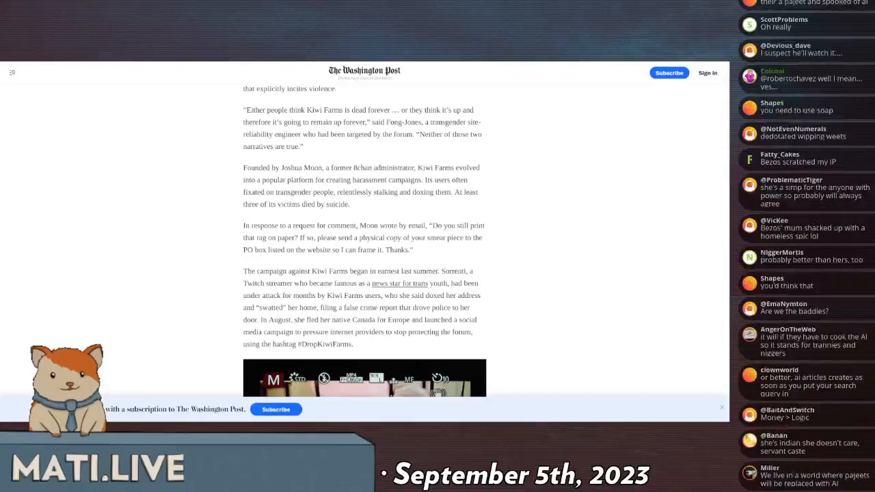
scroll(down, 3)
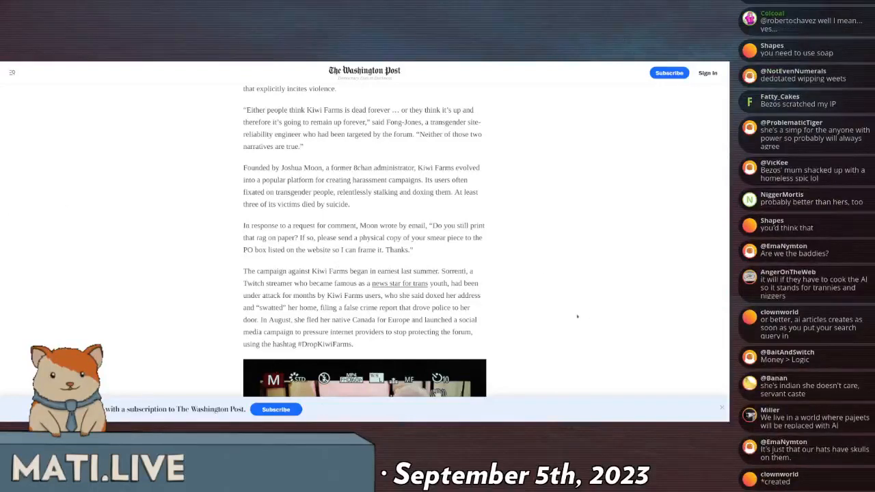
mouse_move(340, 237)
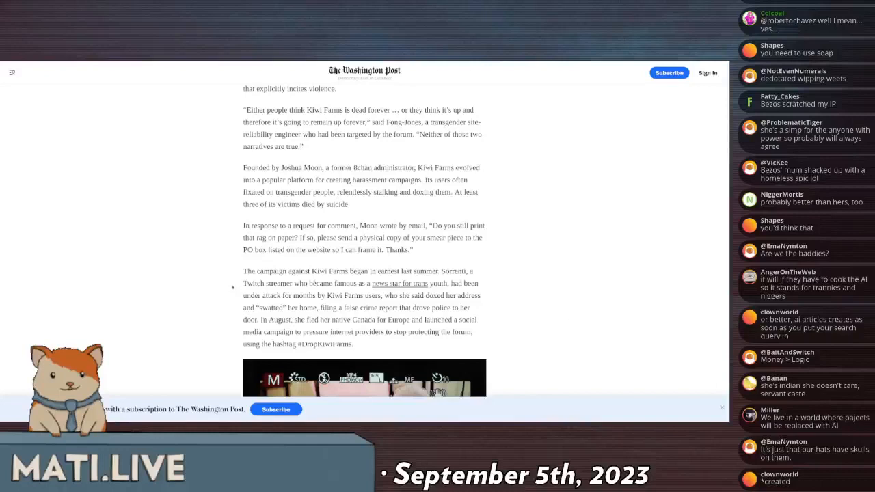
scroll(down, 3)
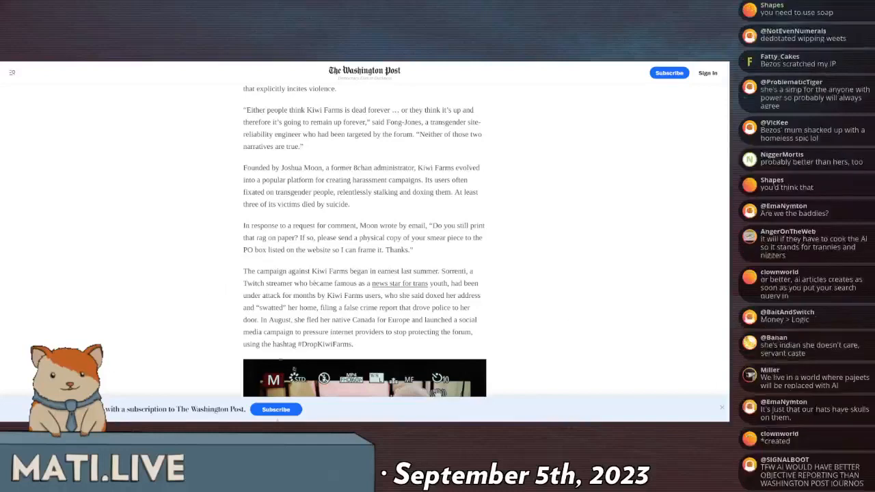
scroll(down, 3)
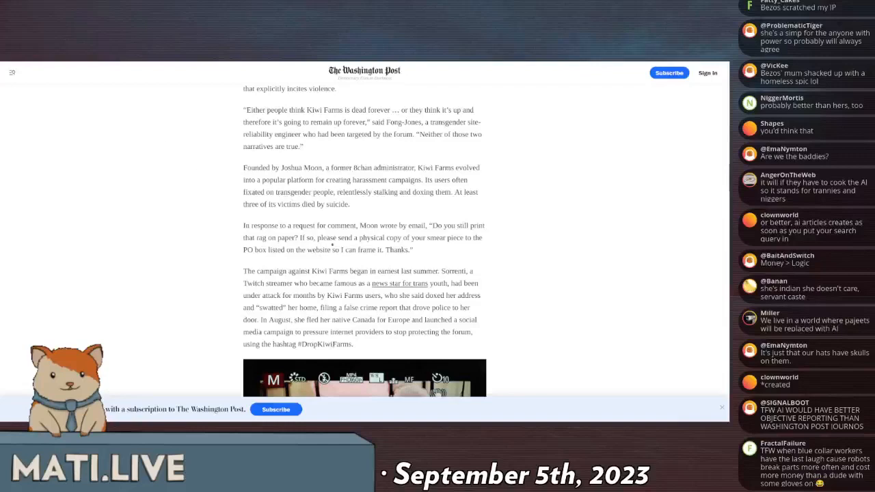
scroll(down, 3)
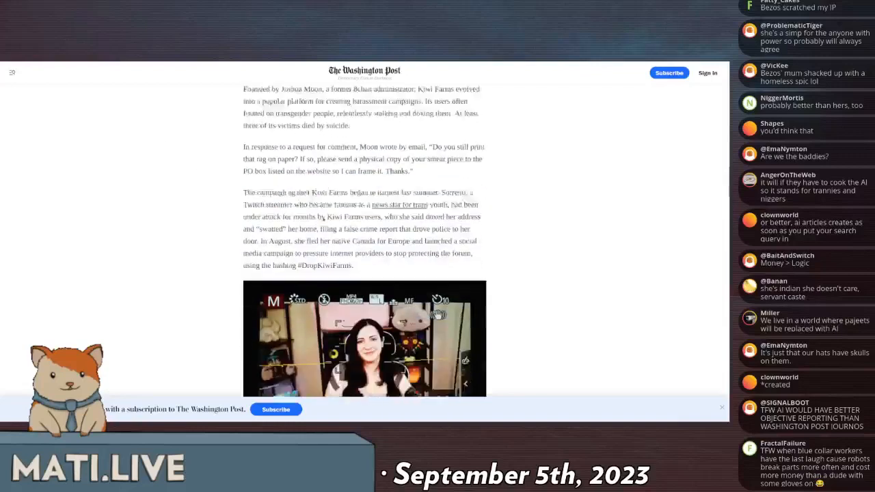
scroll(down, 3)
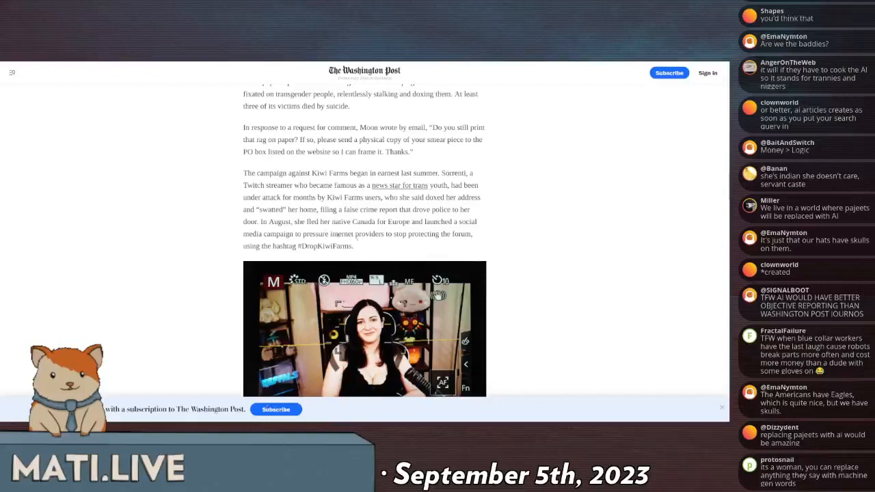
scroll(down, 3)
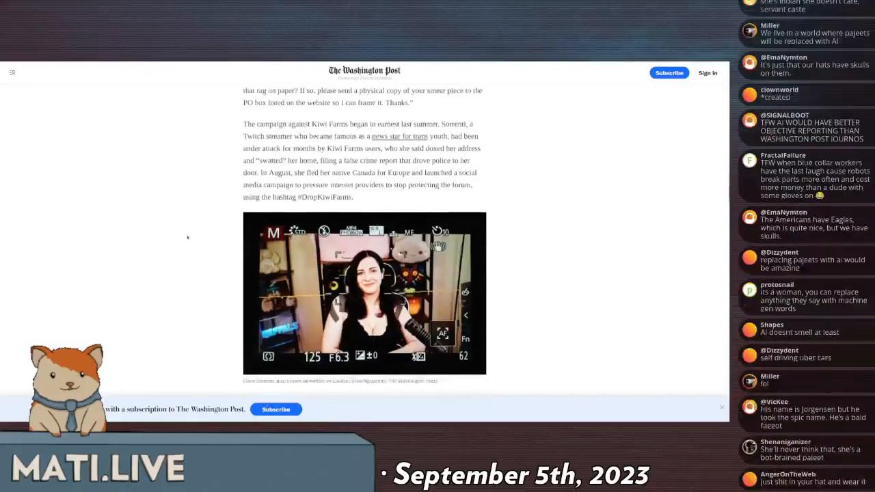
scroll(down, 3)
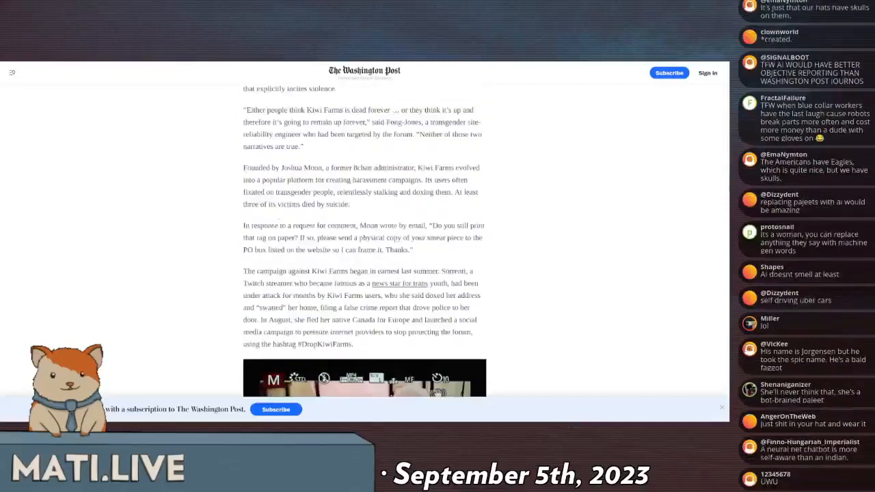
scroll(down, 3)
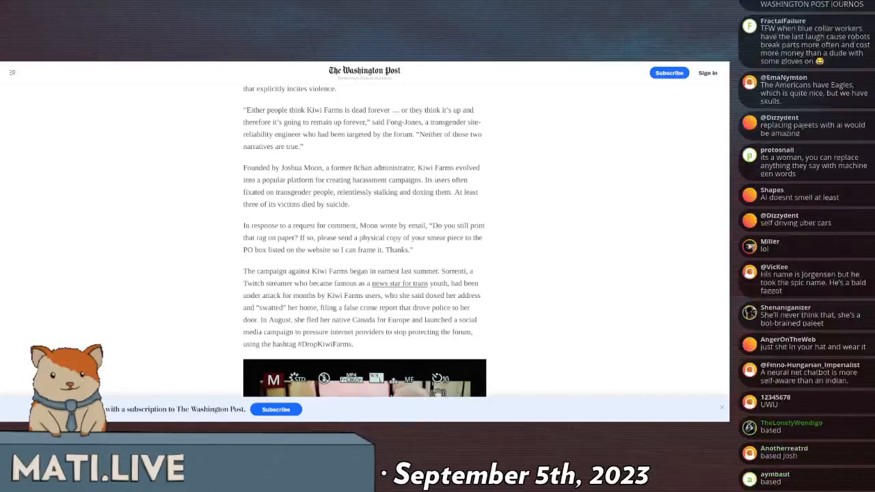
scroll(down, 3)
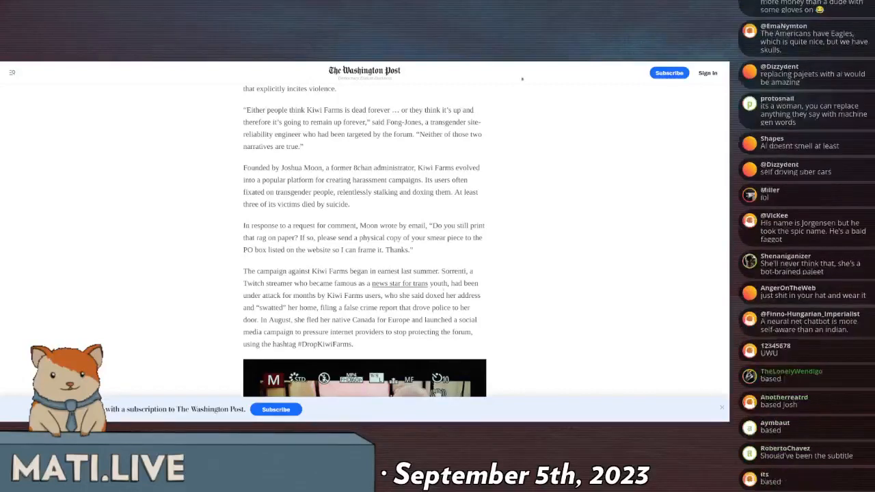
scroll(down, 3)
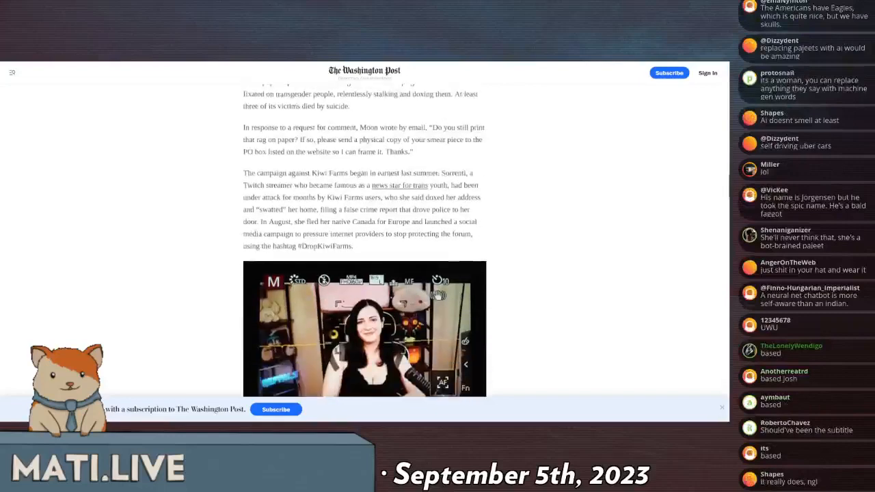
scroll(down, 3)
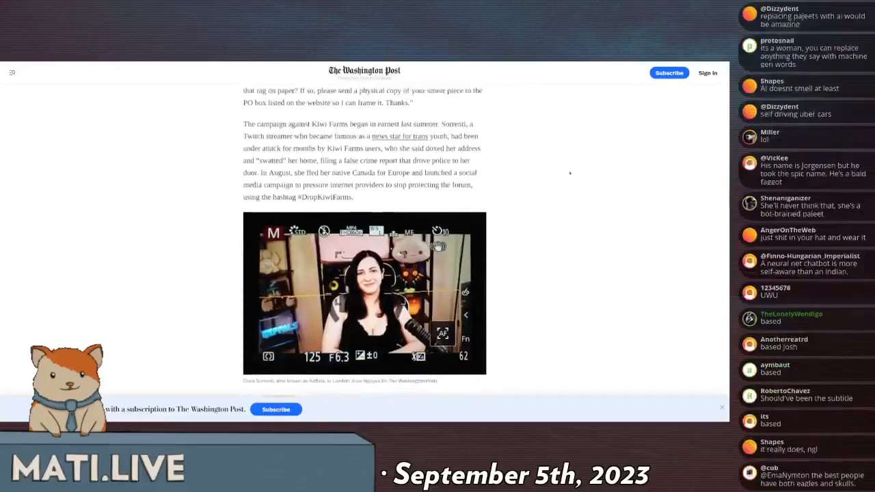
scroll(down, 3)
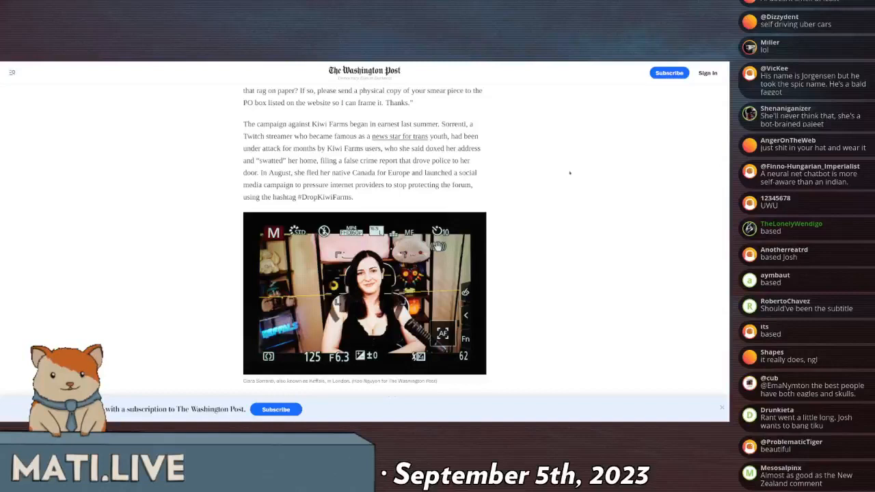
scroll(down, 3)
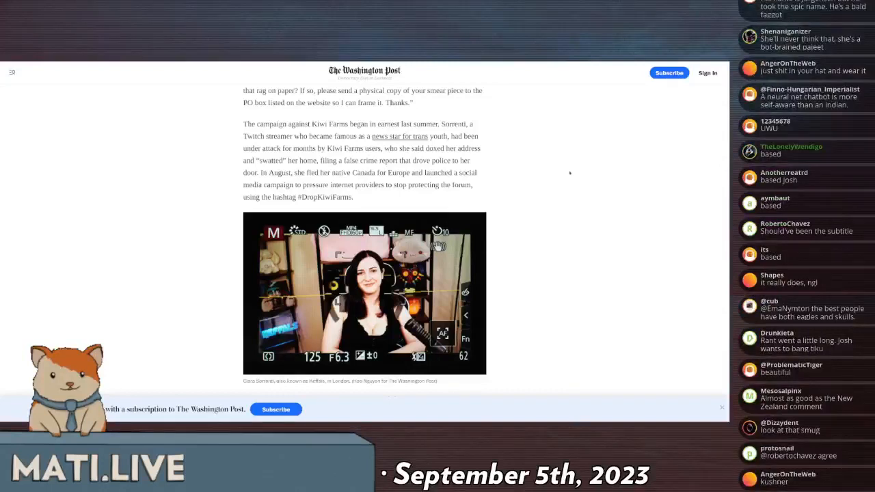
scroll(down, 3)
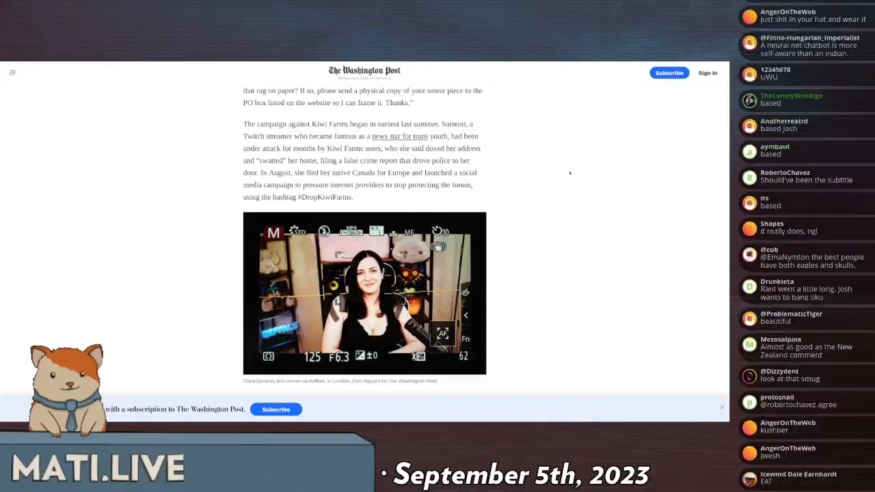
scroll(down, 3)
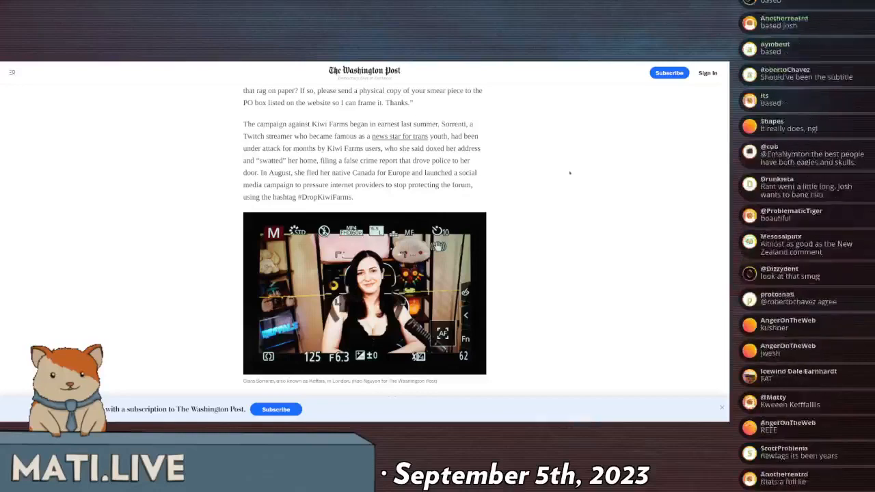
scroll(down, 3)
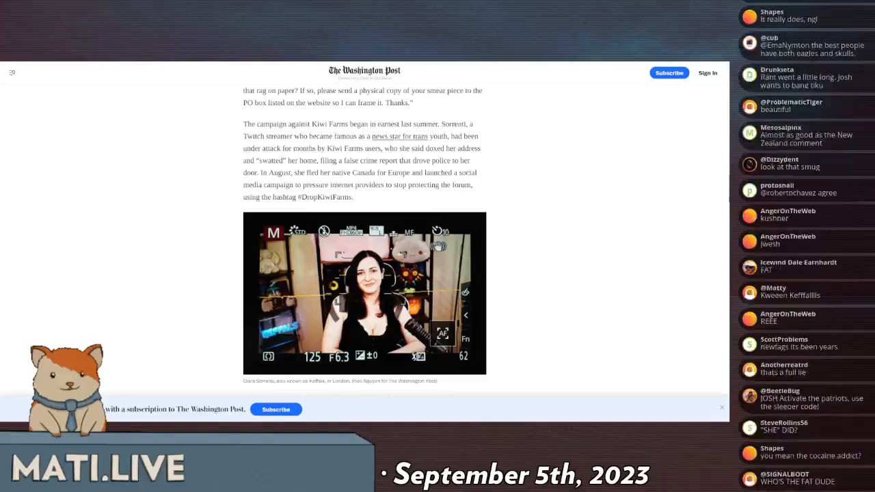
scroll(down, 3)
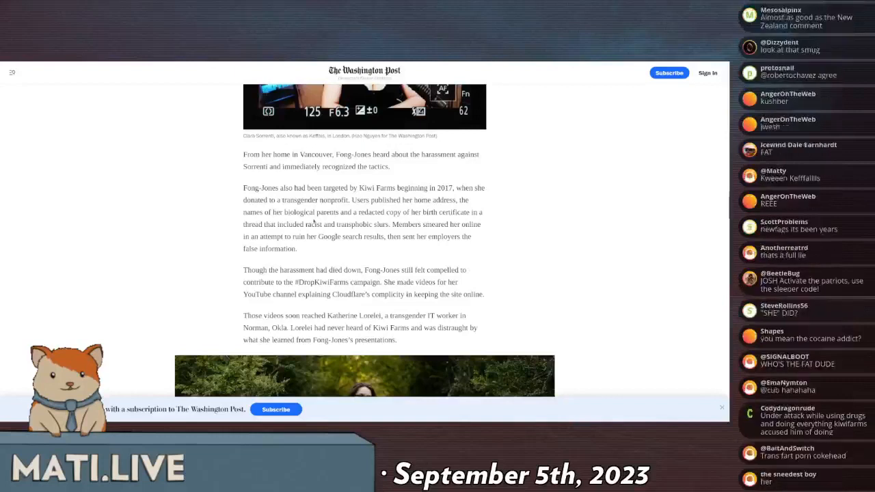
scroll(down, 3)
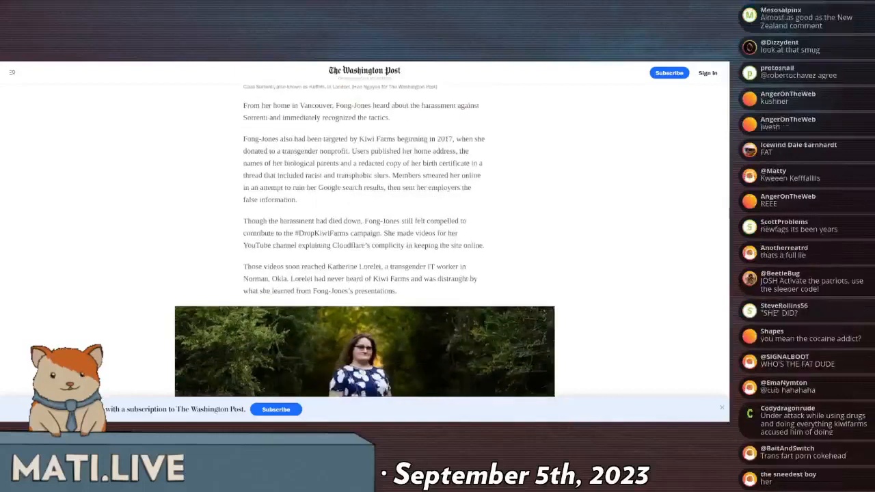
scroll(down, 3)
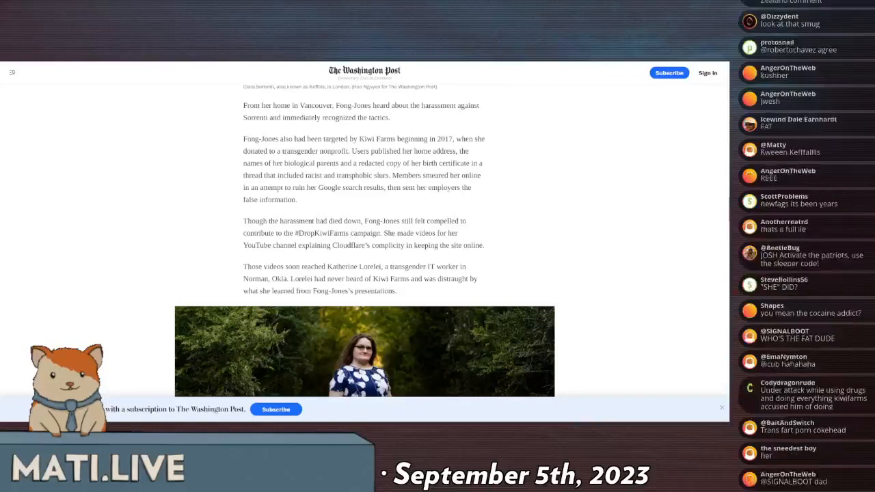
scroll(down, 3)
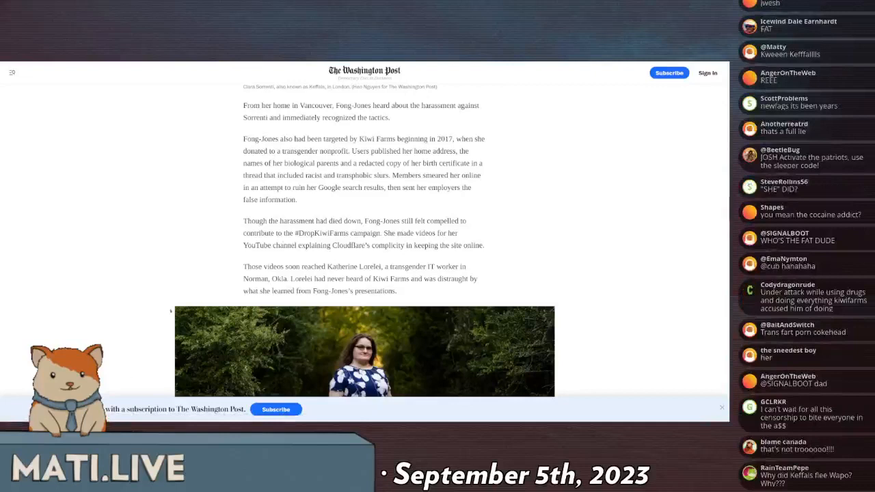
scroll(down, 3)
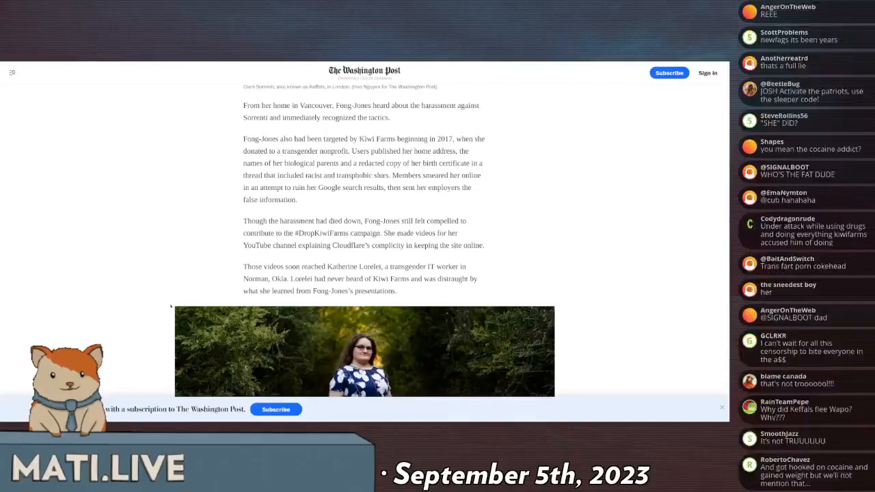
scroll(down, 3)
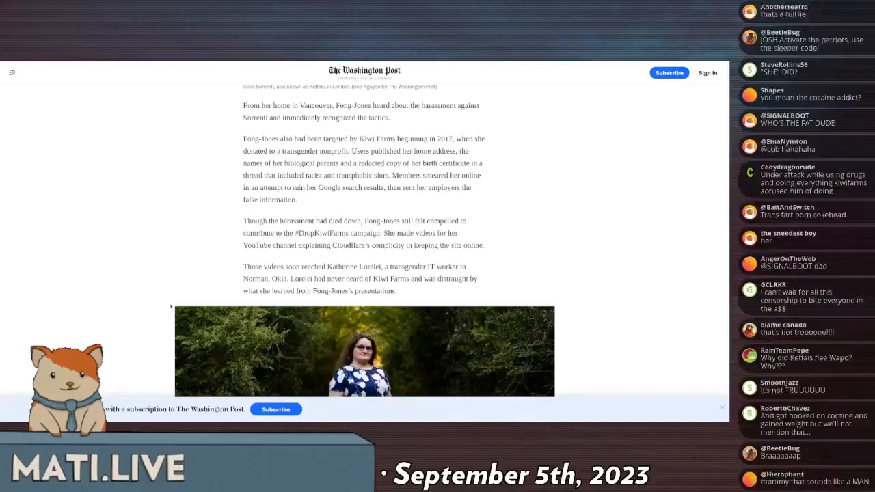
scroll(down, 3)
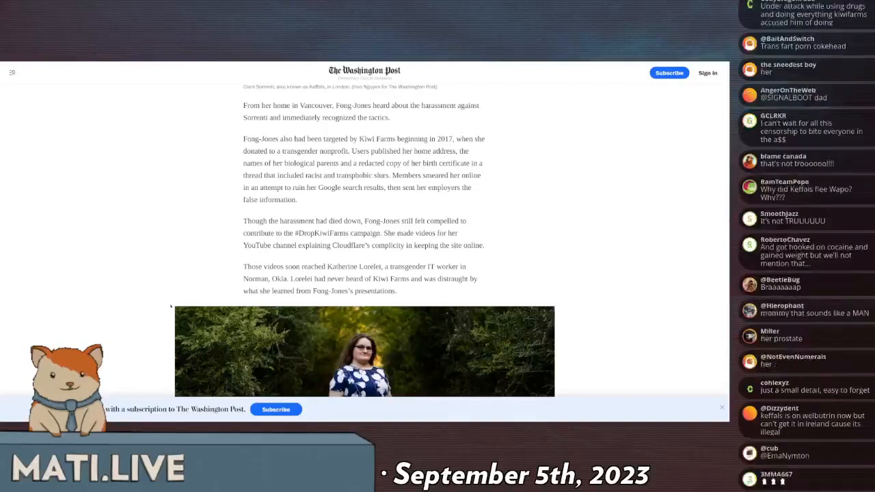
scroll(down, 3)
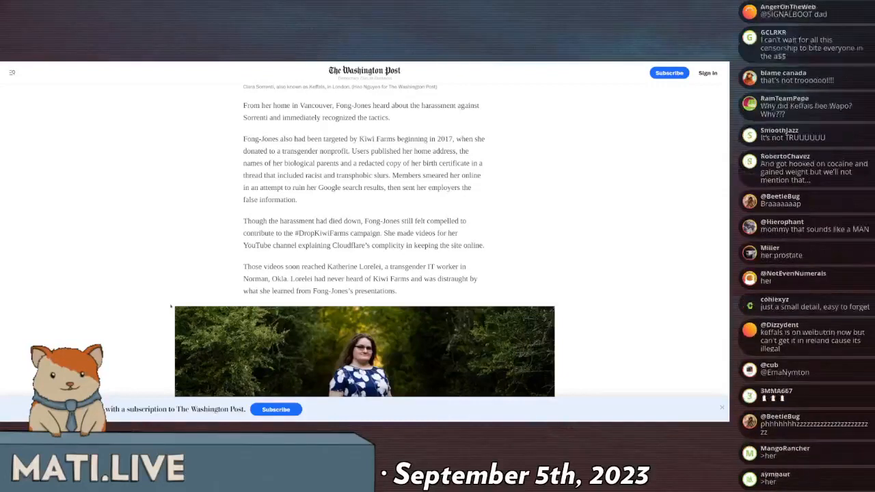
scroll(down, 3)
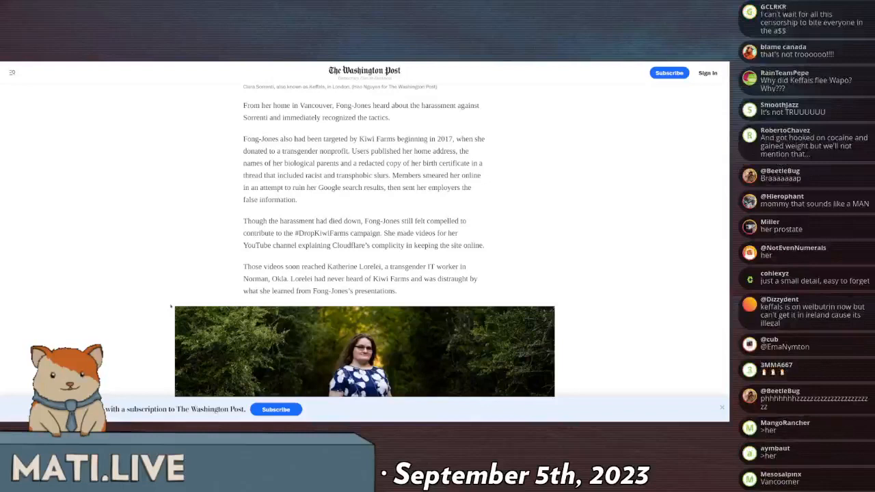
scroll(down, 3)
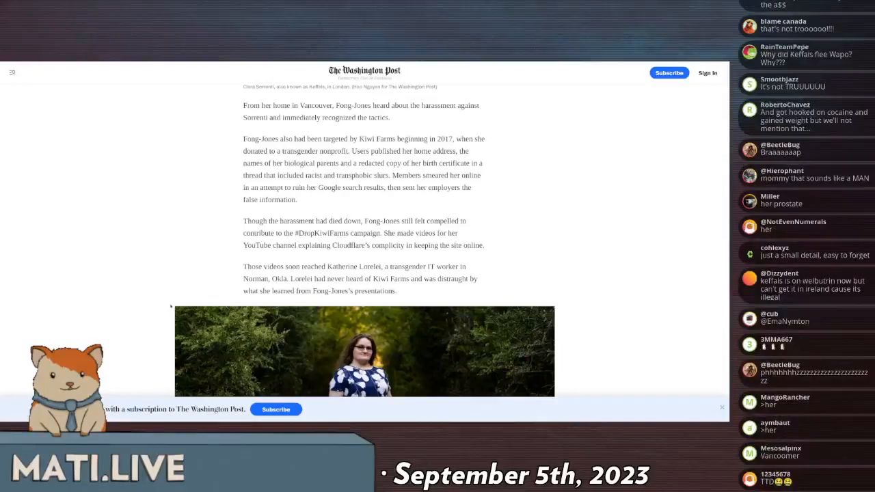
scroll(down, 3)
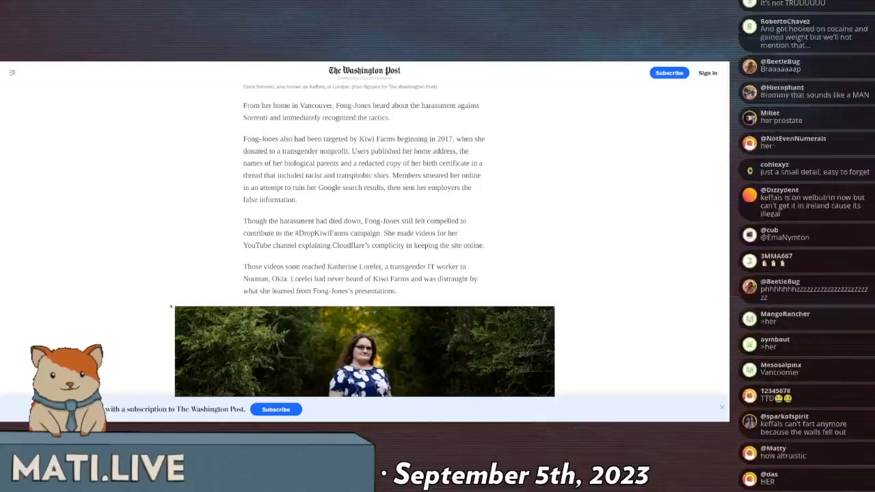
scroll(down, 3)
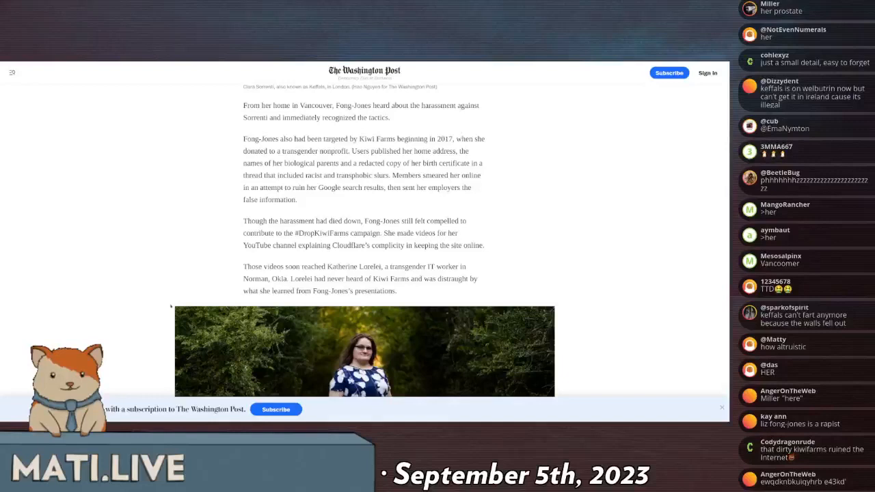
scroll(down, 3)
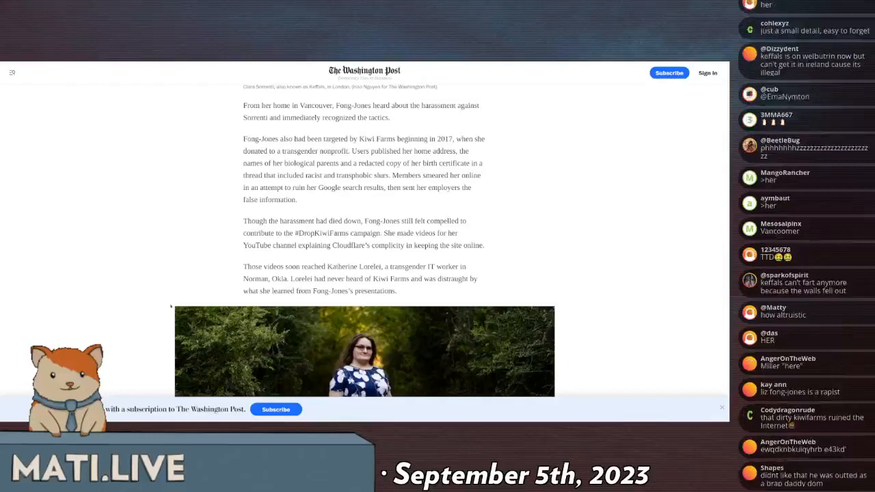
scroll(down, 3)
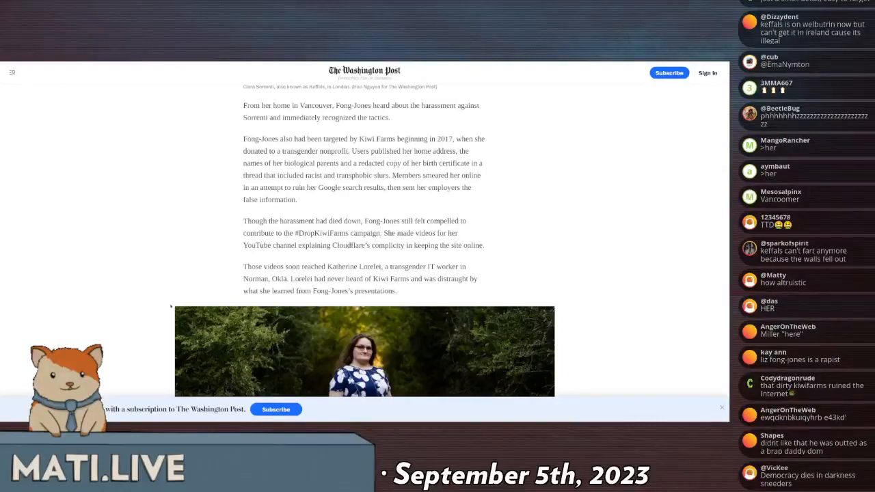
scroll(down, 3)
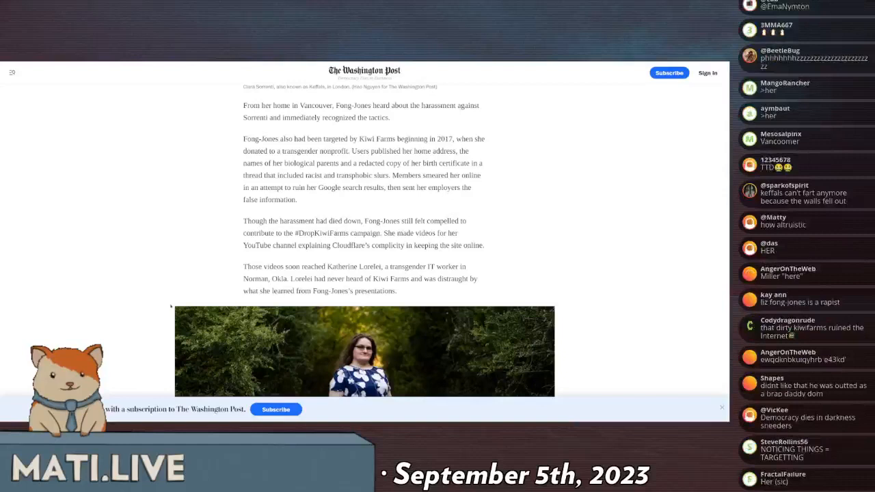
scroll(down, 3)
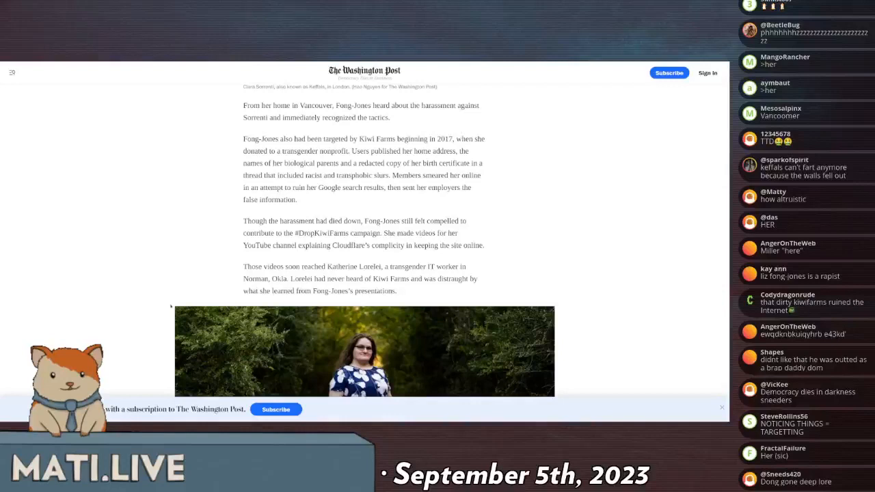
scroll(down, 3)
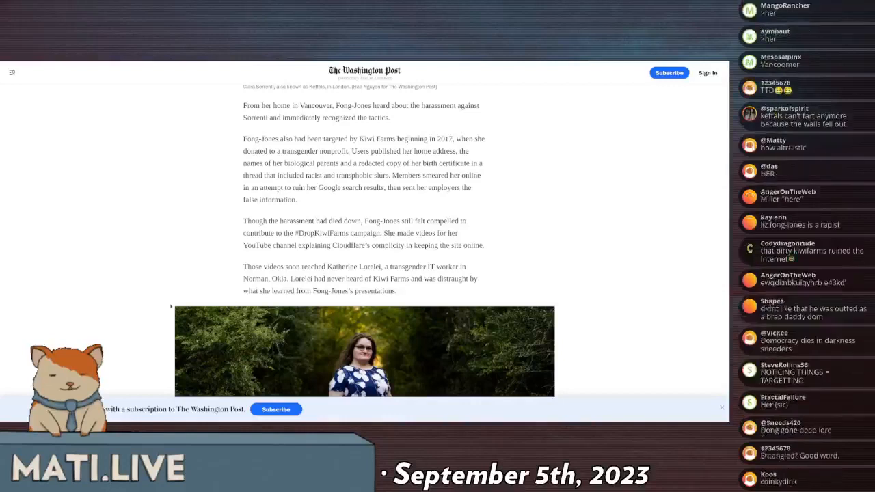
scroll(down, 3)
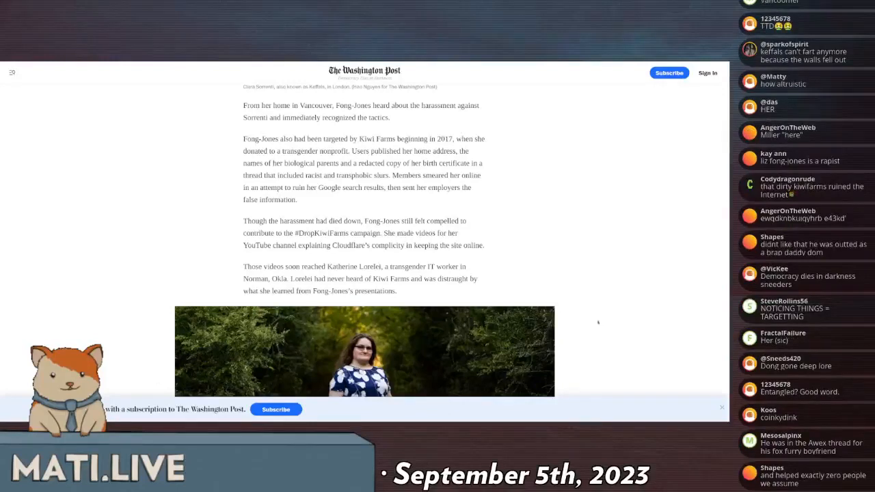
mouse_move(575, 316)
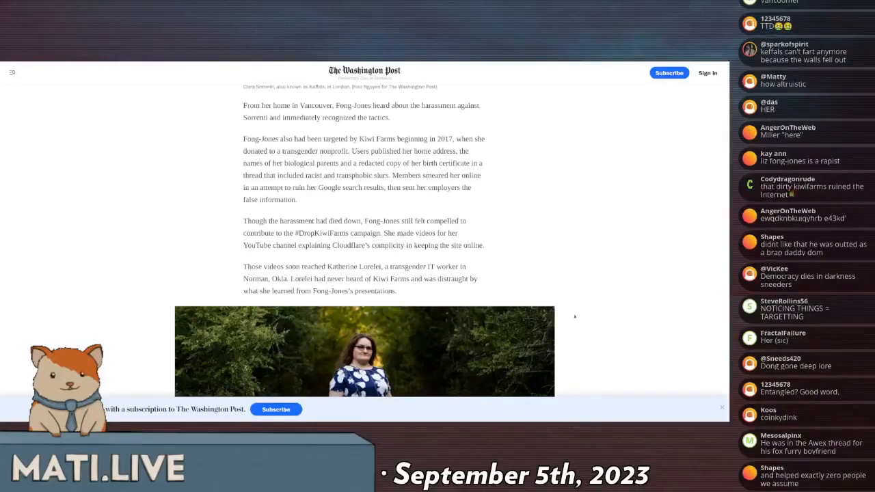
scroll(down, 3)
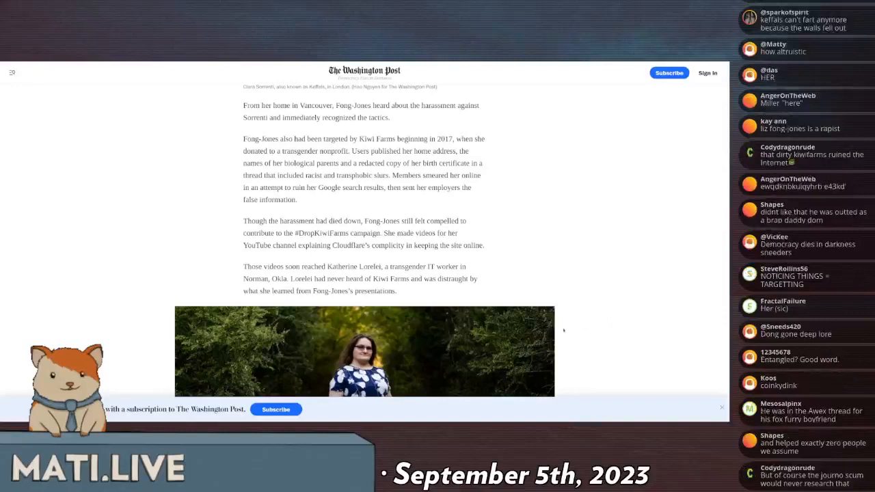
mouse_move(613, 387)
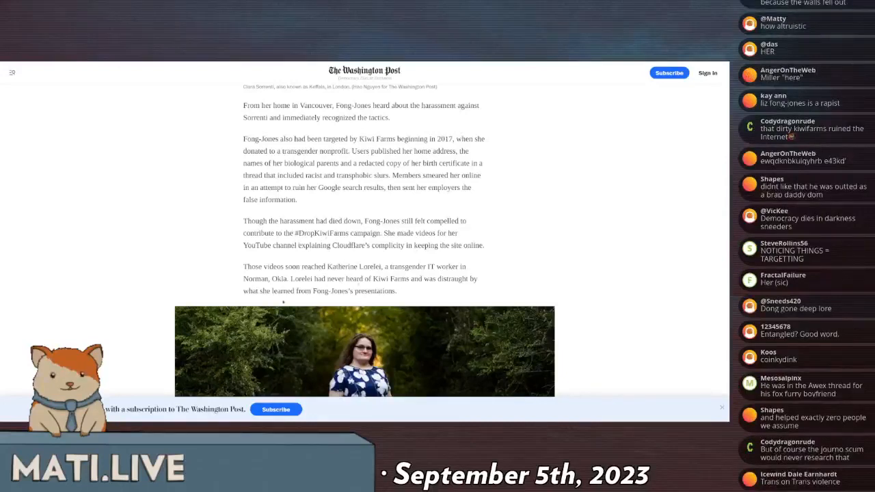
scroll(down, 3)
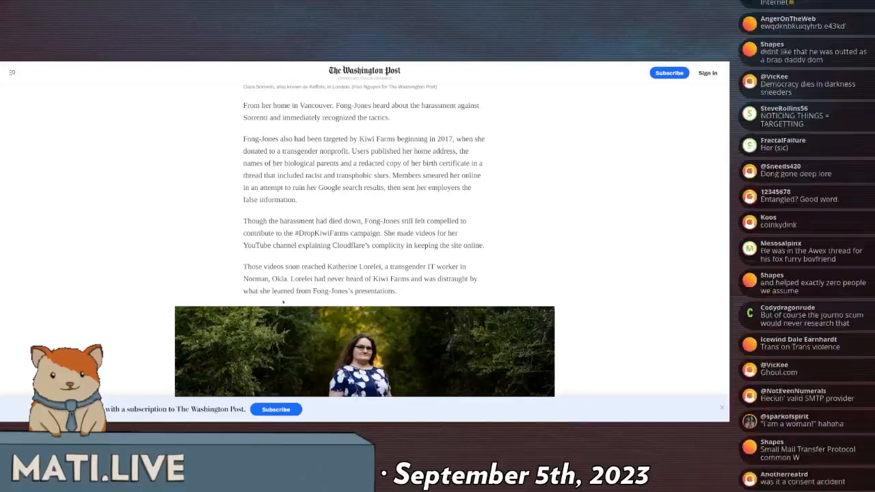
scroll(down, 3)
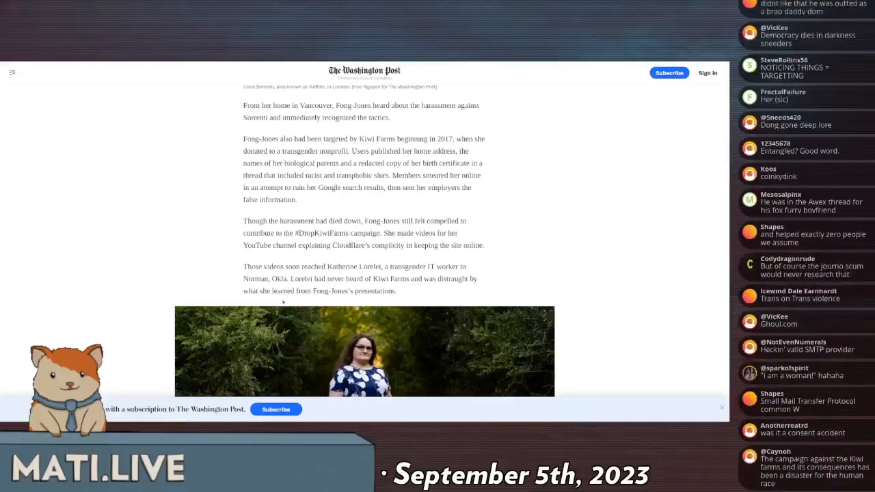
scroll(down, 3)
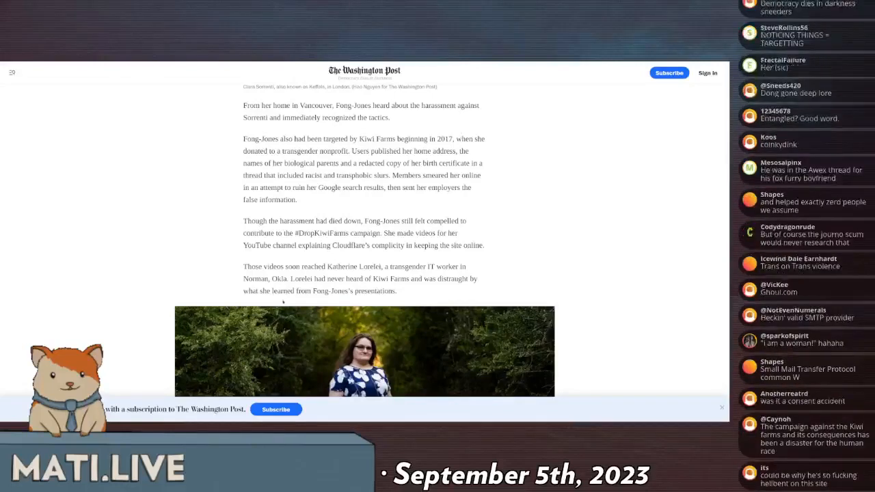
scroll(down, 3)
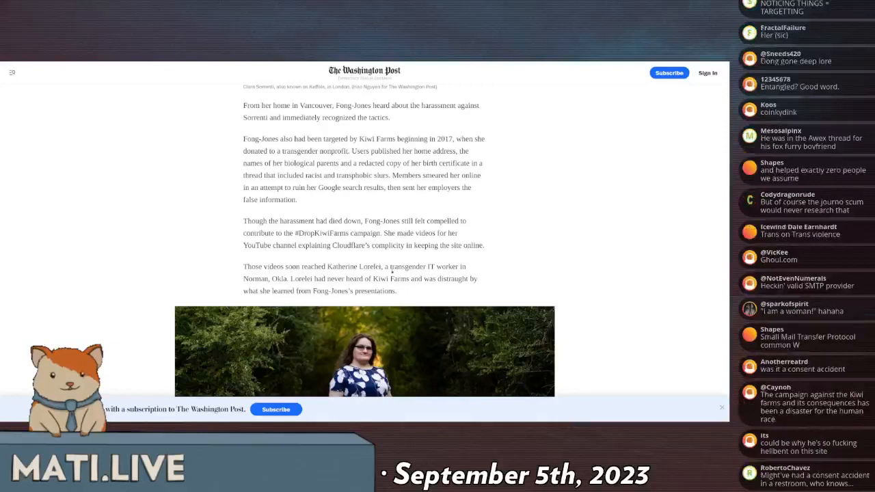
scroll(down, 3)
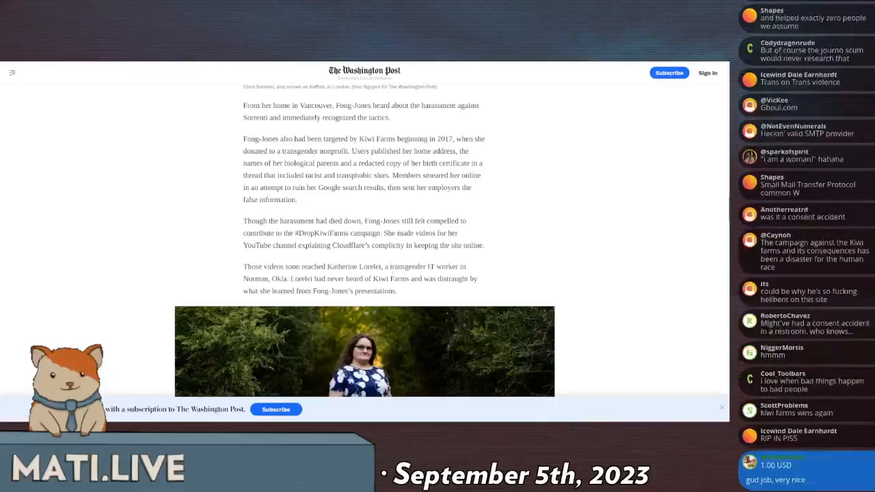
scroll(down, 3)
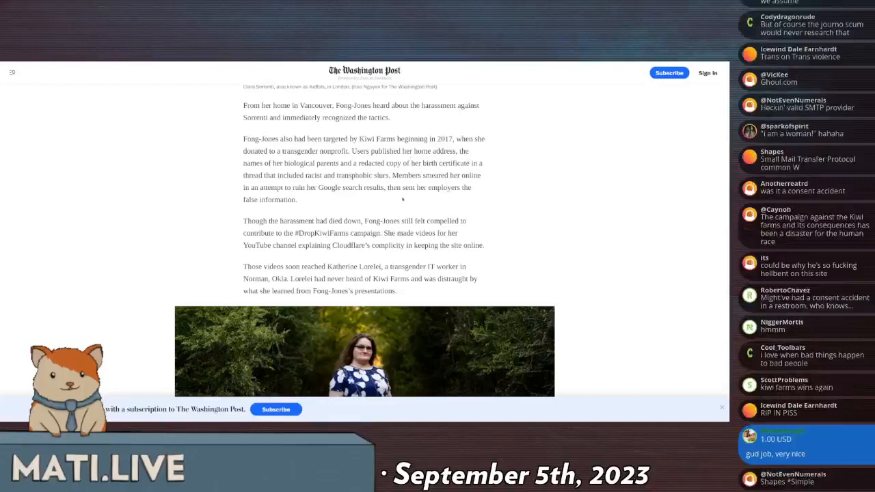
scroll(down, 3)
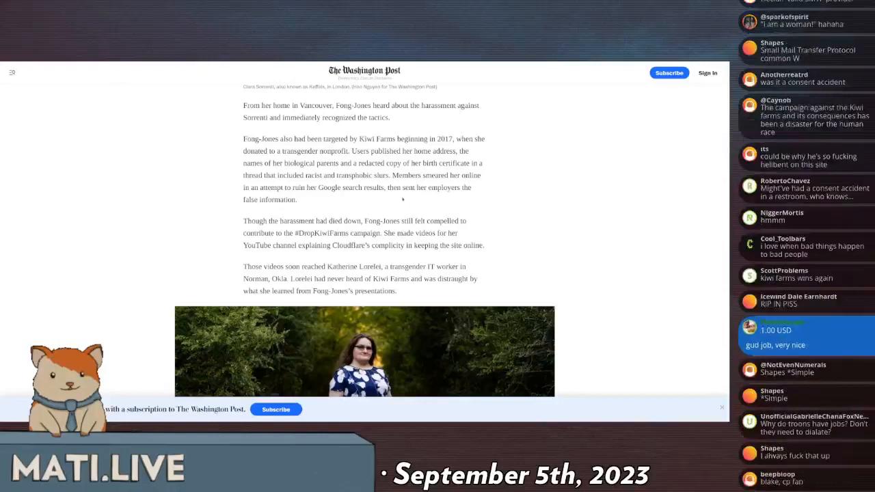
scroll(down, 3)
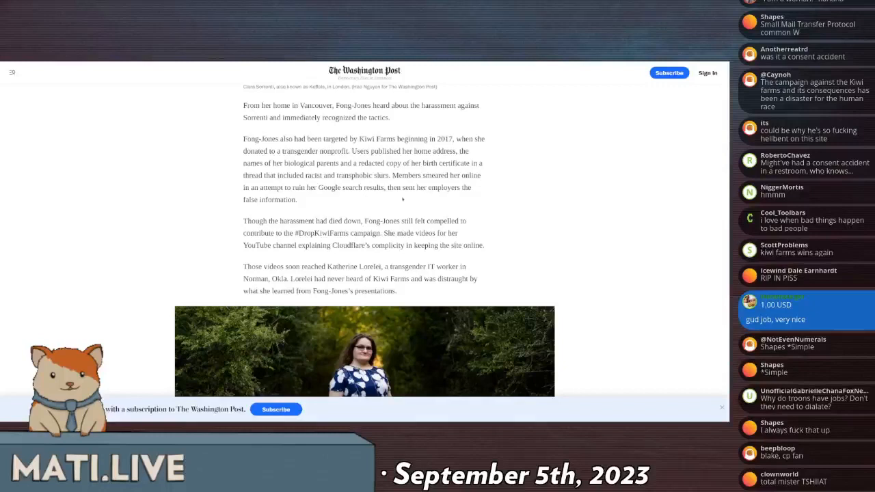
scroll(down, 3)
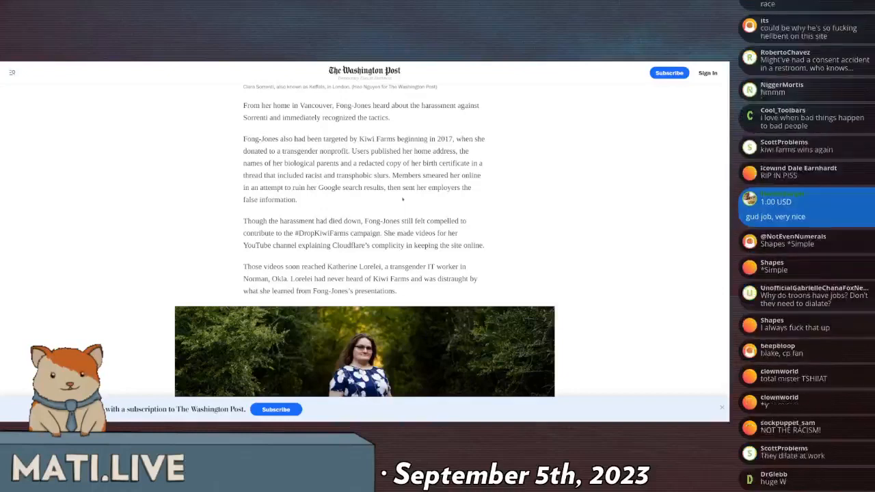
scroll(down, 3)
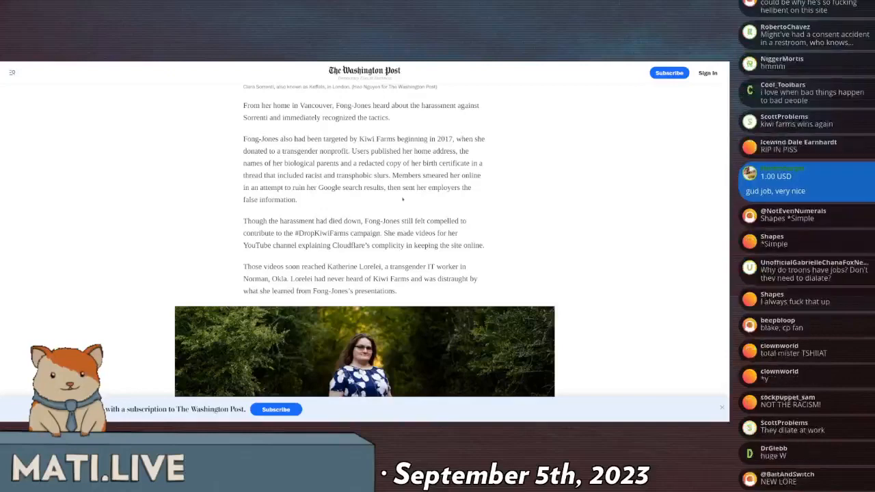
scroll(down, 3)
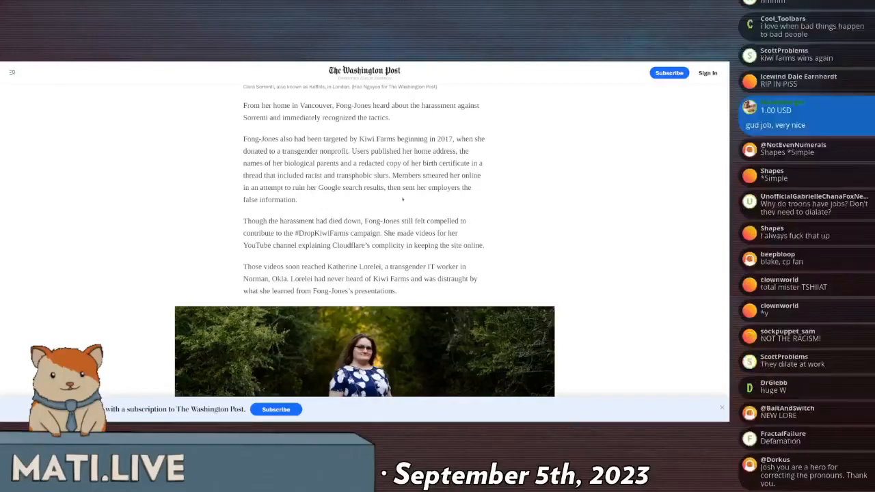
Scroll past Lorelei's photo to the group's cells tracking Kiwi Farms' internet providers and FiberHub.
scroll(down, 3)
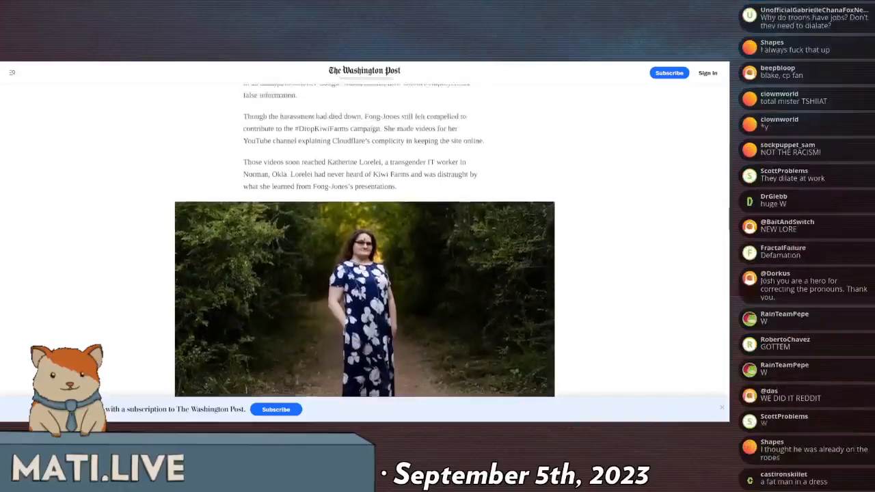
scroll(down, 3)
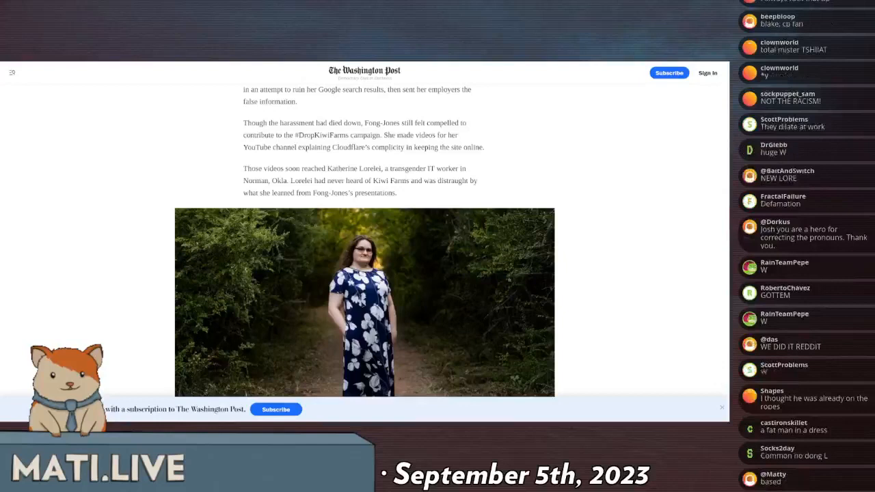
scroll(down, 3)
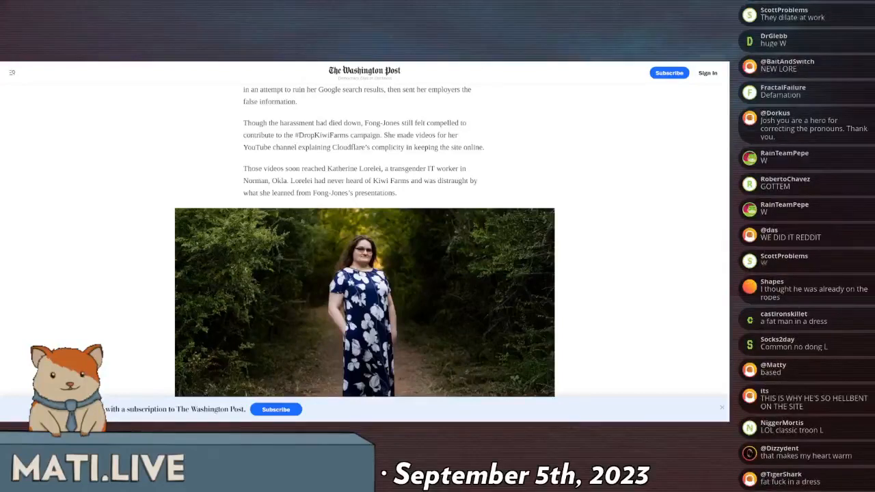
scroll(down, 3)
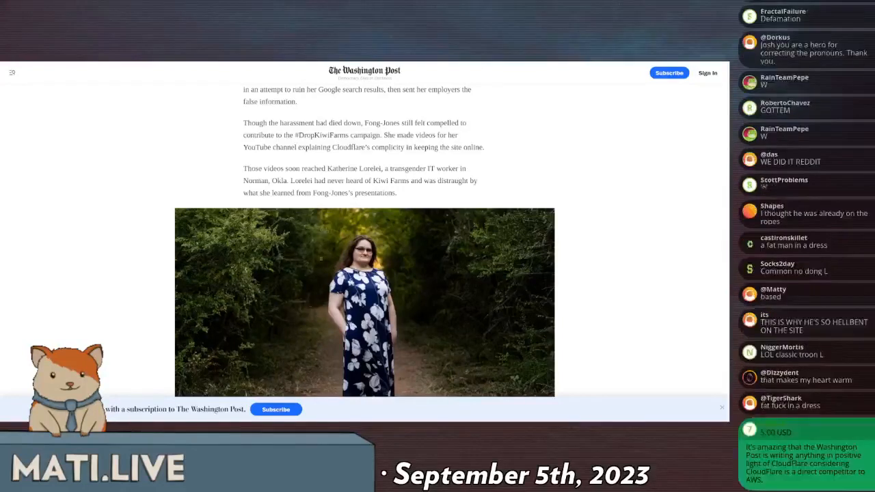
scroll(down, 3)
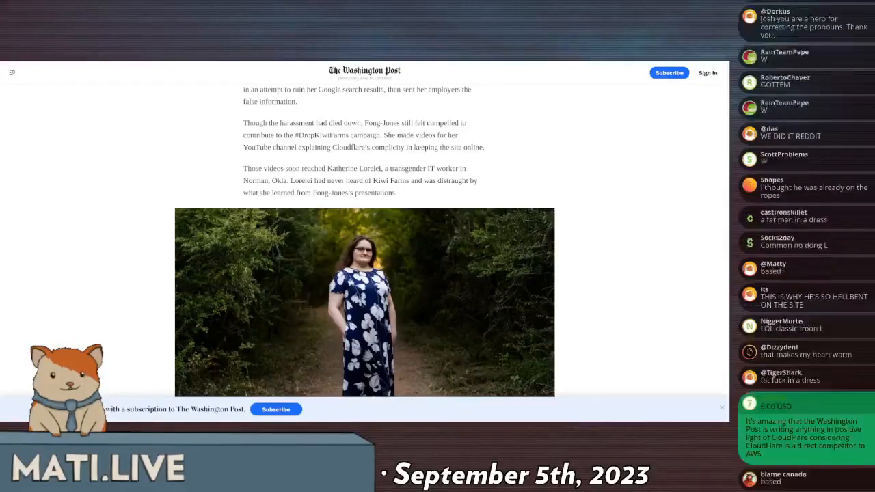
scroll(down, 3)
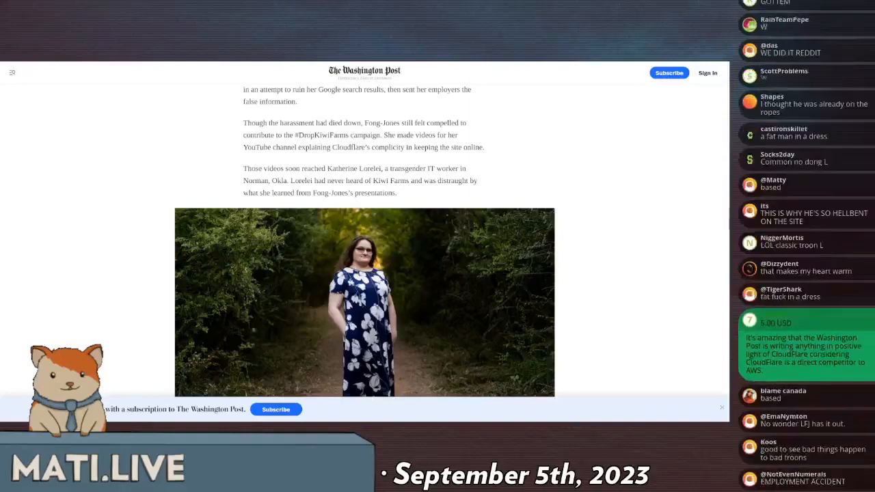
scroll(down, 3)
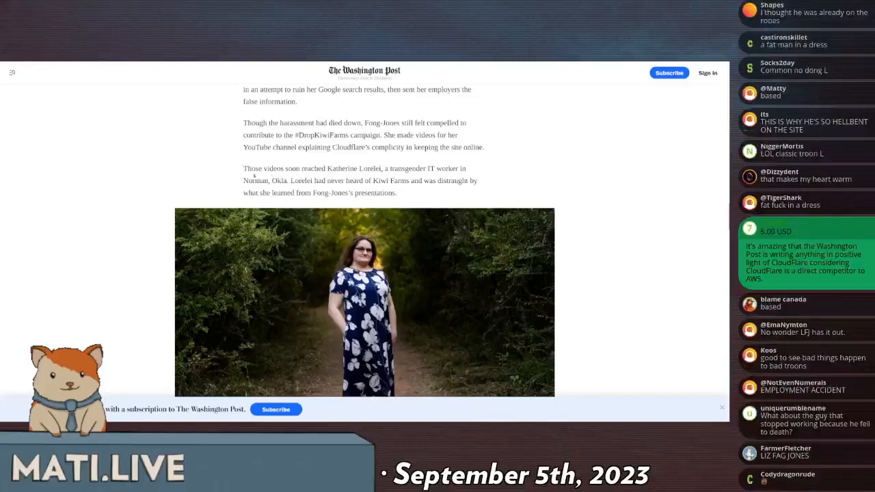
mouse_move(260, 122)
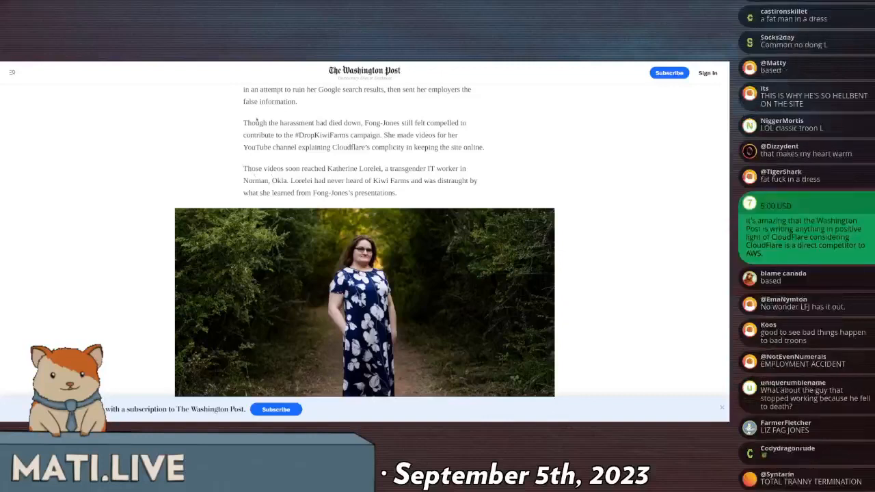
scroll(down, 3)
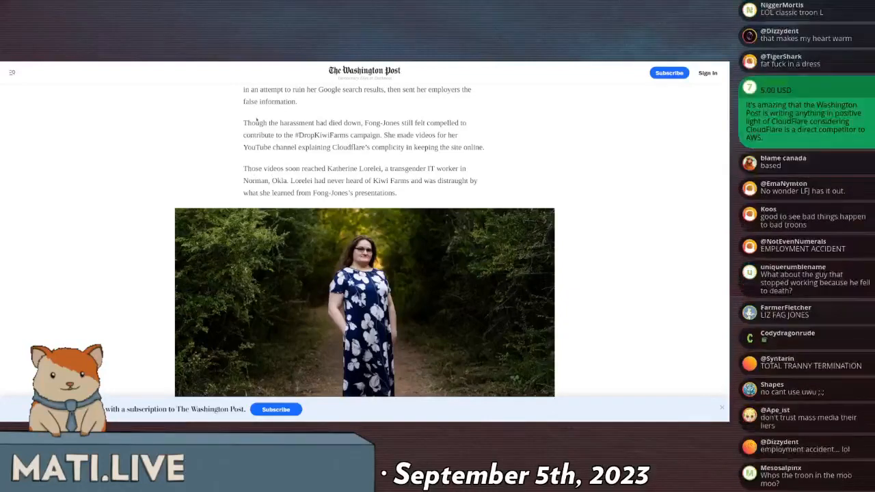
scroll(down, 3)
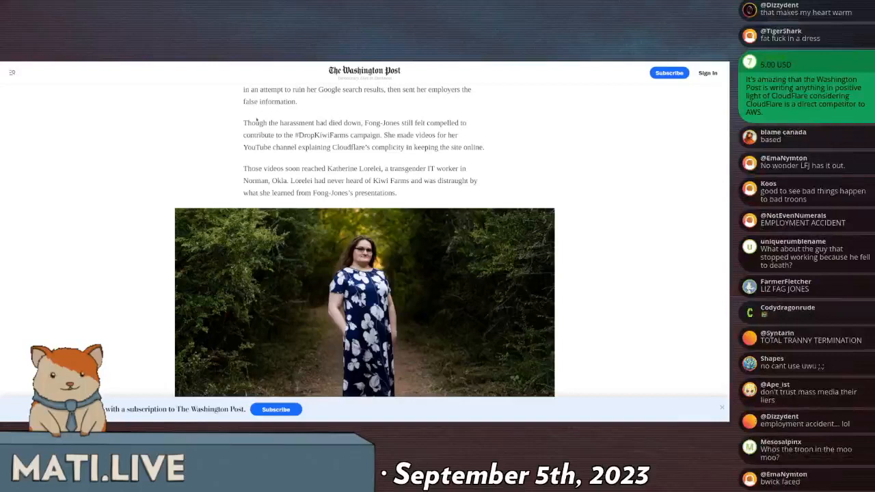
scroll(down, 3)
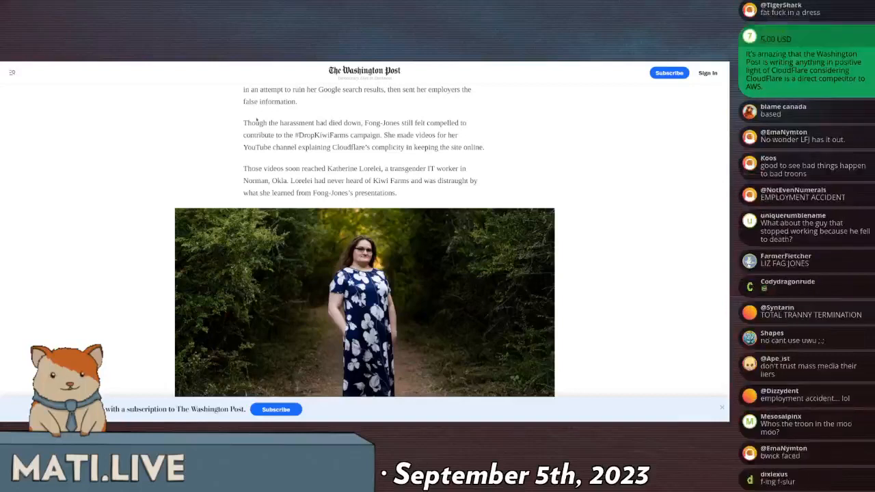
scroll(down, 3)
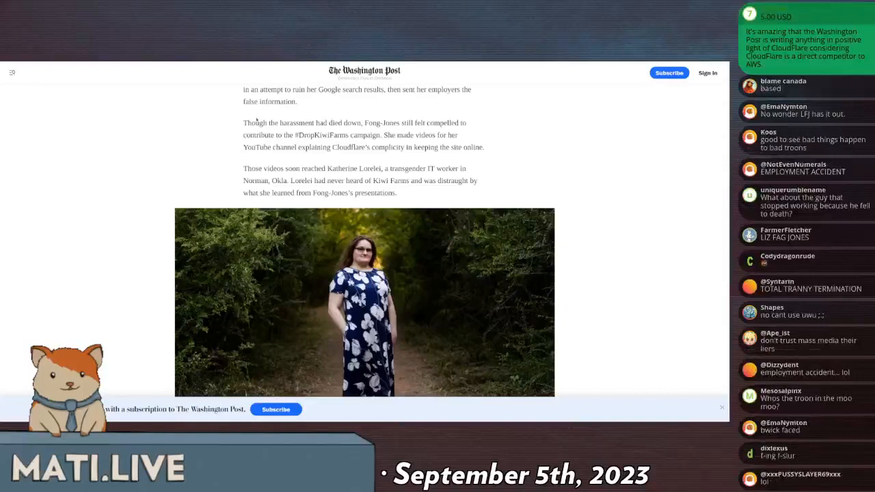
scroll(down, 3)
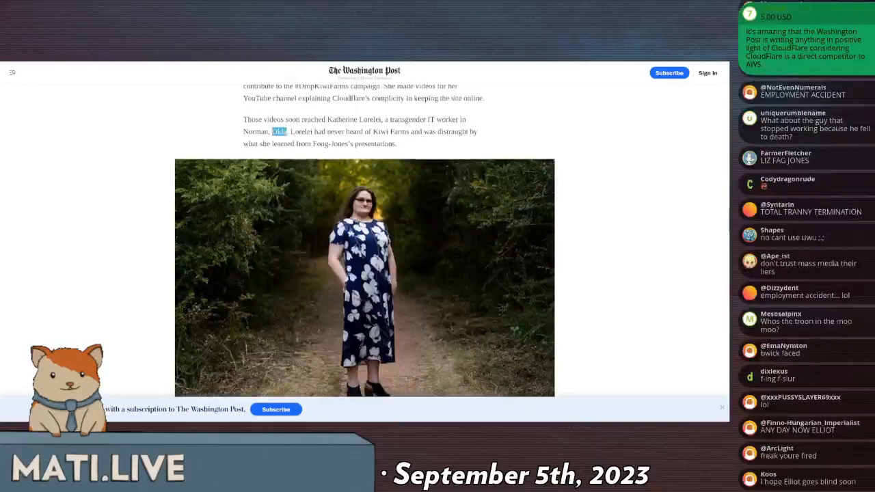
scroll(down, 3)
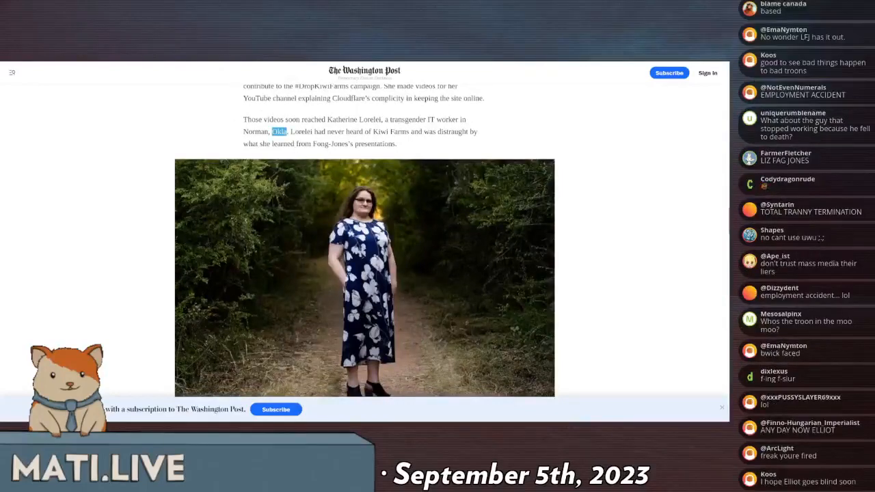
scroll(down, 3)
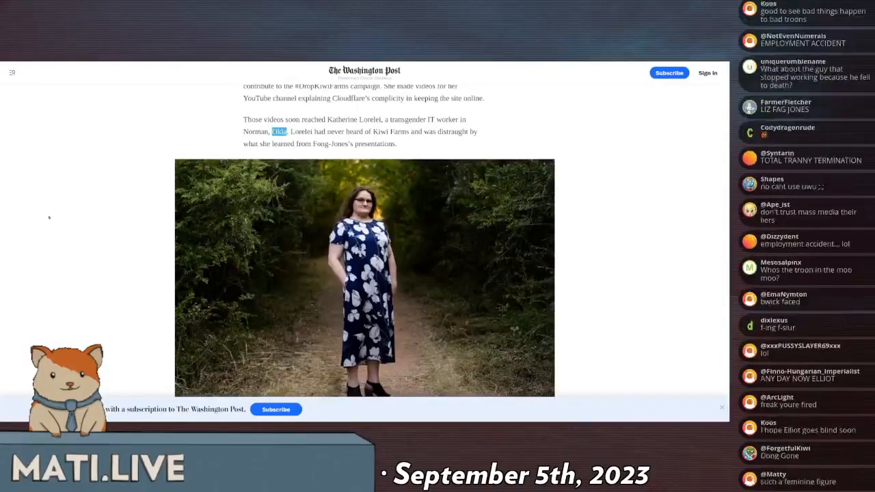
scroll(down, 3)
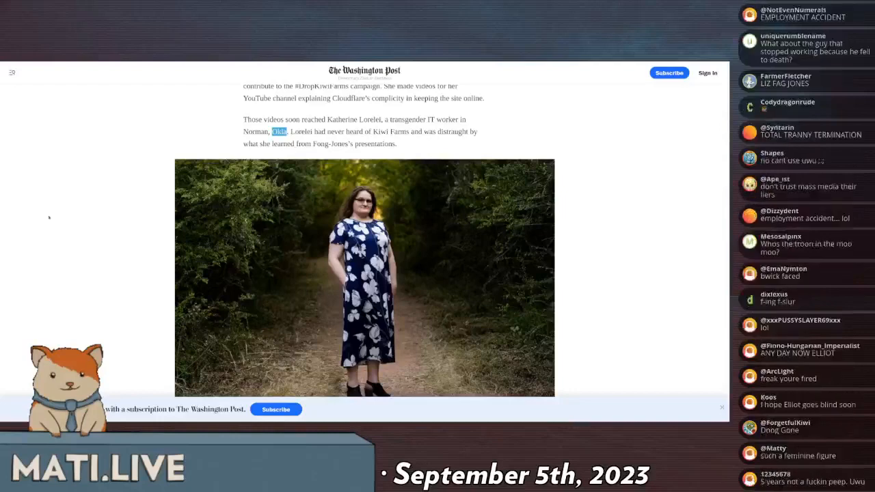
scroll(down, 3)
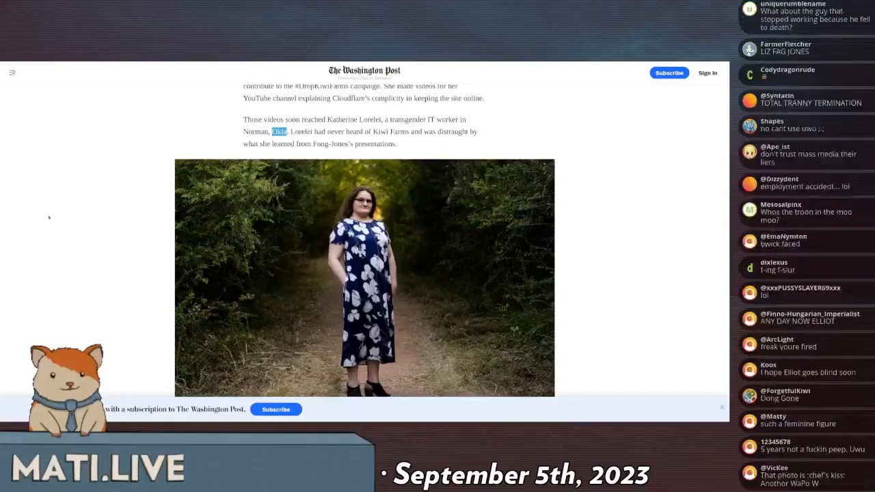
scroll(down, 3)
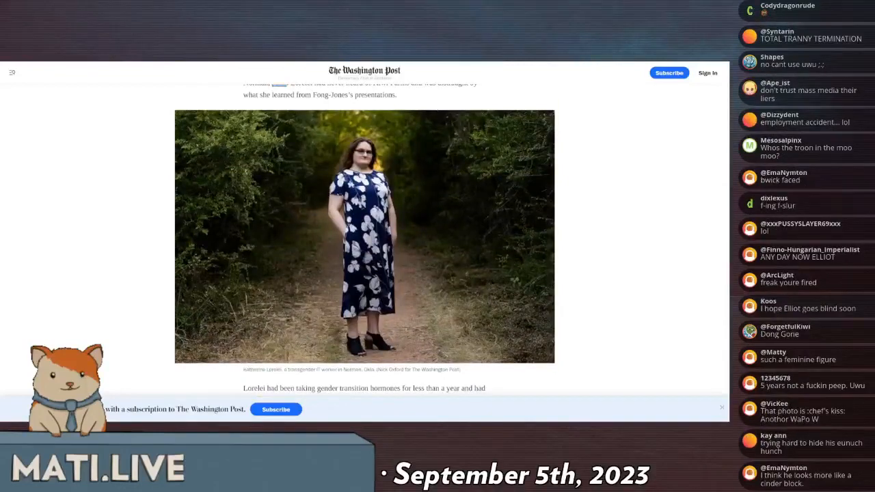
mouse_move(578, 317)
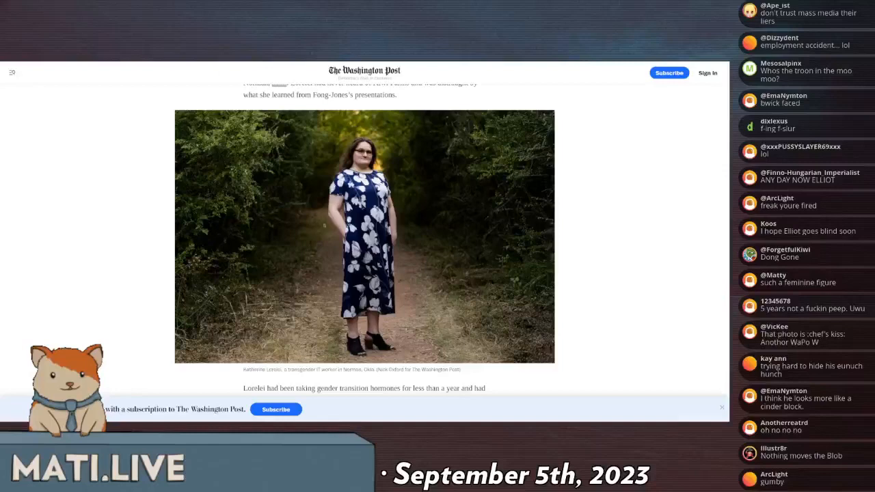
scroll(down, 3)
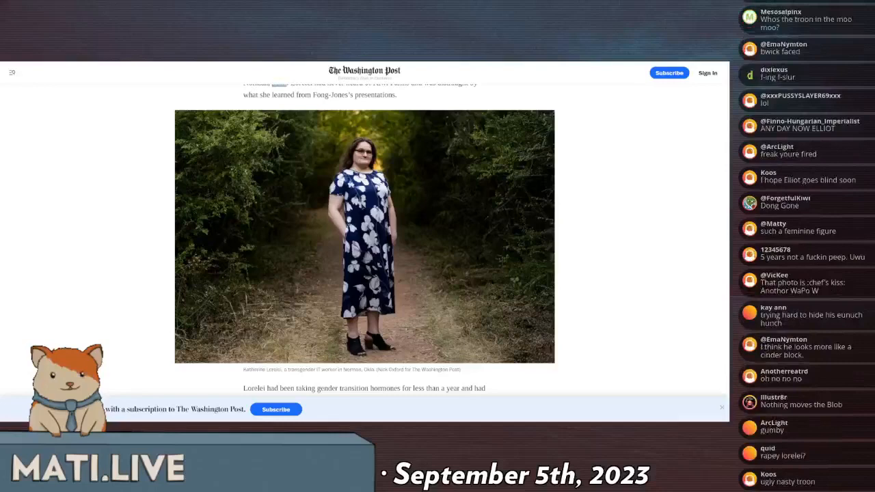
scroll(down, 3)
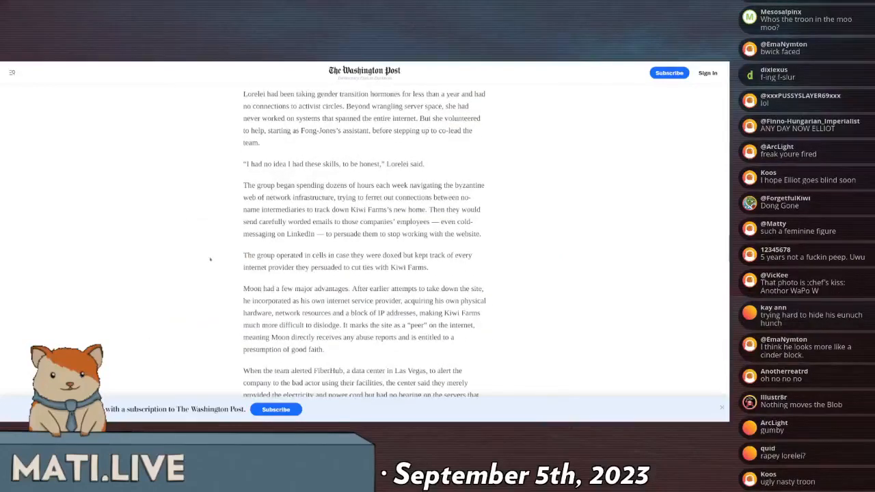
Scroll until the FiberHub paragraph naming Moon's hosting company, originally Final Solutions, is shown.
scroll(down, 3)
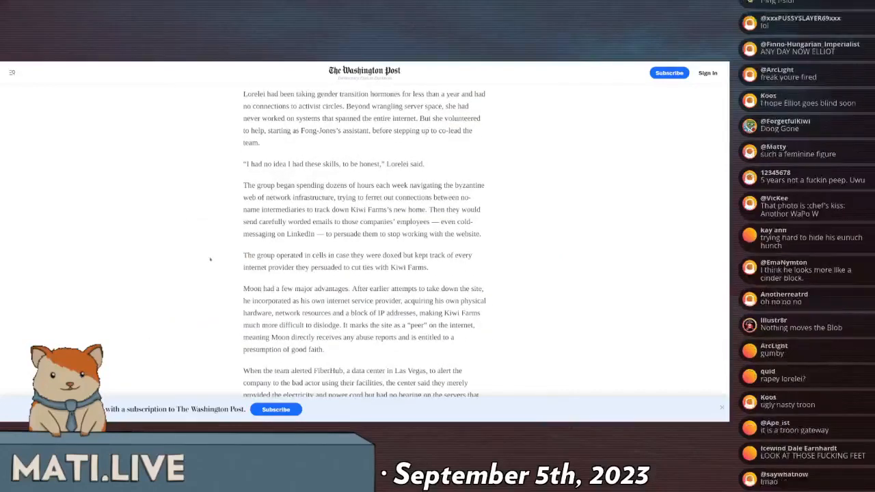
scroll(down, 3)
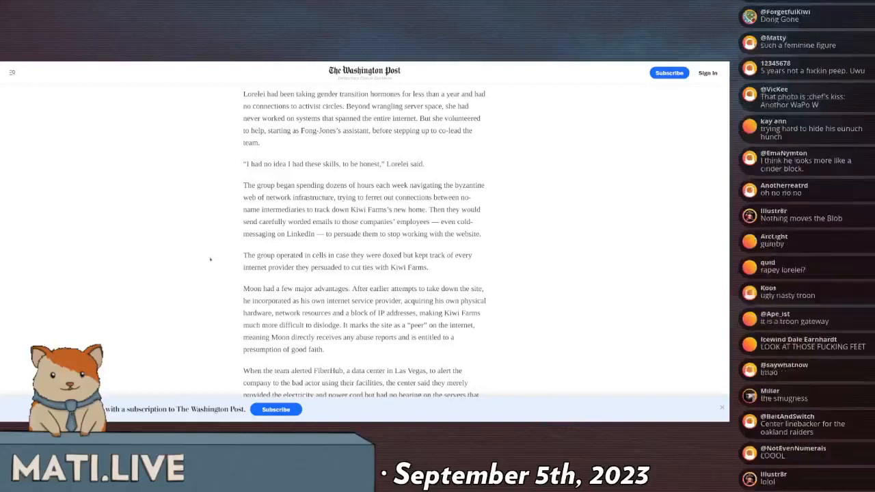
scroll(down, 3)
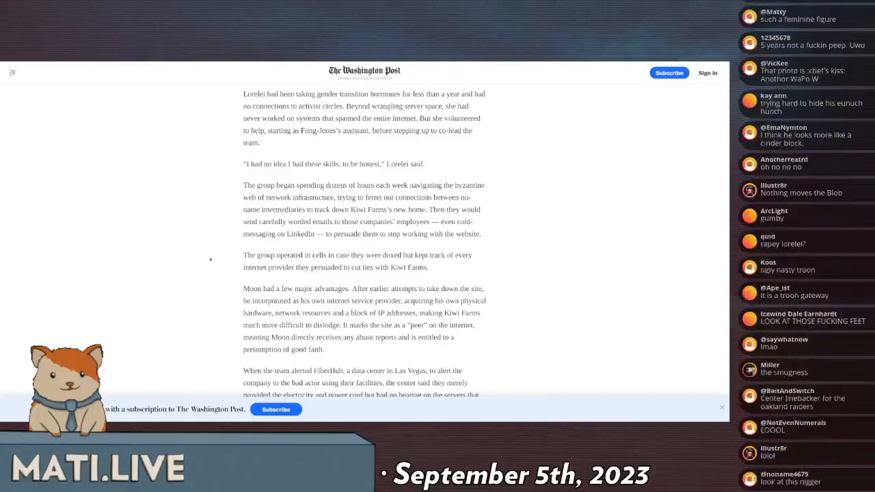
scroll(down, 3)
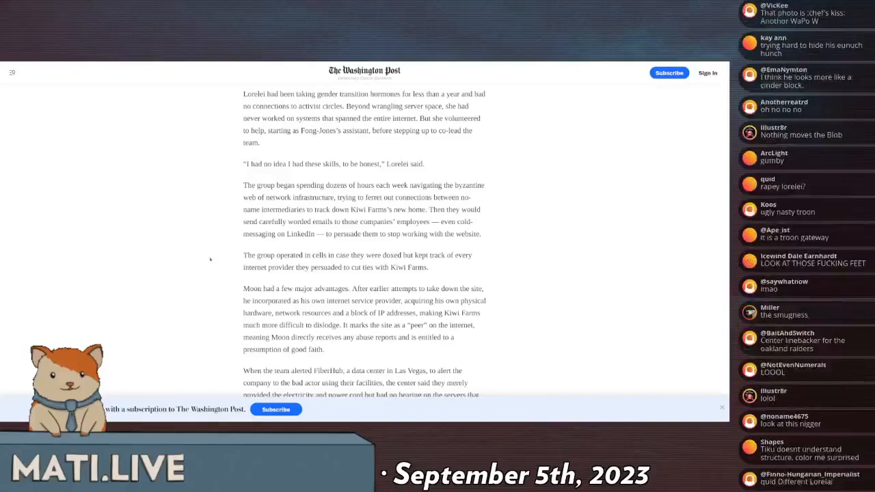
scroll(down, 3)
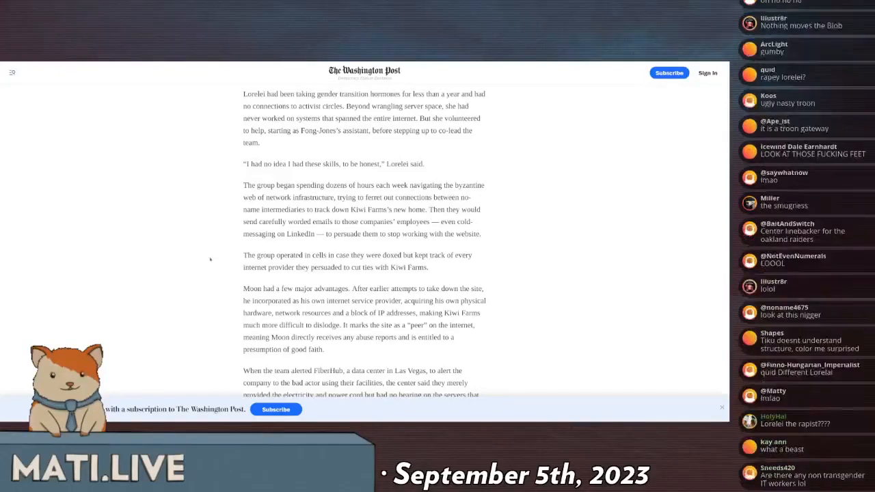
scroll(down, 3)
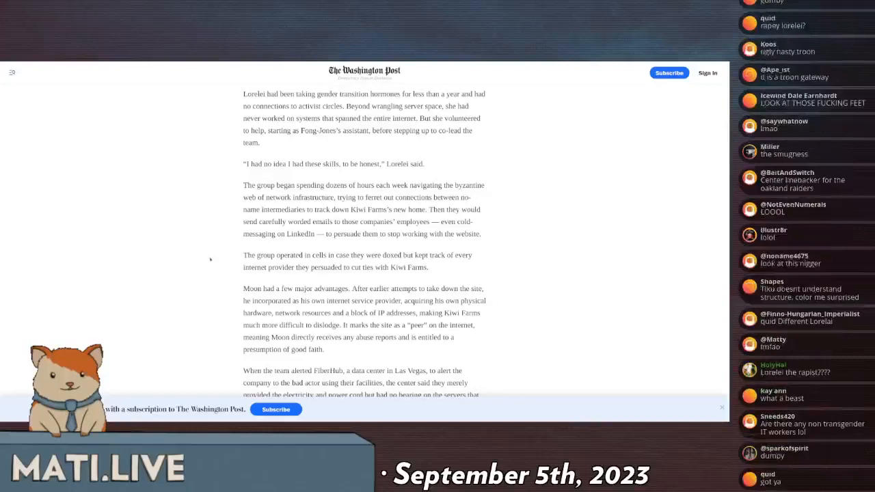
scroll(down, 3)
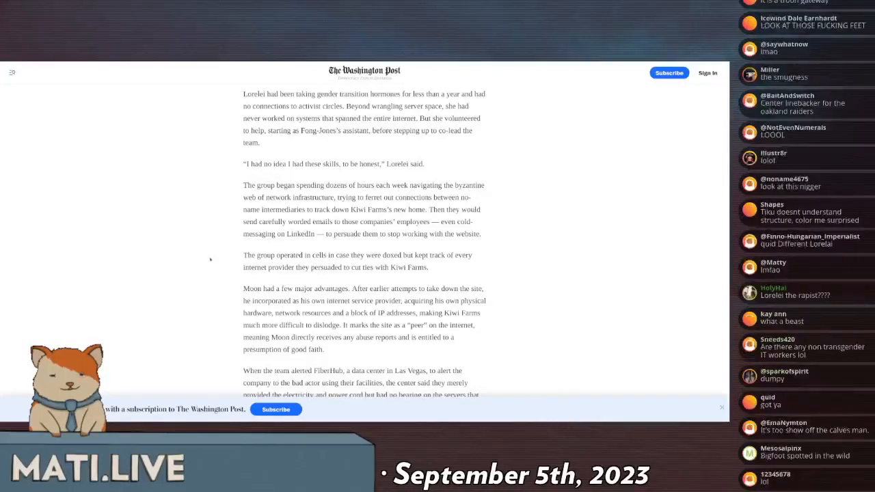
scroll(down, 3)
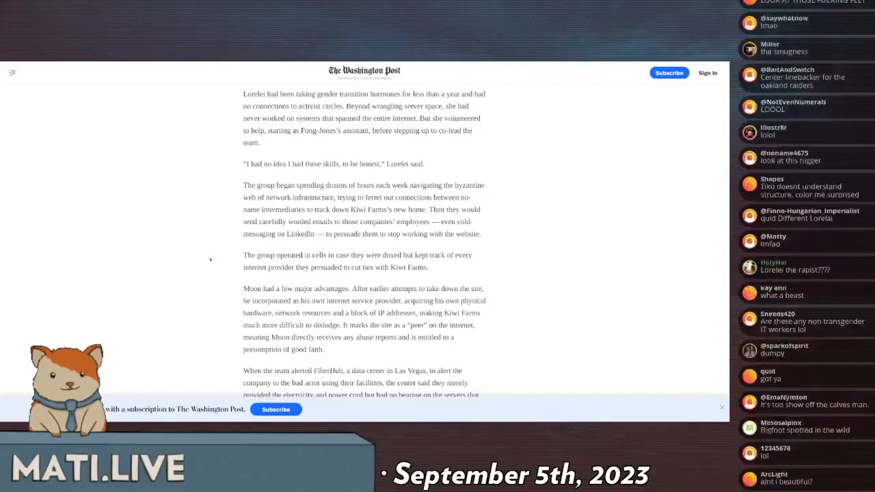
scroll(down, 3)
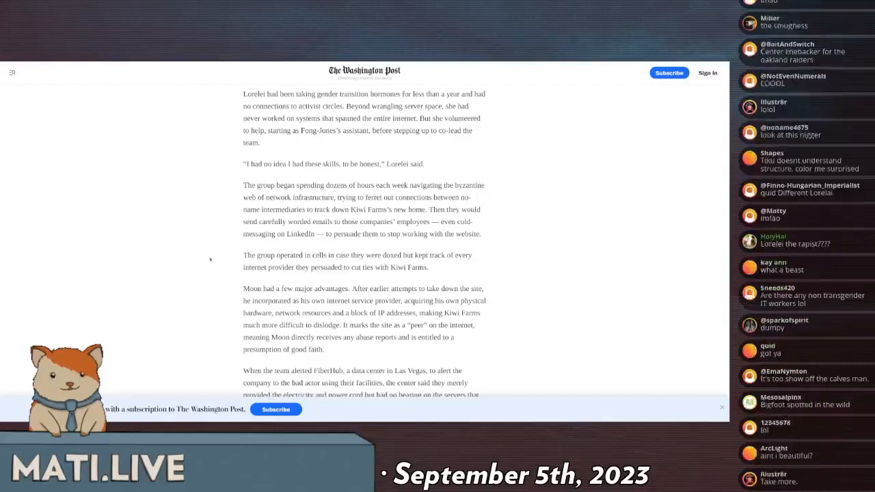
scroll(down, 3)
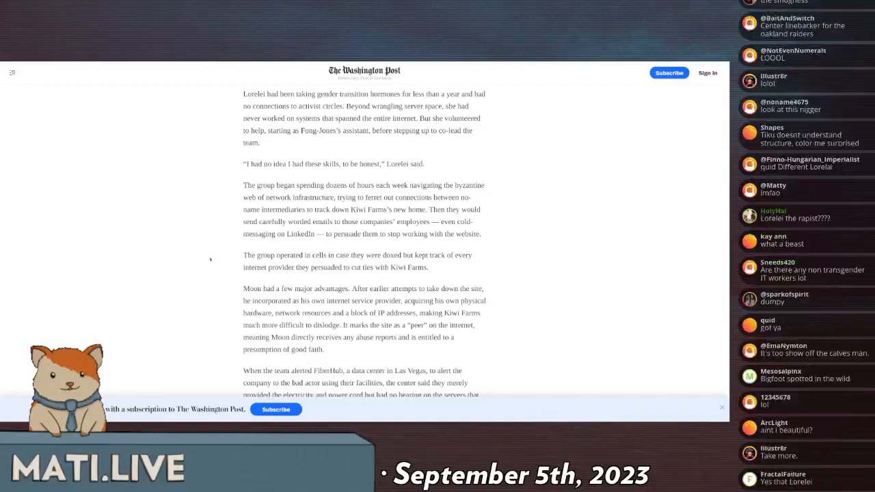
scroll(down, 3)
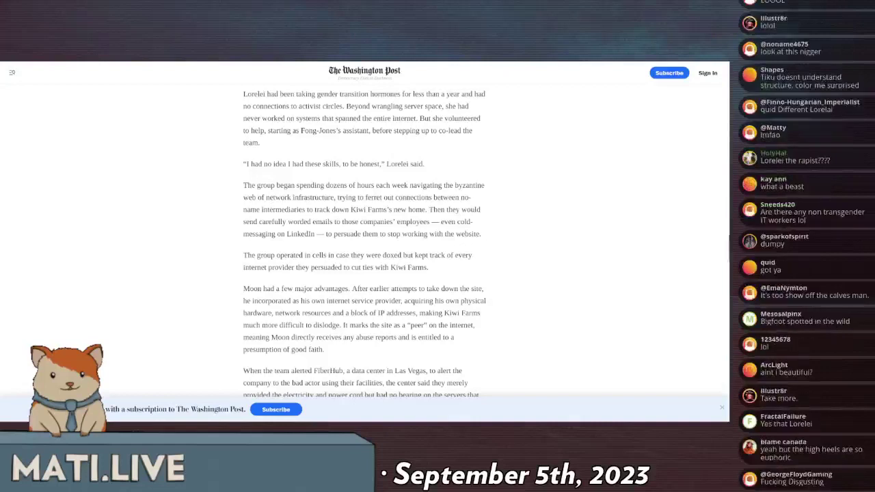
scroll(down, 3)
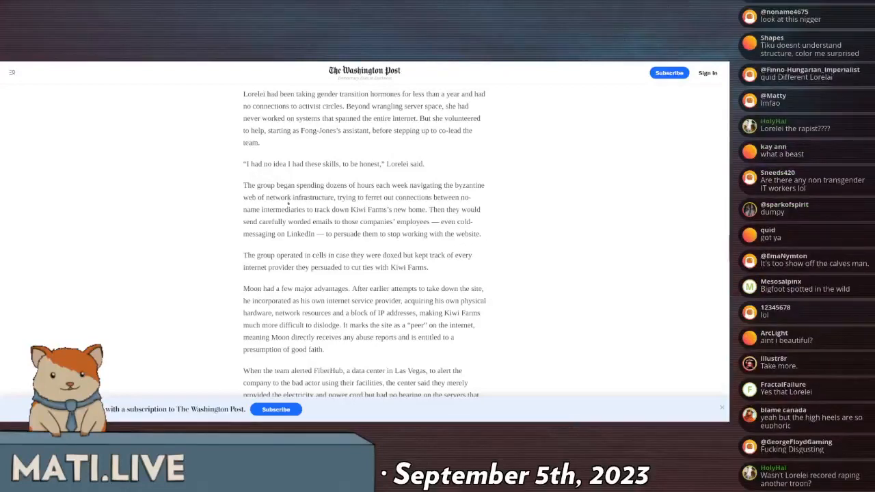
scroll(down, 3)
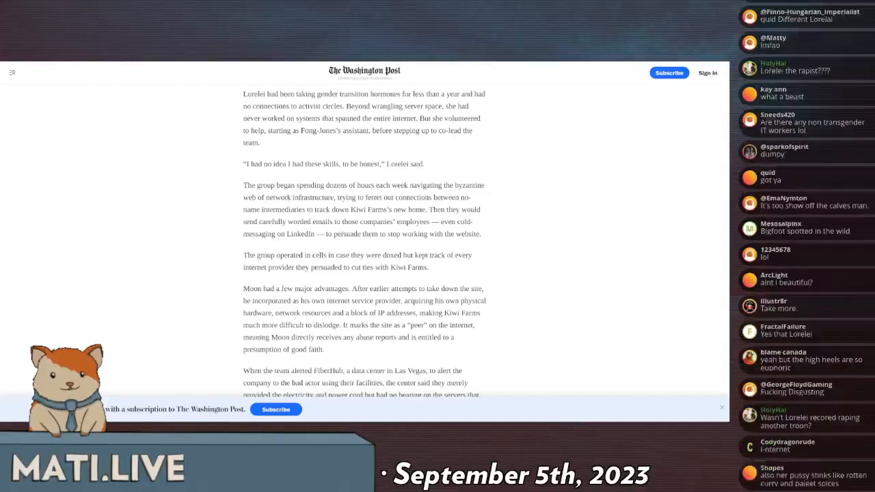
scroll(down, 3)
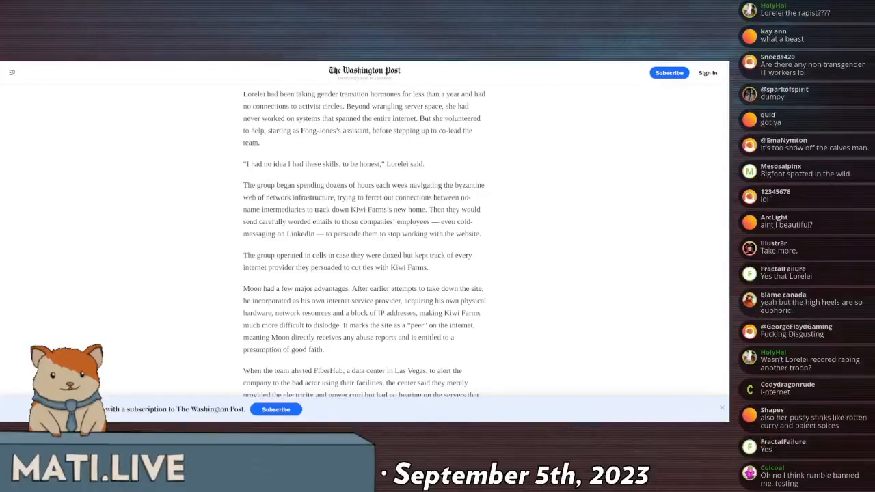
scroll(down, 3)
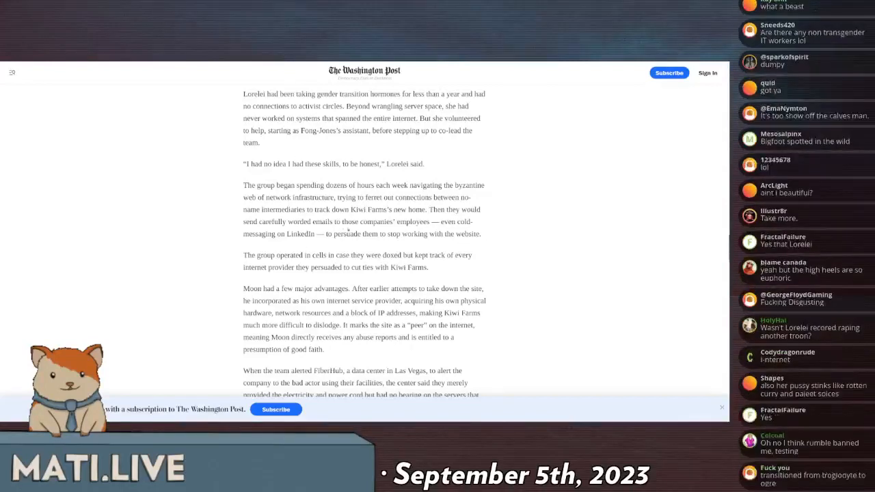
scroll(down, 3)
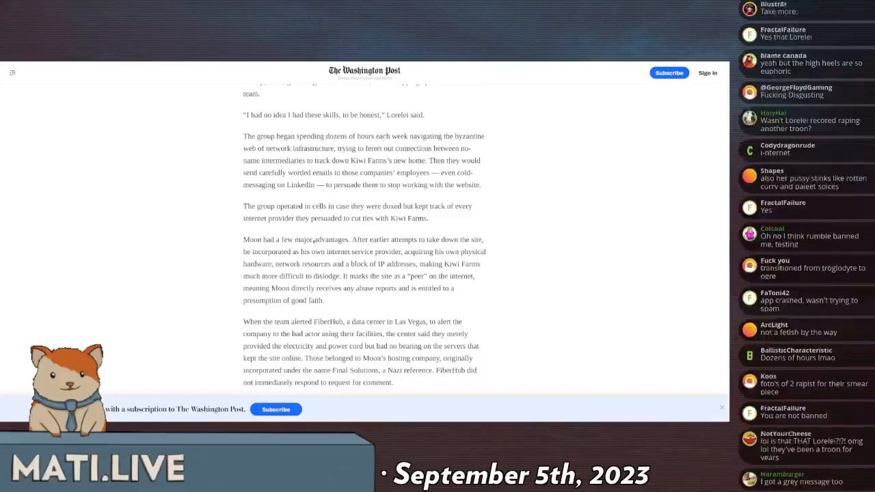
Scroll on to the paragraphs about the group discovering 'sh—hosts' and having an asset.
scroll(down, 3)
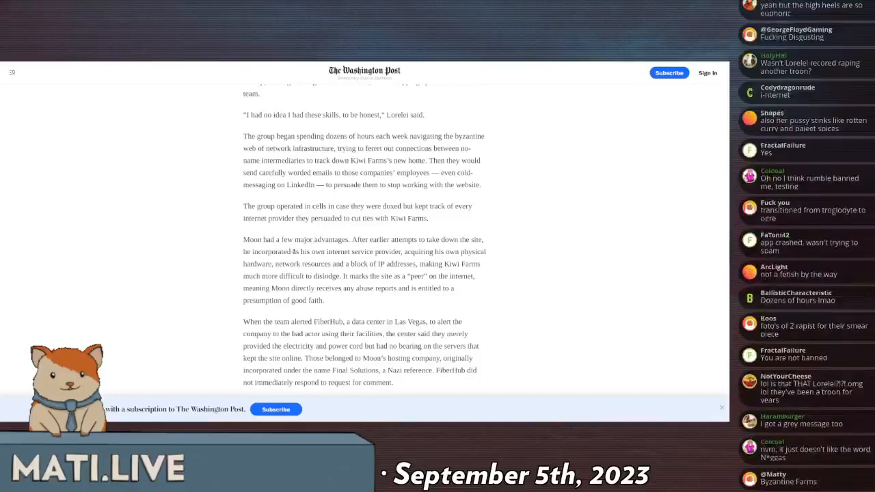
scroll(down, 3)
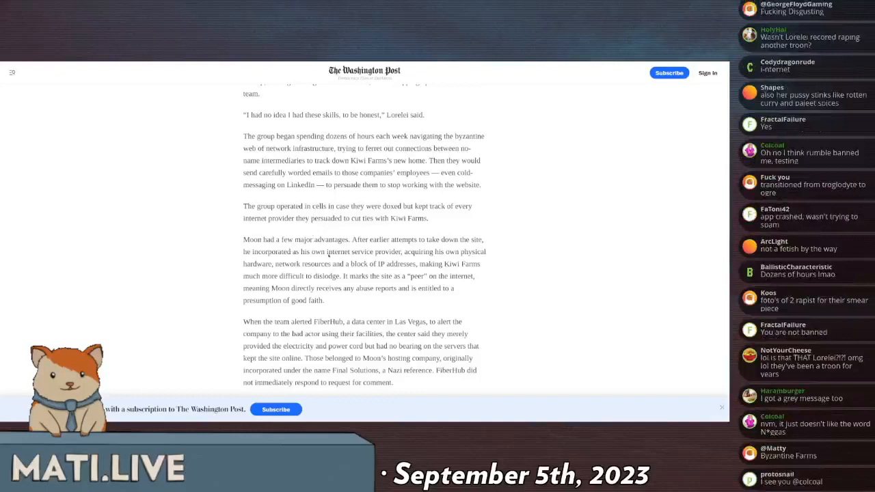
scroll(down, 3)
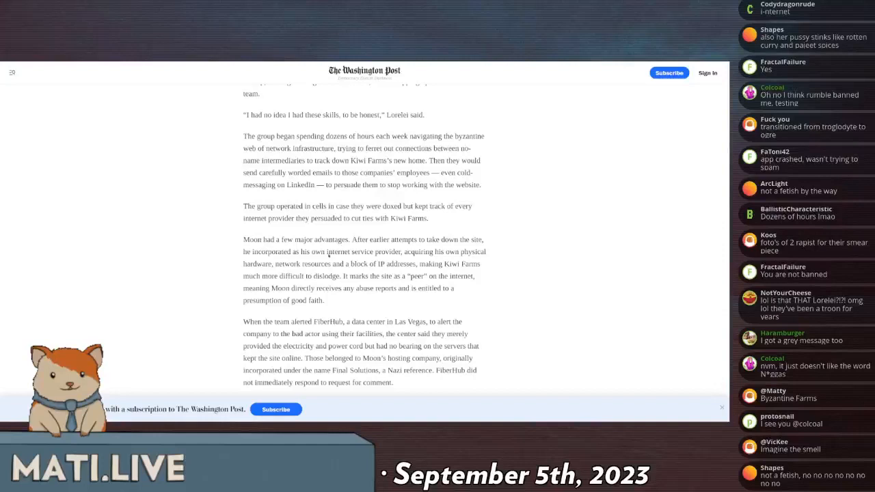
scroll(down, 3)
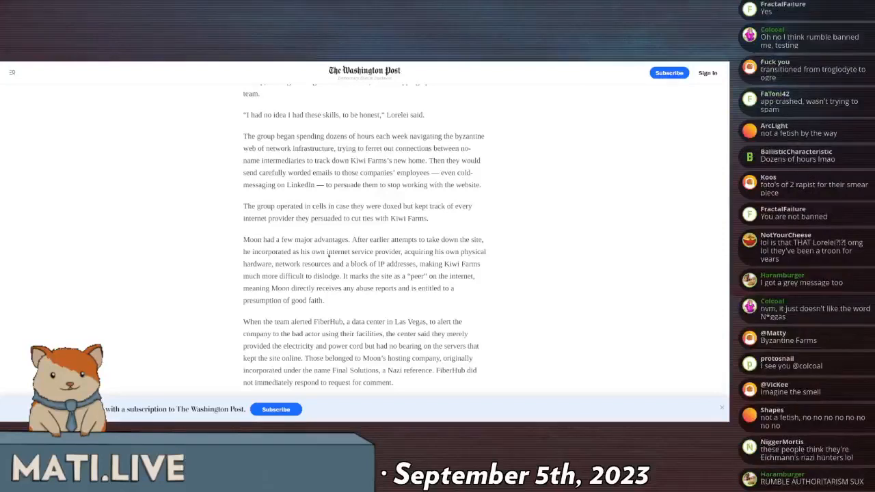
scroll(down, 3)
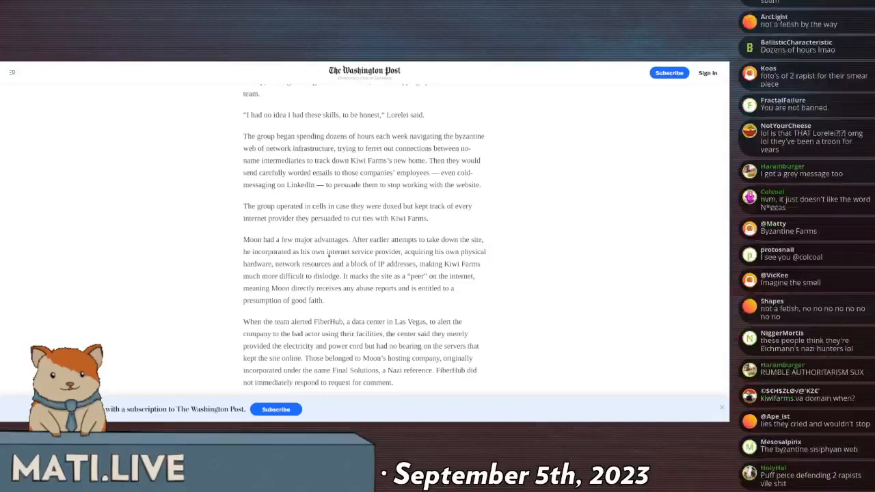
scroll(down, 3)
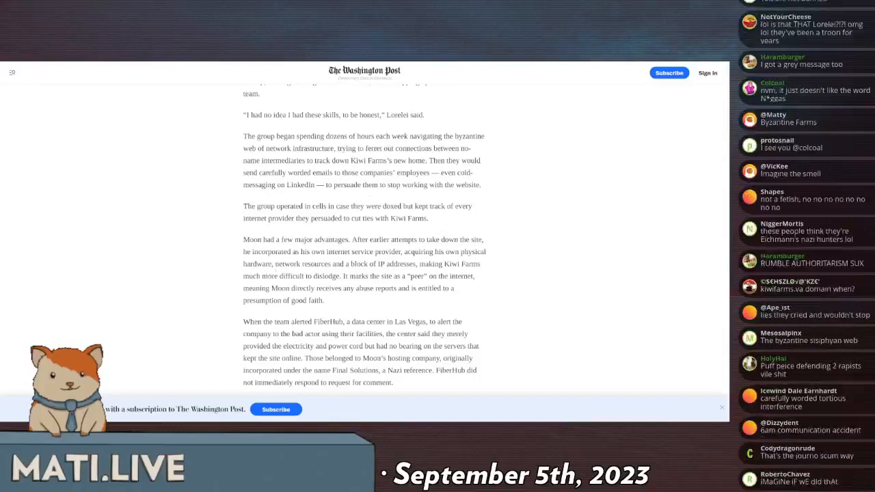
scroll(down, 3)
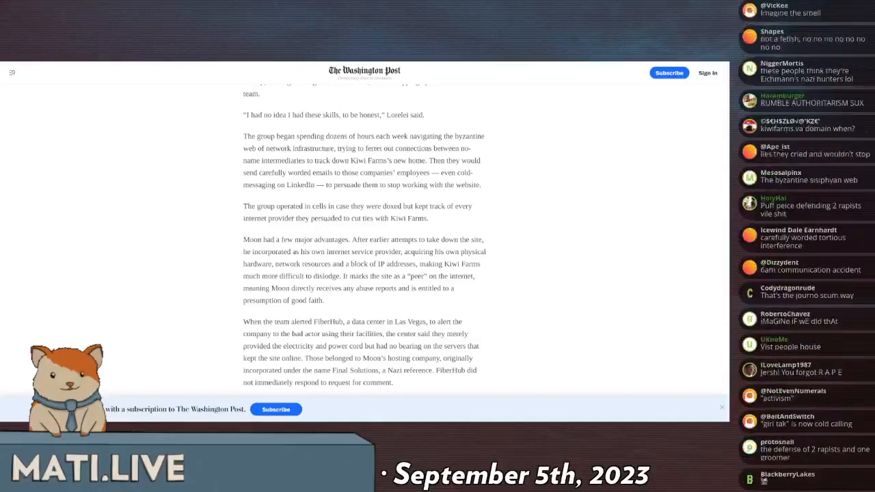
scroll(down, 3)
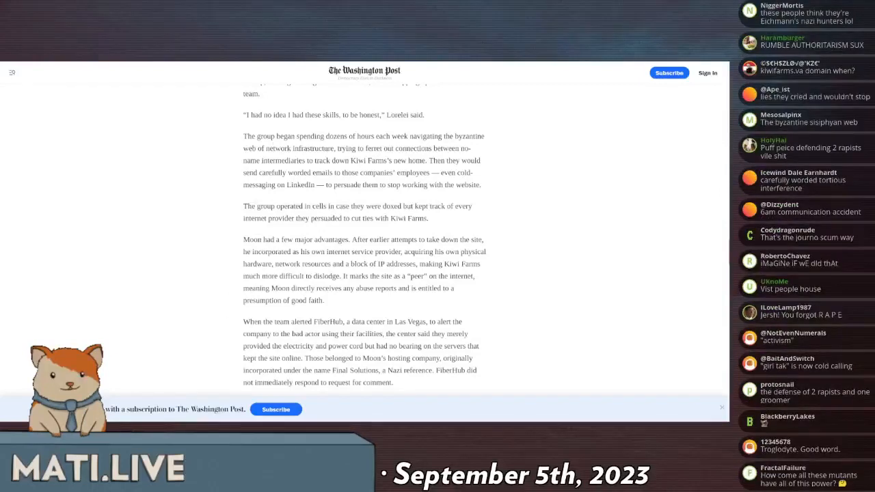
scroll(down, 3)
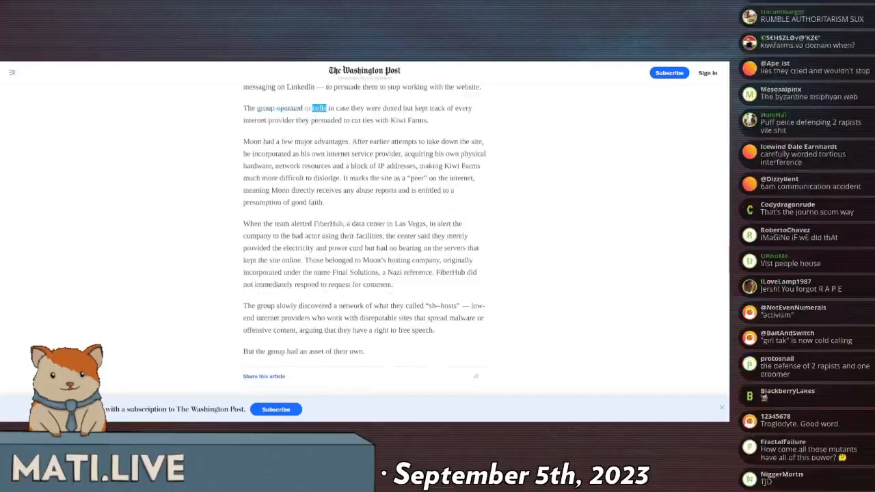
Scroll to the paragraphs on Clay's past Kiwi Farms membership and his citing Frederick Brennan.
scroll(down, 3)
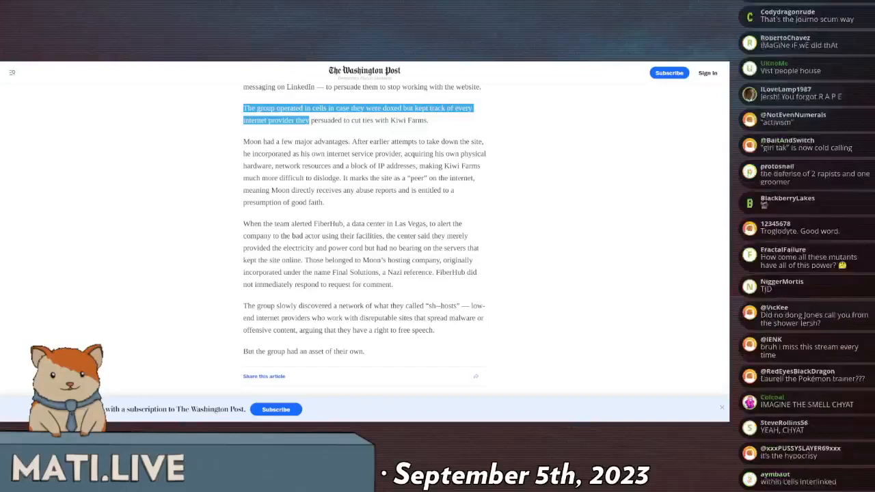
scroll(down, 3)
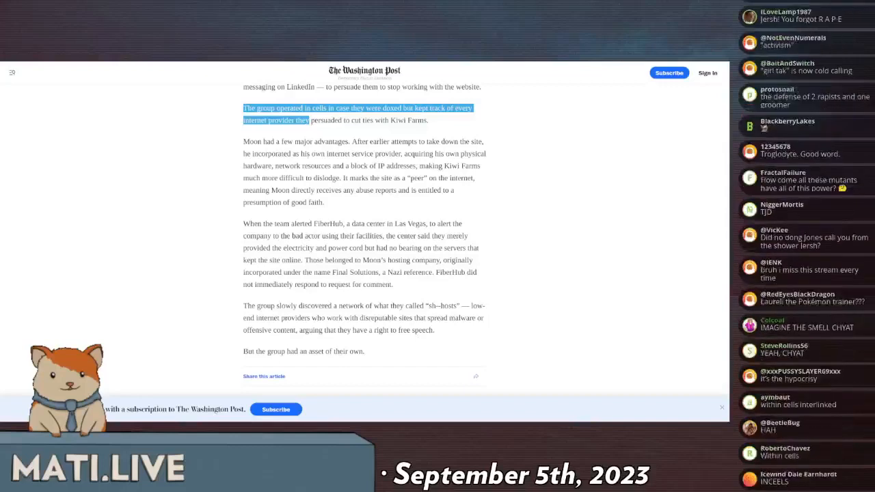
scroll(down, 3)
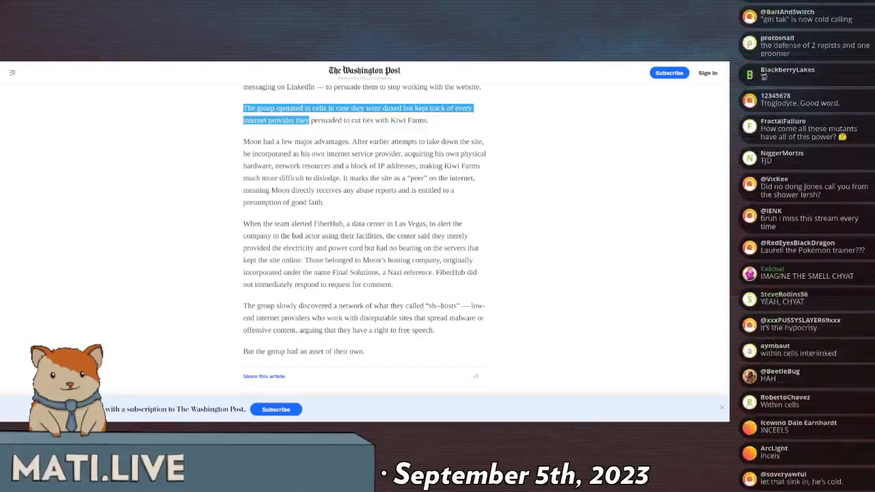
scroll(down, 3)
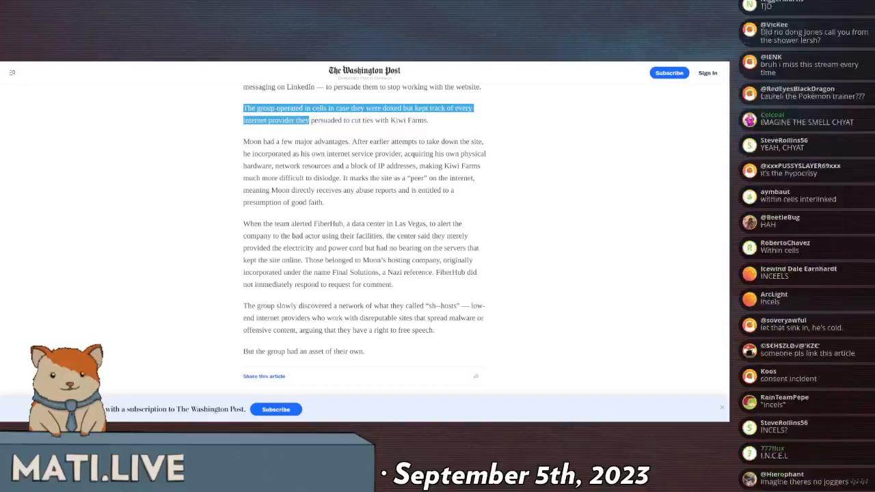
scroll(down, 3)
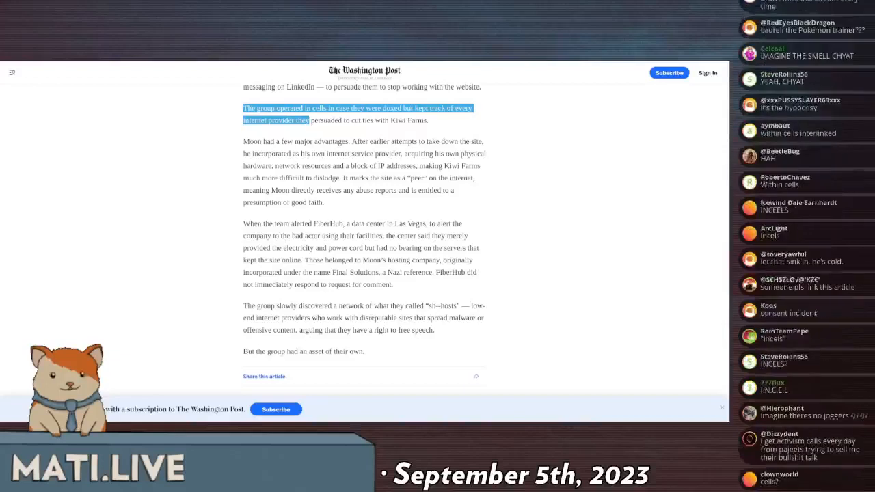
scroll(down, 3)
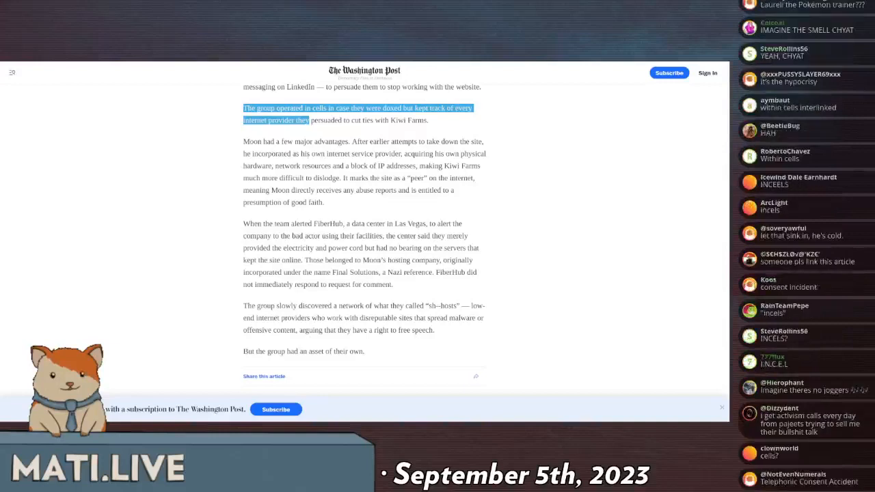
scroll(down, 3)
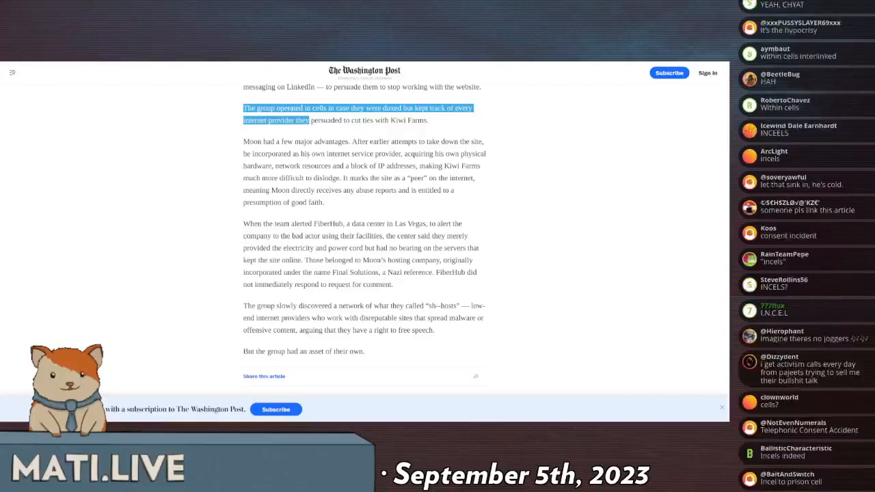
scroll(down, 3)
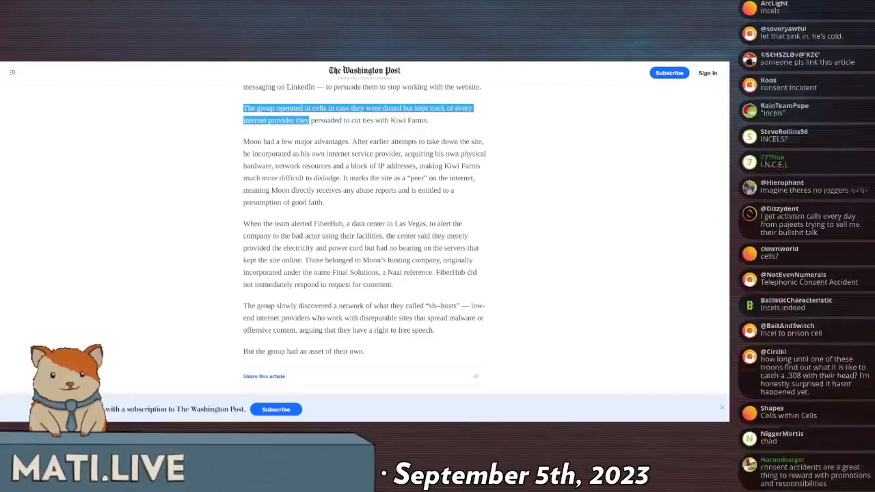
scroll(down, 3)
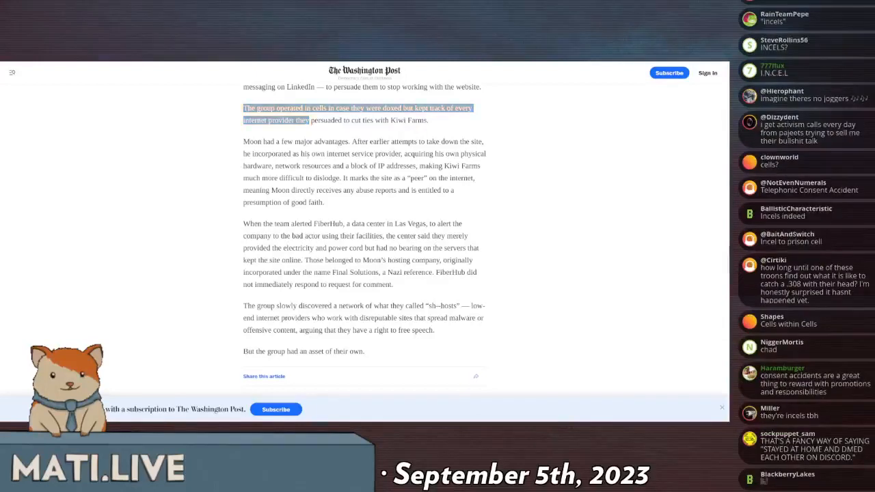
mouse_move(576, 319)
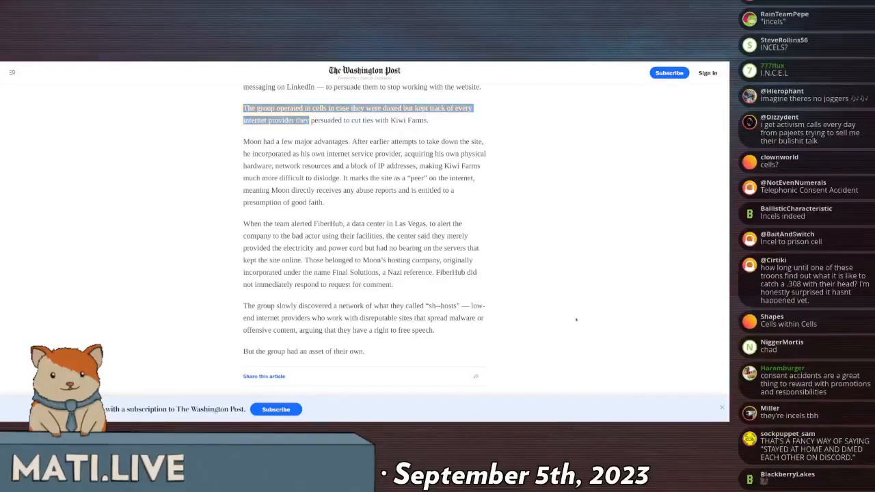
scroll(down, 3)
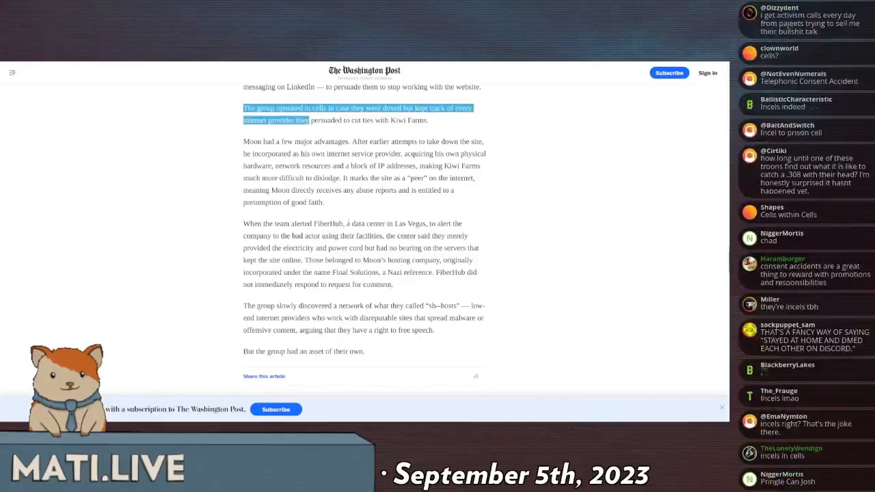
scroll(down, 3)
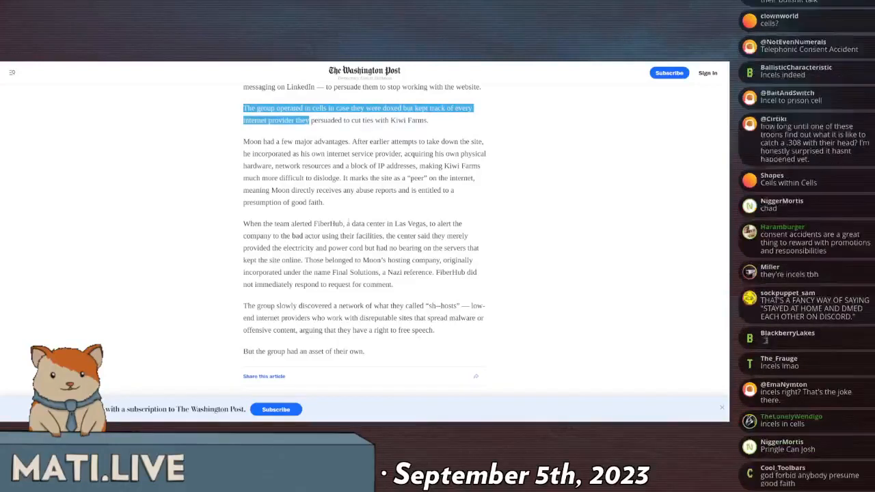
scroll(down, 3)
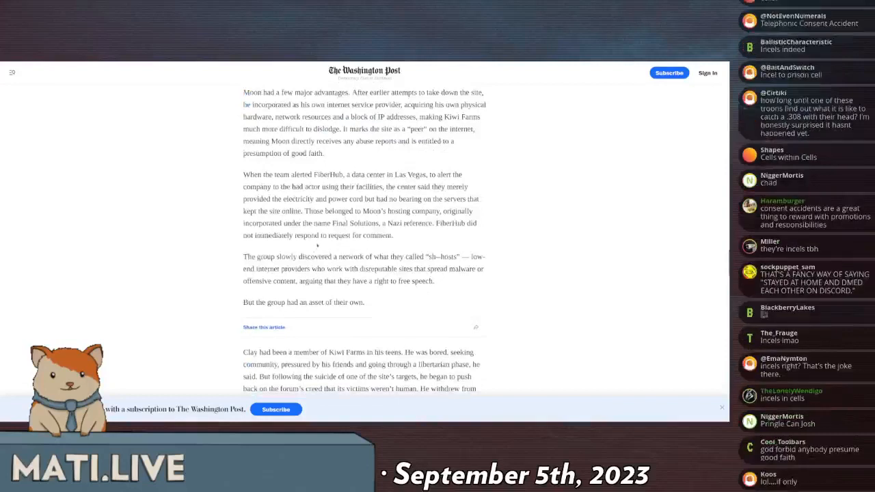
scroll(down, 3)
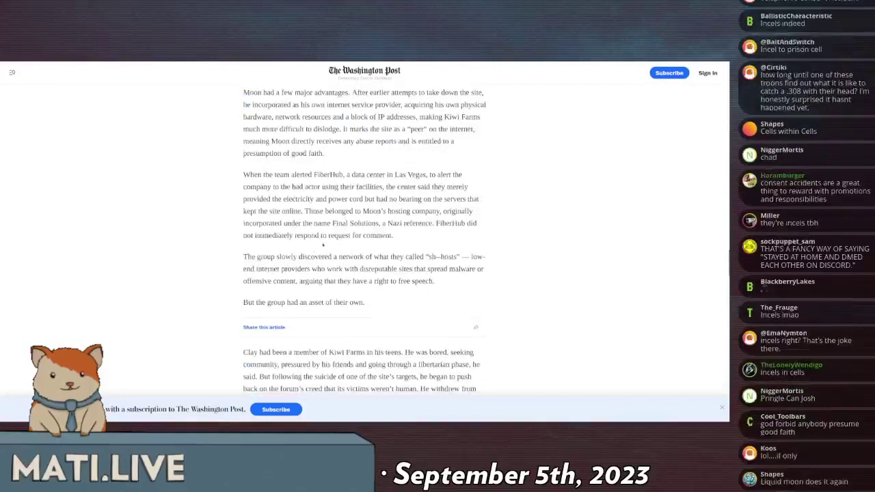
scroll(down, 3)
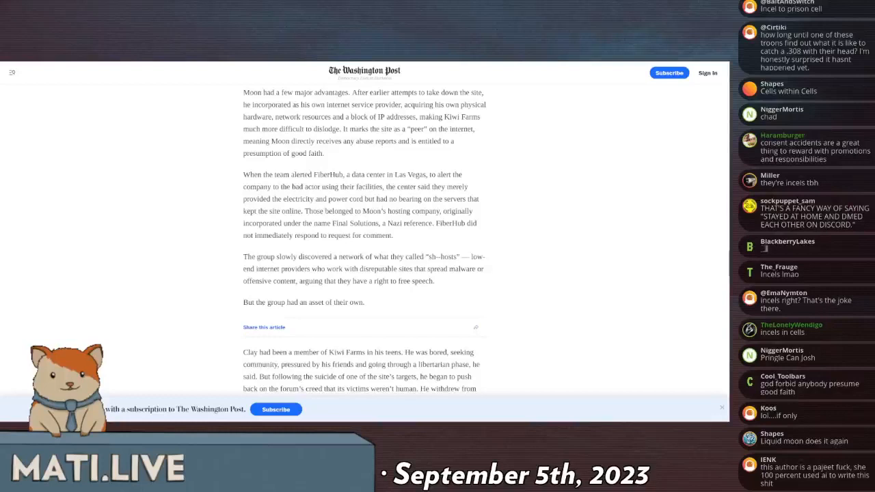
scroll(down, 3)
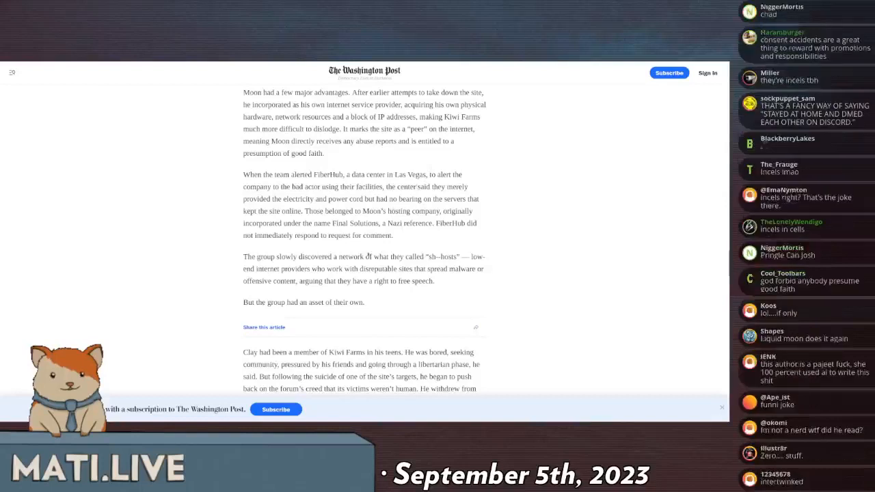
scroll(down, 3)
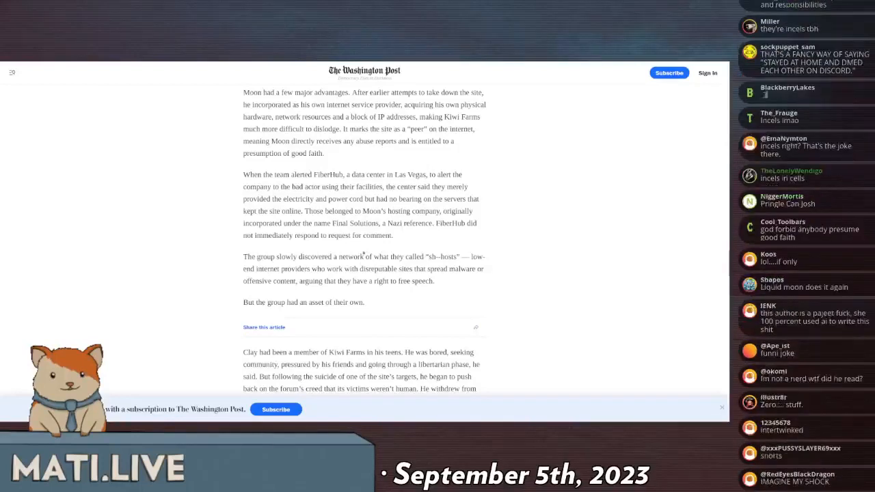
scroll(down, 3)
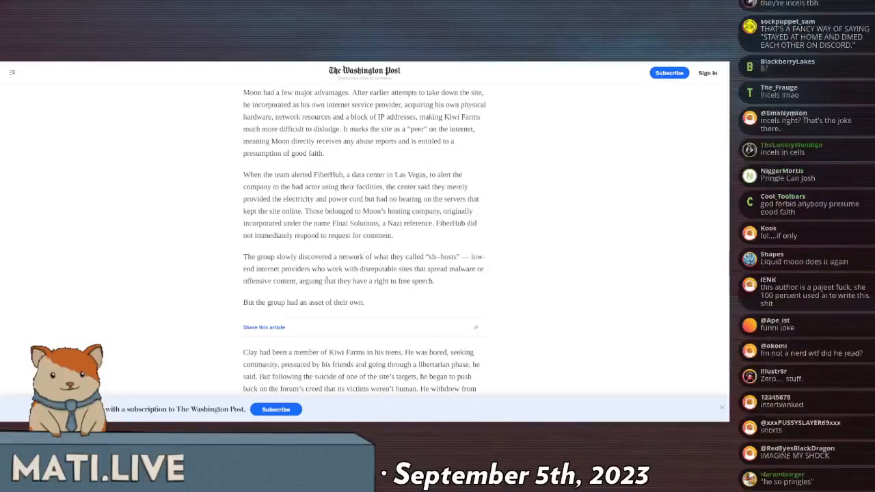
scroll(down, 3)
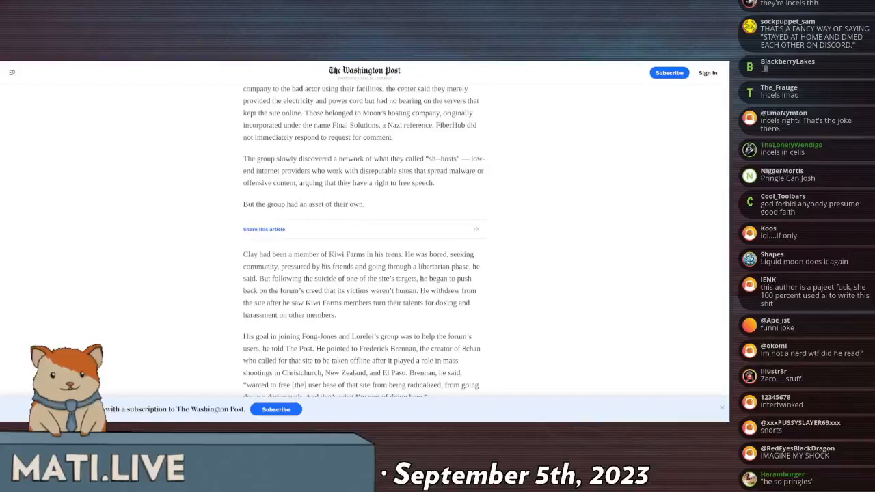
scroll(down, 3)
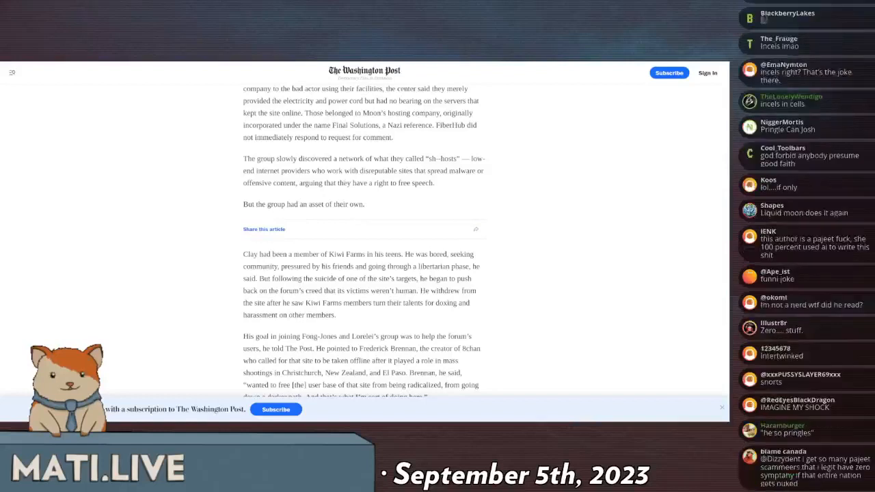
scroll(down, 3)
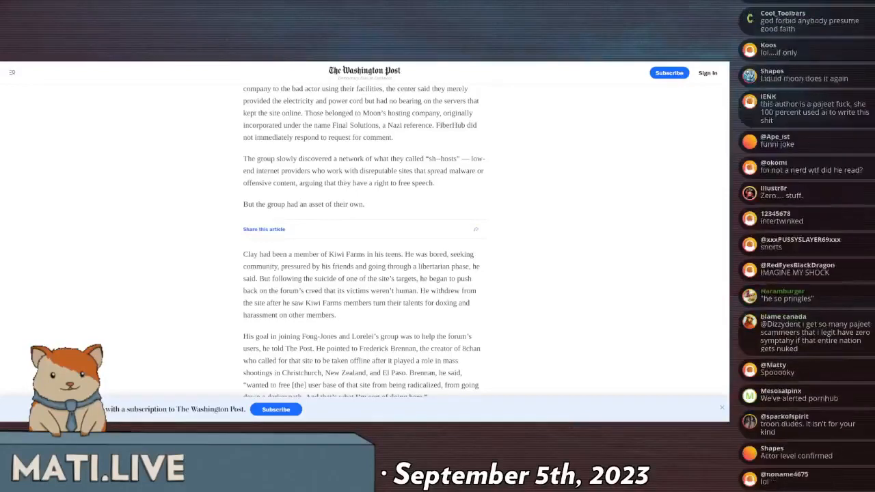
scroll(down, 3)
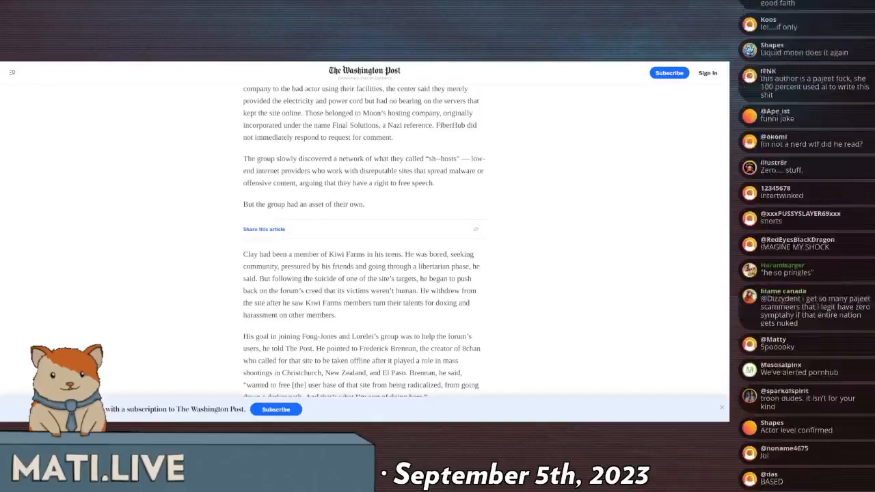
scroll(down, 3)
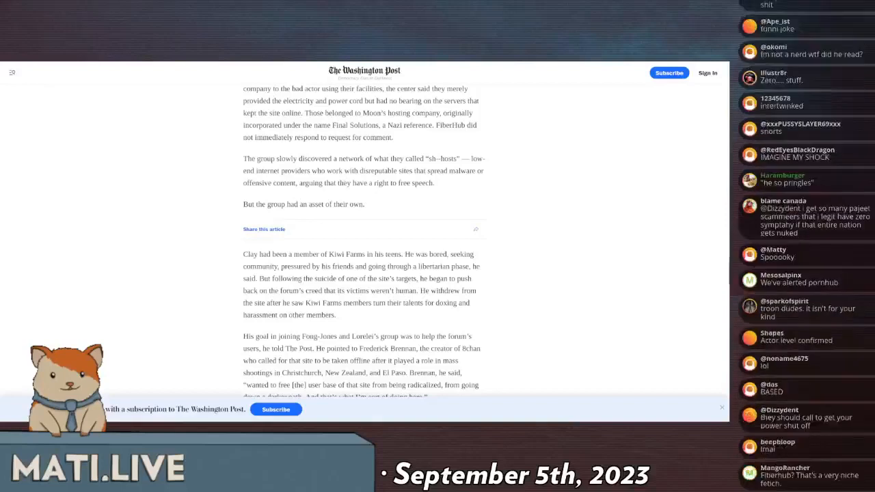
scroll(down, 3)
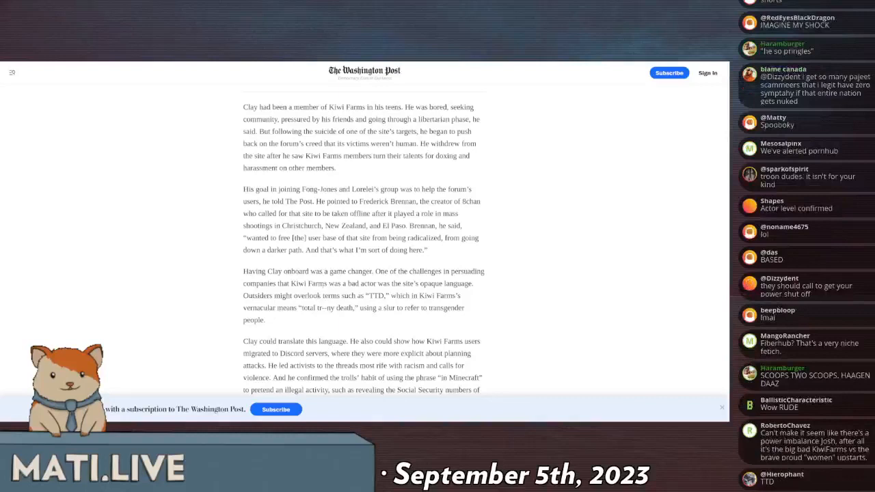
Scroll down to the 'in Minecraft' passage, Fong-Jones's 'Kiwi Farms whisperer' quote and the photo.
scroll(down, 3)
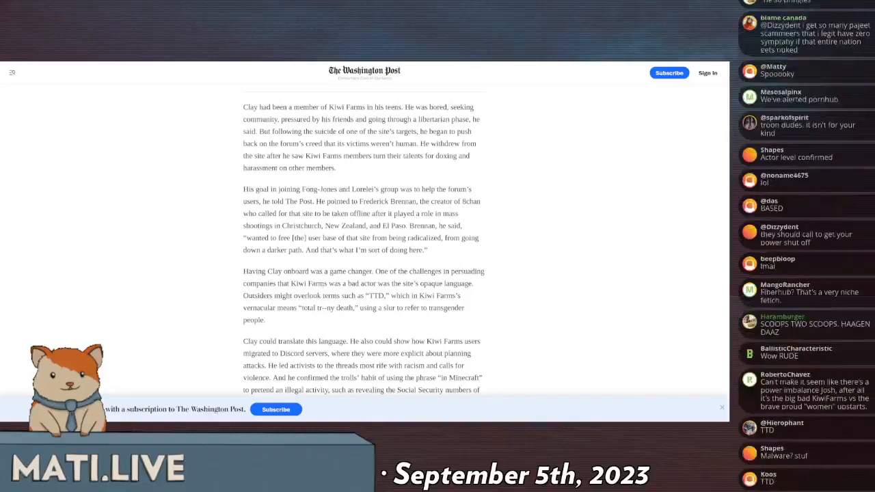
scroll(down, 3)
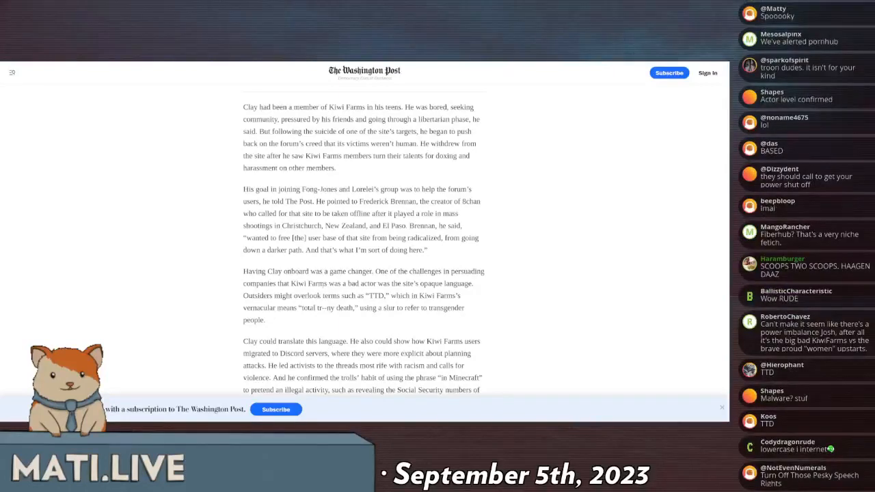
scroll(down, 3)
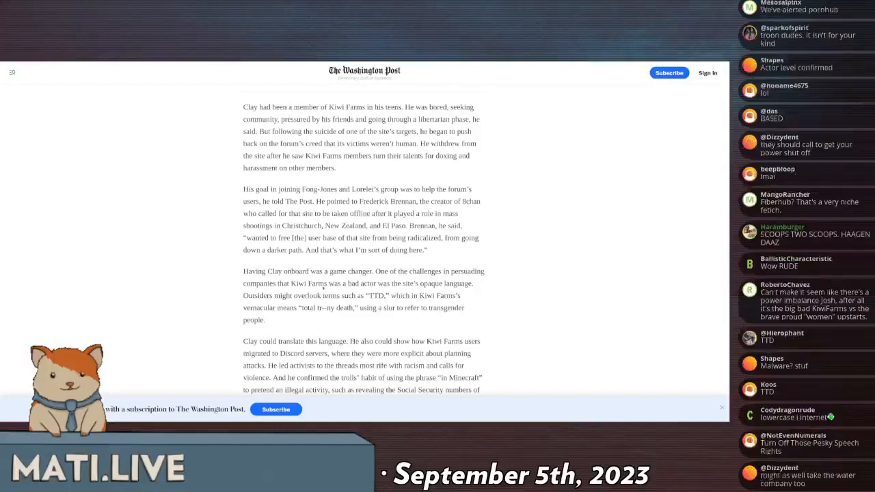
scroll(down, 3)
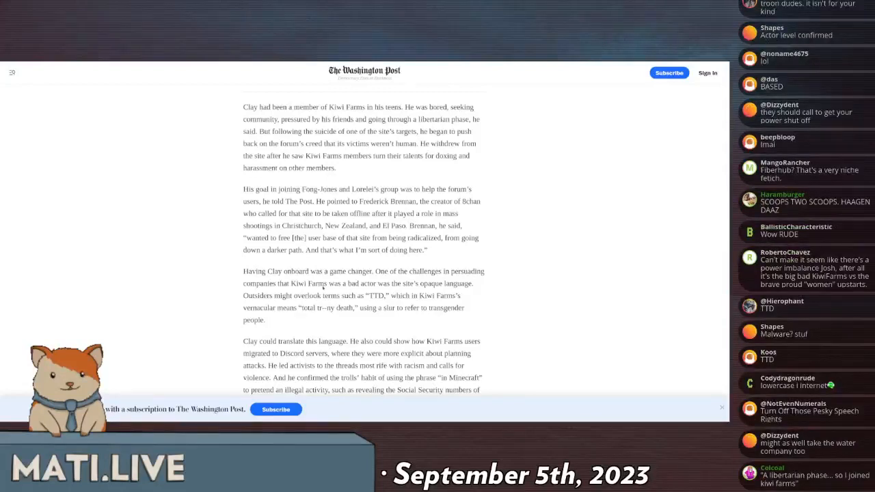
scroll(down, 3)
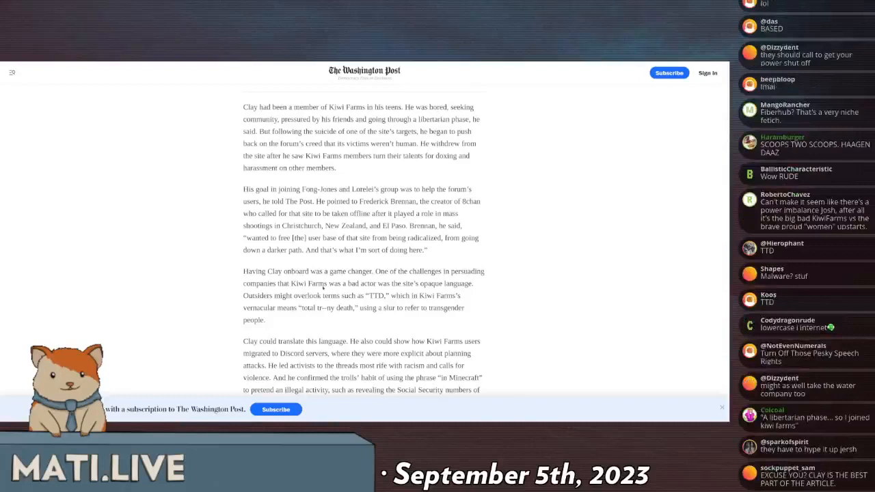
scroll(down, 3)
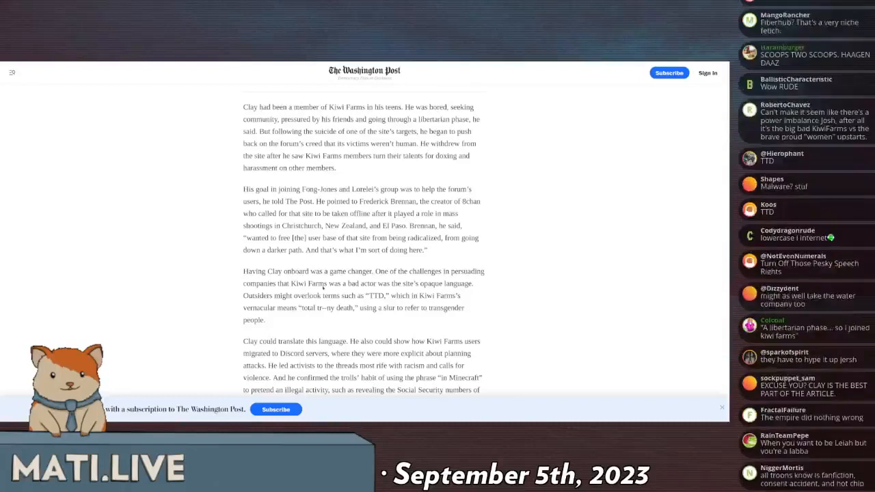
scroll(down, 3)
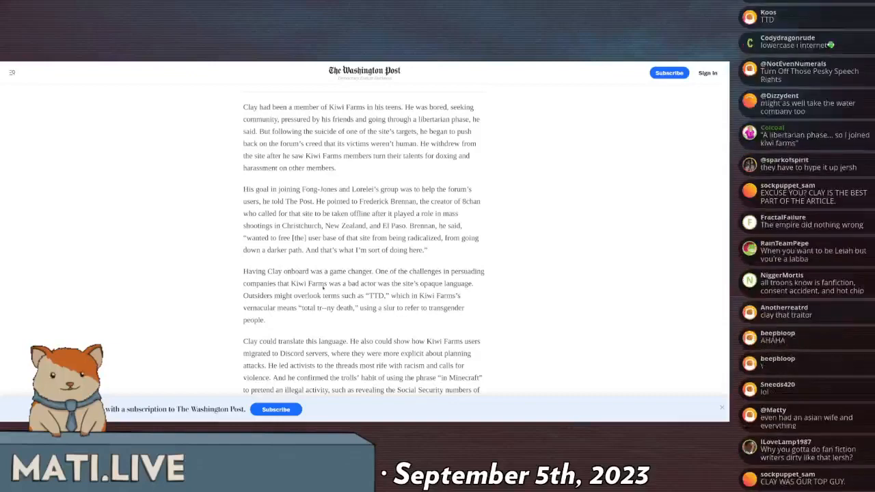
scroll(down, 3)
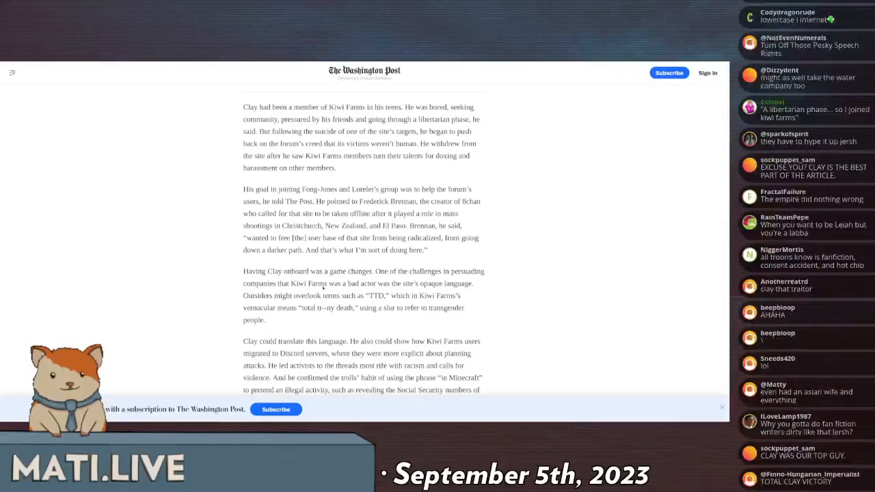
scroll(down, 3)
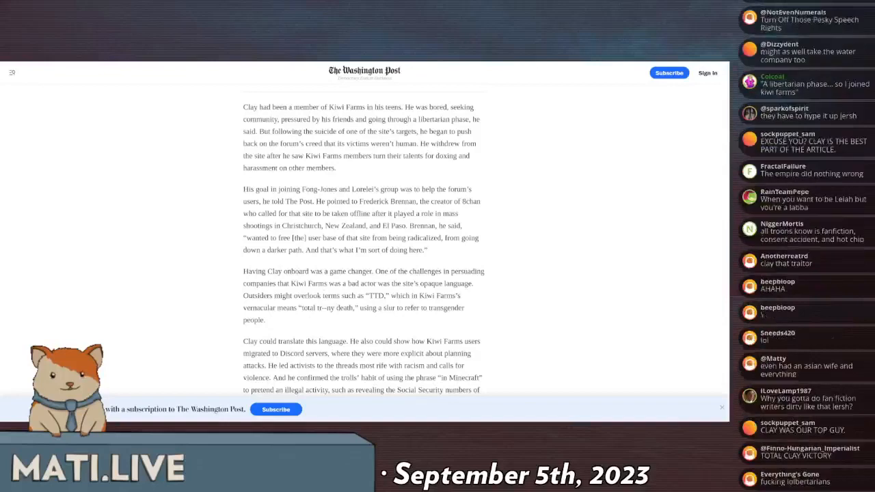
scroll(down, 3)
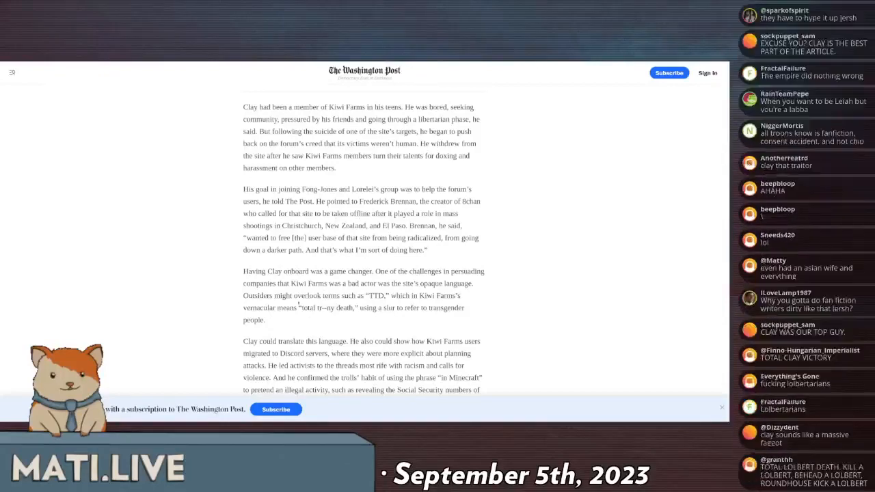
scroll(down, 3)
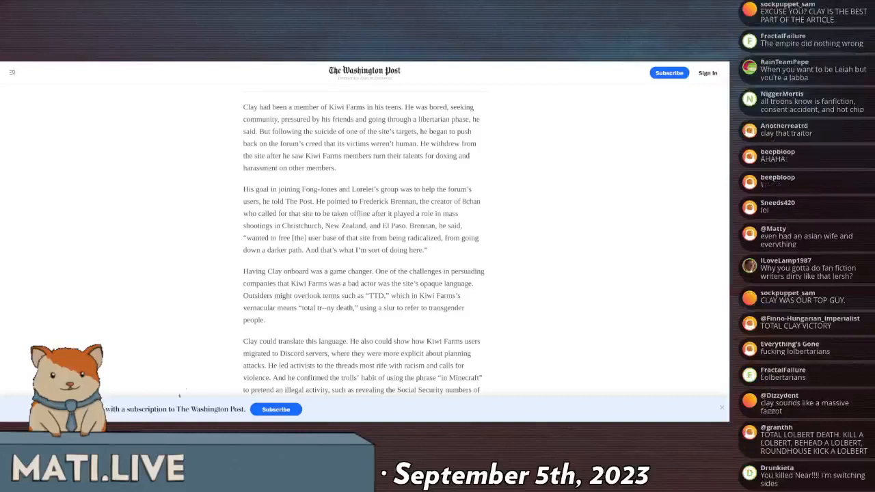
scroll(down, 3)
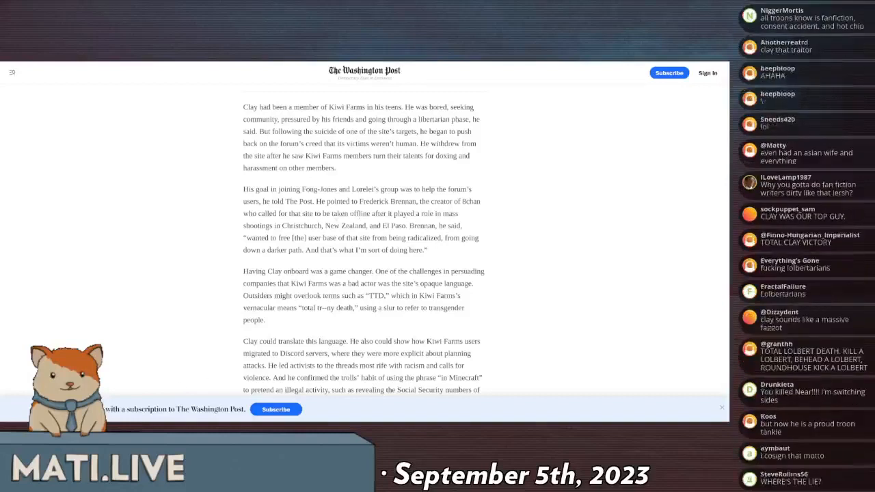
scroll(down, 3)
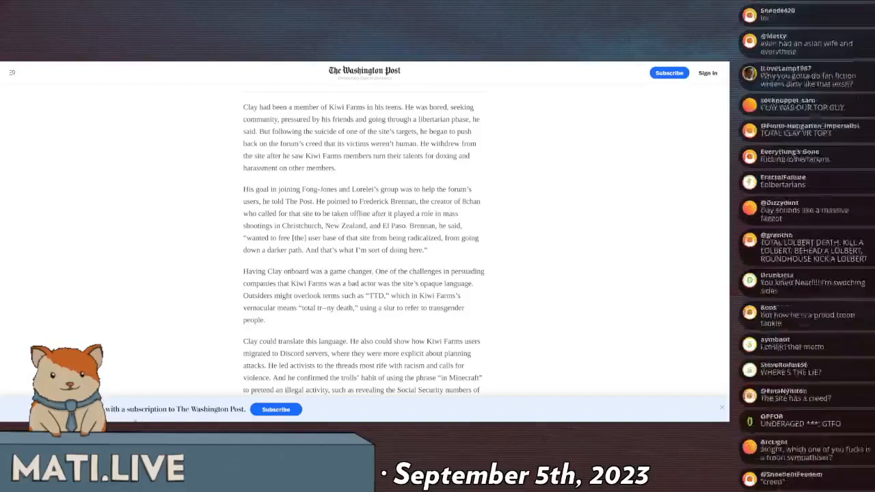
scroll(down, 3)
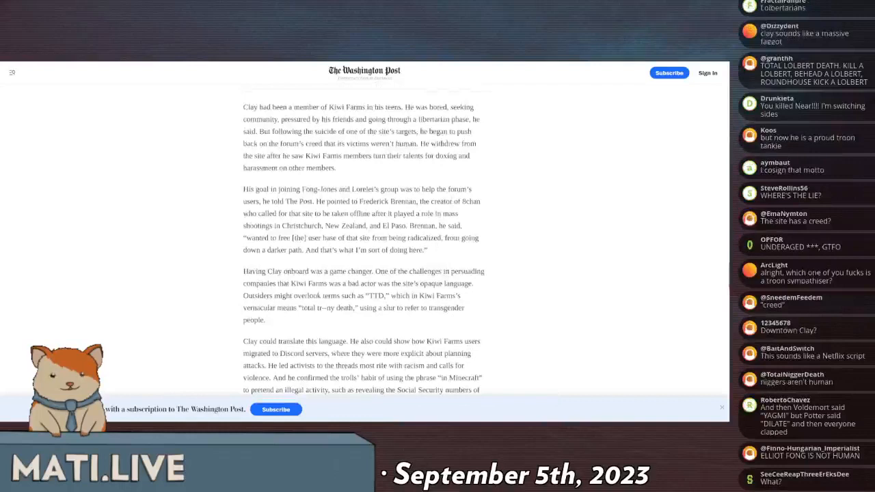
scroll(down, 3)
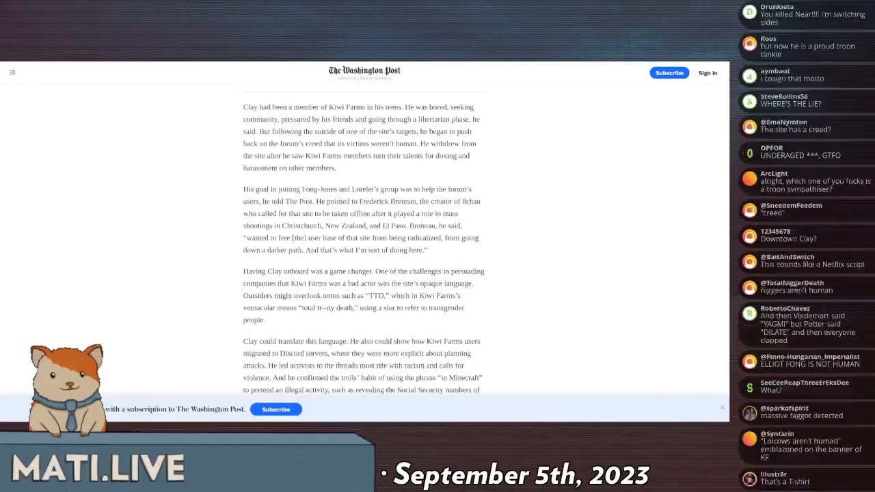
scroll(down, 3)
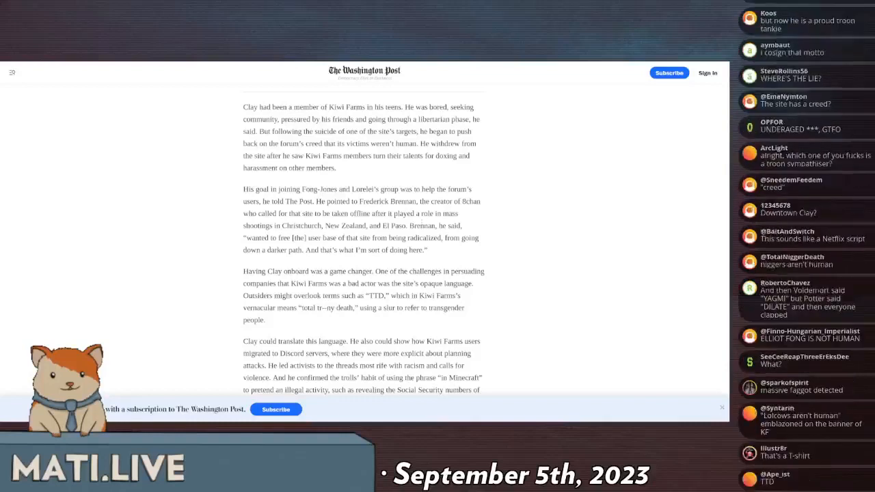
scroll(down, 3)
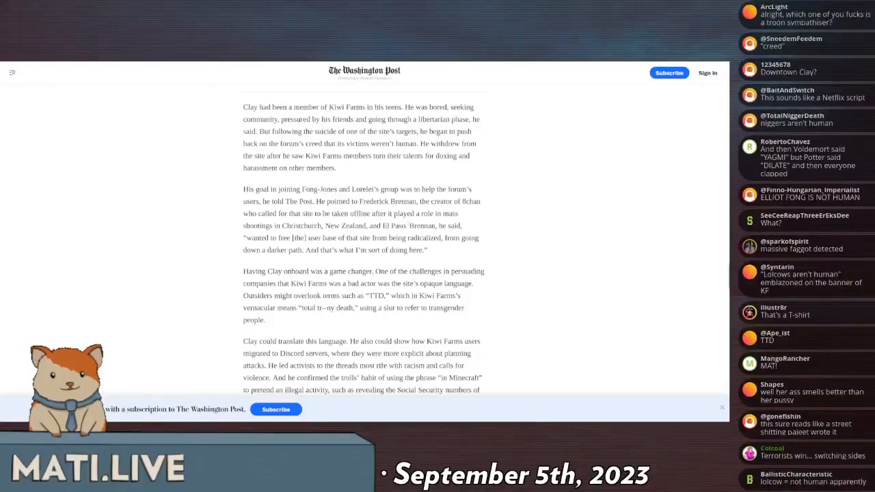
scroll(down, 3)
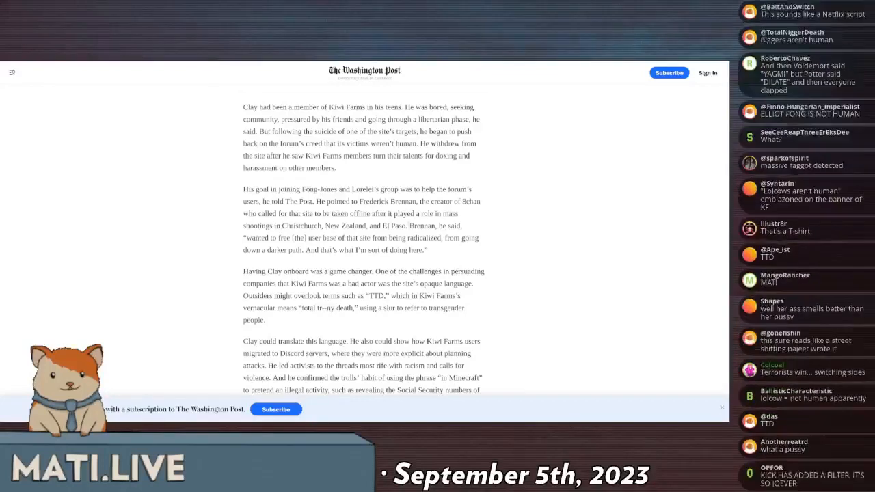
scroll(down, 3)
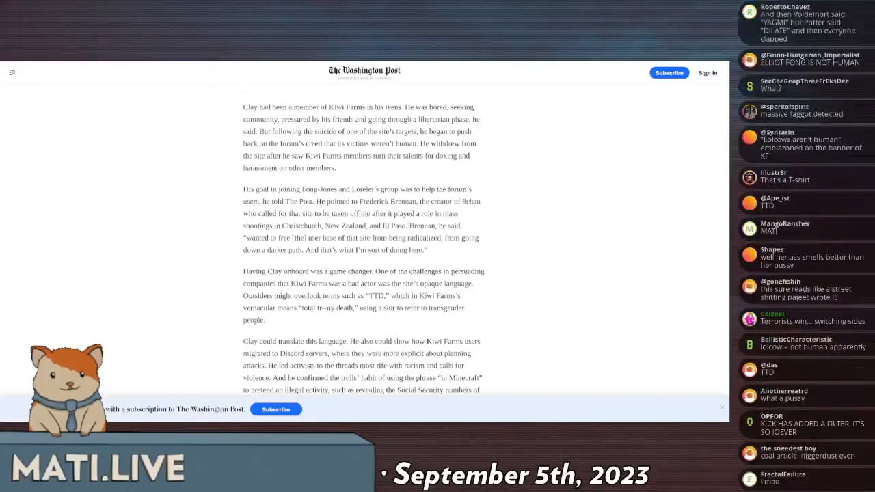
scroll(down, 3)
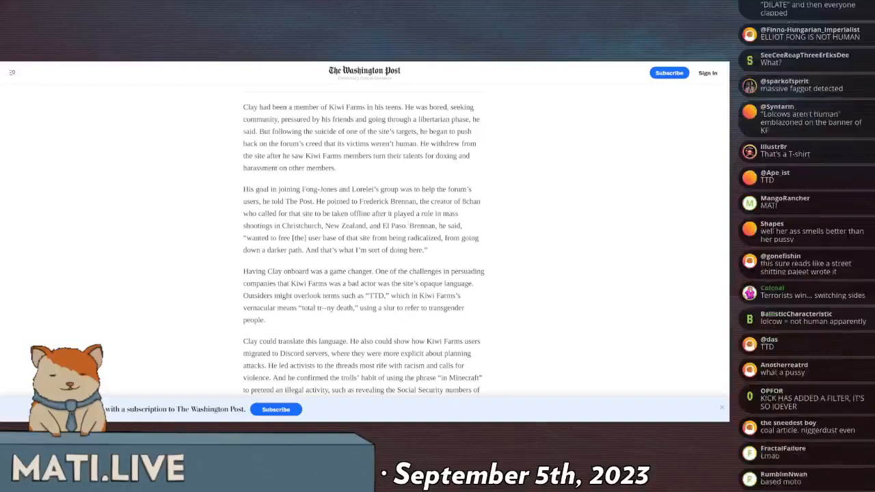
scroll(down, 3)
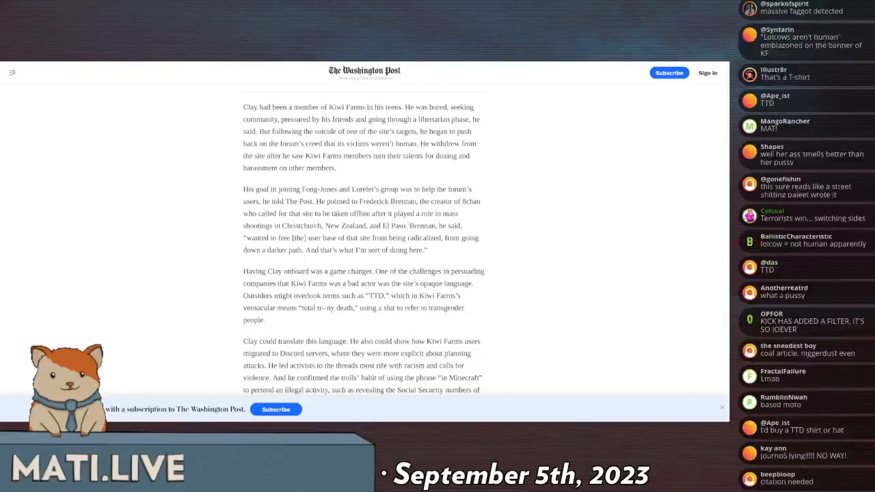
scroll(down, 3)
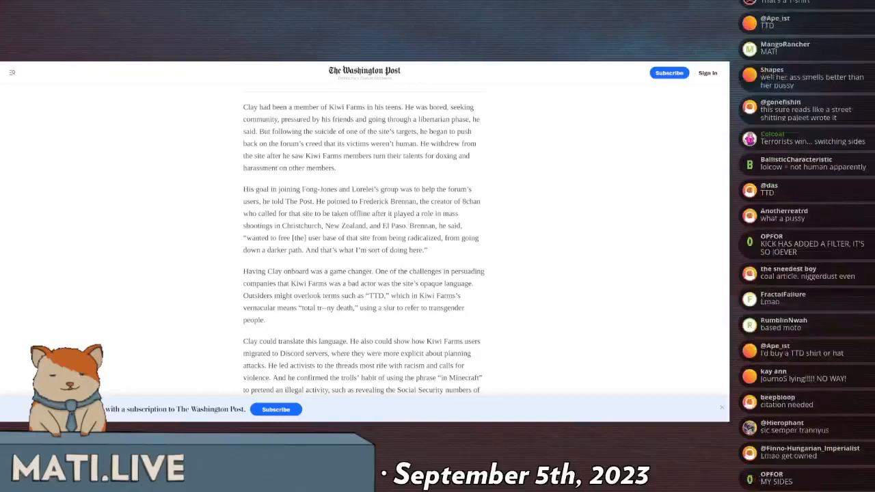
scroll(down, 3)
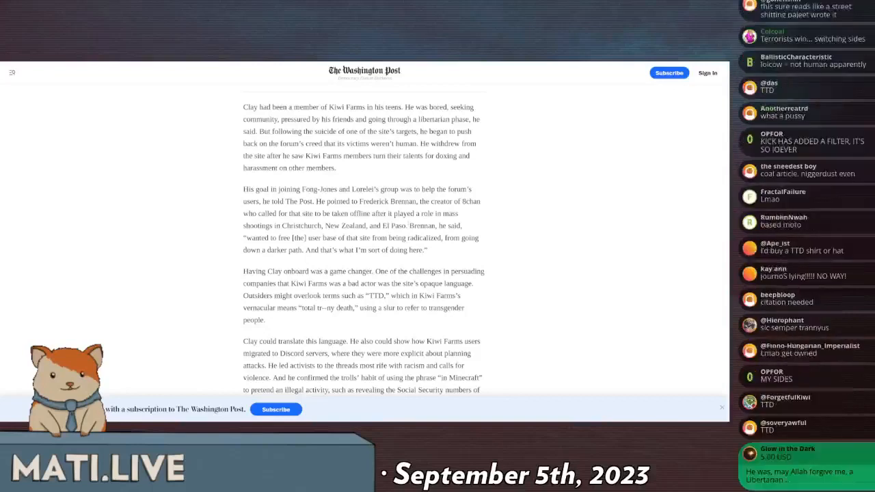
scroll(down, 3)
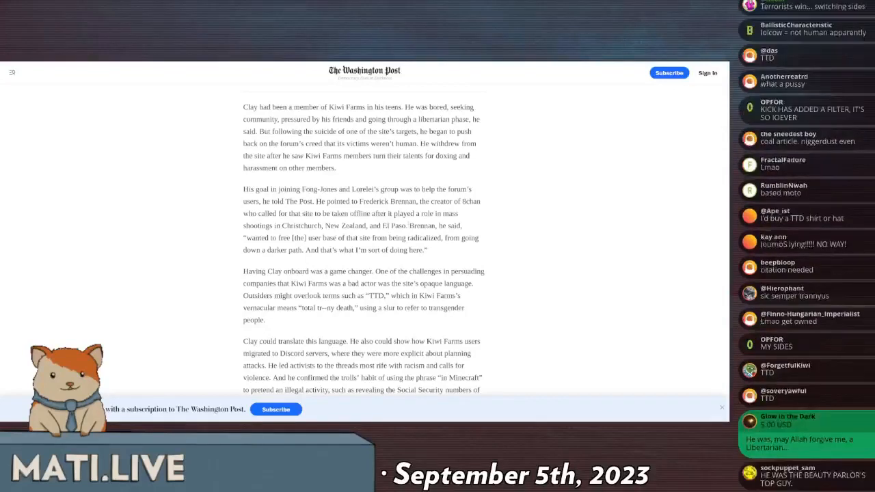
scroll(down, 3)
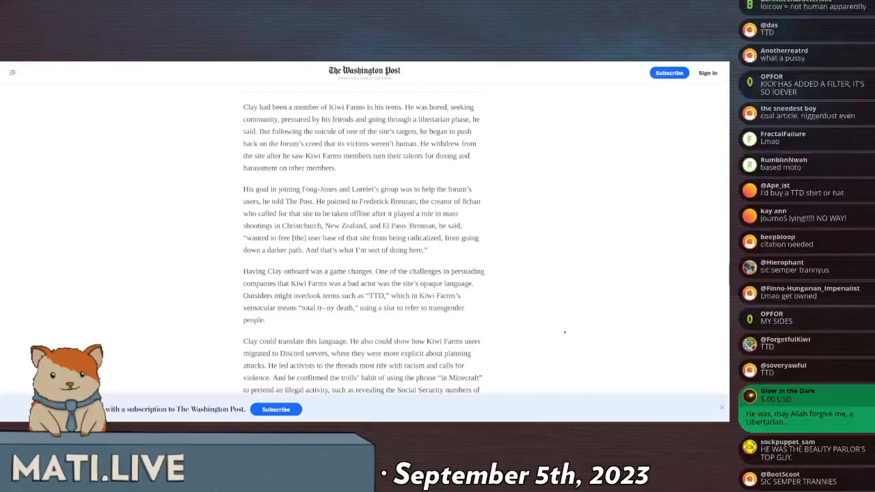
scroll(down, 3)
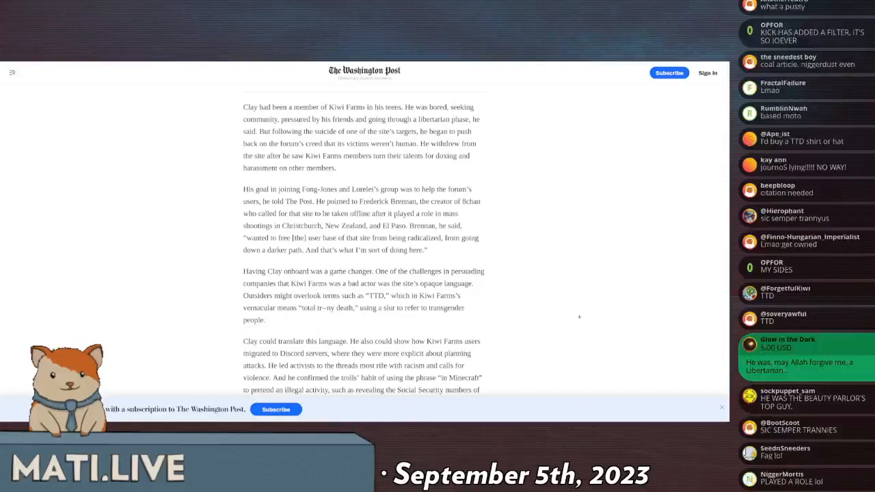
scroll(down, 3)
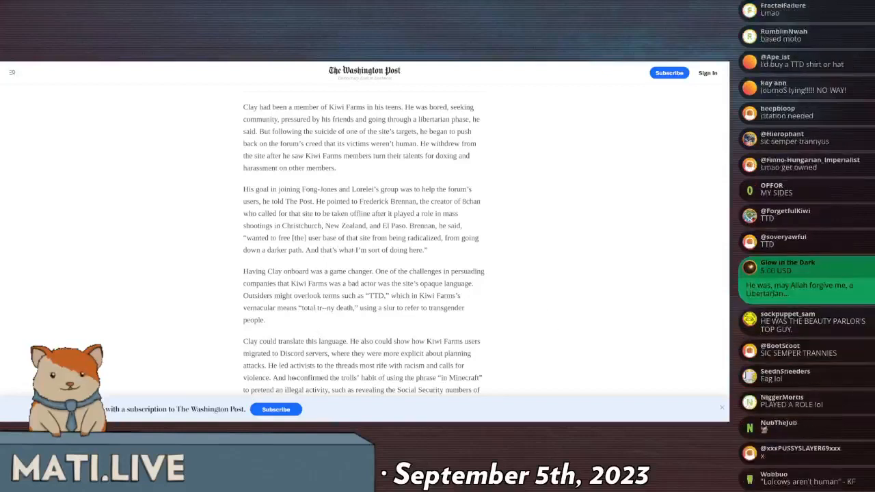
scroll(down, 3)
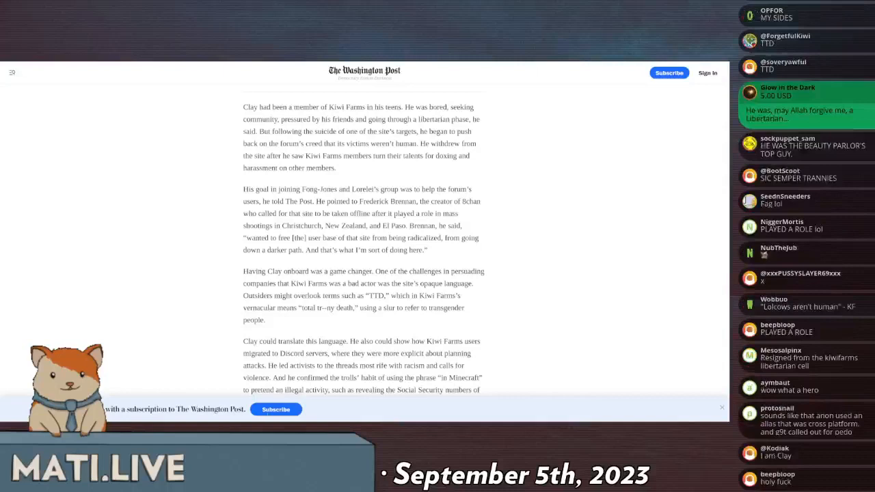
scroll(down, 3)
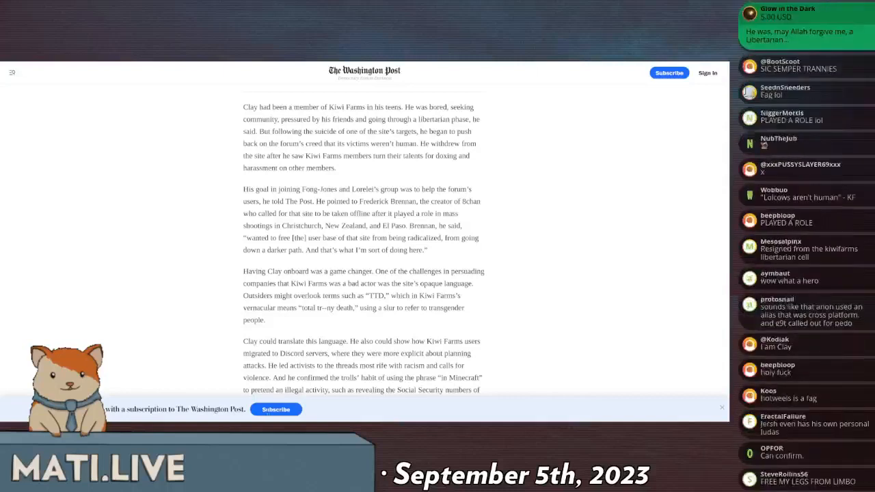
scroll(down, 3)
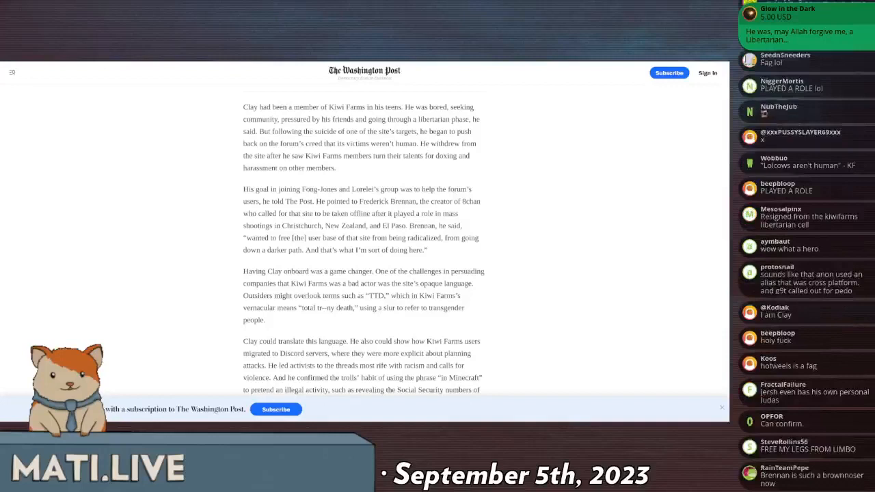
scroll(down, 3)
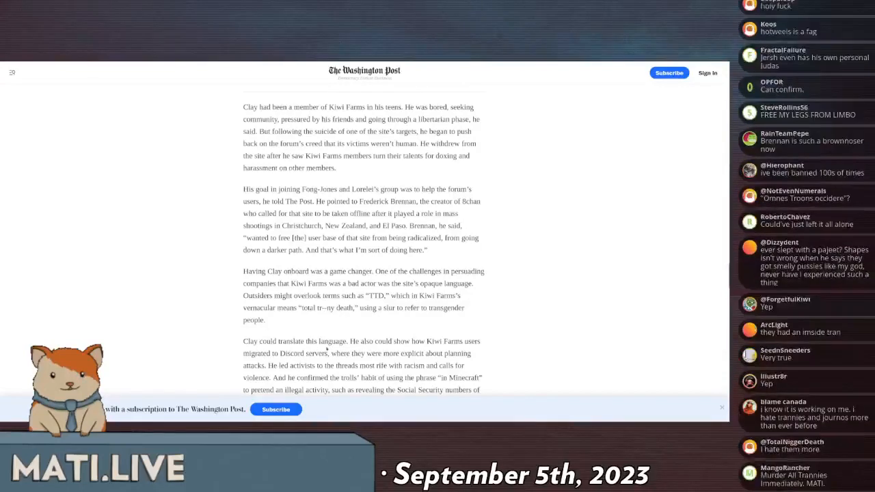
scroll(down, 3)
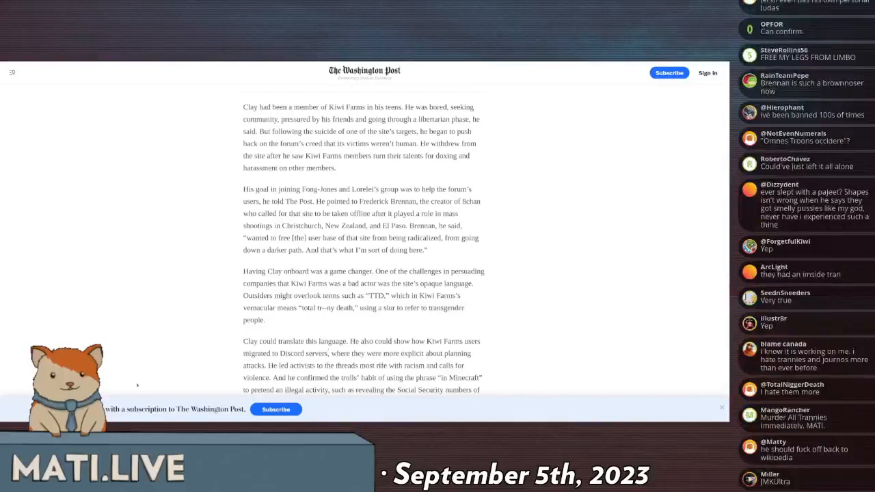
scroll(down, 3)
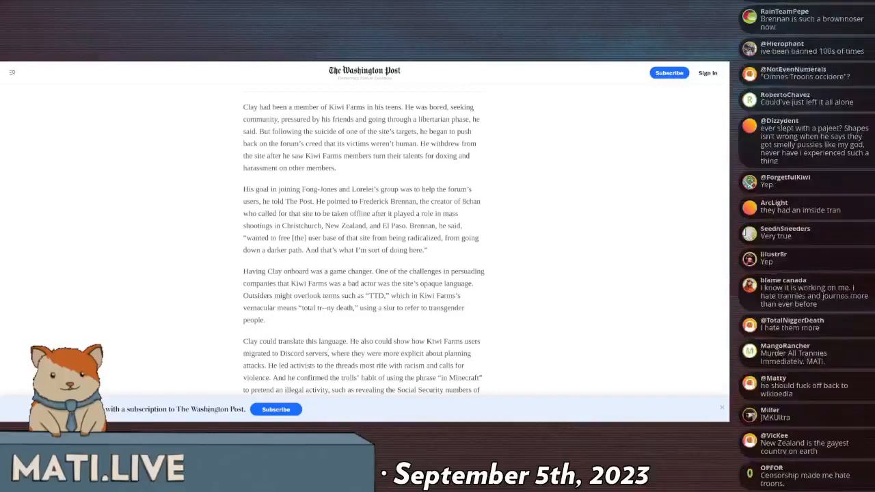
scroll(down, 3)
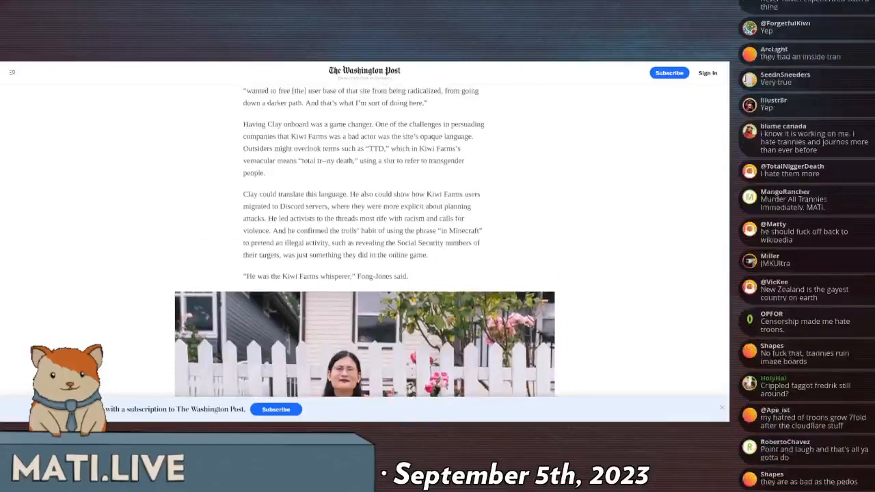
scroll(down, 3)
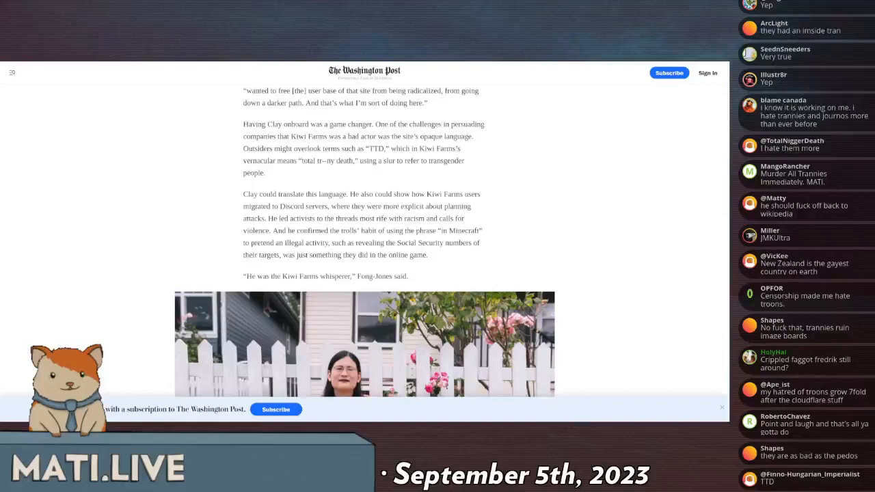
scroll(down, 3)
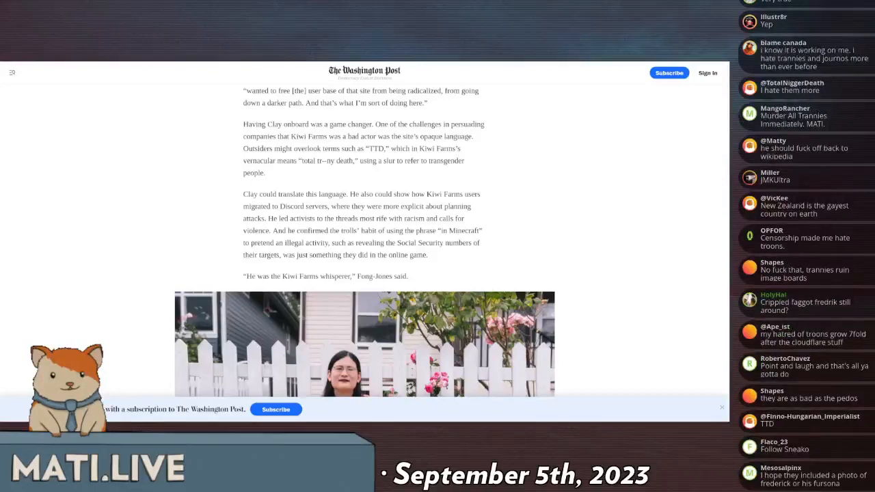
scroll(down, 3)
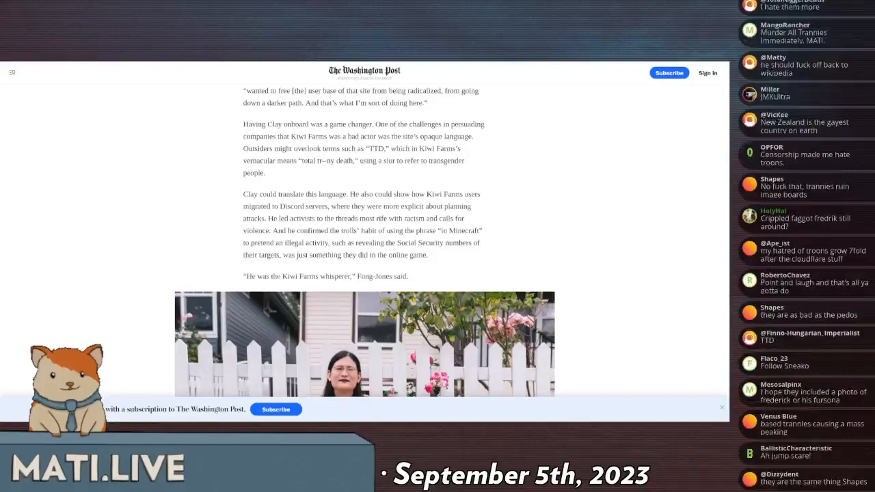
scroll(down, 3)
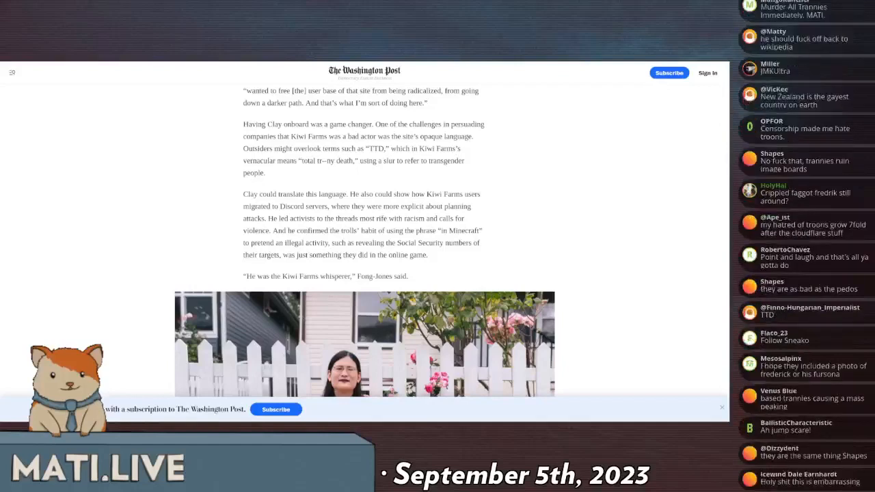
scroll(down, 3)
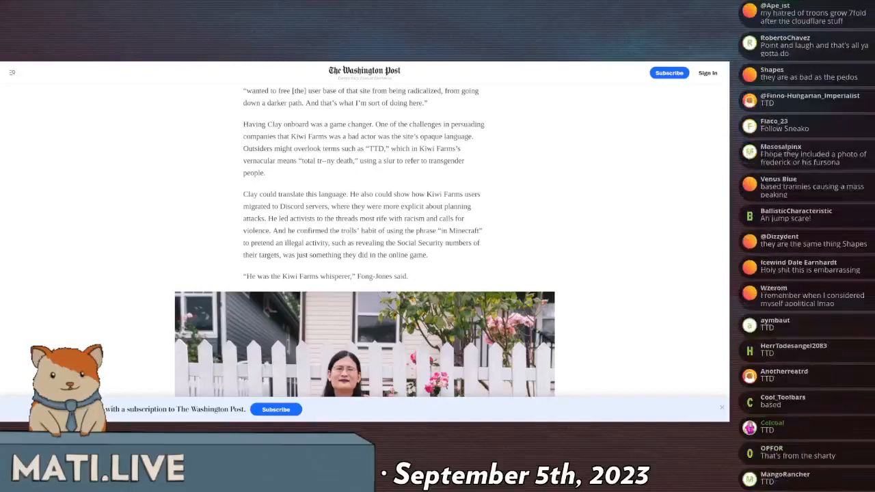
scroll(down, 3)
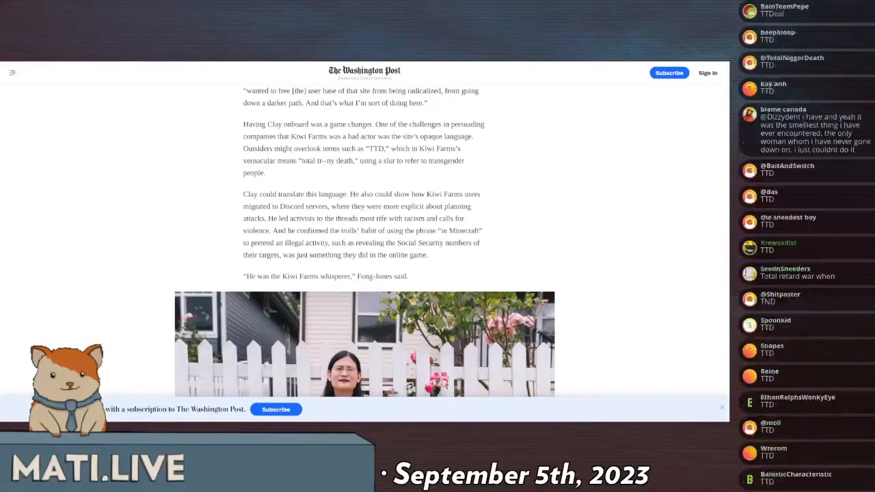
scroll(down, 3)
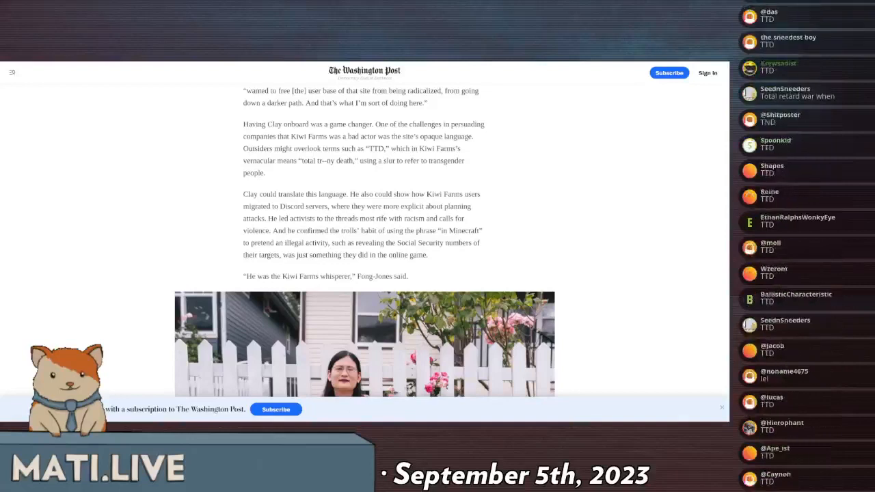
scroll(down, 3)
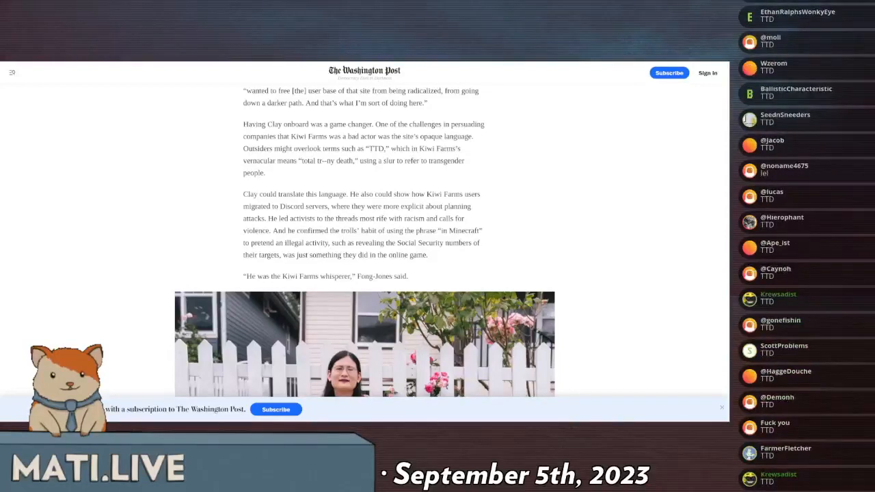
scroll(down, 3)
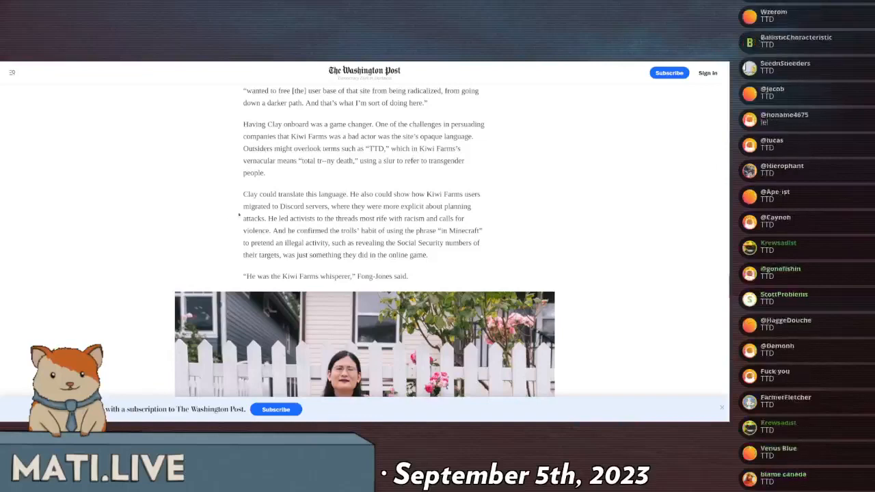
scroll(down, 3)
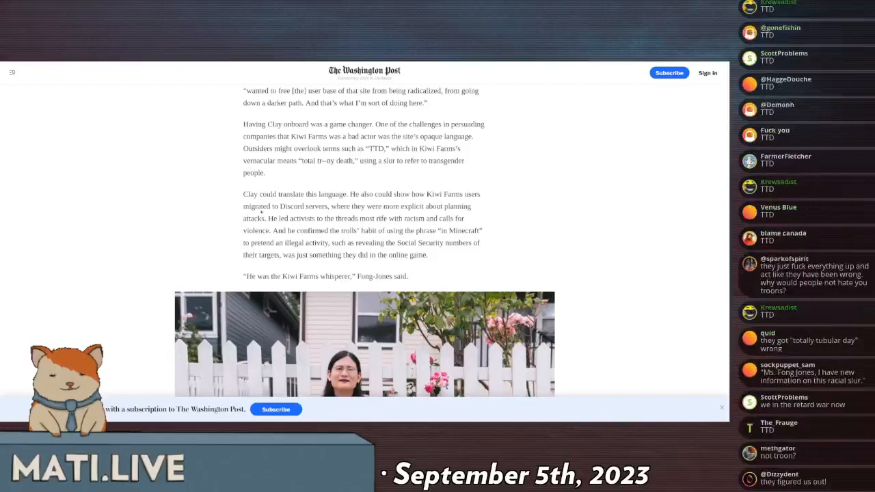
scroll(down, 3)
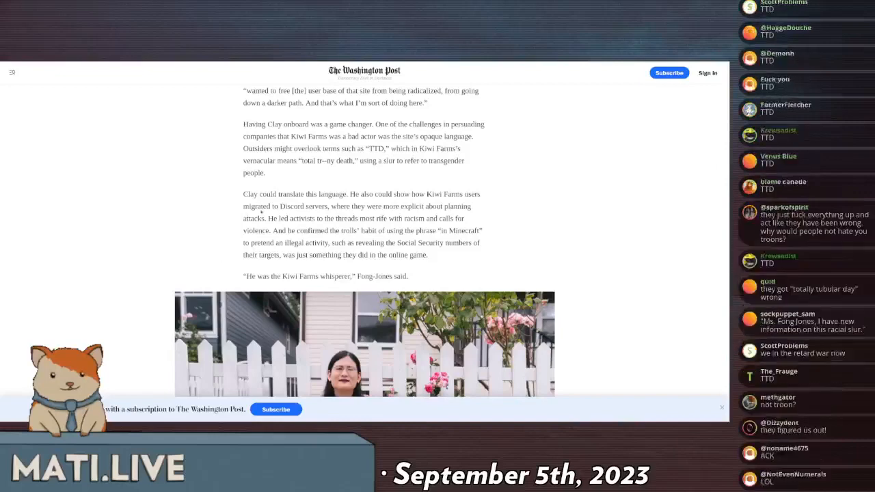
scroll(down, 3)
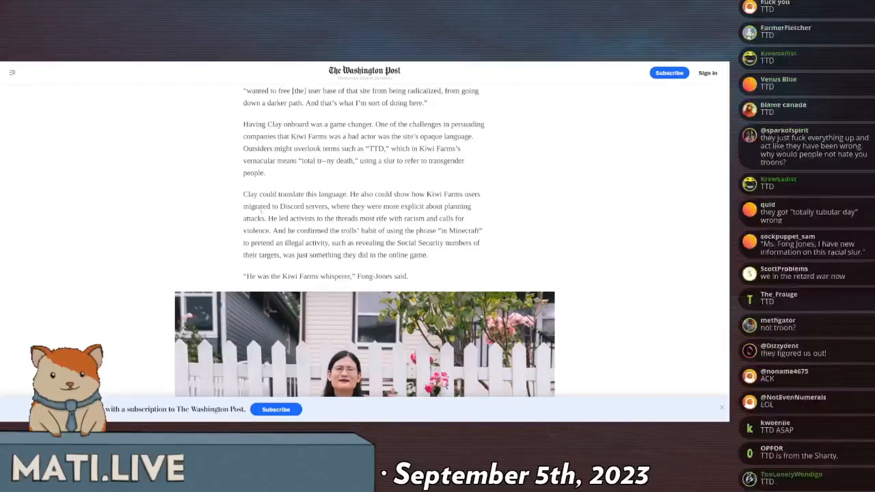
scroll(down, 3)
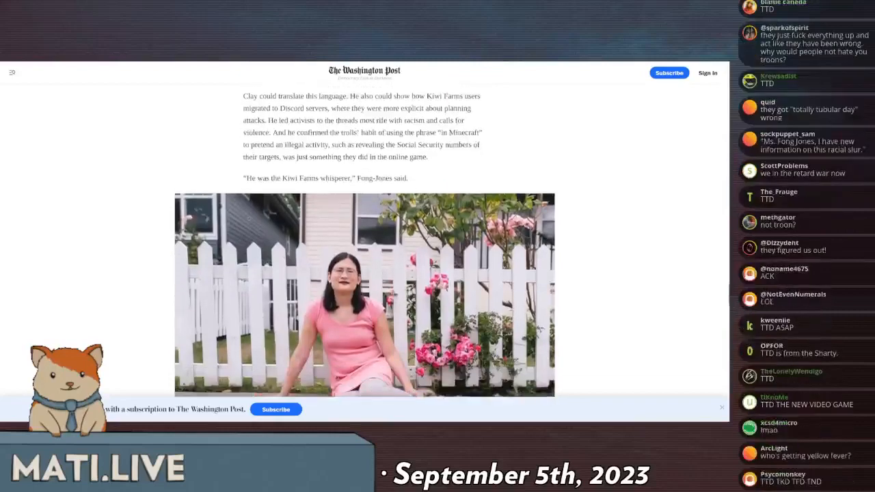
scroll(down, 3)
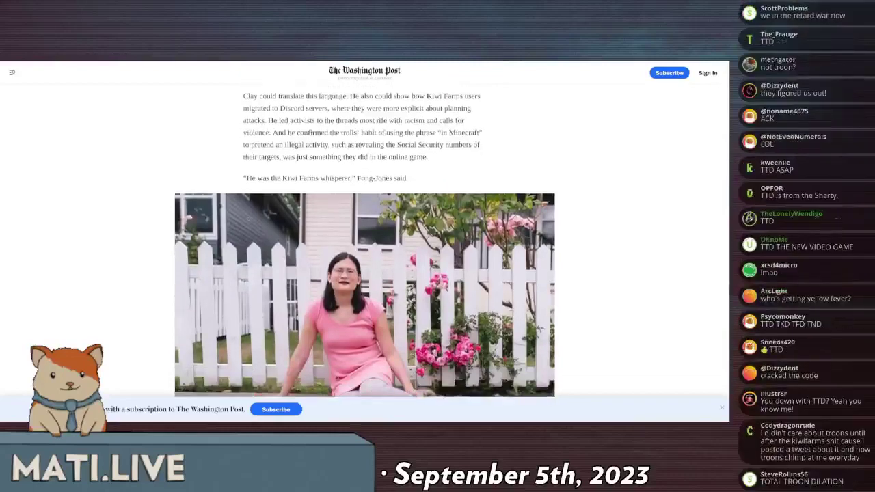
scroll(down, 3)
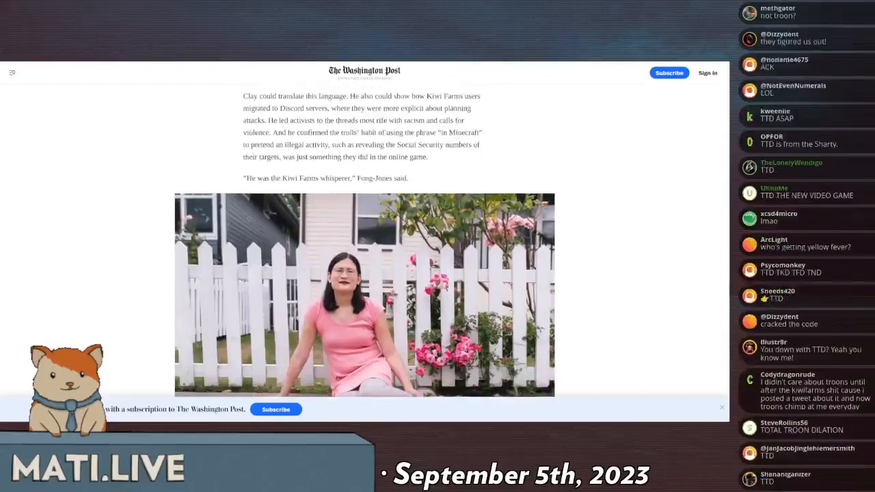
scroll(down, 3)
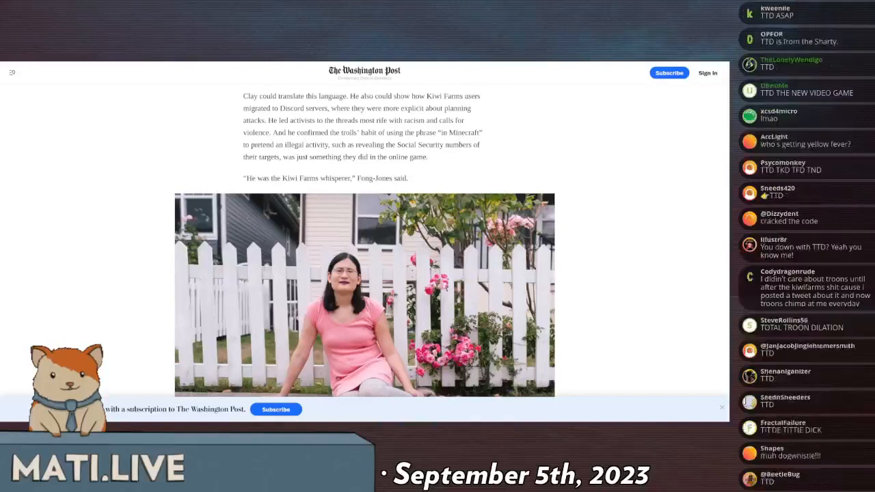
scroll(down, 3)
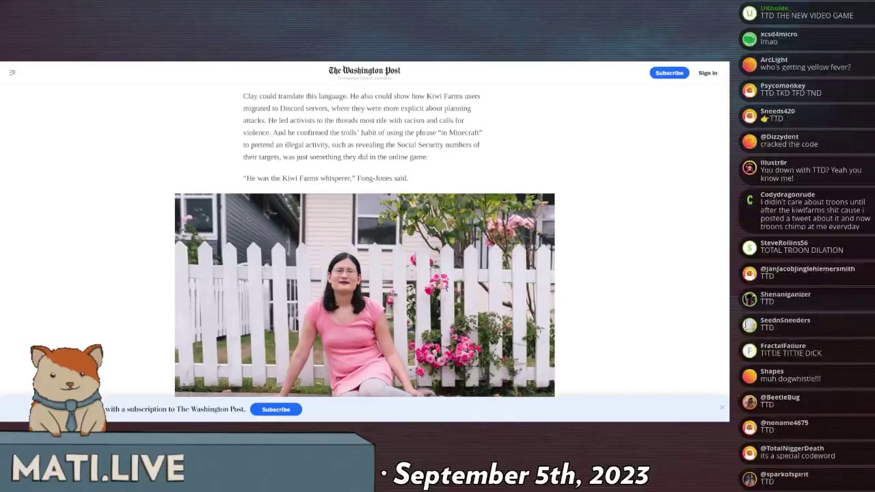
scroll(down, 3)
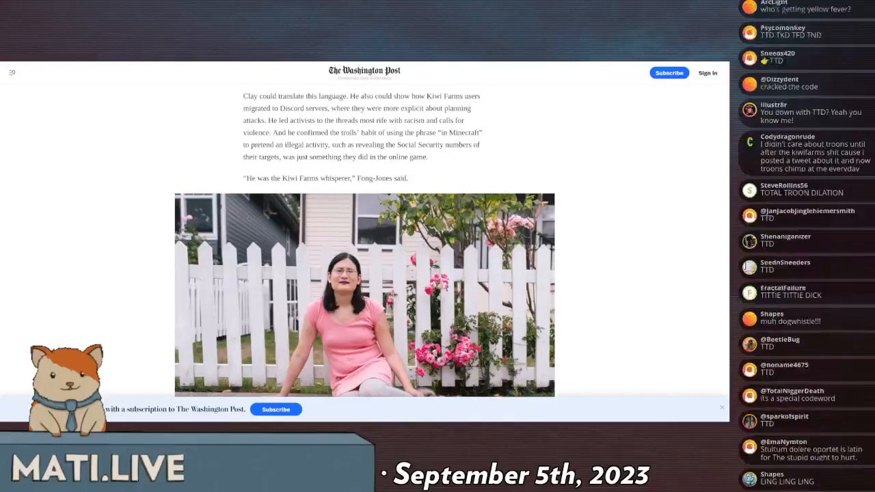
scroll(down, 3)
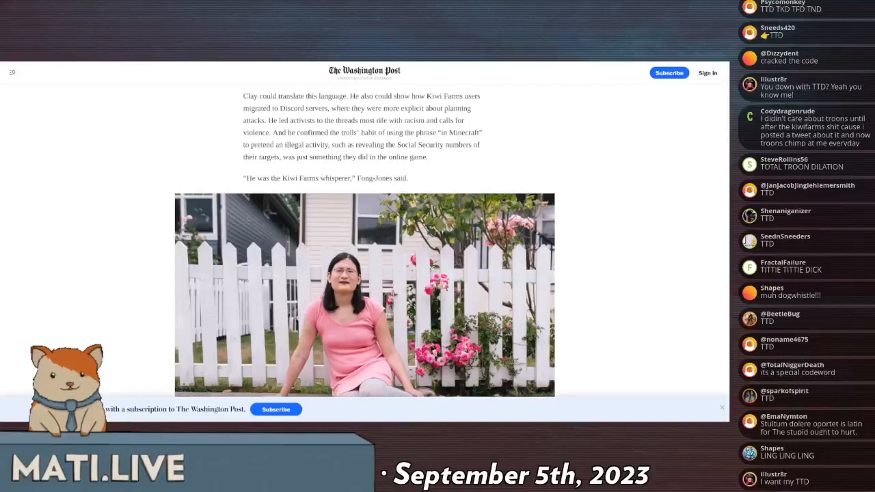
scroll(down, 3)
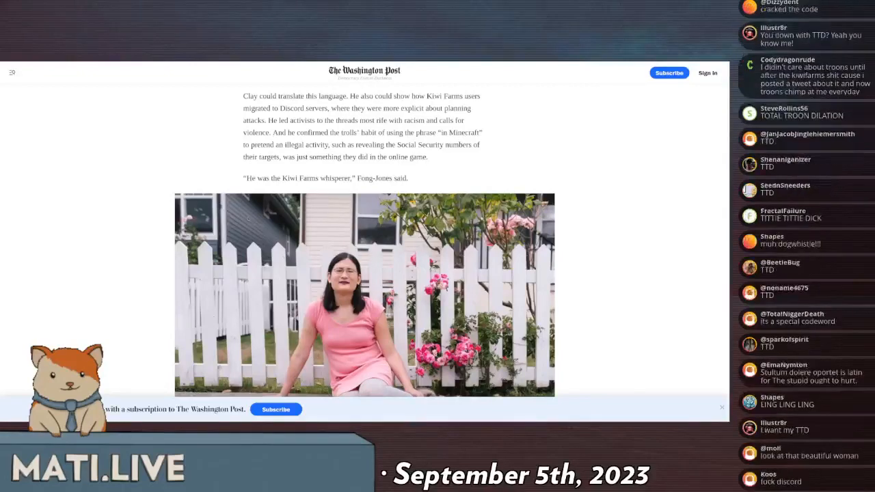
scroll(down, 3)
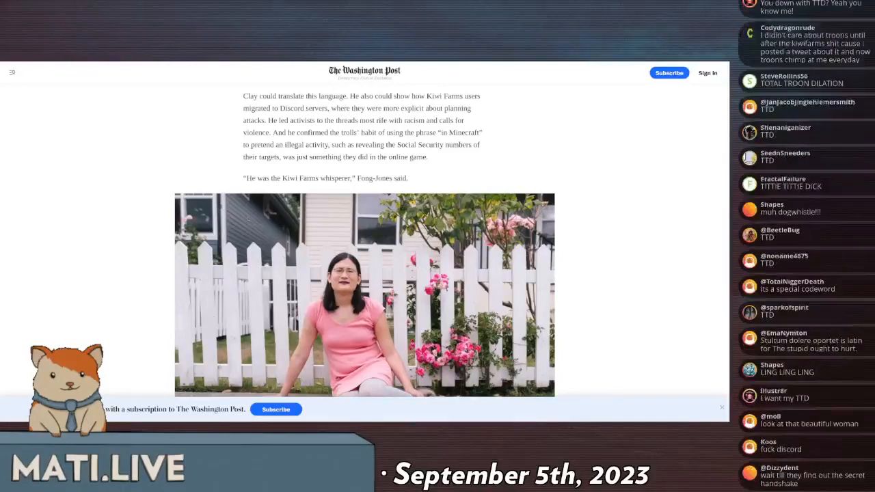
scroll(down, 3)
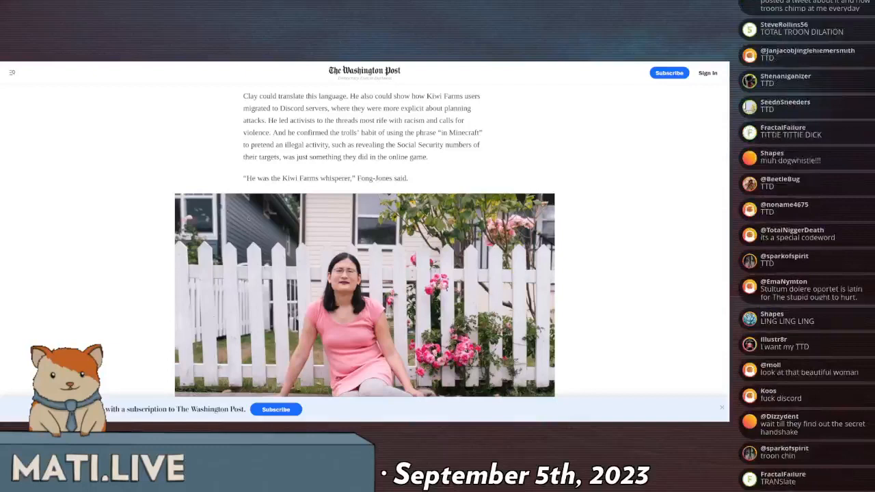
scroll(down, 3)
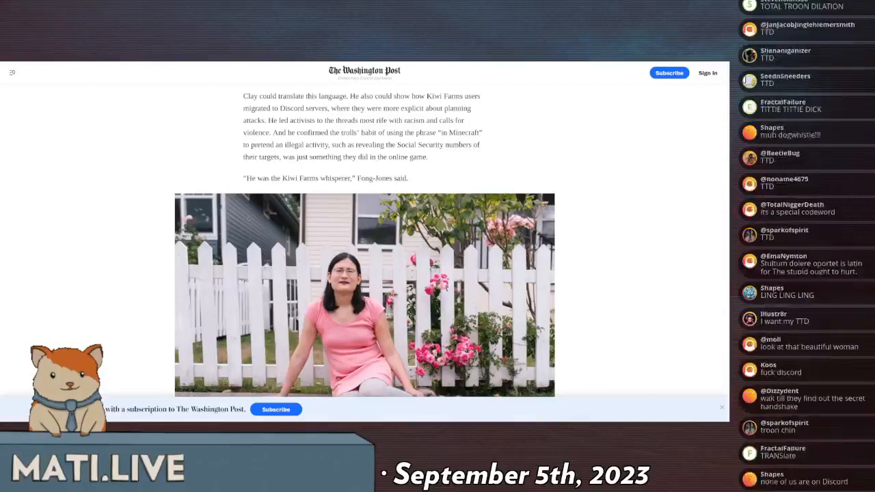
scroll(down, 3)
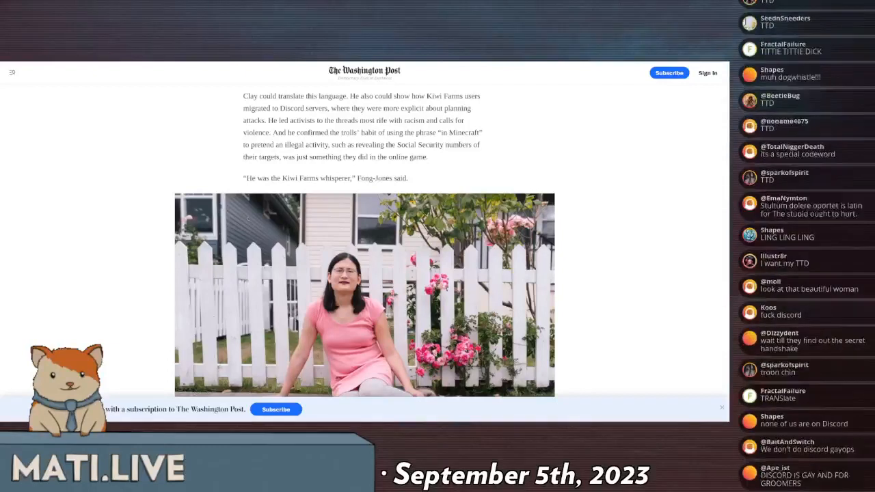
scroll(down, 3)
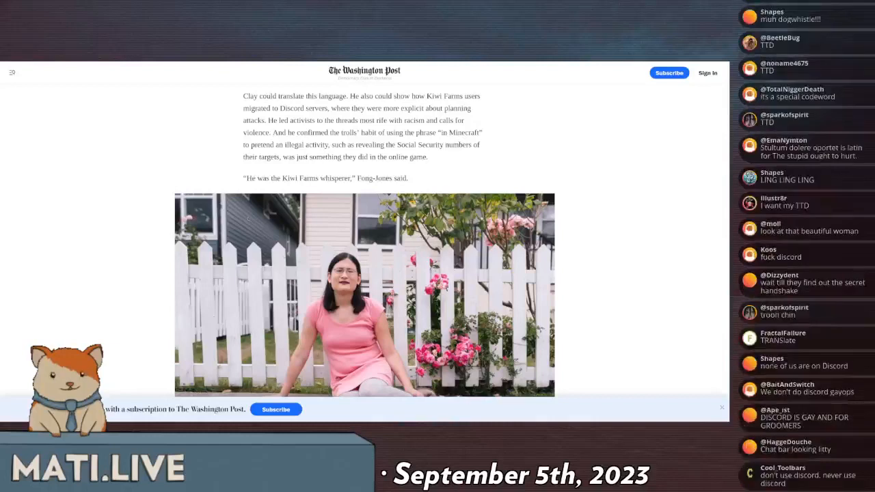
scroll(down, 3)
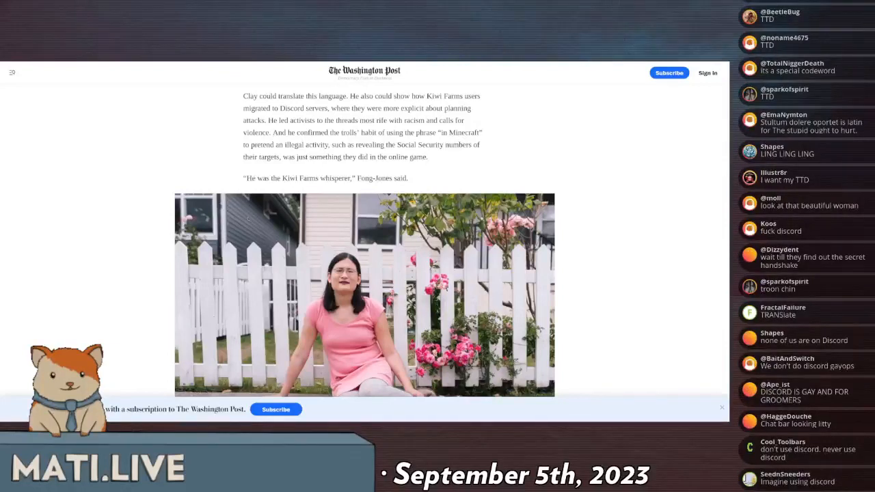
scroll(down, 3)
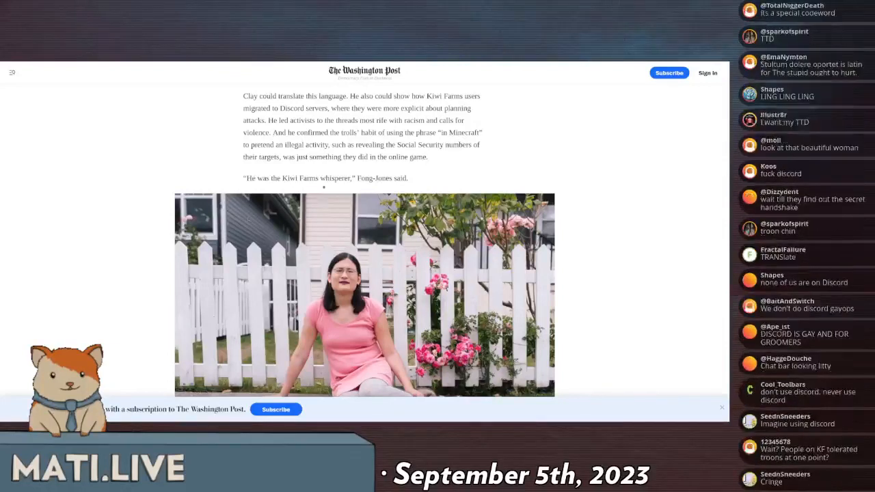
scroll(down, 3)
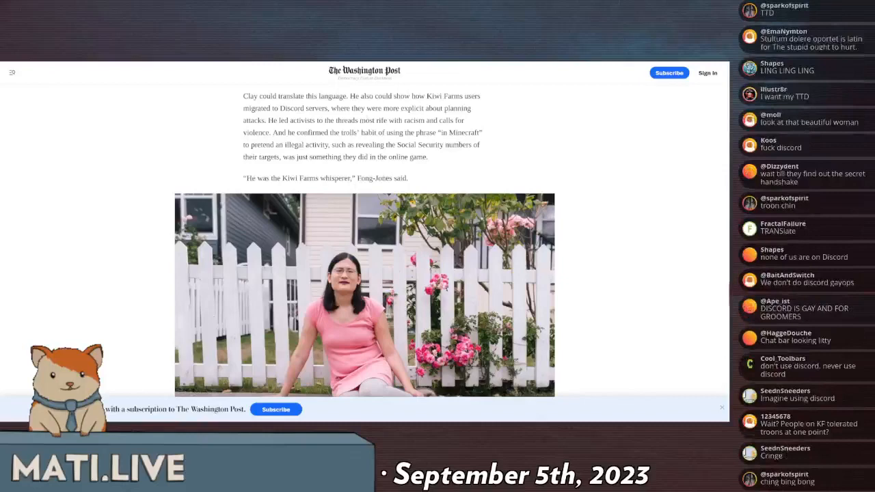
drag(368, 108, 472, 108)
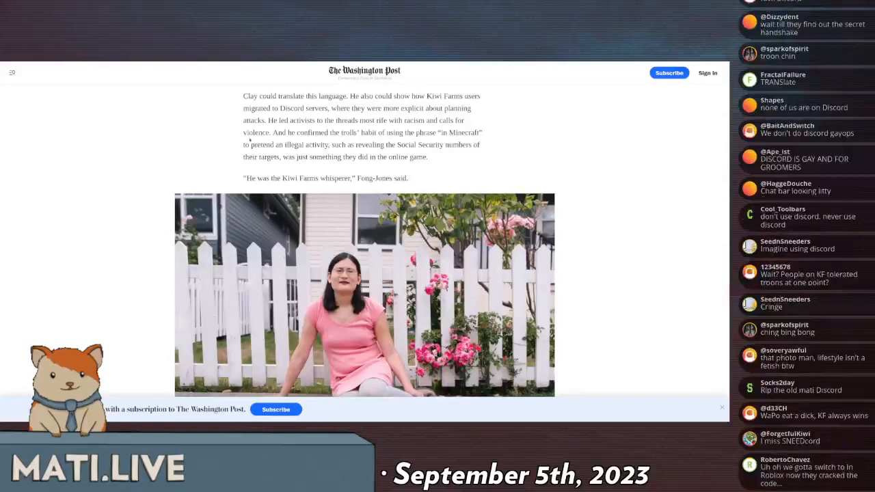
scroll(down, 3)
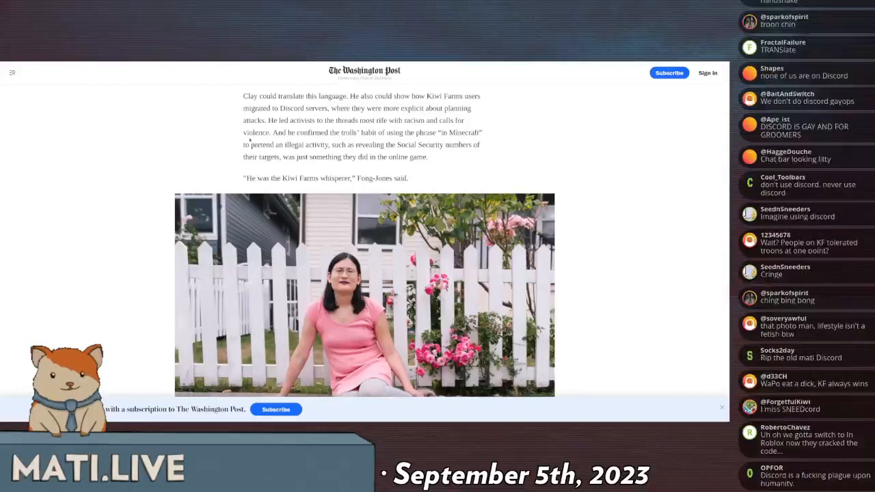
scroll(down, 3)
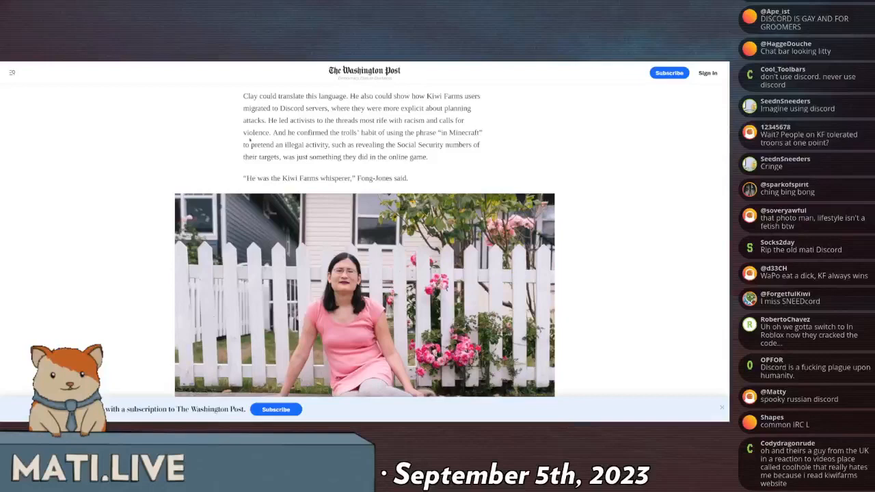
scroll(down, 3)
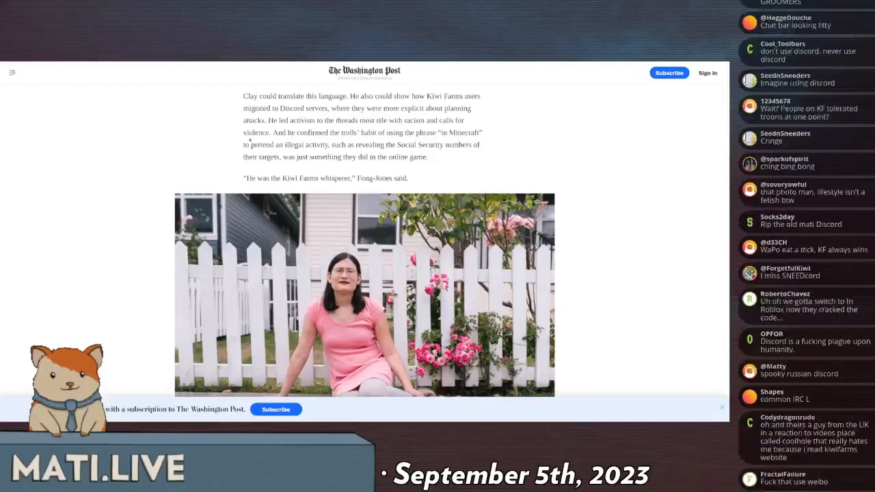
scroll(down, 3)
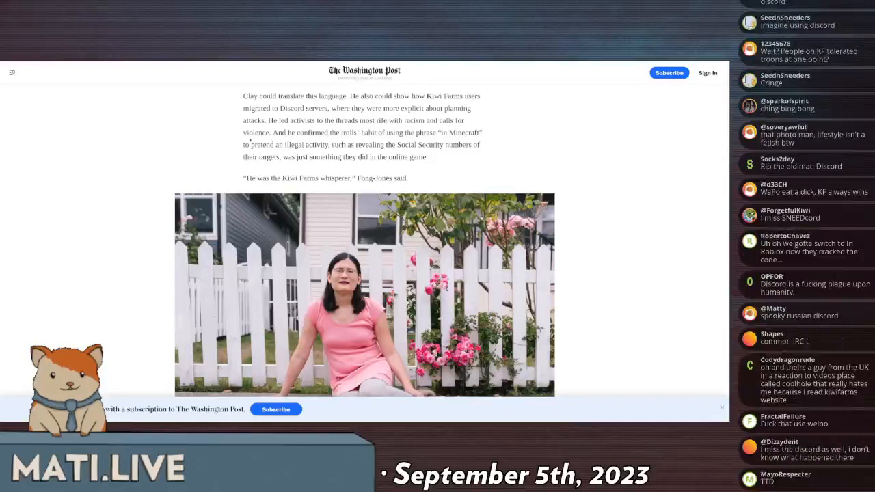
scroll(down, 3)
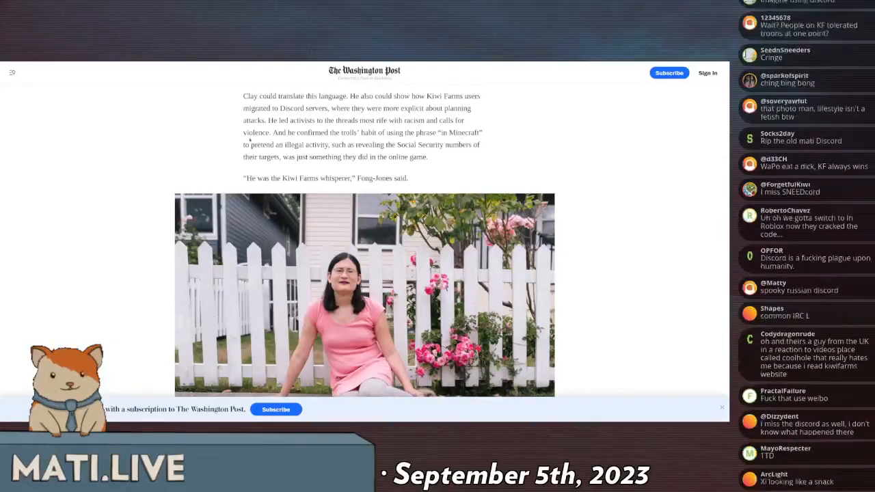
scroll(down, 3)
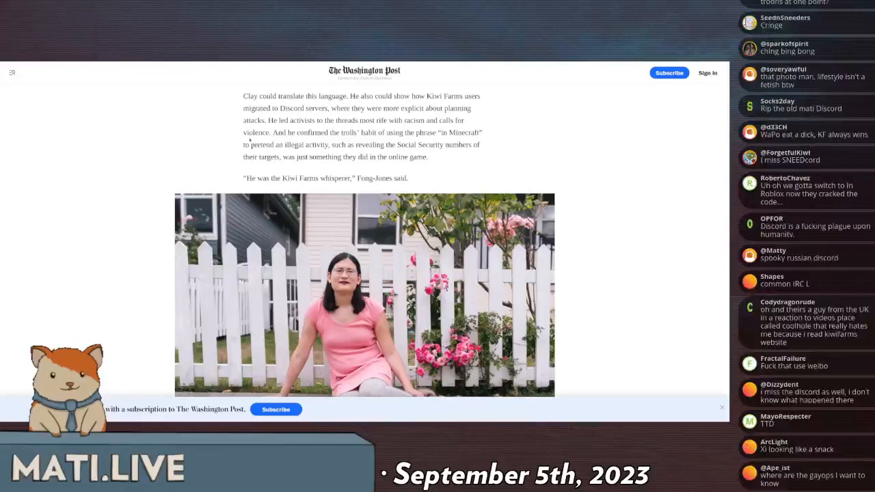
scroll(down, 3)
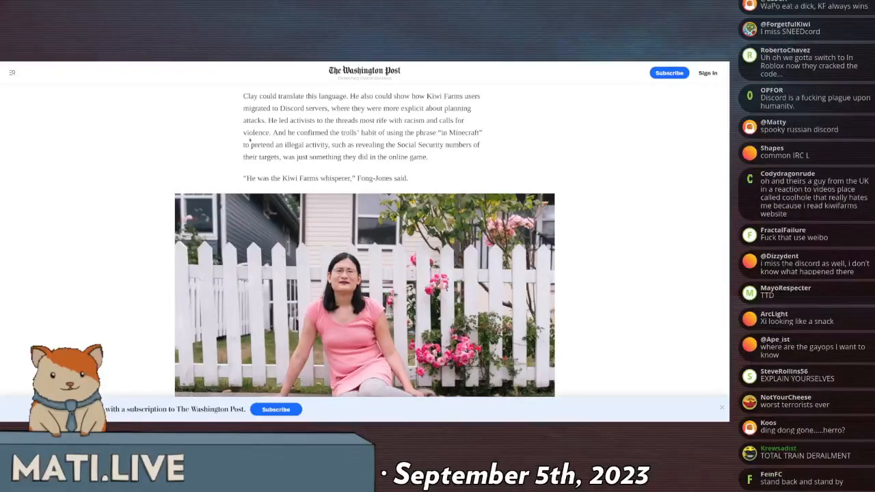
scroll(down, 3)
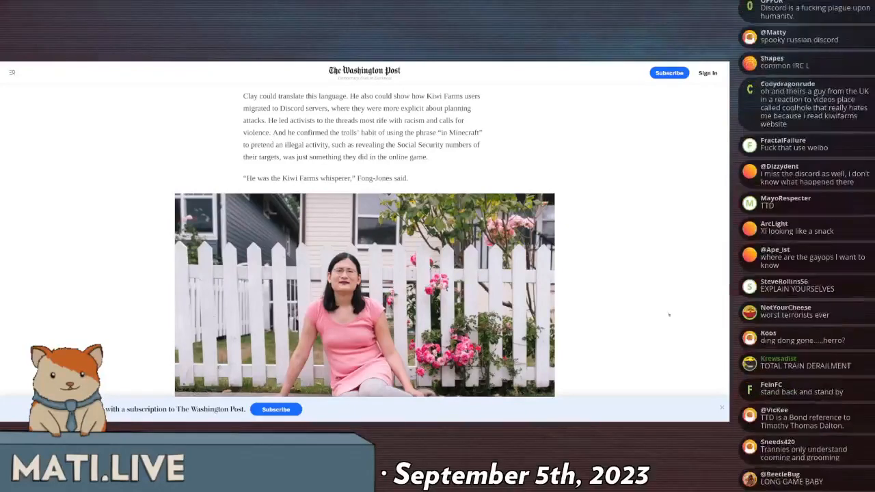
scroll(down, 3)
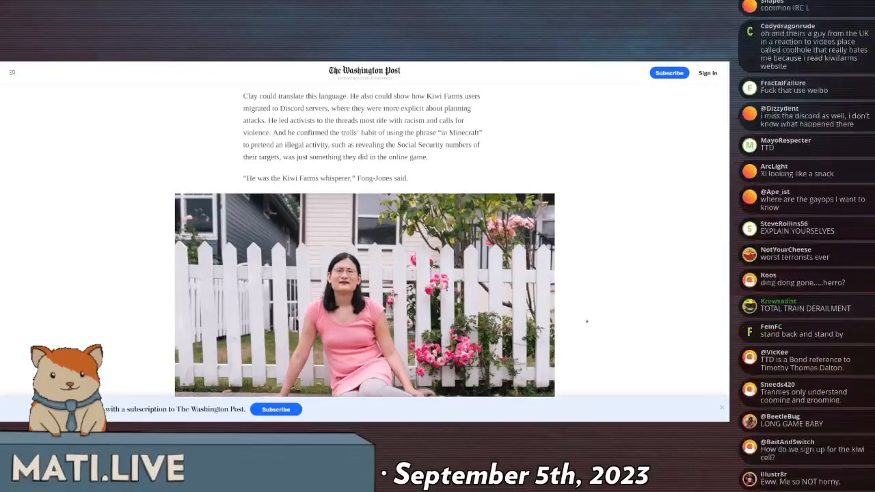
scroll(down, 3)
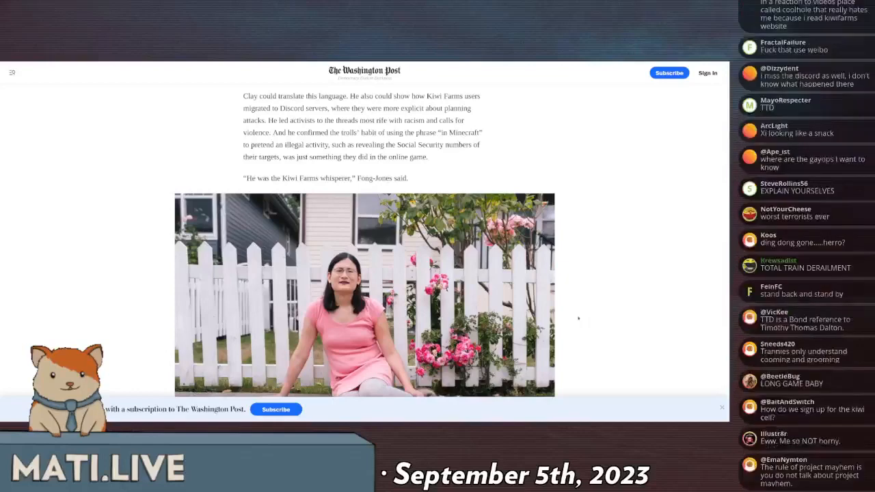
scroll(down, 3)
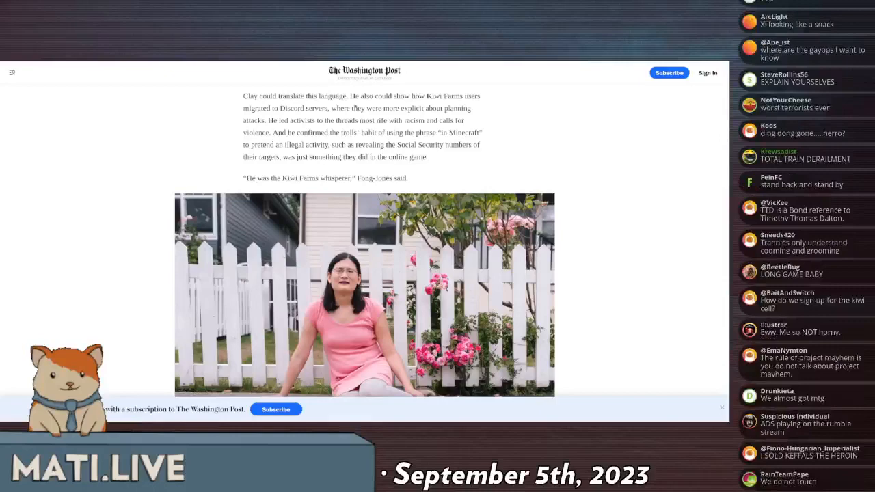
scroll(down, 3)
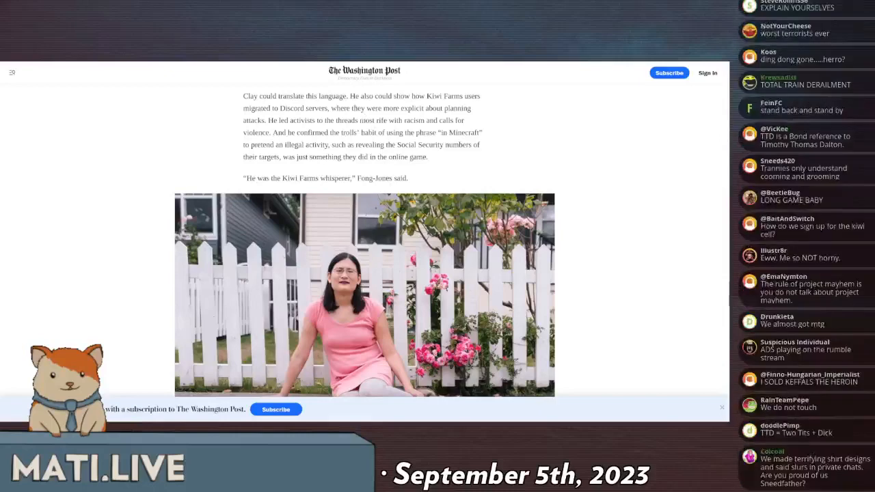
scroll(down, 3)
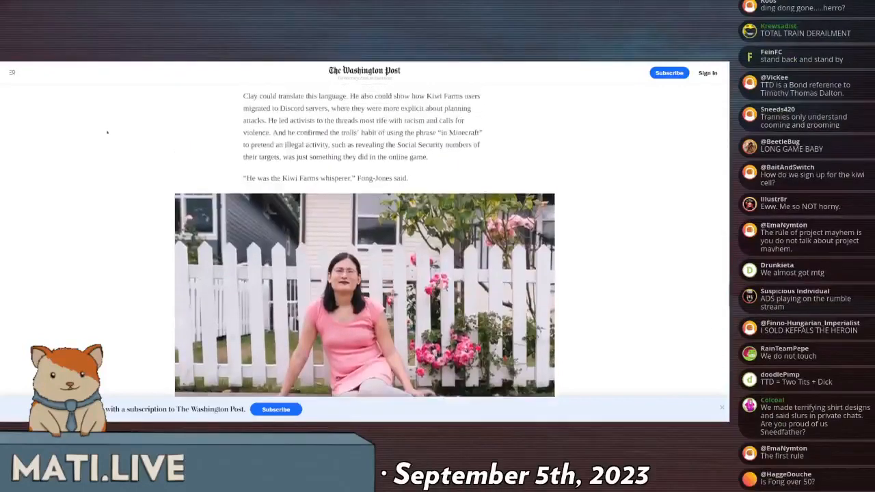
mouse_move(125, 140)
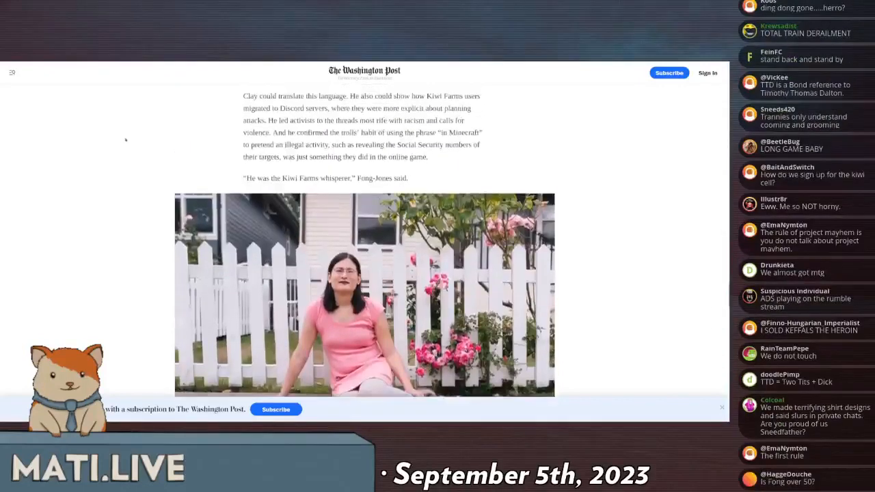
scroll(down, 3)
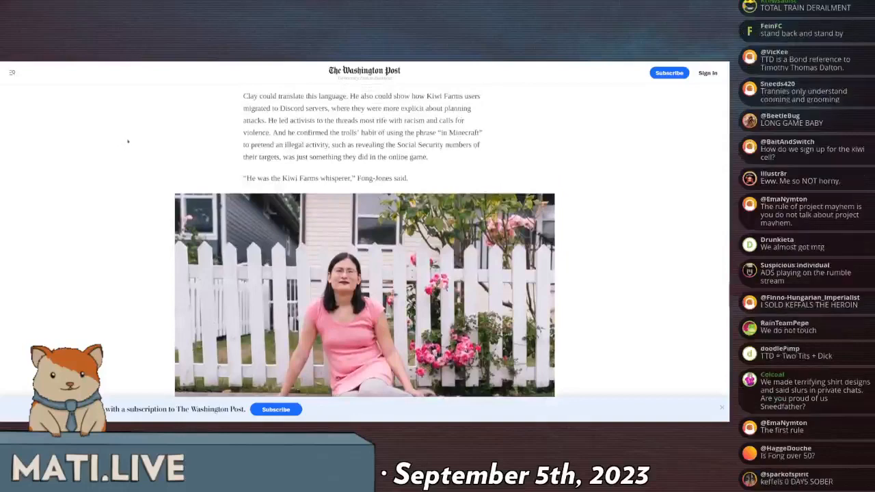
scroll(down, 3)
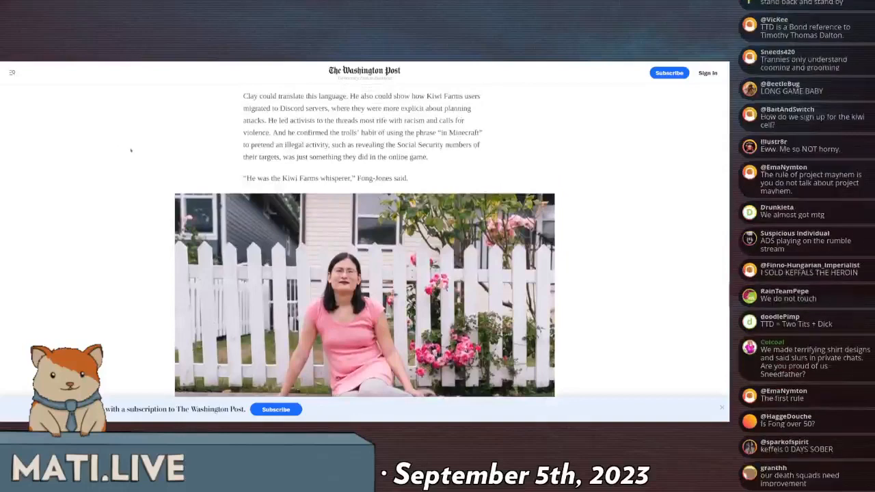
scroll(down, 3)
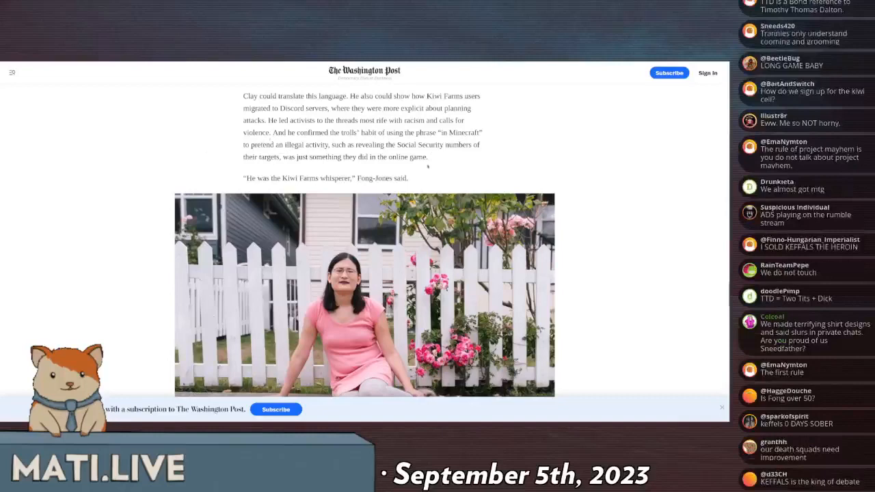
Highlight 'Social Security numbers' in the Minecraft code-phrase paragraph, then keep reading down.
drag(385, 144, 481, 144)
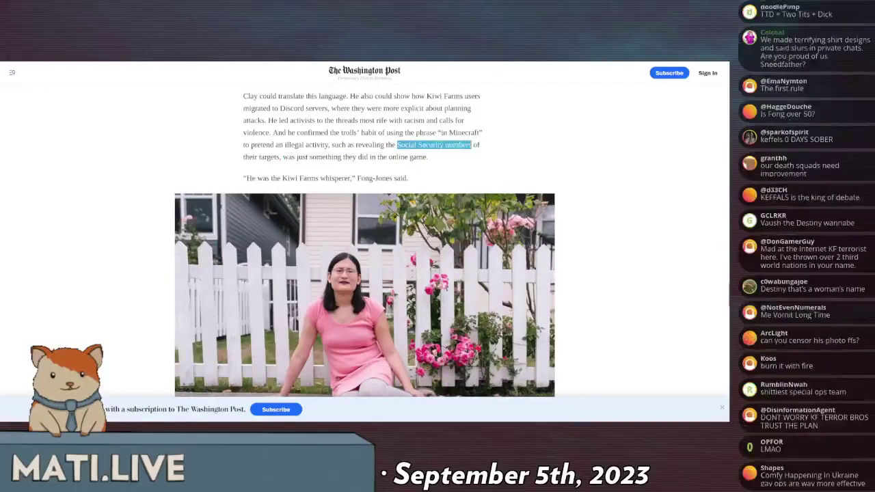
scroll(down, 3)
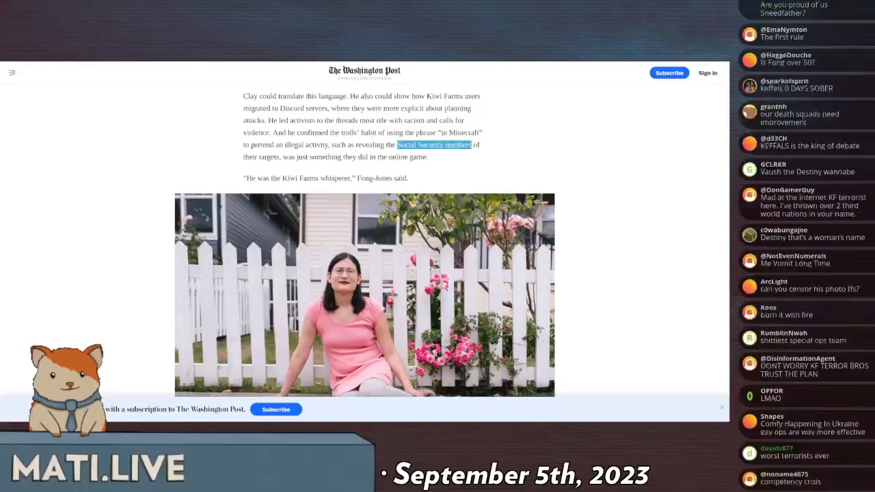
scroll(down, 3)
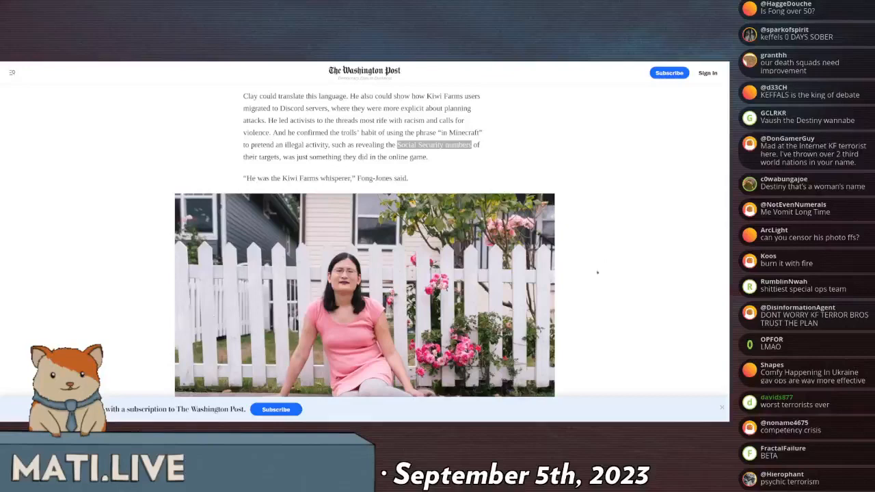
scroll(down, 3)
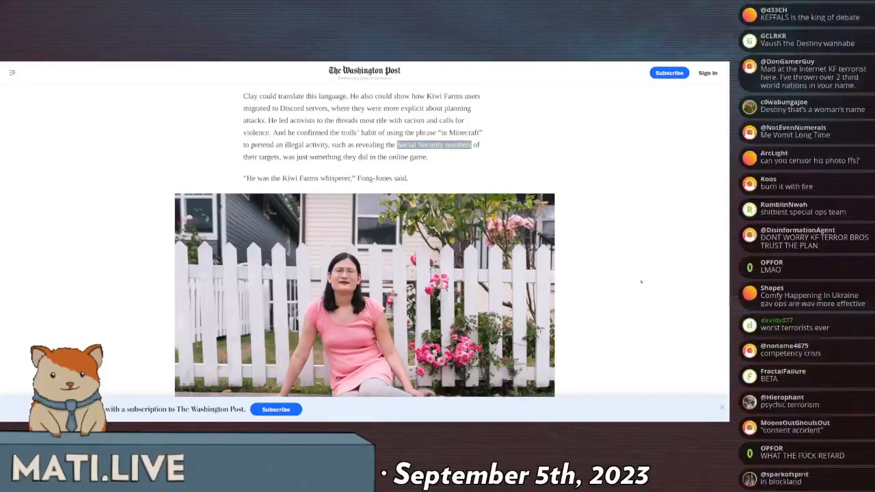
scroll(down, 3)
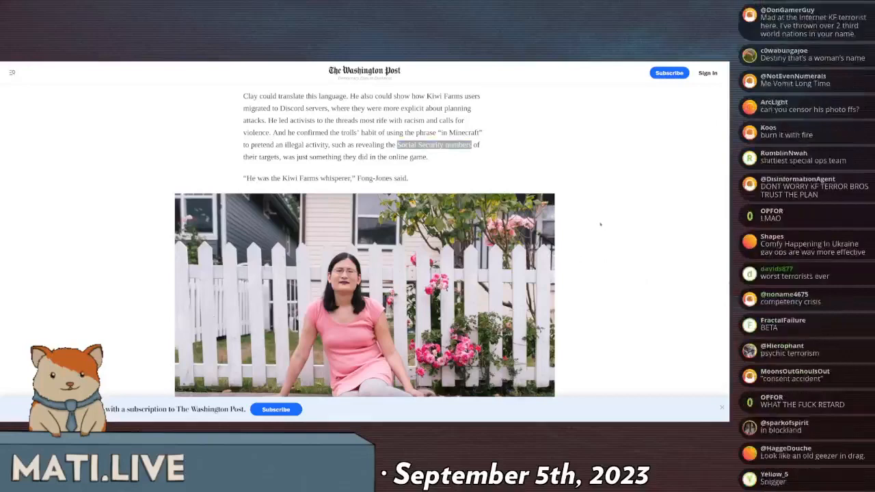
scroll(down, 3)
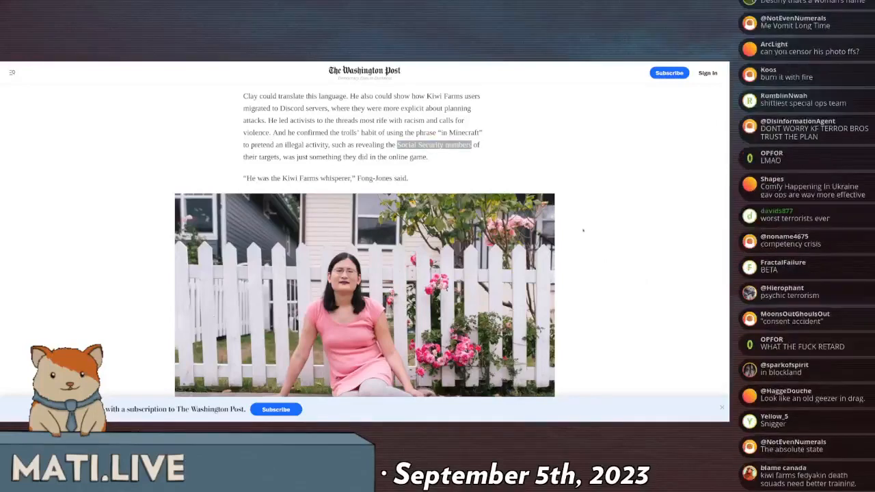
scroll(down, 3)
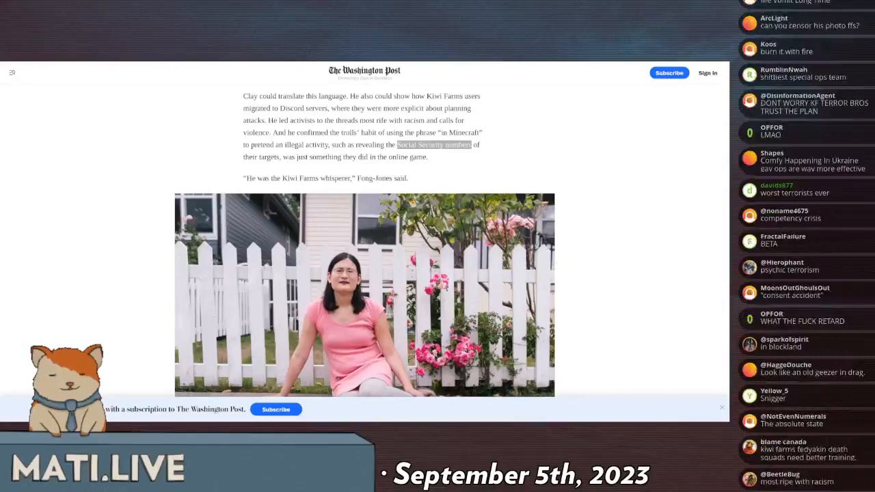
scroll(down, 3)
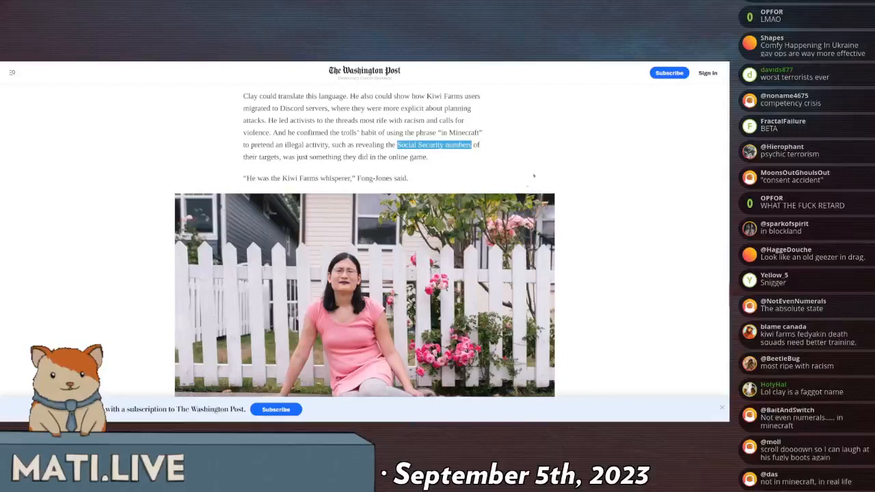
Scroll past the white-fence photo to the Tier 1 ISPs, Border Gateway Protocol and Zayo paragraphs.
scroll(down, 3)
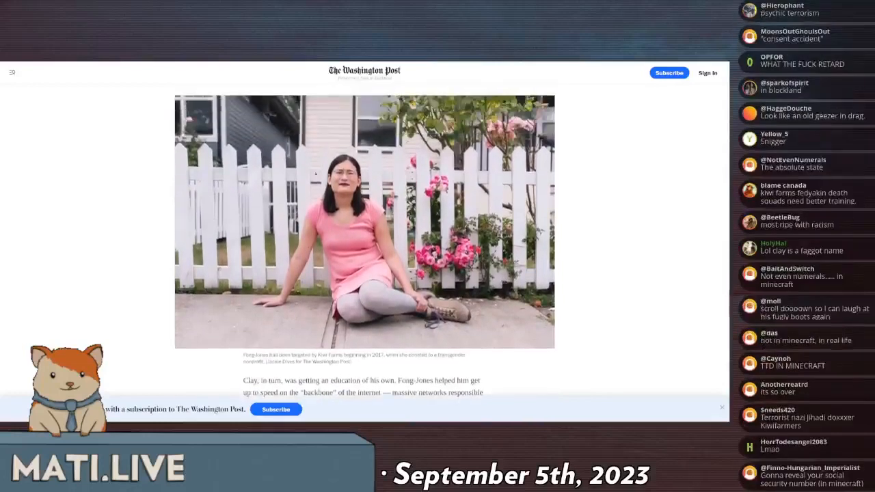
scroll(down, 3)
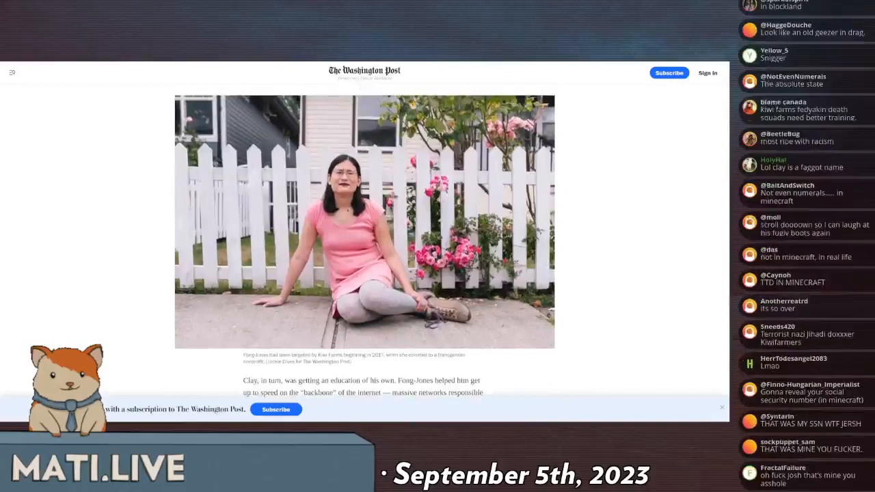
scroll(down, 3)
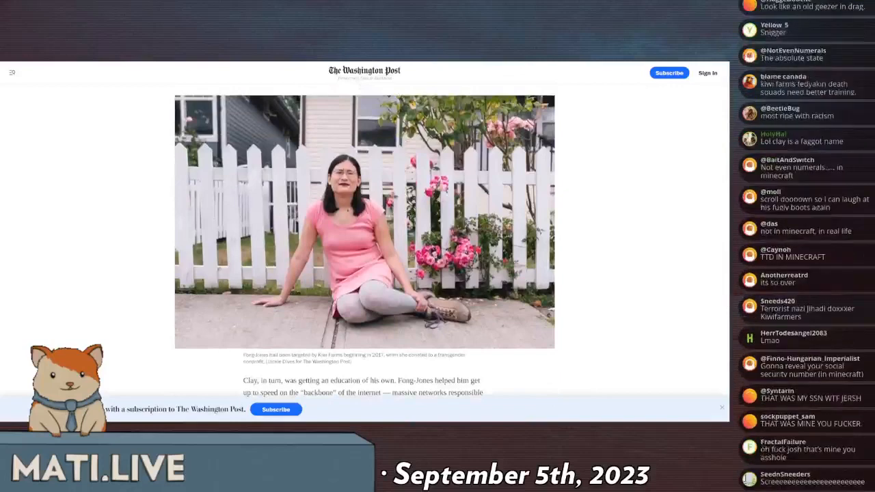
scroll(down, 3)
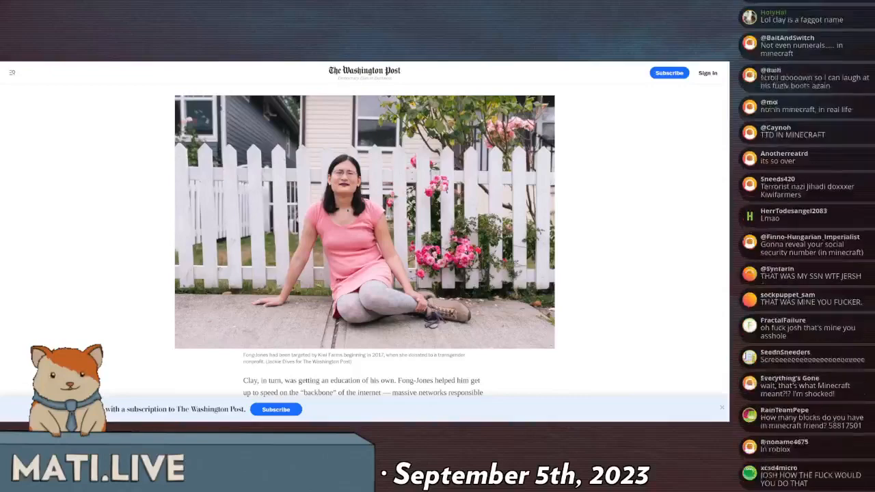
scroll(down, 3)
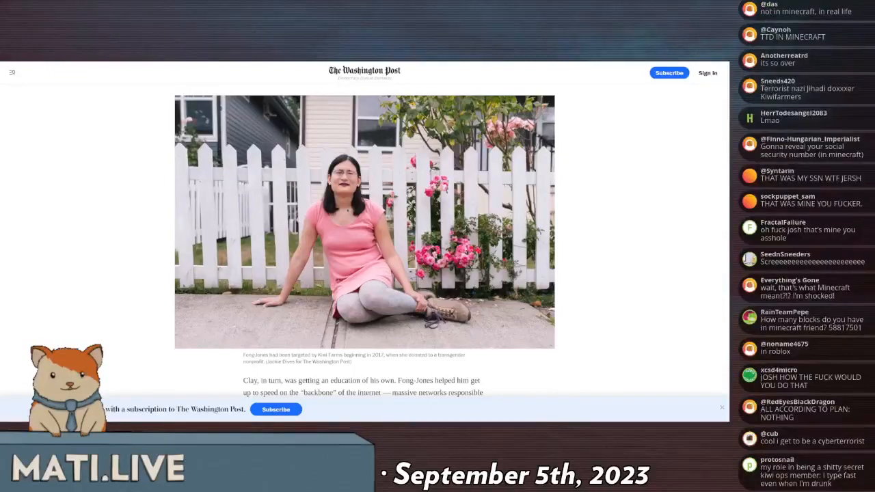
scroll(down, 3)
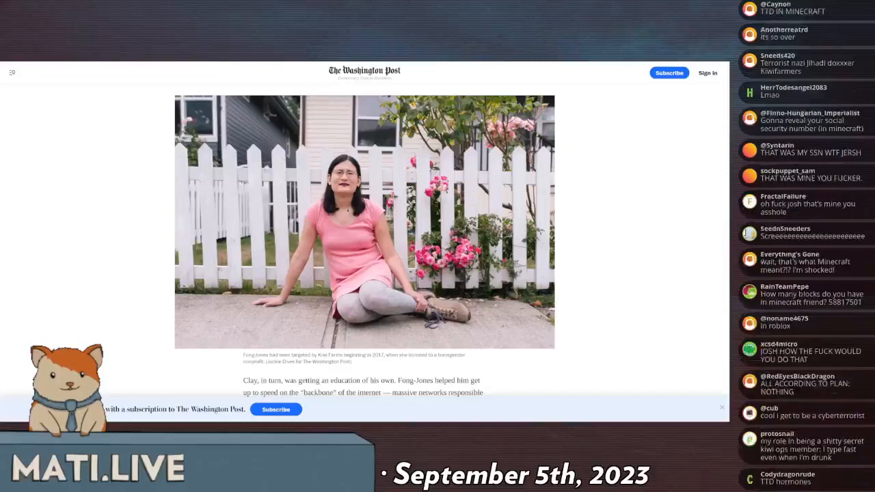
scroll(down, 3)
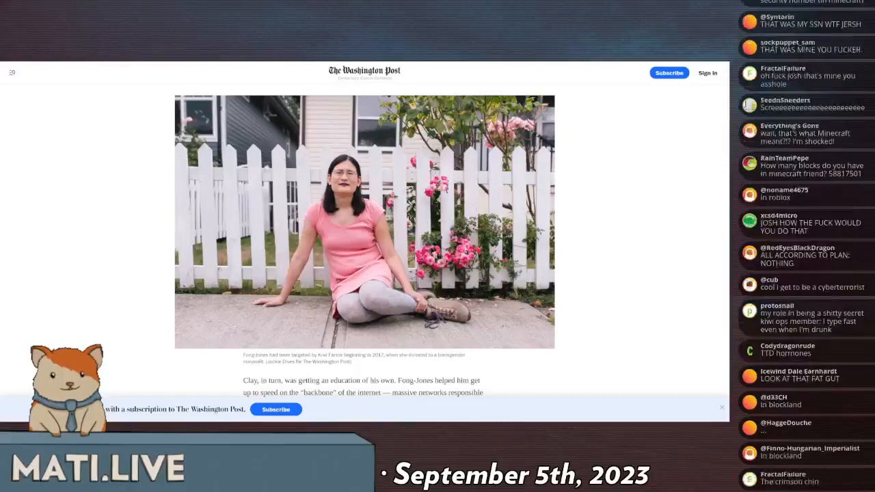
scroll(down, 3)
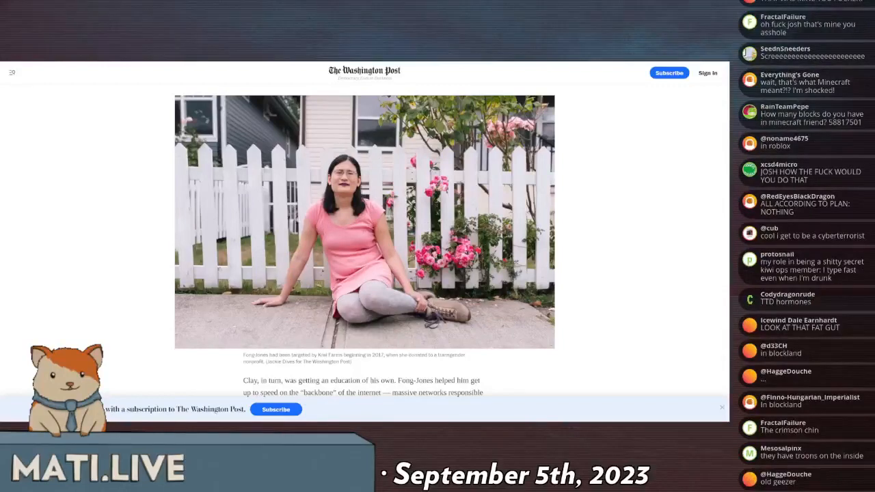
scroll(down, 3)
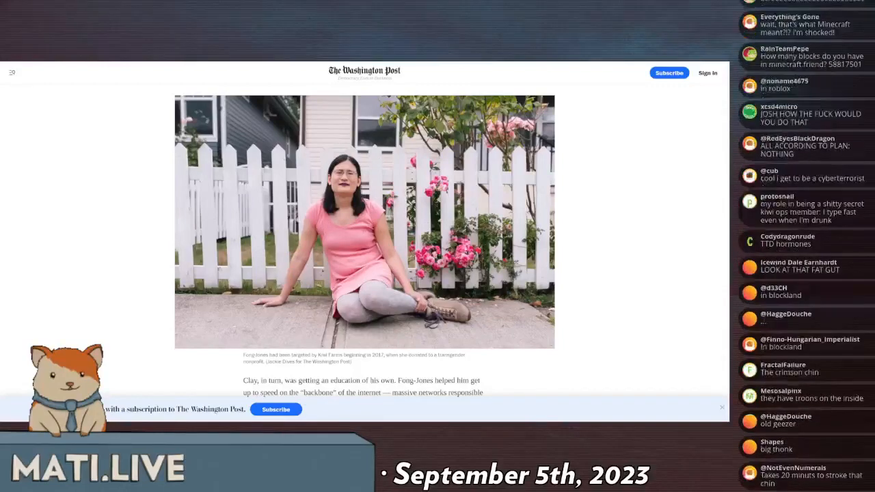
scroll(down, 3)
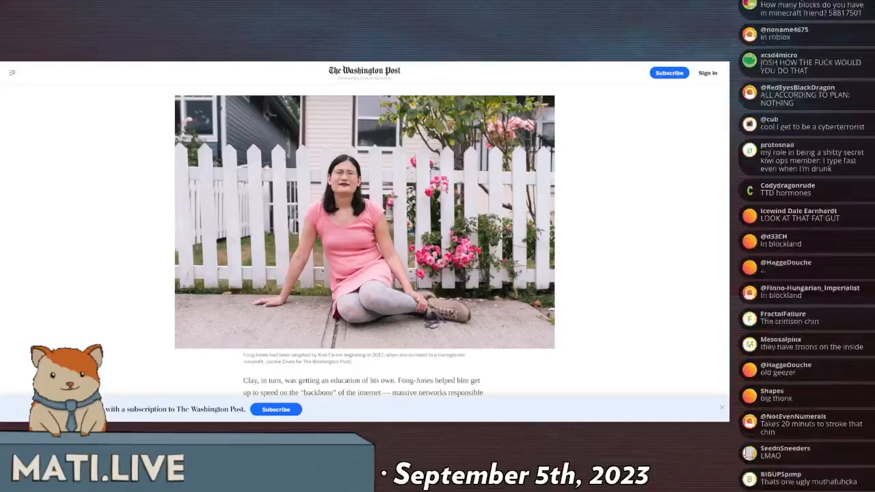
scroll(down, 3)
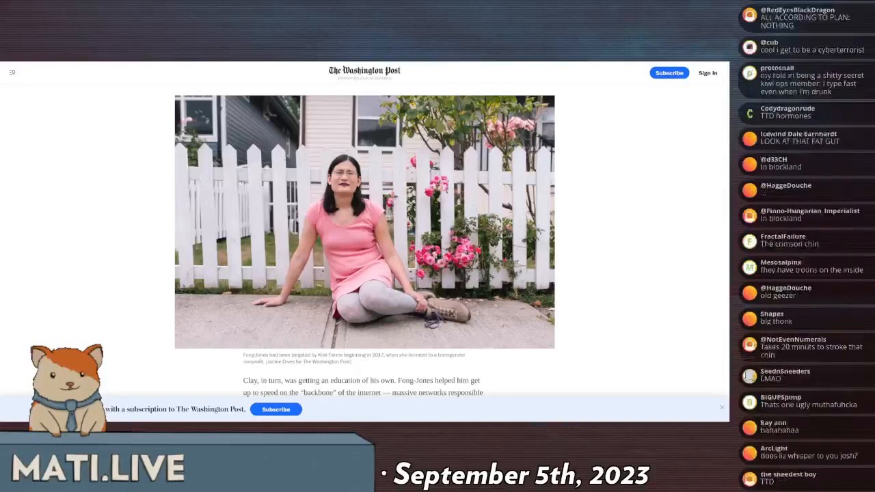
scroll(down, 3)
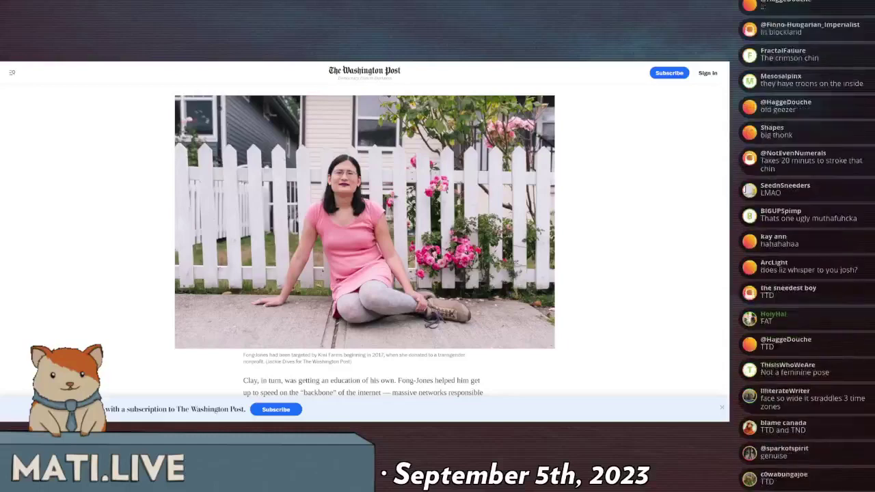
scroll(down, 3)
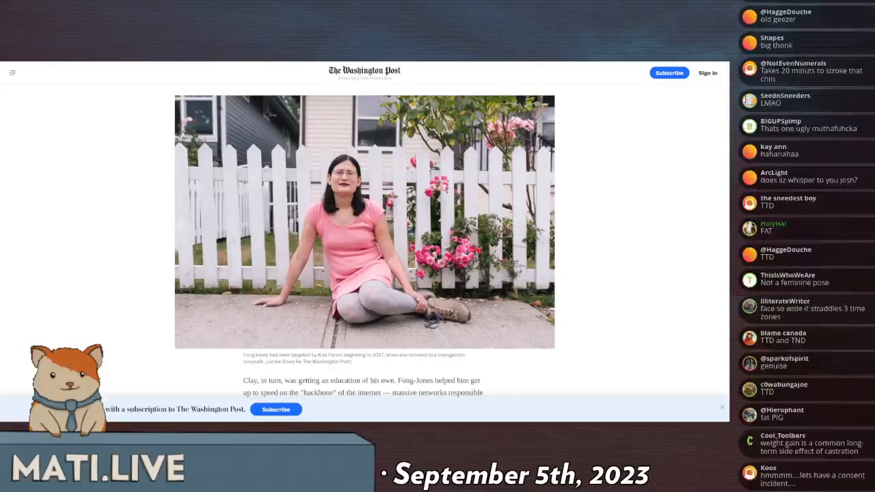
scroll(down, 3)
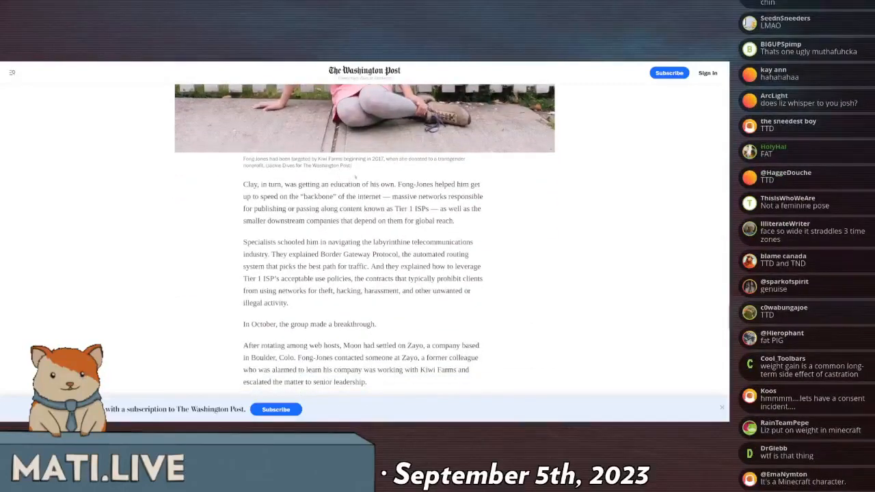
Select the photographer credit 'Jackie Dives' under the Fong-Jones photo.
double_click(281, 166)
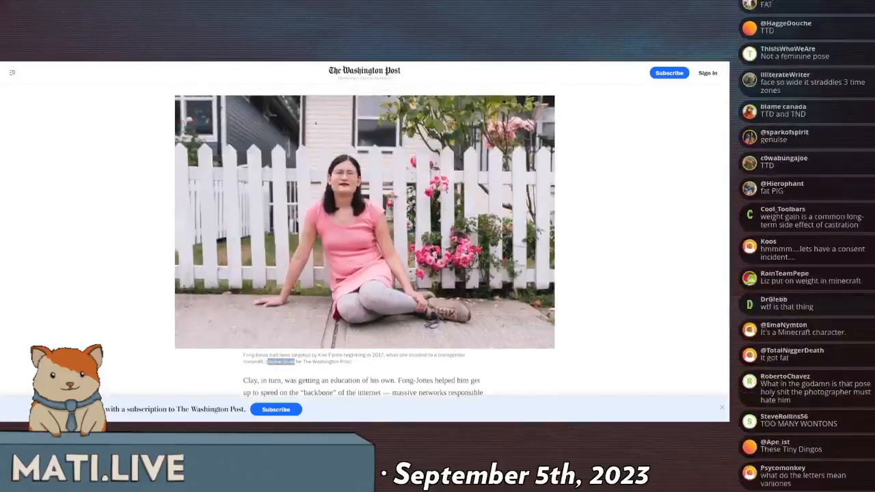
scroll(down, 3)
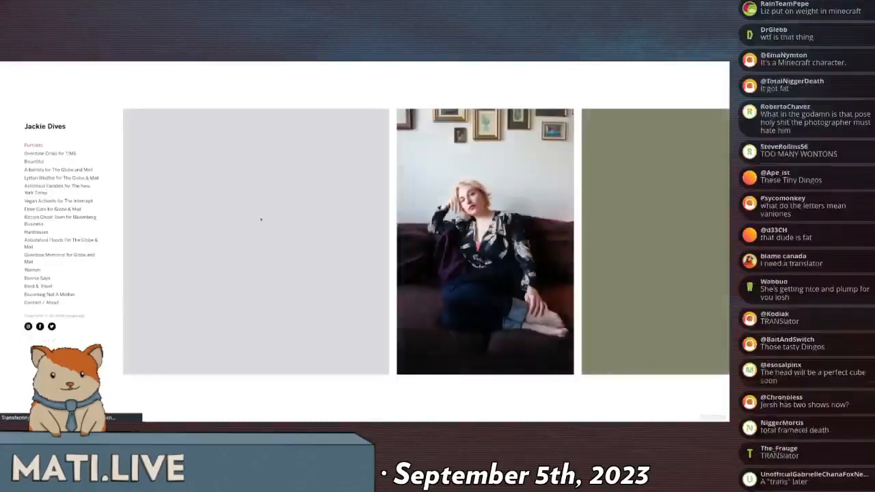
Browse the Portraits gallery on Jackie Dives' portfolio site.
scroll(down, 3)
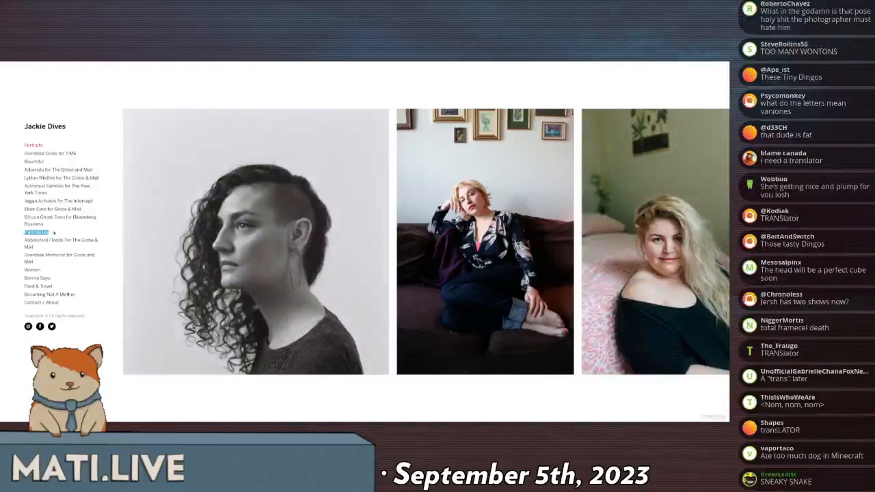
scroll(down, 3)
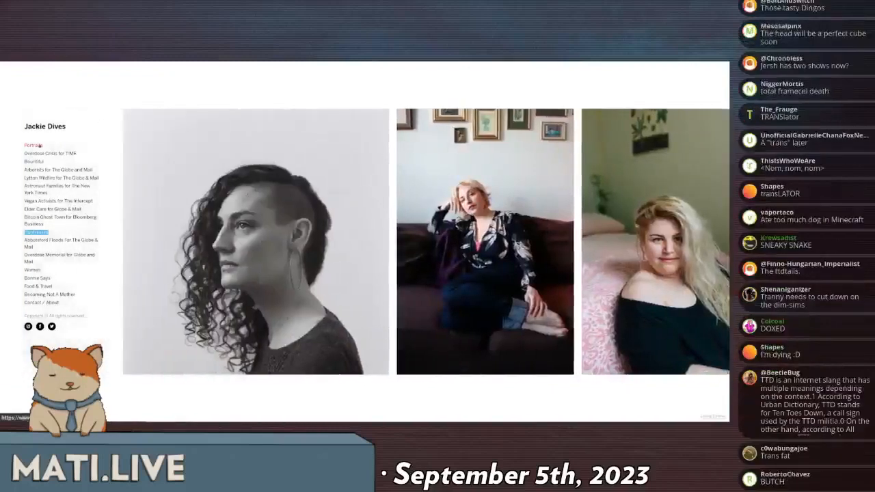
scroll(down, 3)
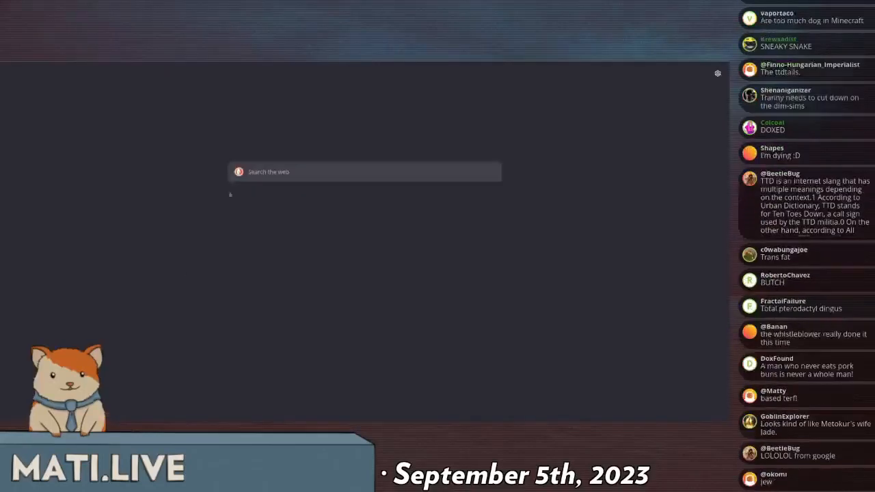
Leave the portfolio site for a blank new tab with a search box.
scroll(down, 3)
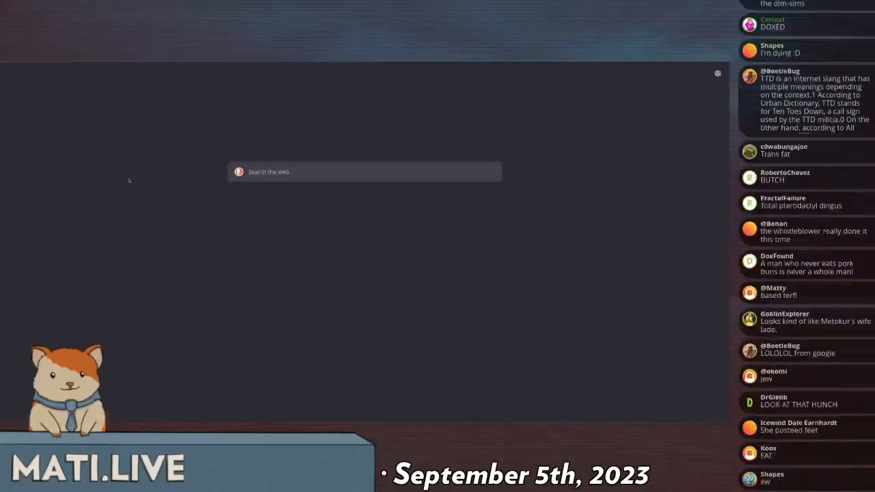
scroll(down, 3)
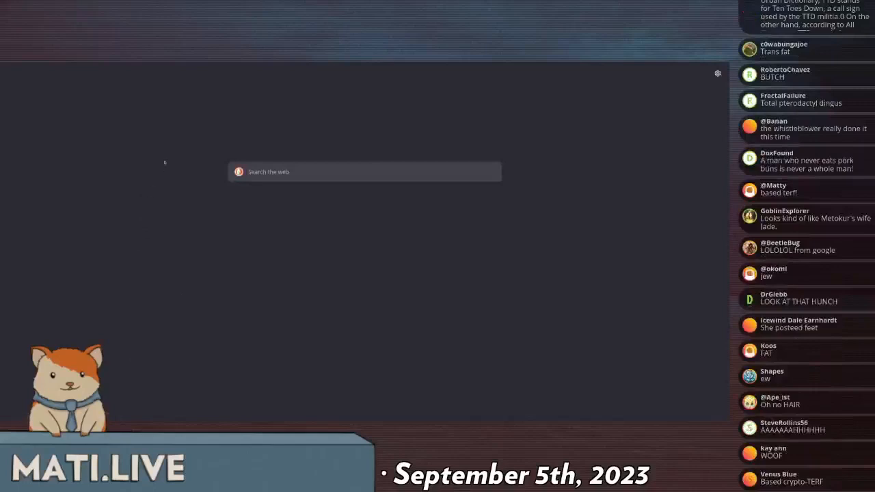
scroll(down, 3)
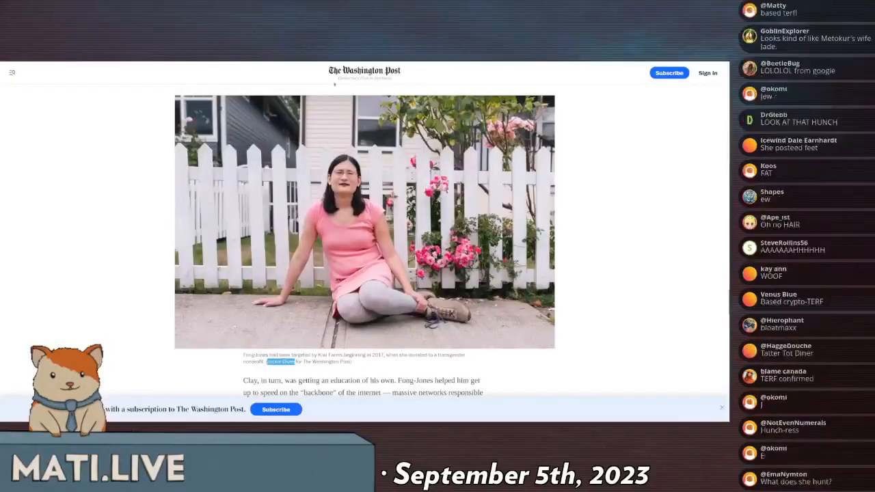
Back in the article, read down to Zayo dropping Kiwi Farms and the Tier 1 ISPs wake-up call.
scroll(down, 3)
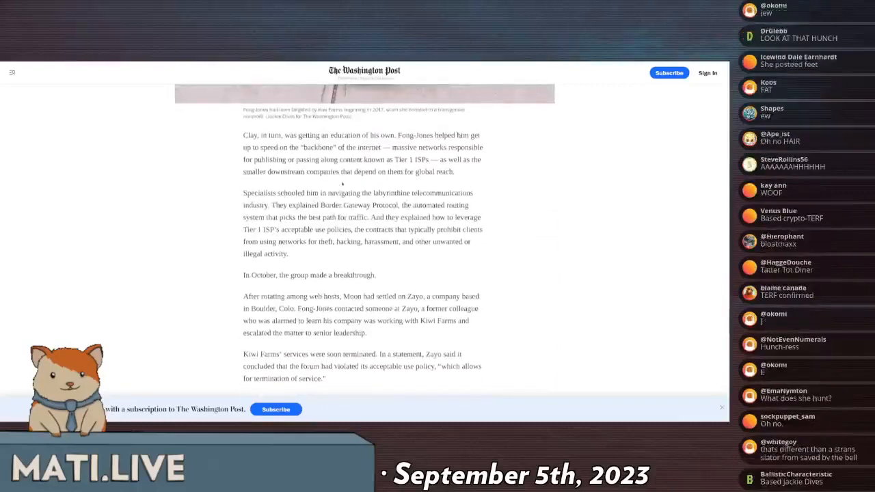
scroll(down, 3)
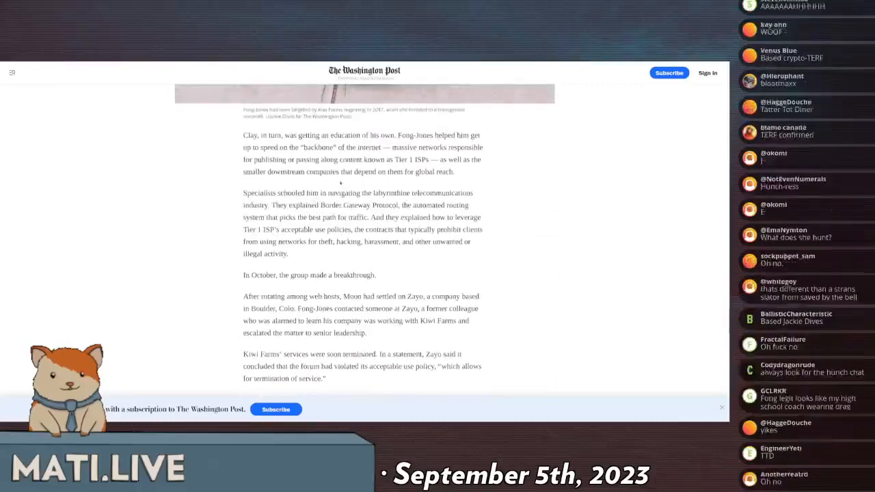
scroll(down, 3)
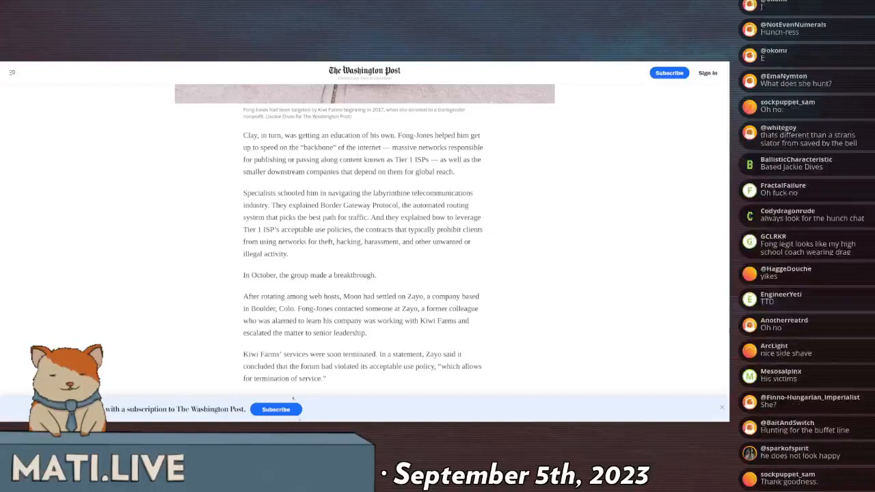
scroll(down, 3)
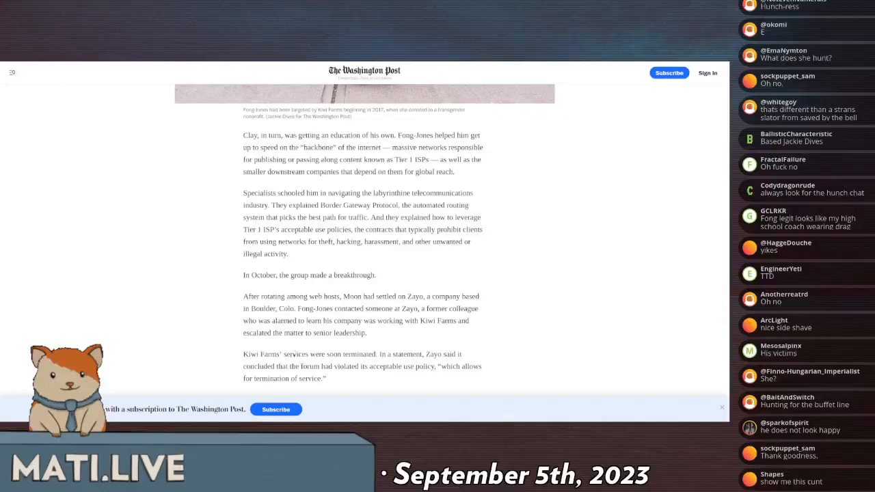
scroll(down, 3)
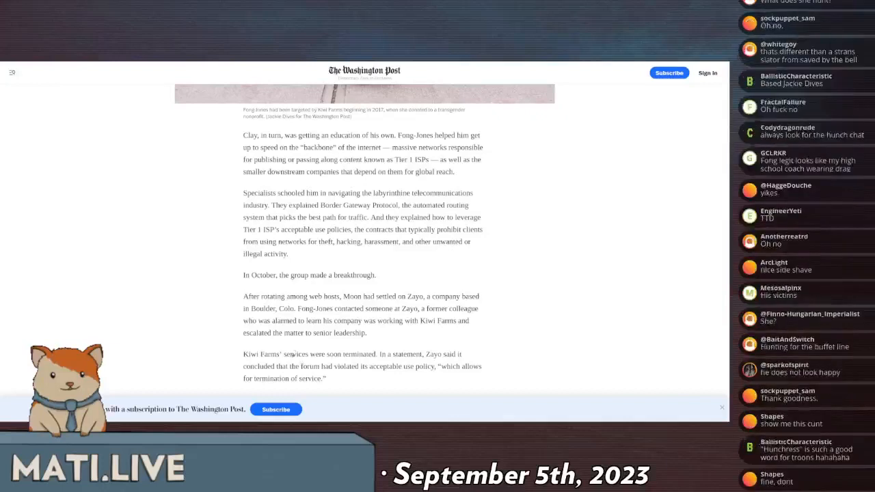
scroll(down, 3)
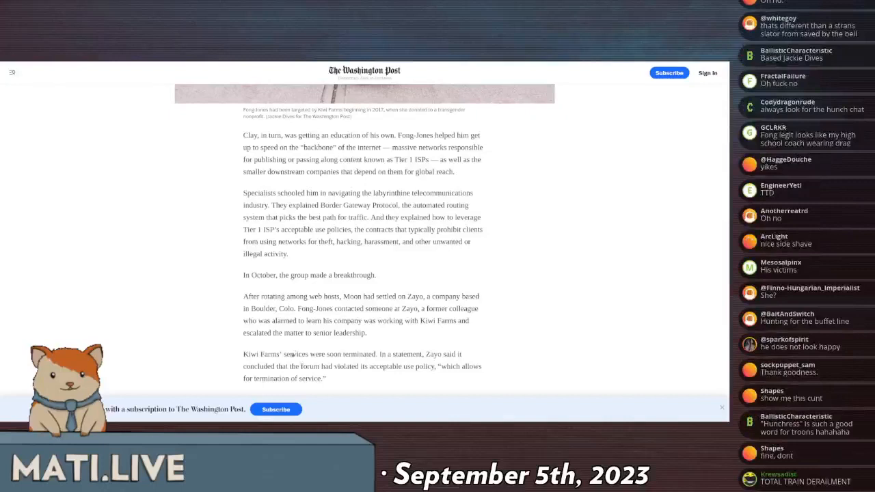
scroll(down, 3)
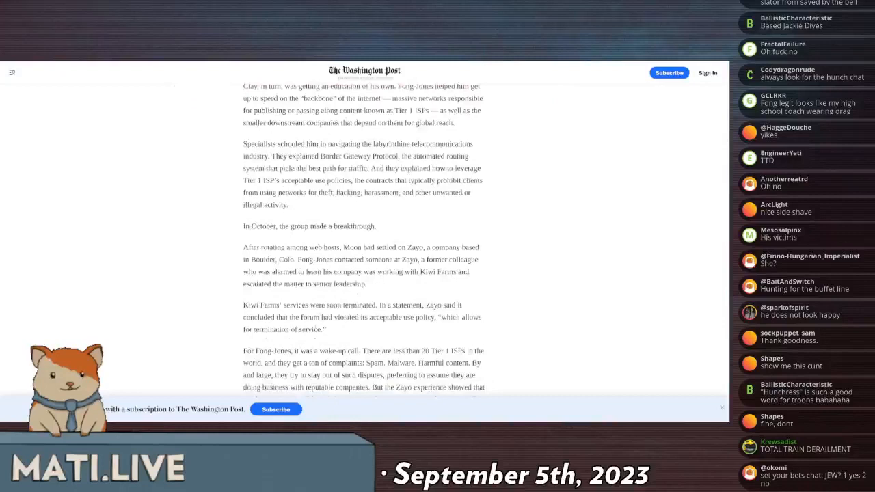
scroll(down, 3)
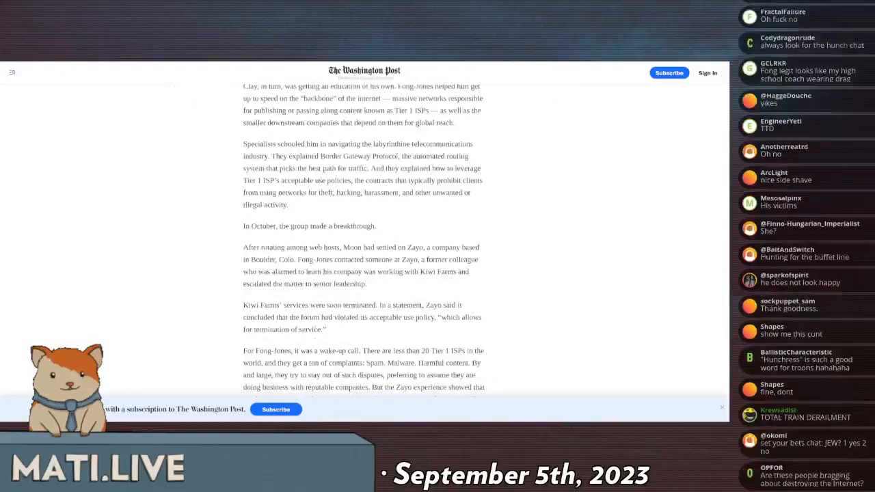
scroll(down, 3)
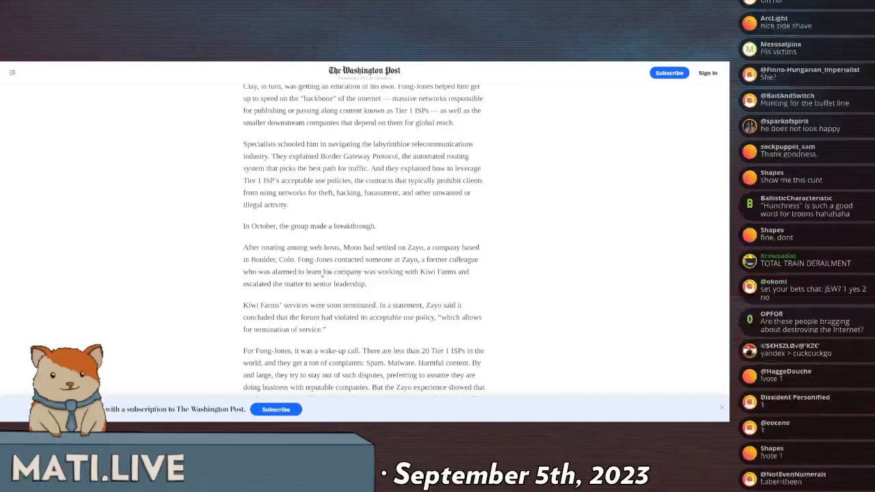
scroll(down, 3)
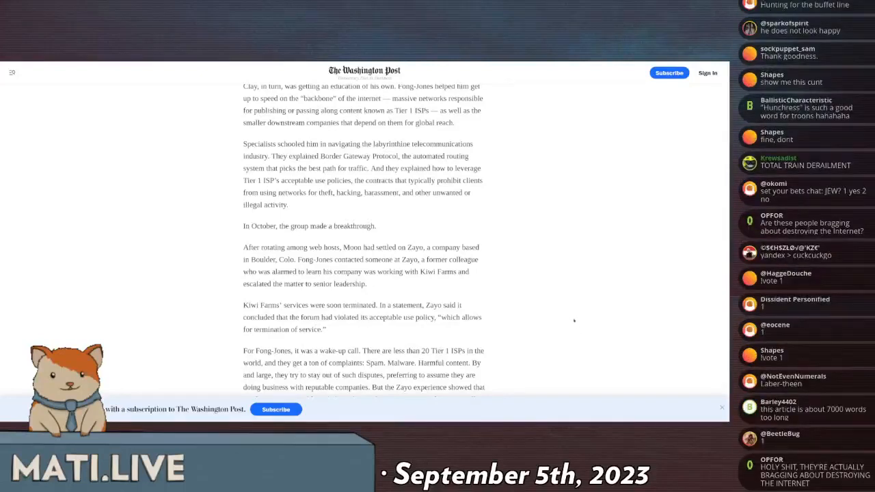
scroll(down, 3)
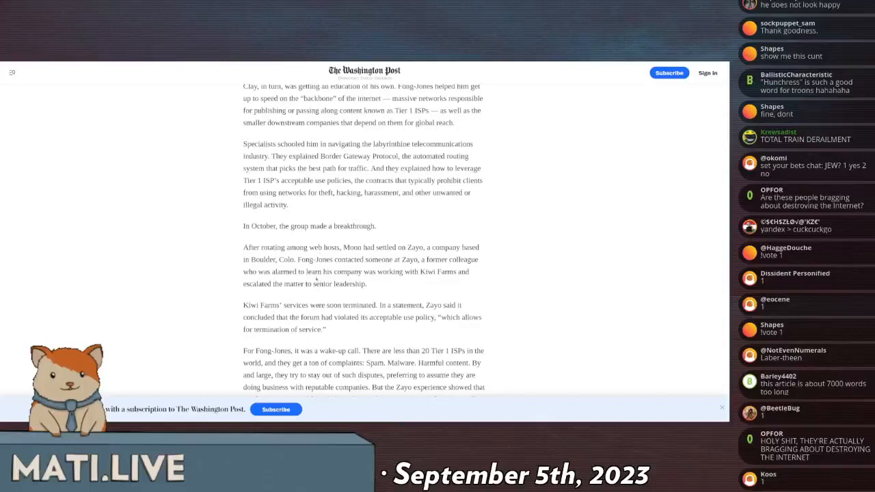
scroll(down, 3)
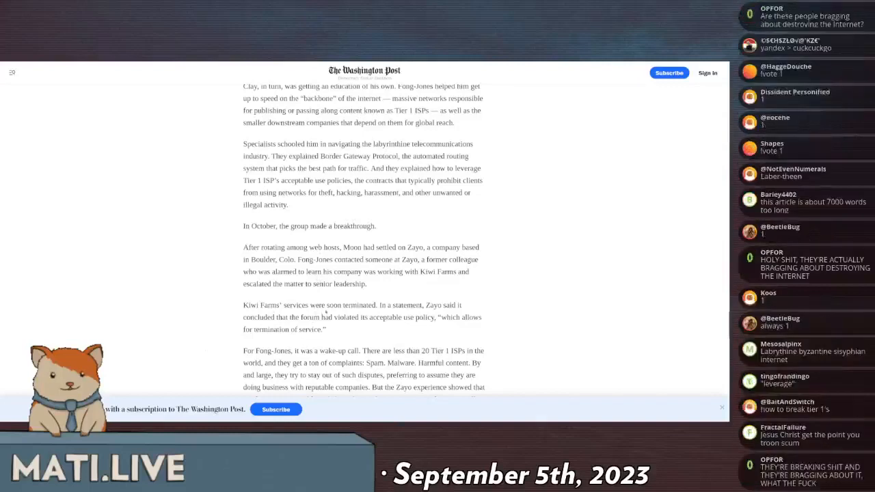
scroll(down, 3)
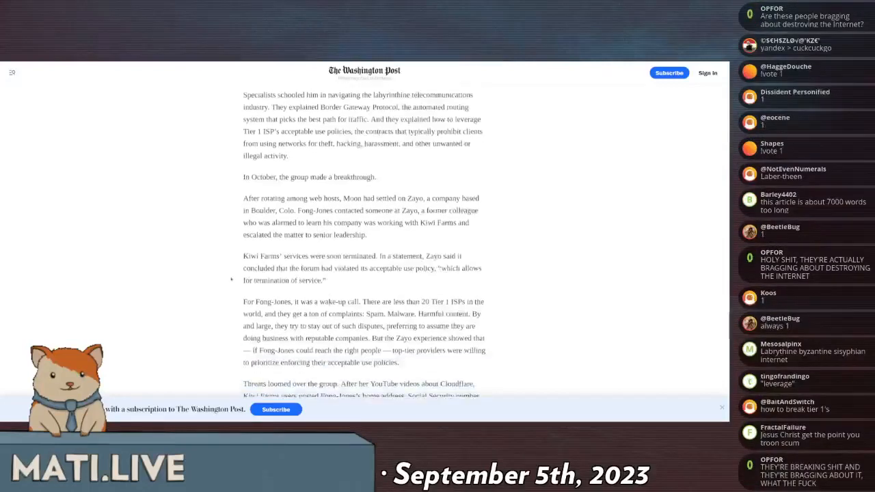
Scroll down to the Electronic Frontier Foundation's 'dangerous step' opinion-piece paragraph.
scroll(down, 3)
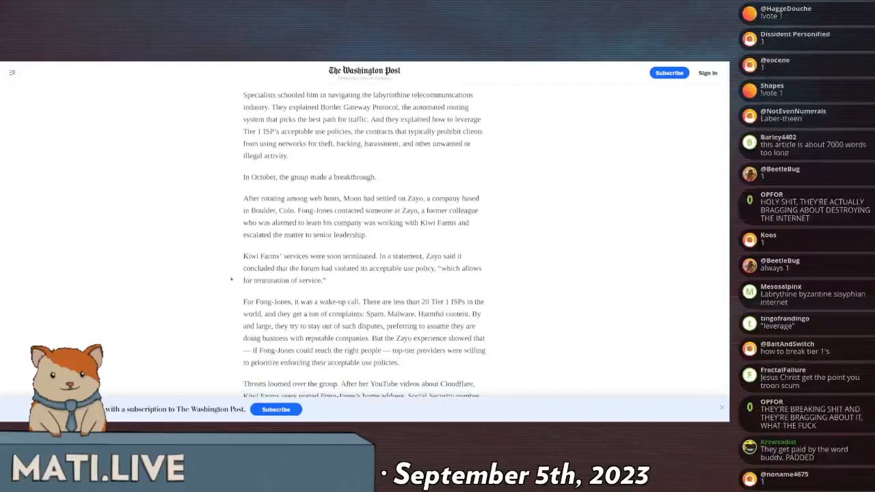
scroll(down, 3)
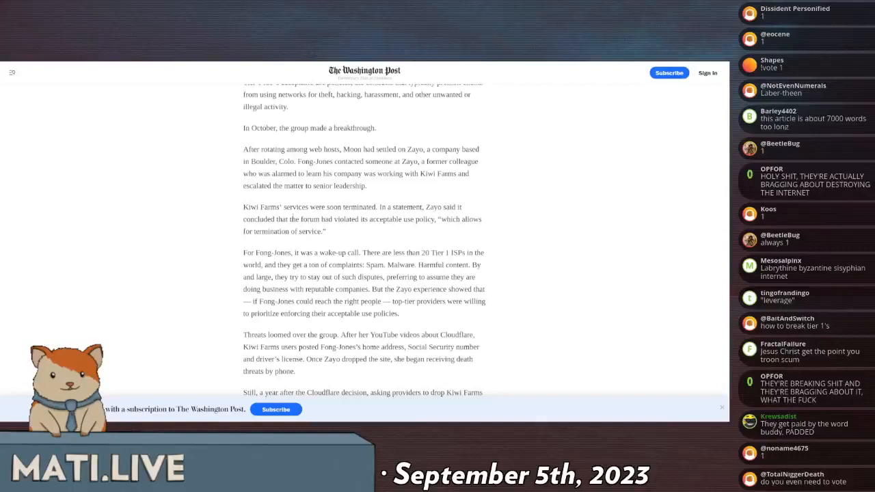
scroll(down, 3)
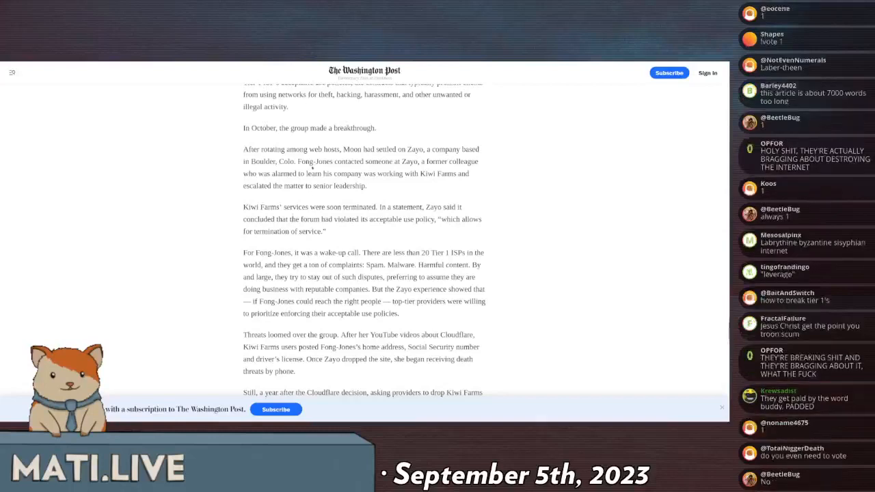
double_click(350, 172)
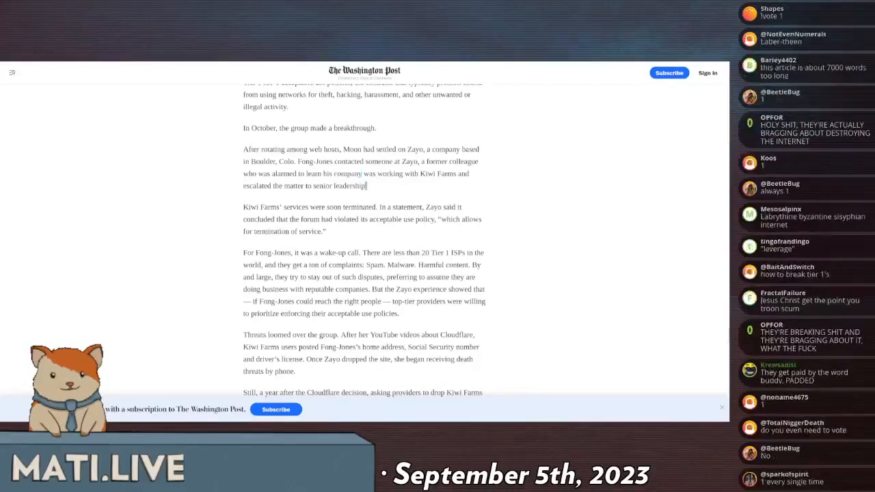
scroll(down, 3)
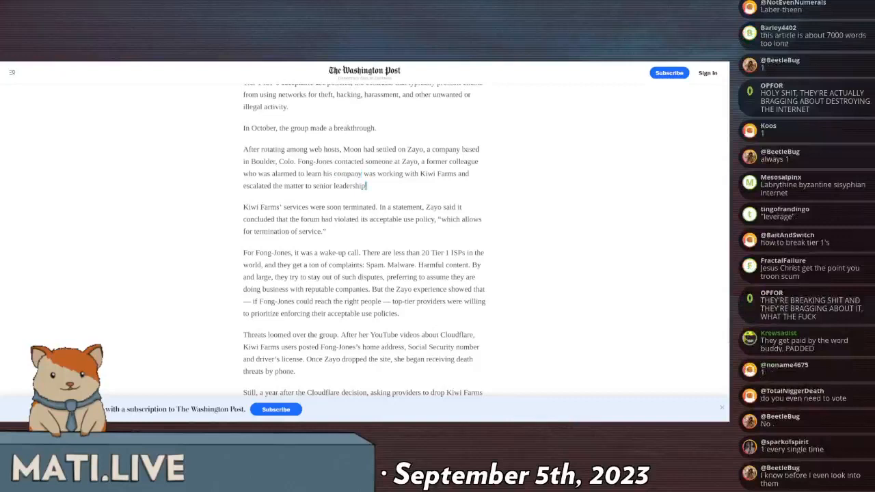
scroll(down, 3)
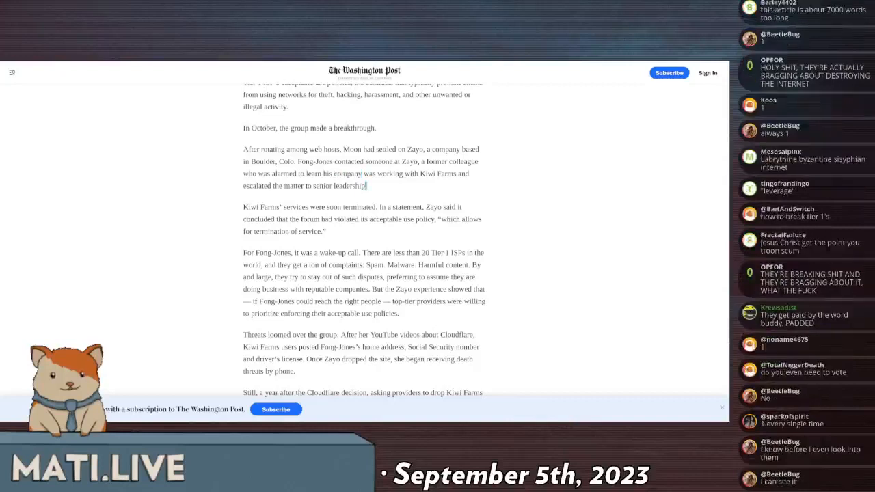
scroll(down, 3)
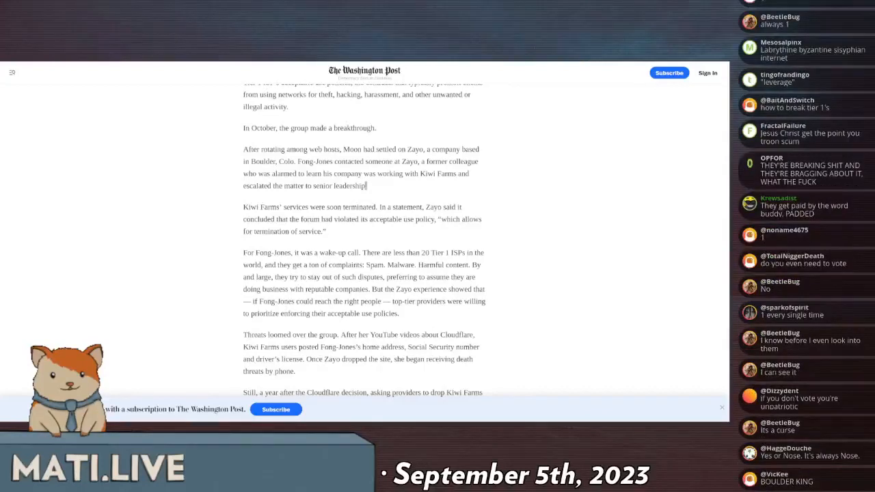
scroll(down, 3)
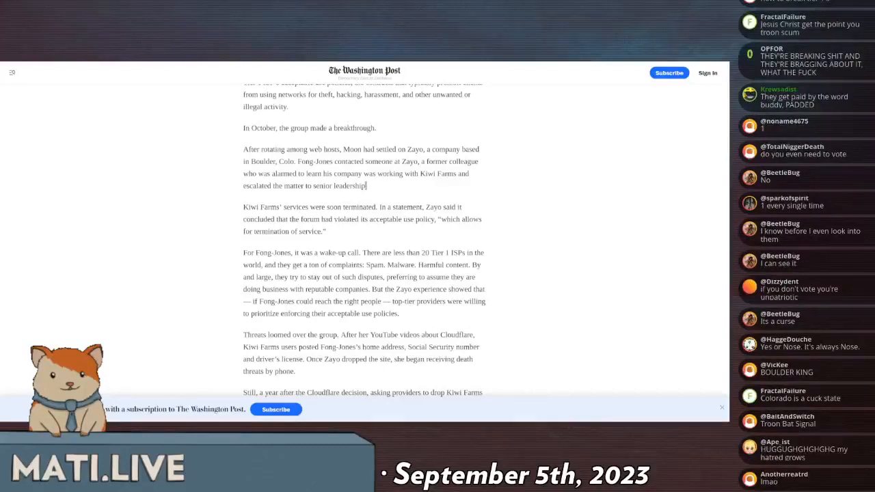
scroll(down, 3)
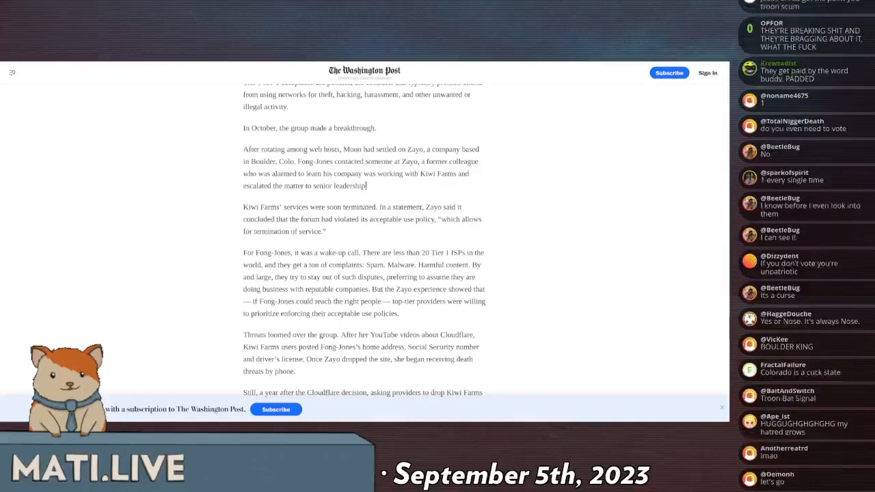
scroll(down, 3)
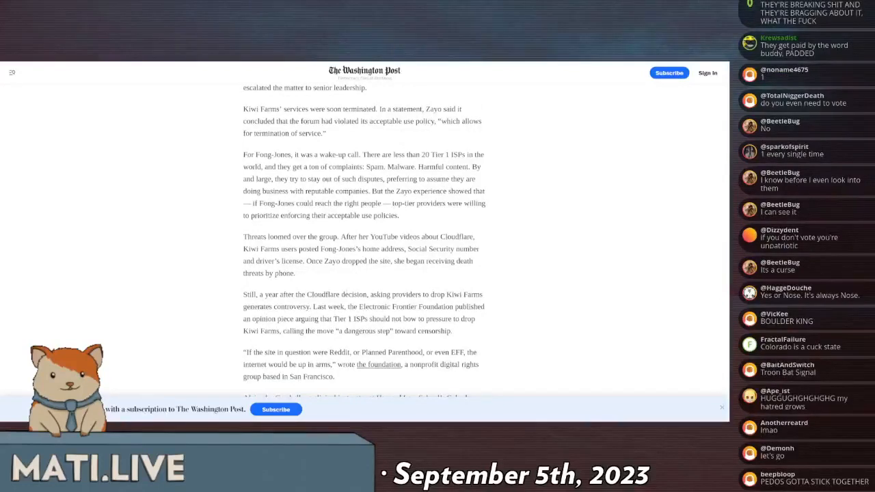
Scroll to Alejandra Caraballo's rebuttal of EFF and Matthew Prince's mixed feelings.
scroll(down, 3)
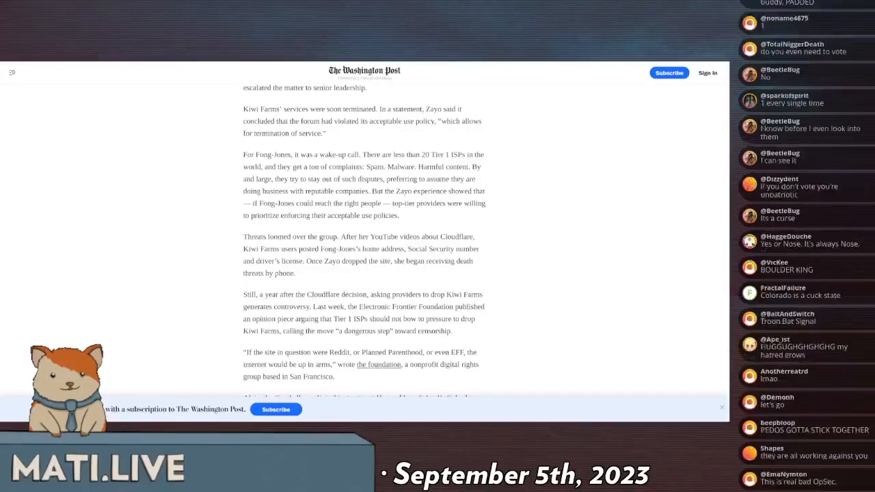
scroll(down, 3)
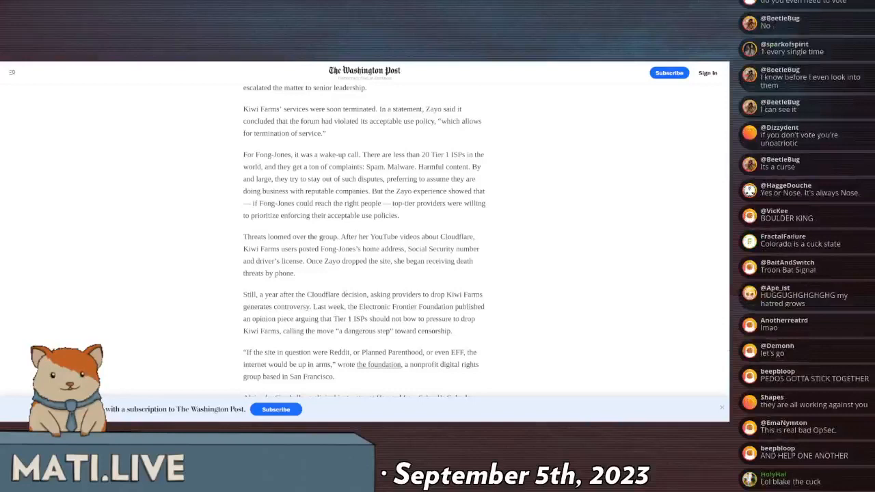
scroll(down, 3)
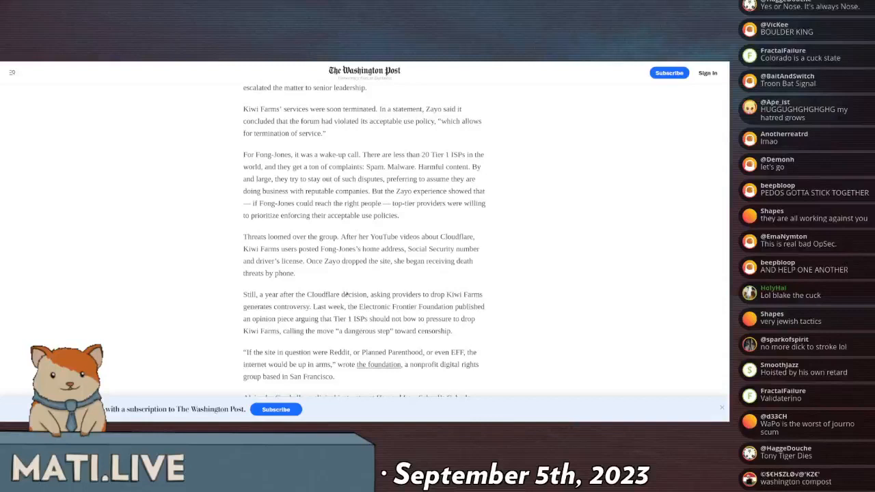
scroll(down, 3)
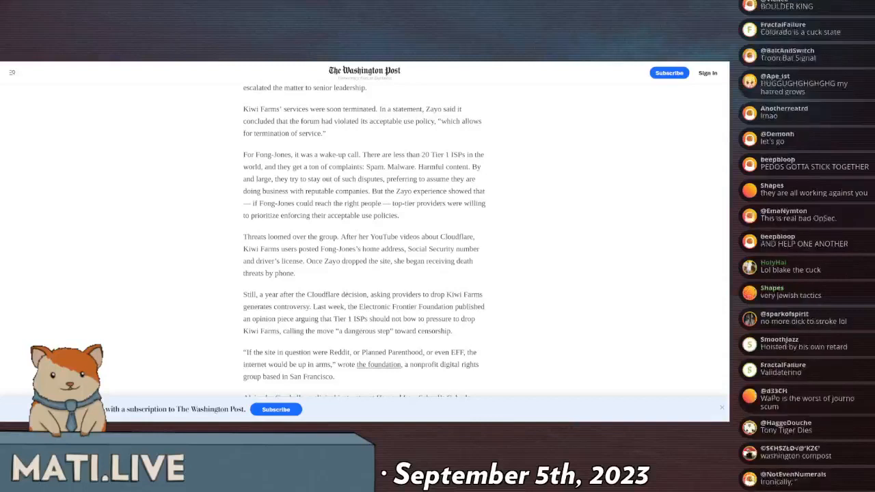
scroll(down, 3)
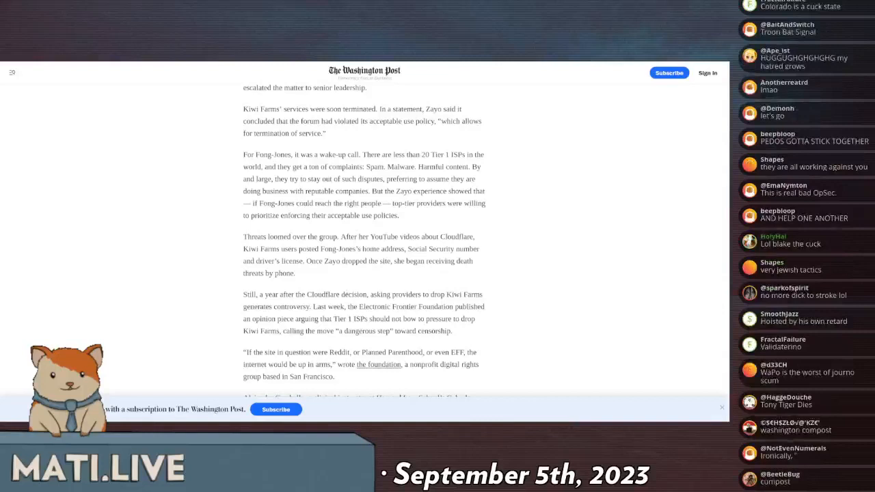
scroll(down, 3)
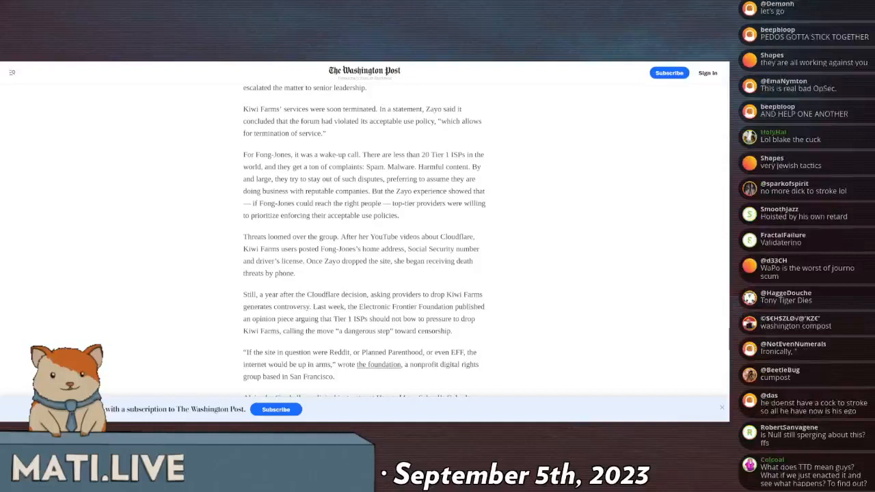
scroll(down, 3)
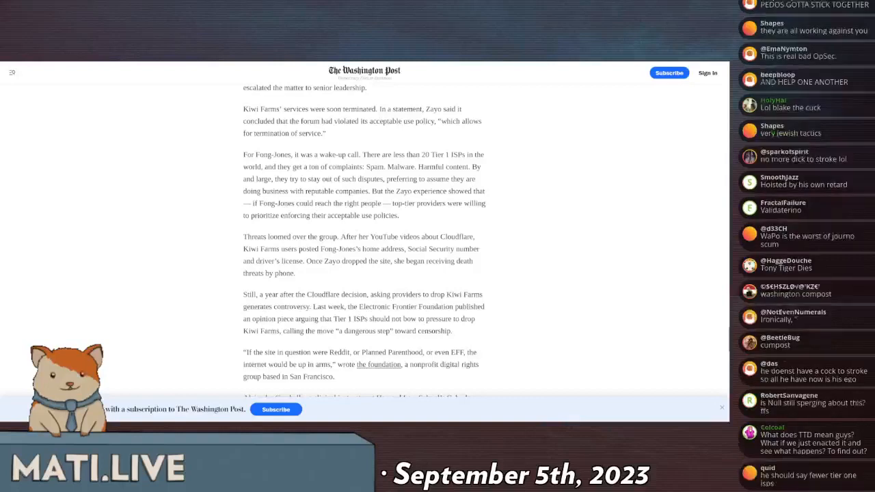
scroll(down, 3)
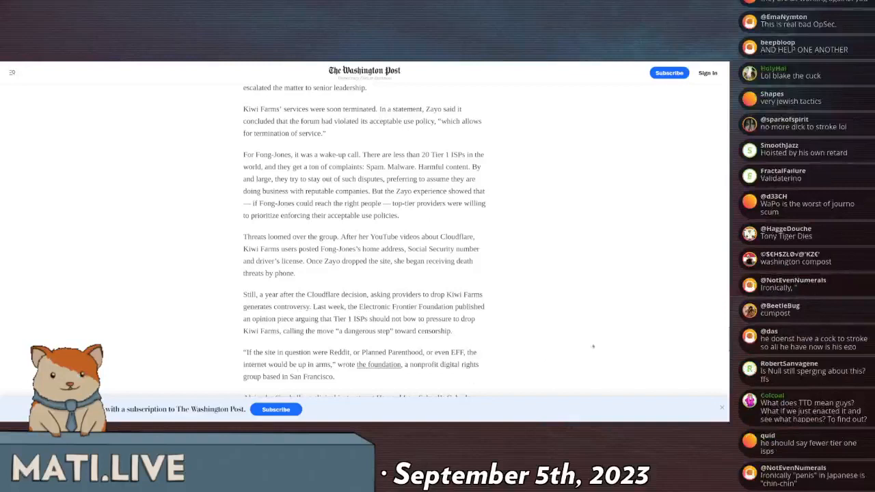
mouse_move(579, 319)
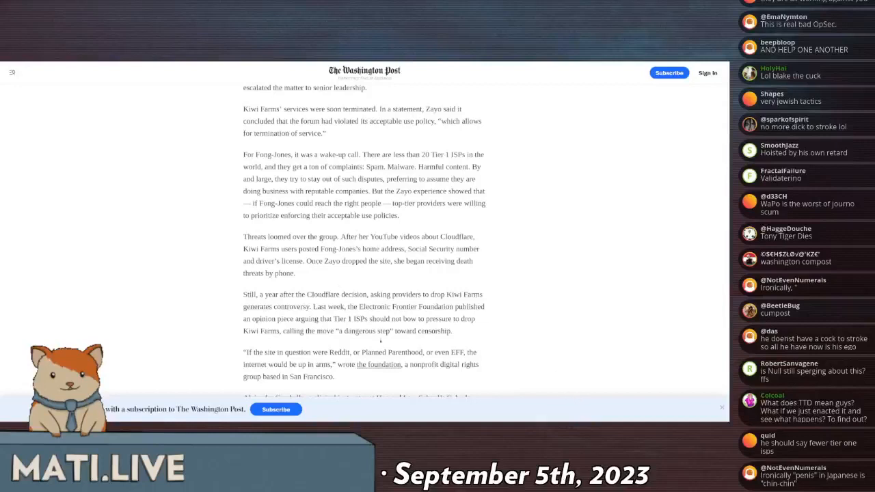
scroll(down, 3)
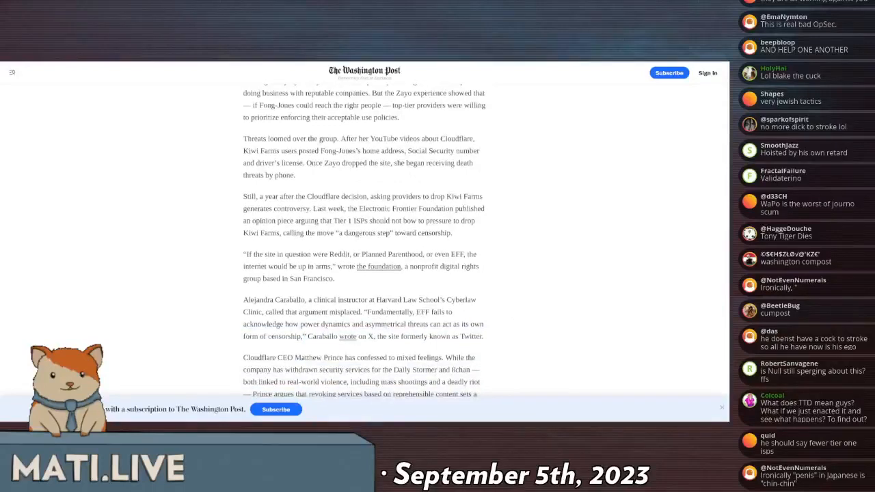
Scroll to Prince's quote that governments should police content, and the Kiwi Farms-remains-online paragraph.
scroll(down, 3)
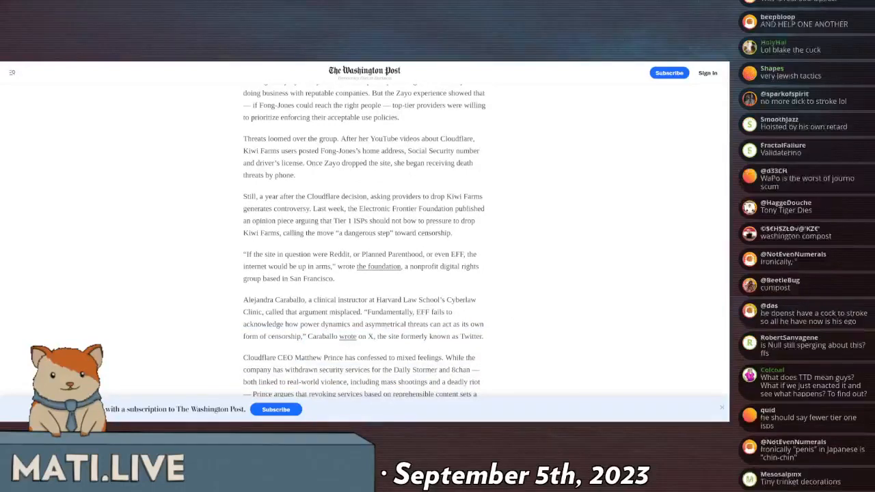
scroll(down, 3)
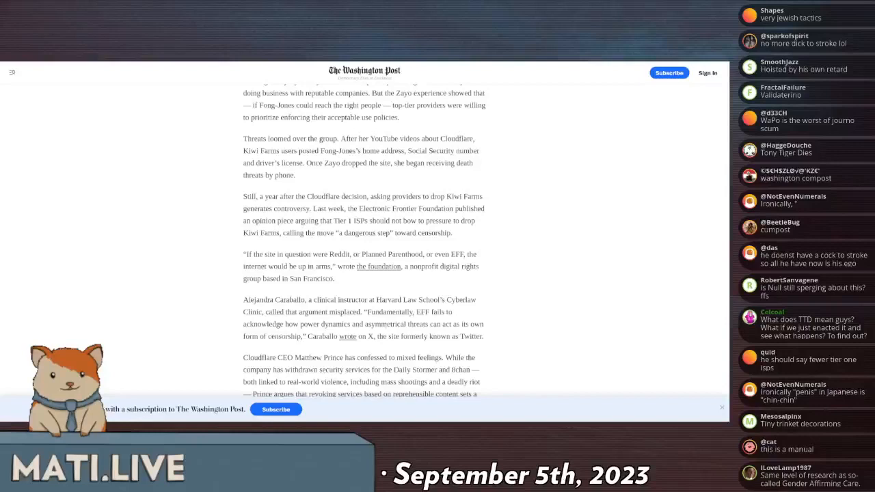
scroll(down, 3)
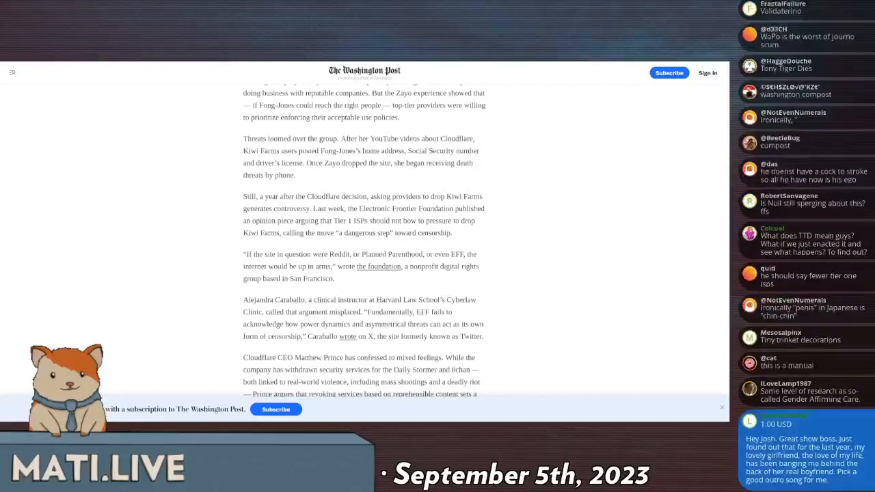
scroll(down, 3)
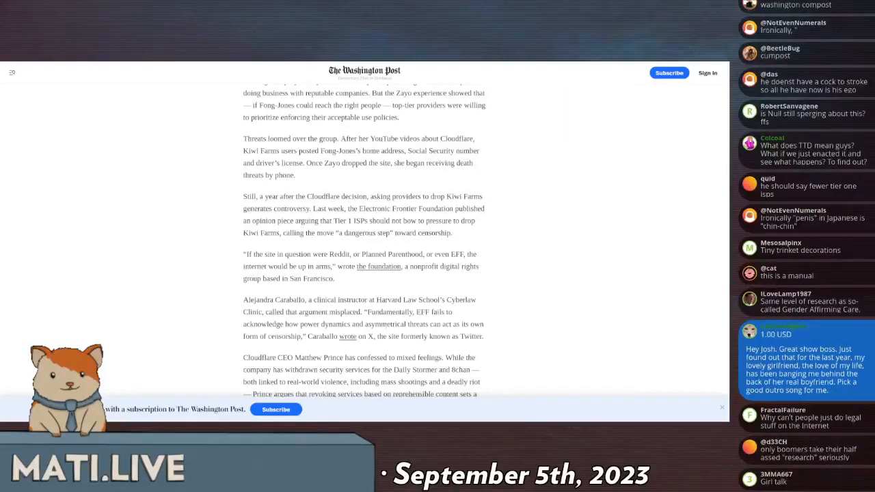
scroll(down, 3)
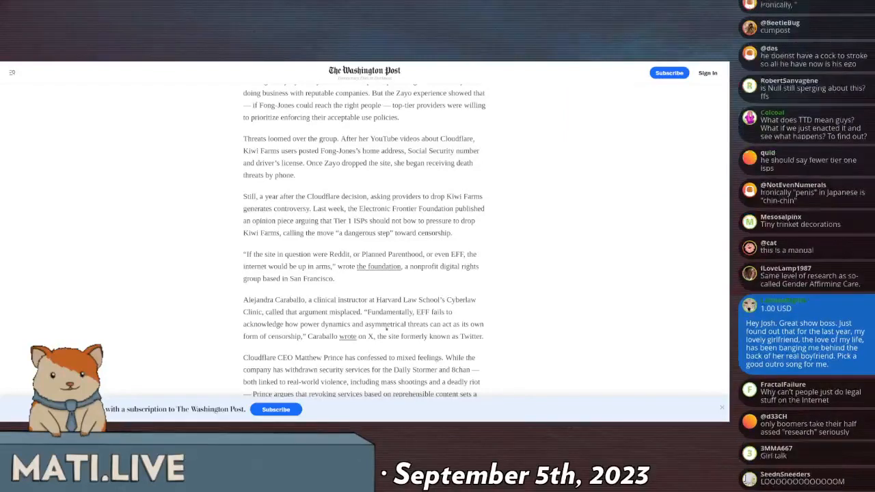
scroll(down, 3)
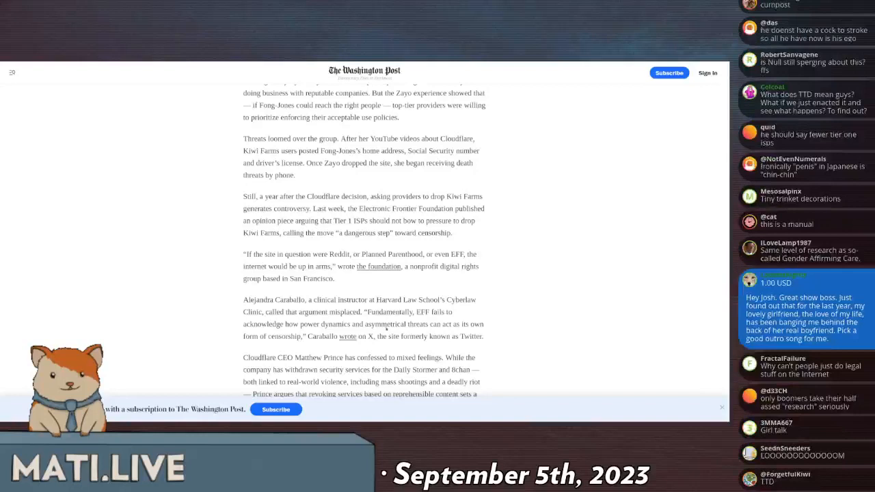
scroll(down, 3)
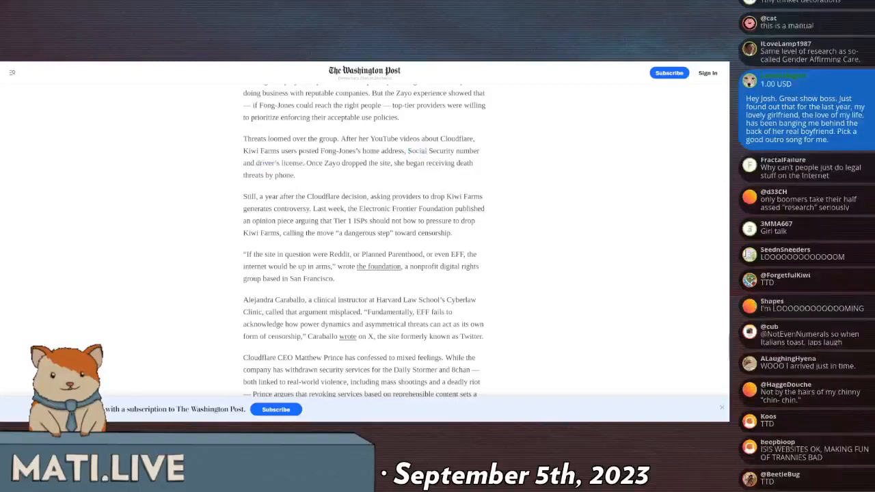
scroll(down, 3)
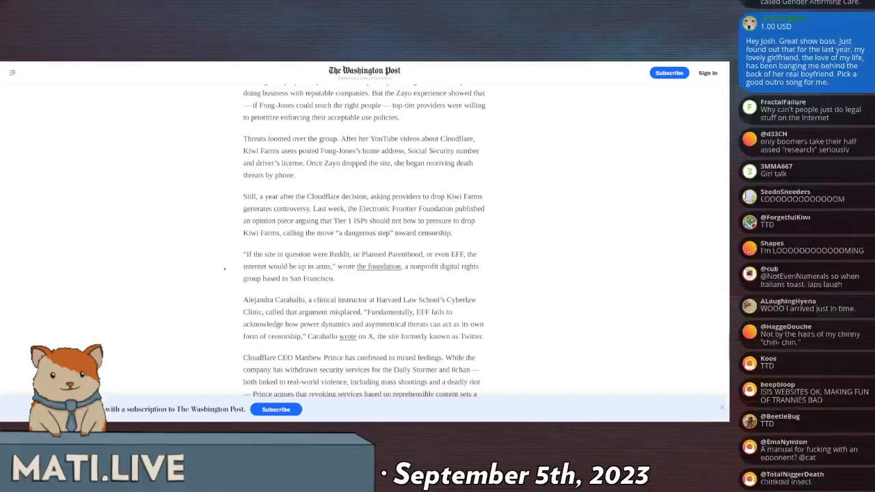
scroll(down, 3)
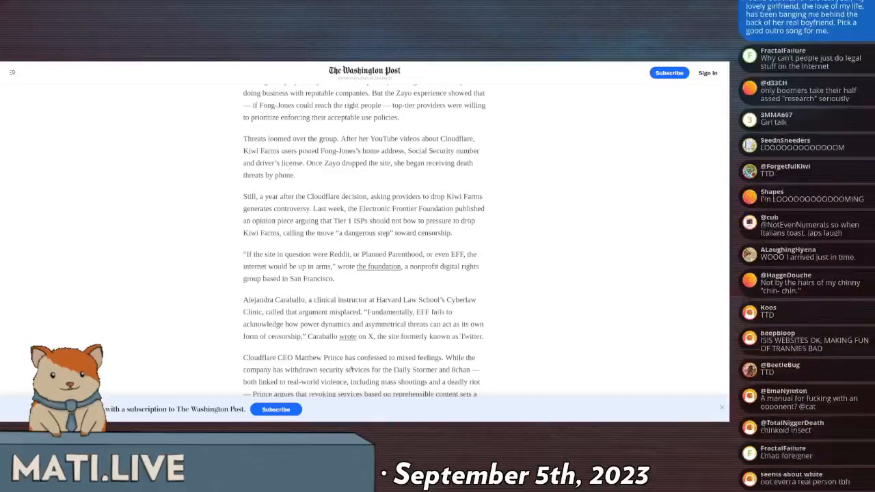
scroll(down, 3)
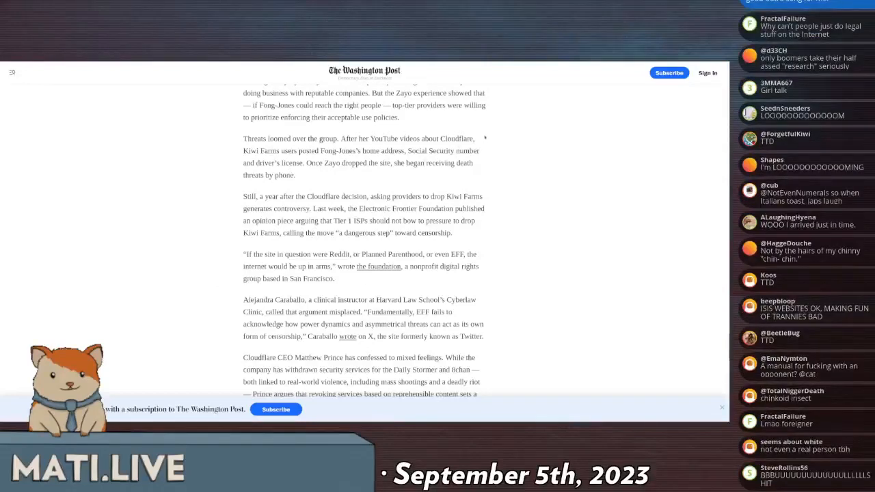
scroll(down, 3)
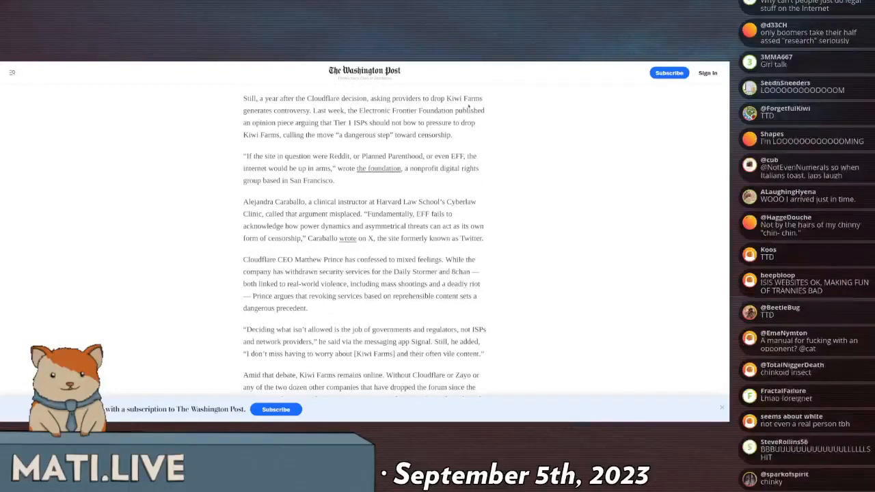
Read past the Caraballo and Matthew Prince paragraphs to 'Amid that debate' and 'Lorelei'.
scroll(down, 3)
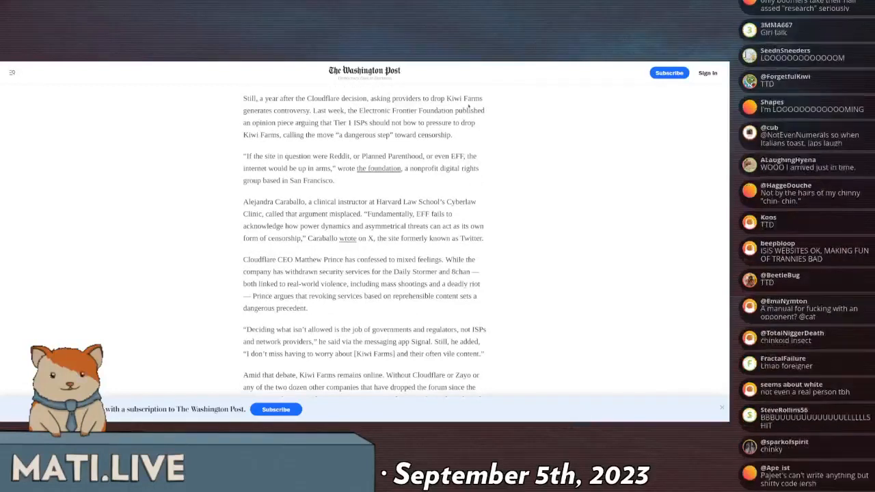
scroll(down, 3)
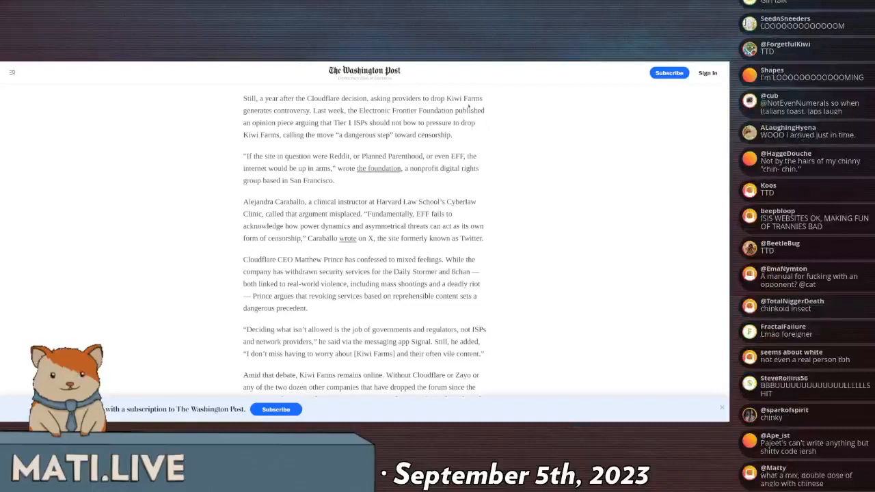
scroll(down, 3)
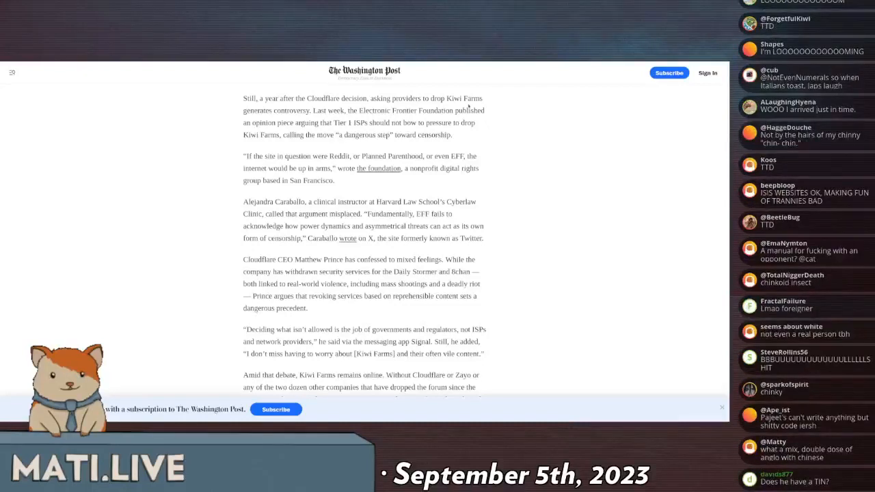
scroll(down, 3)
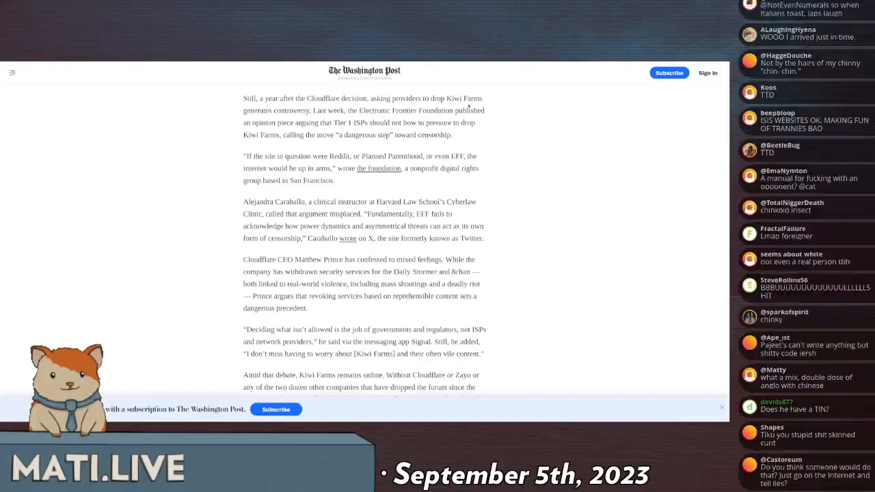
scroll(down, 3)
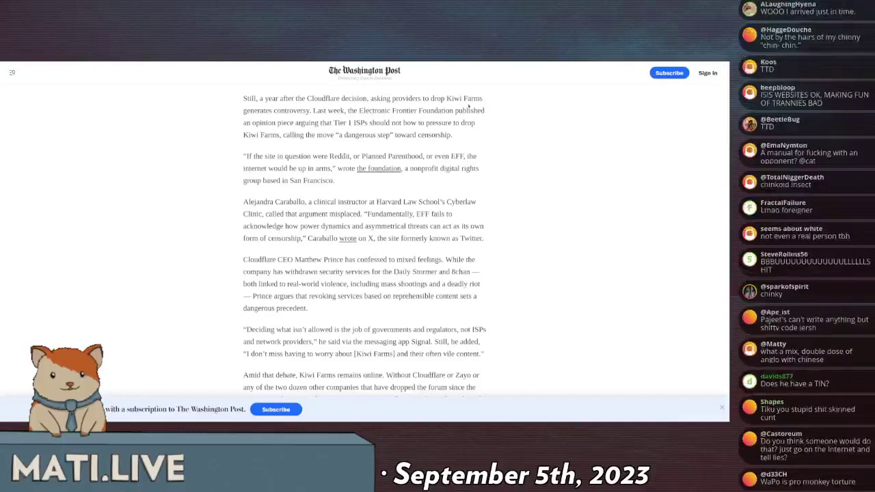
scroll(down, 3)
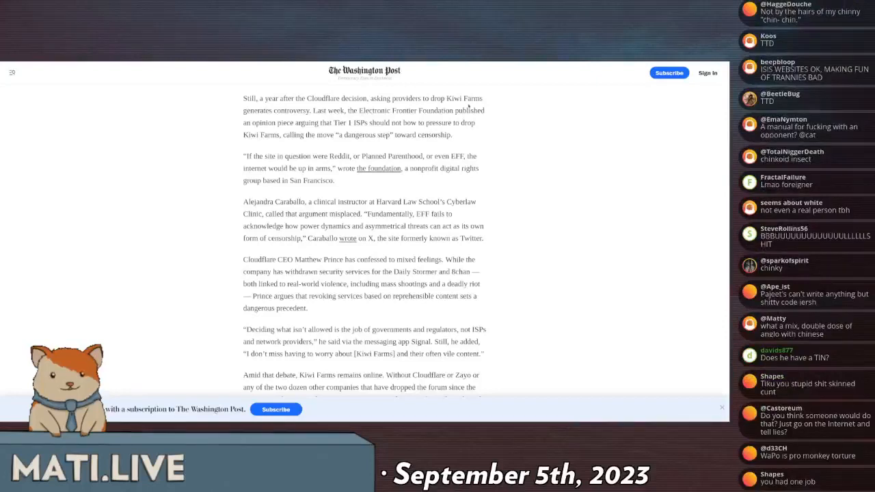
scroll(down, 3)
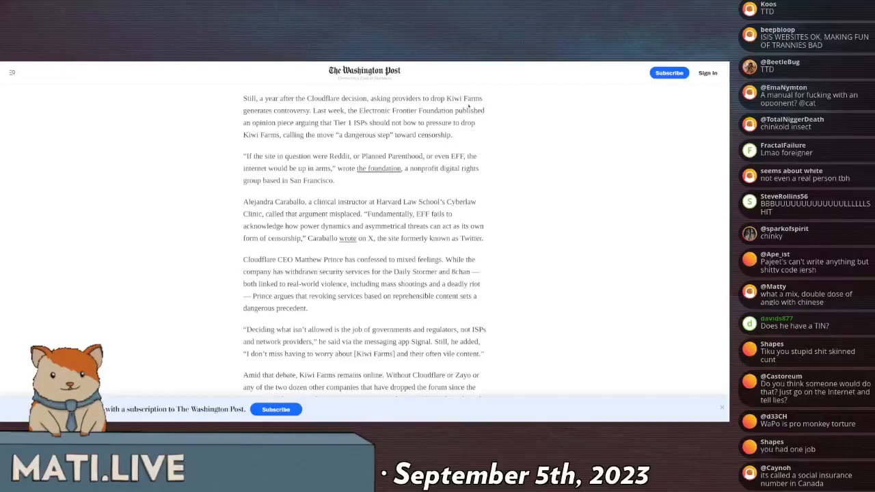
scroll(down, 3)
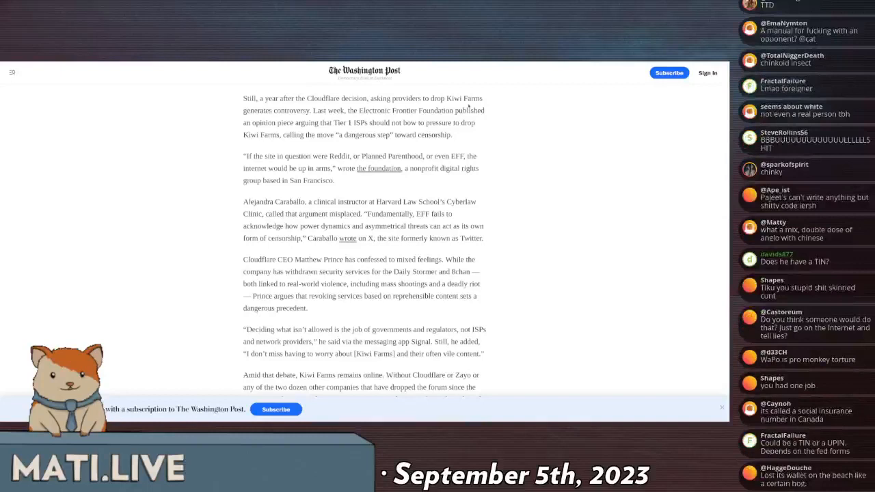
scroll(down, 3)
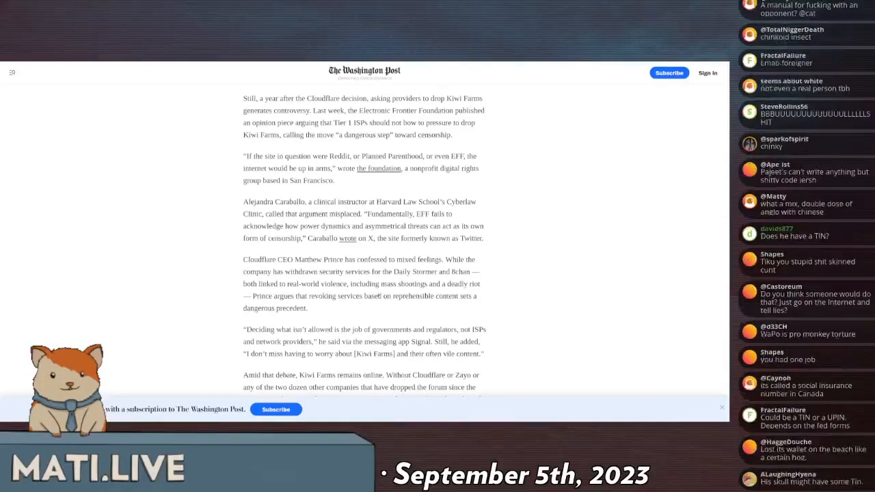
scroll(down, 3)
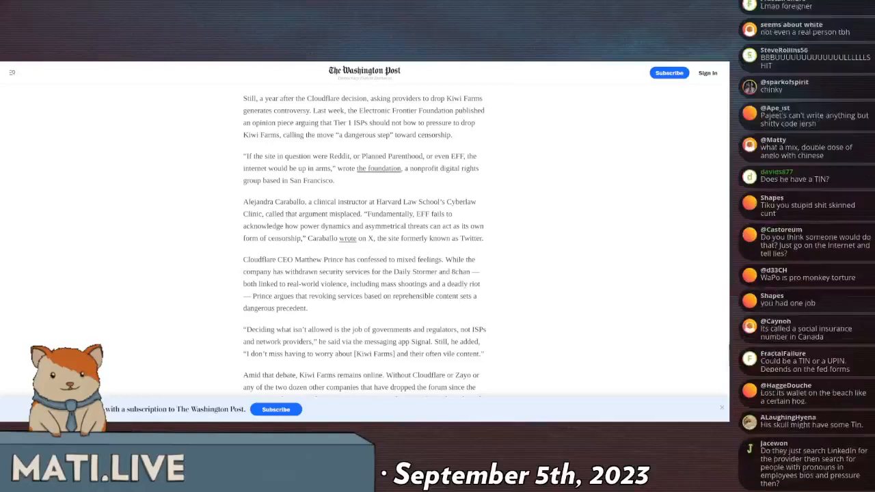
scroll(down, 3)
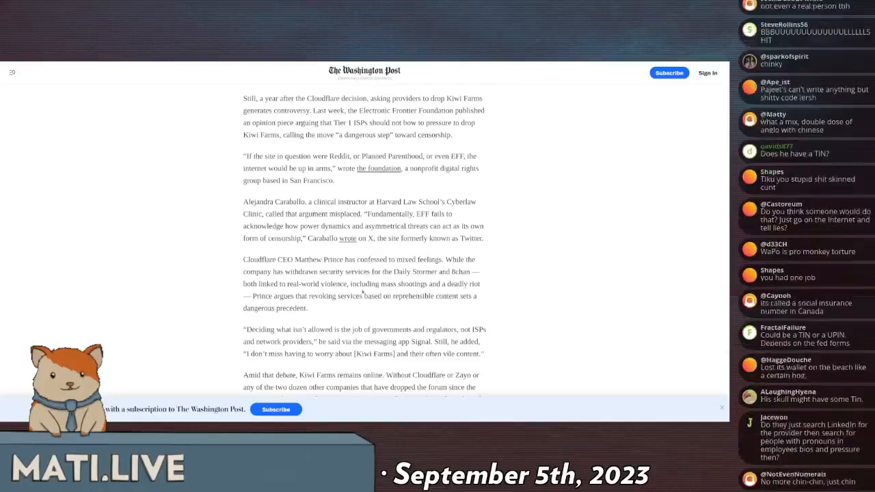
scroll(down, 3)
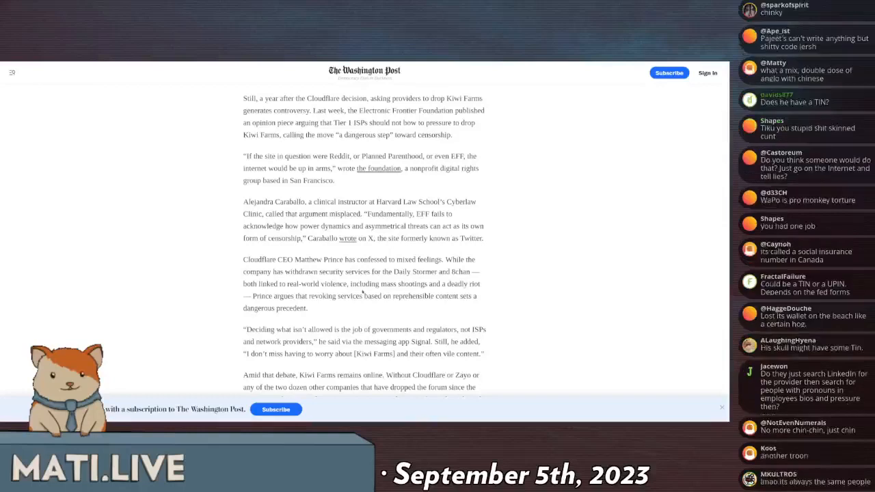
scroll(down, 3)
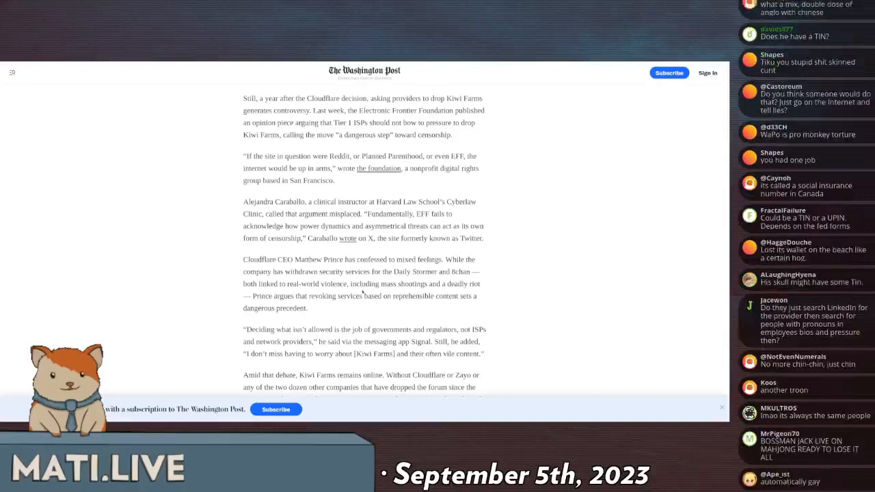
scroll(down, 3)
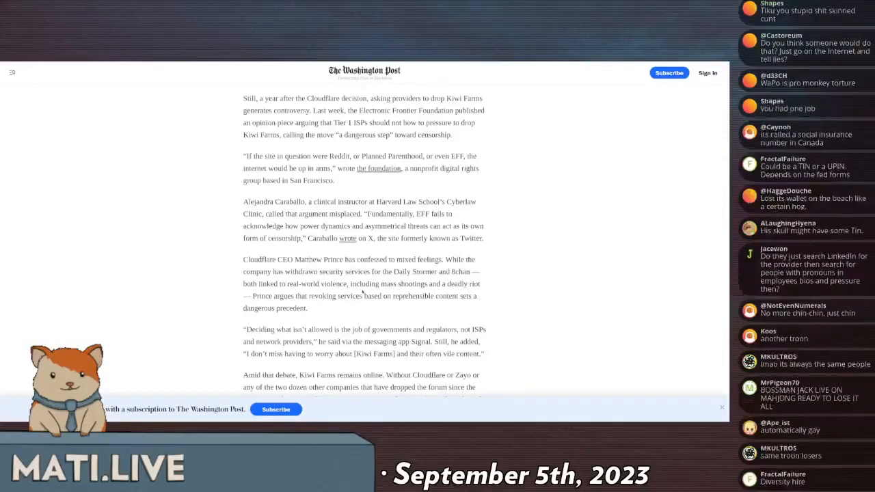
mouse_move(362, 296)
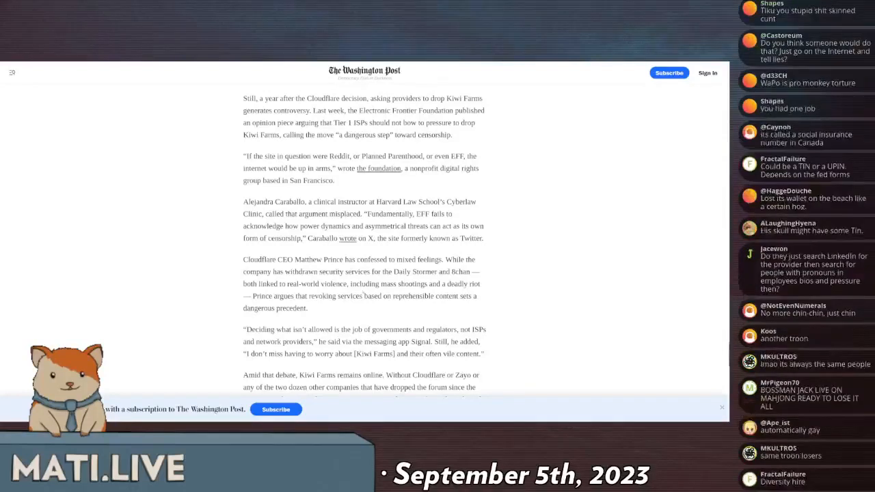
scroll(down, 3)
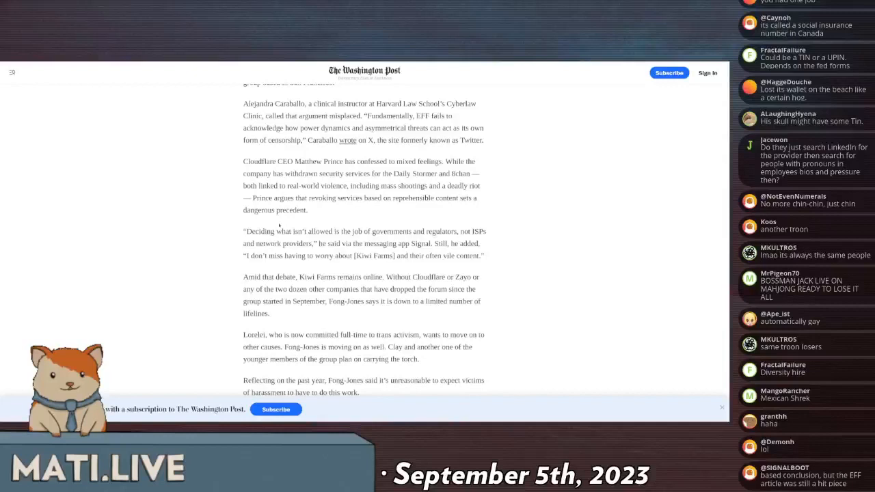
Scroll past the 'we're going to win' quote to the Correction box and author byline.
scroll(down, 3)
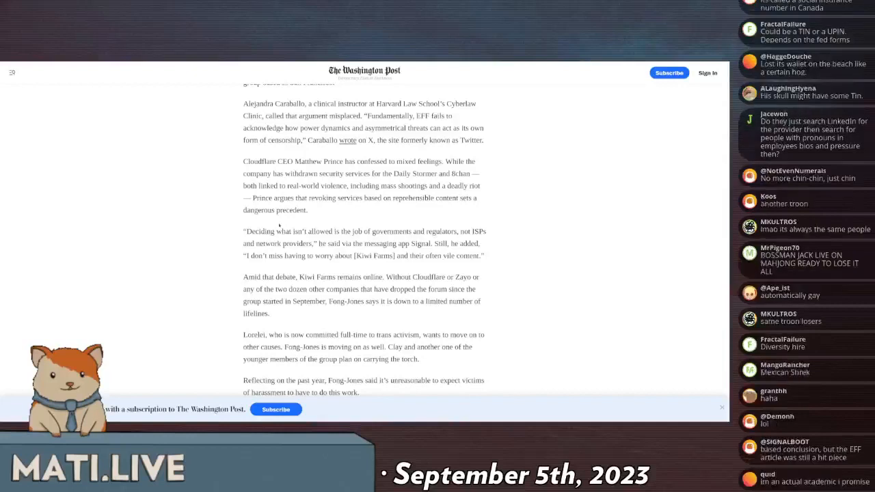
scroll(down, 3)
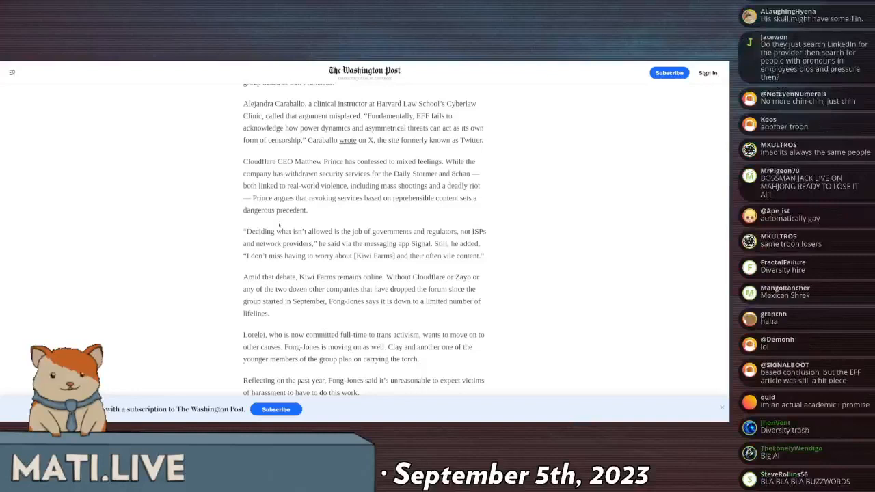
scroll(down, 3)
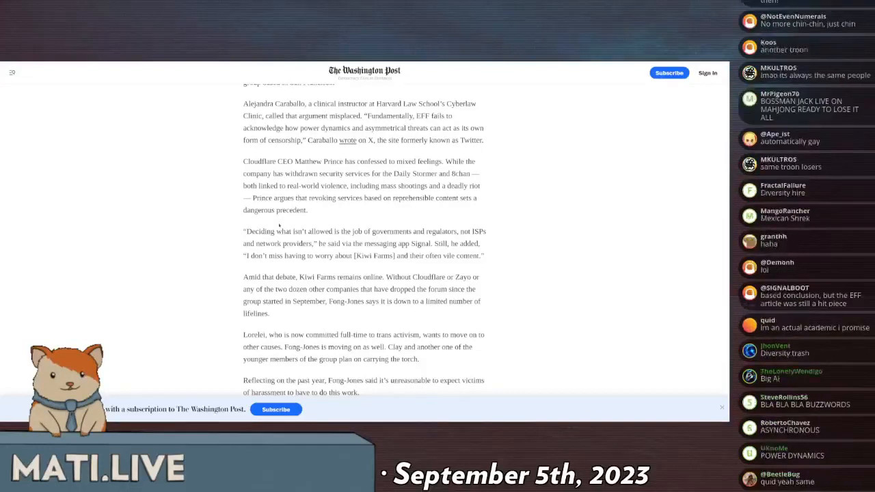
scroll(down, 3)
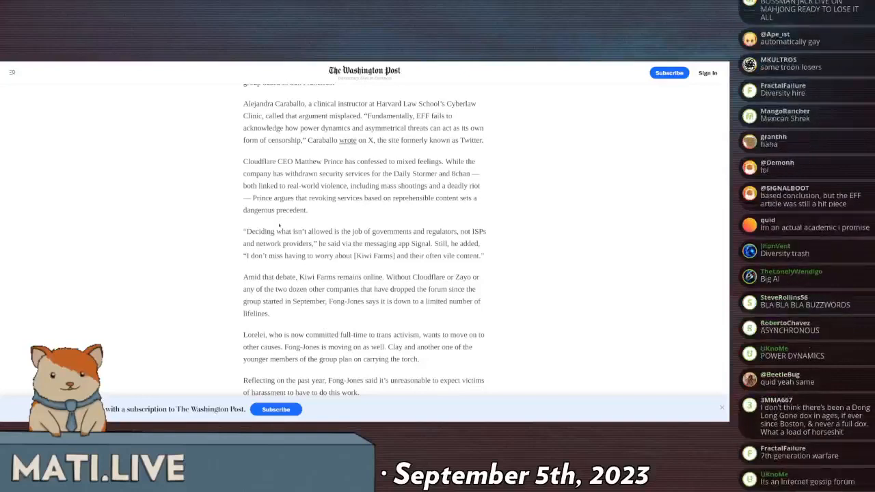
scroll(down, 3)
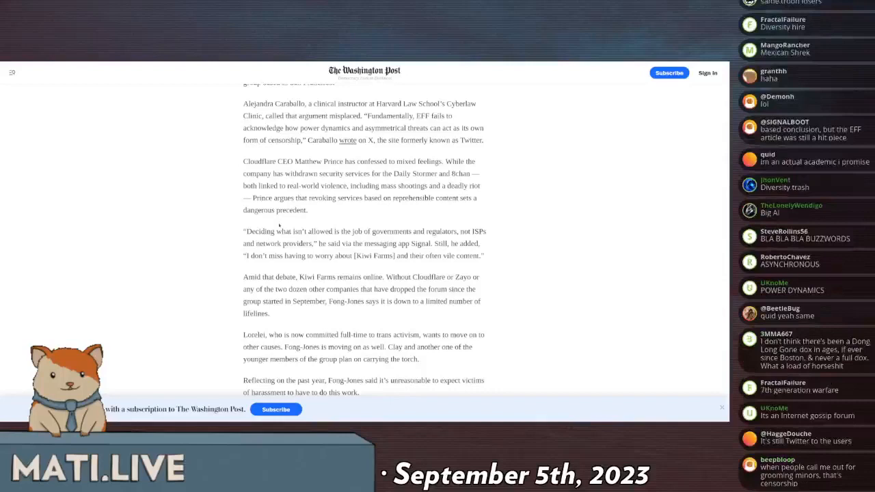
scroll(down, 3)
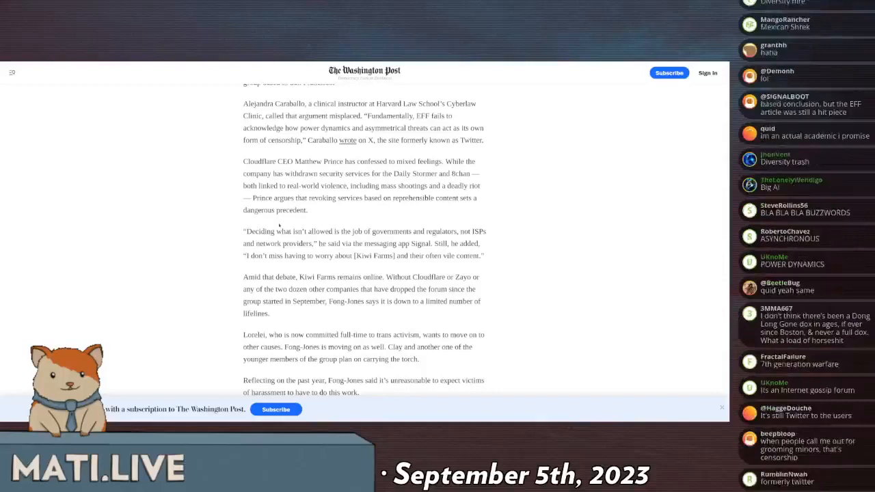
scroll(down, 3)
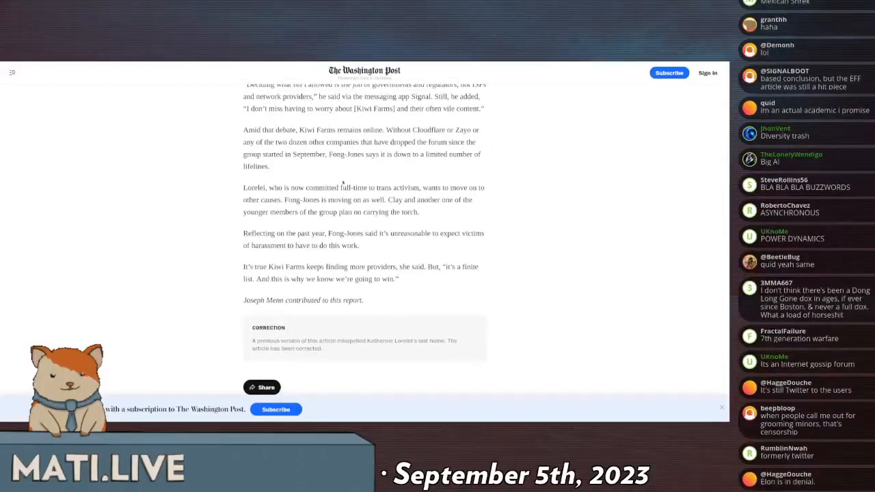
scroll(down, 3)
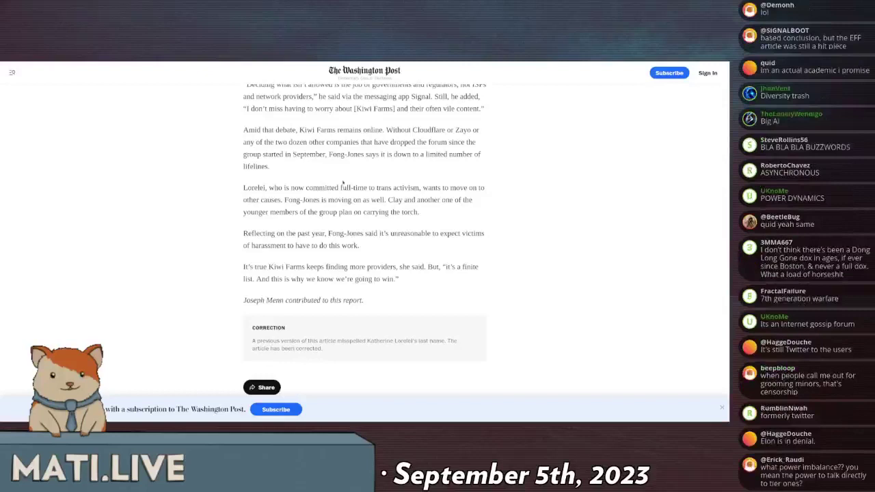
scroll(down, 3)
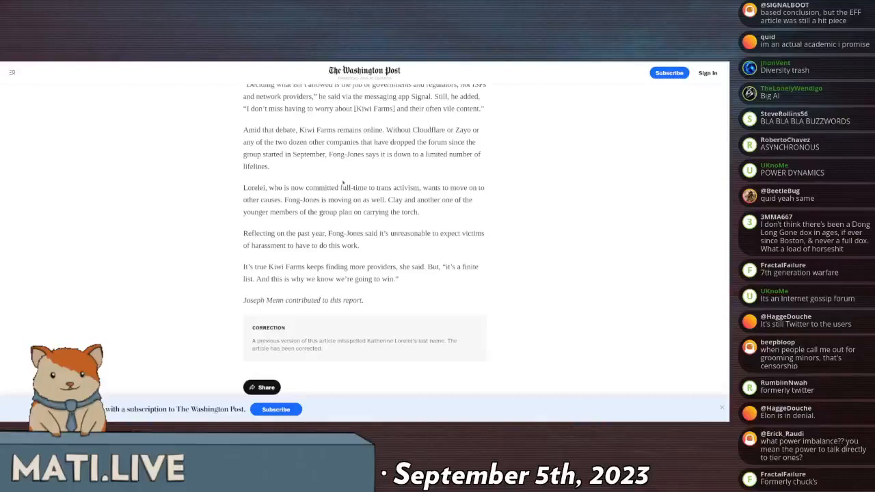
scroll(down, 3)
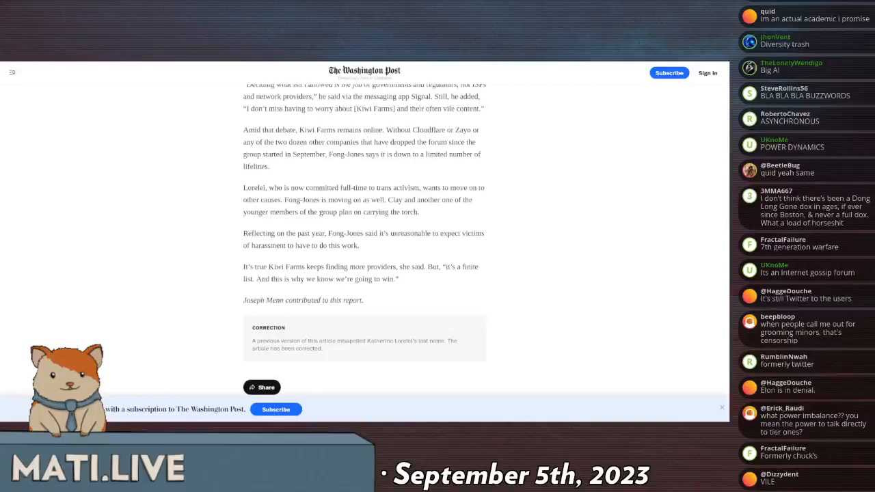
mouse_move(371, 168)
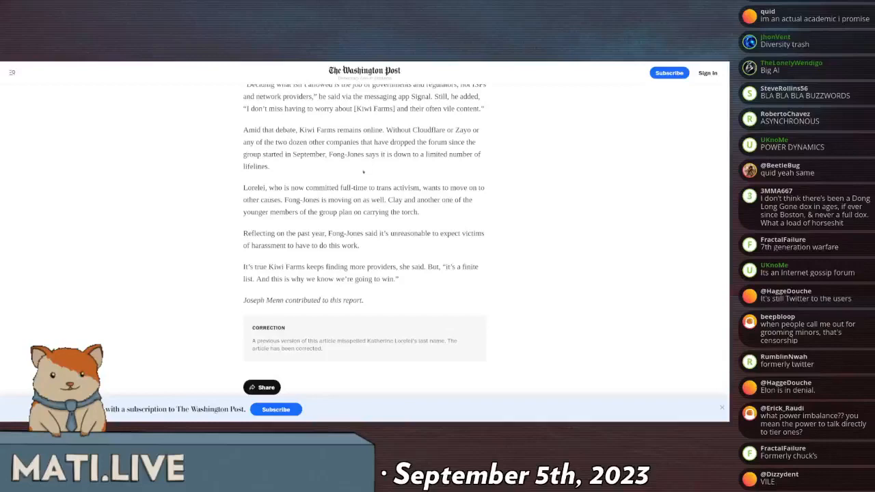
scroll(down, 3)
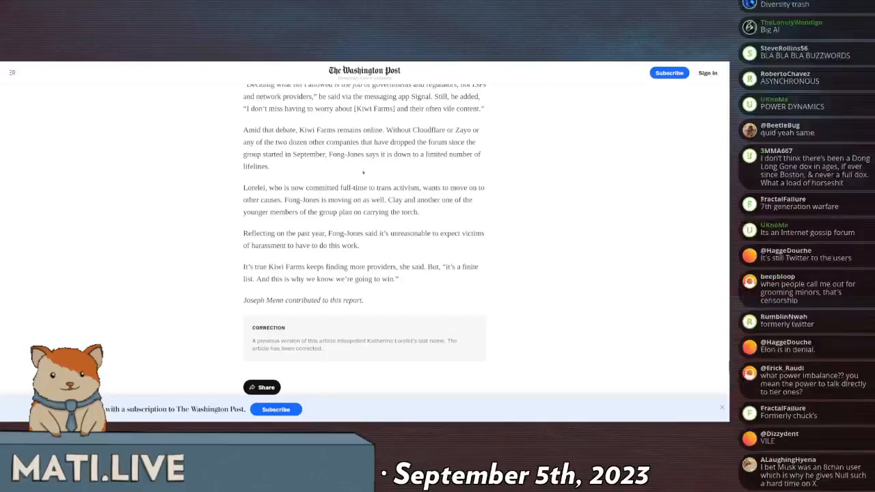
scroll(down, 3)
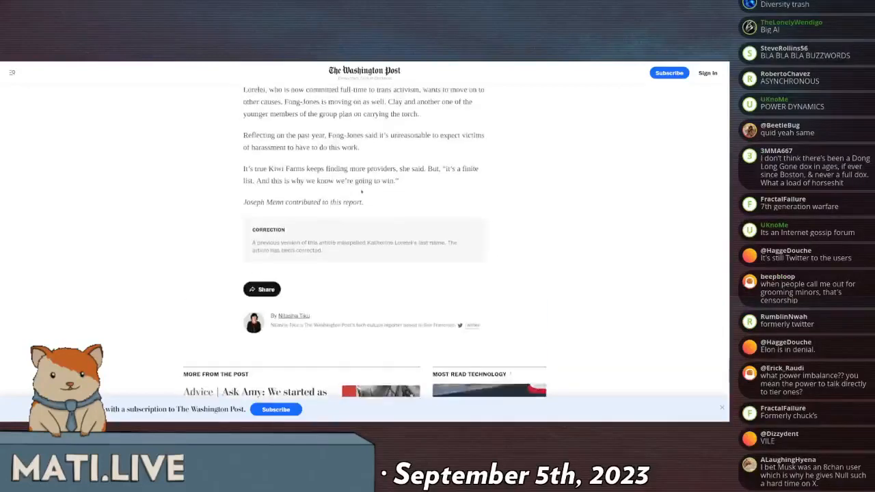
scroll(up, 3)
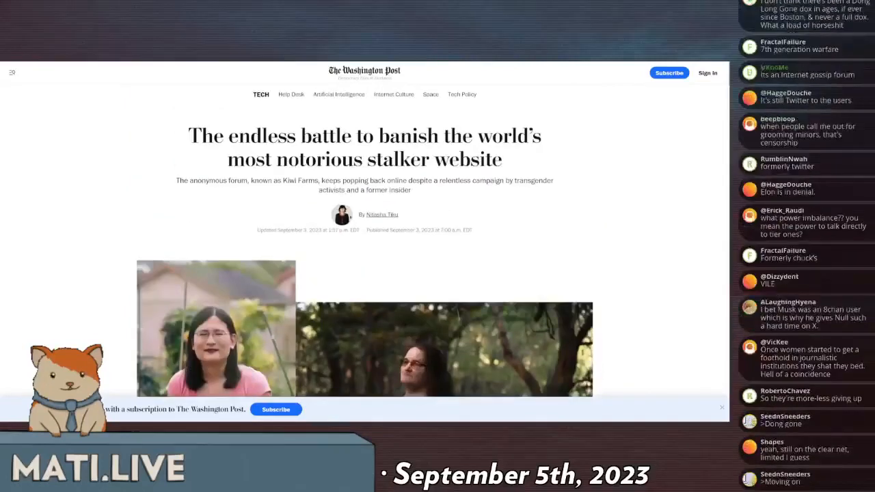
scroll(down, 3)
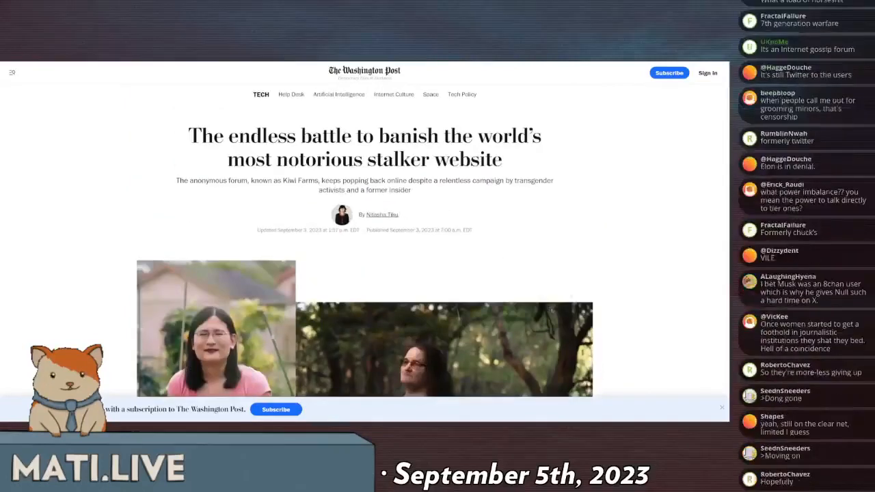
mouse_move(497, 261)
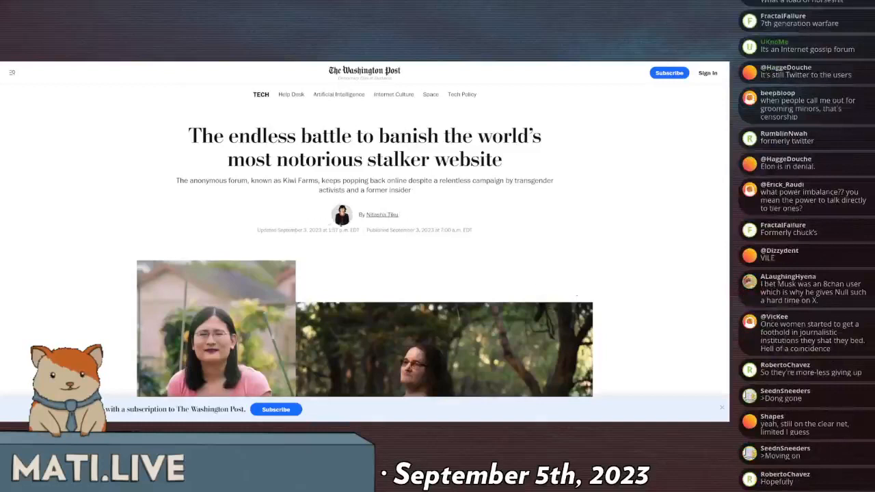
scroll(down, 3)
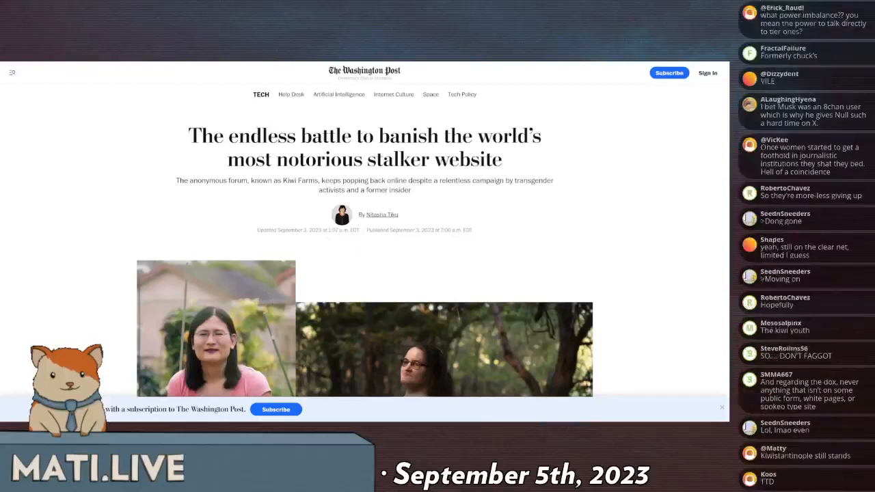
scroll(down, 3)
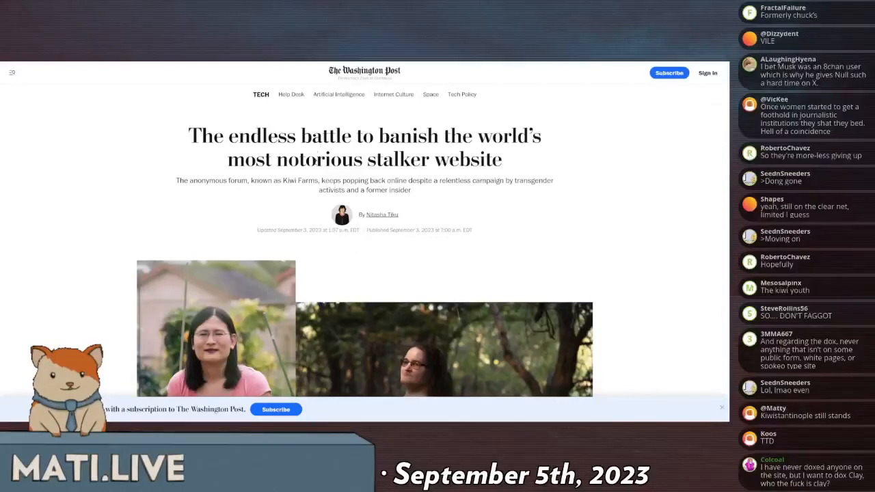
scroll(down, 3)
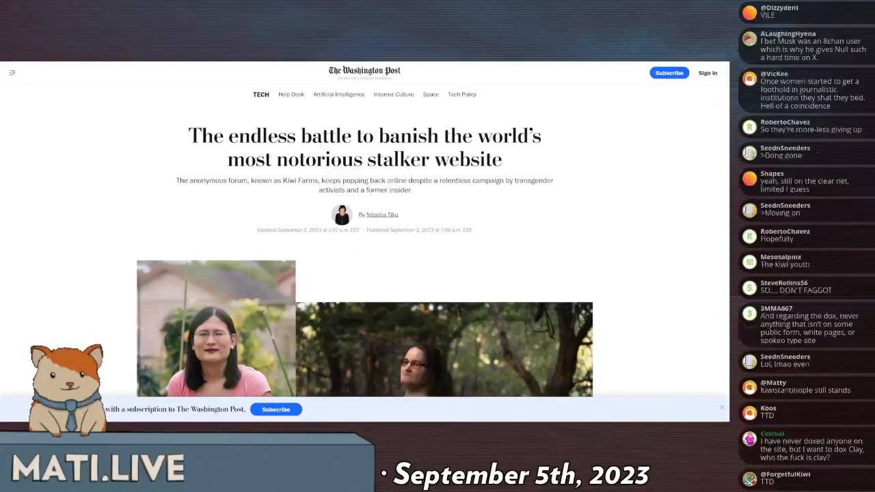
scroll(down, 3)
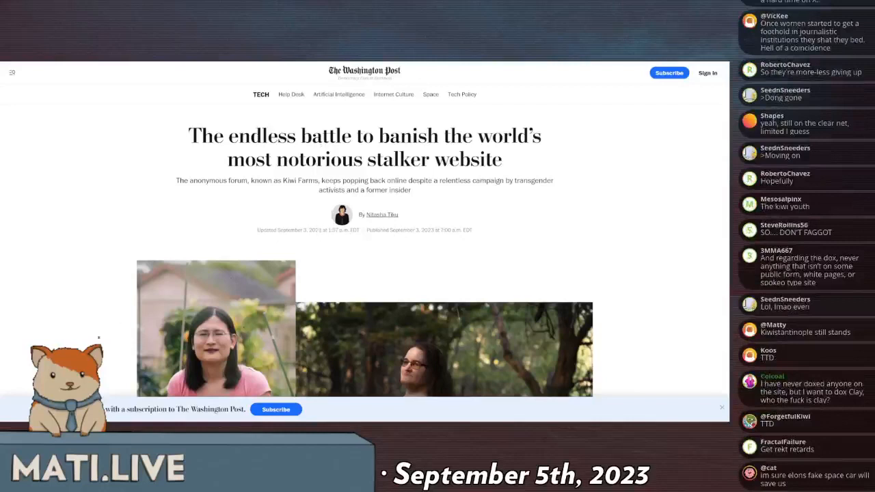
scroll(down, 3)
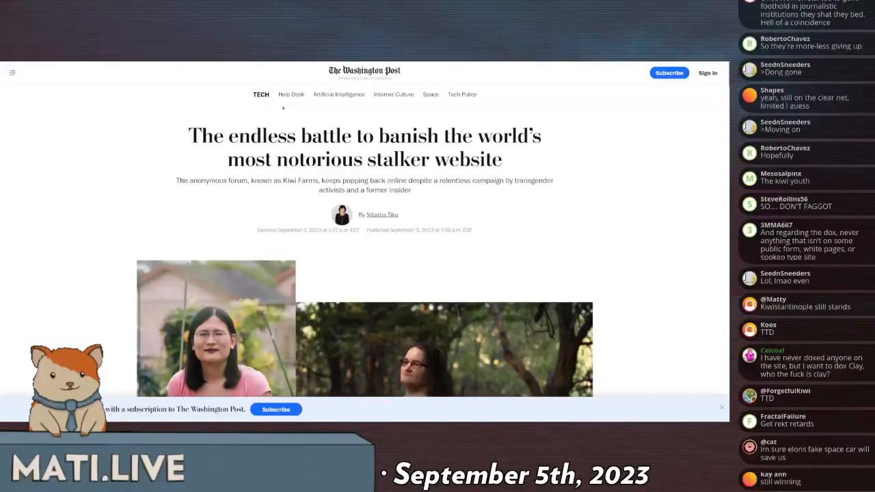
scroll(down, 3)
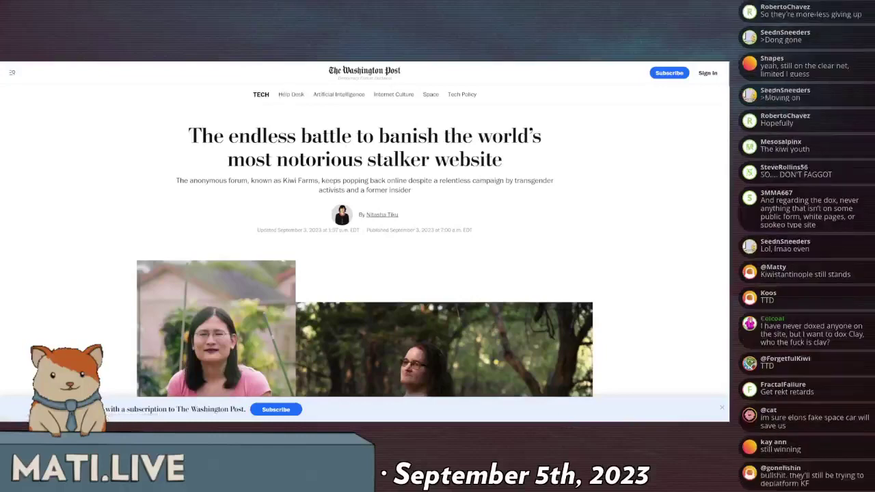
scroll(down, 3)
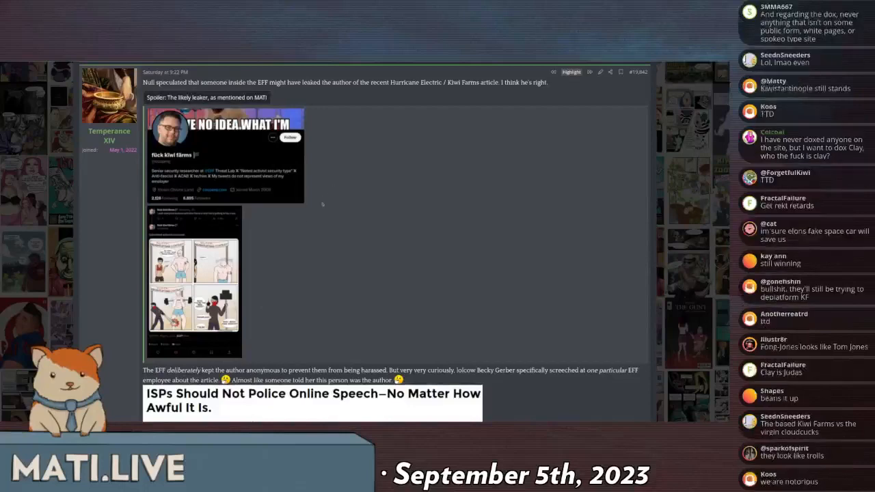
Scroll the Kiwi Farms post past the tweet screenshots to the Queer Armorer tweet about EFF.
scroll(down, 3)
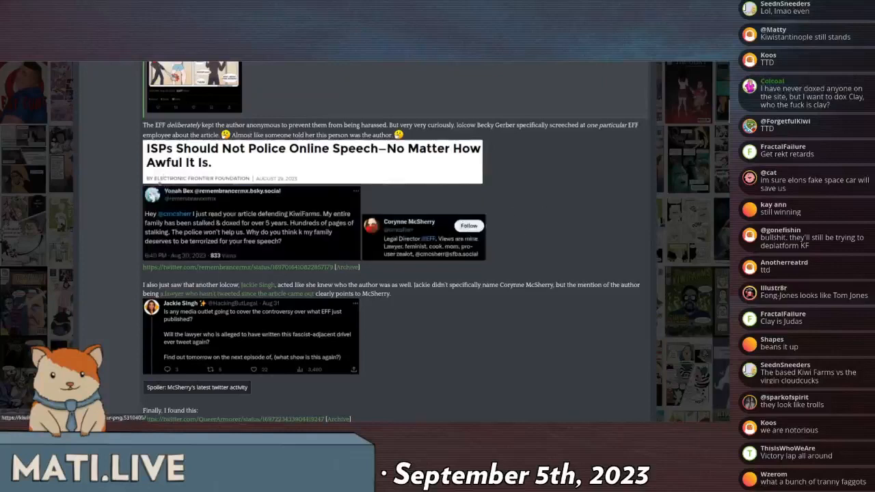
scroll(down, 3)
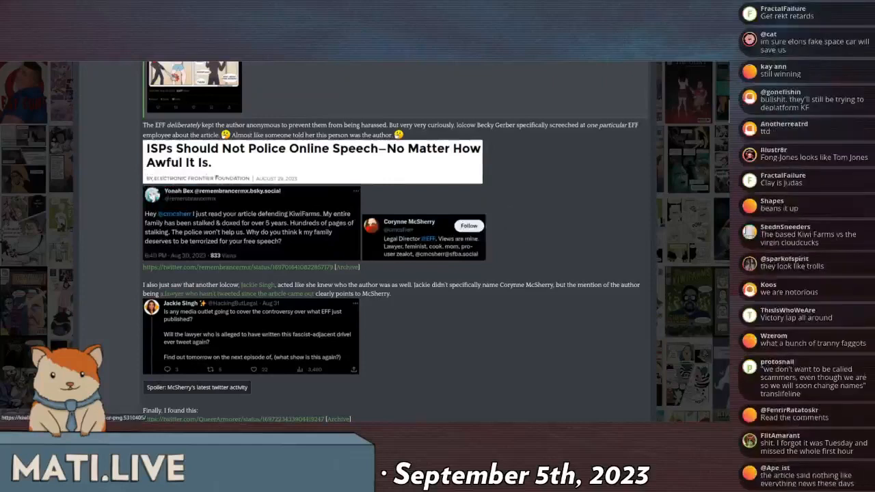
scroll(down, 3)
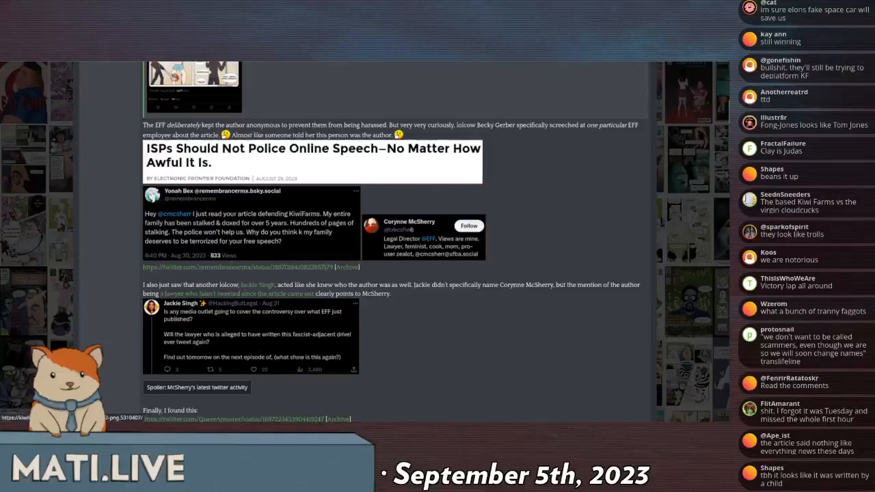
scroll(down, 3)
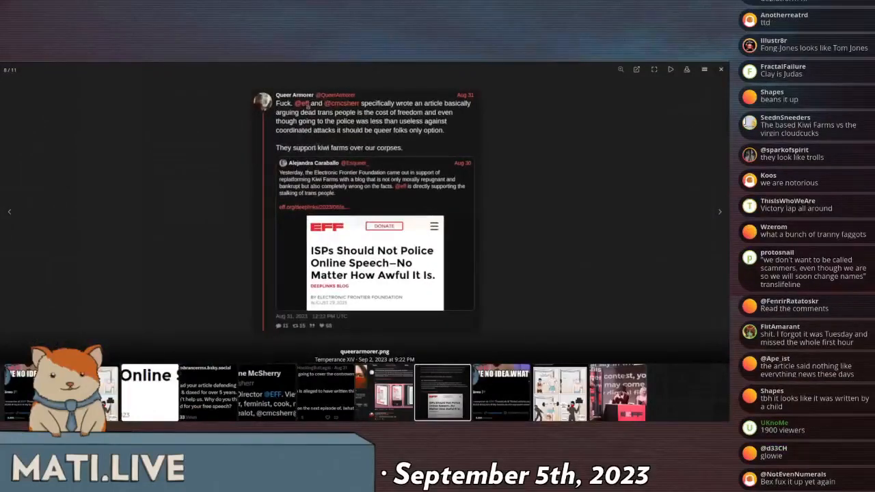
Read below the tweet to where McSherry is named and Cooper Quintin suspected of leaking.
scroll(down, 3)
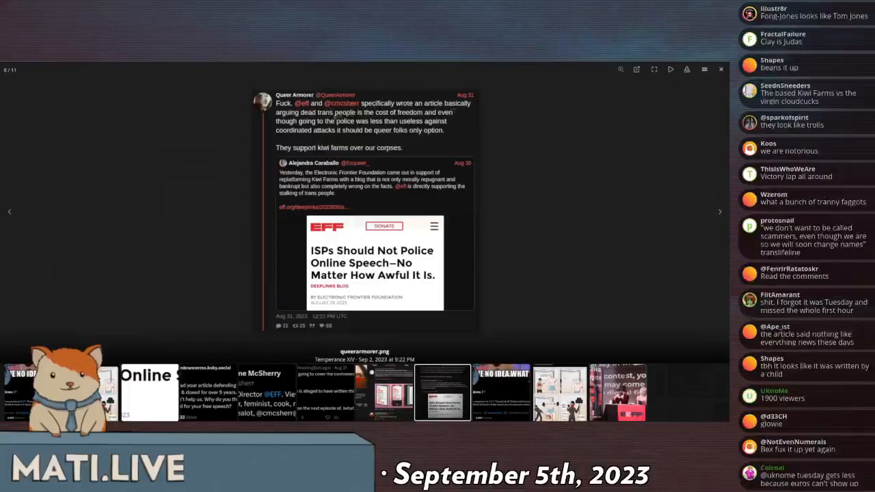
scroll(down, 3)
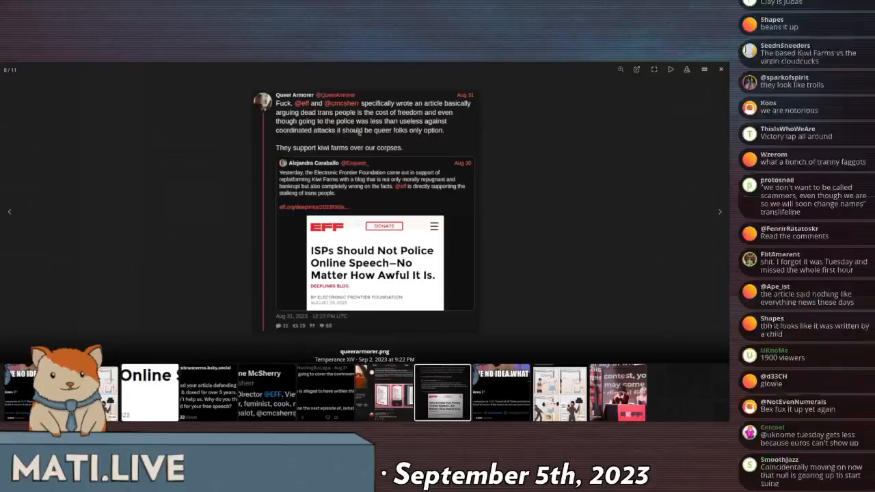
mouse_move(525, 194)
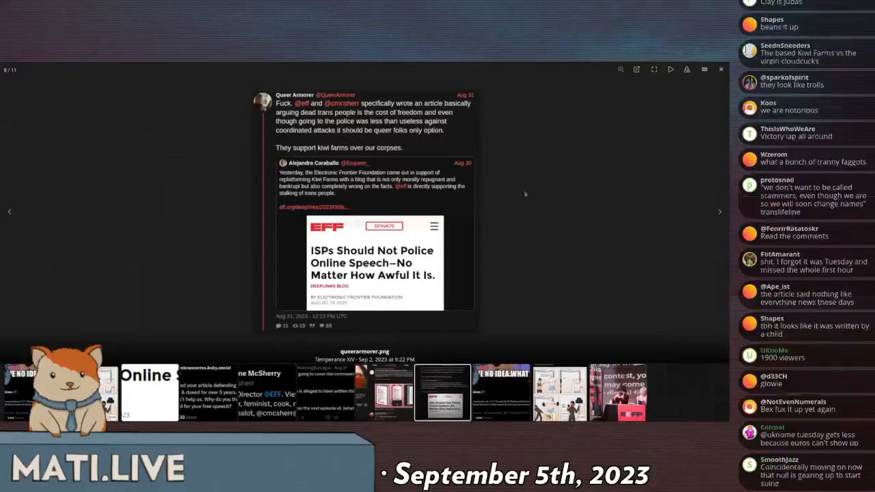
scroll(down, 3)
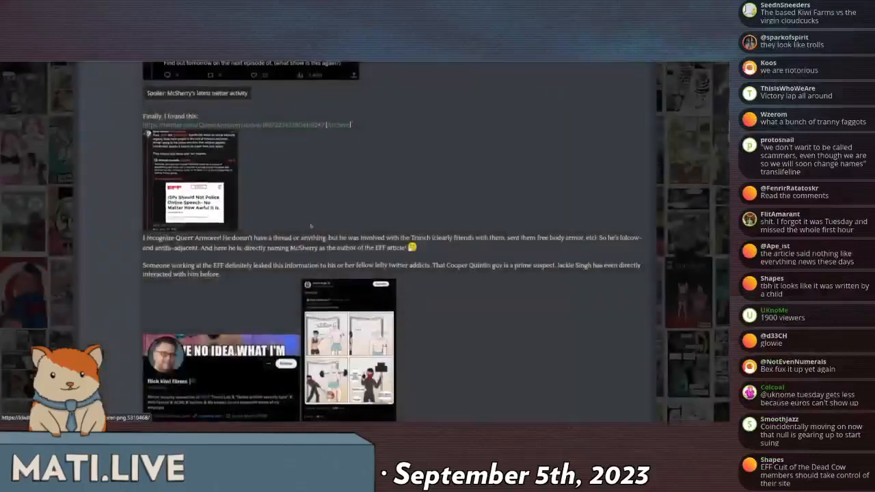
scroll(down, 3)
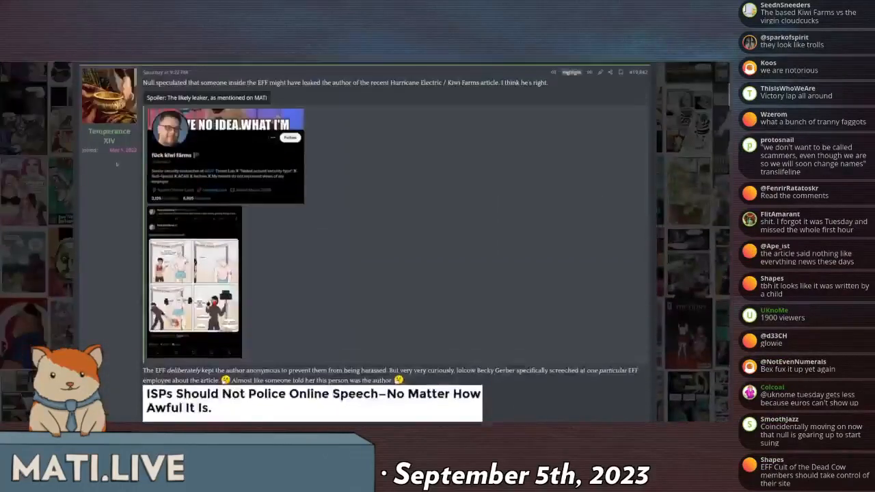
scroll(down, 3)
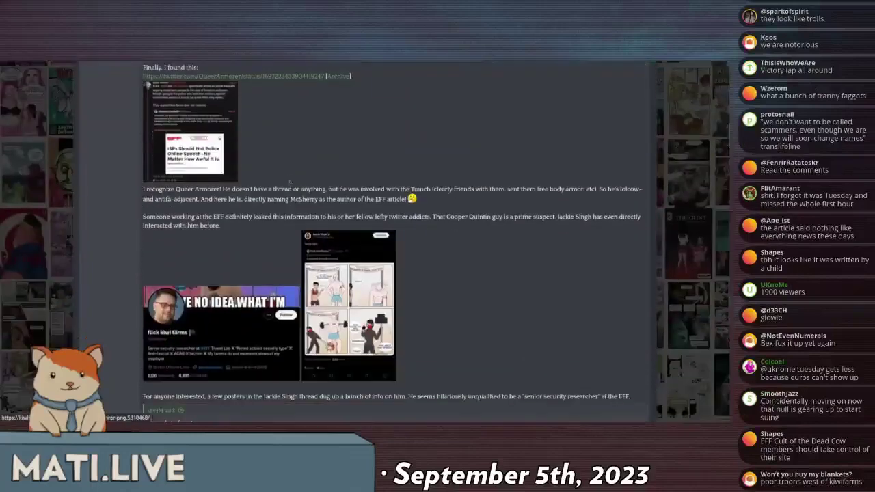
scroll(down, 3)
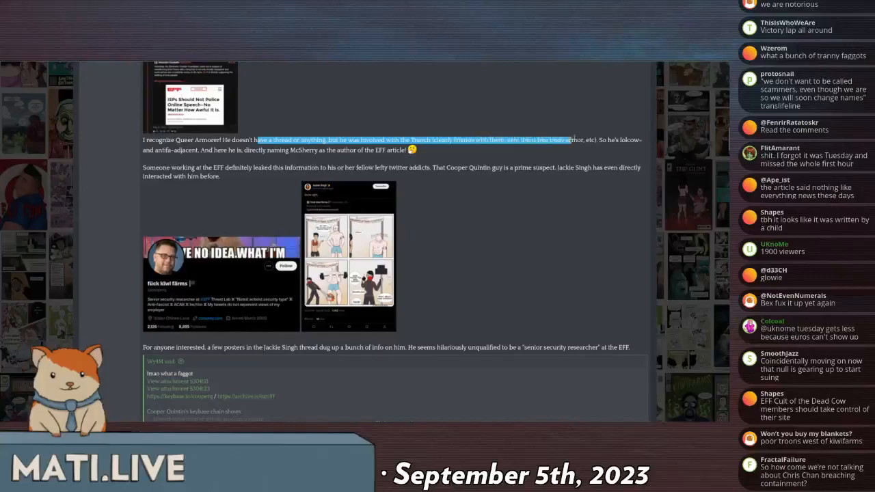
scroll(down, 3)
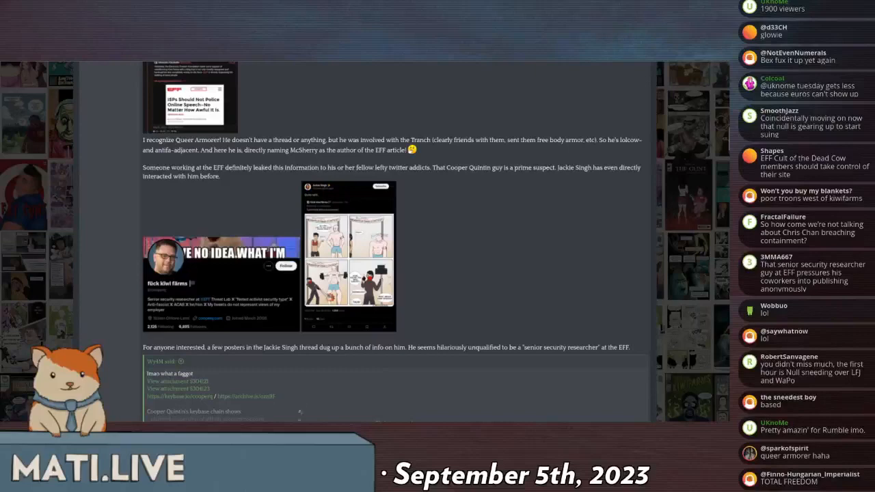
scroll(down, 3)
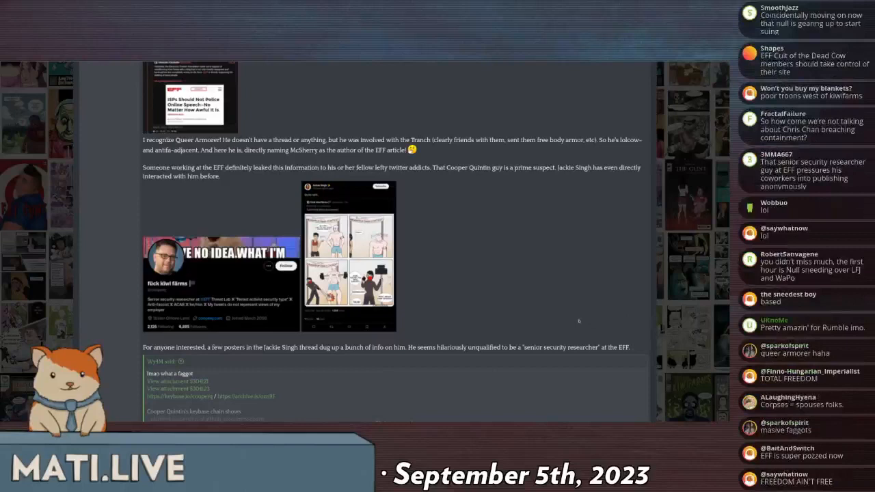
scroll(down, 3)
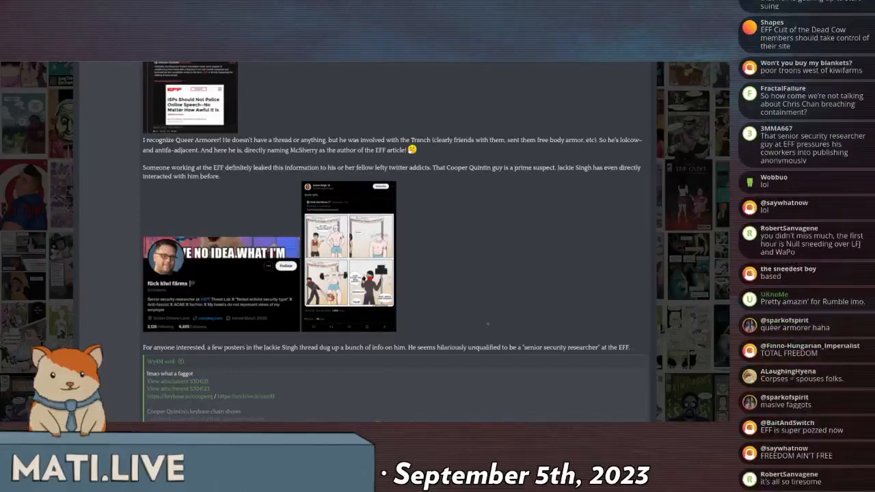
mouse_move(555, 392)
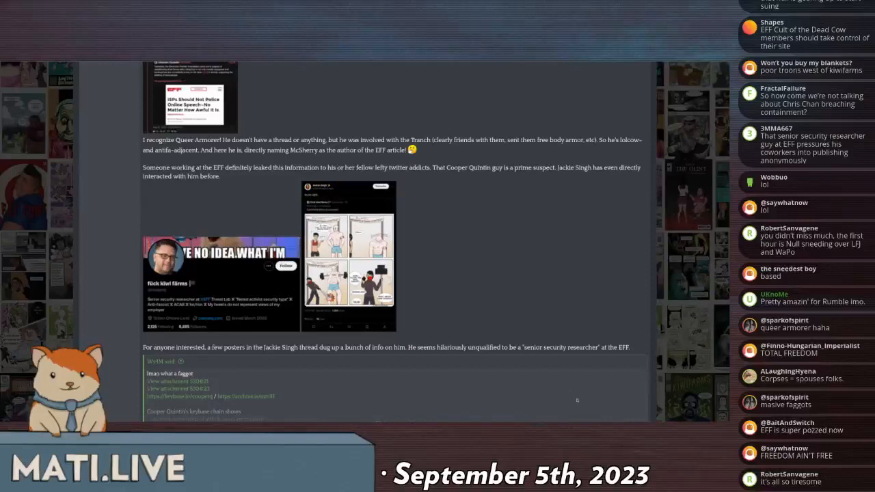
mouse_move(587, 399)
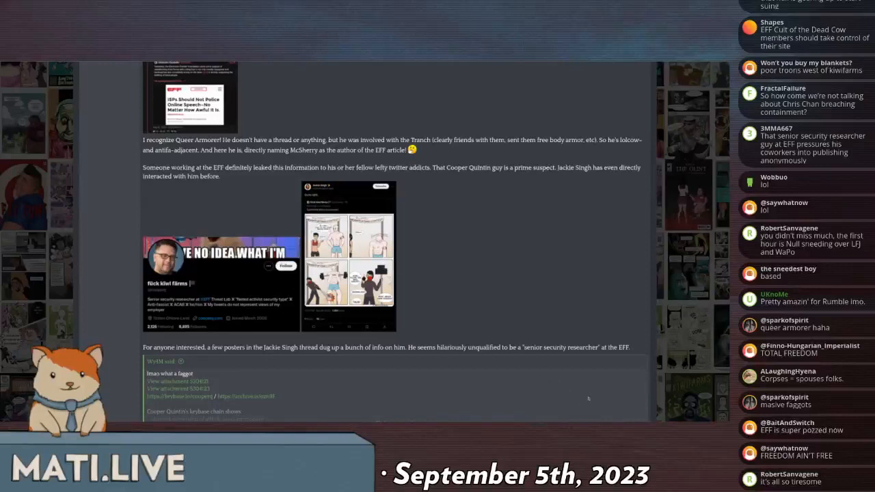
scroll(down, 3)
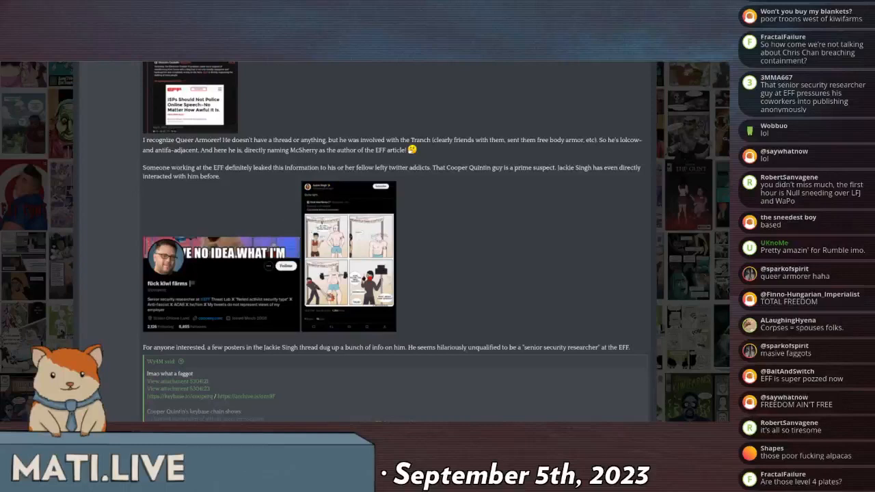
mouse_move(399, 273)
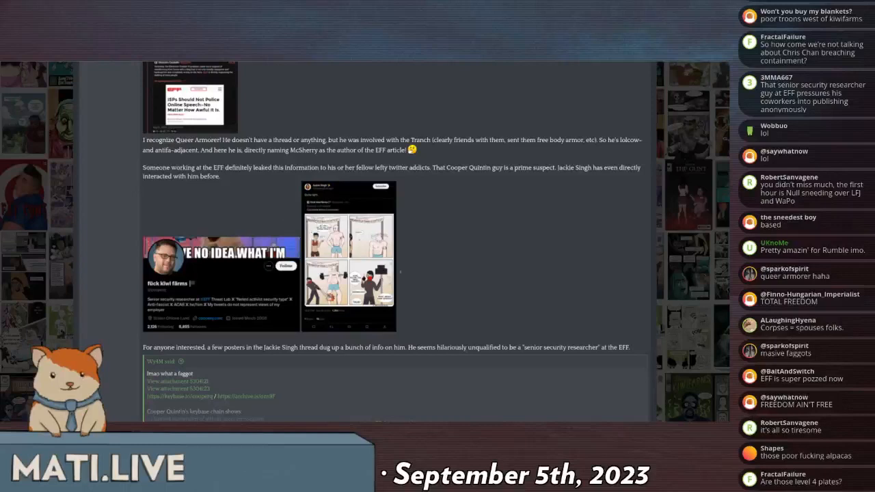
scroll(down, 3)
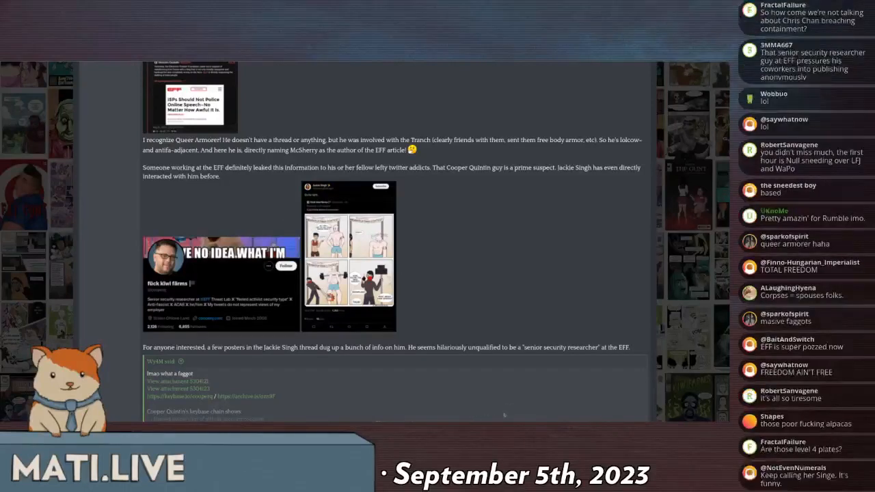
scroll(down, 3)
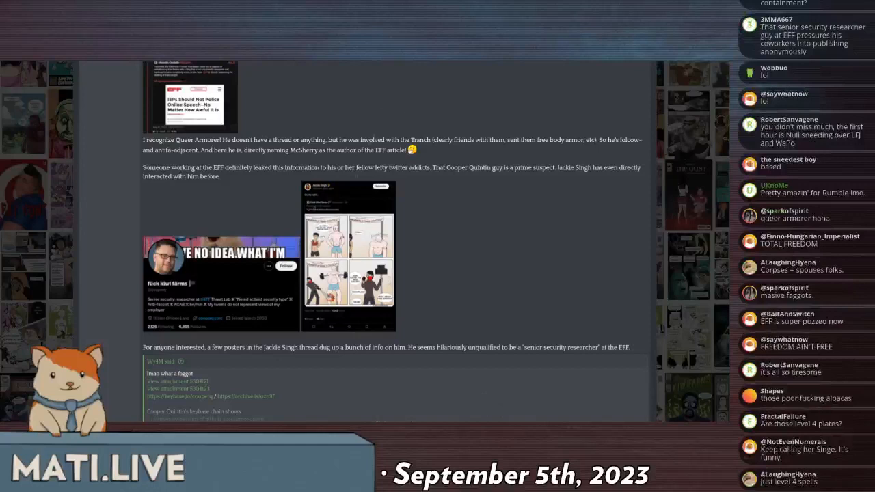
scroll(down, 3)
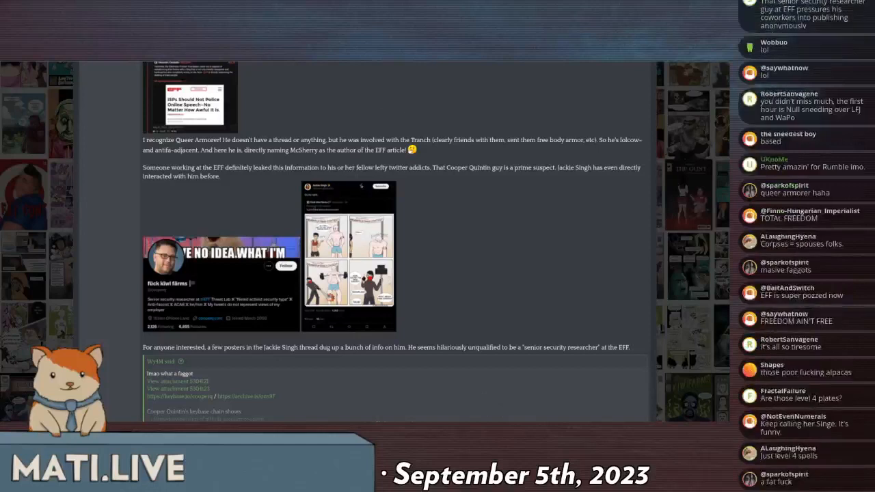
scroll(down, 3)
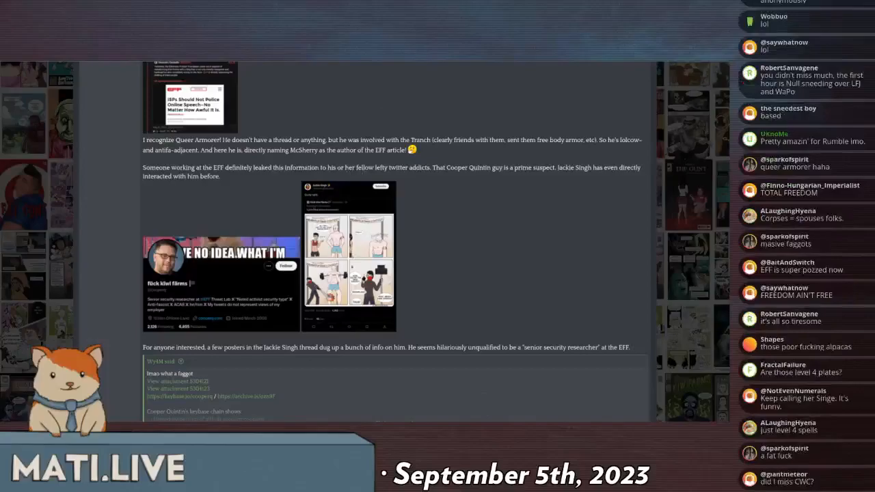